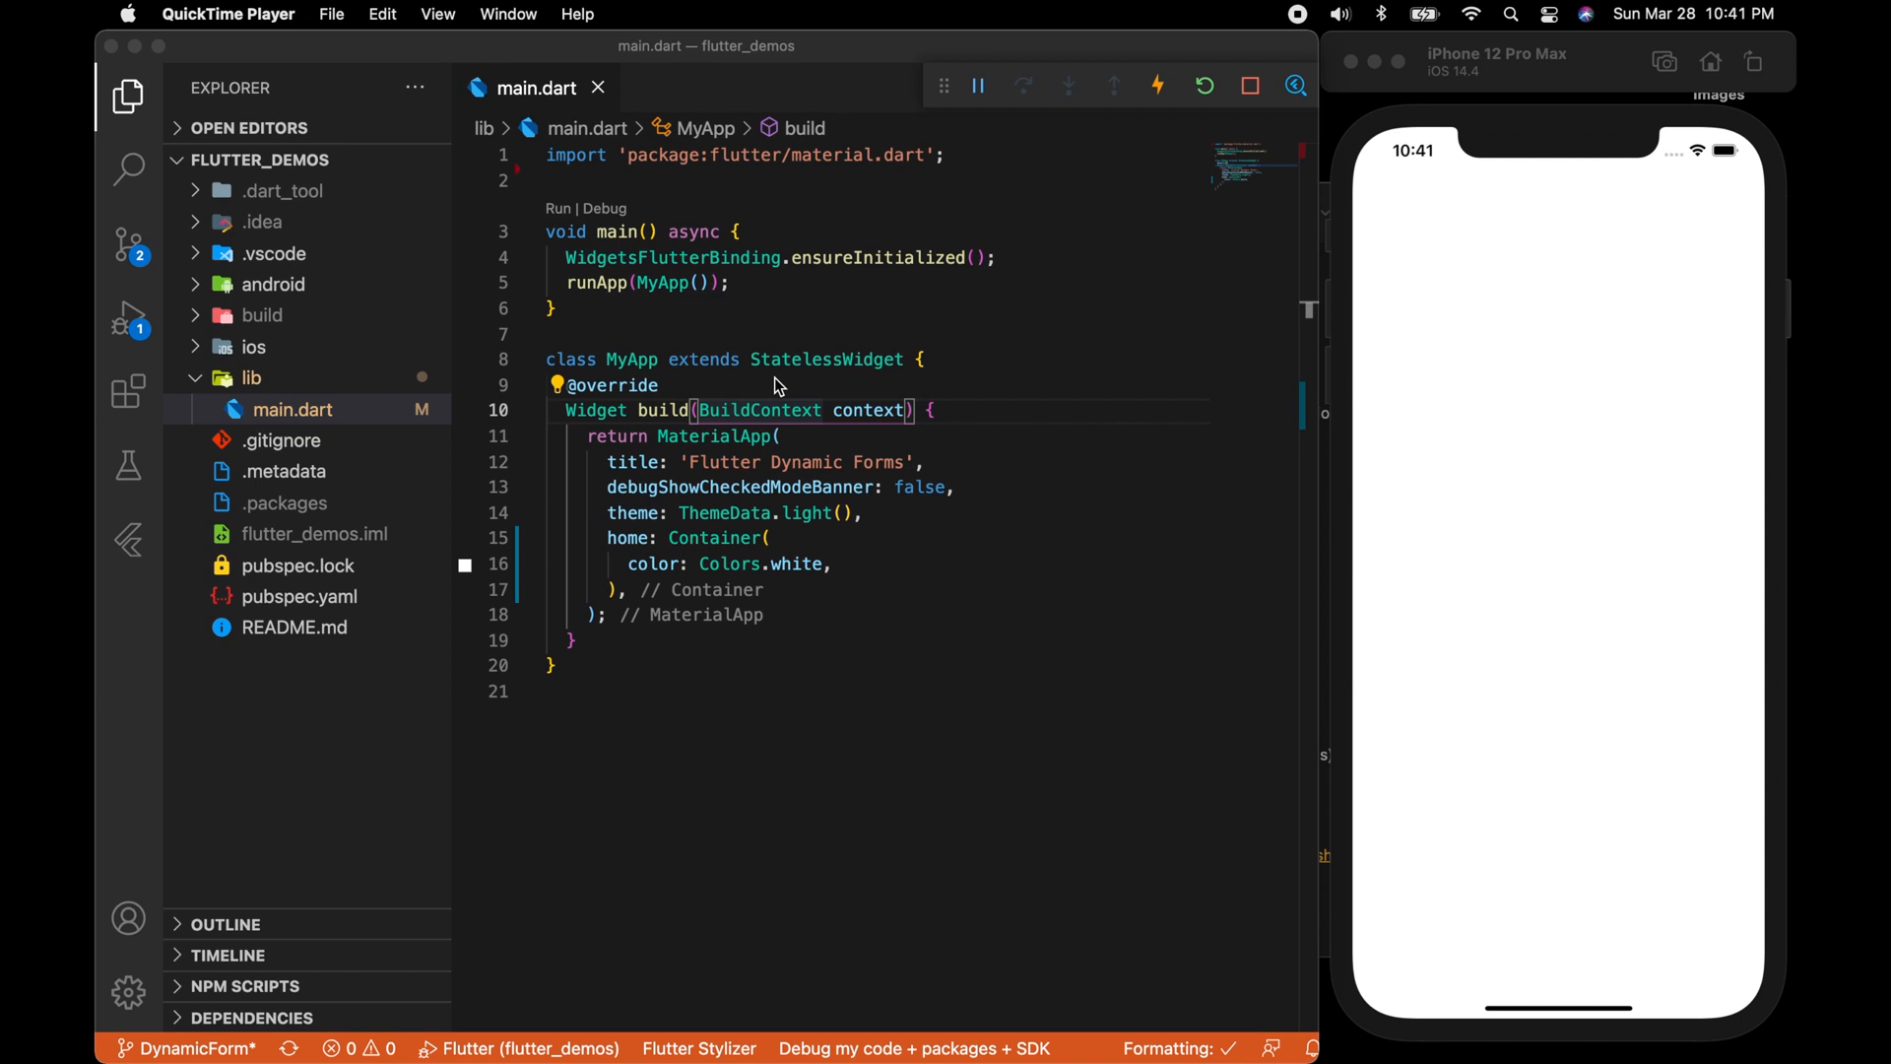
{"action": "mouse_move", "coordinate": [238, 384]}
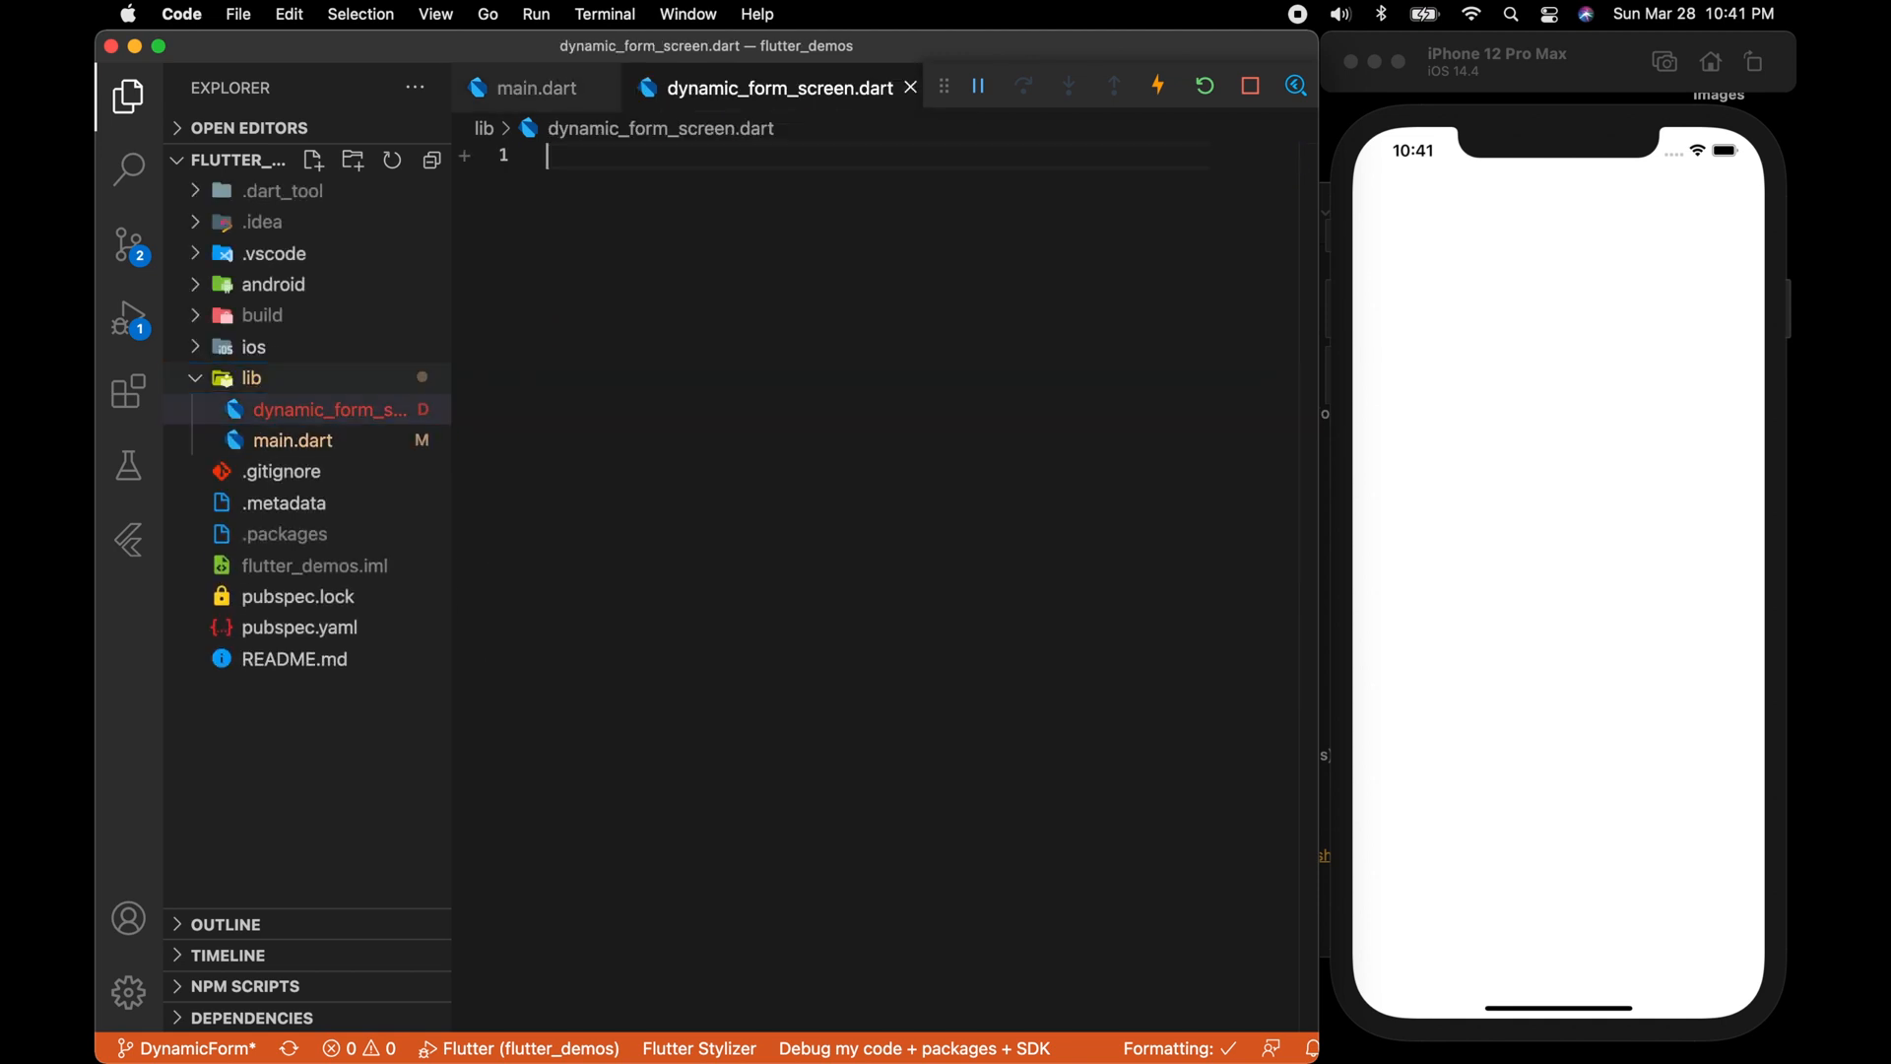
Scaffold a stateful DynamicFormScreen with an AppBar titled 'Dynamic Form'.
{"action": "type", "text": "stfl"}
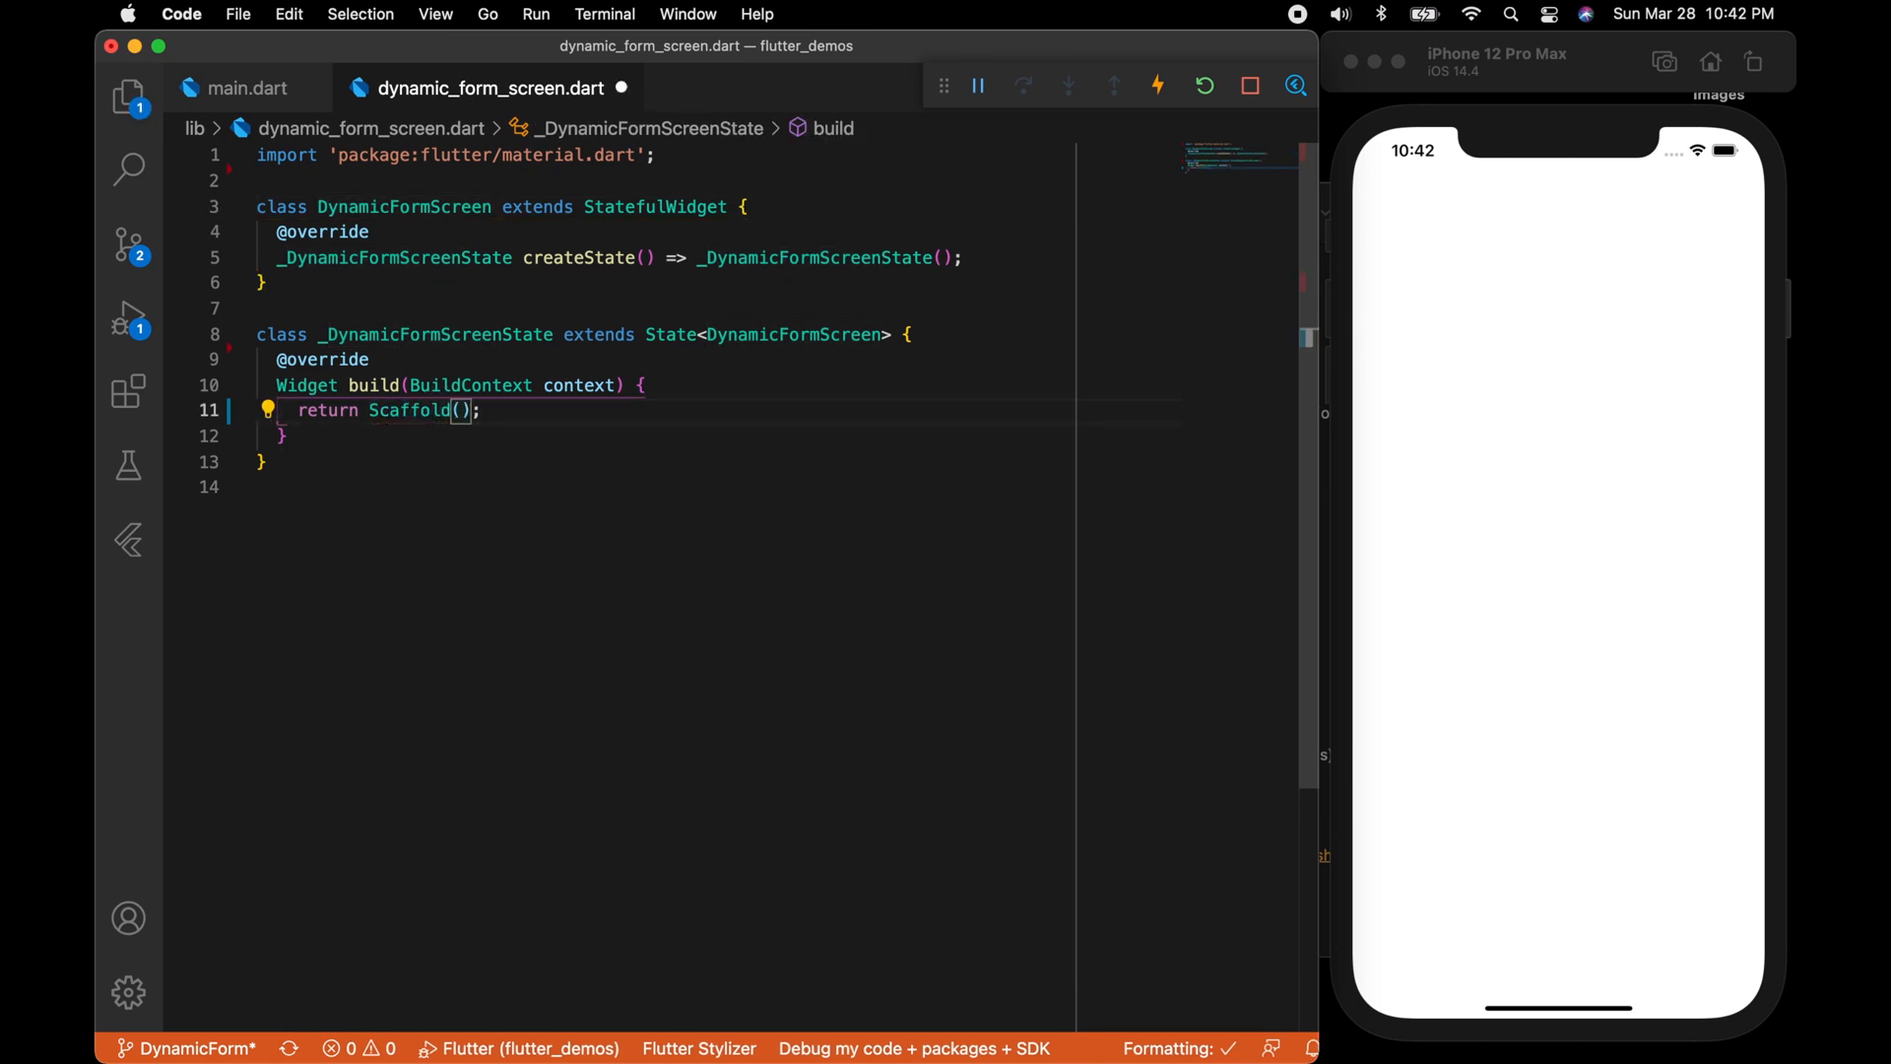
{"action": "type", "text": "appBar: Appbar,"}
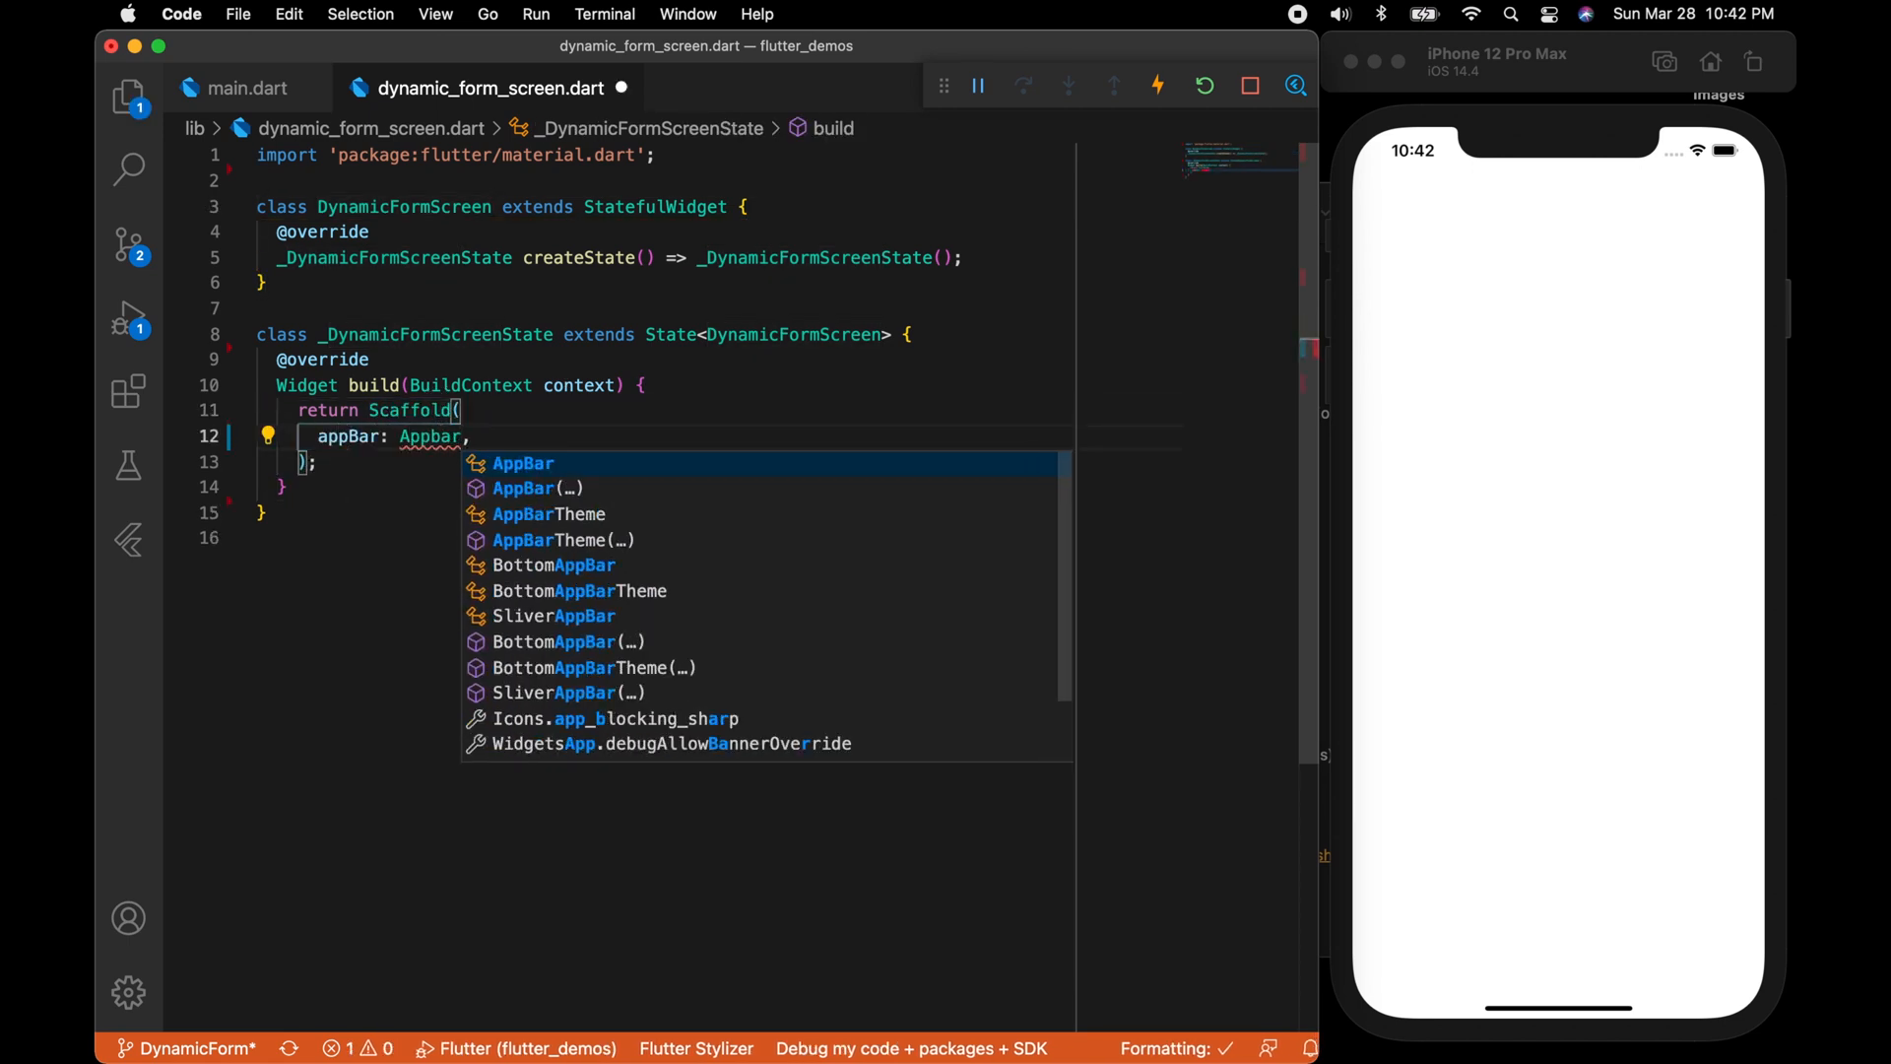
{"action": "left_click", "coordinate": [524, 487]}
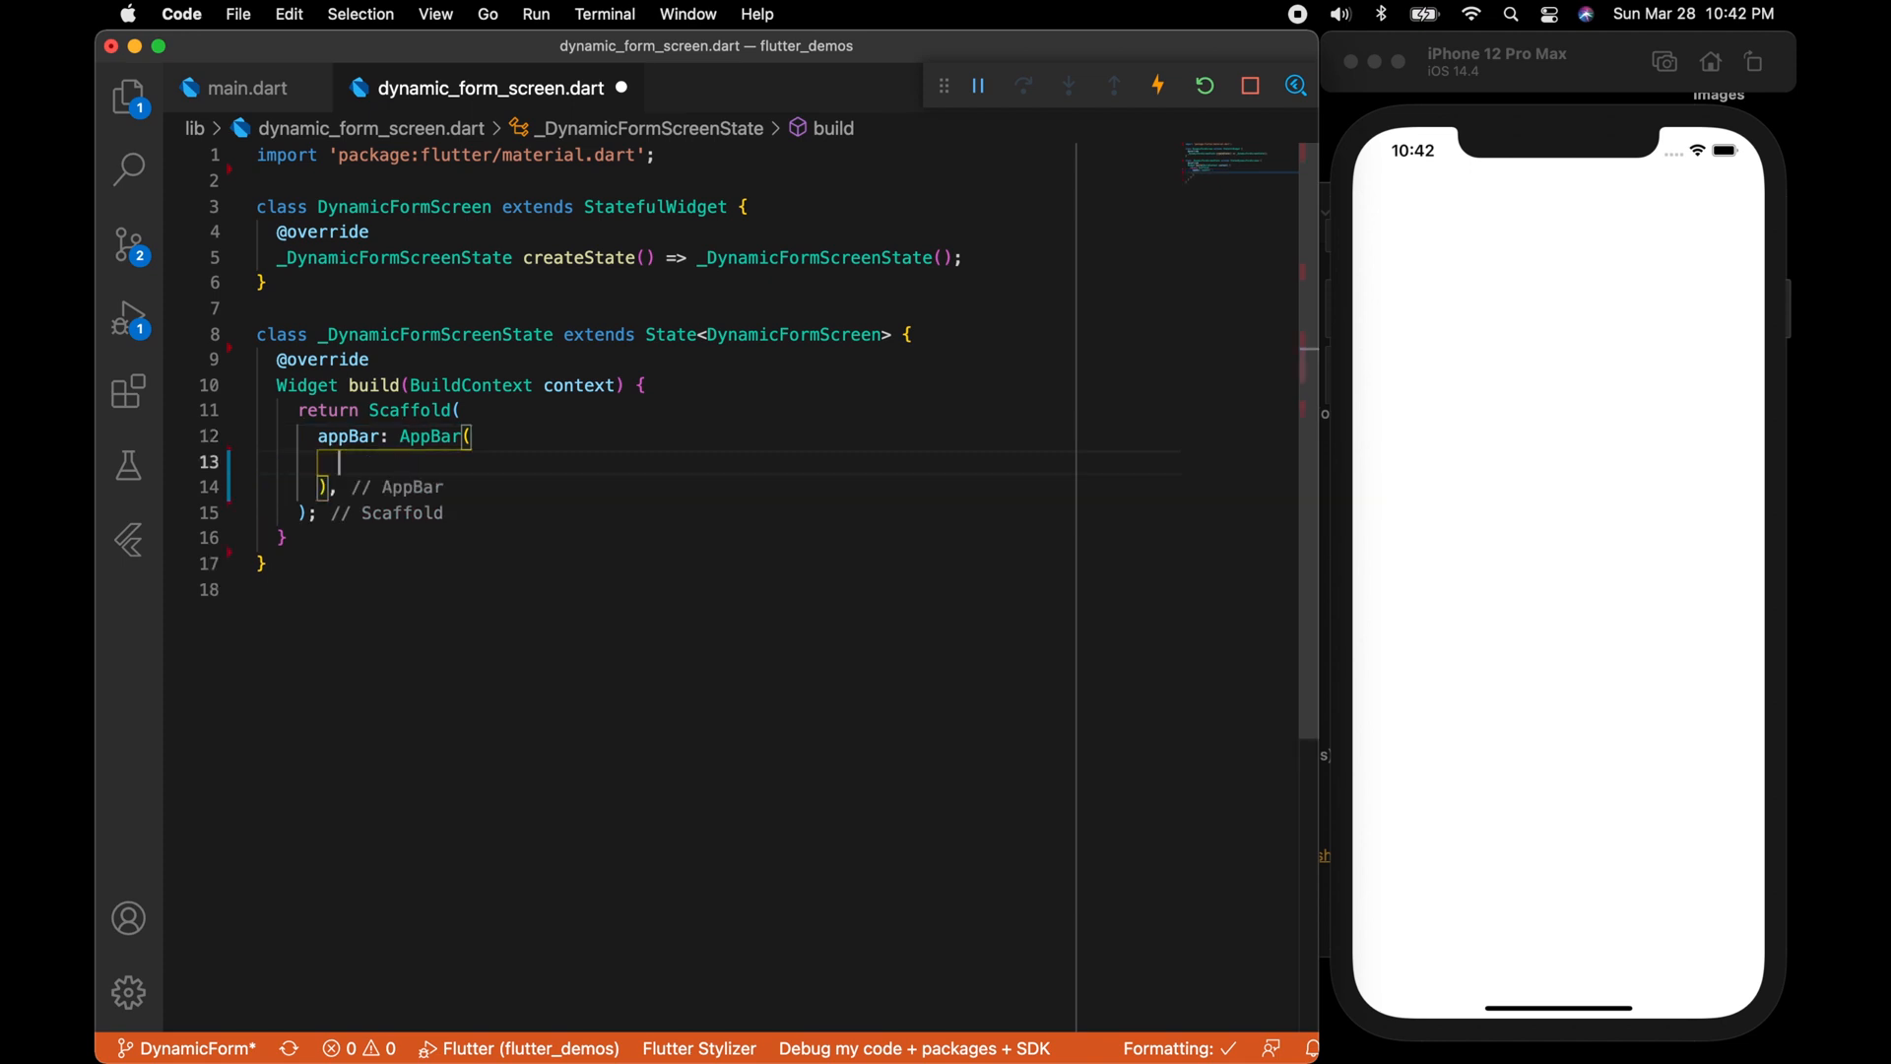
{"action": "type", "text": "title: Text(),"}
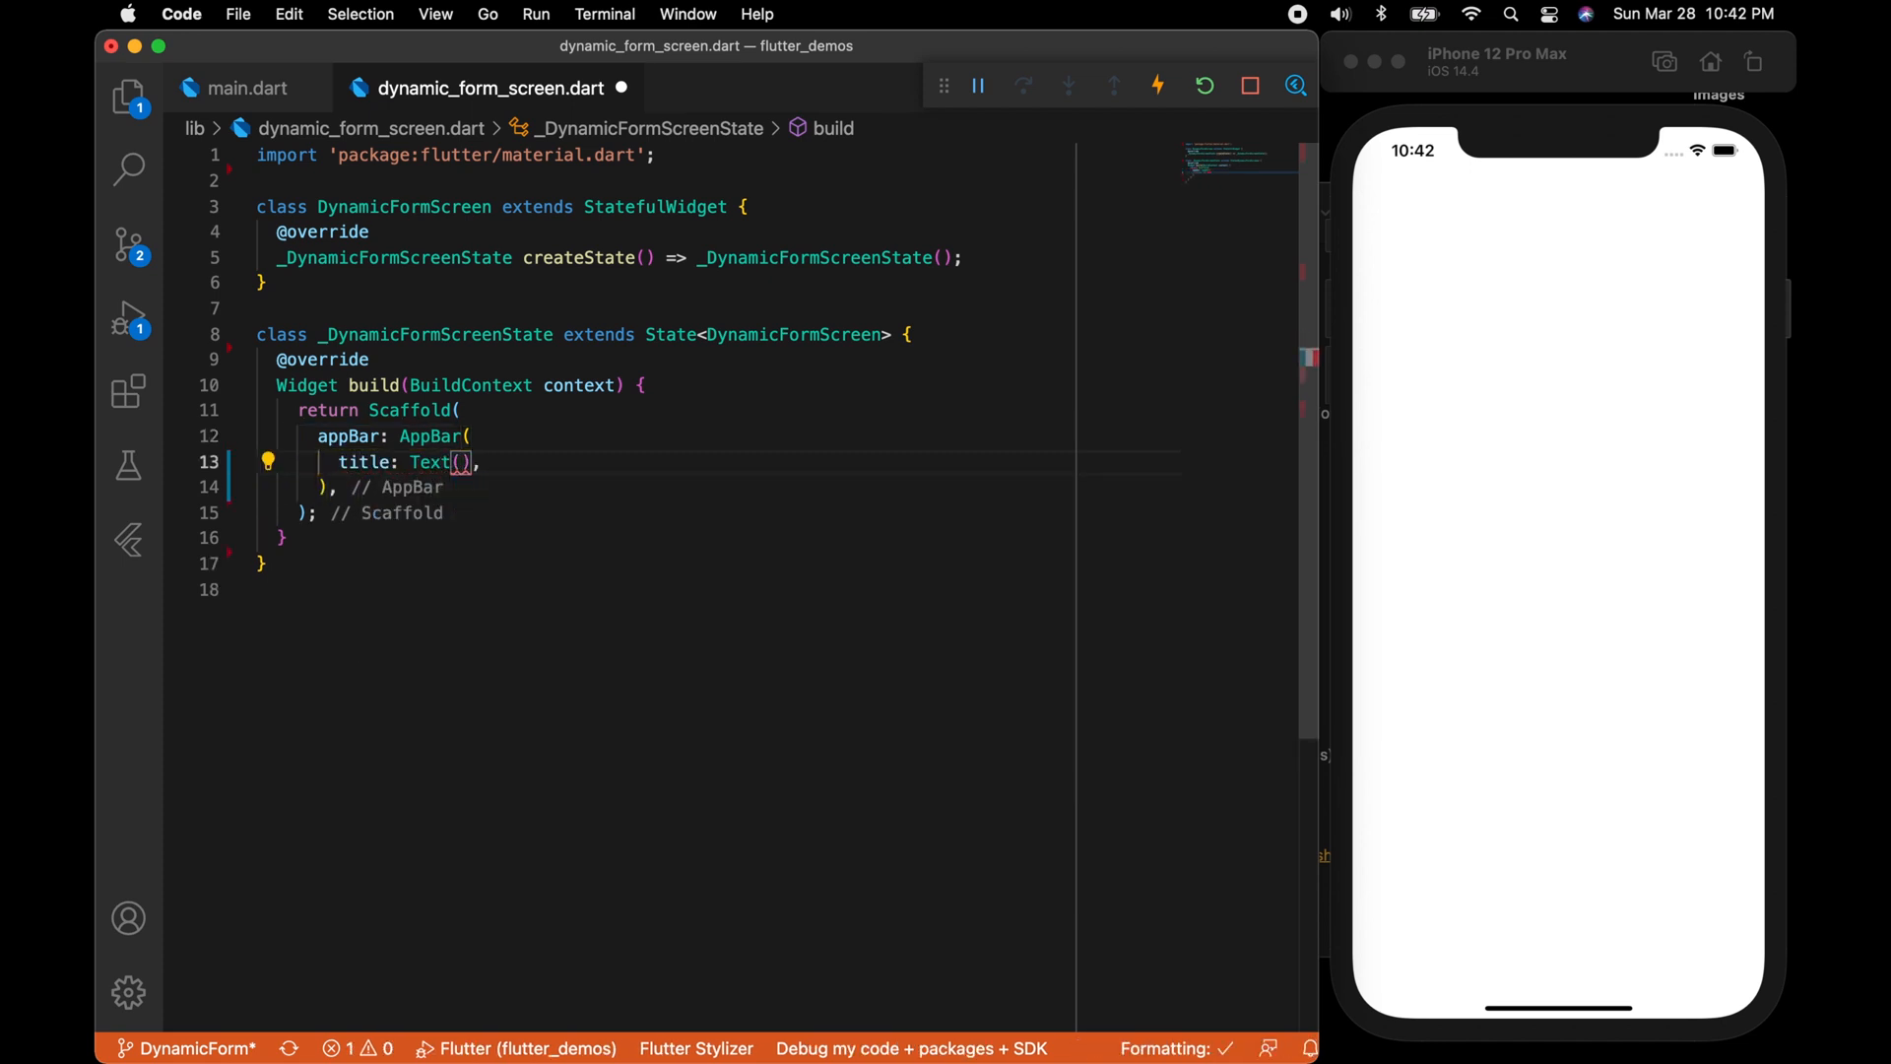
{"action": "type", "text": "''"}
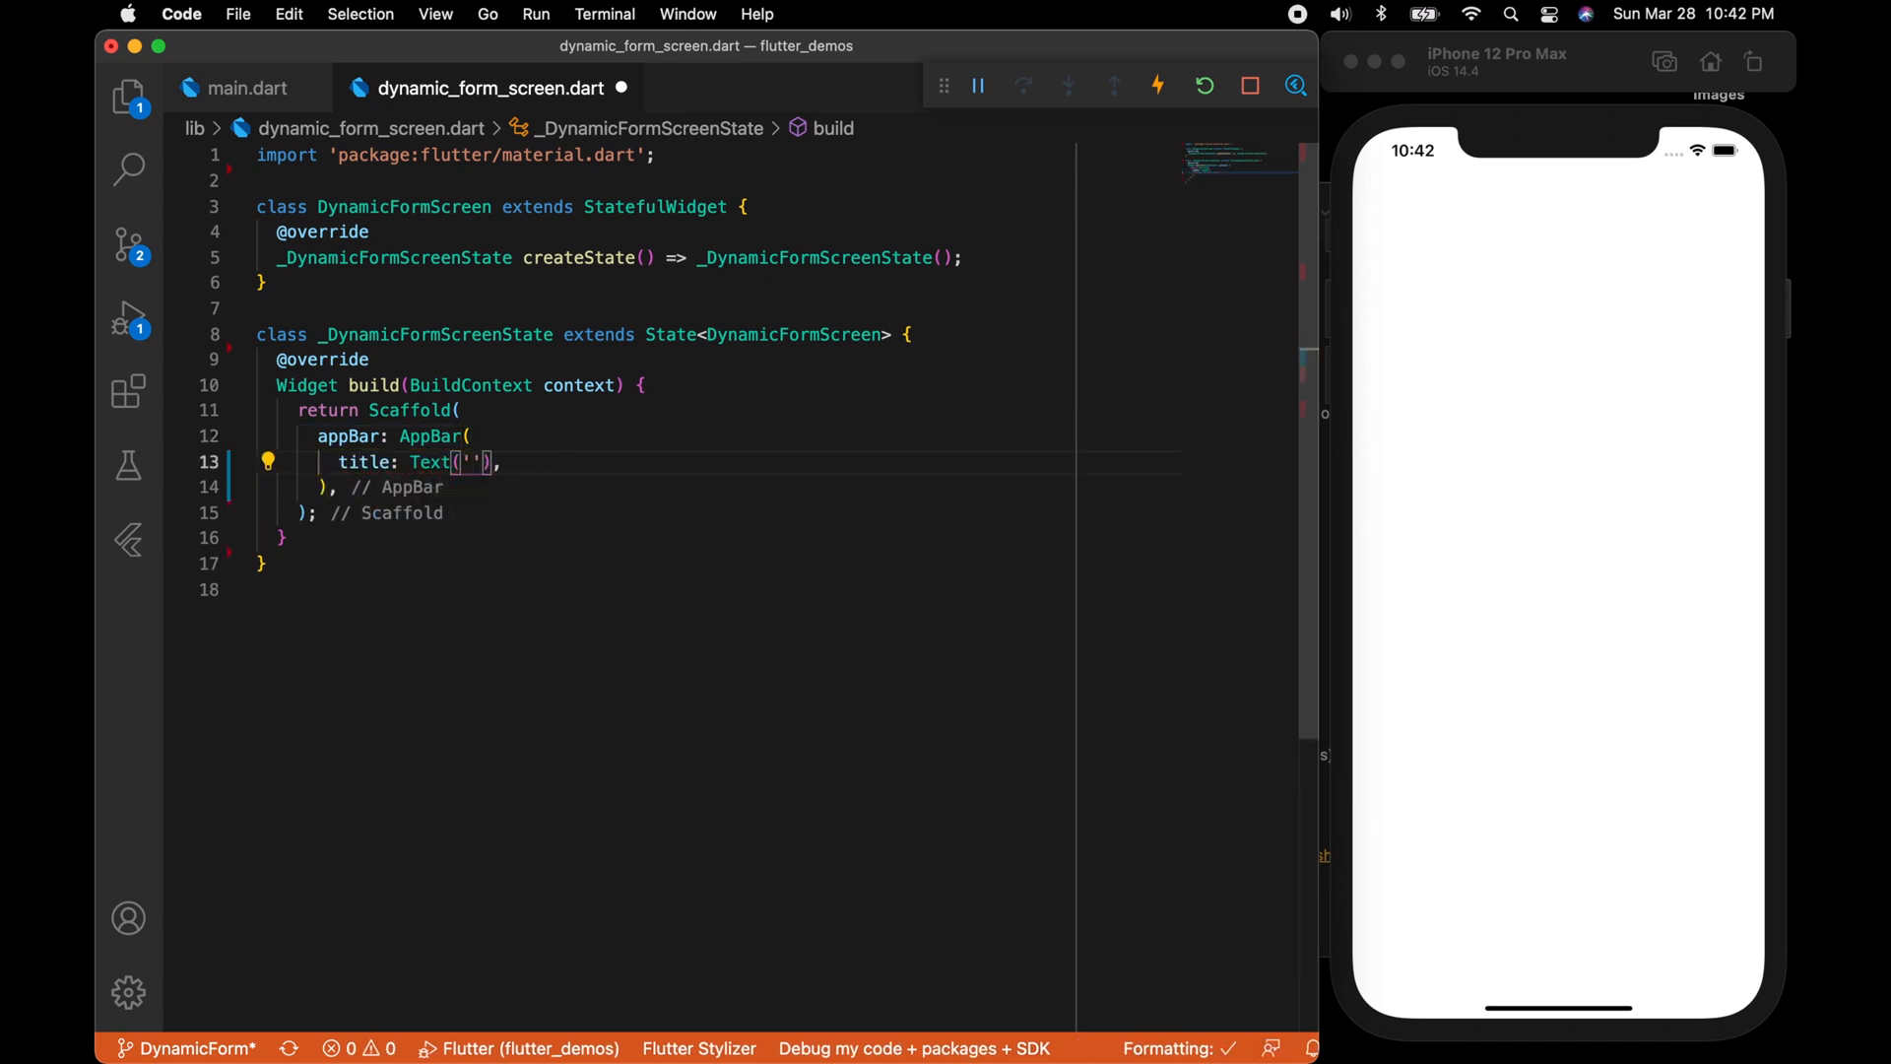
{"action": "type", "text": "Dynamic Form"}
{"action": "type", "text": "//"}
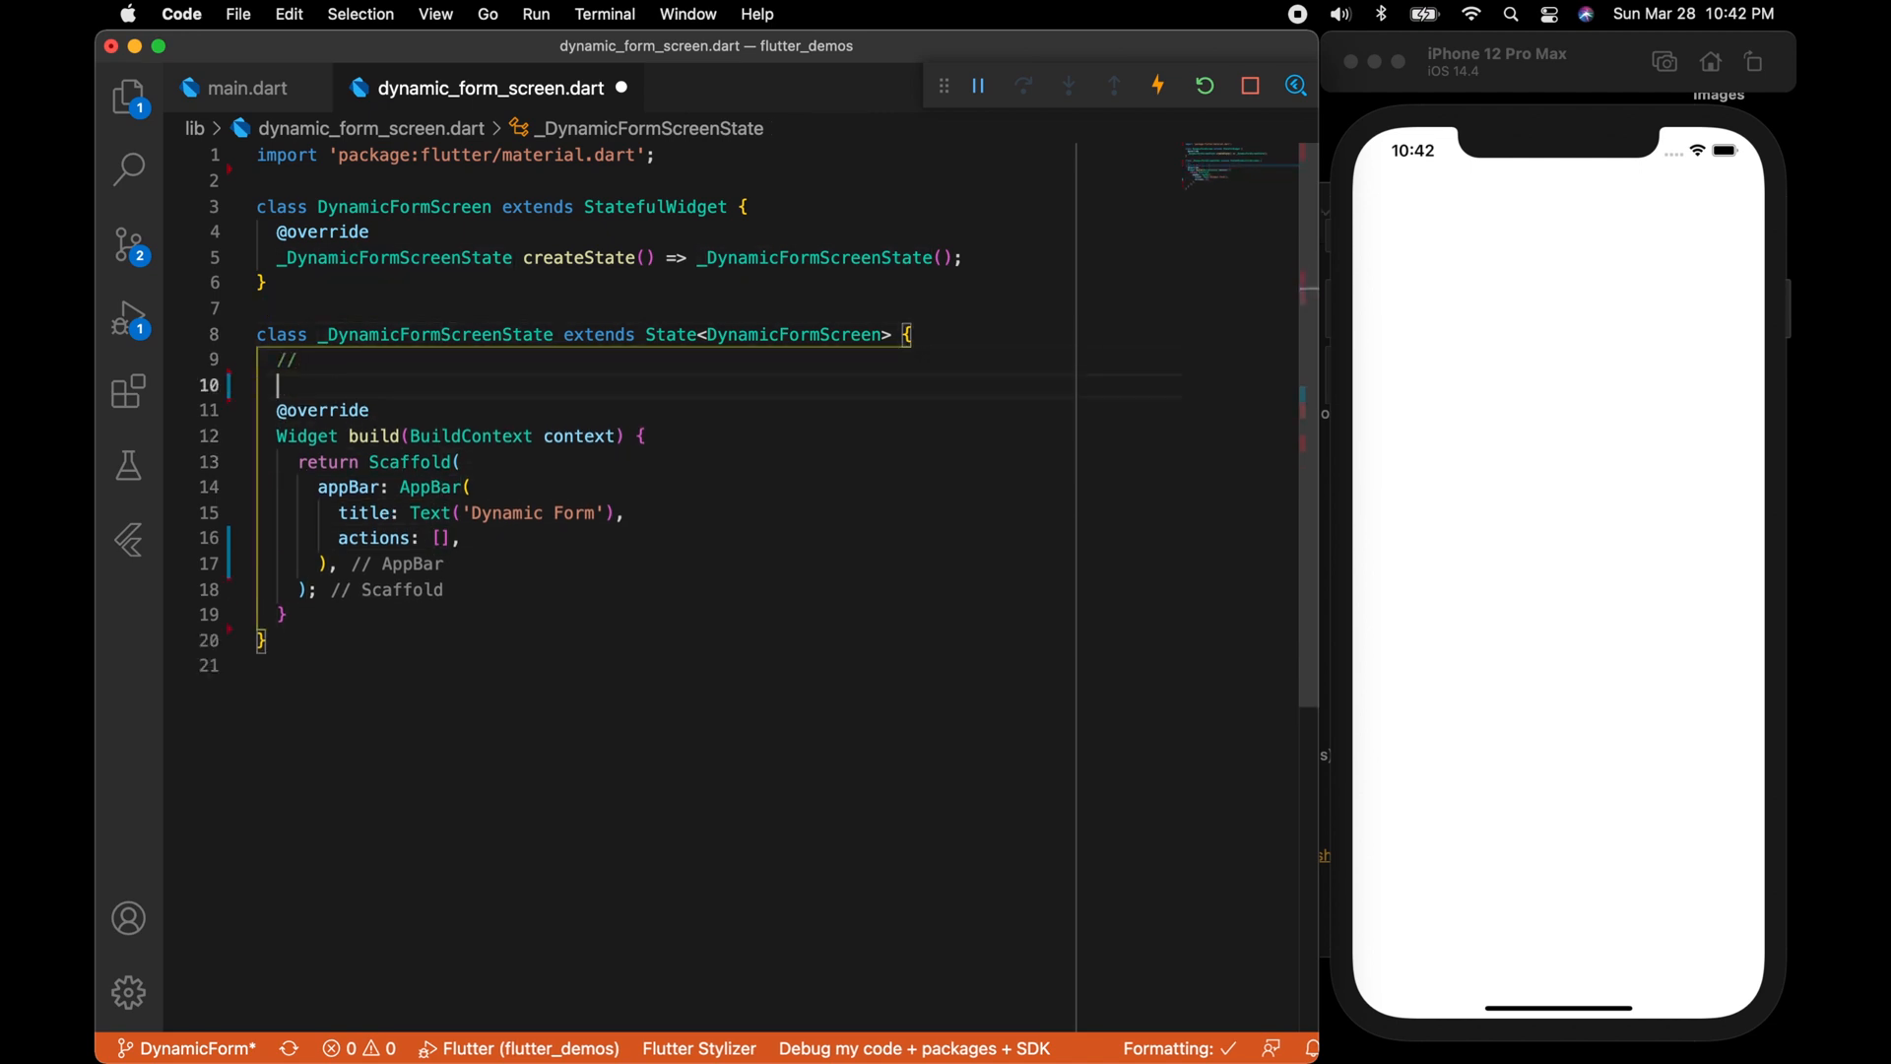
Declare an int _count field and set it to 0 in initState.
{"action": "type", "text": "int _count;"}
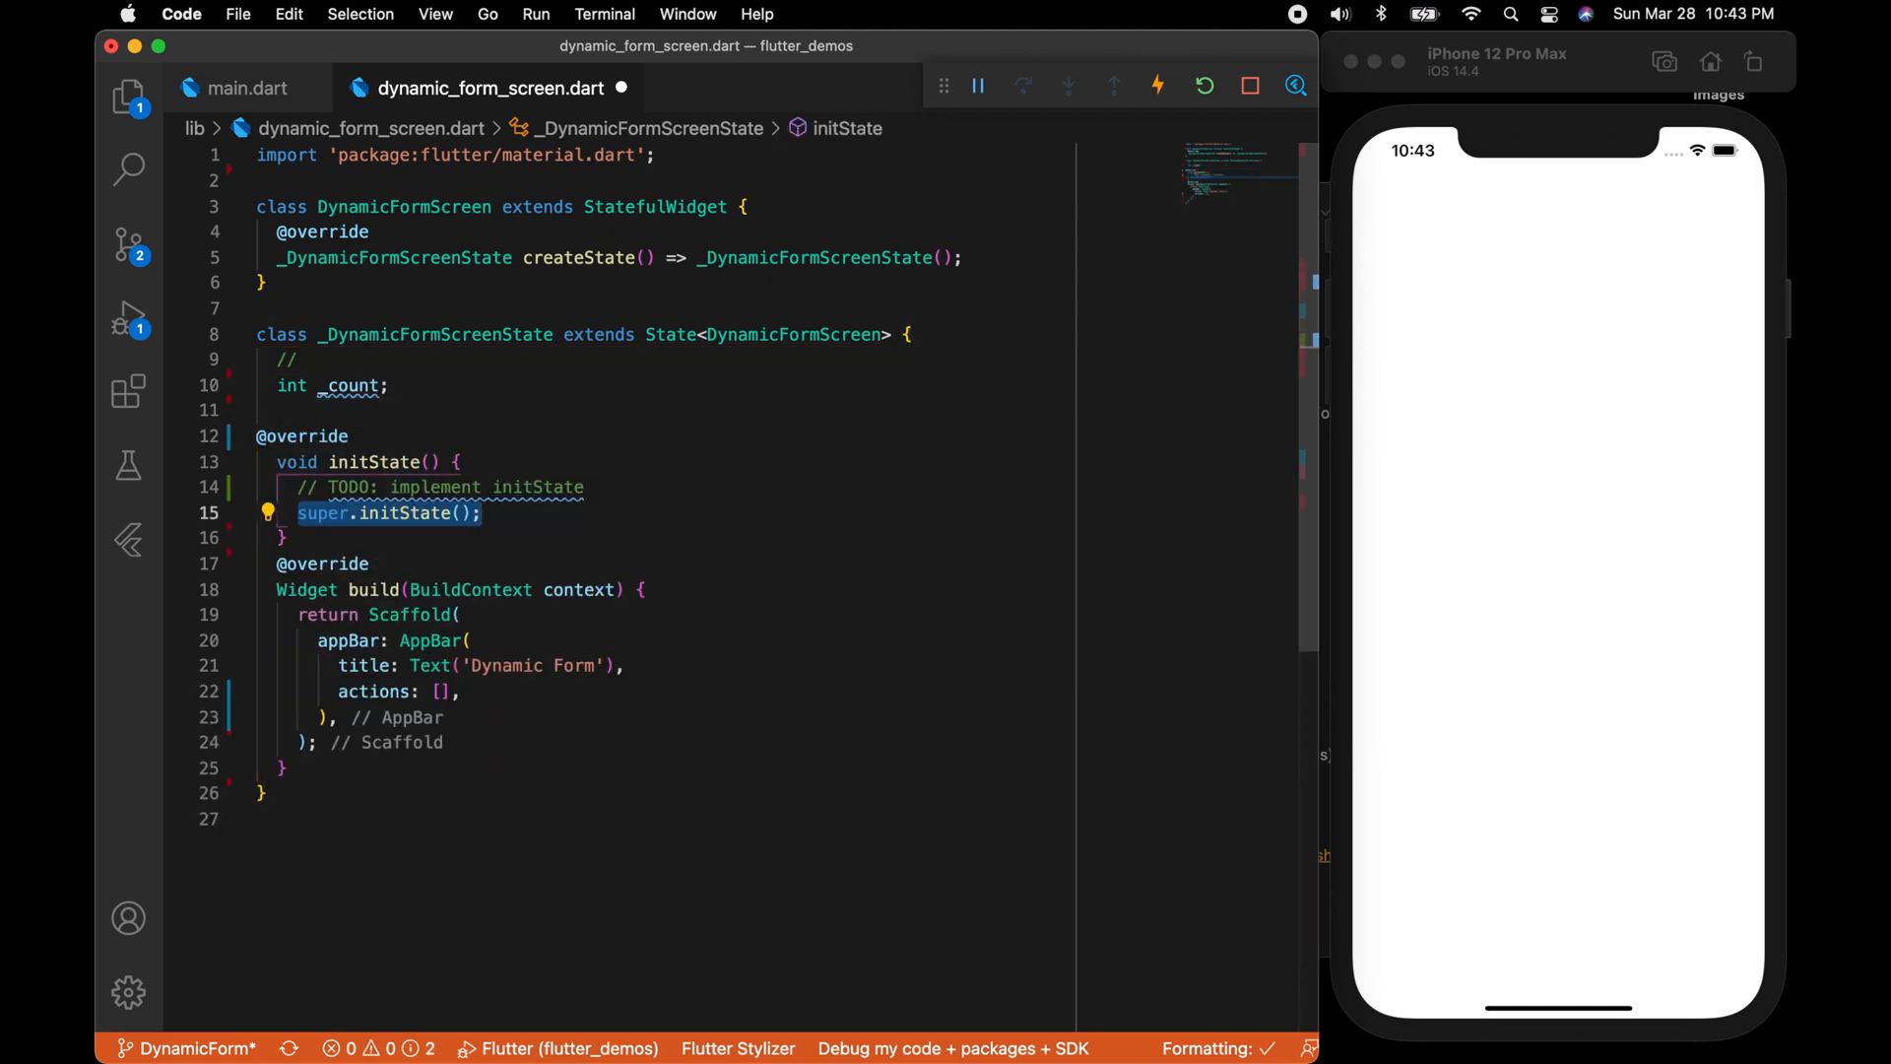
{"action": "type", "text": "_count = 0;"}
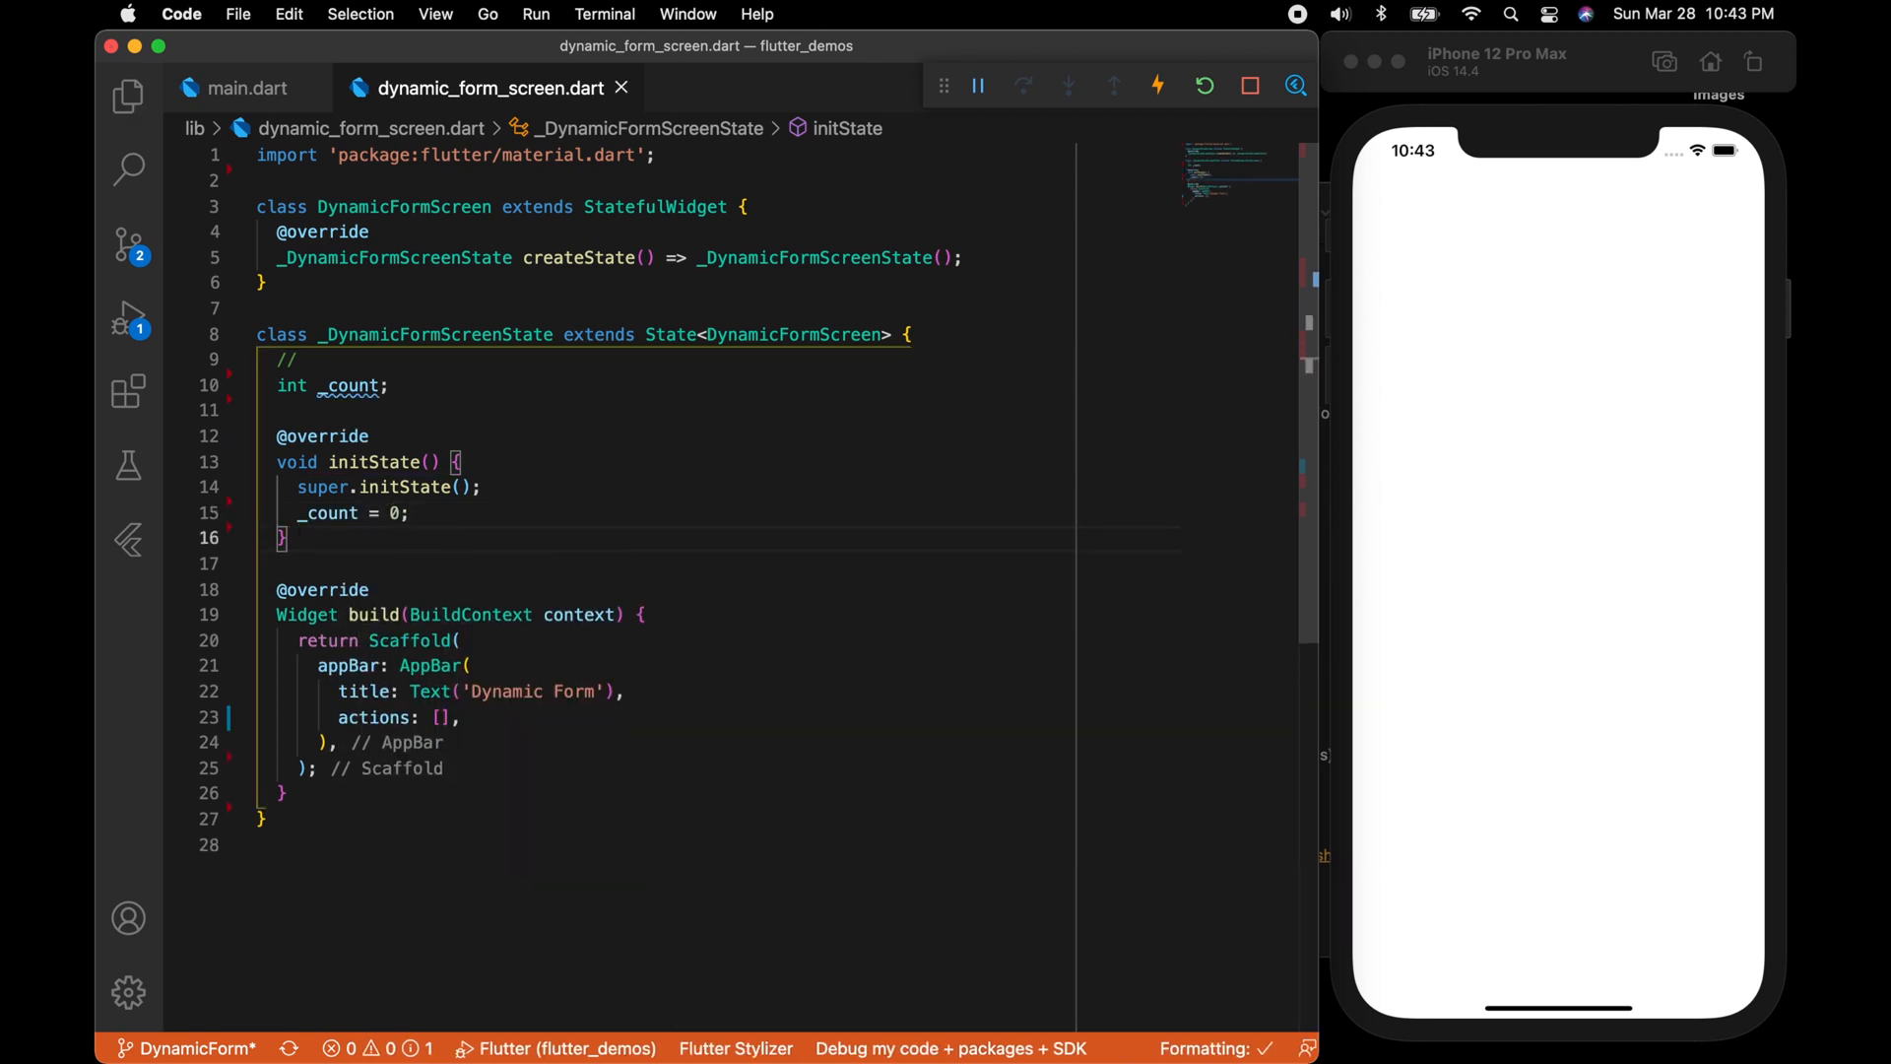
Add an Icons.add IconButton incrementing _count via setState, then an Icons.refresh button.
{"action": "left_click", "coordinate": [413, 717]}
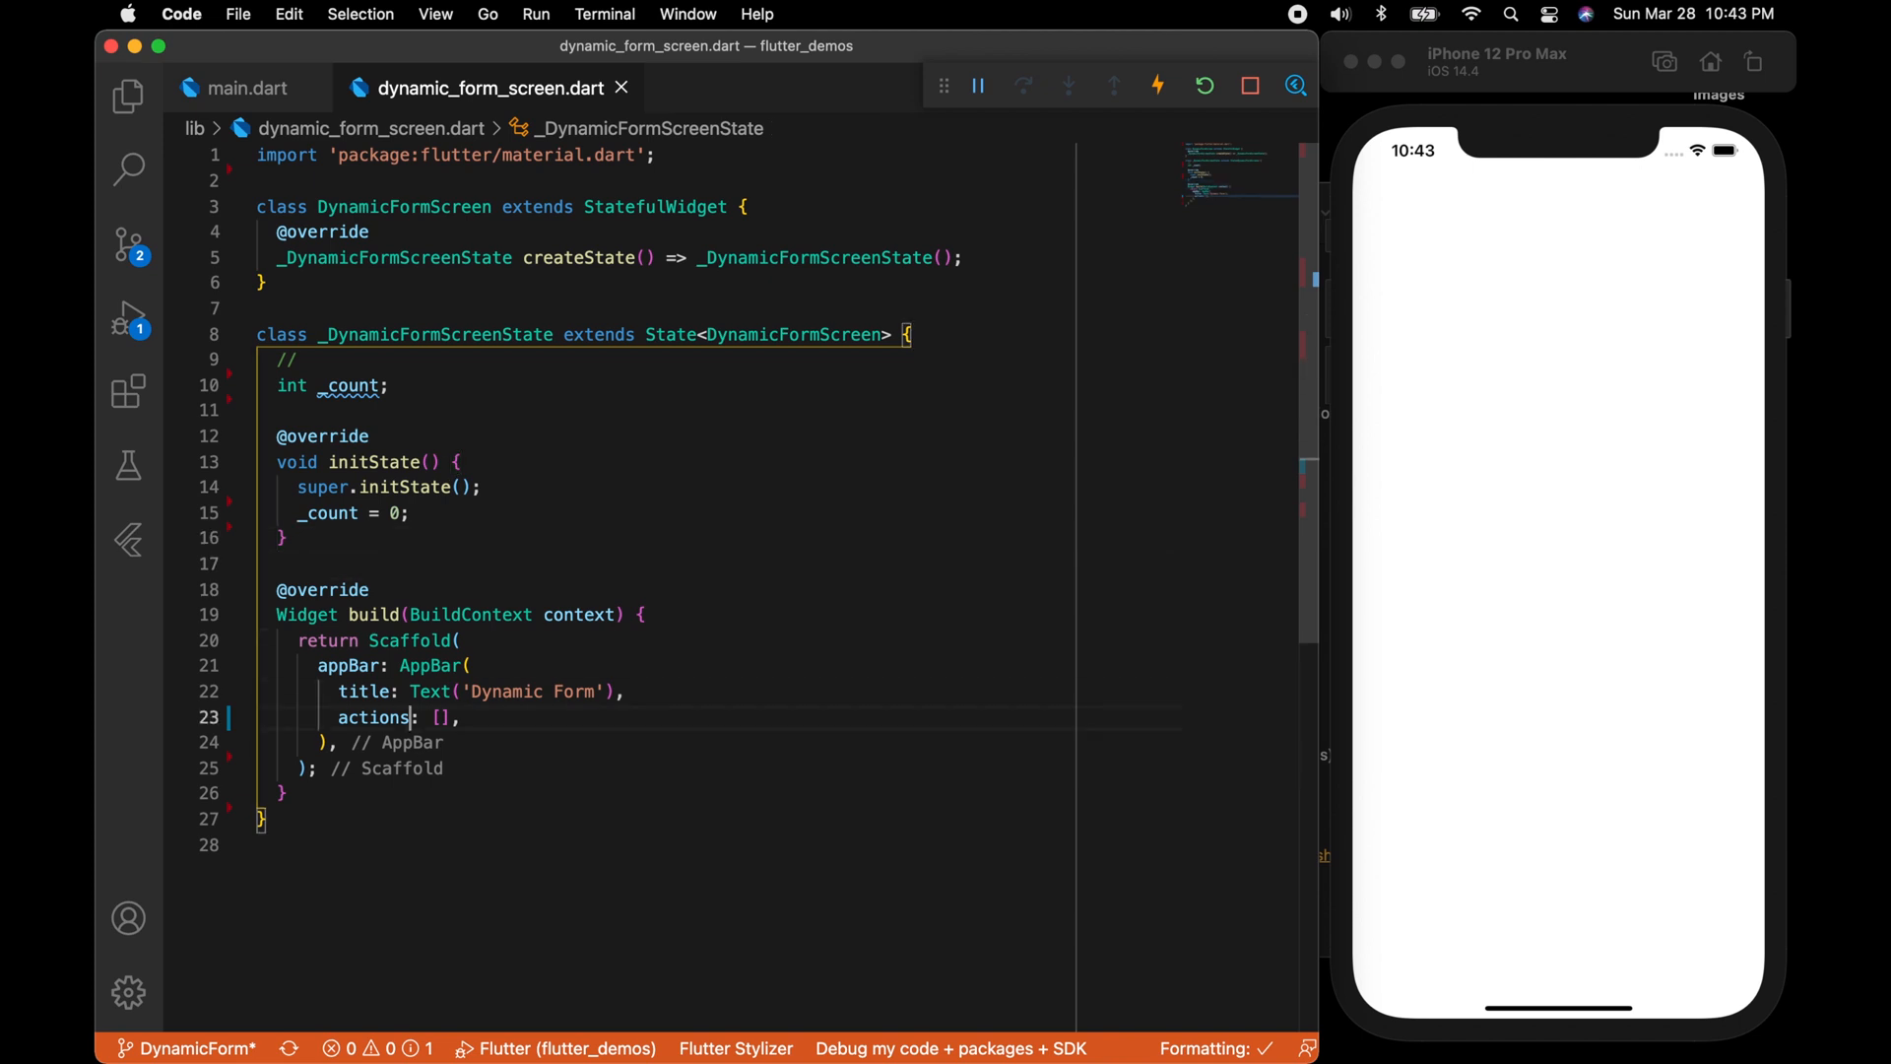
{"action": "left_click", "coordinate": [311, 768]}
{"action": "type", "text": "IconButton(icon: Icon(Icons.add), onPressed: onPressed)"}
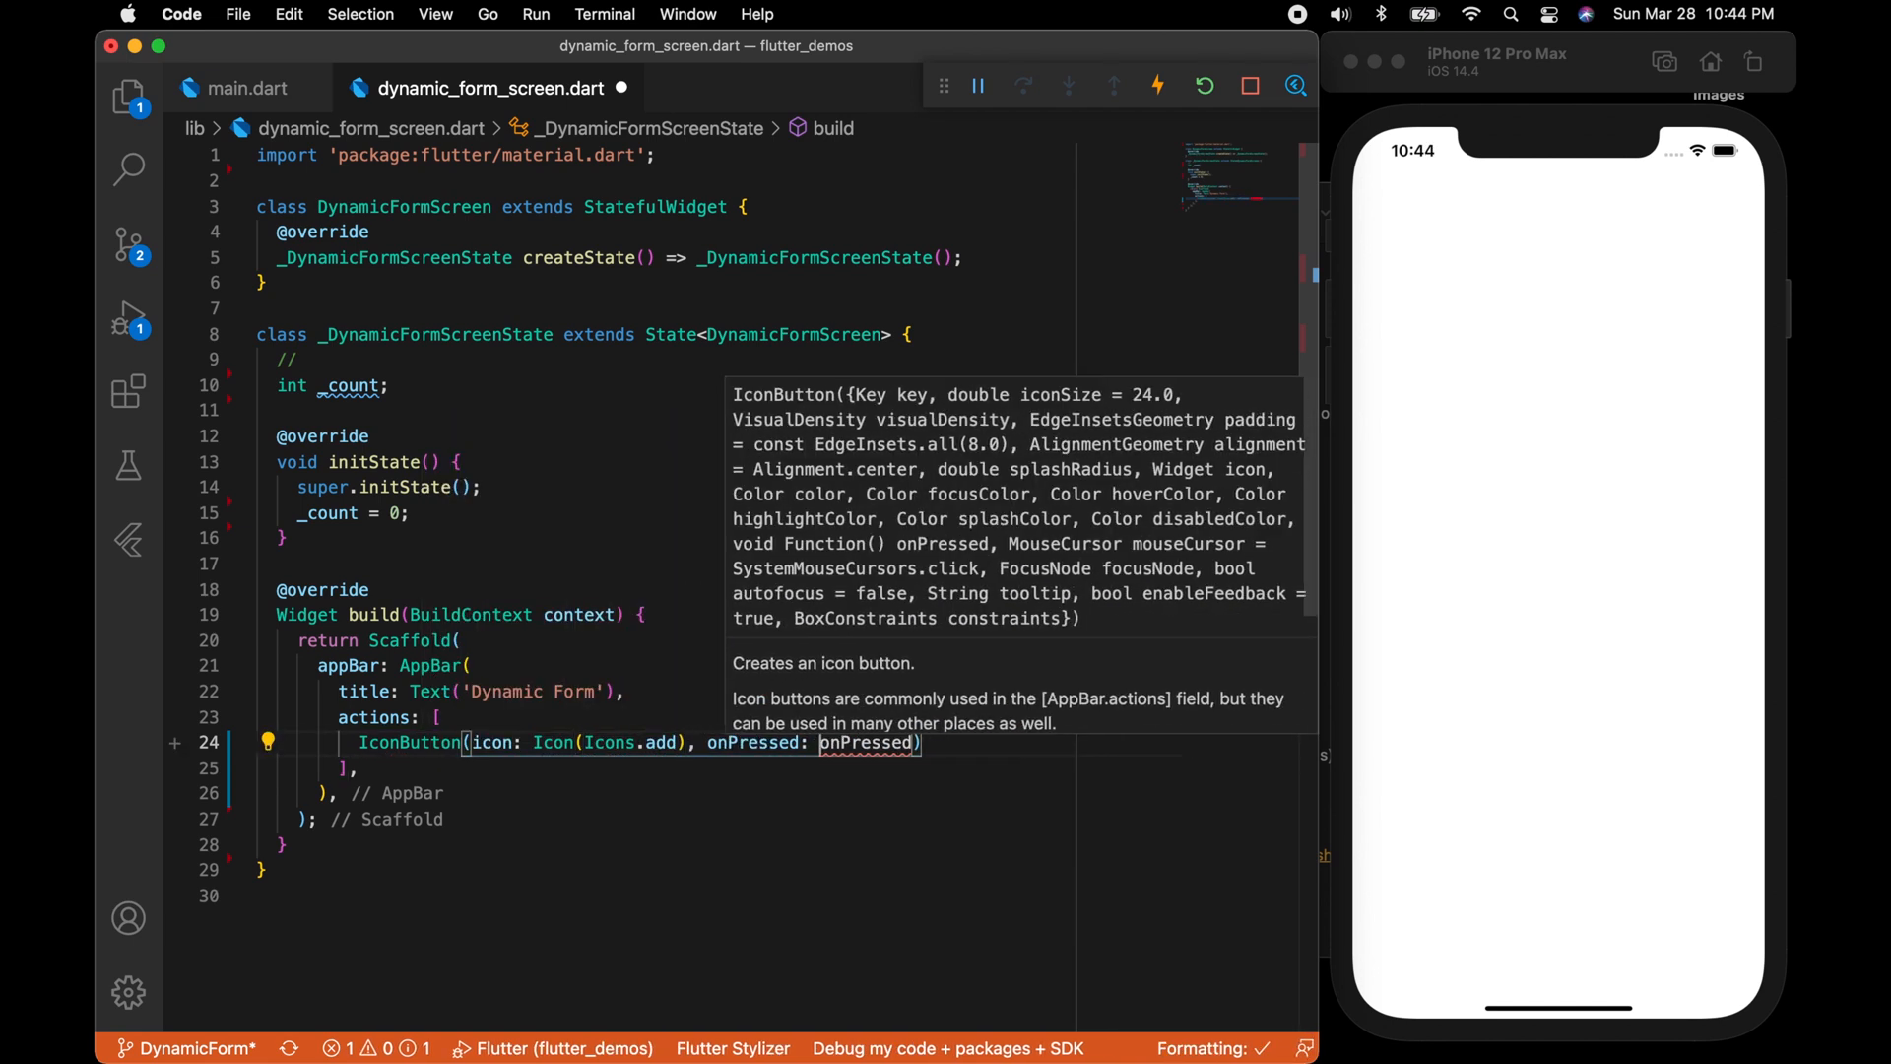
{"action": "key", "text": "Backspace"}
{"action": "type", "text": "_count ;"}
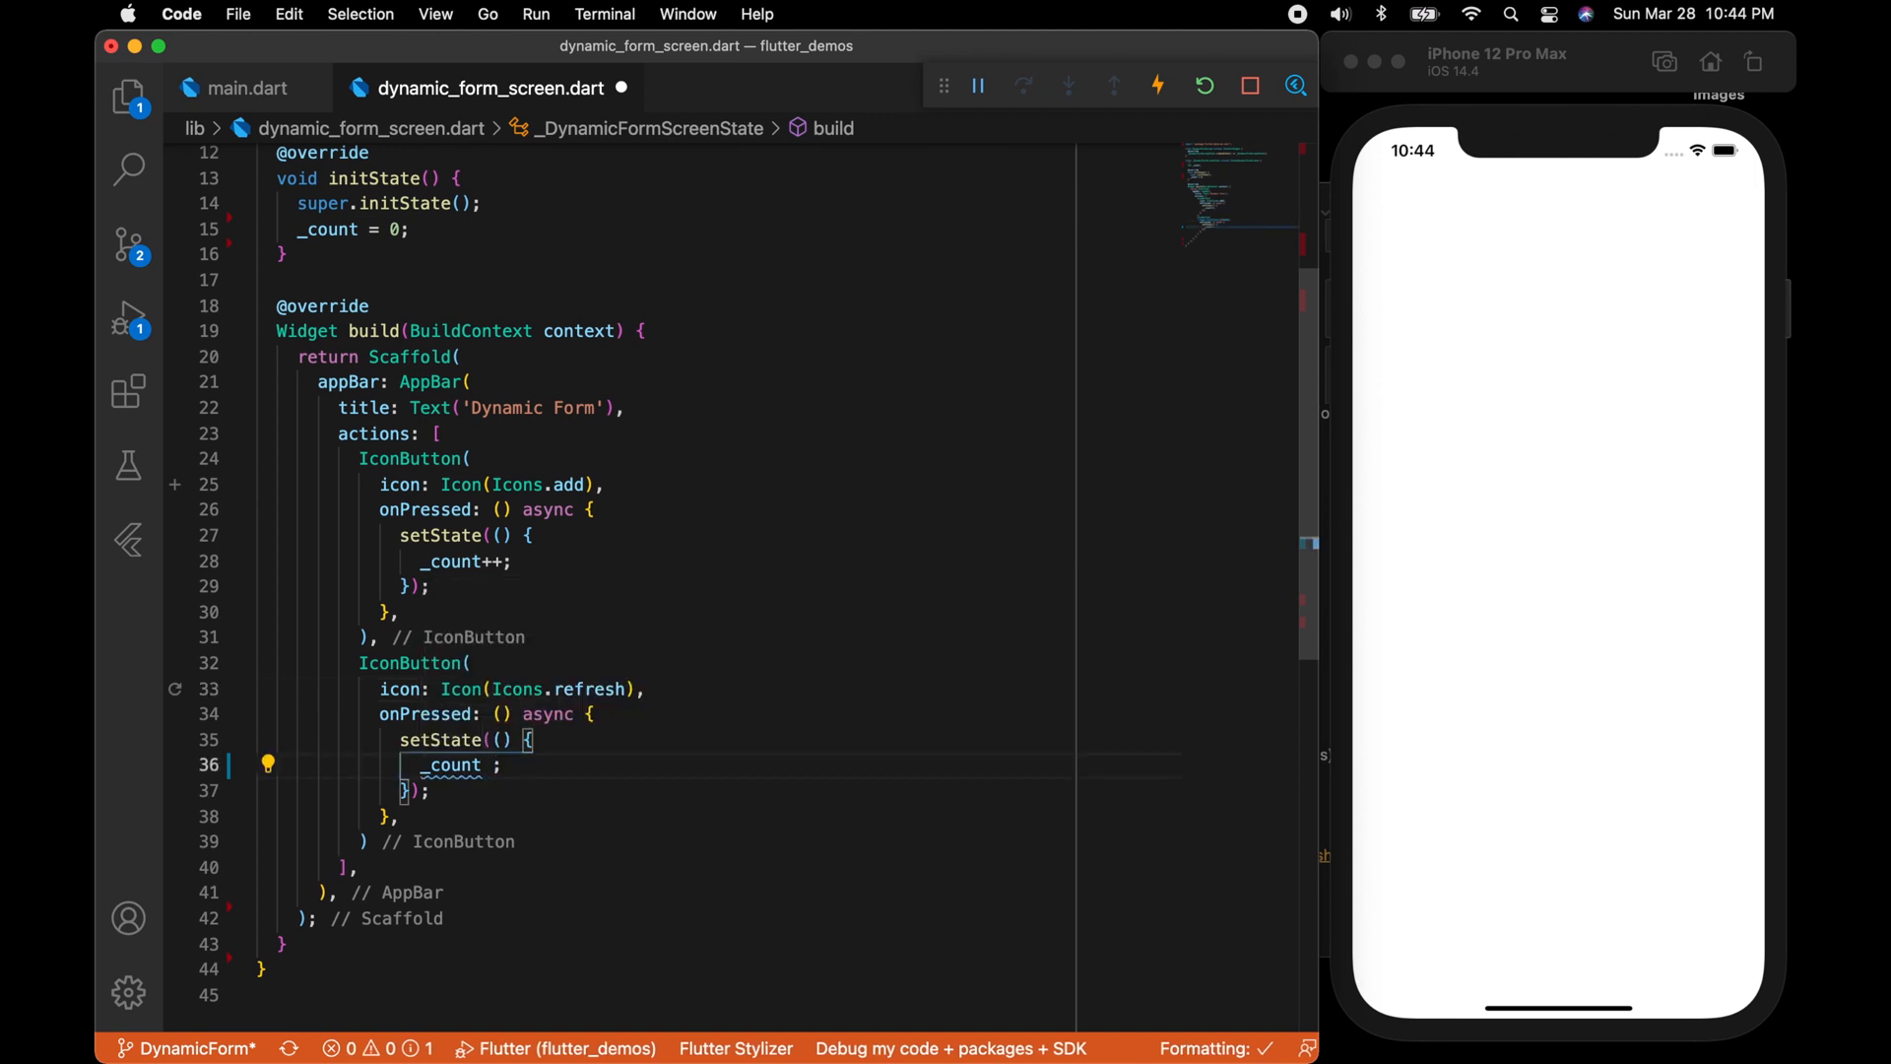
Set main.dart's home to DynamicFormScreen() with auto-import and return to the screen file.
{"action": "left_click", "coordinate": [248, 87]}
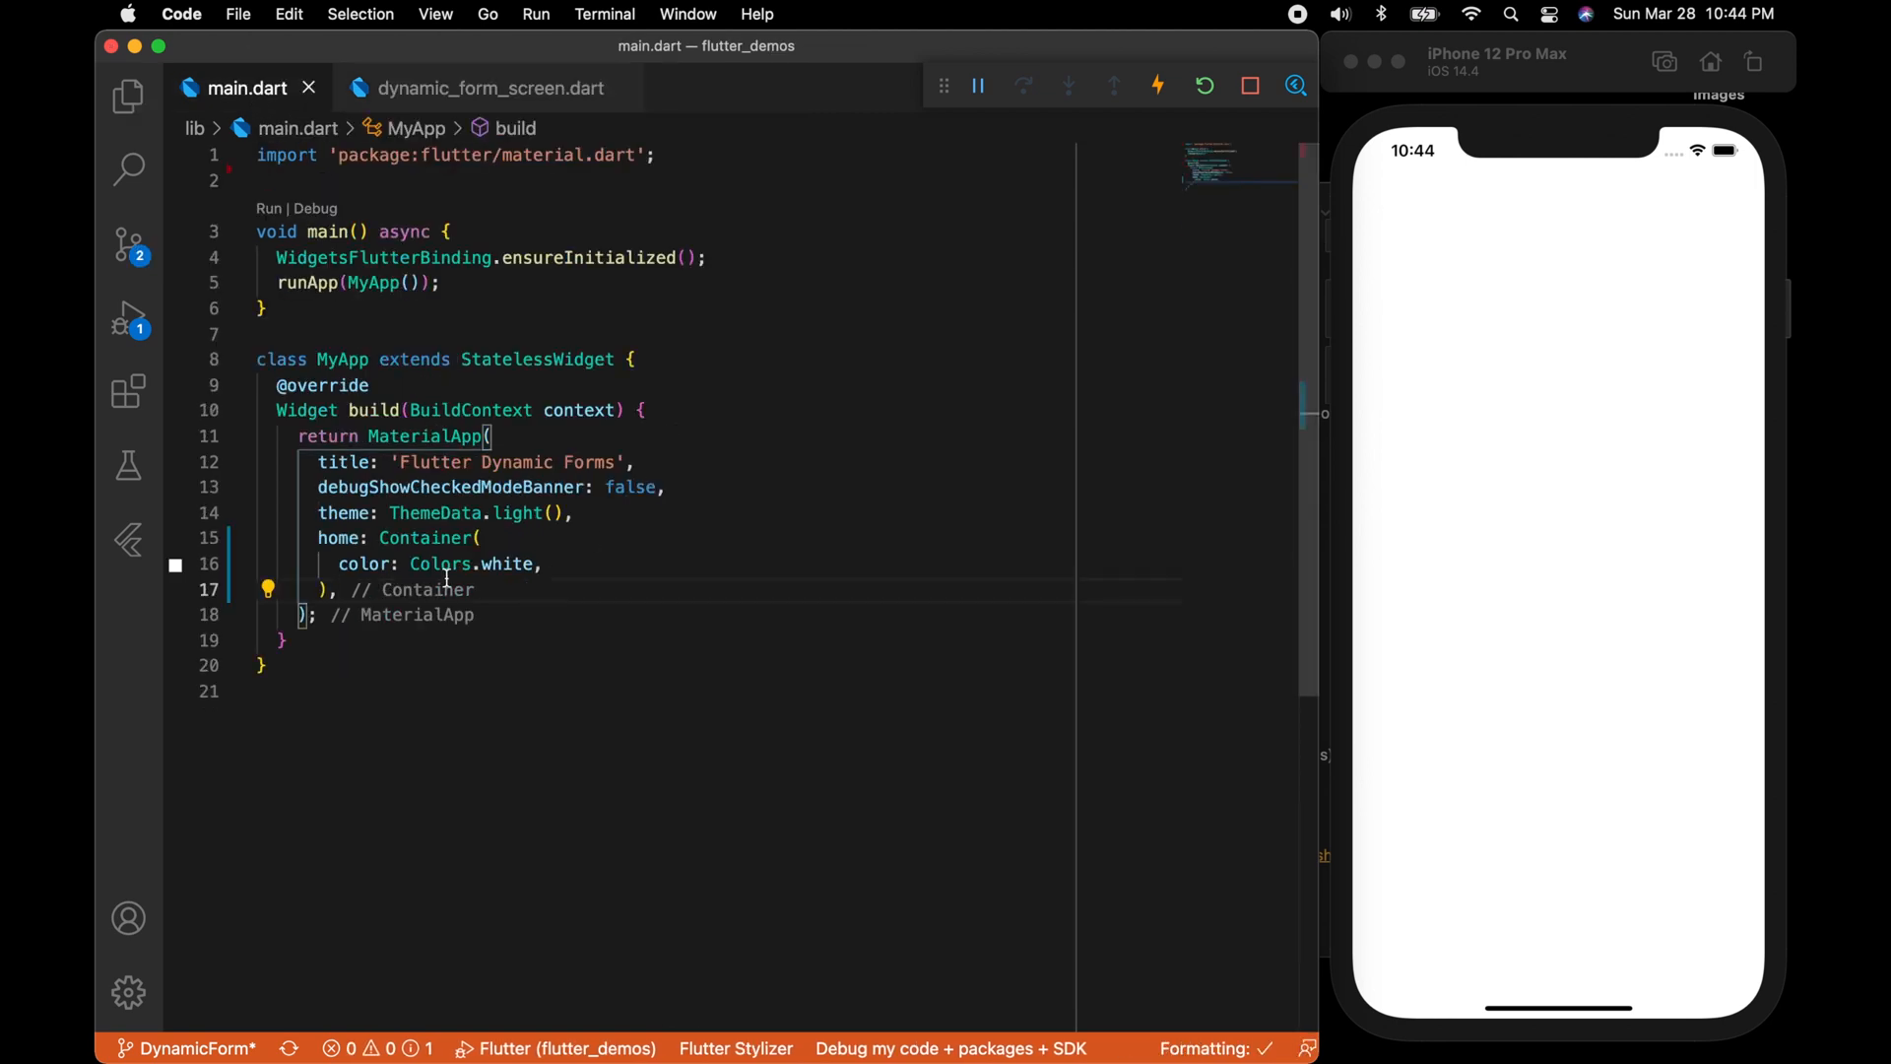
{"action": "type", "text": "Dy,"}
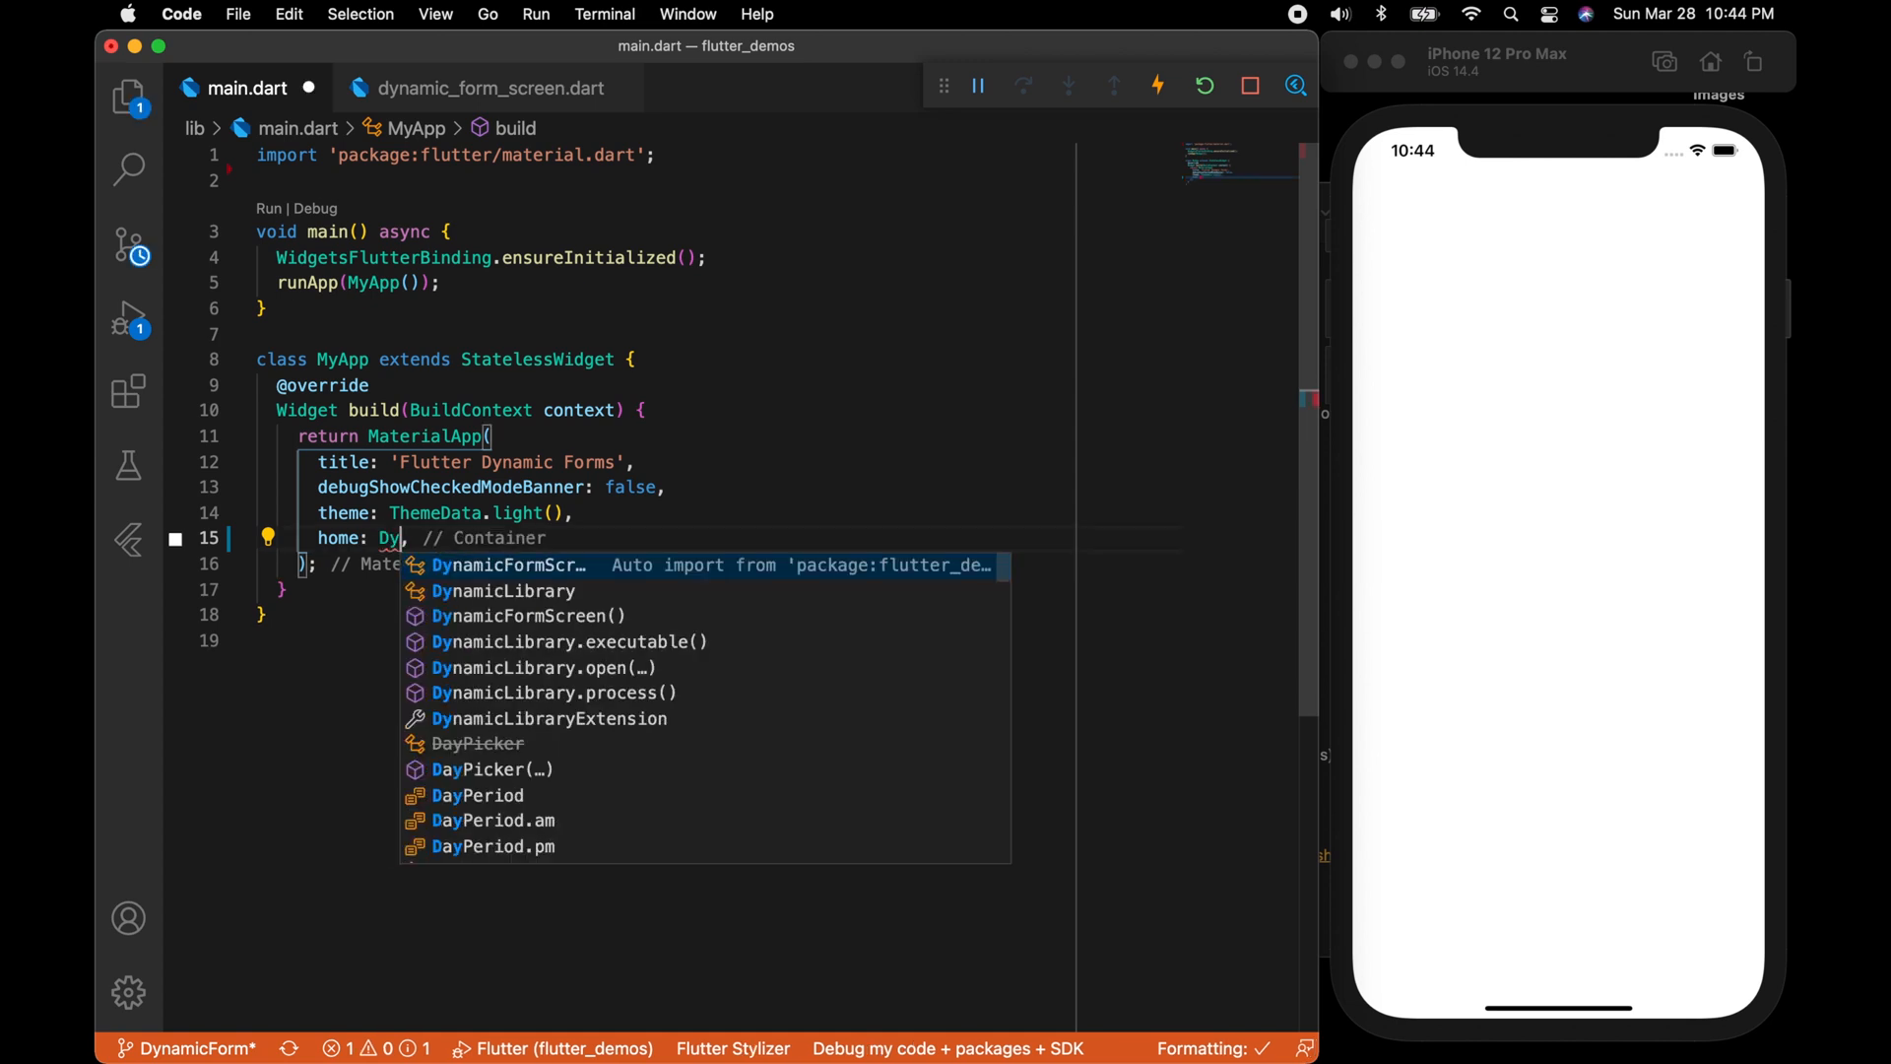
{"action": "left_click", "coordinate": [506, 615]}
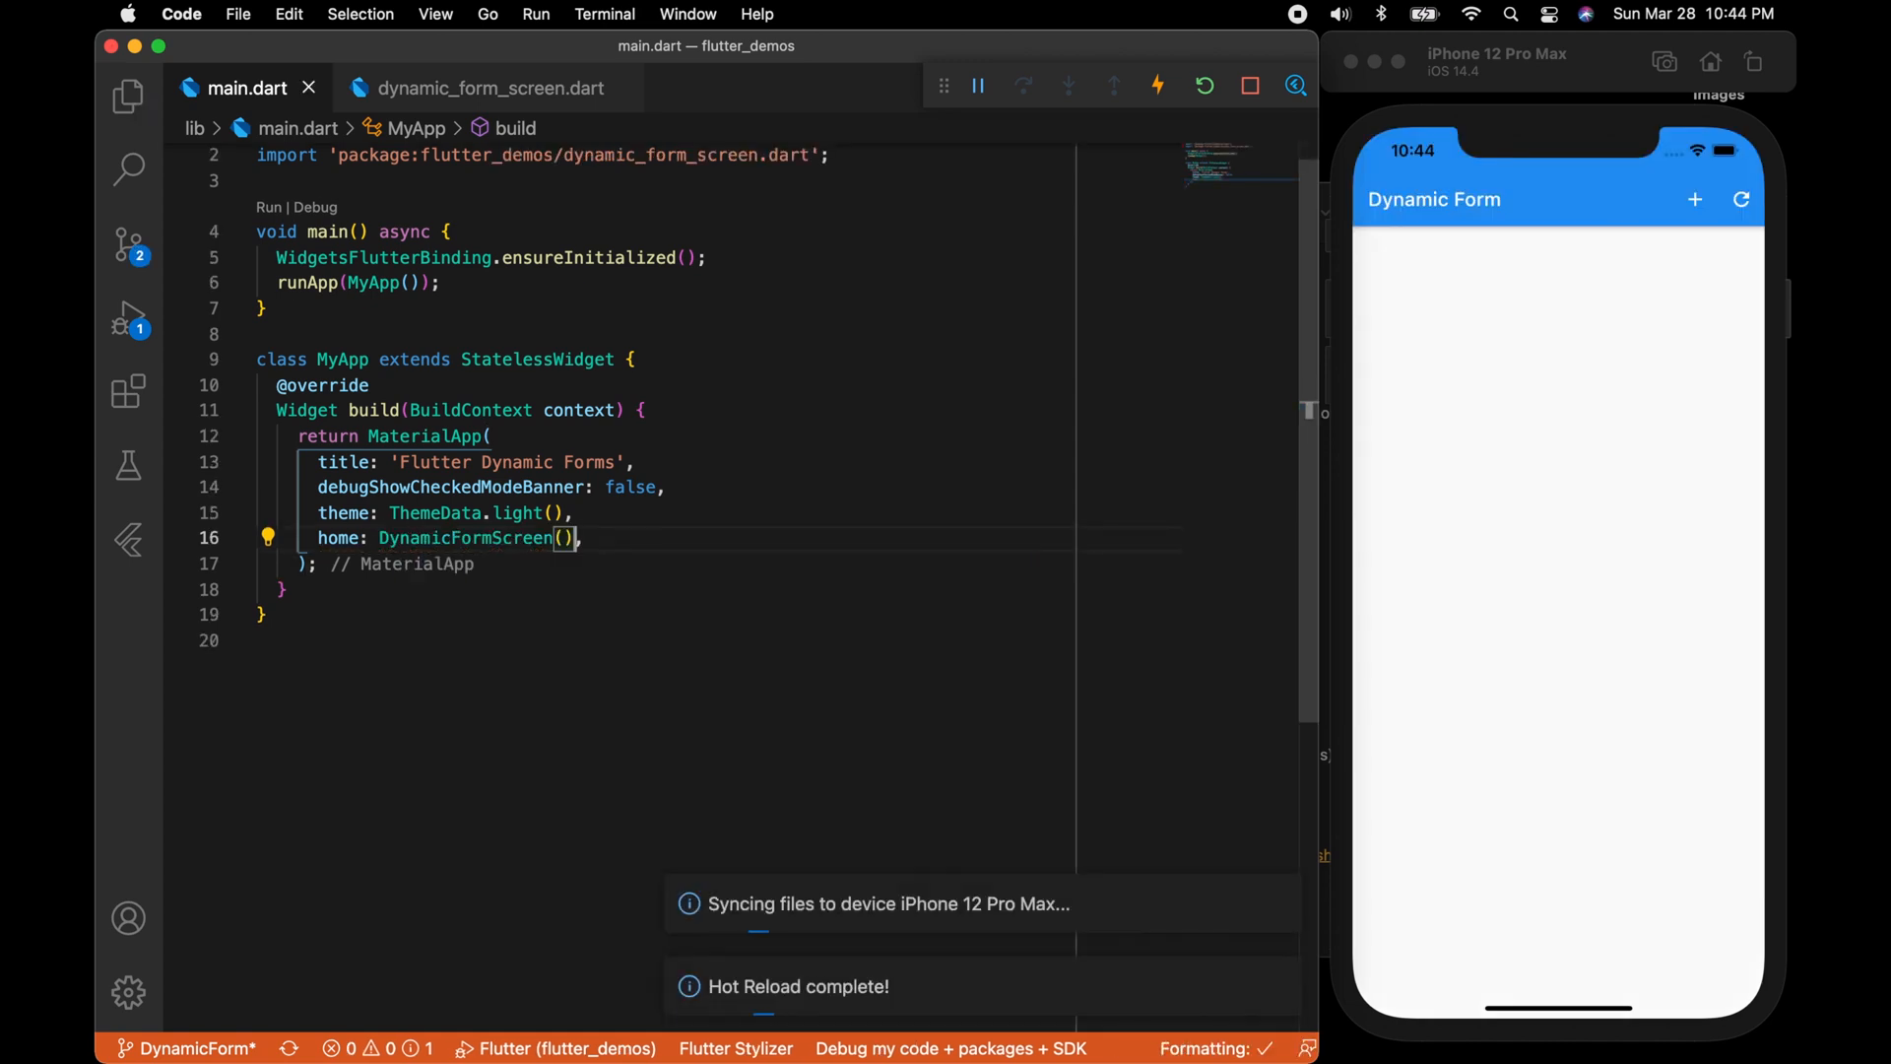
{"action": "left_click", "coordinate": [488, 87]}
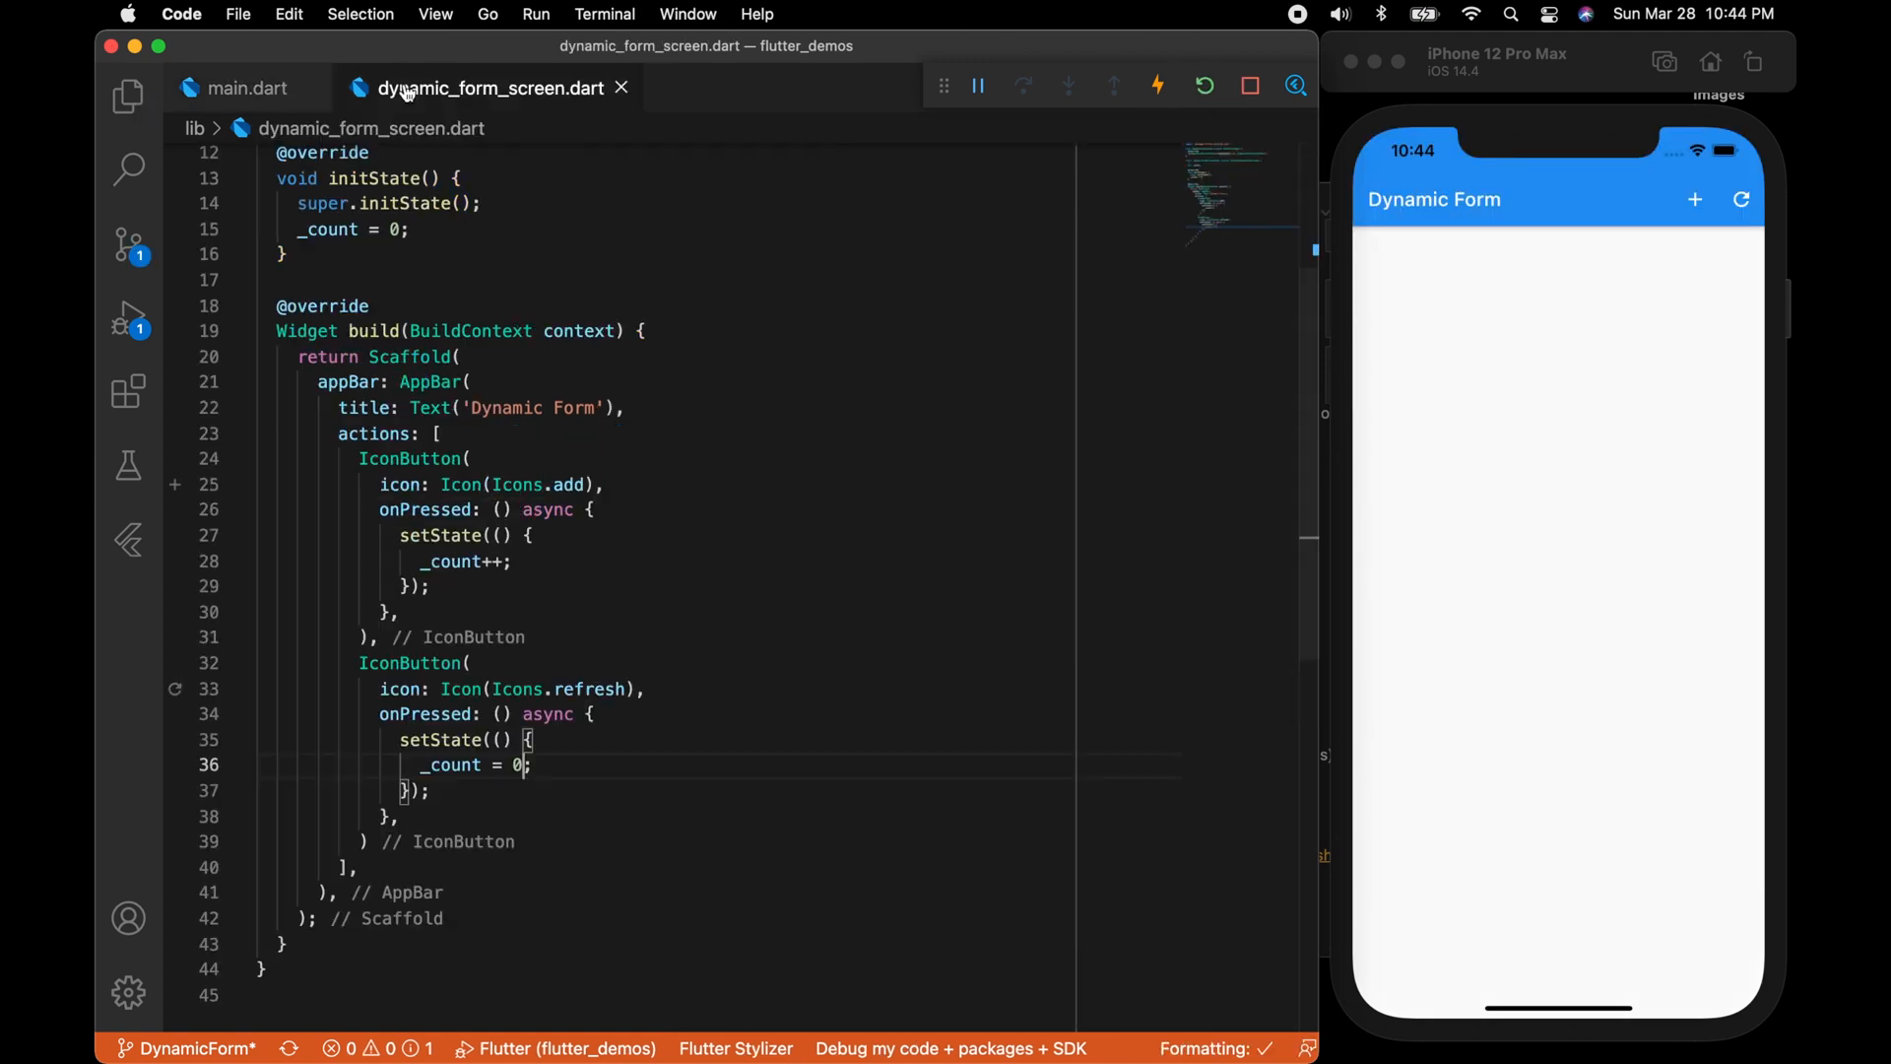
{"action": "left_click", "coordinate": [609, 765]}
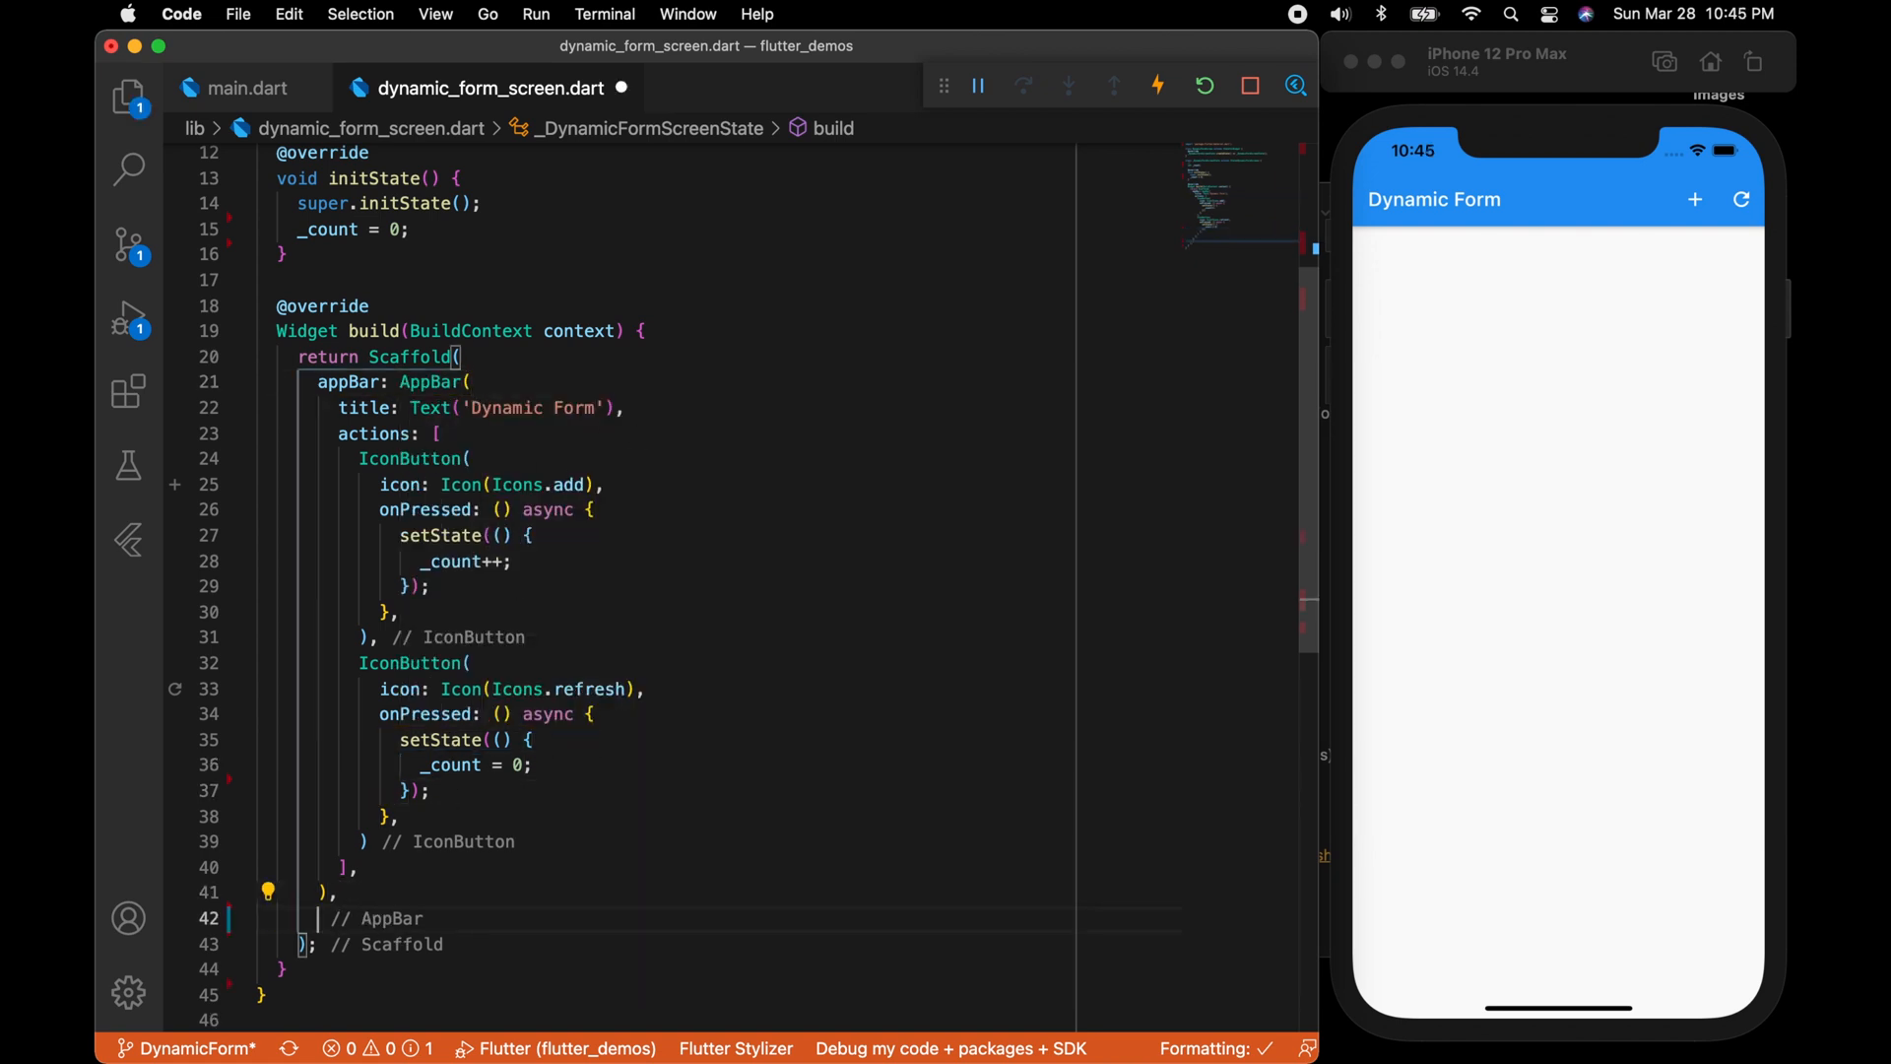
Add a body Container with EdgeInsets.all(20.0) padding holding a Column.
{"action": "type", "text": "body: Container(),"}
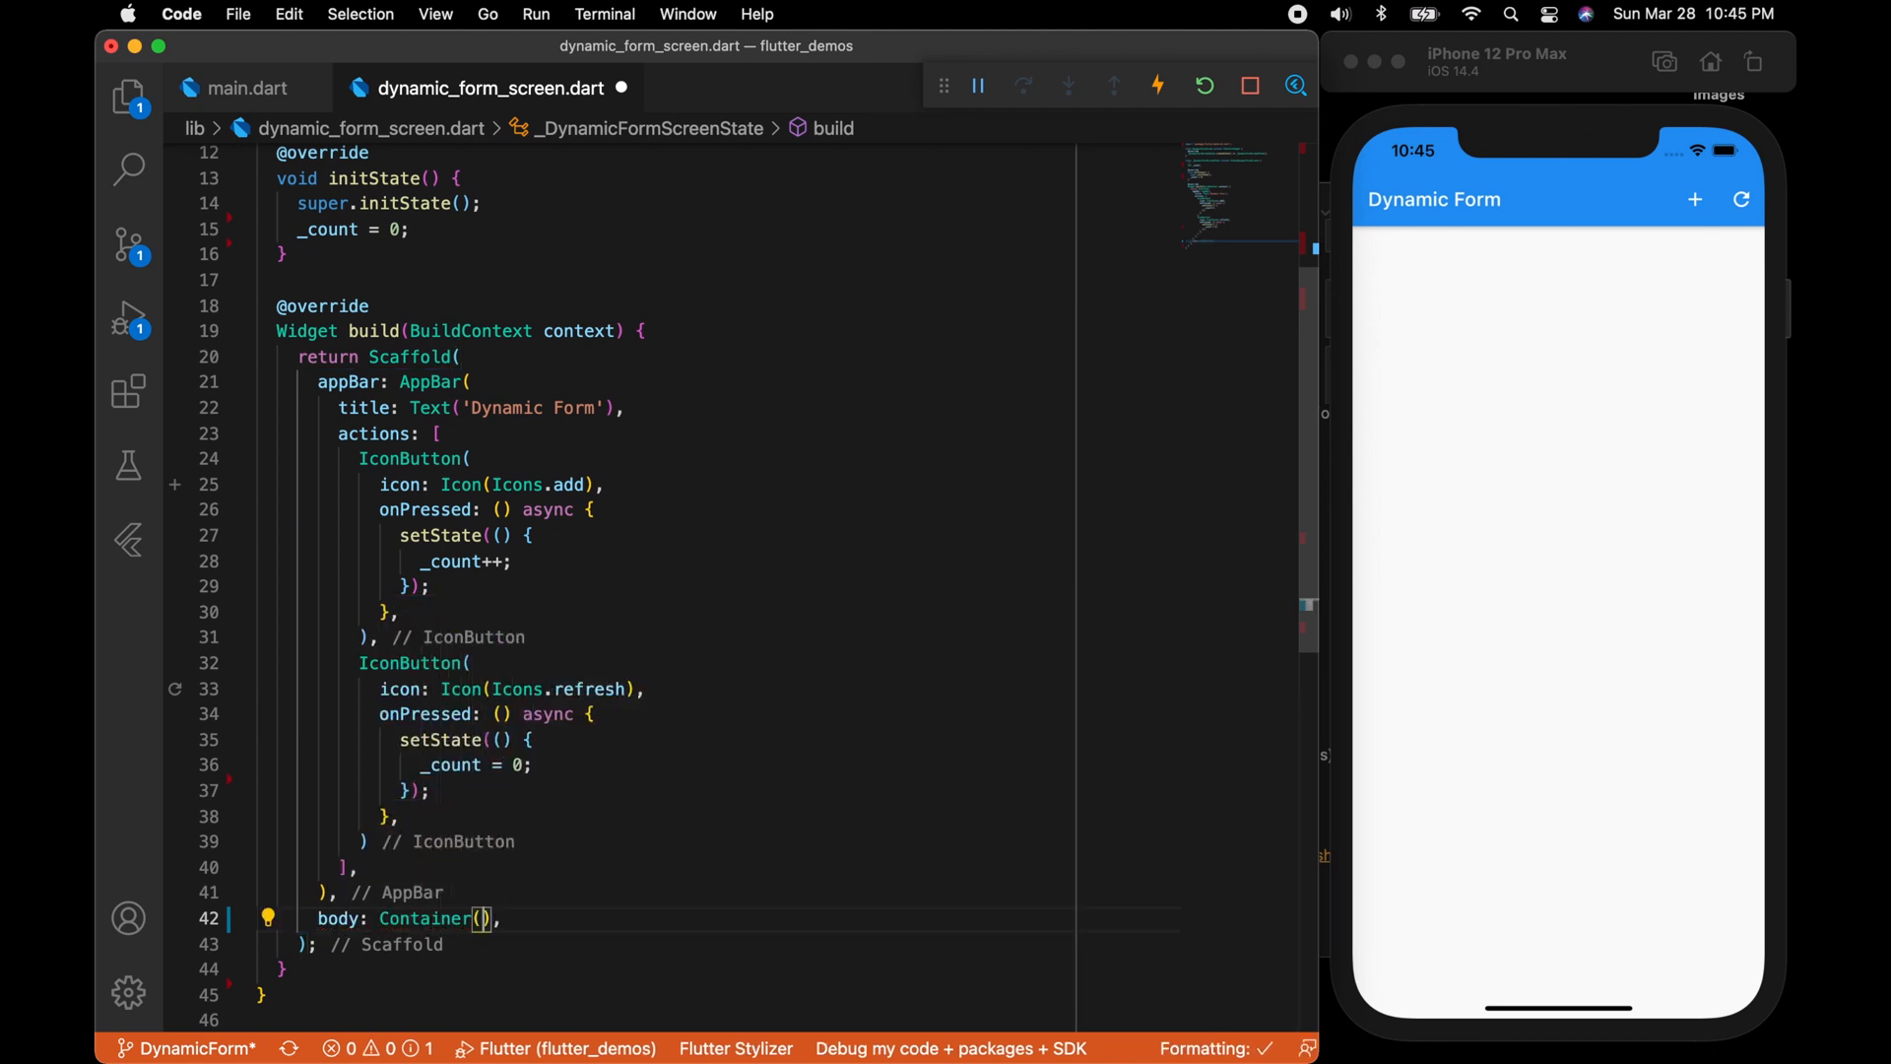
{"action": "type", "text": "padding: const EdgeInsets.all(value),"}
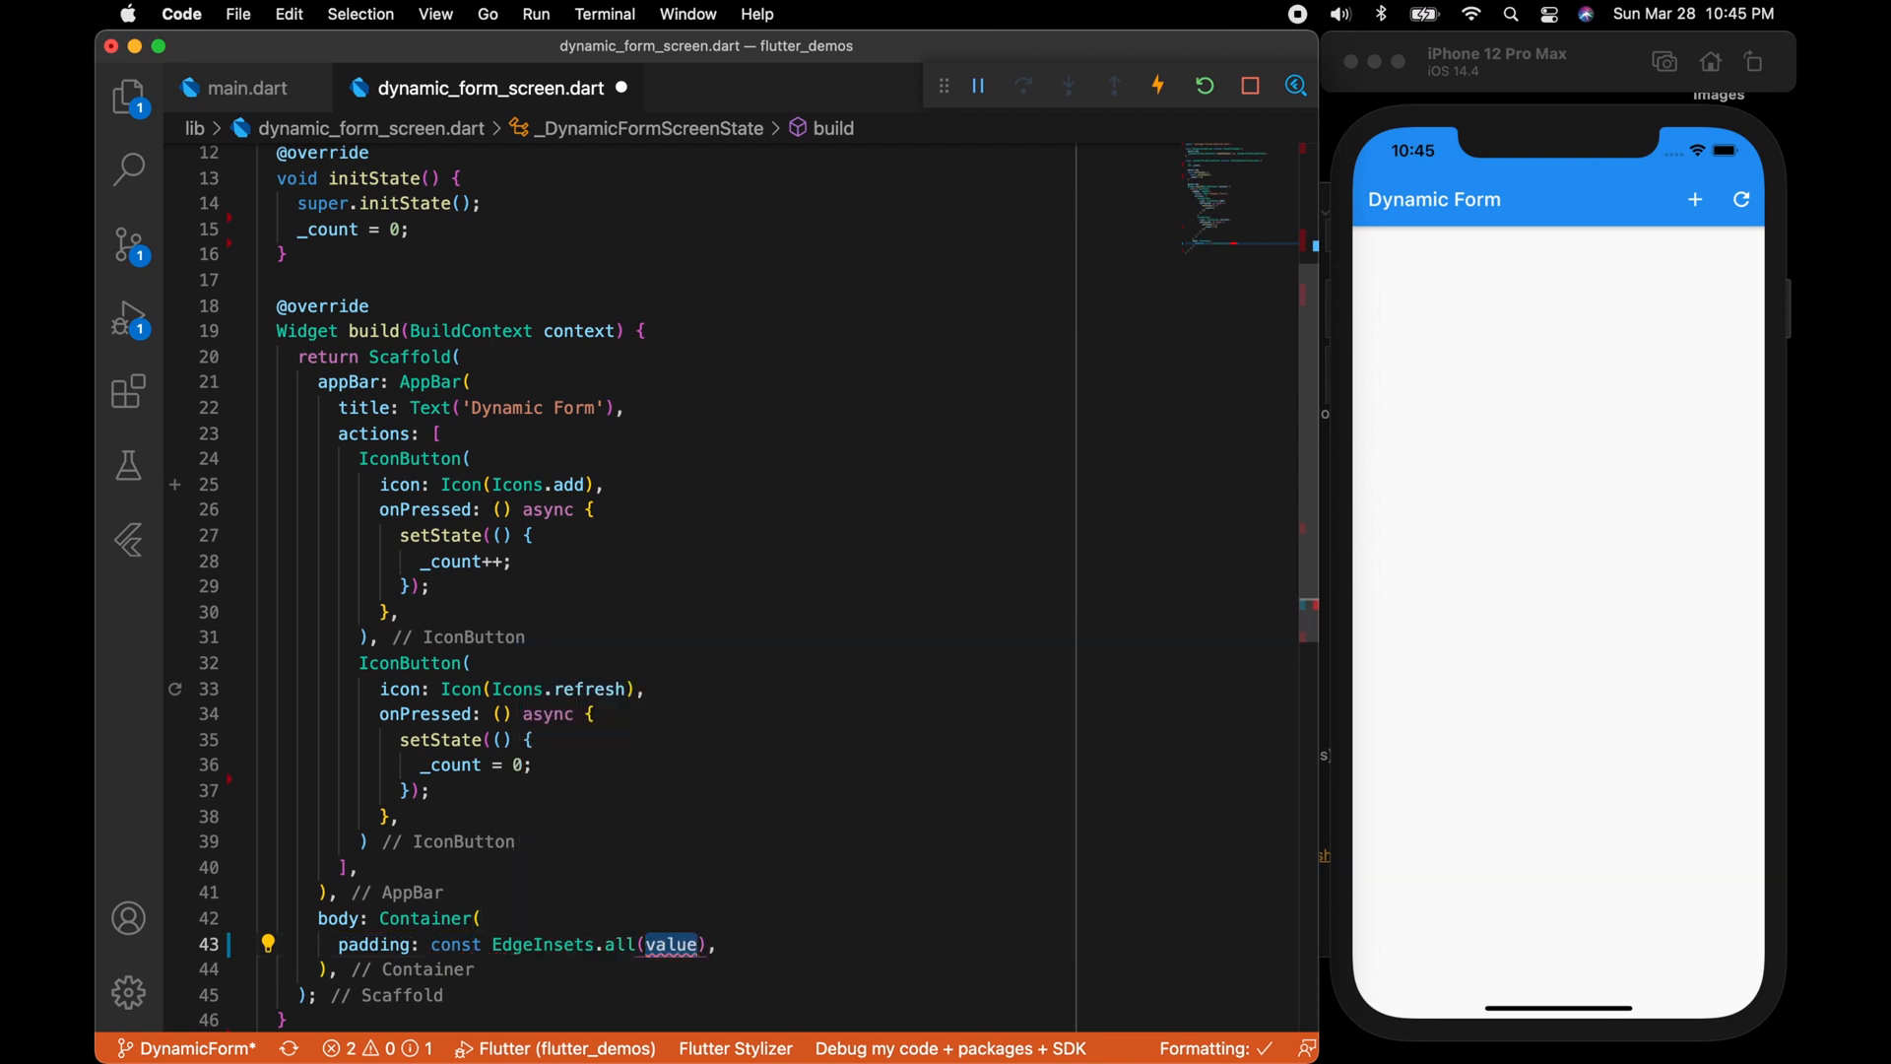
{"action": "type", "text": "20.0"}
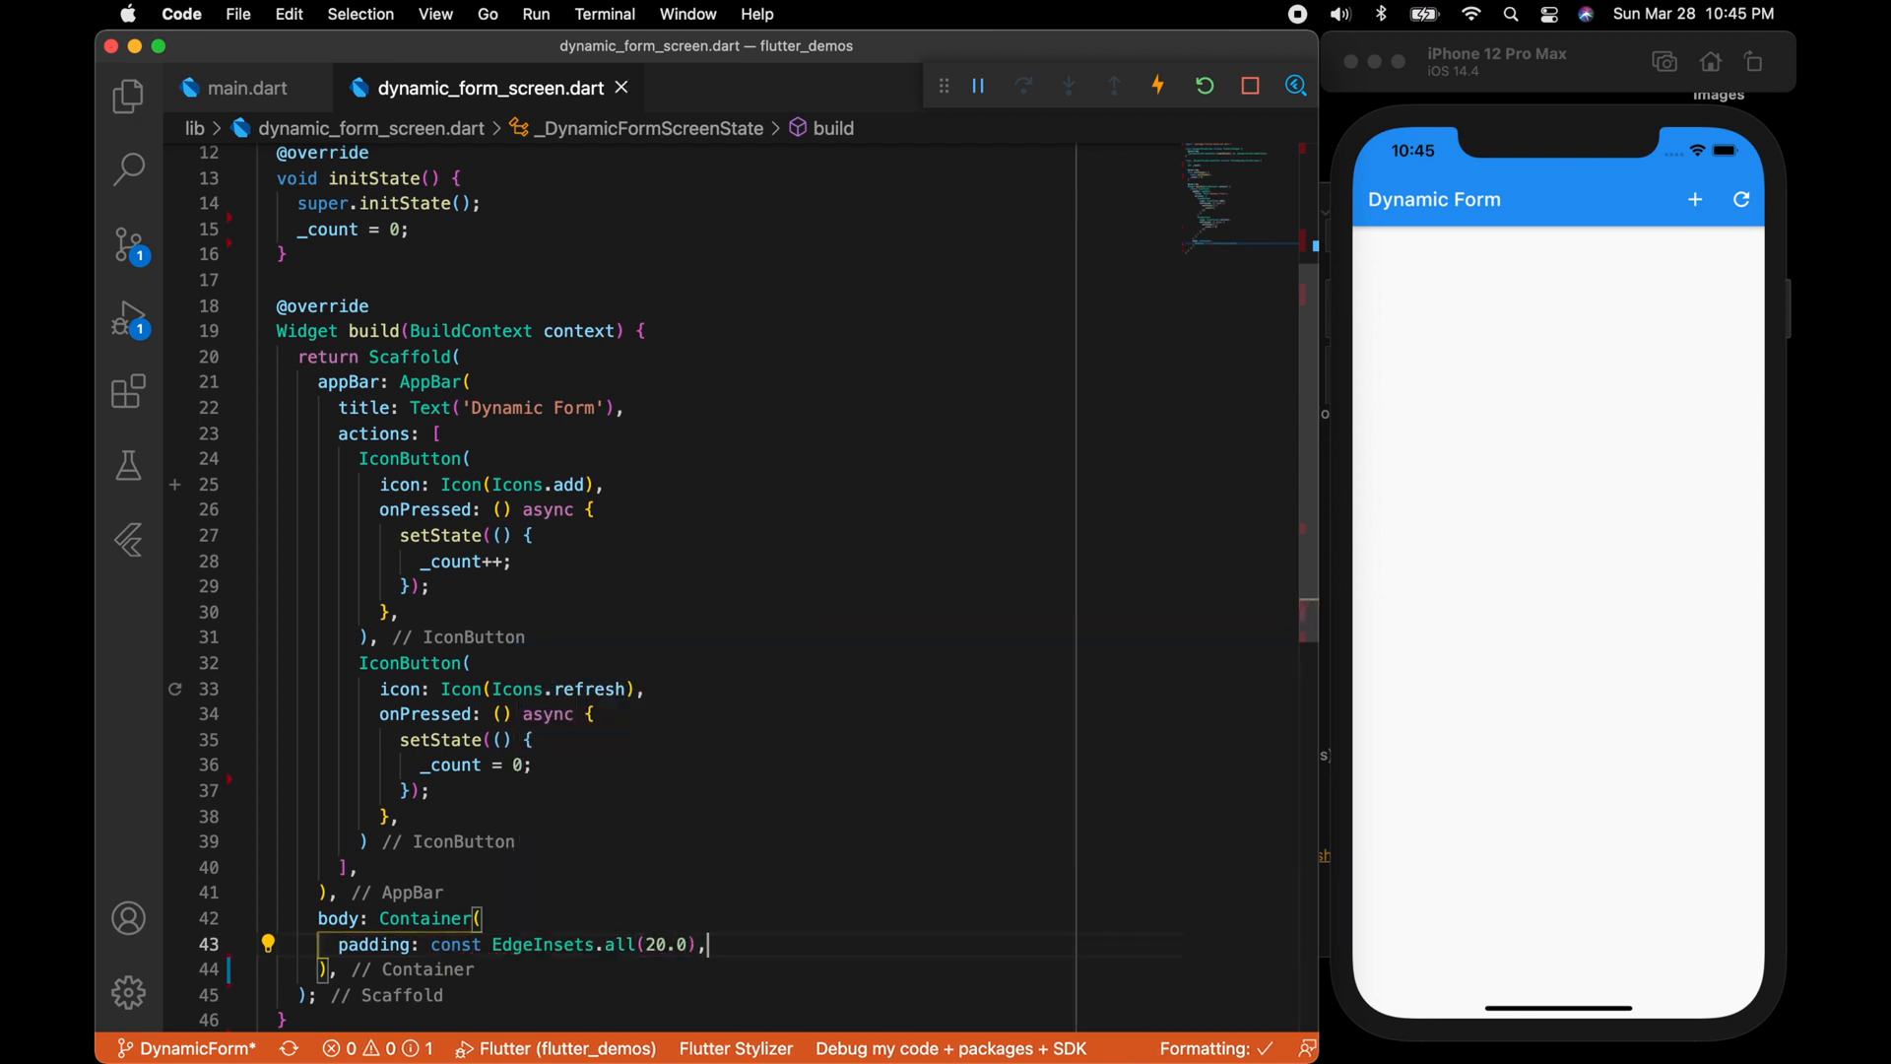
{"action": "key", "text": "enter"}
{"action": "type", "text": "child: Column(),"}
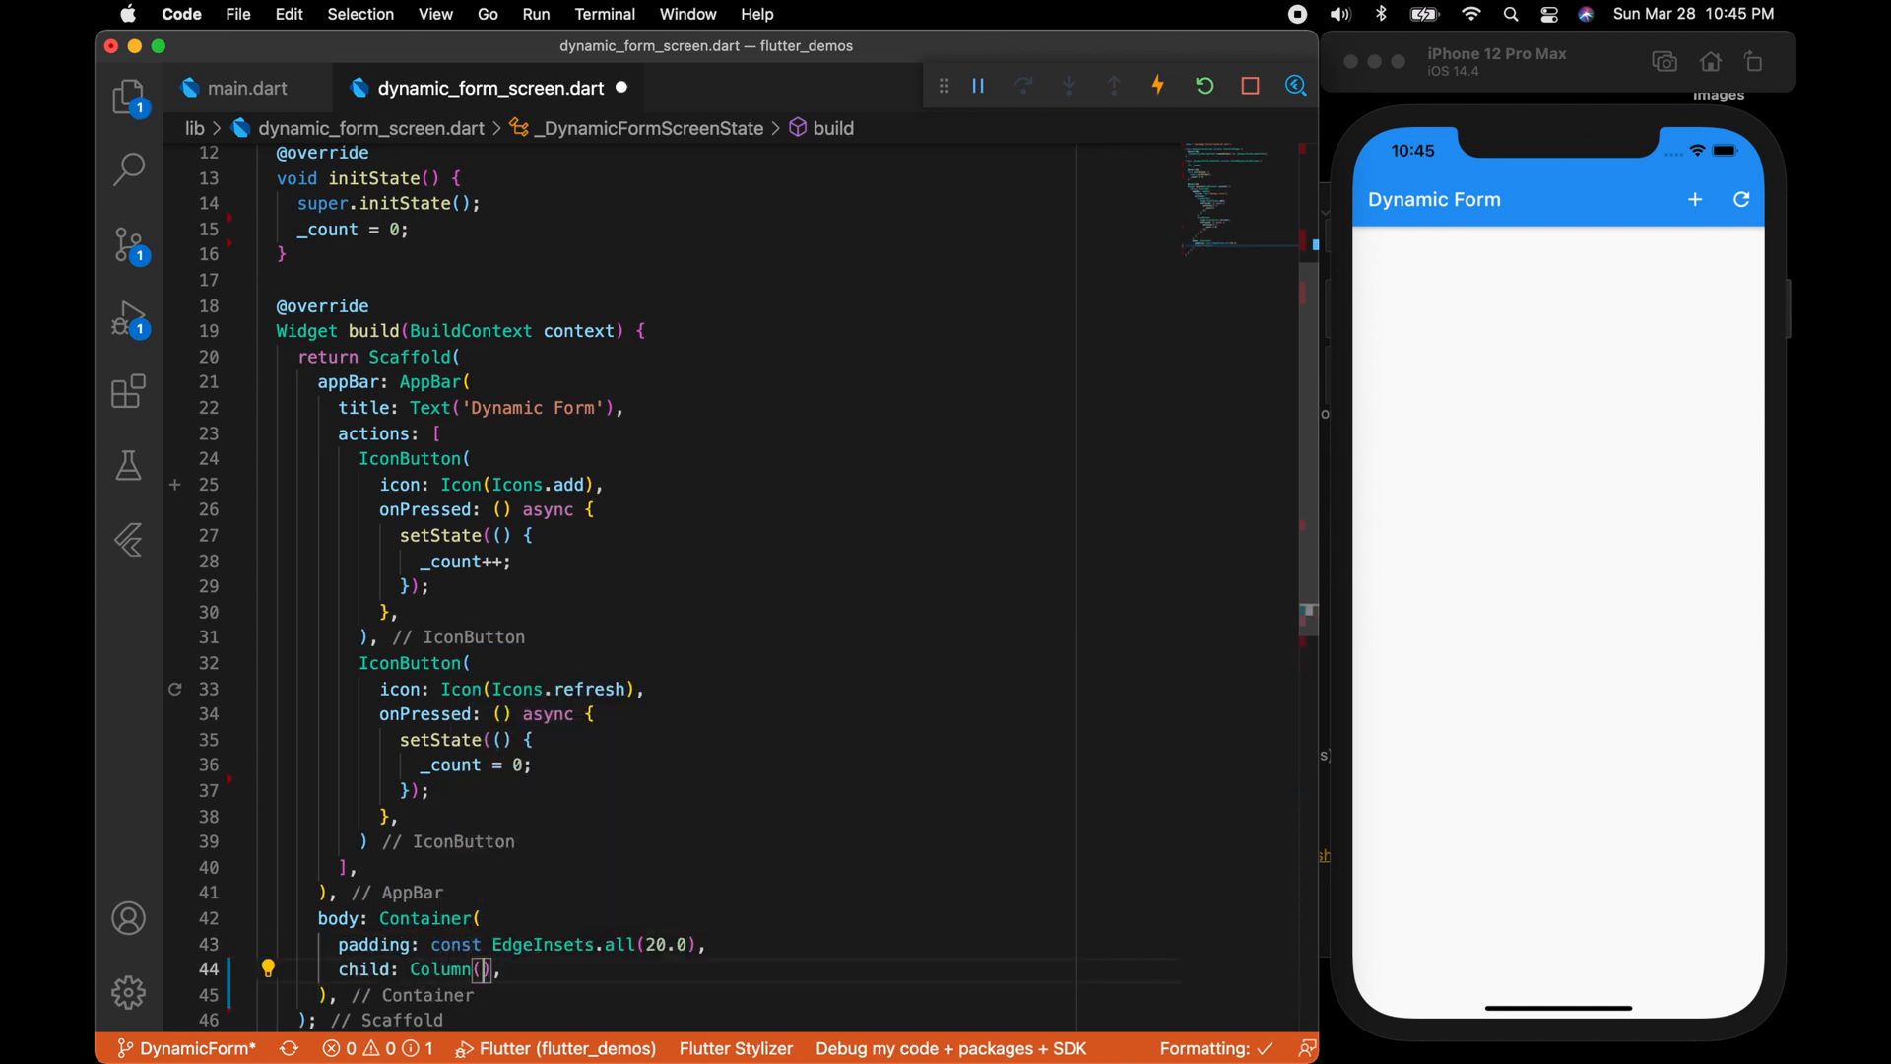
{"action": "scroll", "scroll_direction": "up", "scroll_amount": 3}
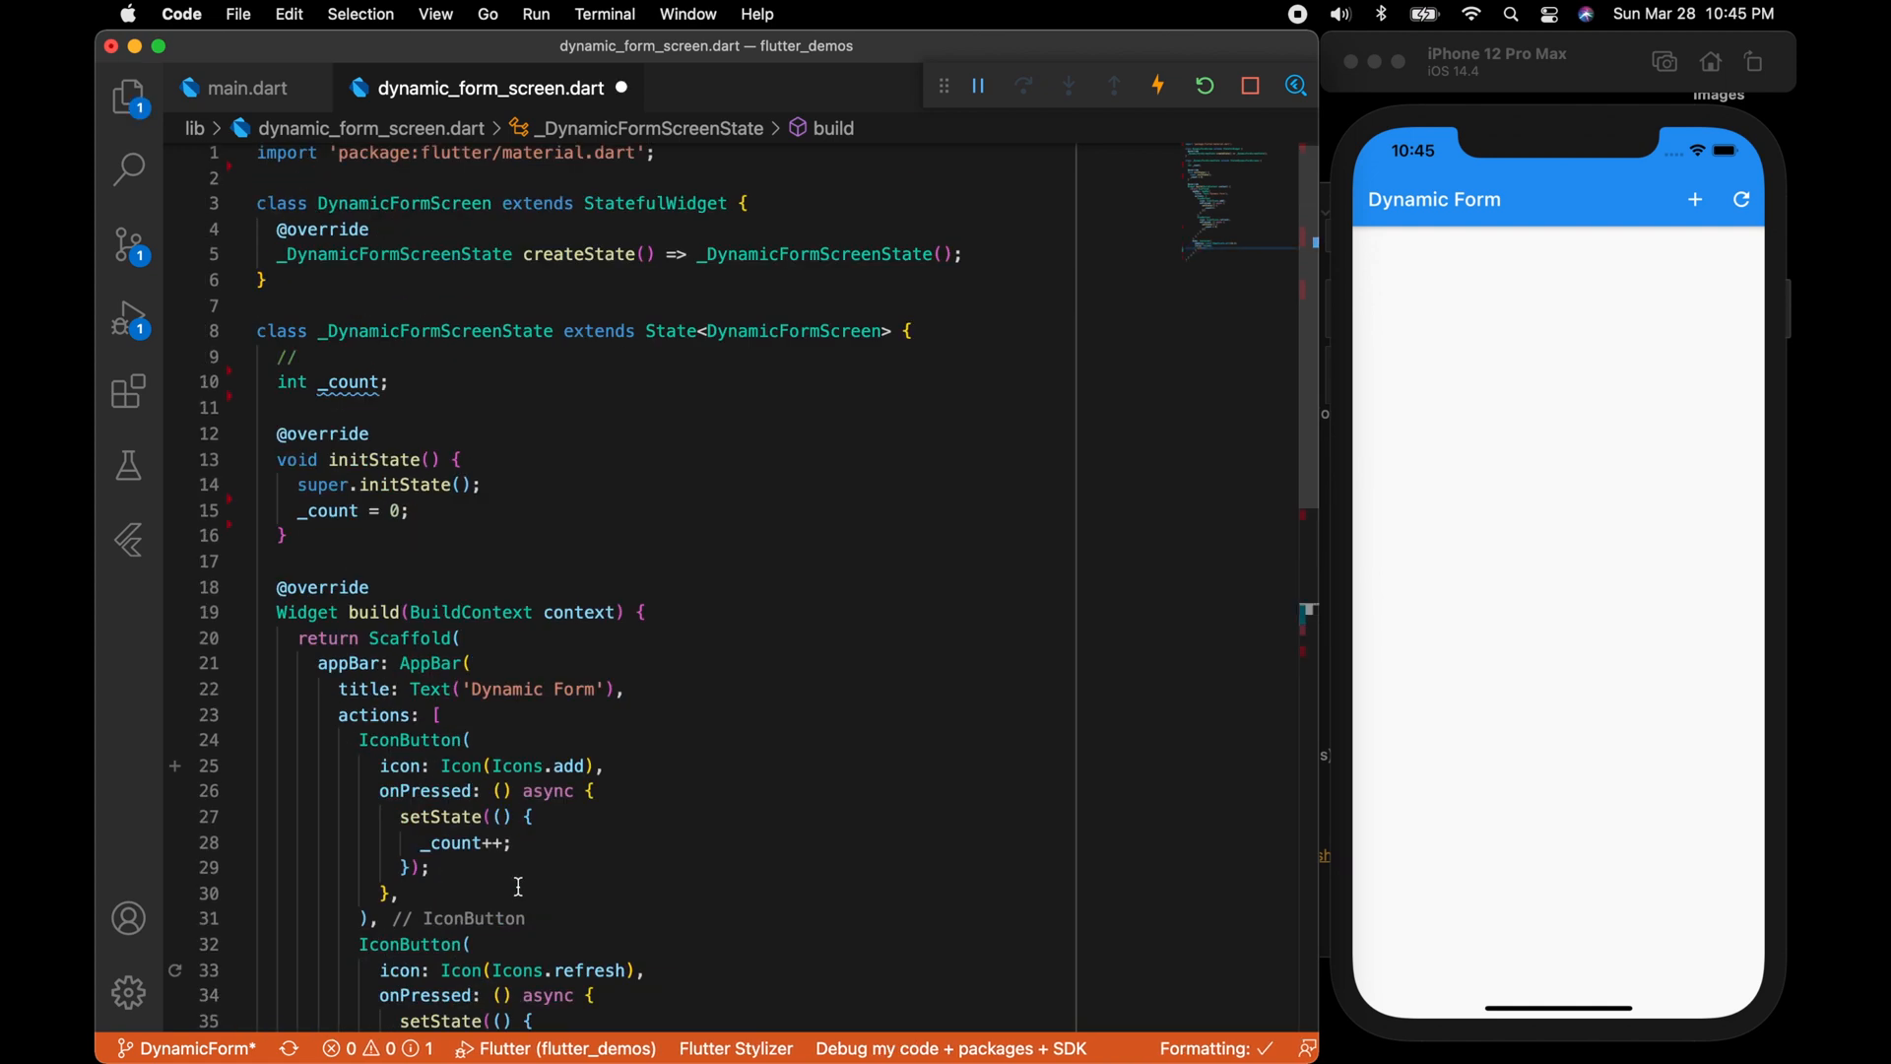
{"action": "scroll", "scroll_direction": "down", "scroll_amount": 3}
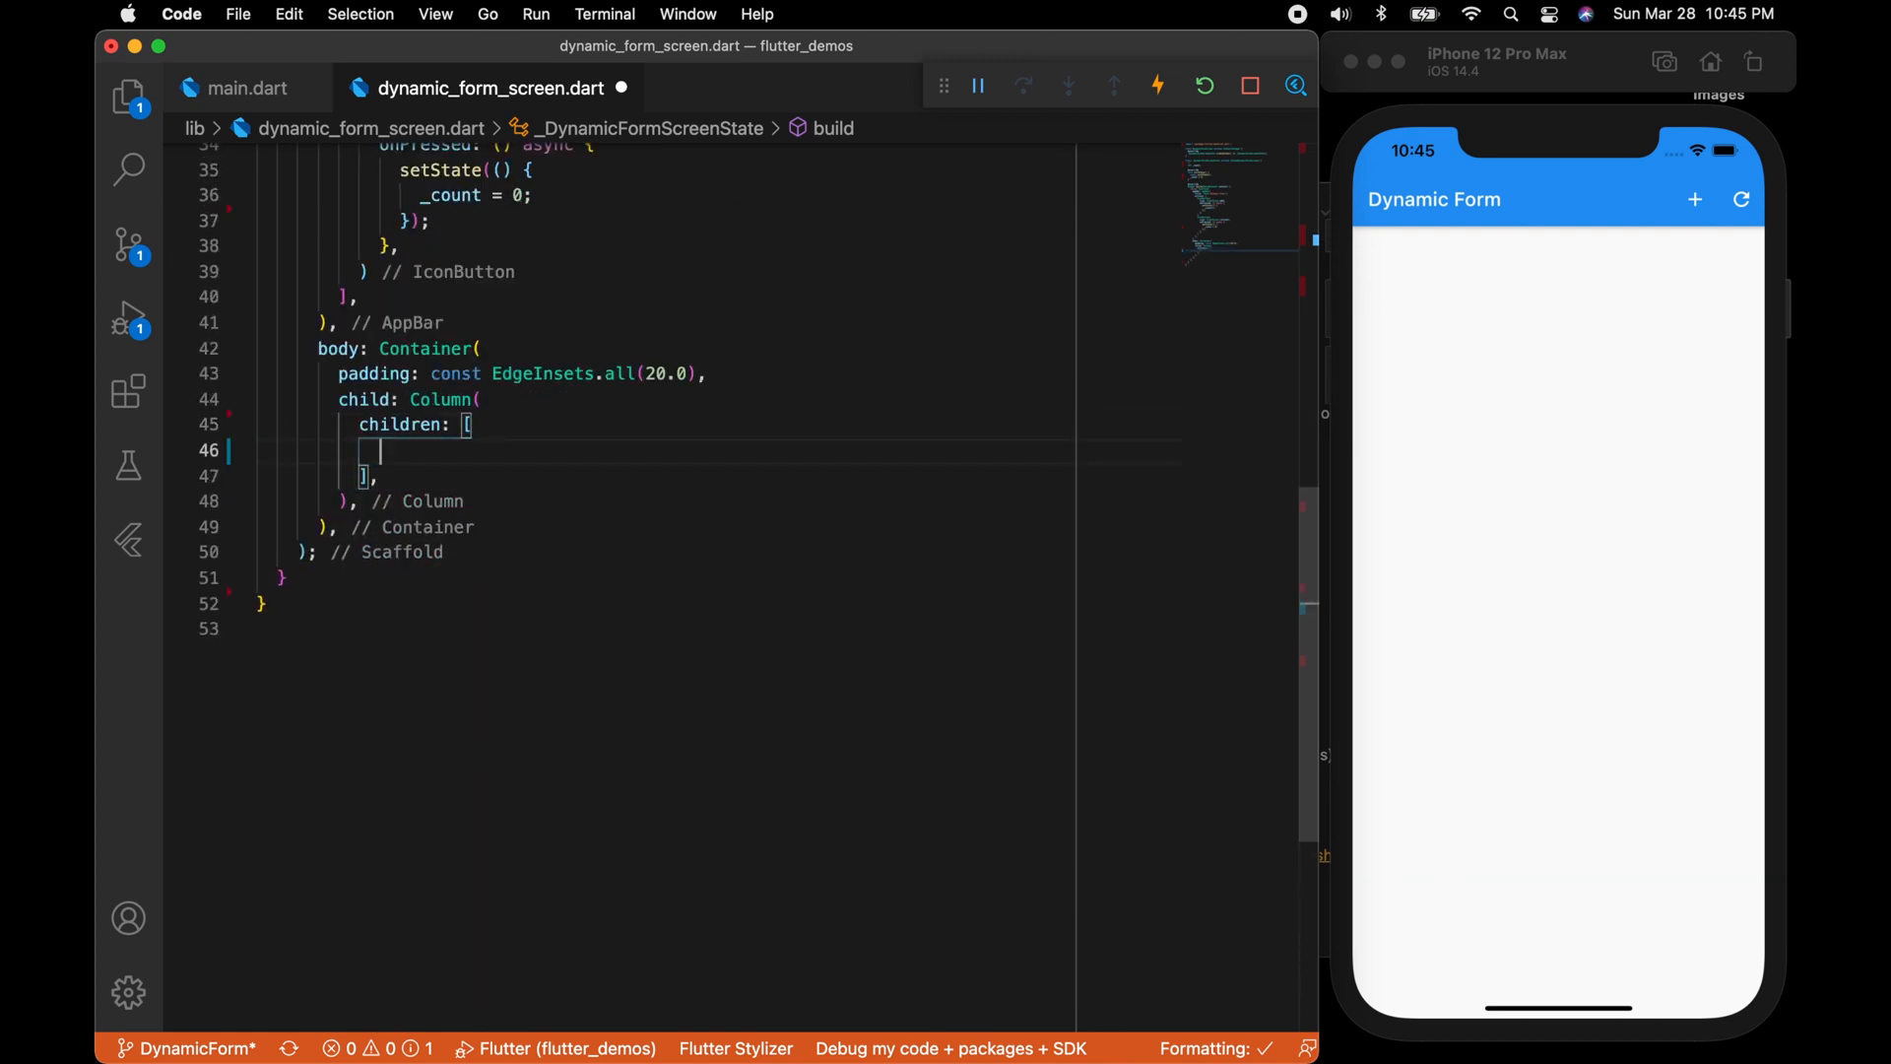
Add a Flexible ListView.builder with shrinkWrap true and itemCount _count.
{"action": "type", "text": "ListView.builder("}
{"action": "type", "text": "return Container();"}
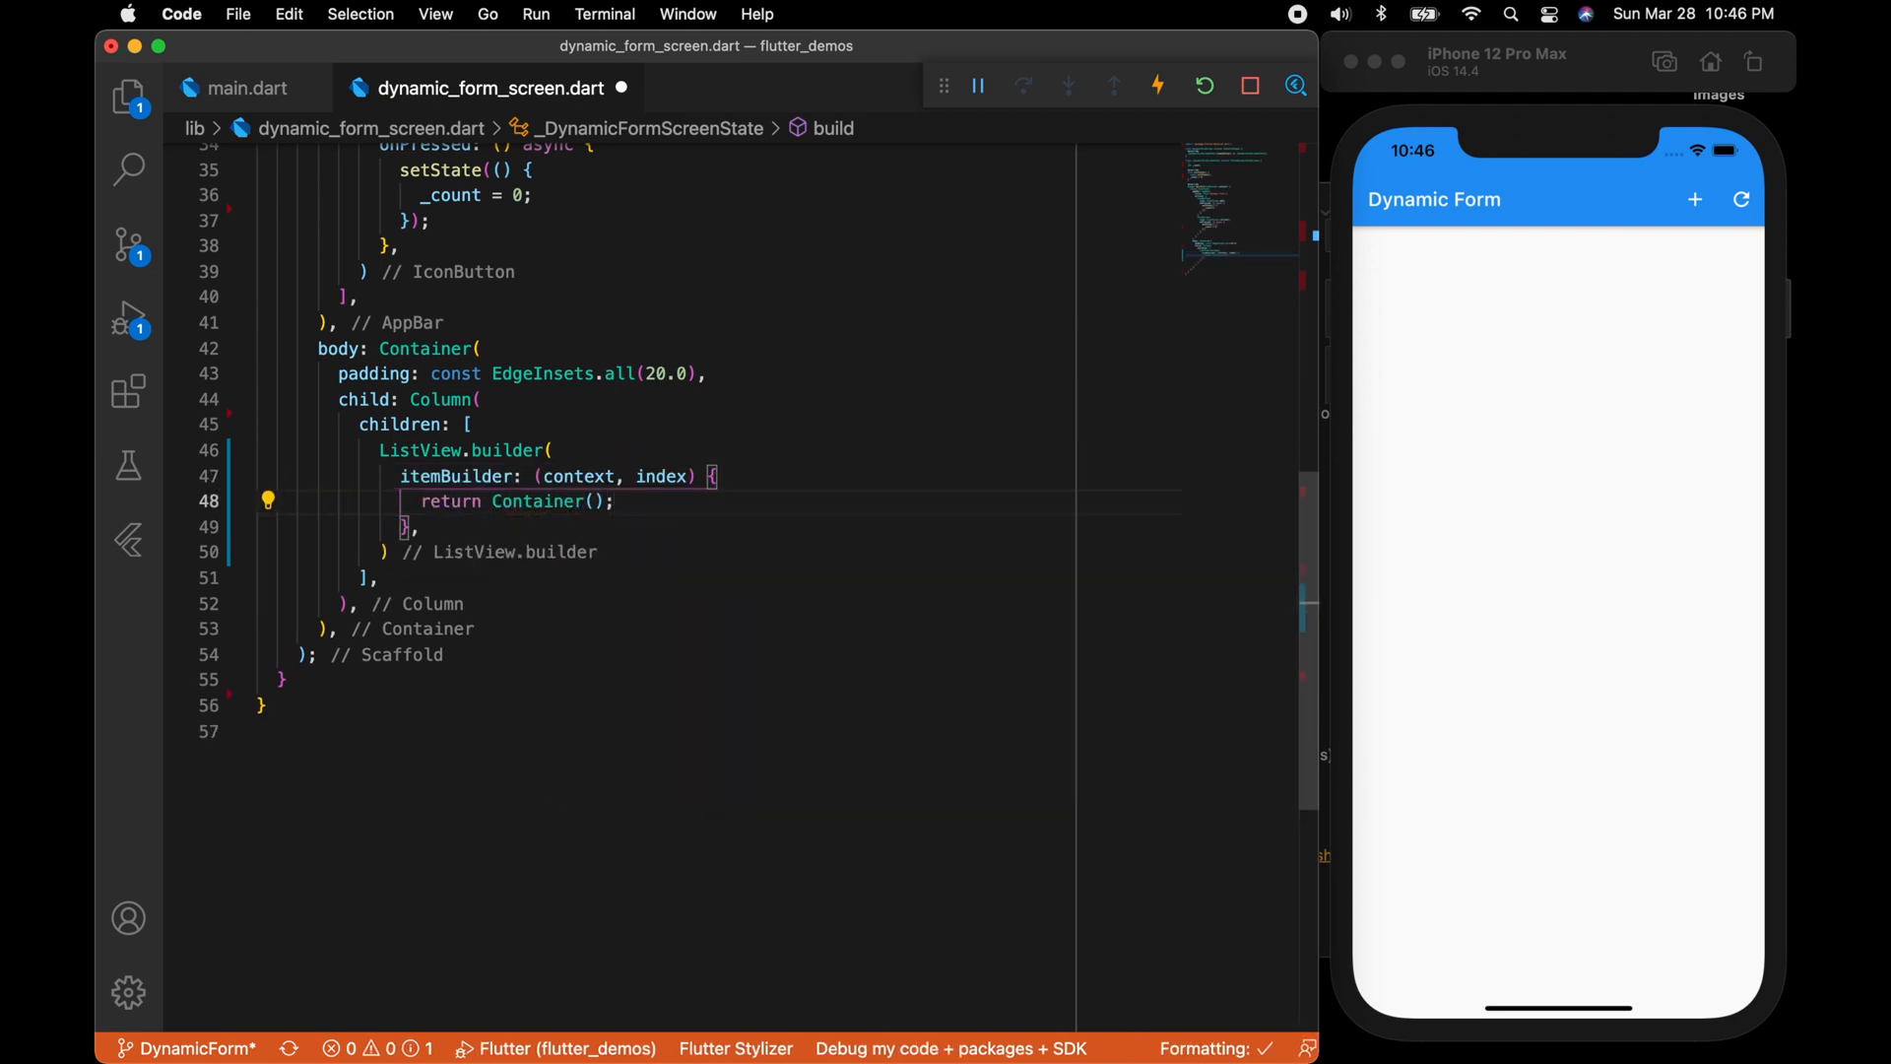
{"action": "type", "text": "itemCount: _,"}
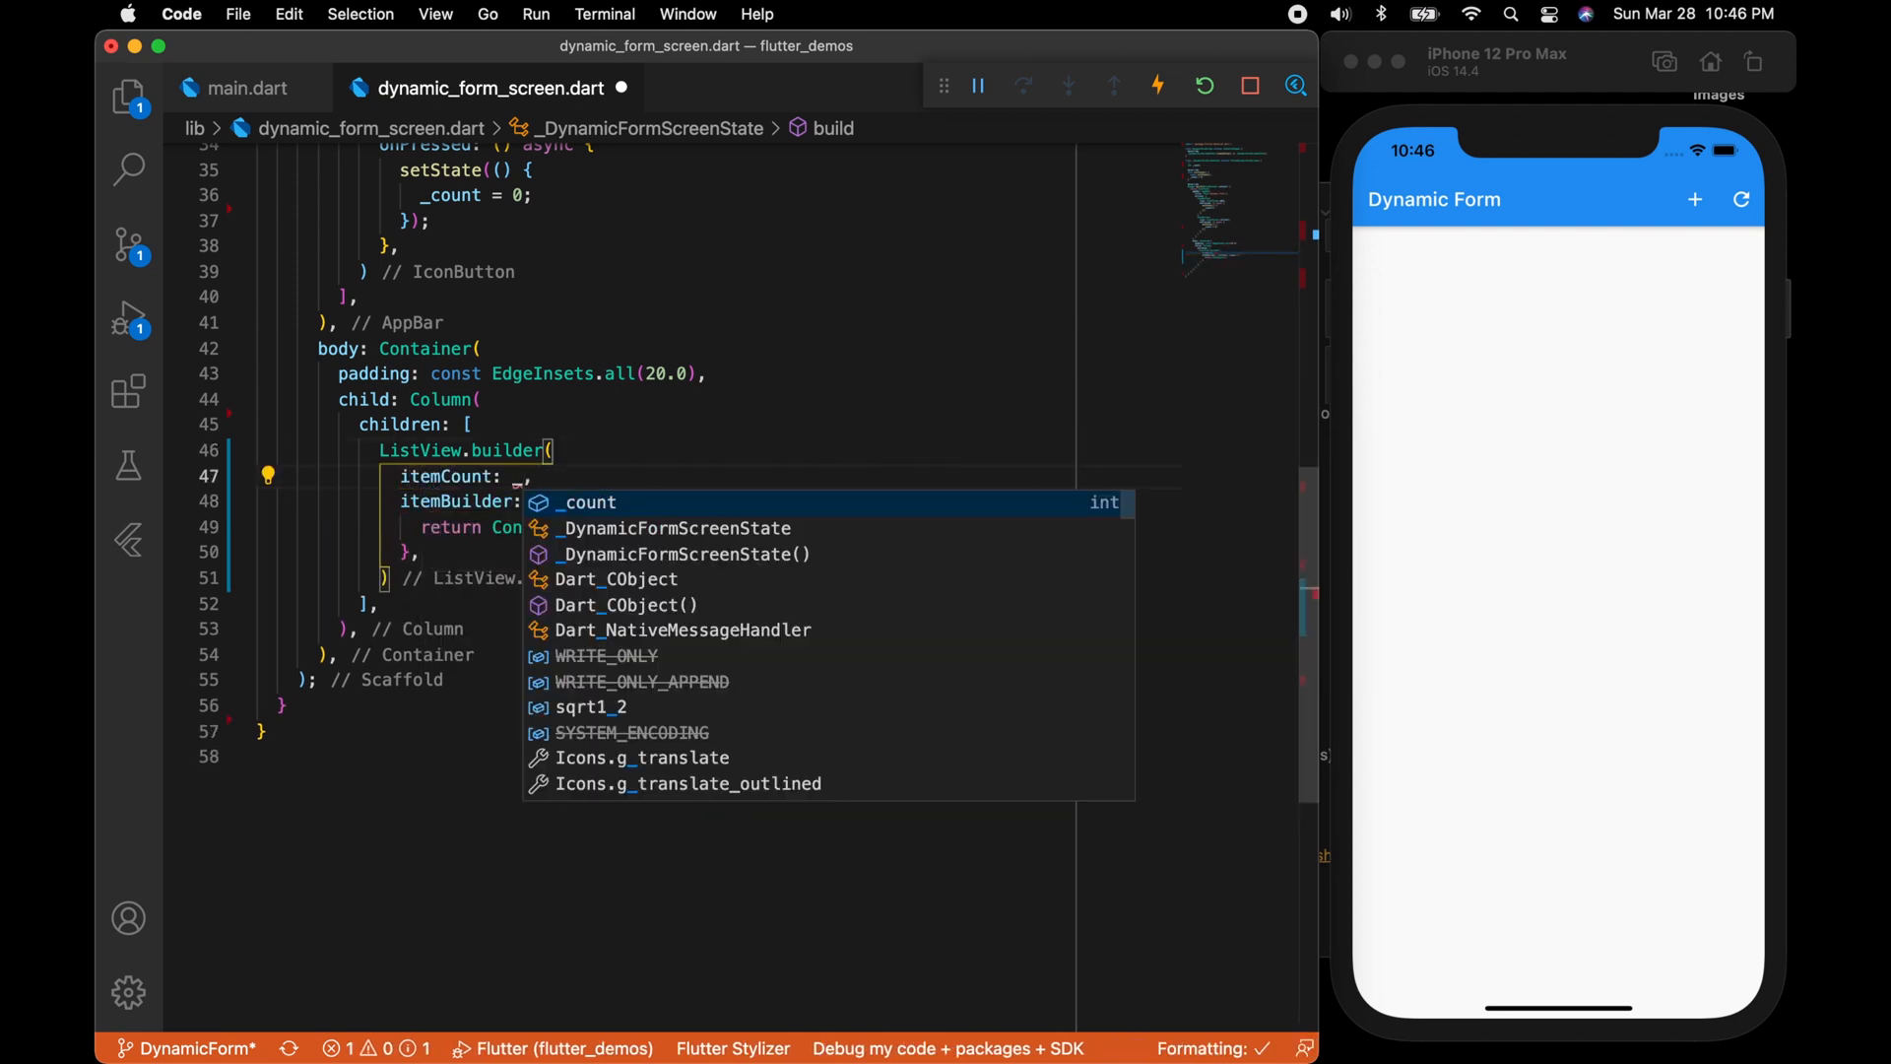
{"action": "left_click", "coordinate": [587, 502]}
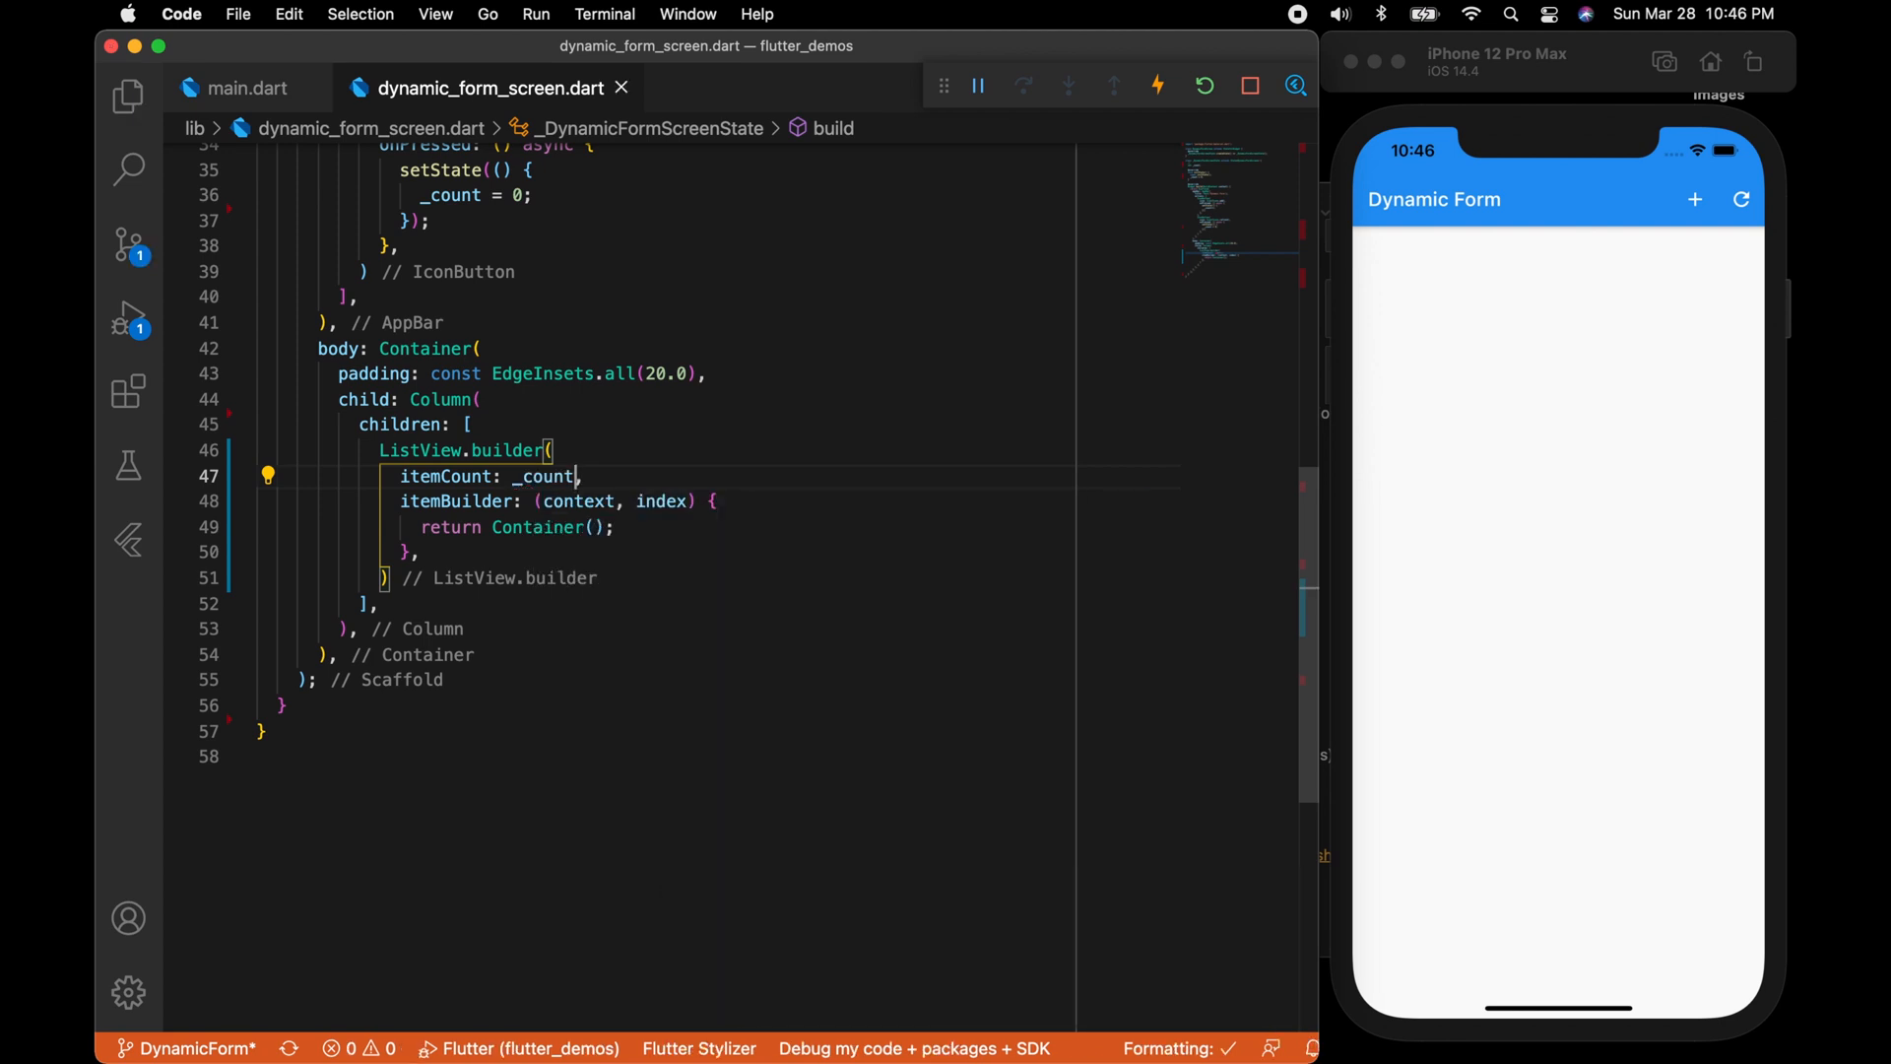
{"action": "type", "text": "shrinkWrap: true,"}
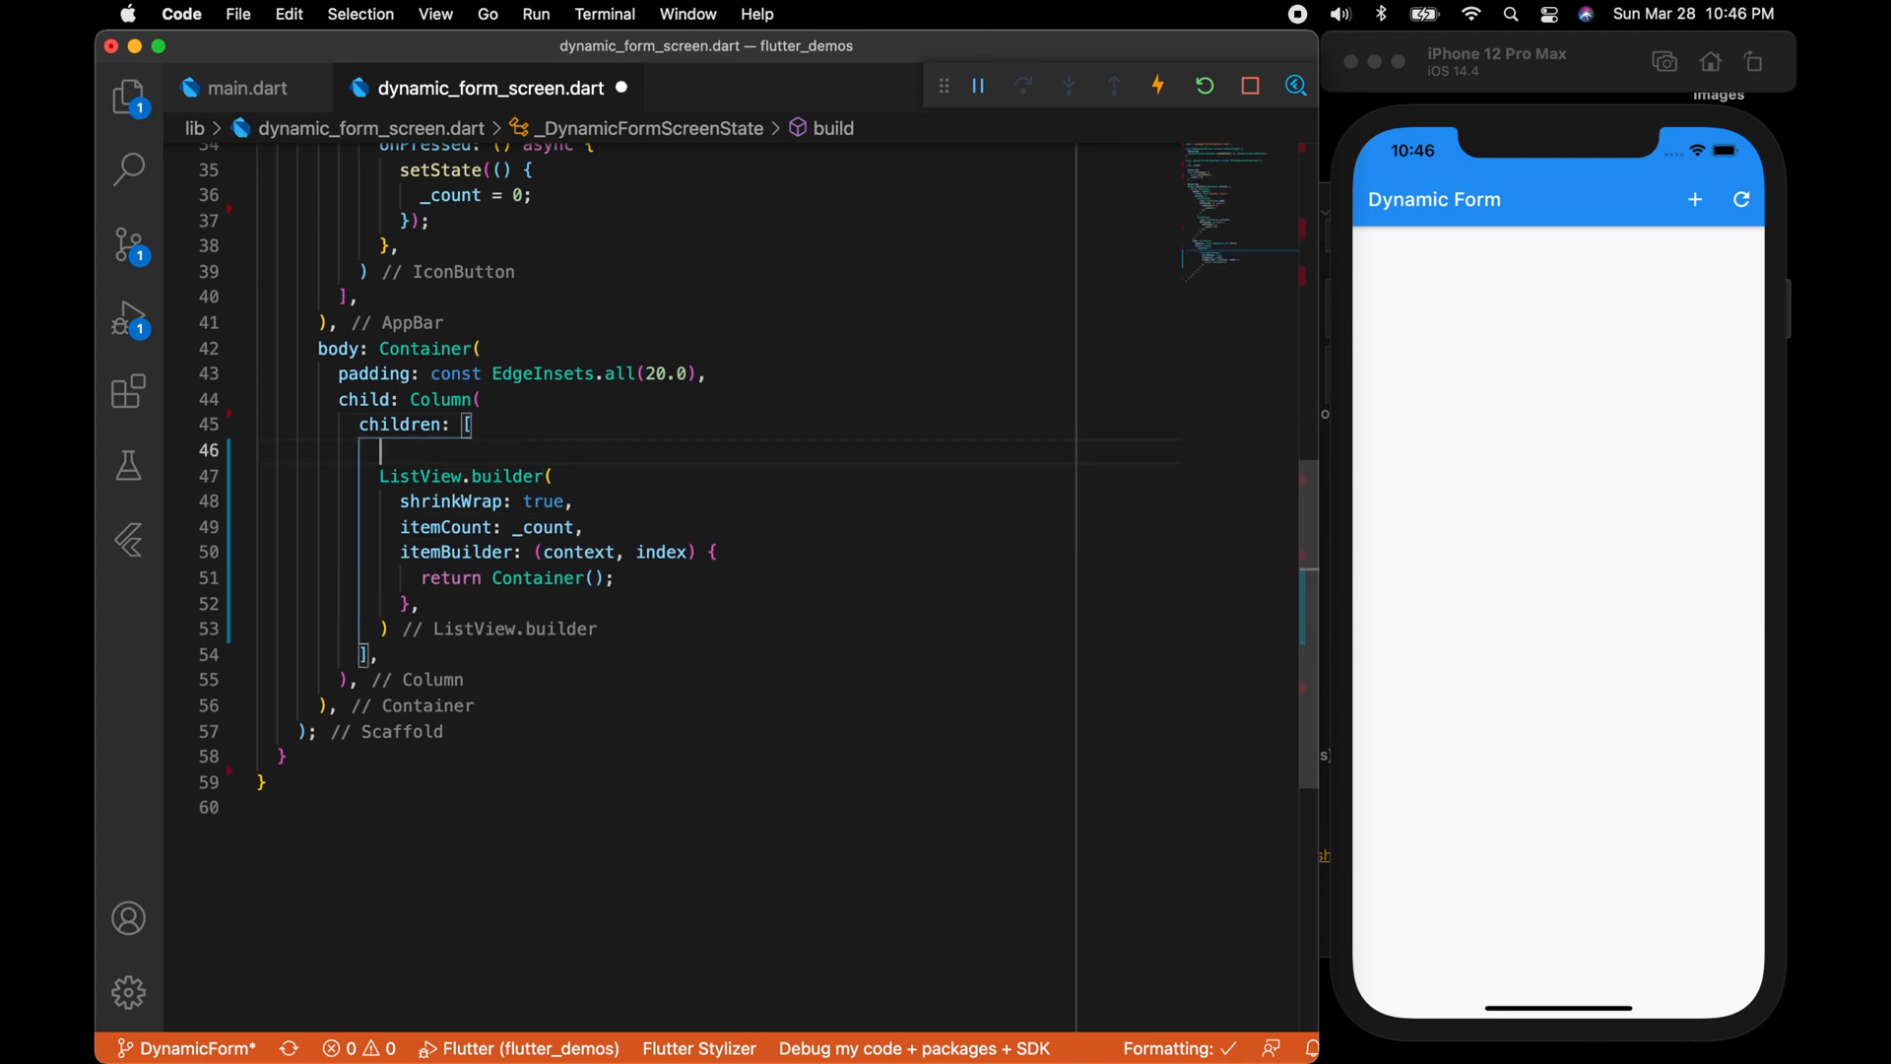
{"action": "type", "text": "Flexible(child: child)"}
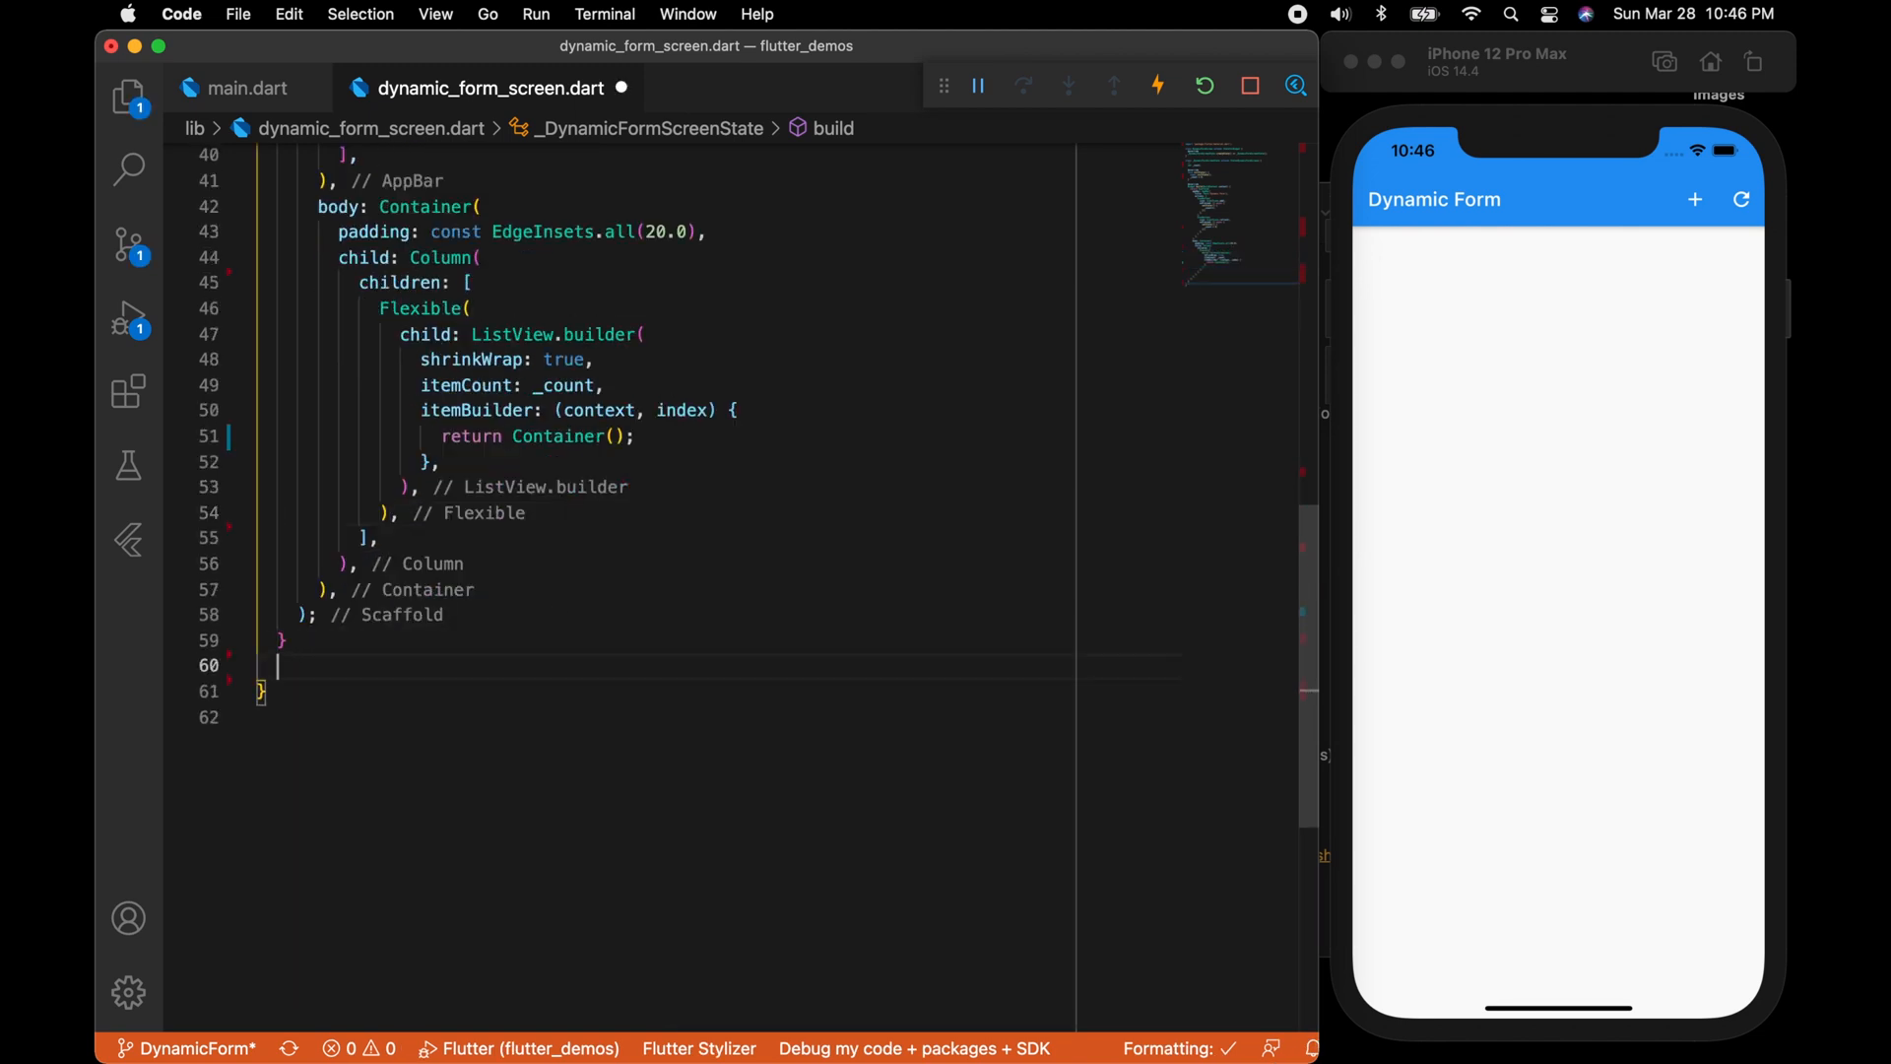
Write a _row helper returning a Row with a label, SizedBox(width: 30) and an Expanded TextFormField.
{"action": "type", "text": "_row(){"}
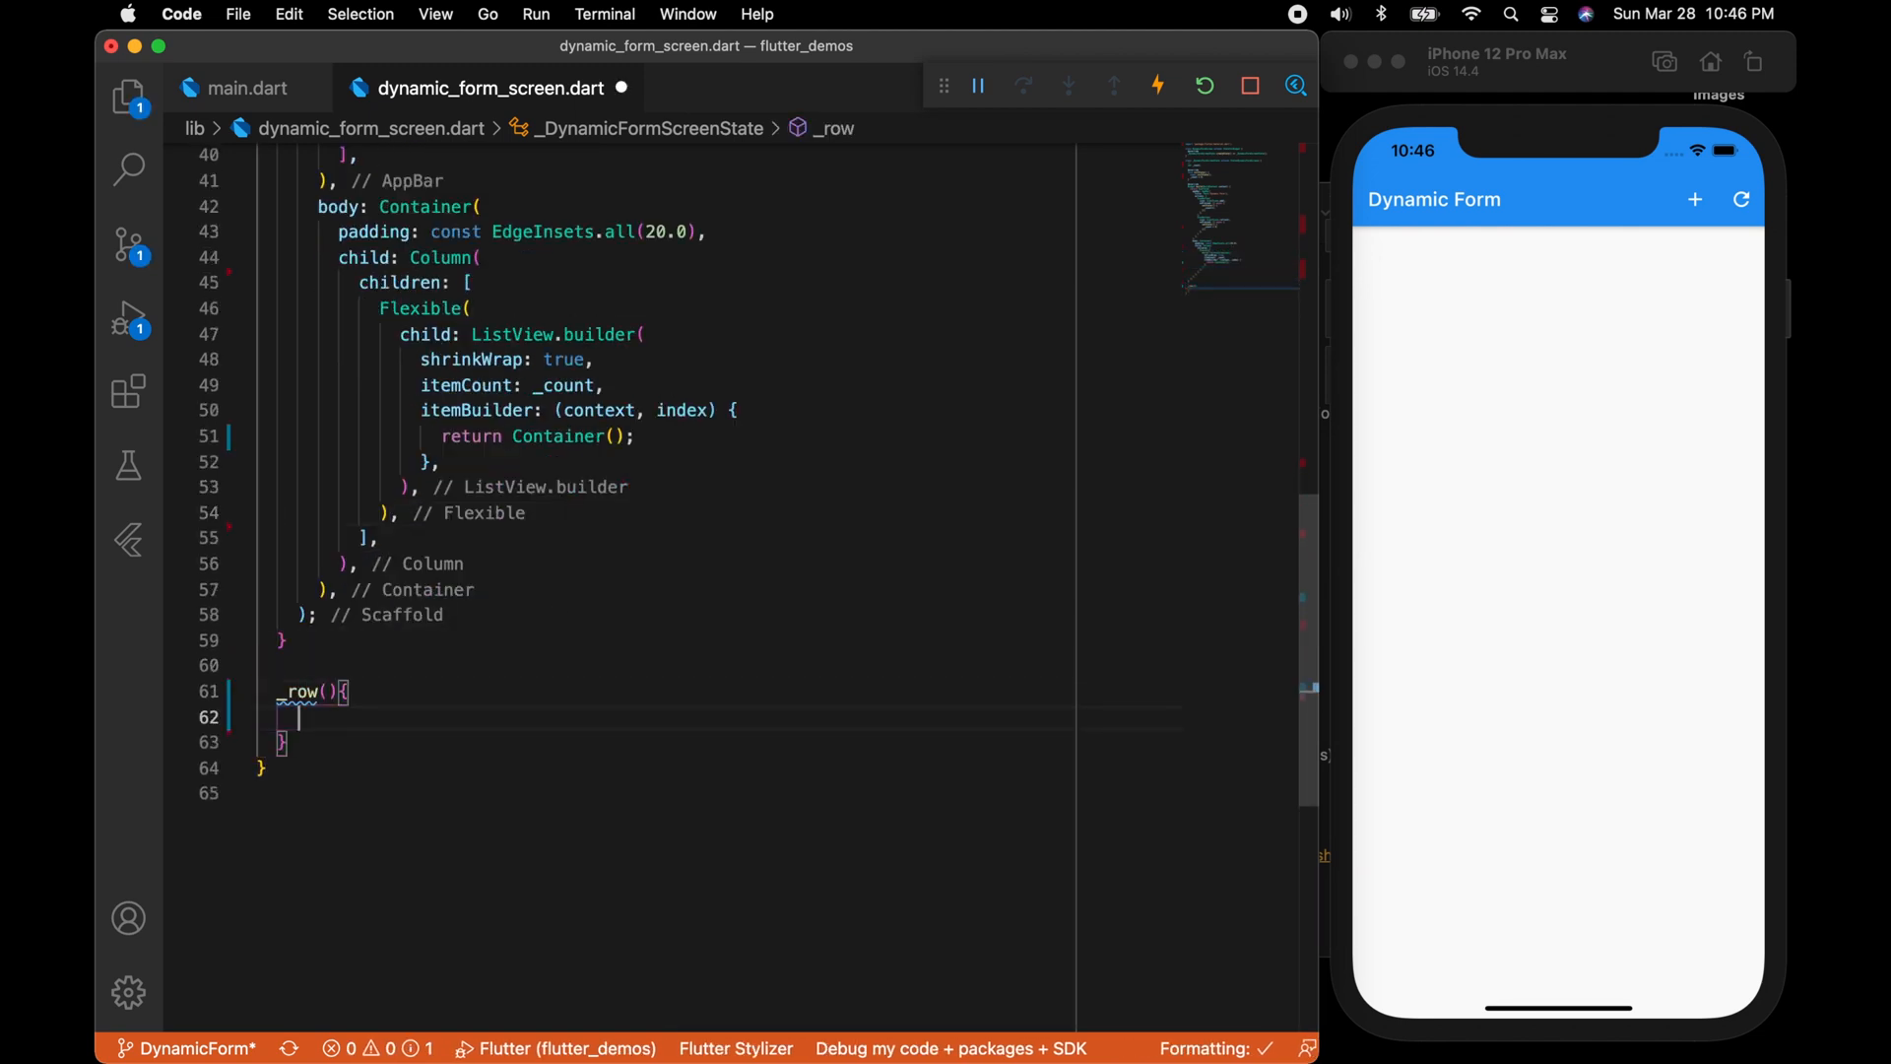
{"action": "type", "text": "return R"}
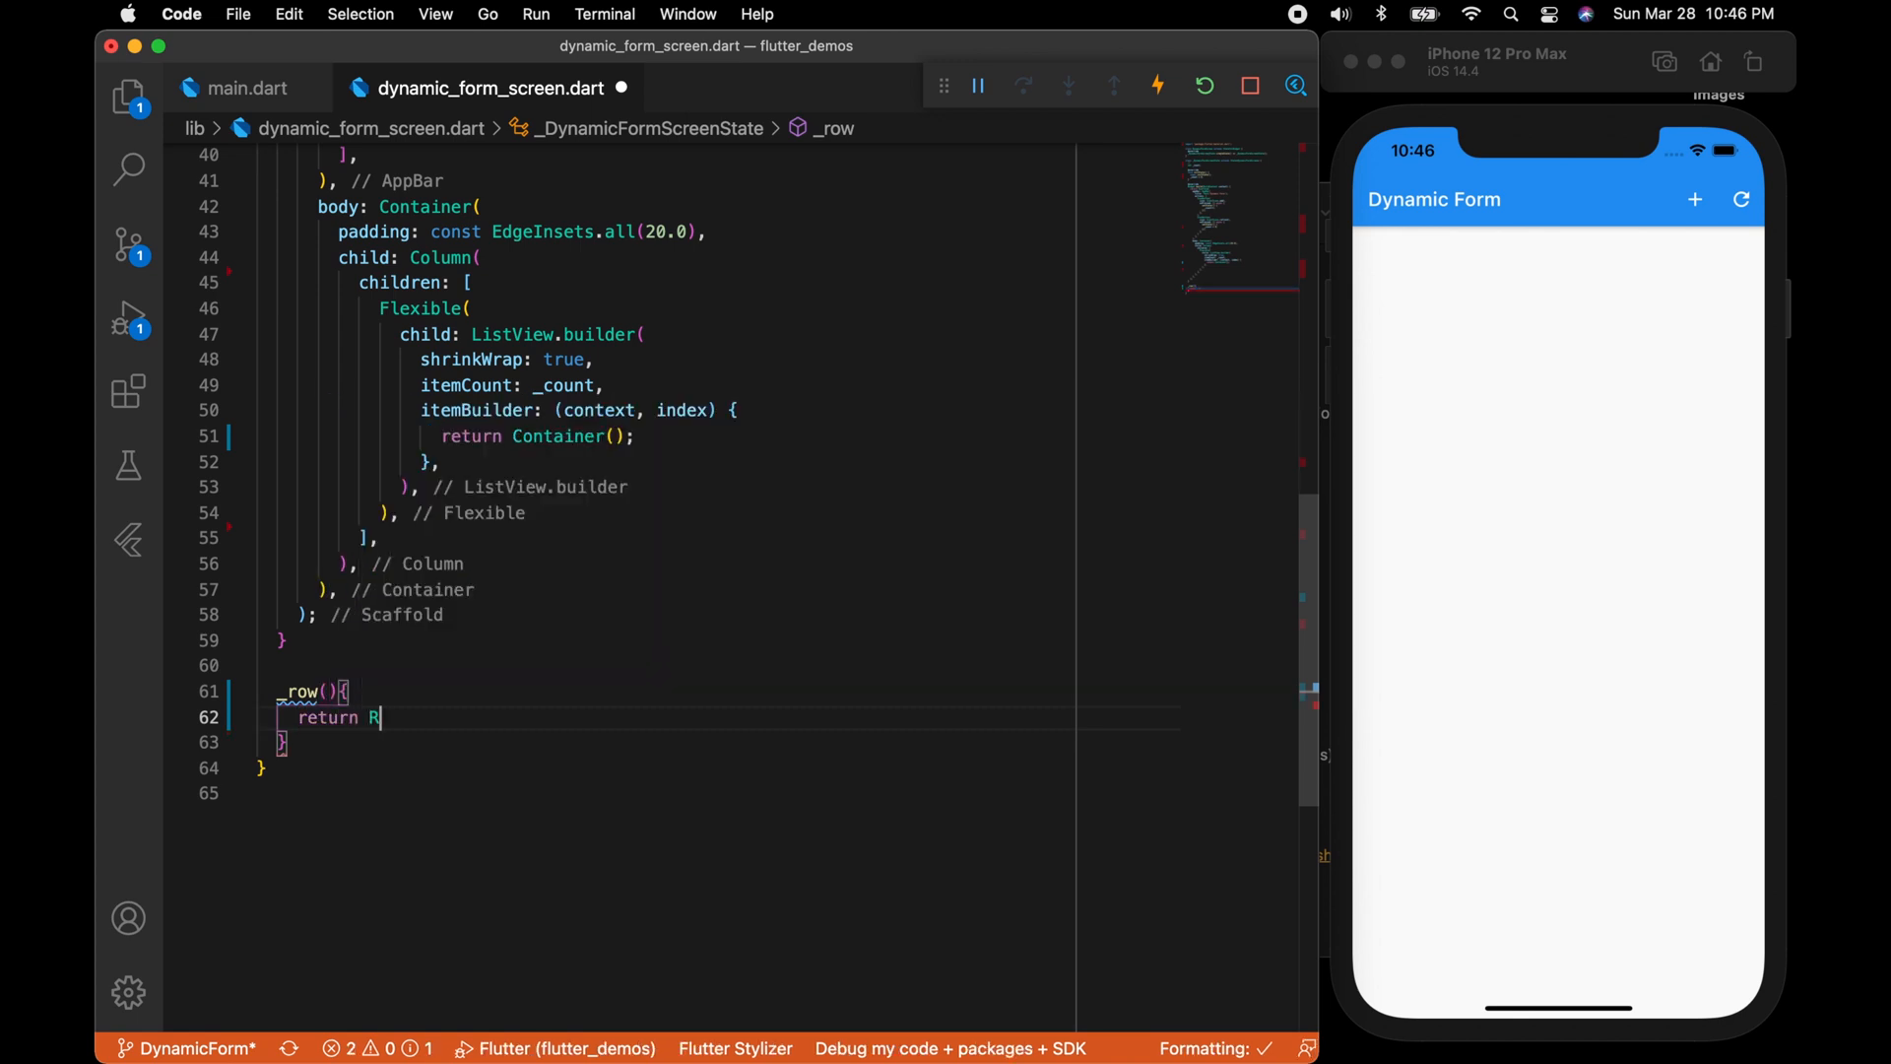
{"action": "type", "text": "ow("}
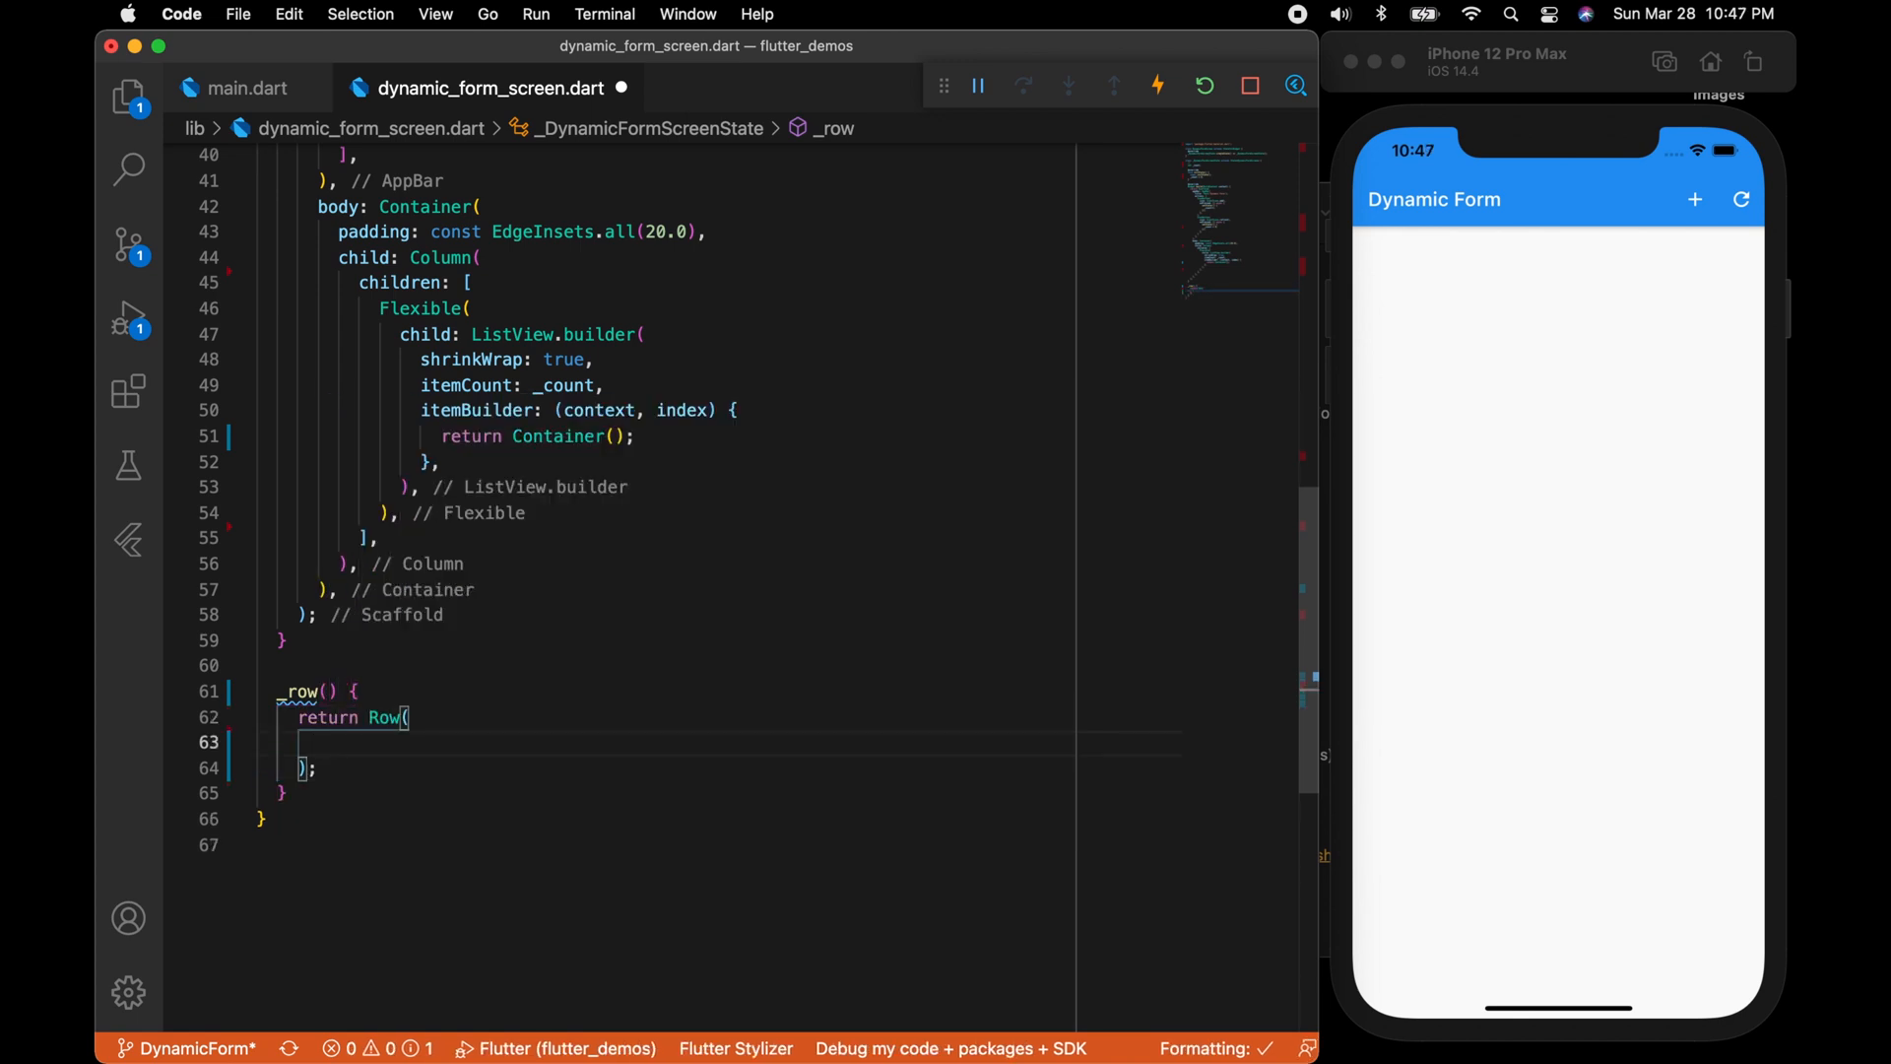
{"action": "type", "text": "children: ["}
{"action": "type", "text": "Text('ID'),"}
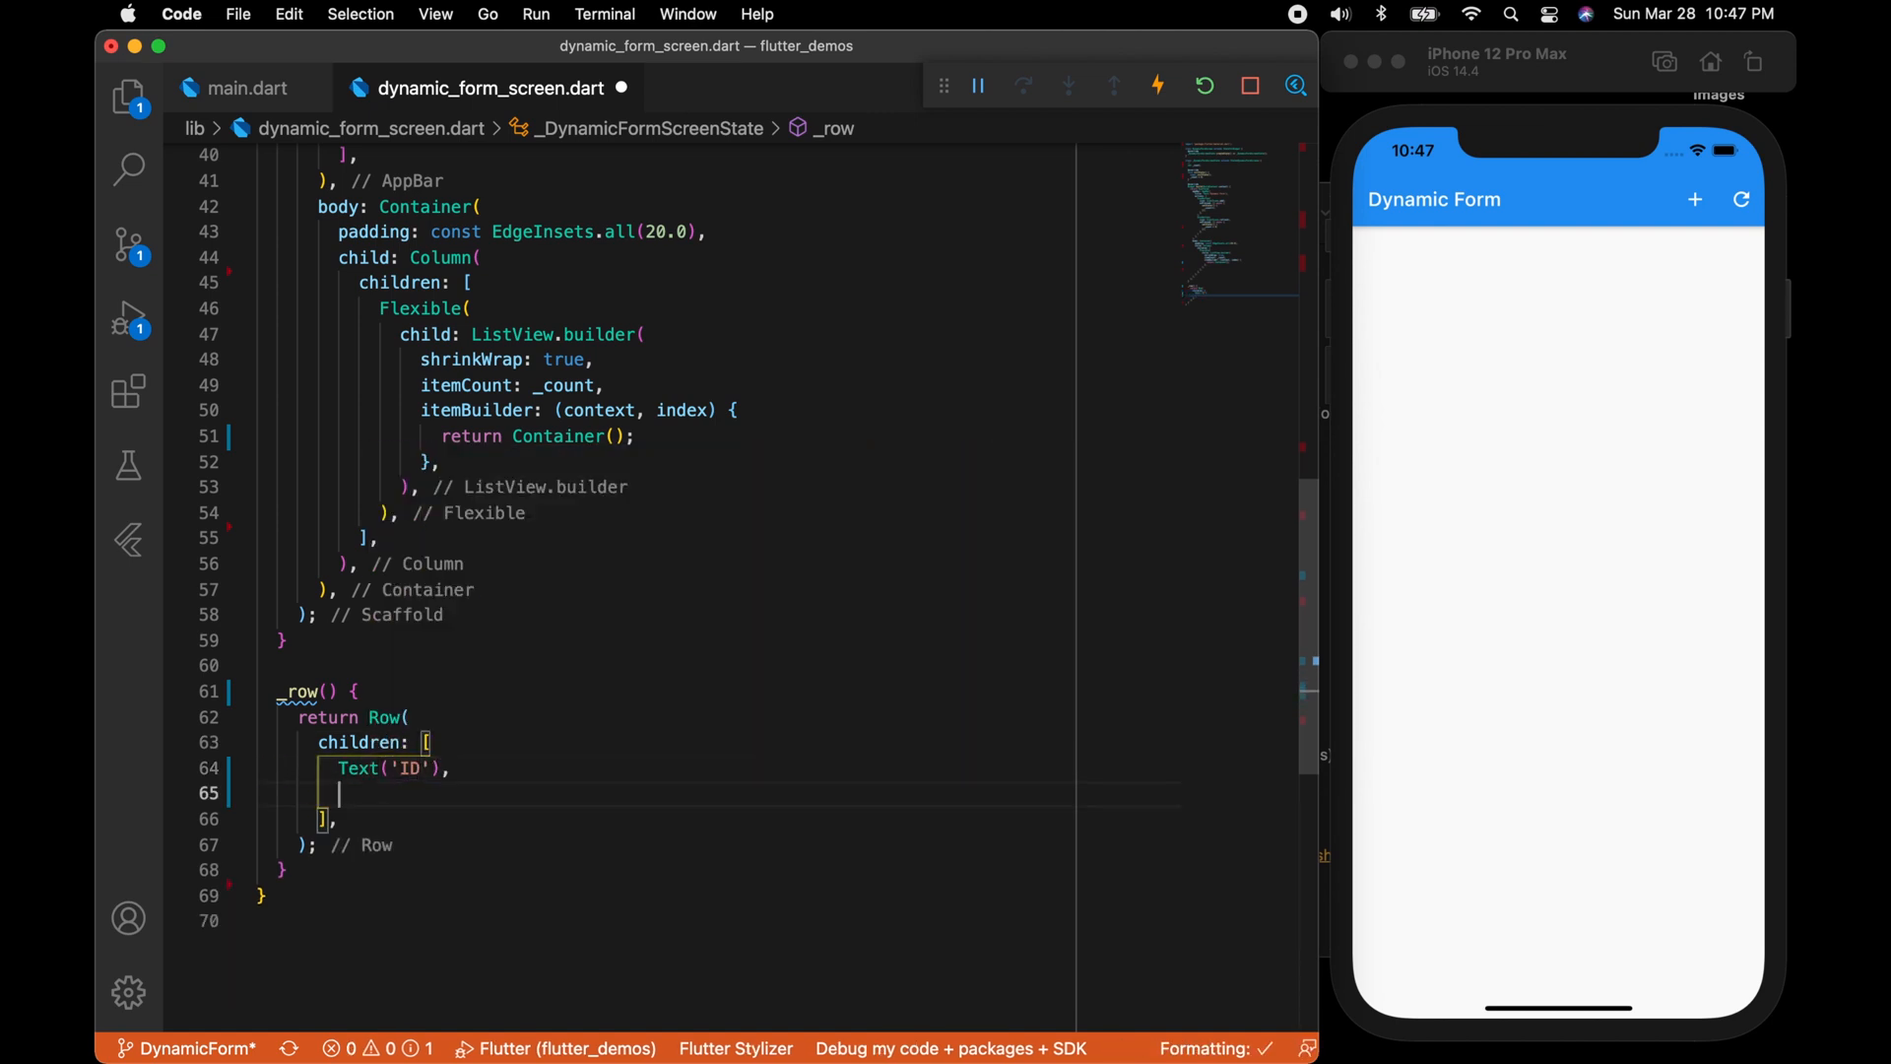
{"action": "type", "text": "SizedBox(width: ,"}
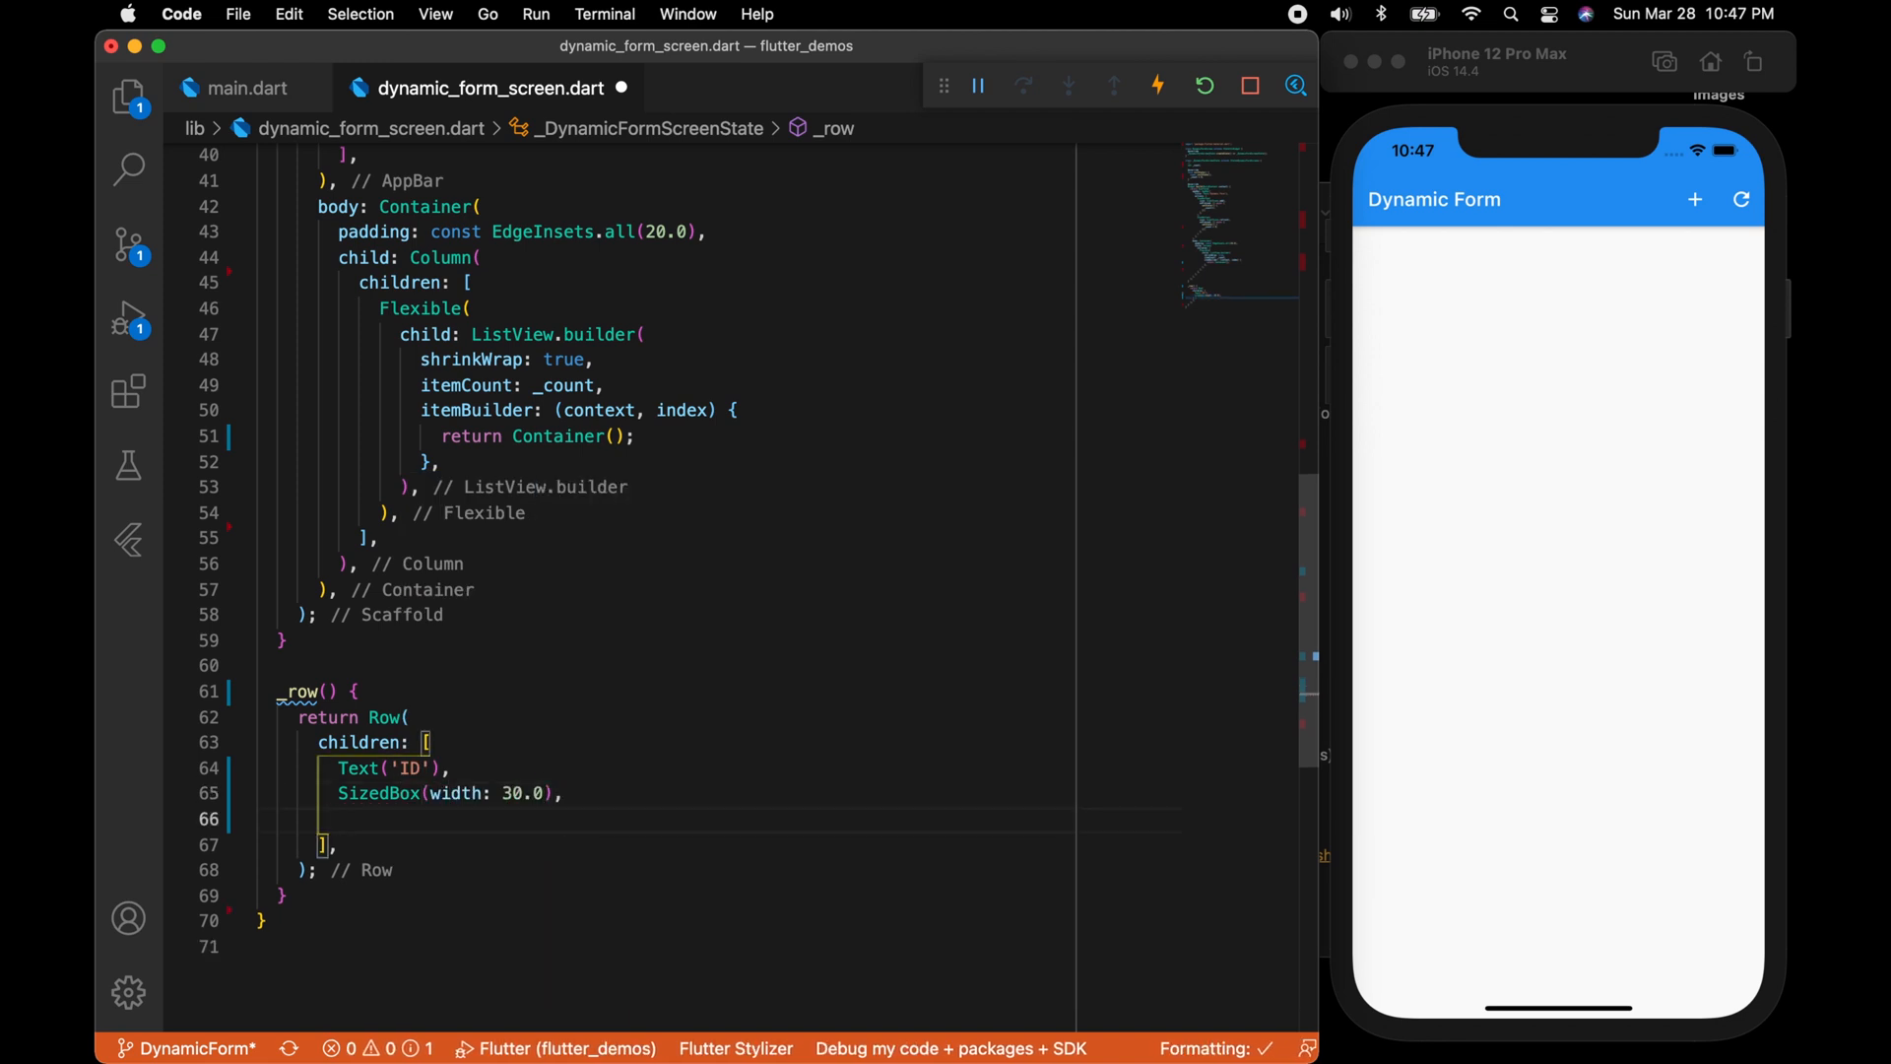
{"action": "type", "text": "TextFormField("}
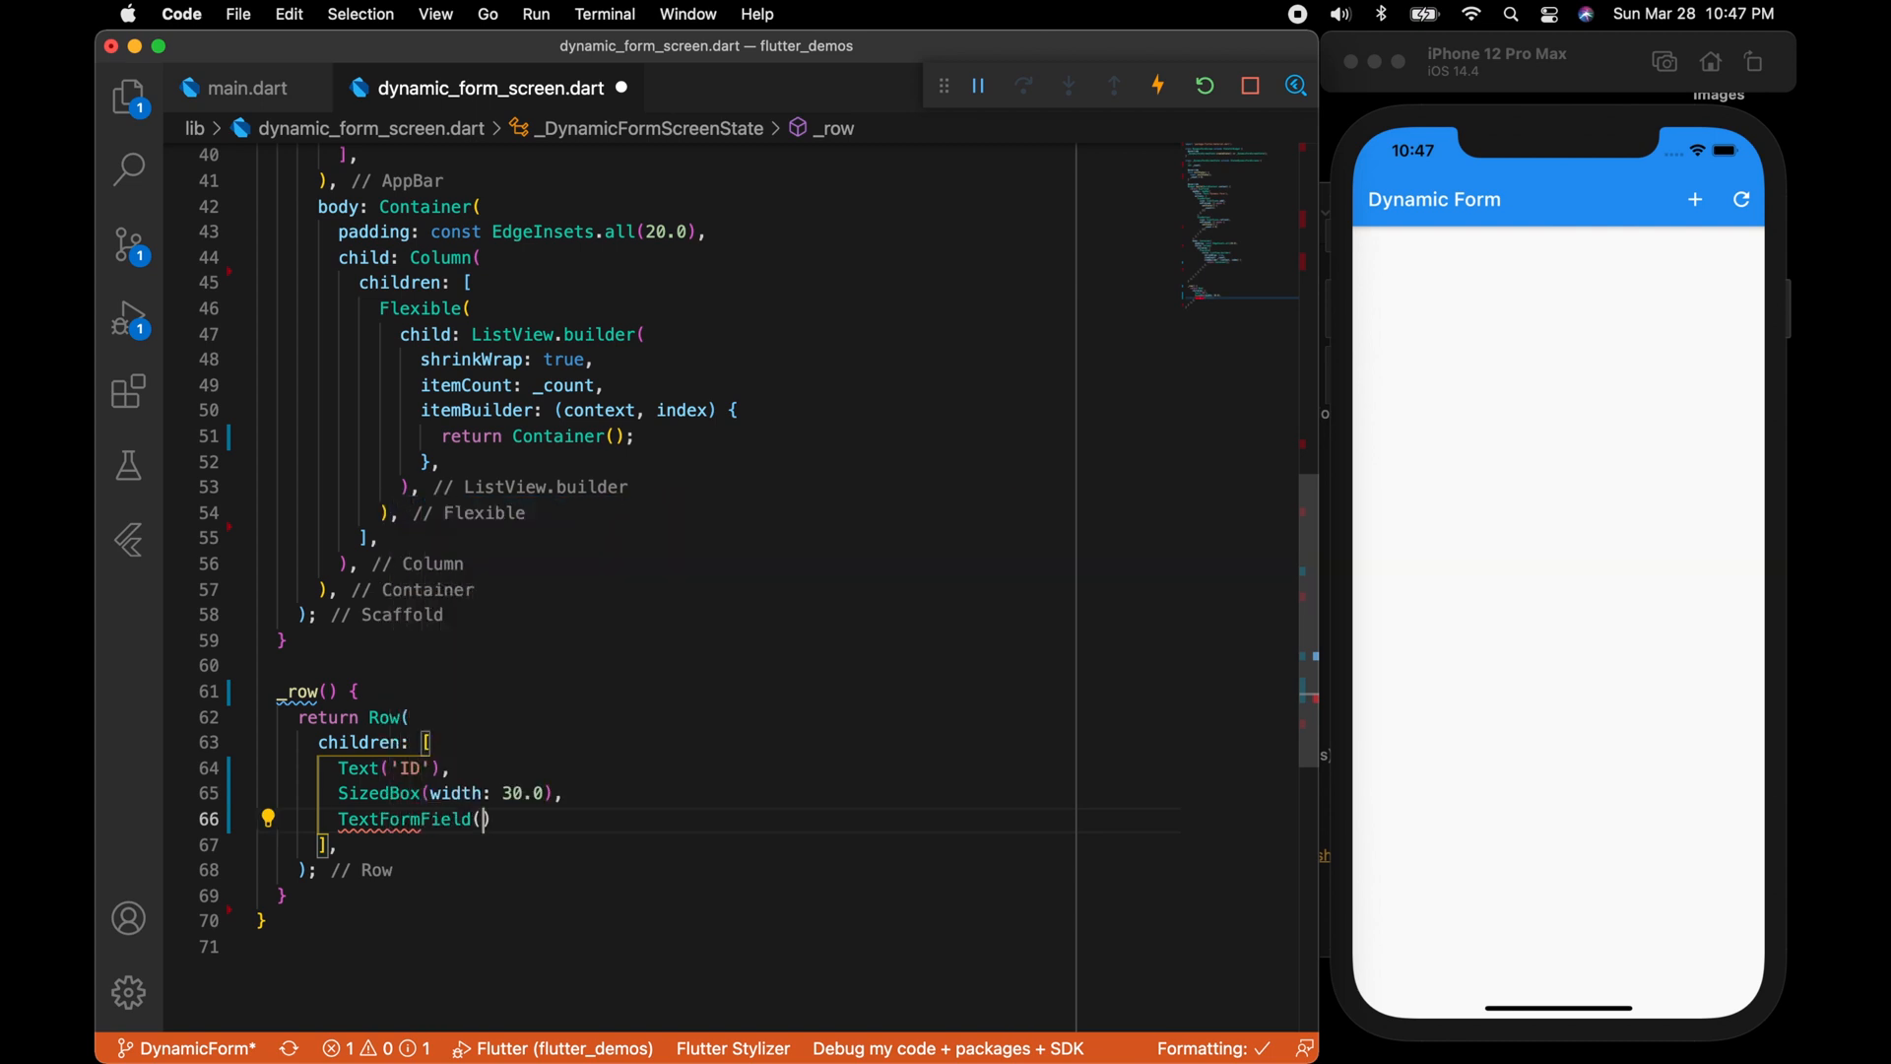
{"action": "key", "text": "enter"}
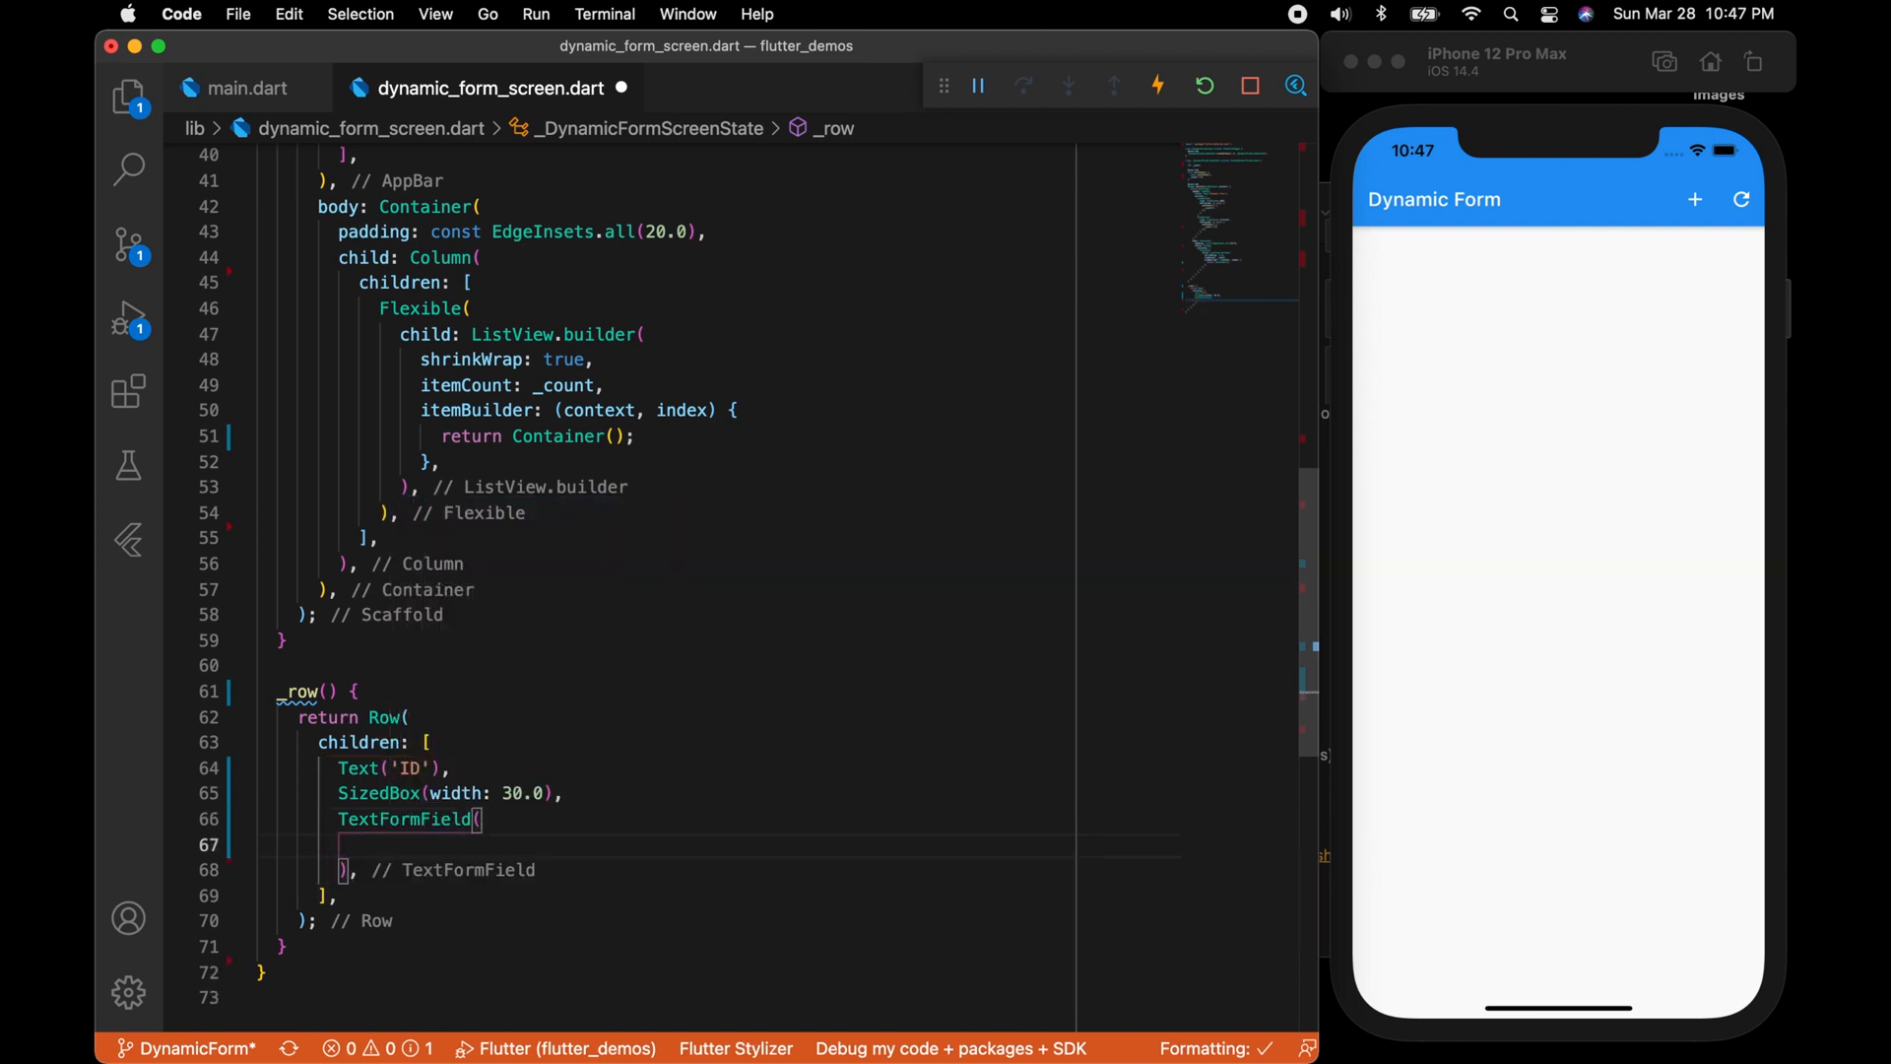
{"action": "right_click", "coordinate": [404, 820]}
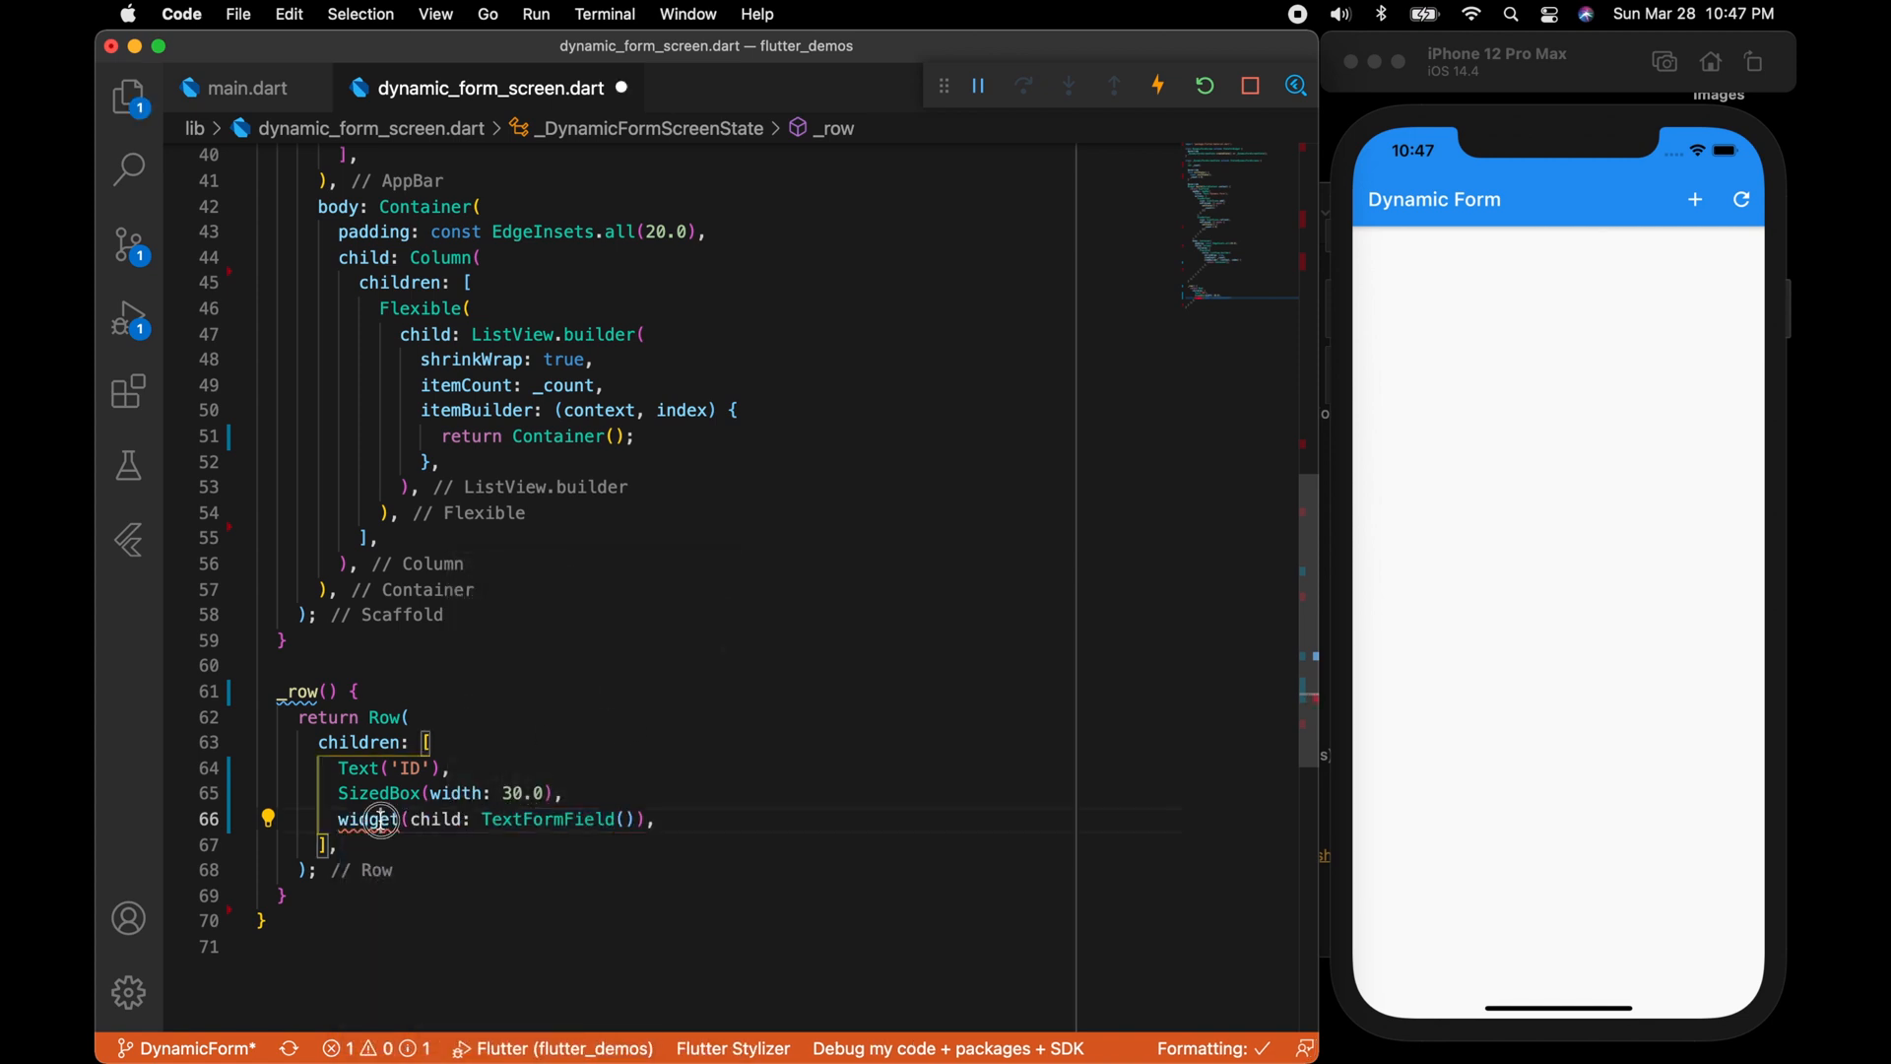
{"action": "double_click", "coordinate": [369, 820]}
{"action": "type", "text": "Expanded"}
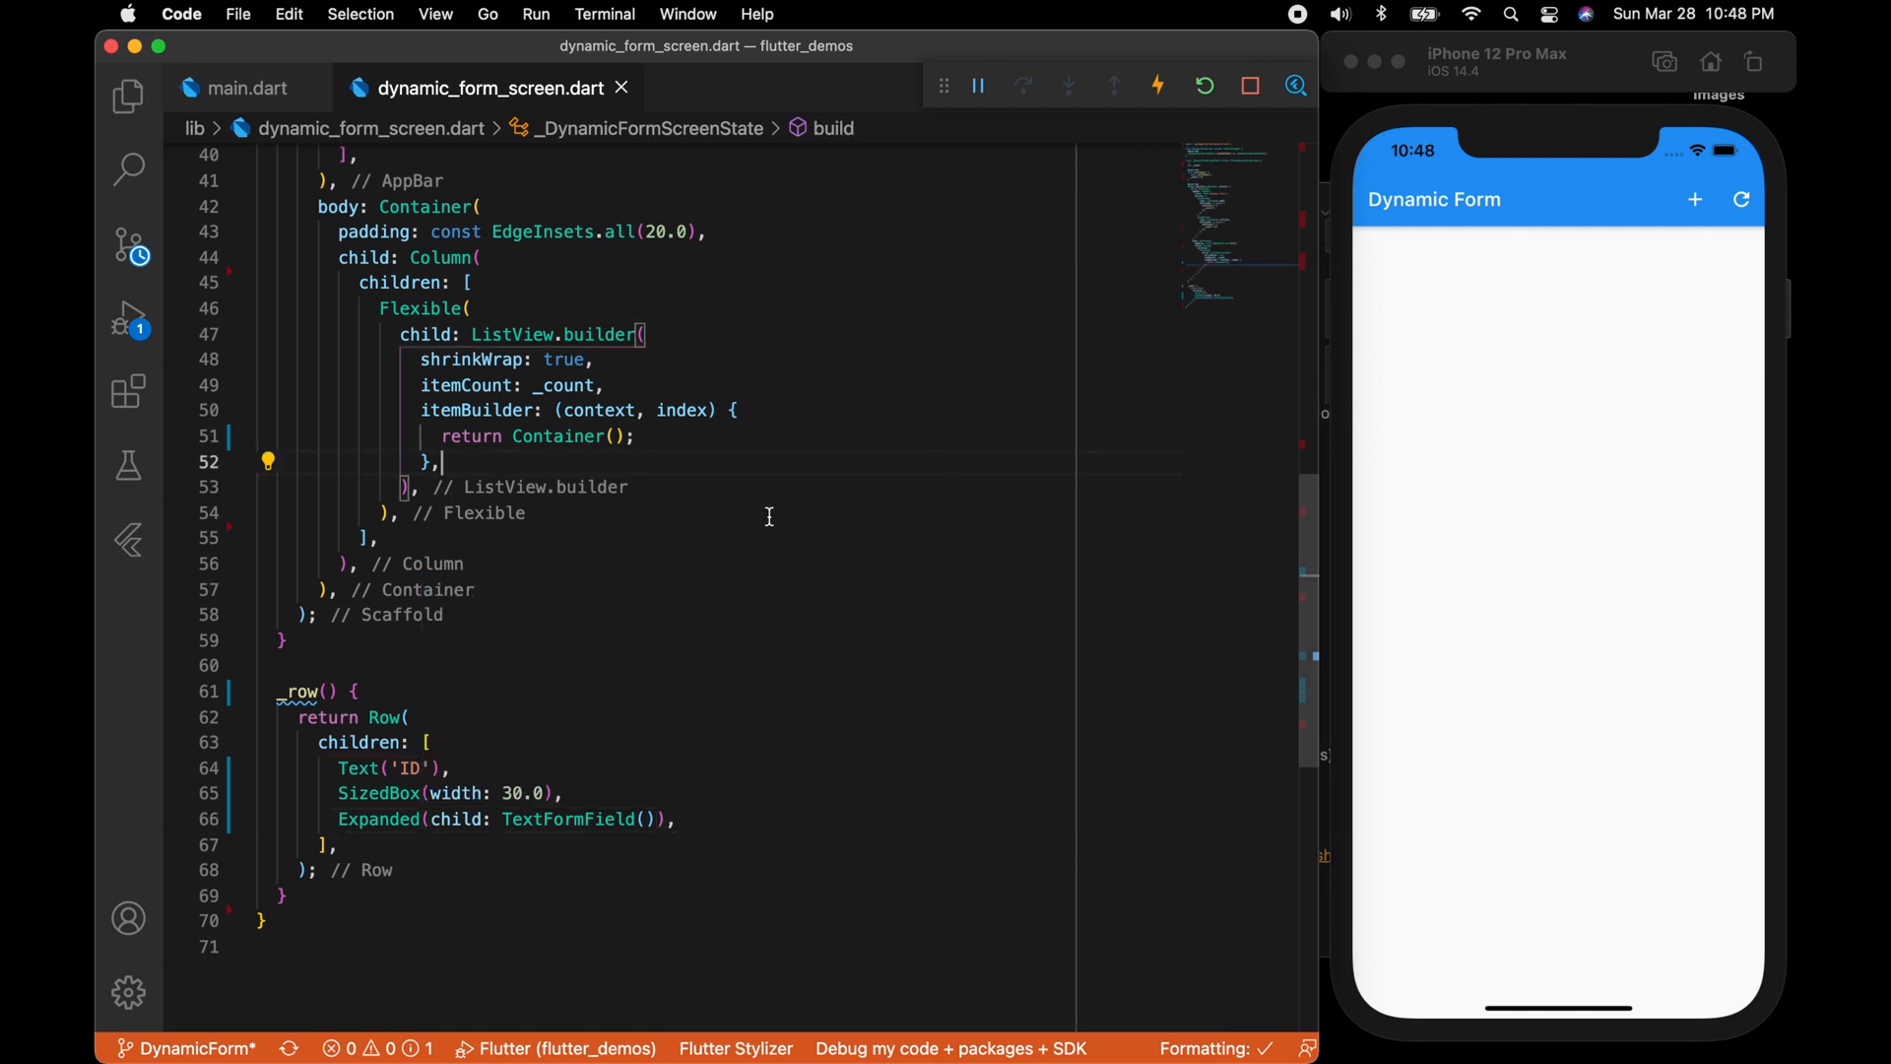
Give _row an int index shown as 'ID: $index' and return _row(index) from itemBuilder.
{"action": "left_click", "coordinate": [325, 690]}
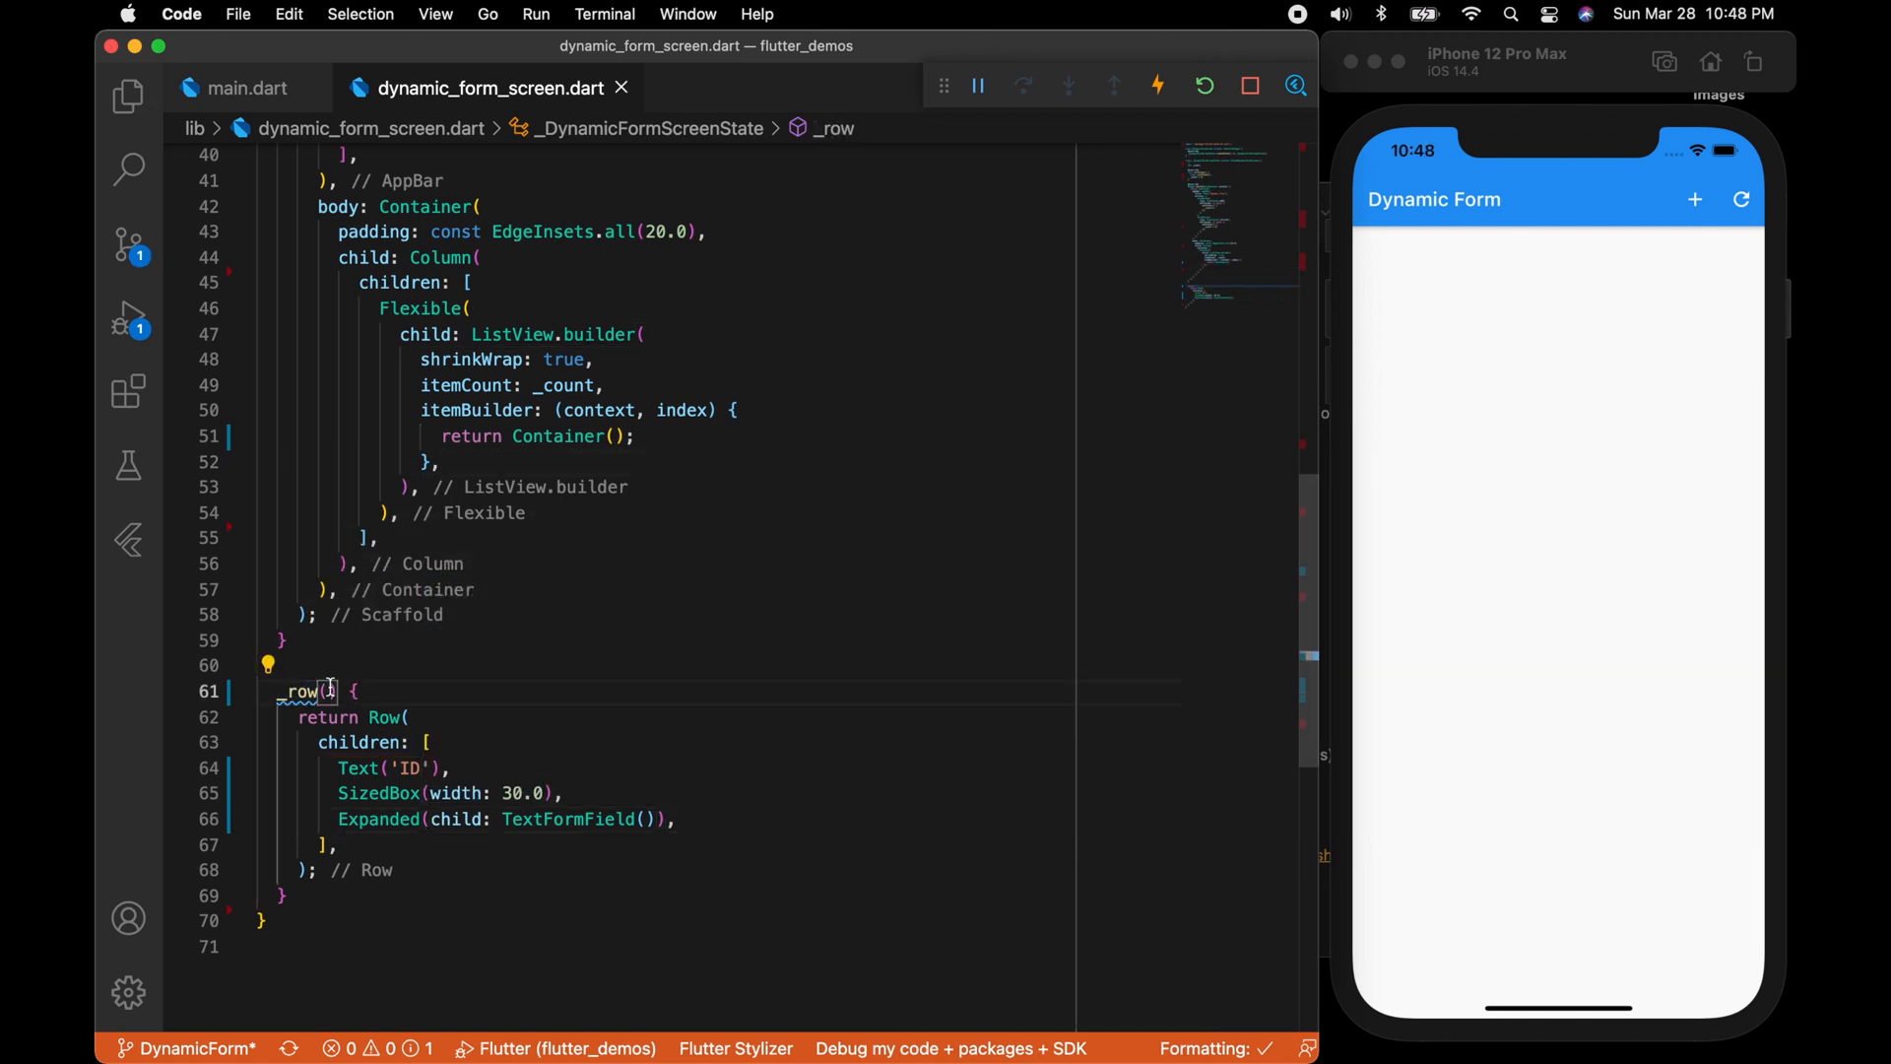
{"action": "type", "text": "int index"}
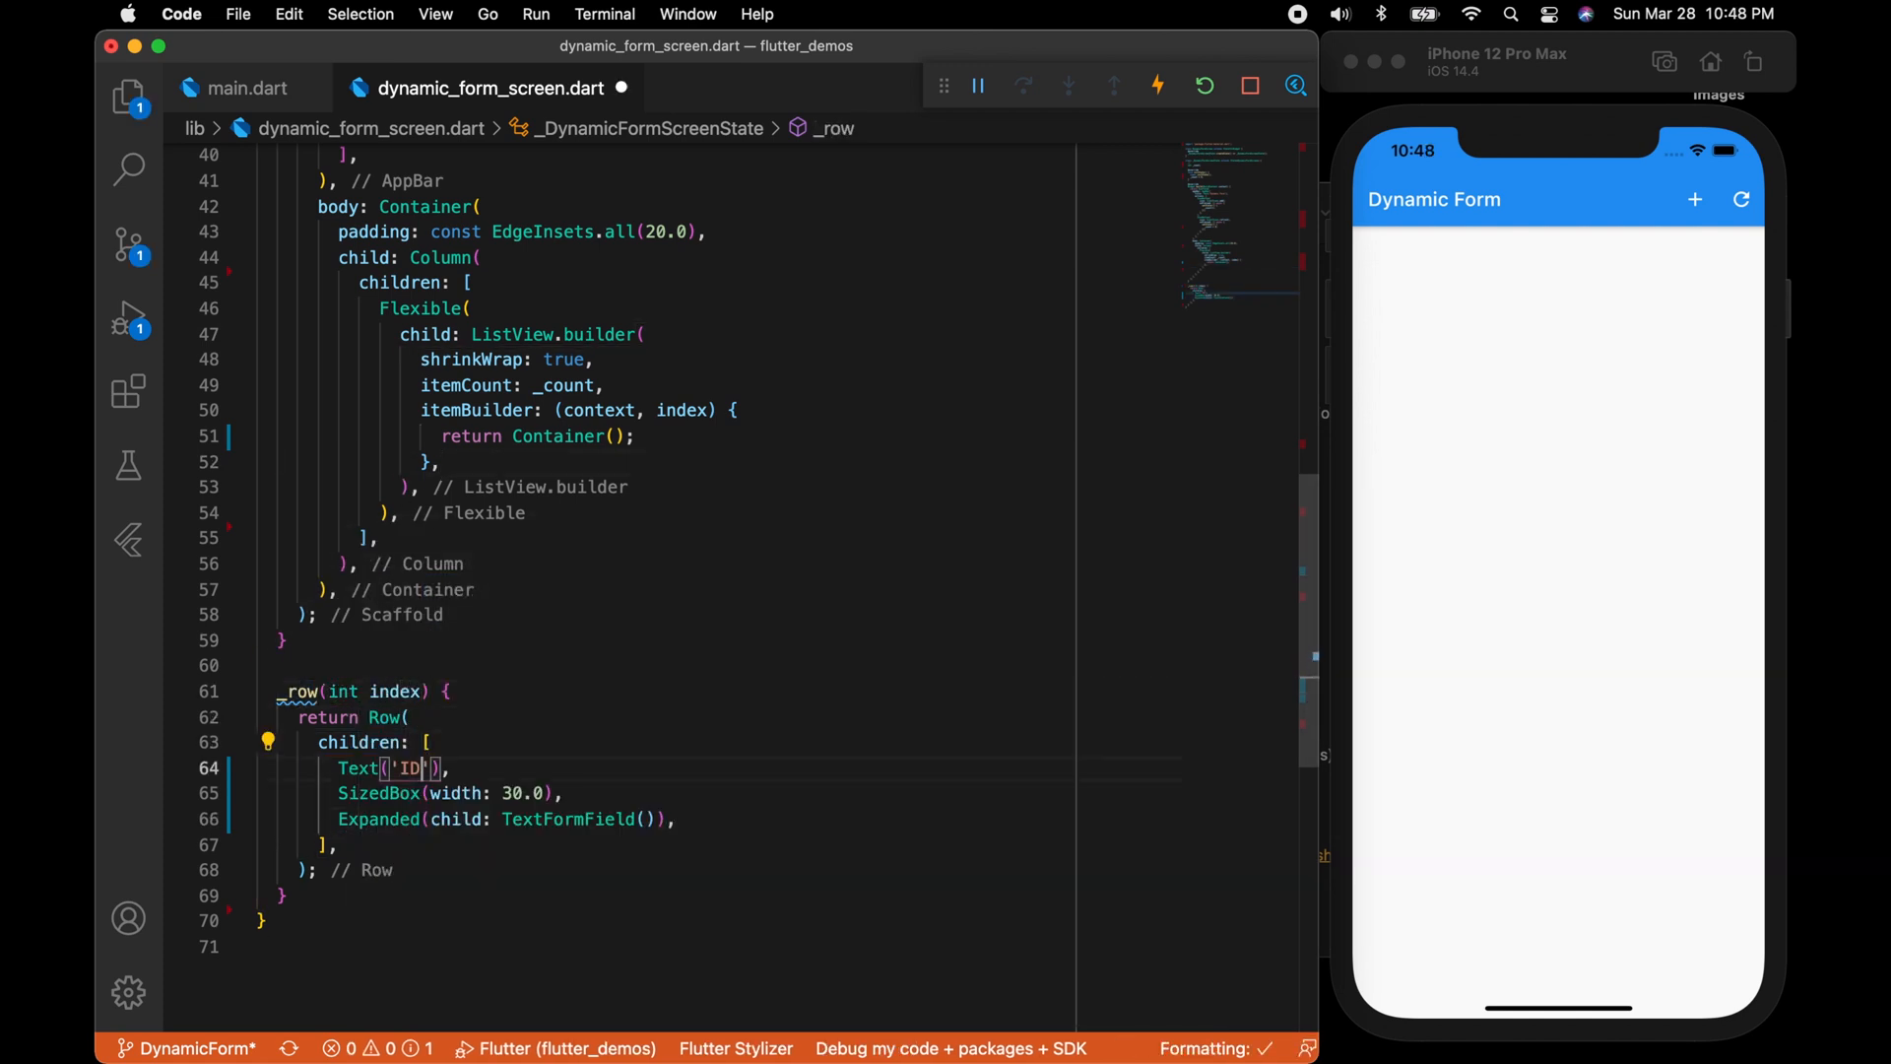
{"action": "type", "text": "$index"}
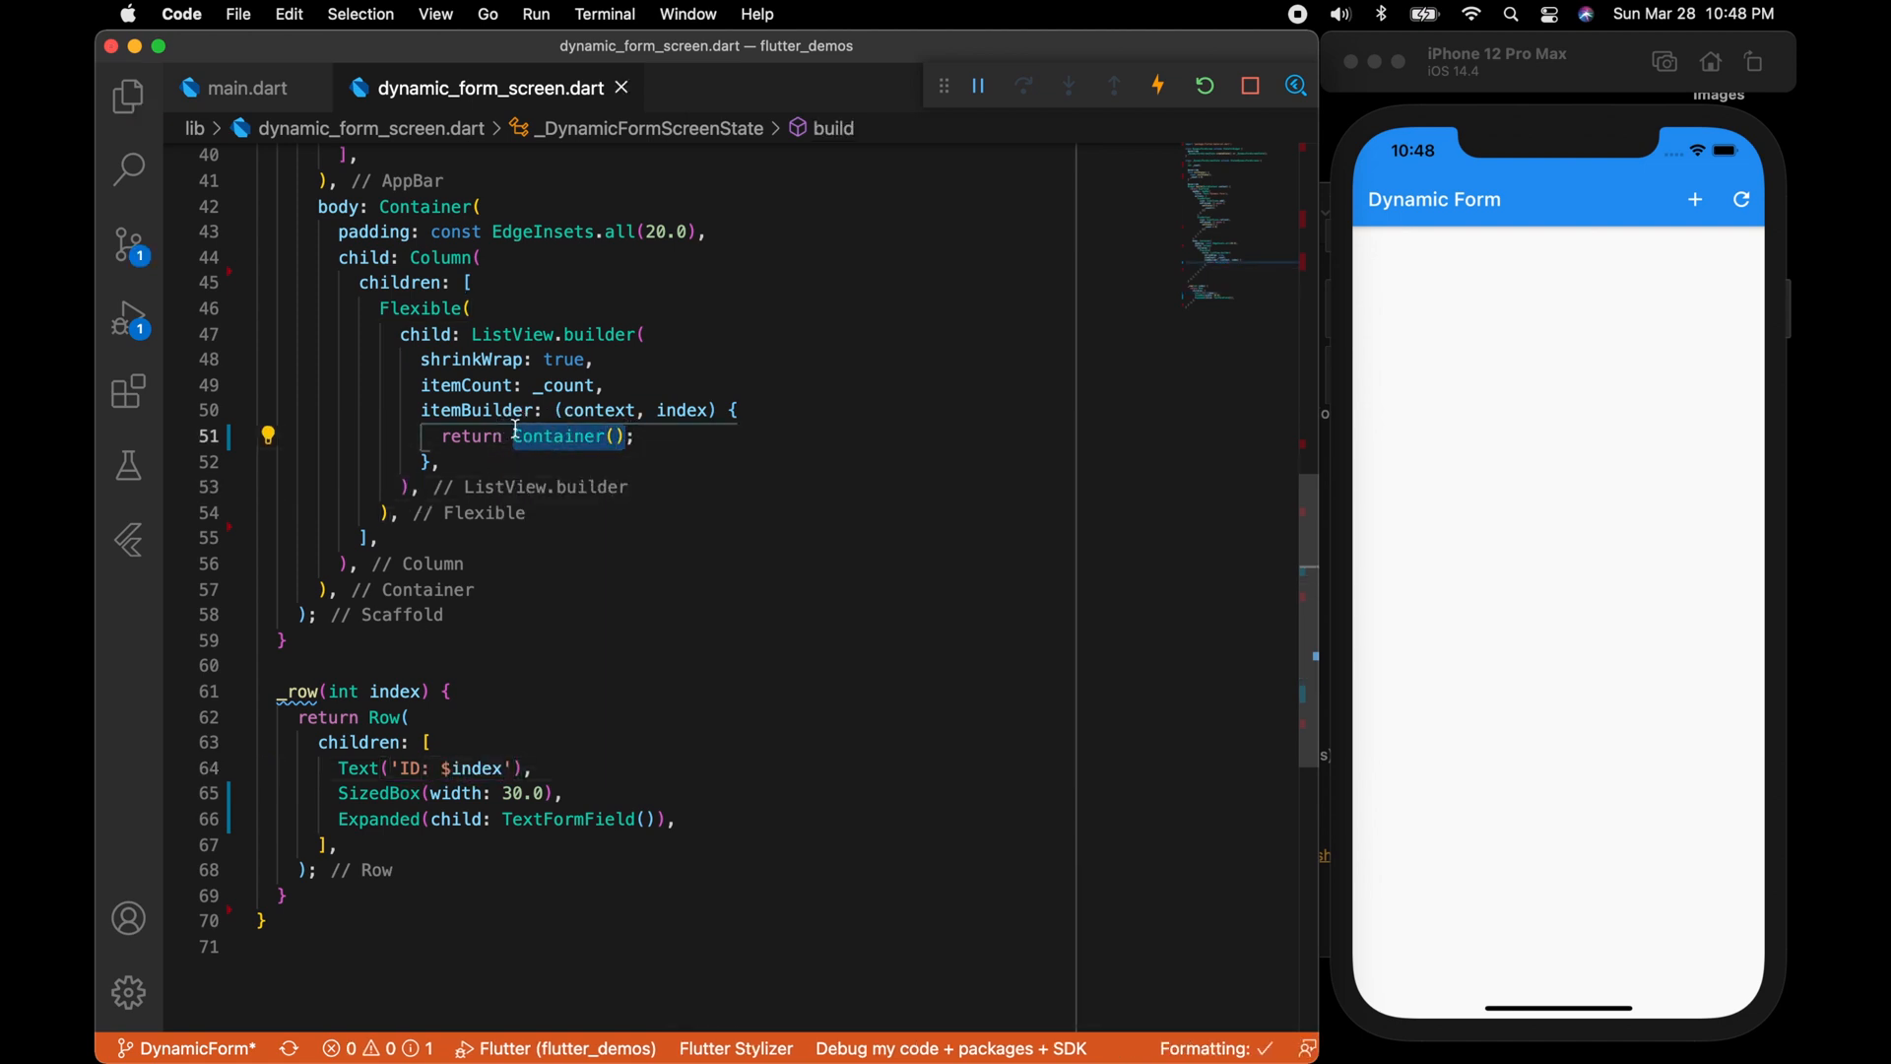
{"action": "type", "text": "_row(index)"}
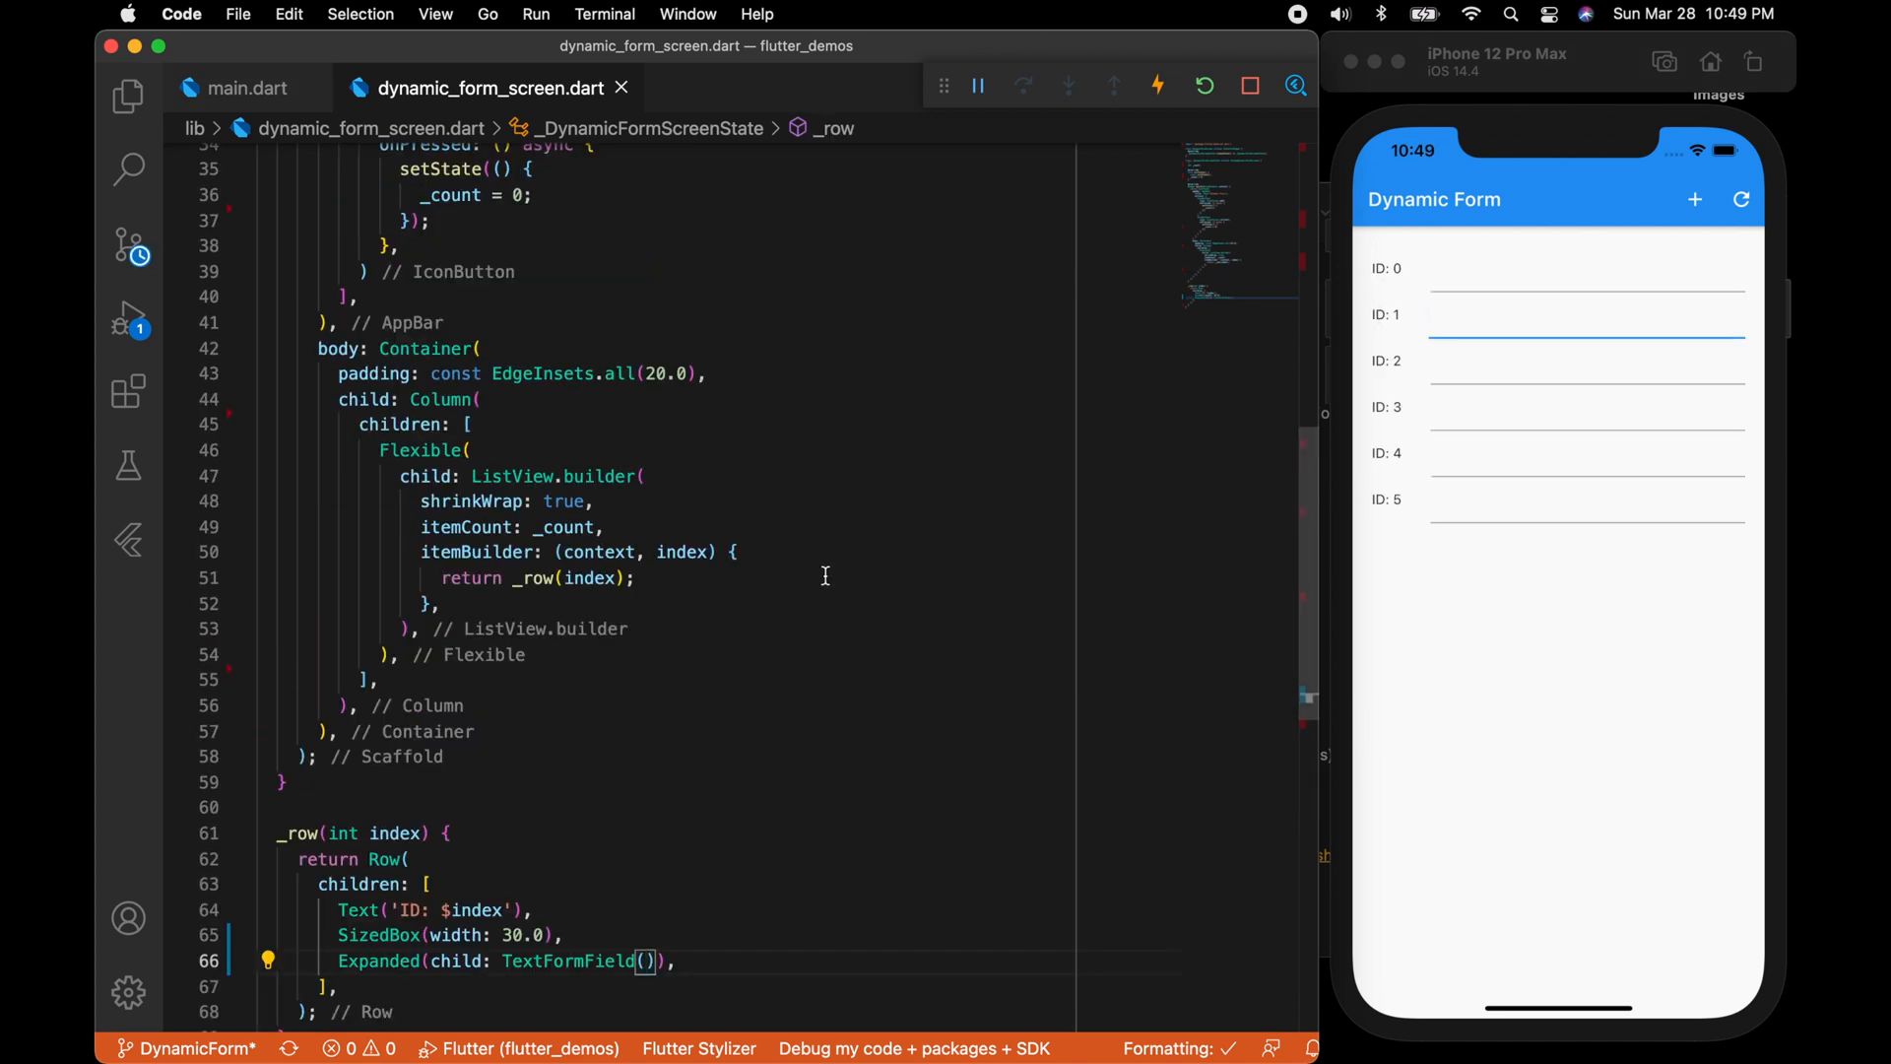
{"action": "scroll", "scroll_direction": "up", "scroll_amount": 3}
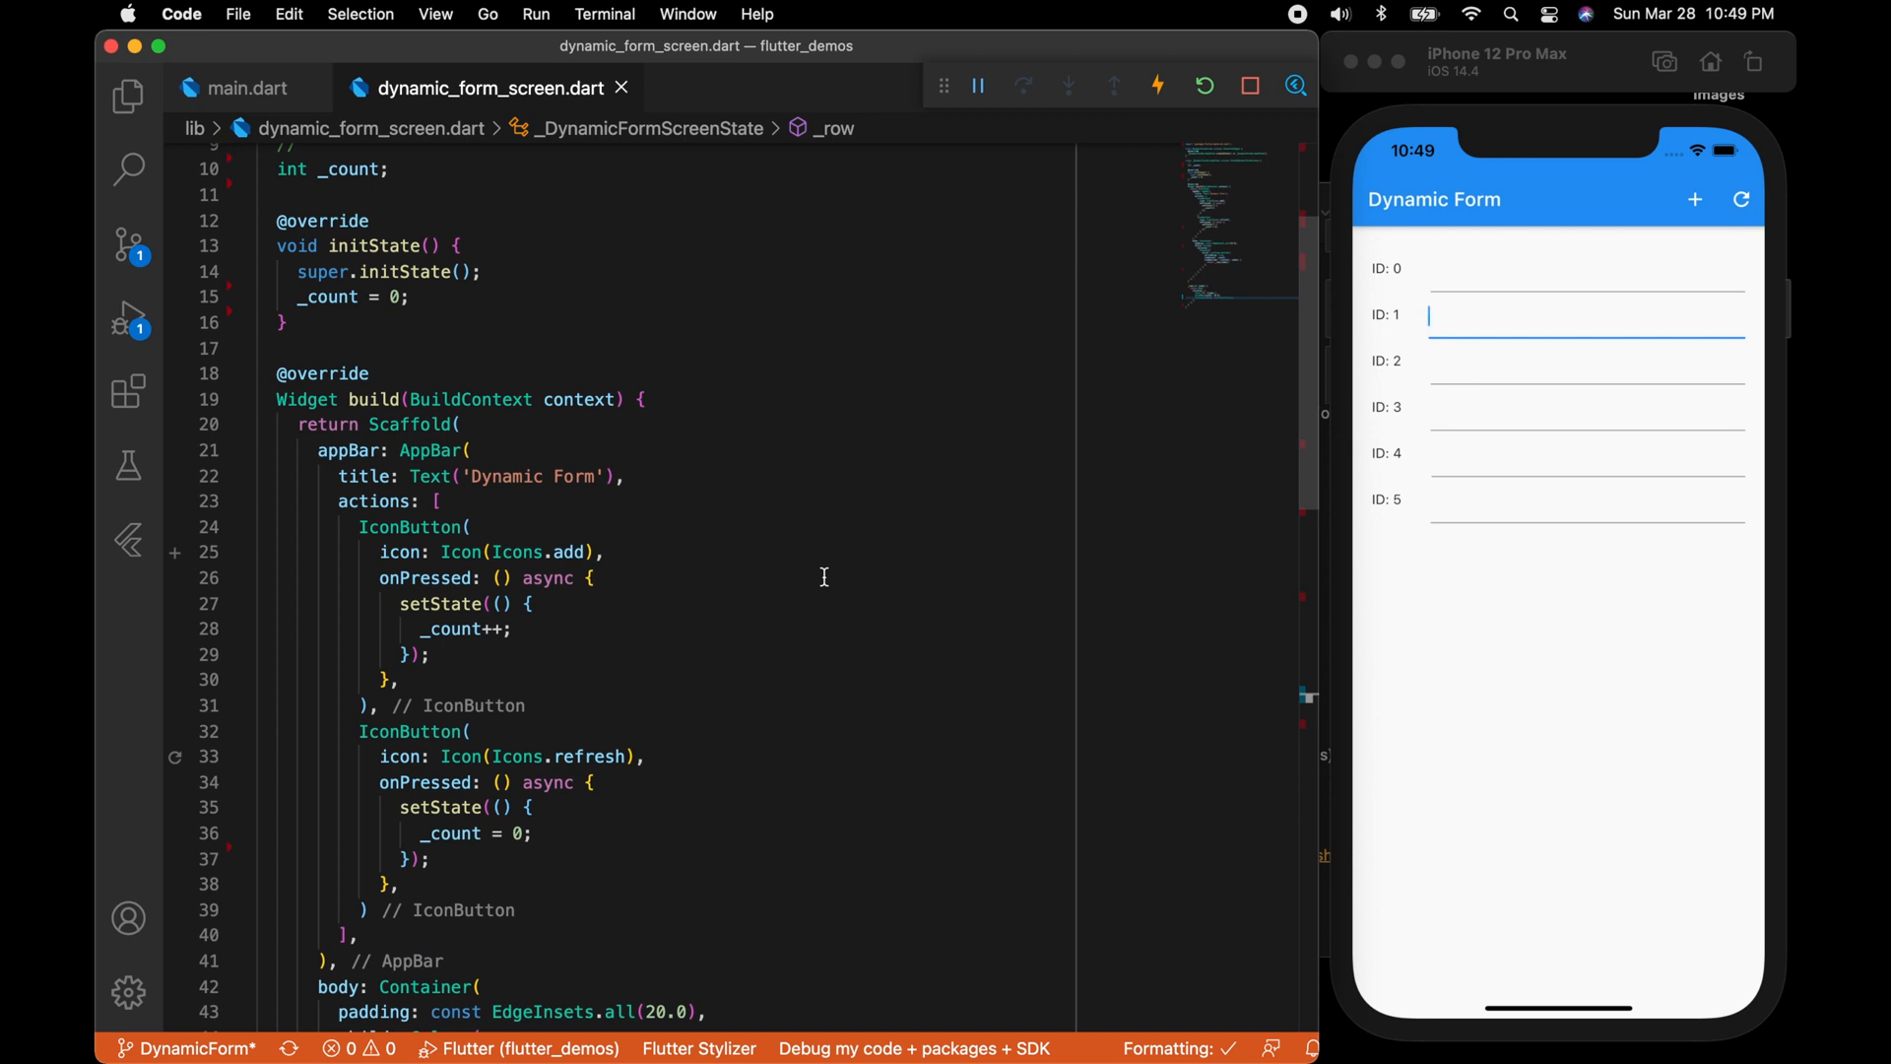
{"action": "scroll", "scroll_direction": "up", "scroll_amount": 3}
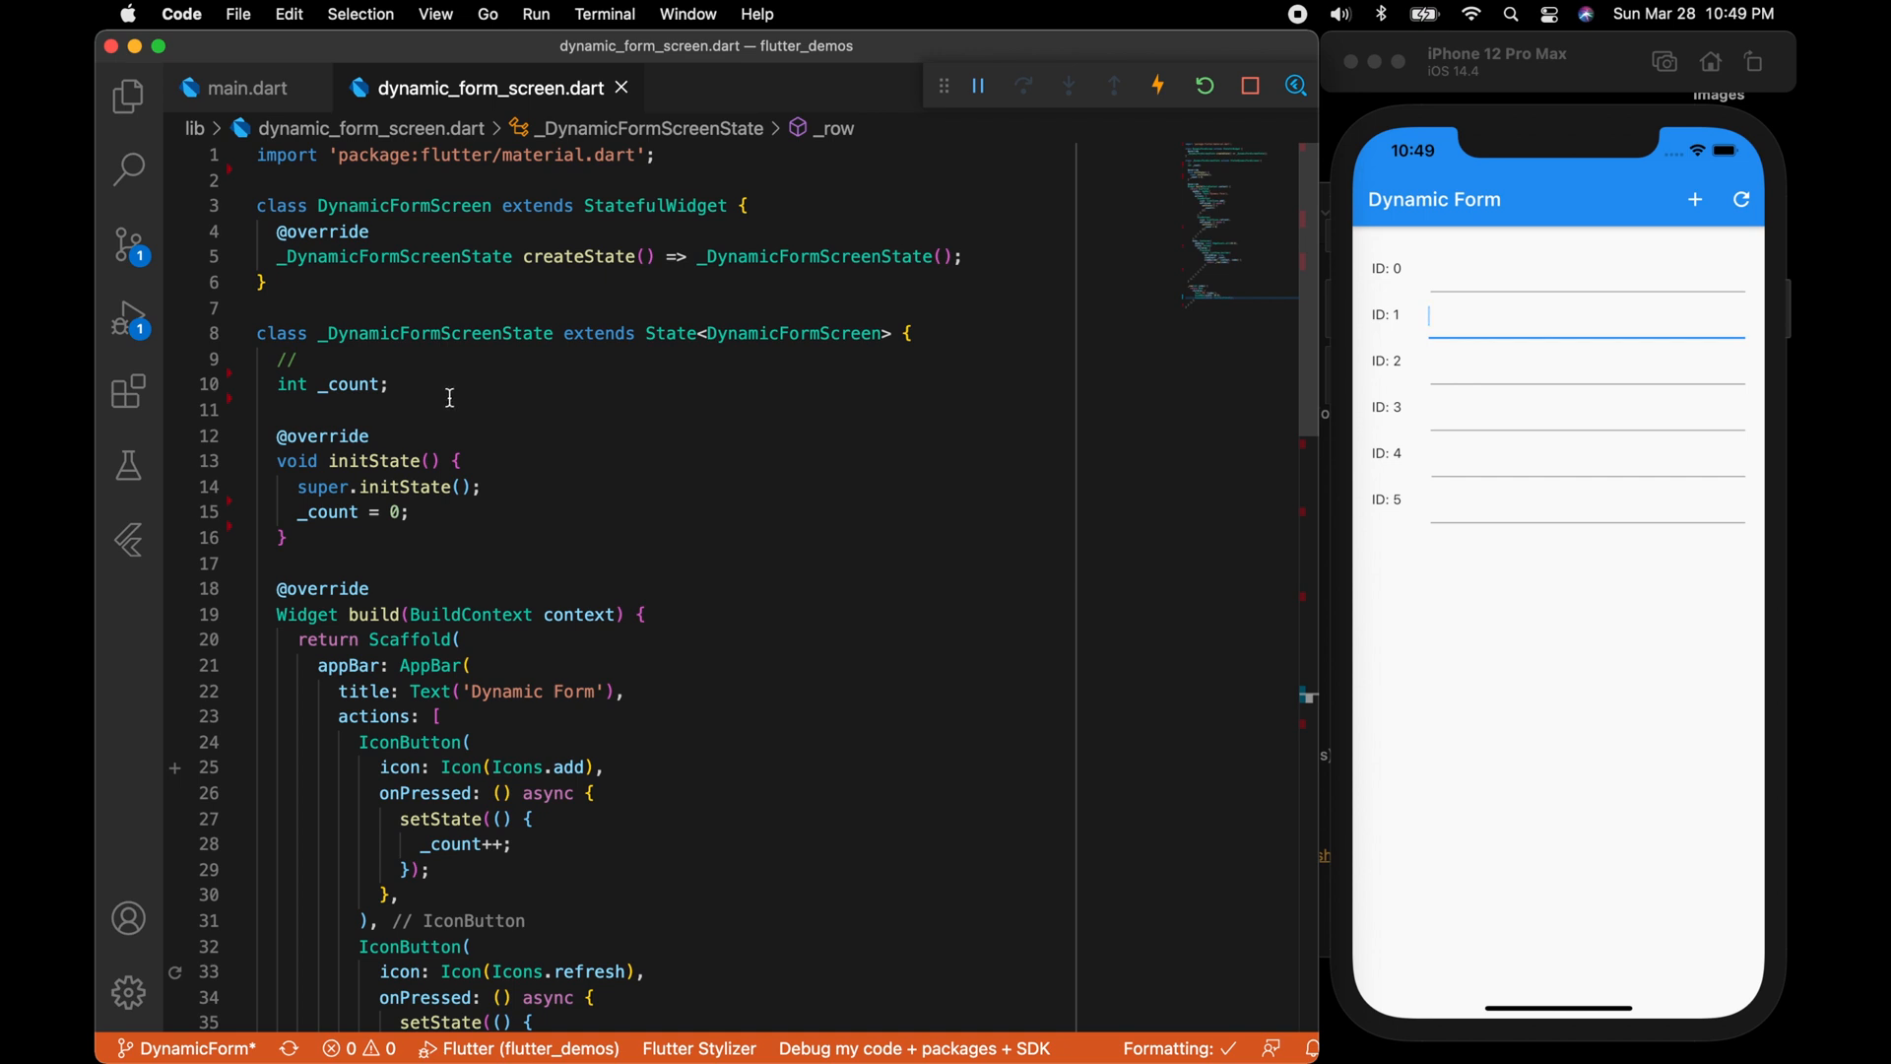
{"action": "type", "text": "List<TextEditingController> _controllers;"}
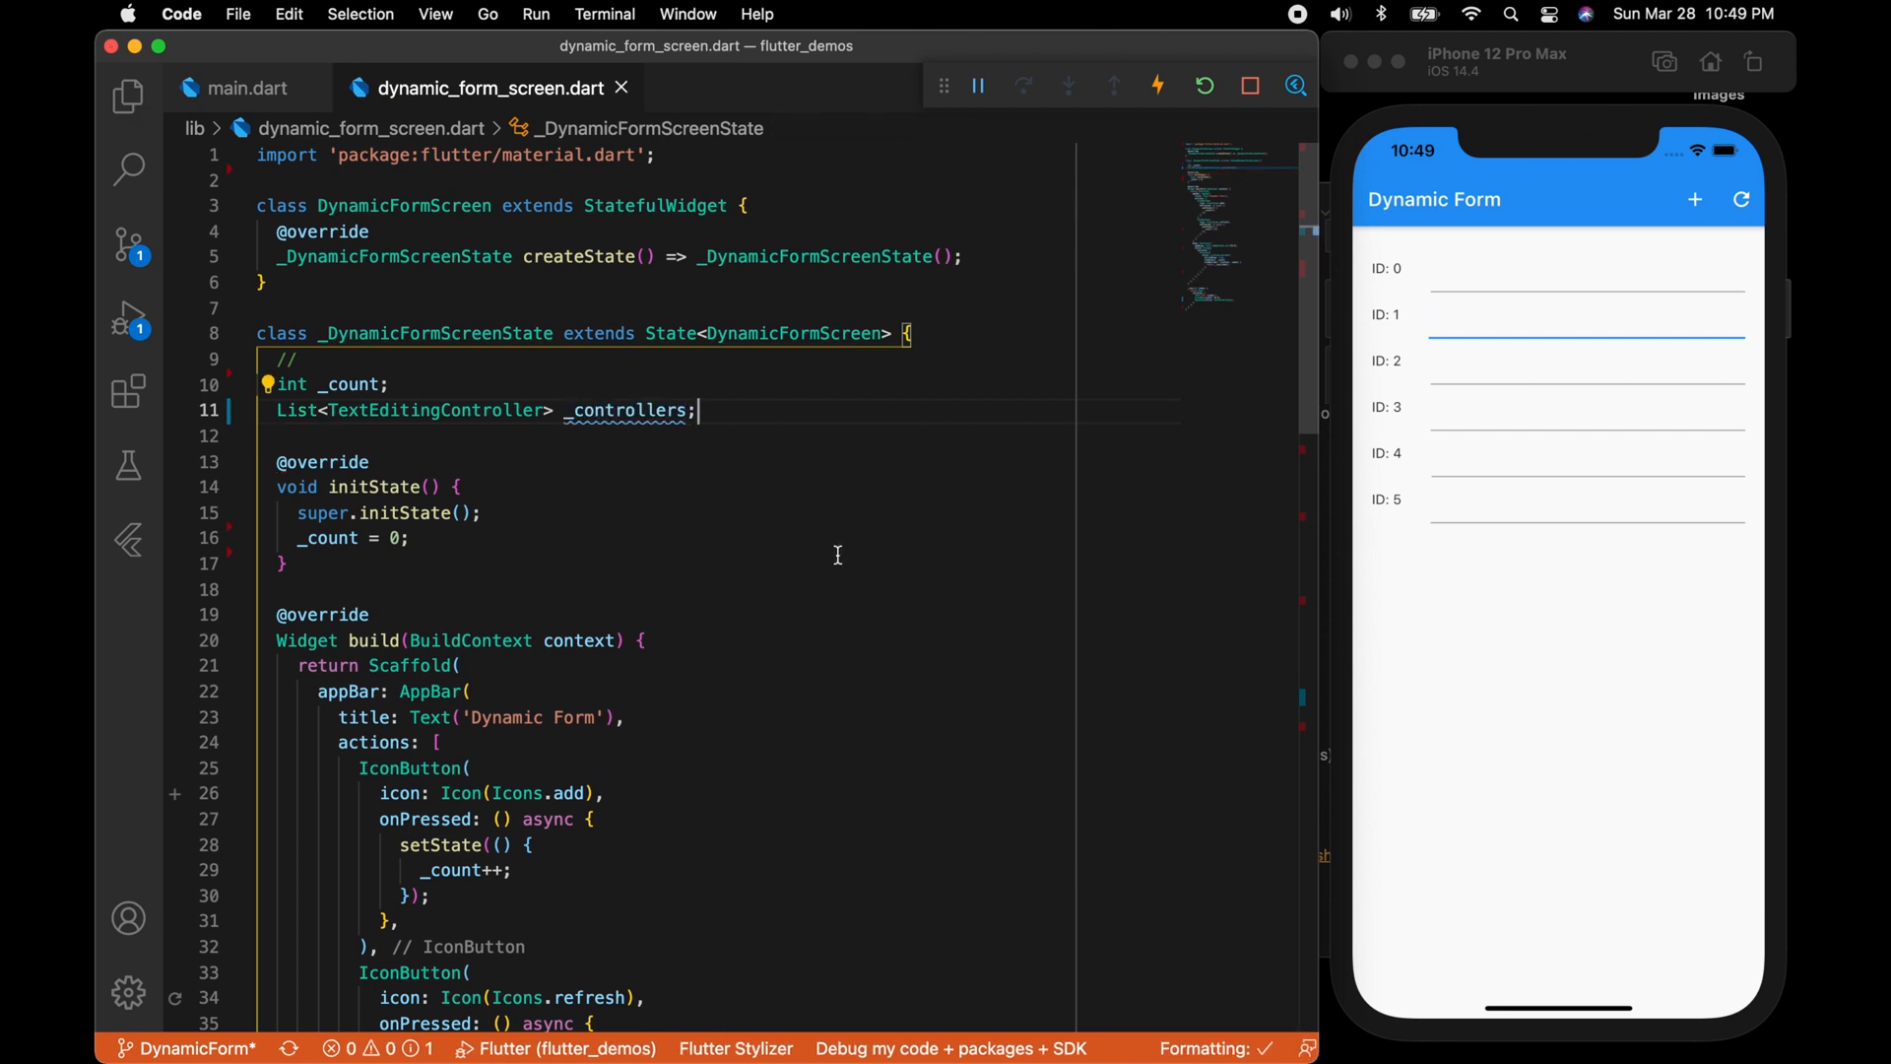
{"action": "scroll", "scroll_direction": "down", "scroll_amount": 3}
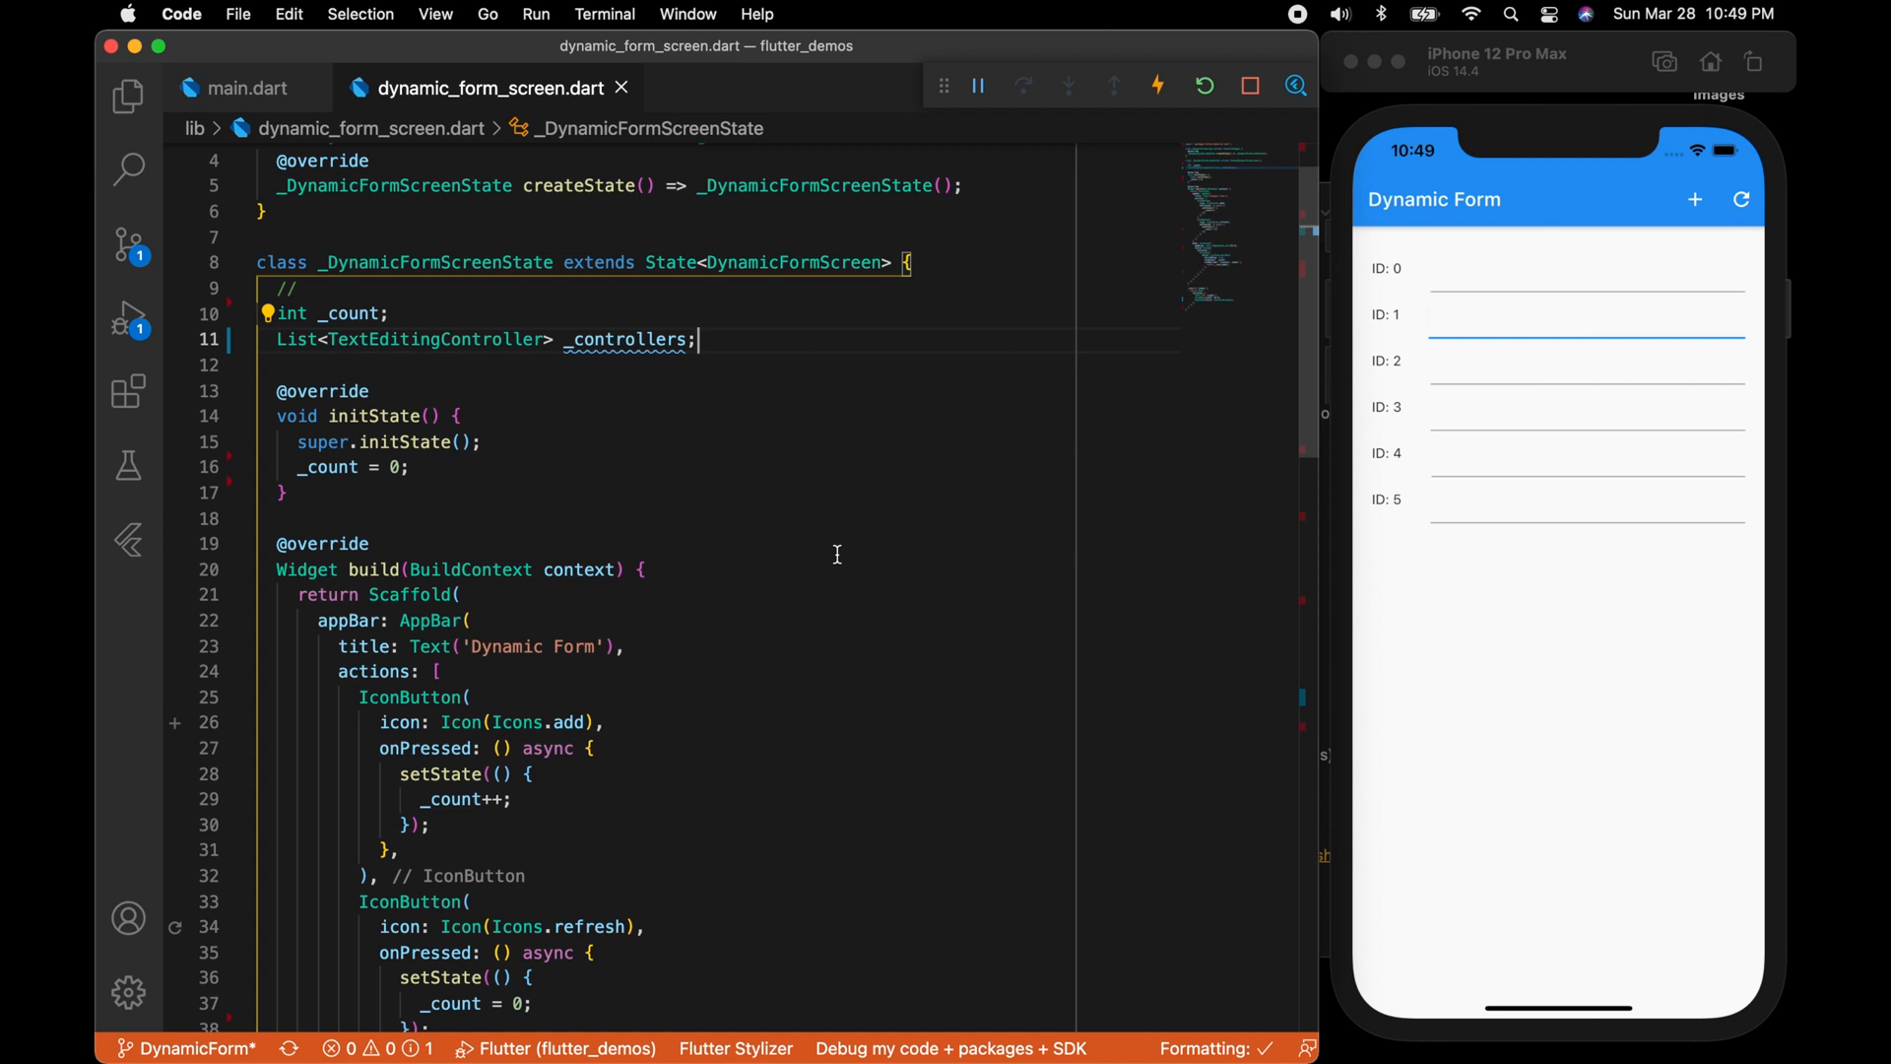
{"action": "scroll", "scroll_direction": "down", "scroll_amount": 3}
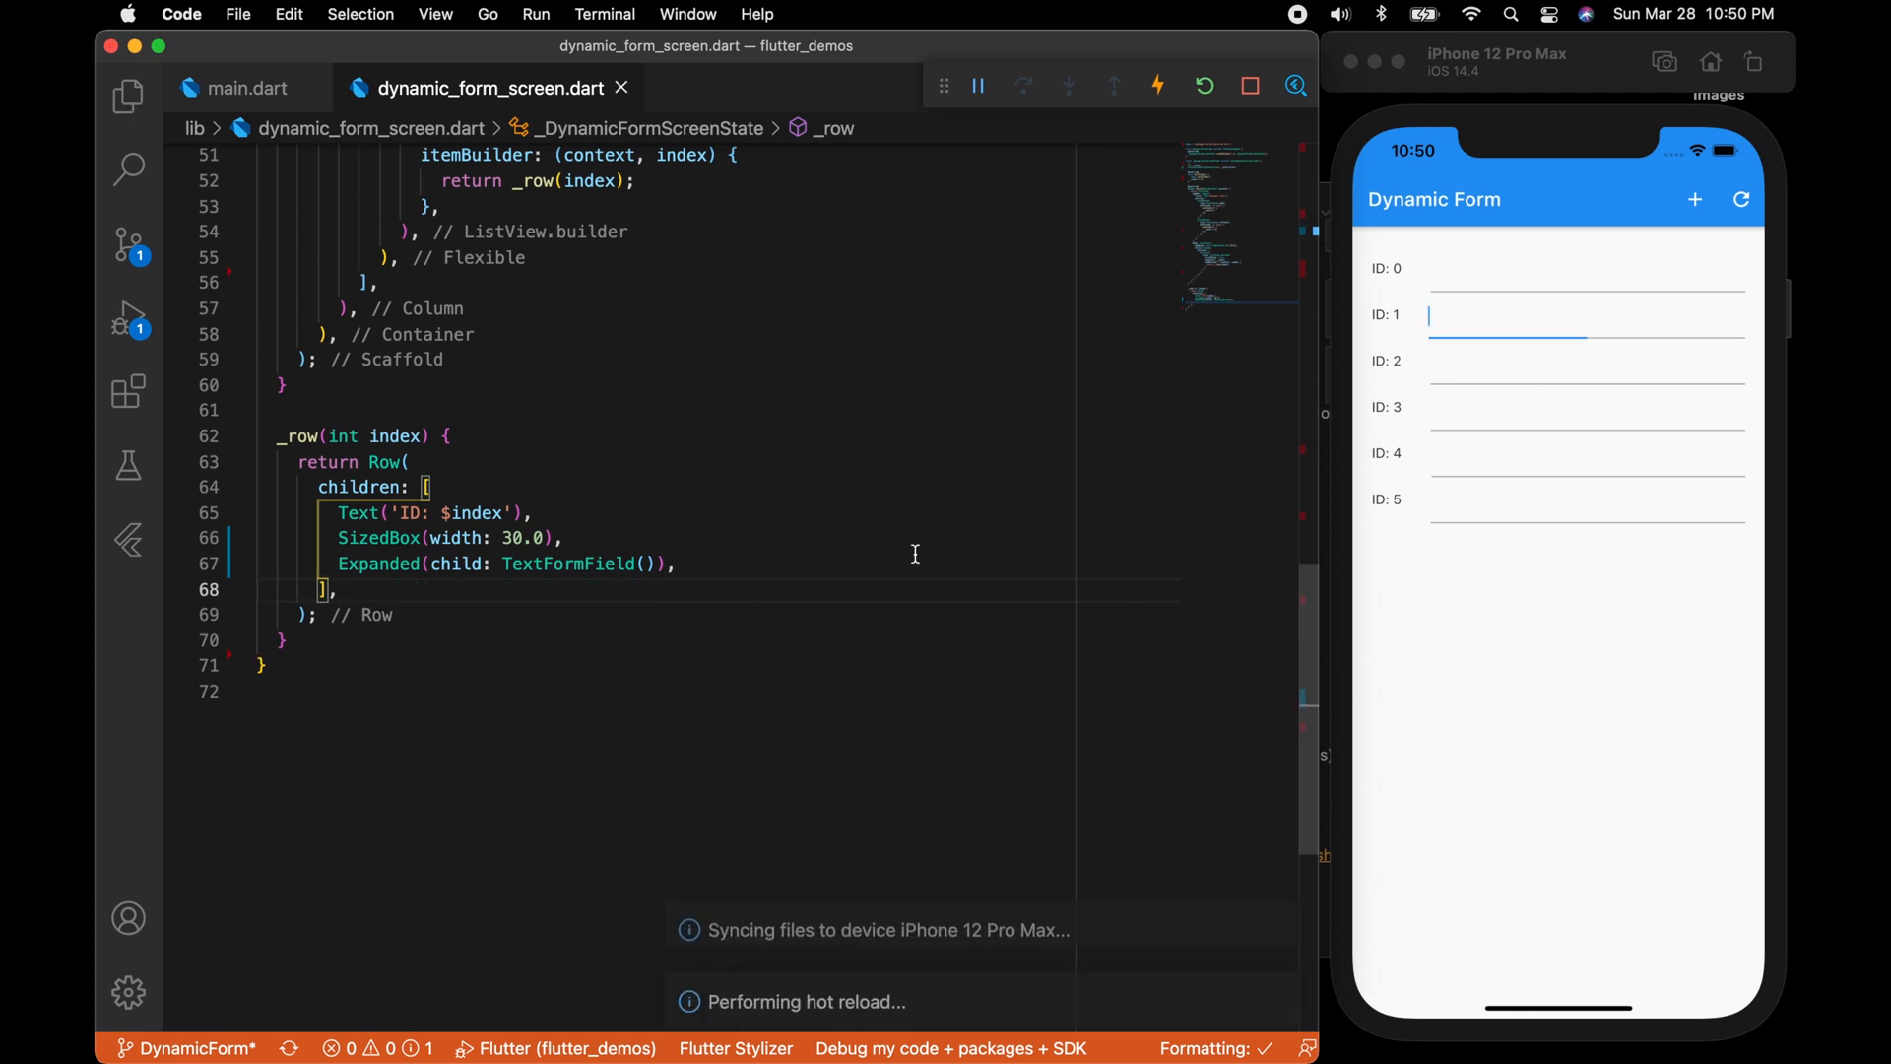
{"action": "scroll", "scroll_direction": "up", "scroll_amount": 3}
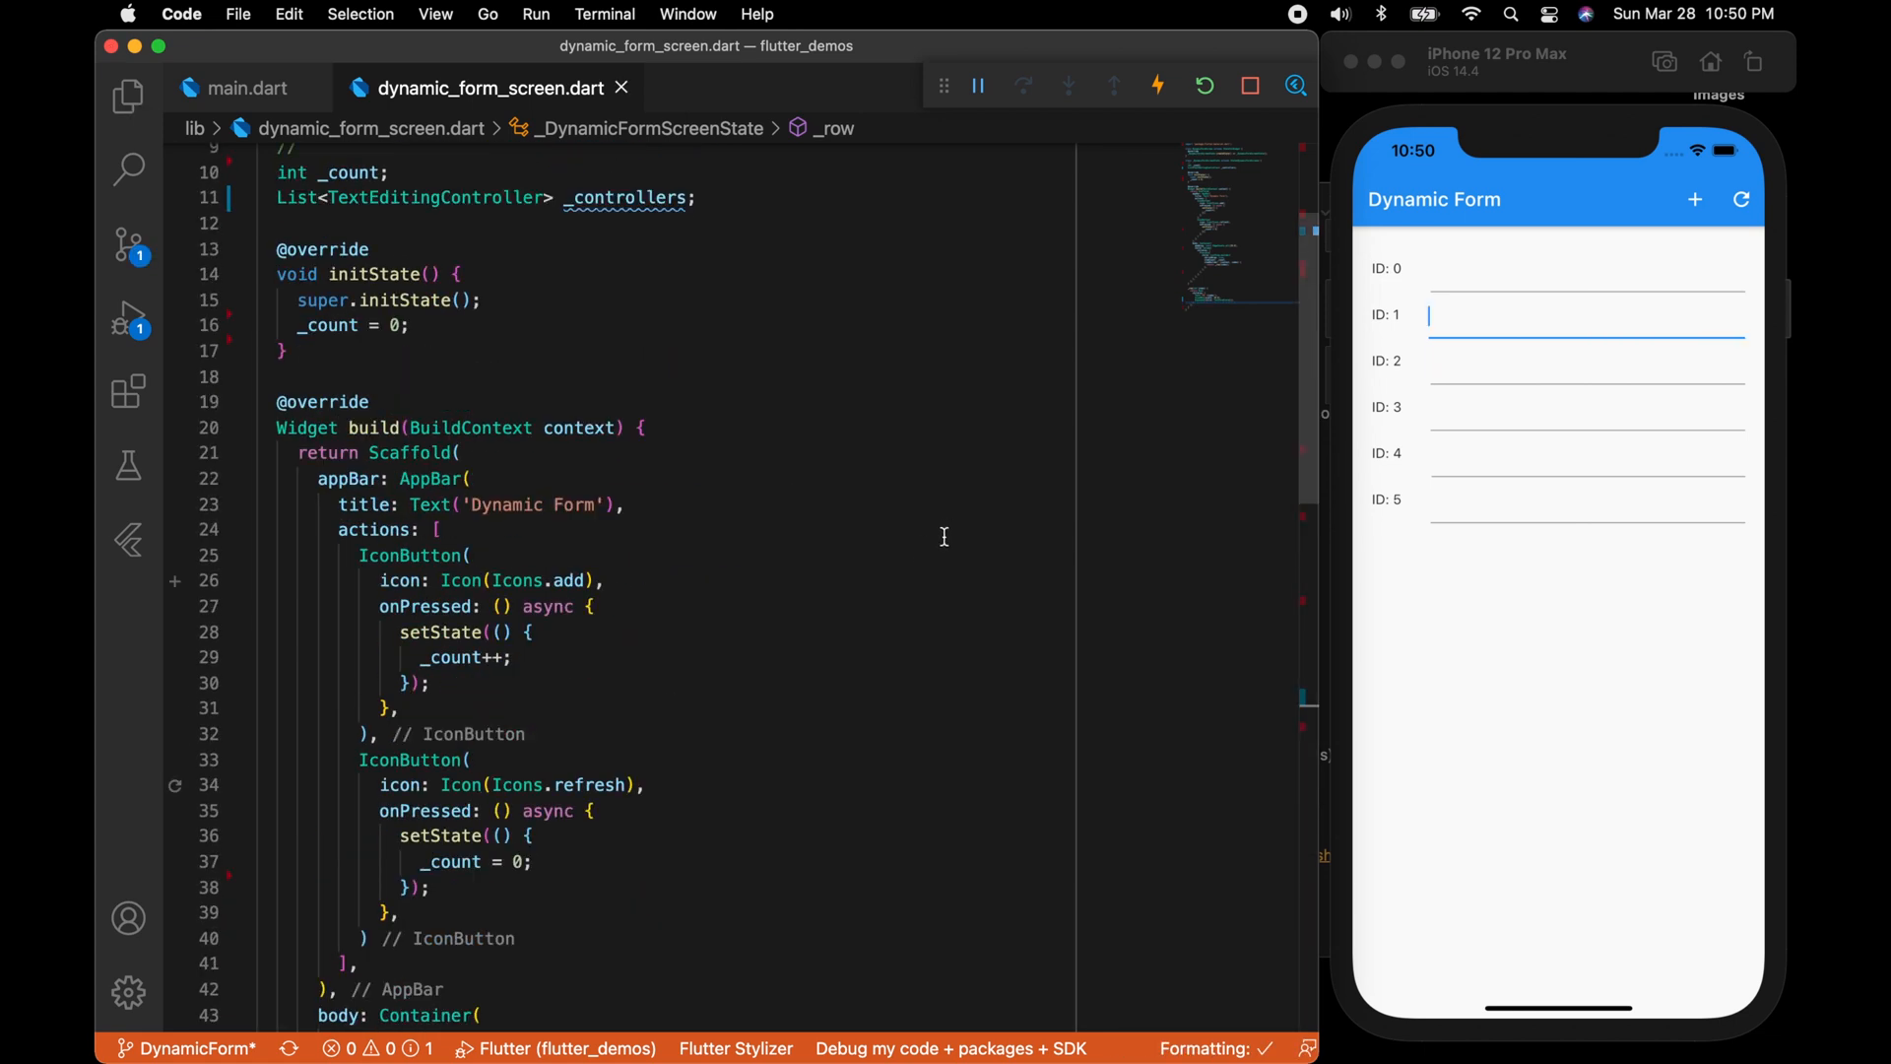
{"action": "mouse_move", "coordinate": [756, 380]}
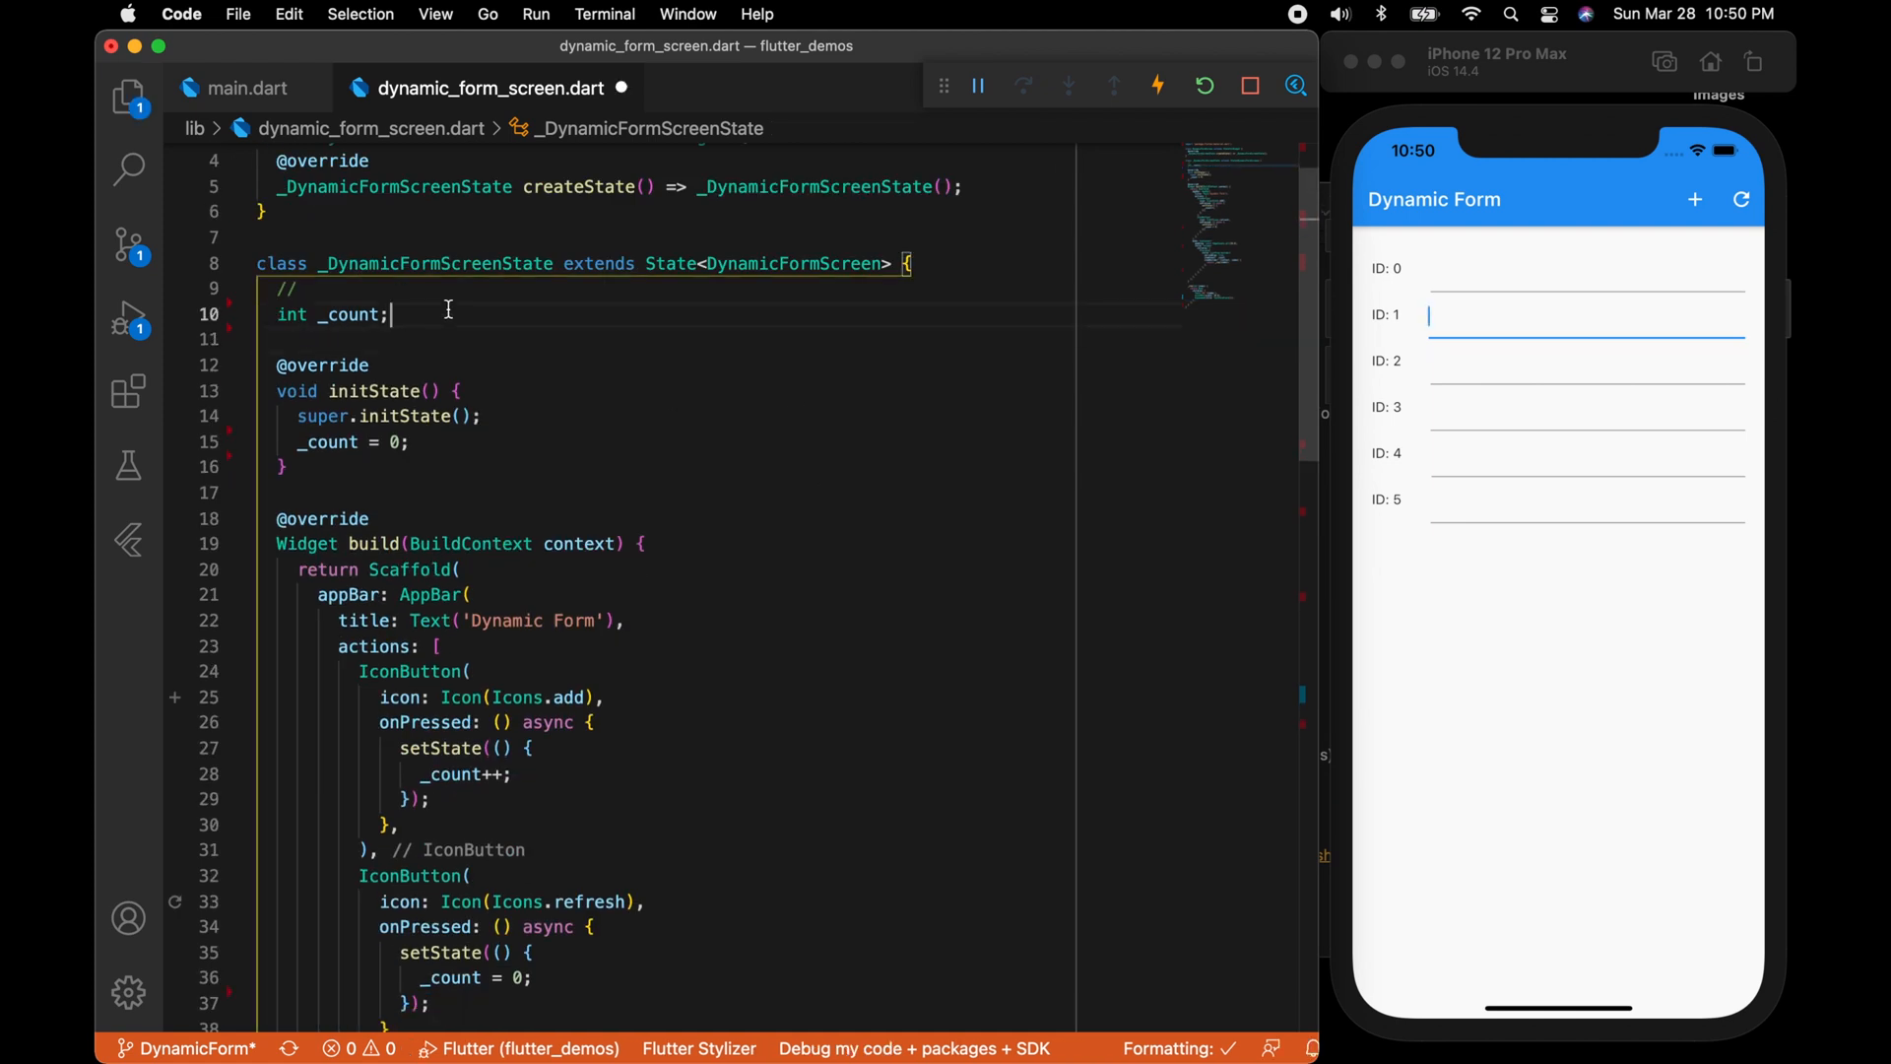
{"action": "key", "text": "Return"}
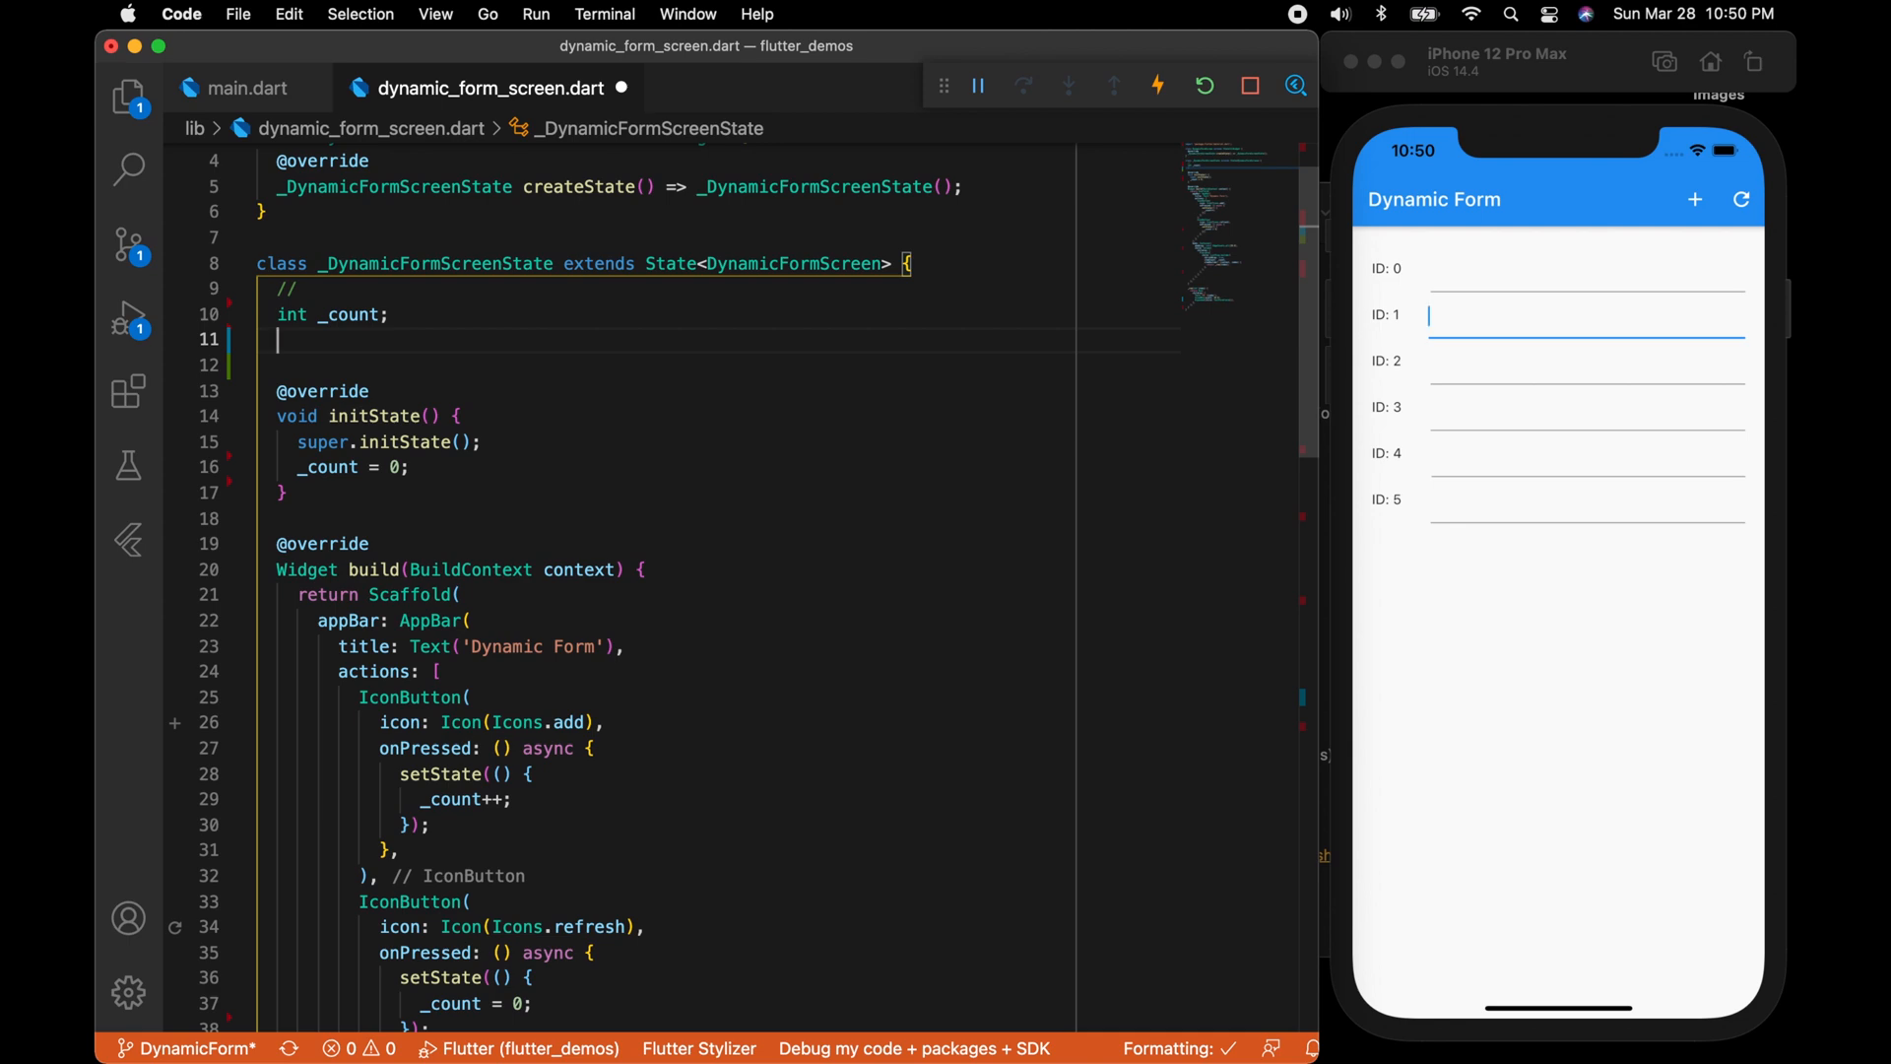
{"action": "scroll", "scroll_direction": "down", "scroll_amount": 3}
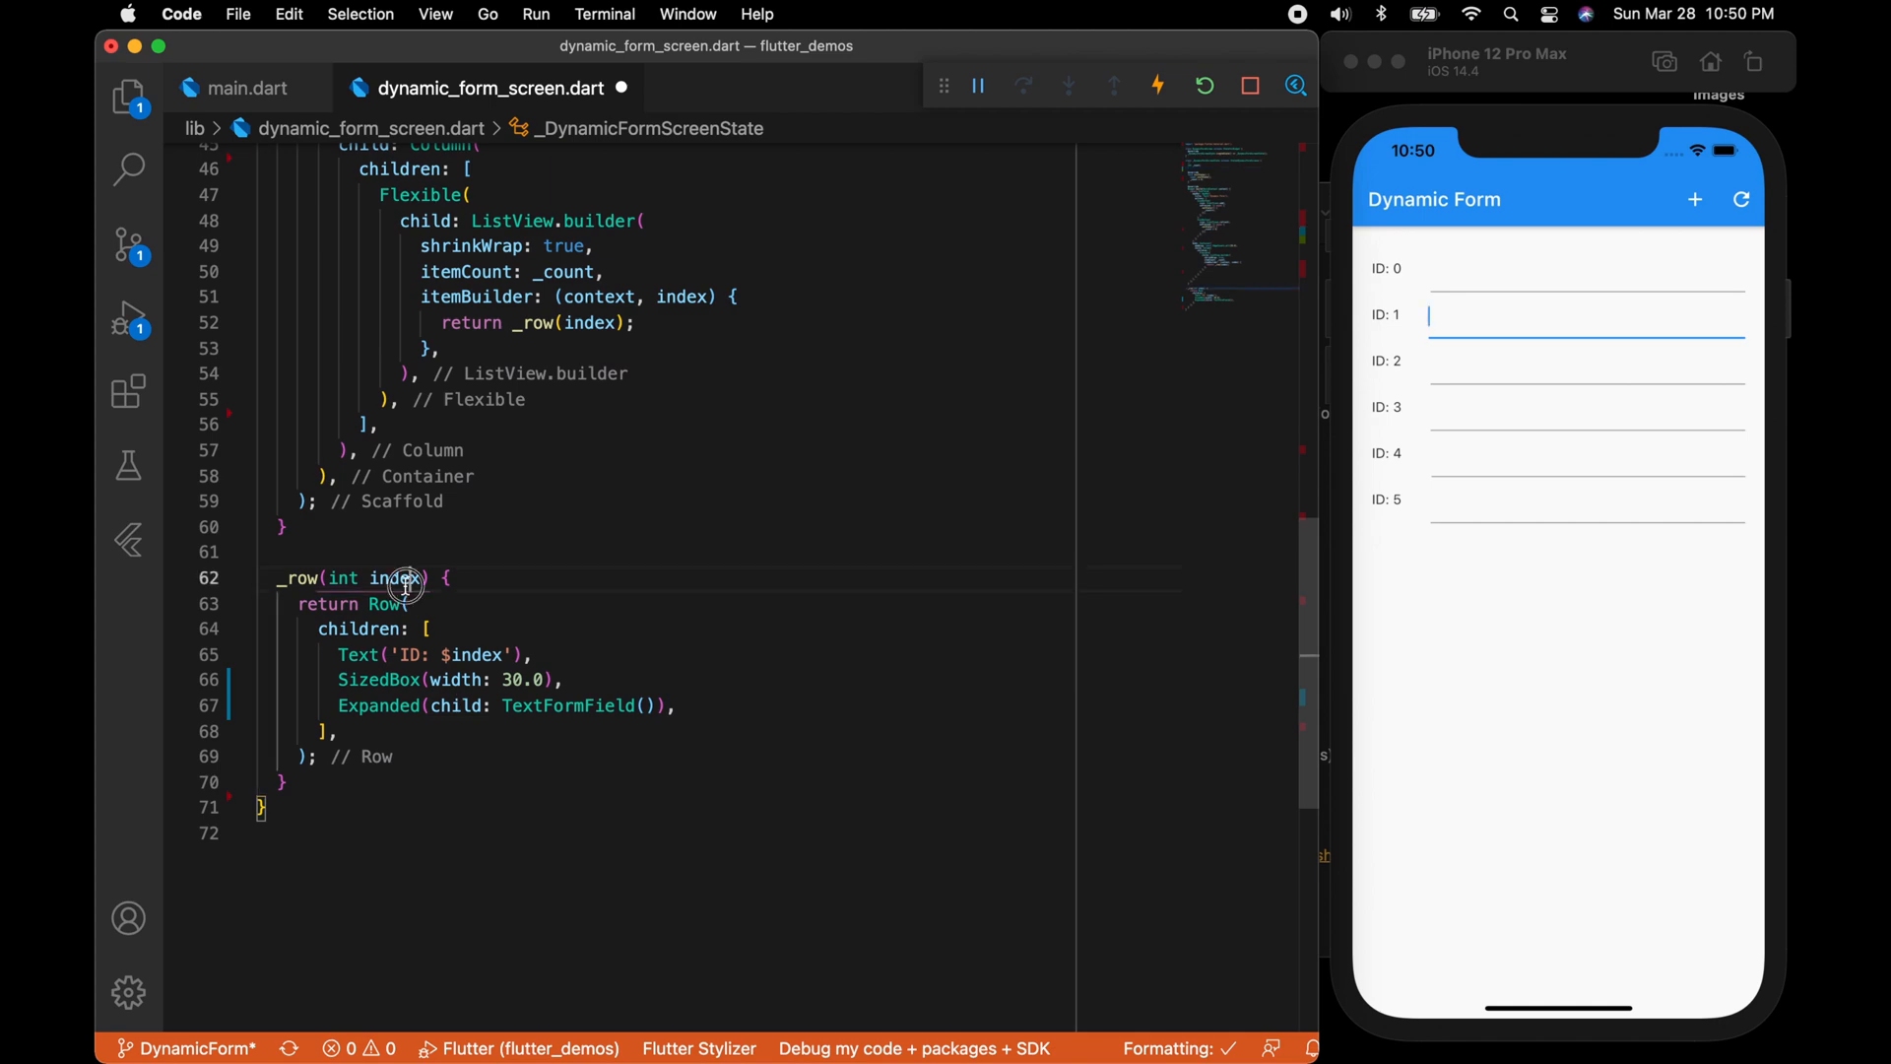
{"action": "scroll", "scroll_direction": "up", "scroll_amount": 3}
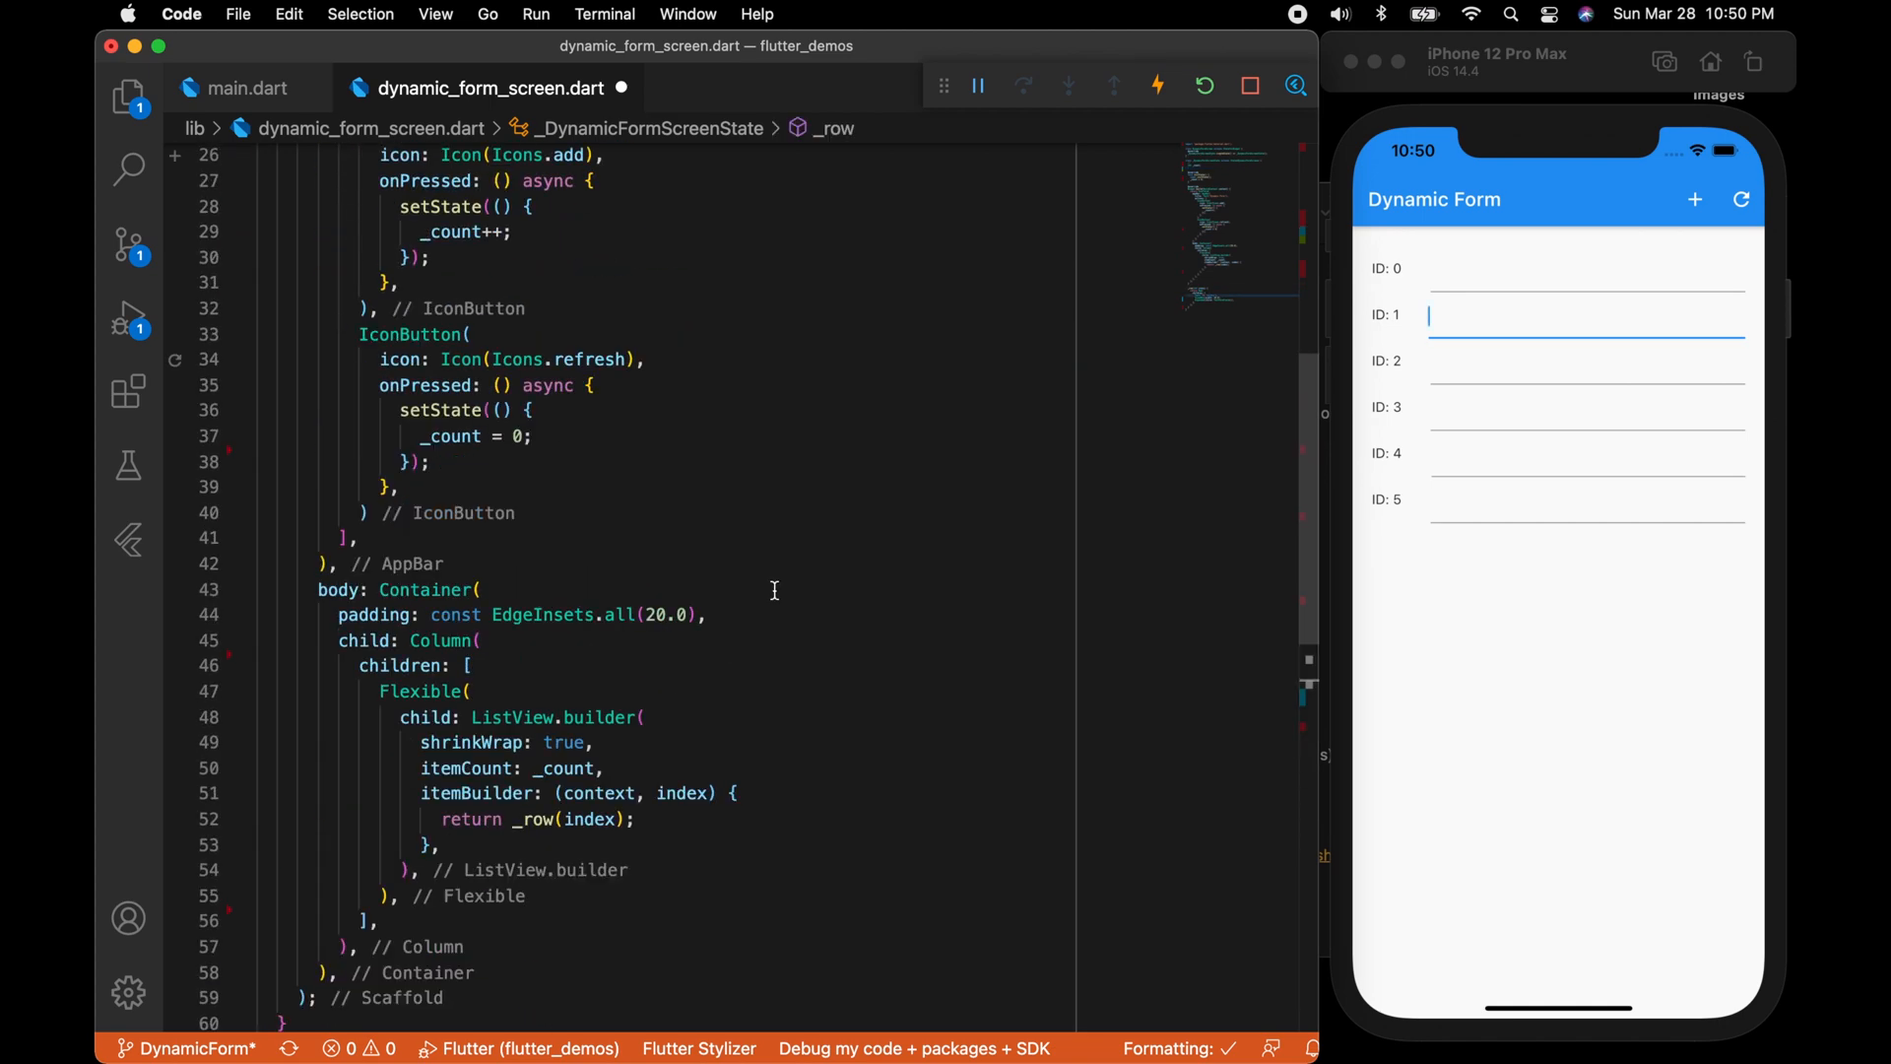
{"action": "scroll", "scroll_direction": "up", "scroll_amount": 3}
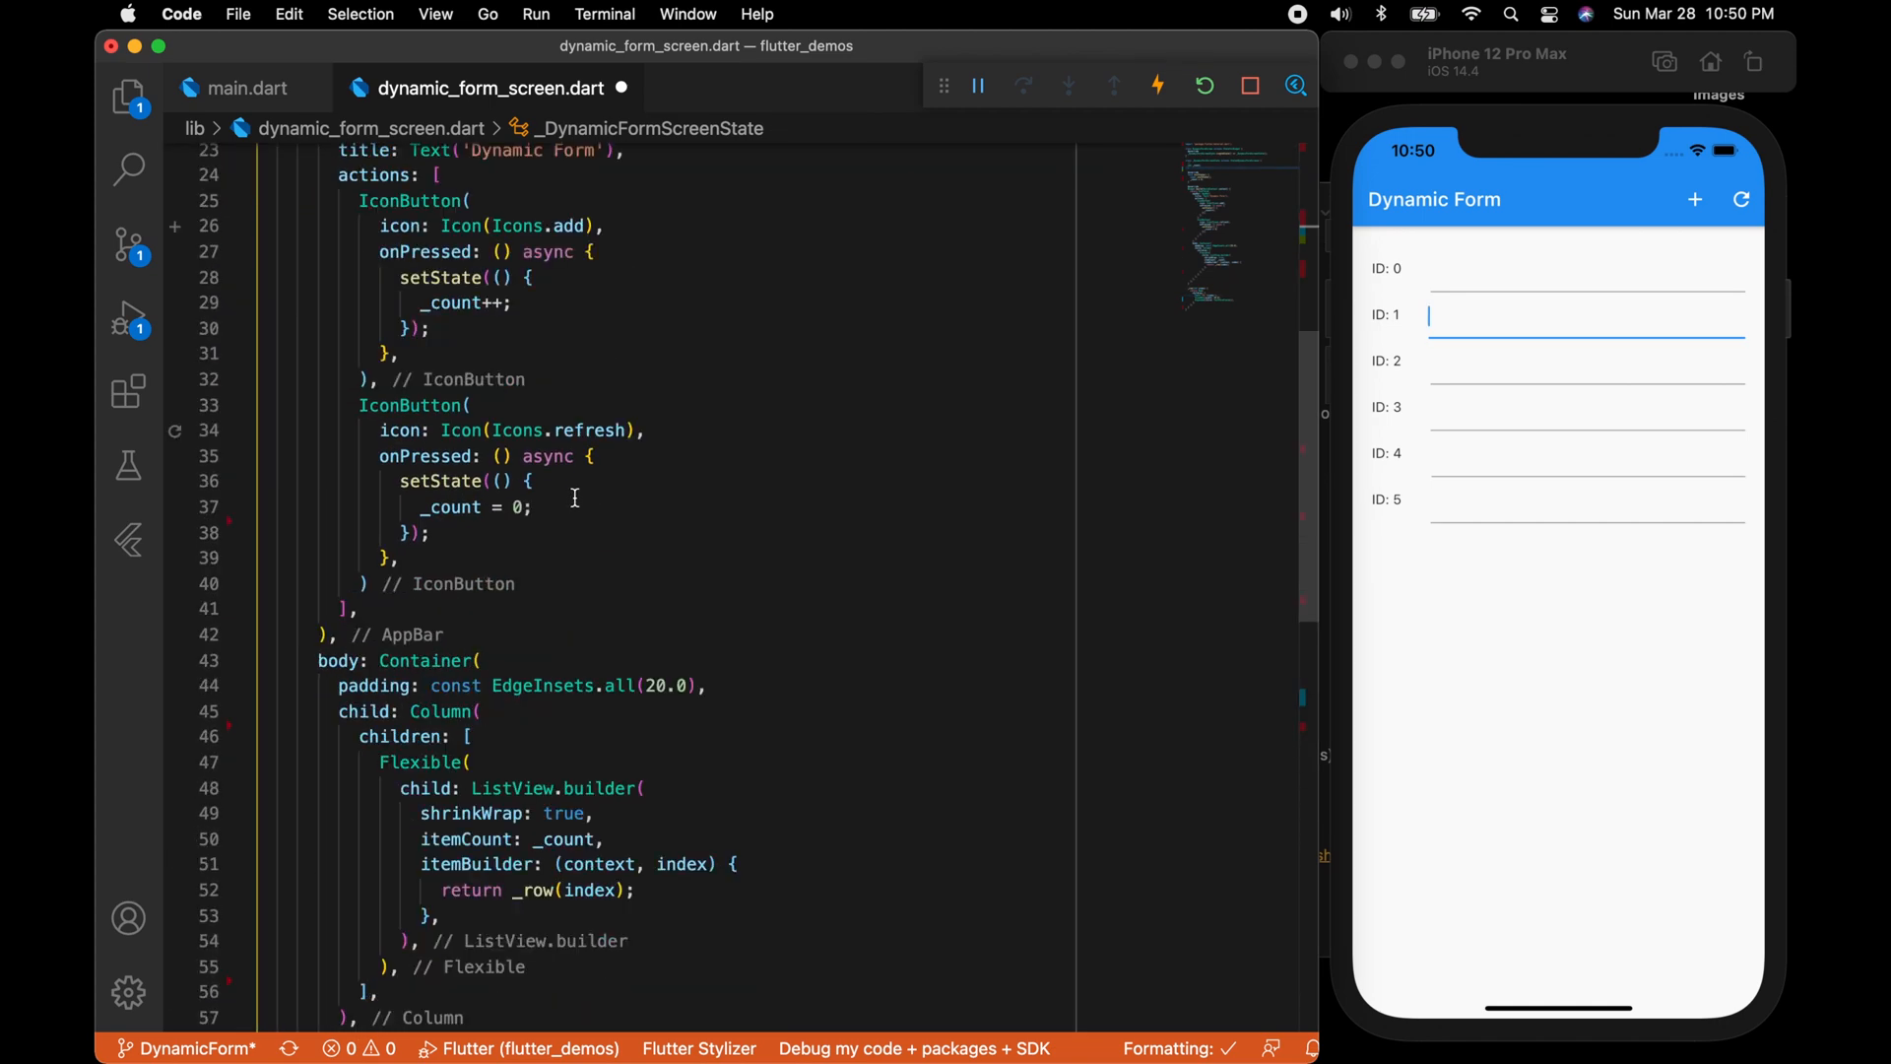
{"action": "right_click", "coordinate": [374, 648]}
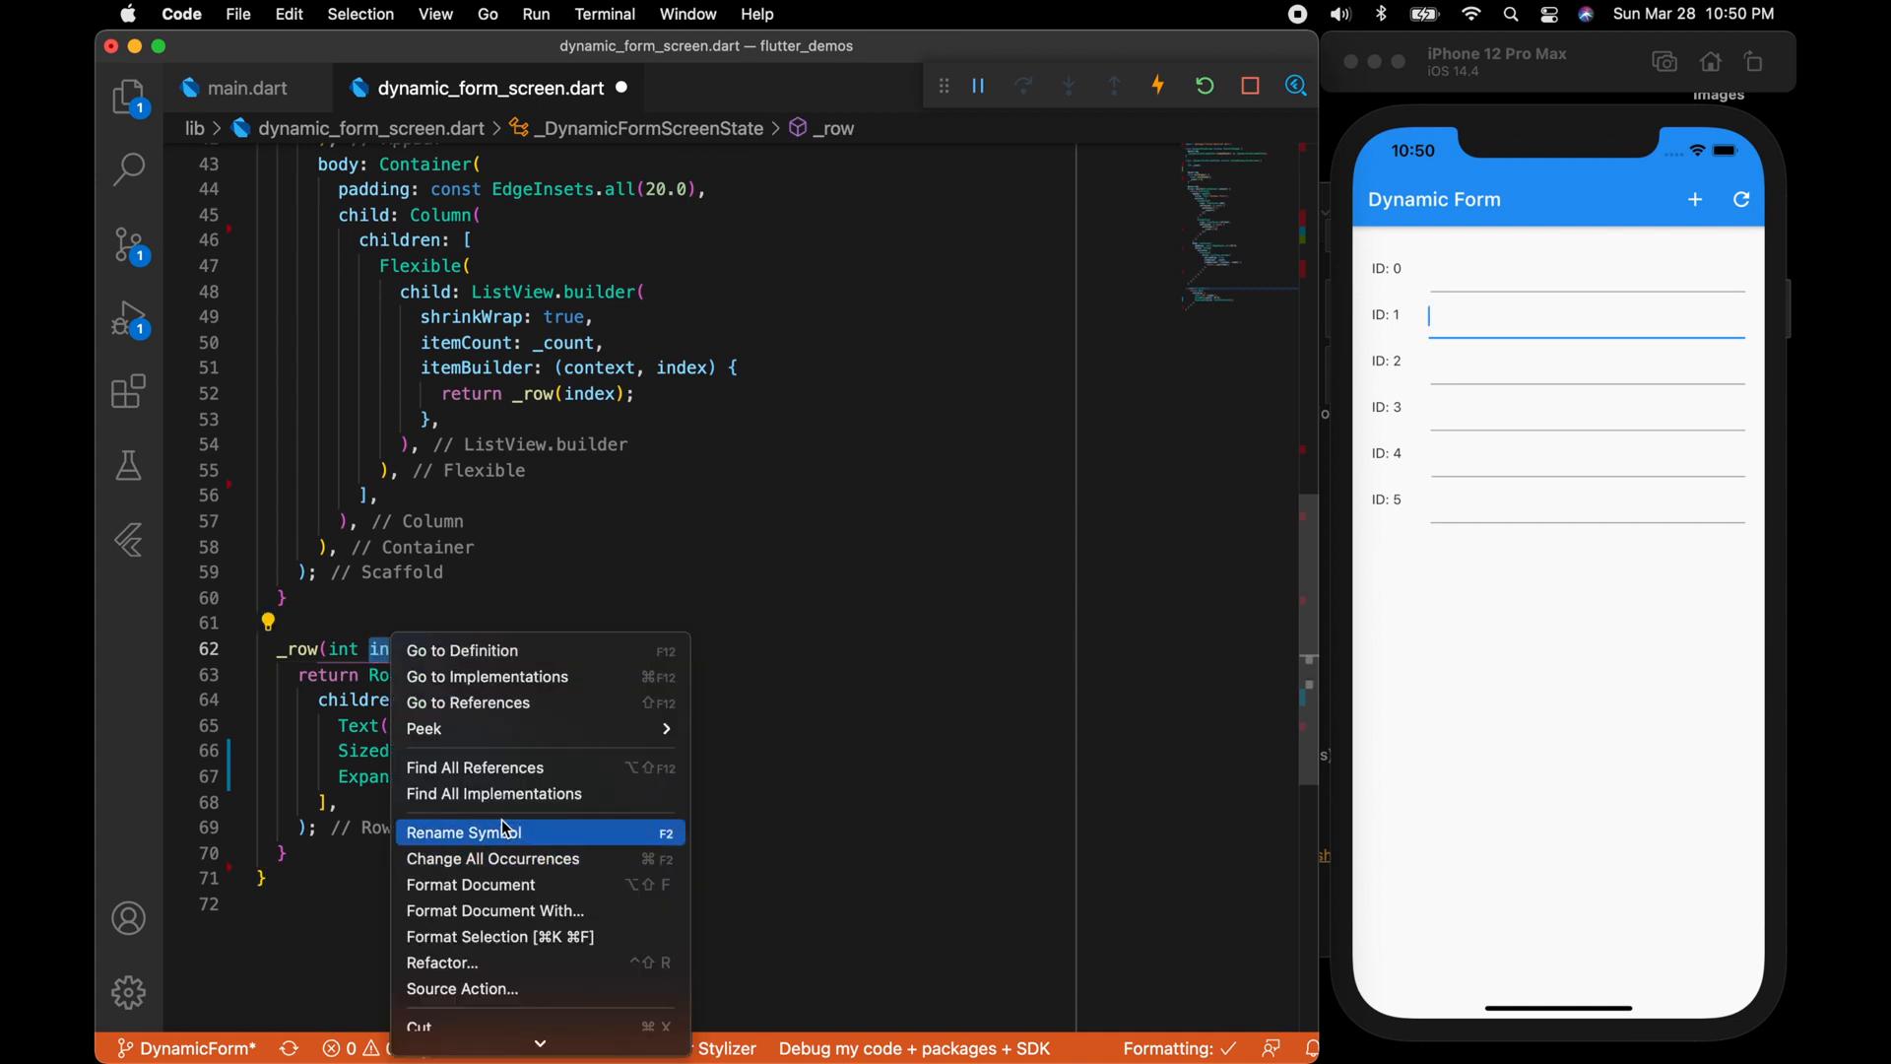
{"action": "left_click", "coordinate": [463, 831]}
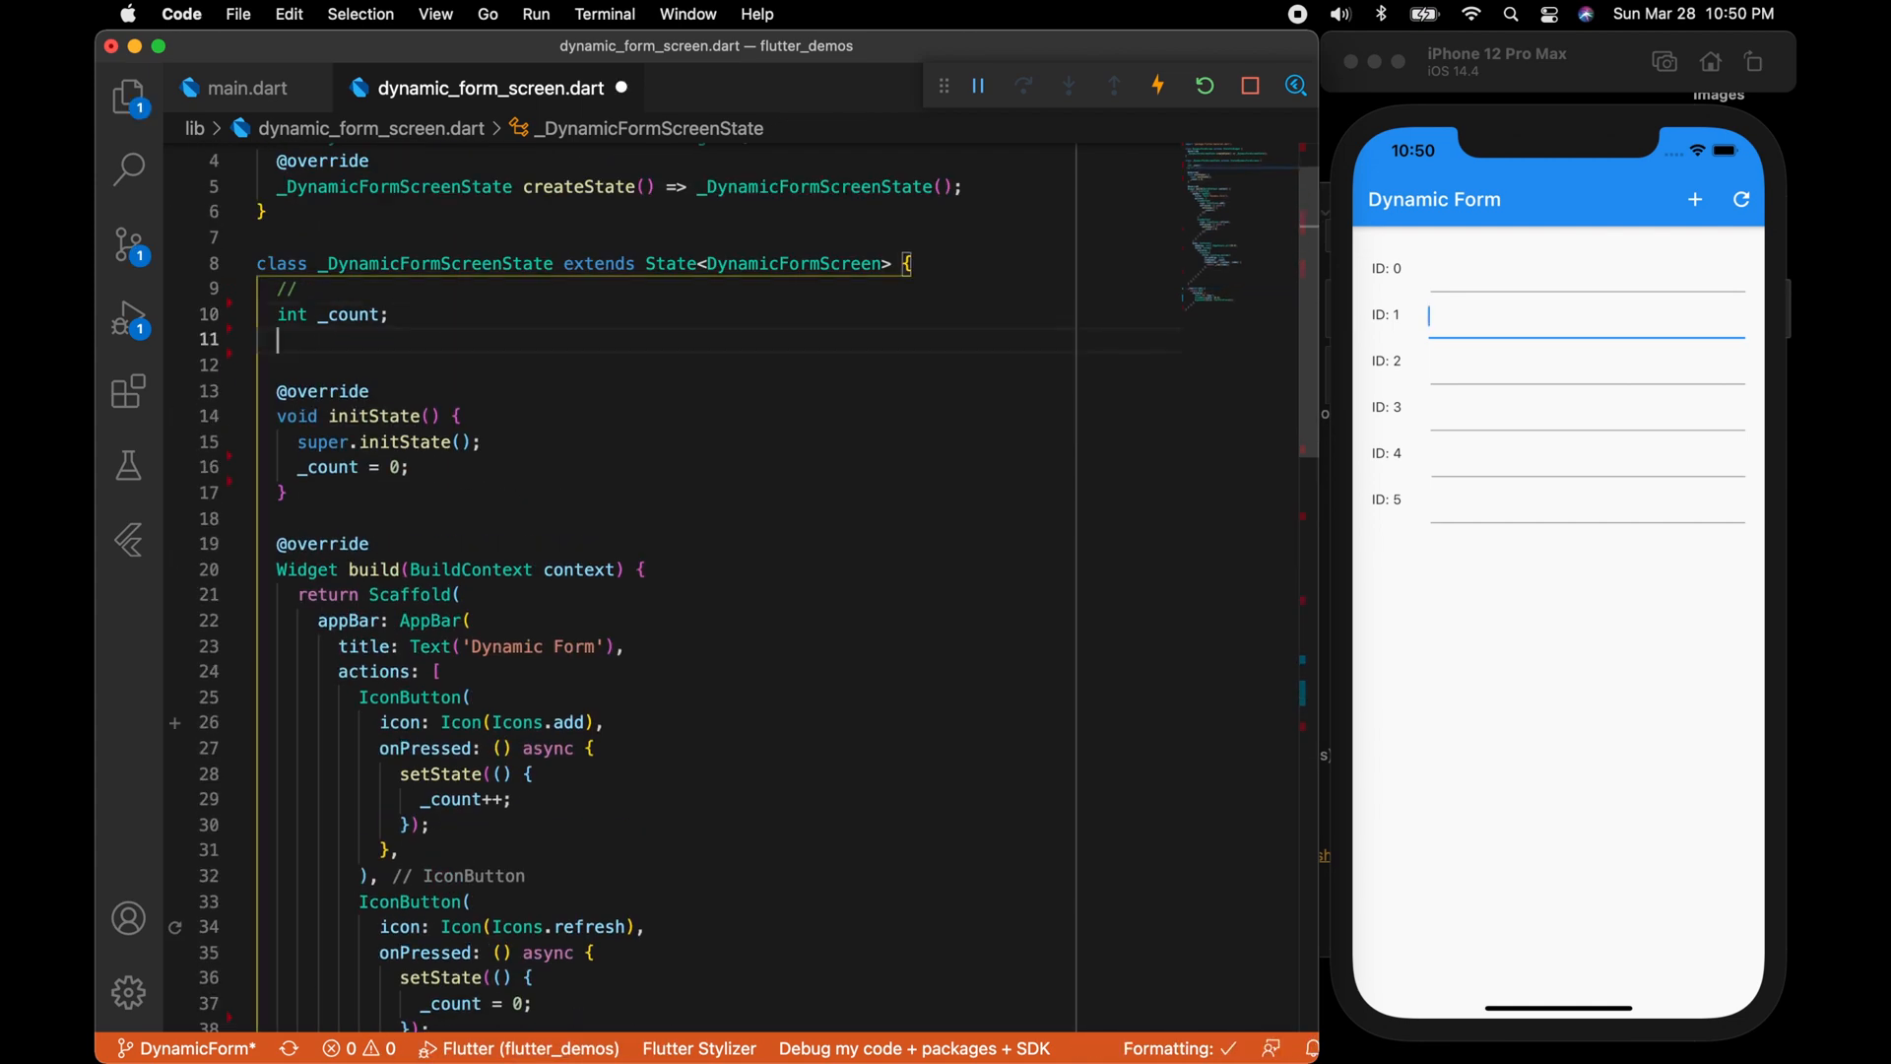
{"action": "type", "text": "List<Map"}
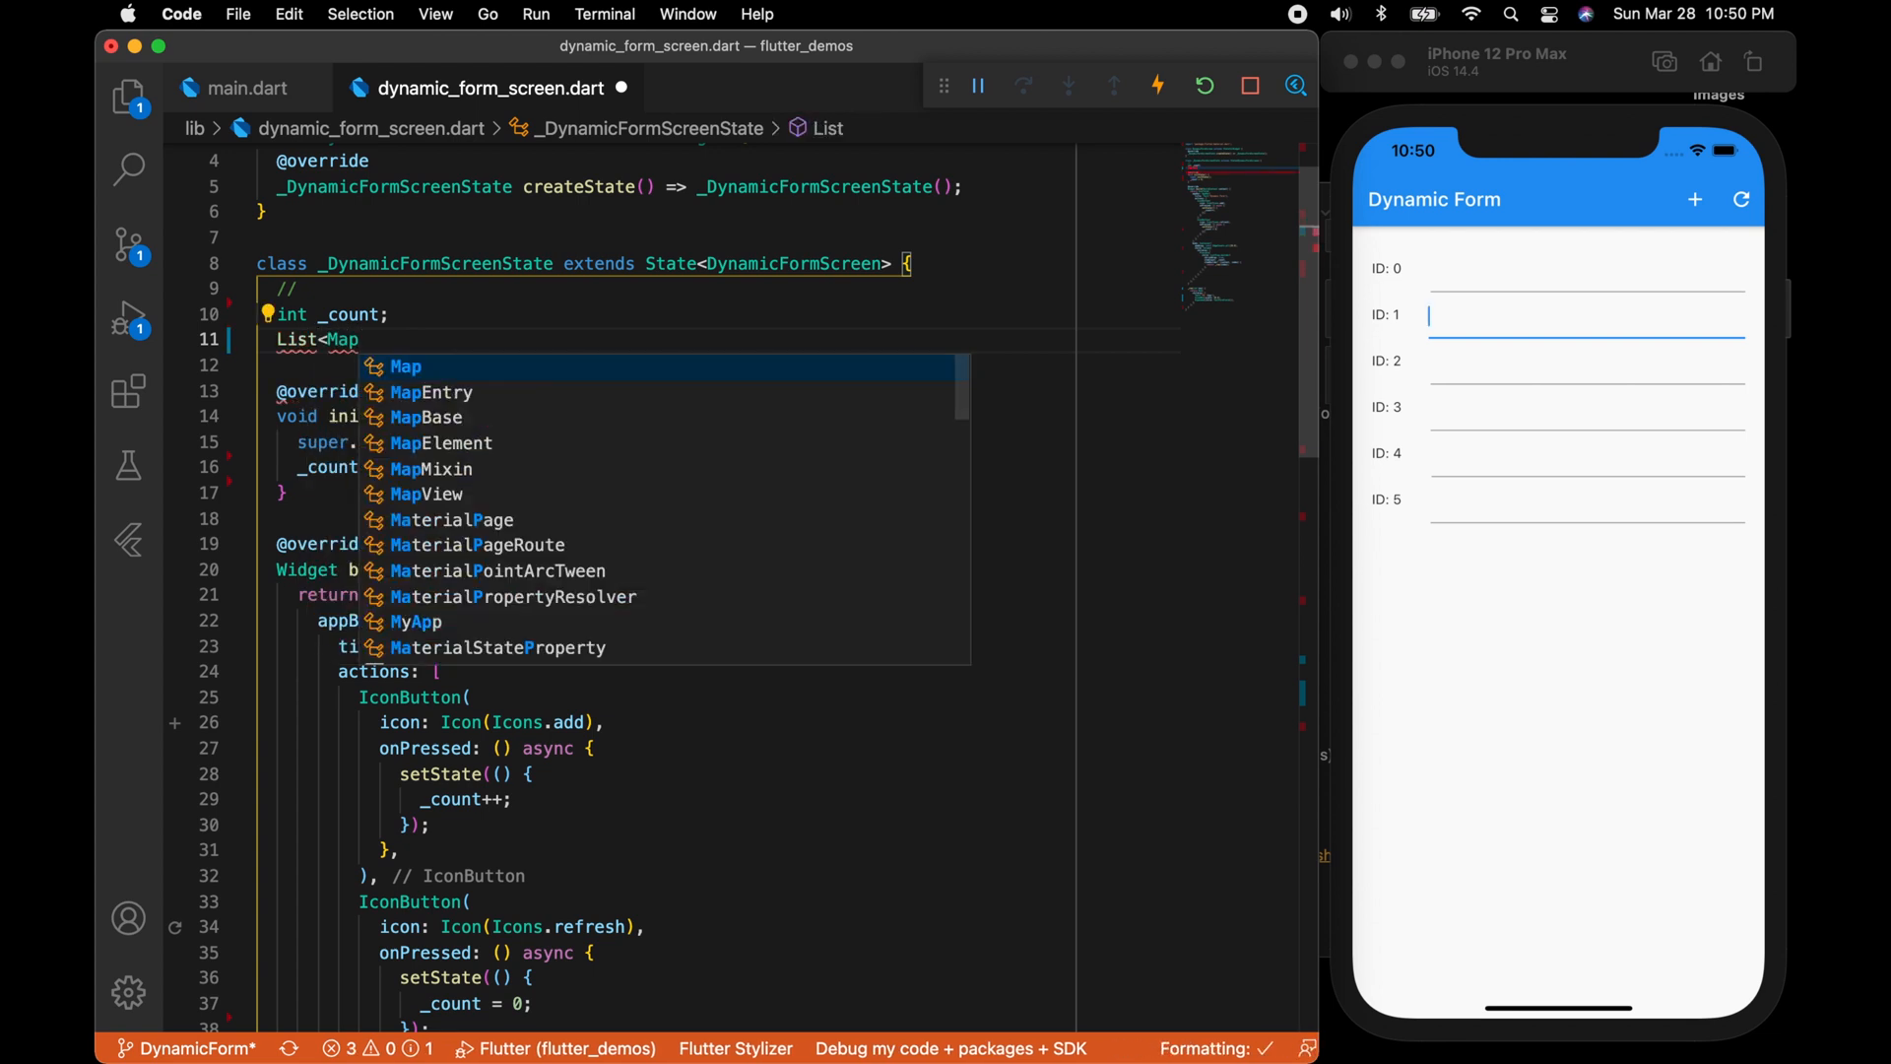
{"action": "type", "text": "<String, d"}
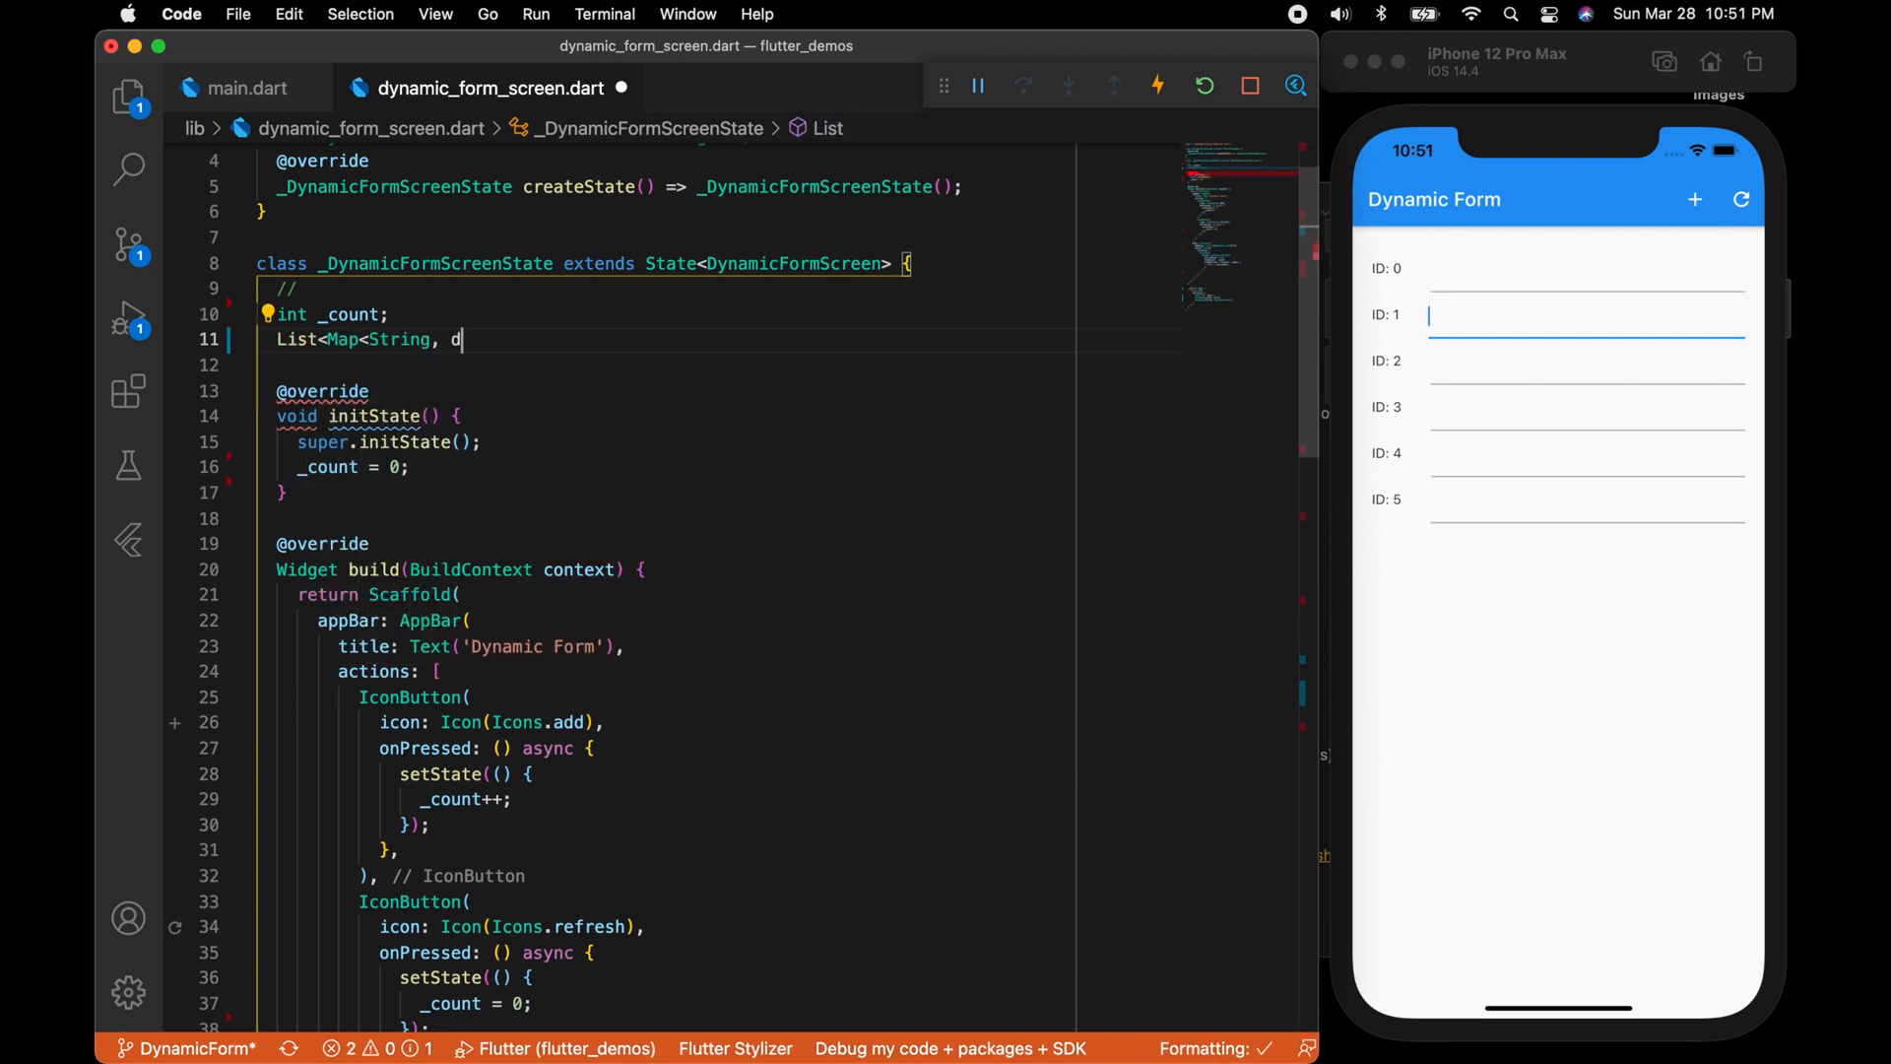
{"action": "type", "text": "ynamic>"}
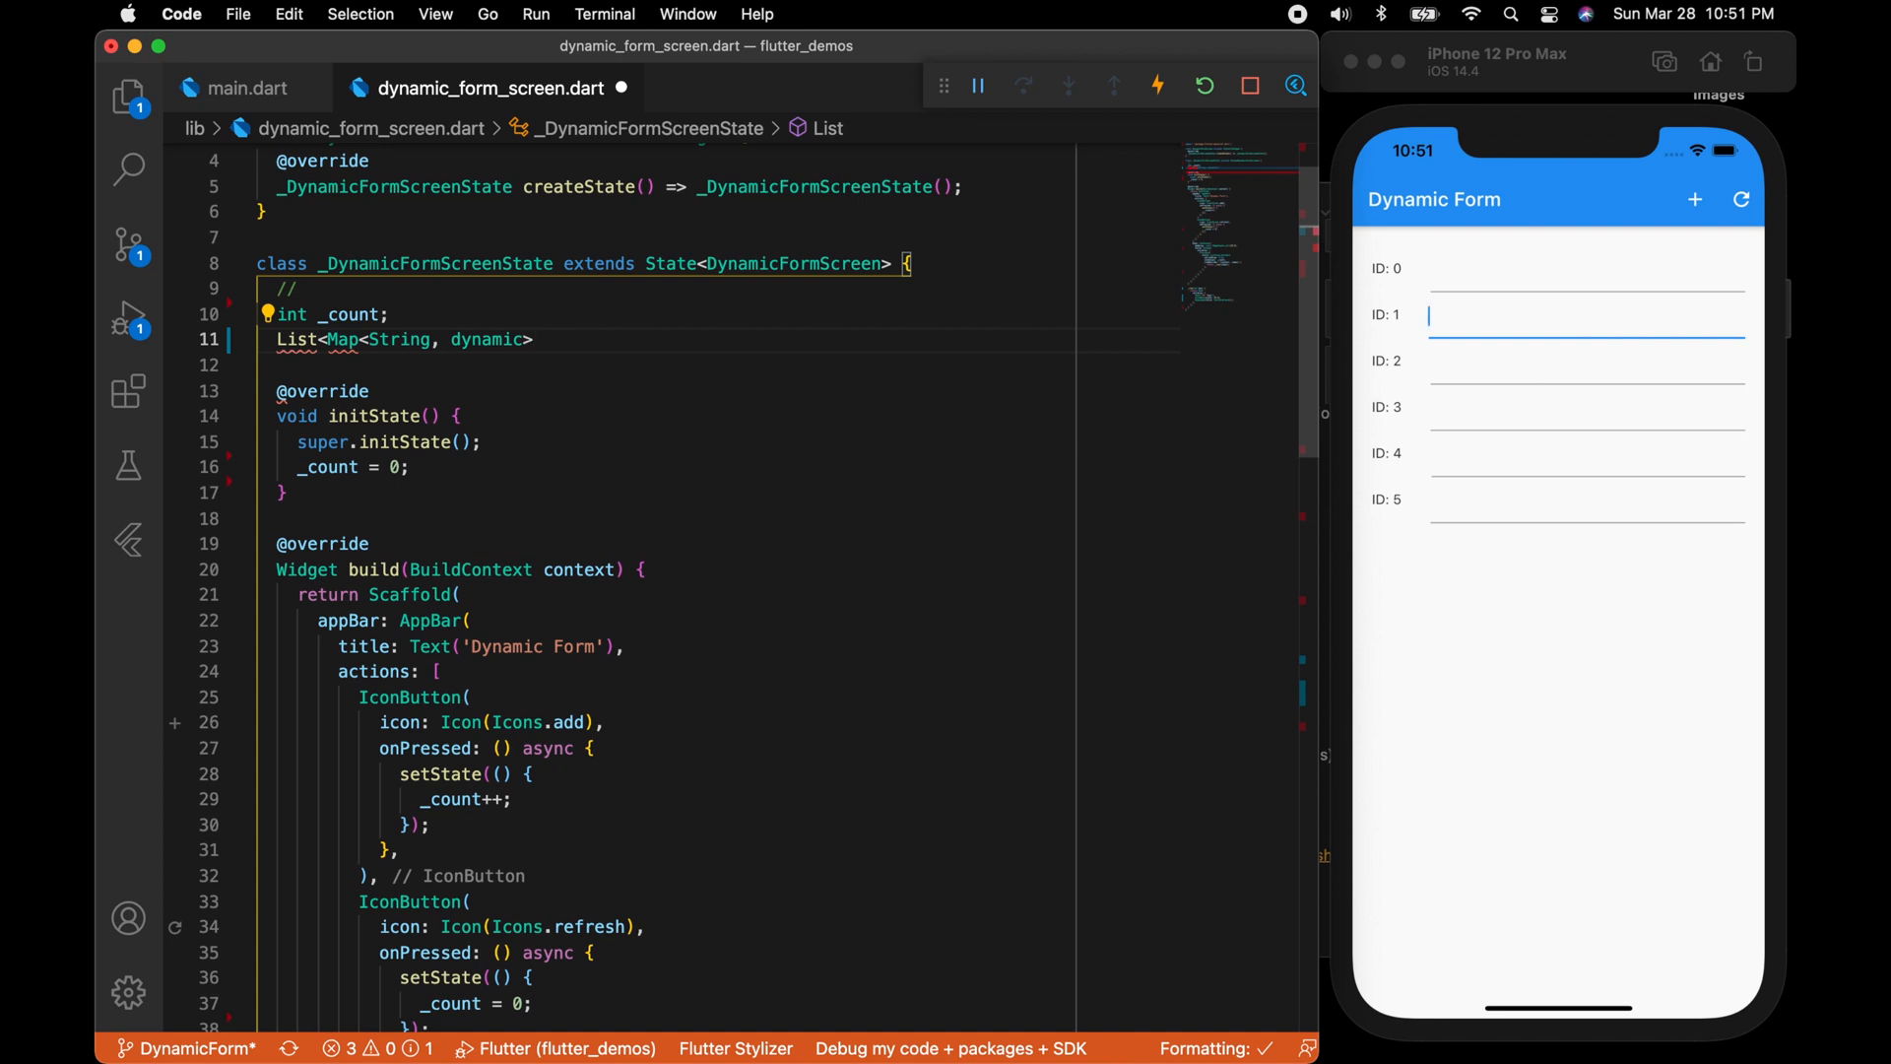
{"action": "type", "text": "> _values;"}
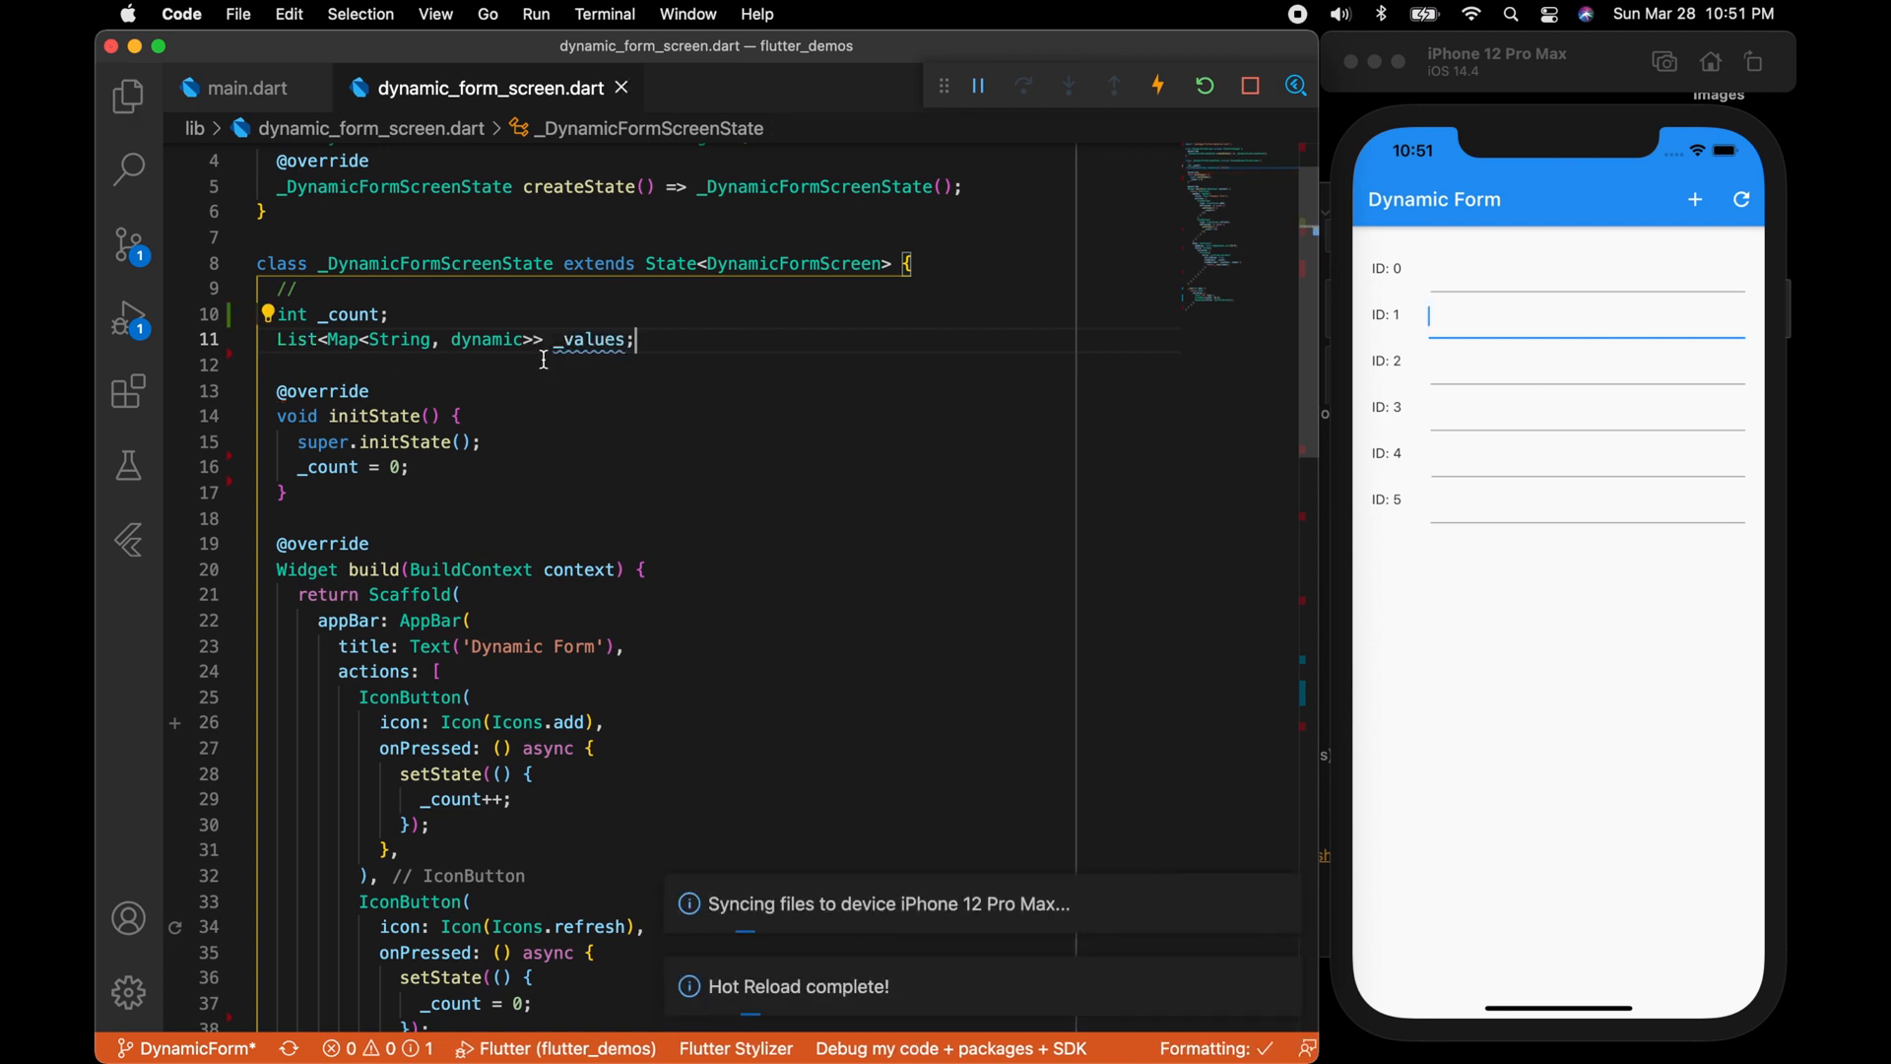
{"action": "type", "text": "_values"}
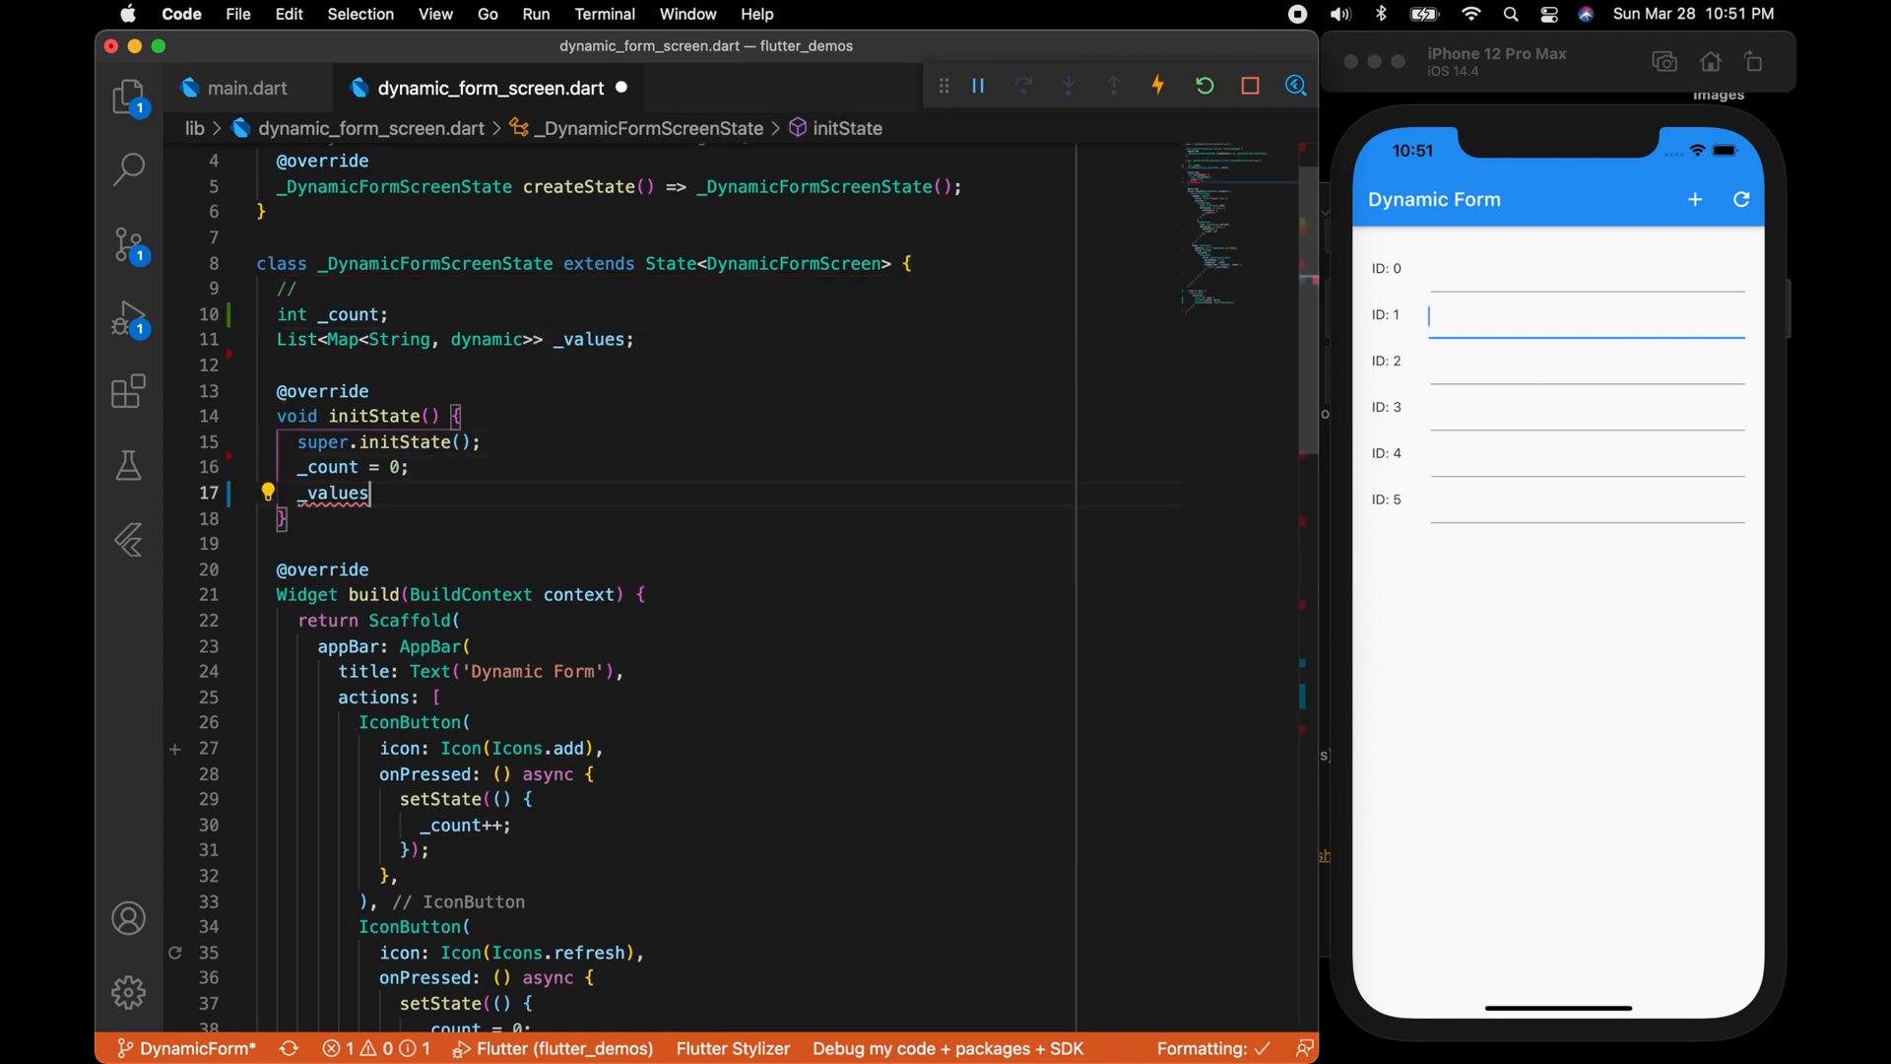
{"action": "type", "text": "= [];"}
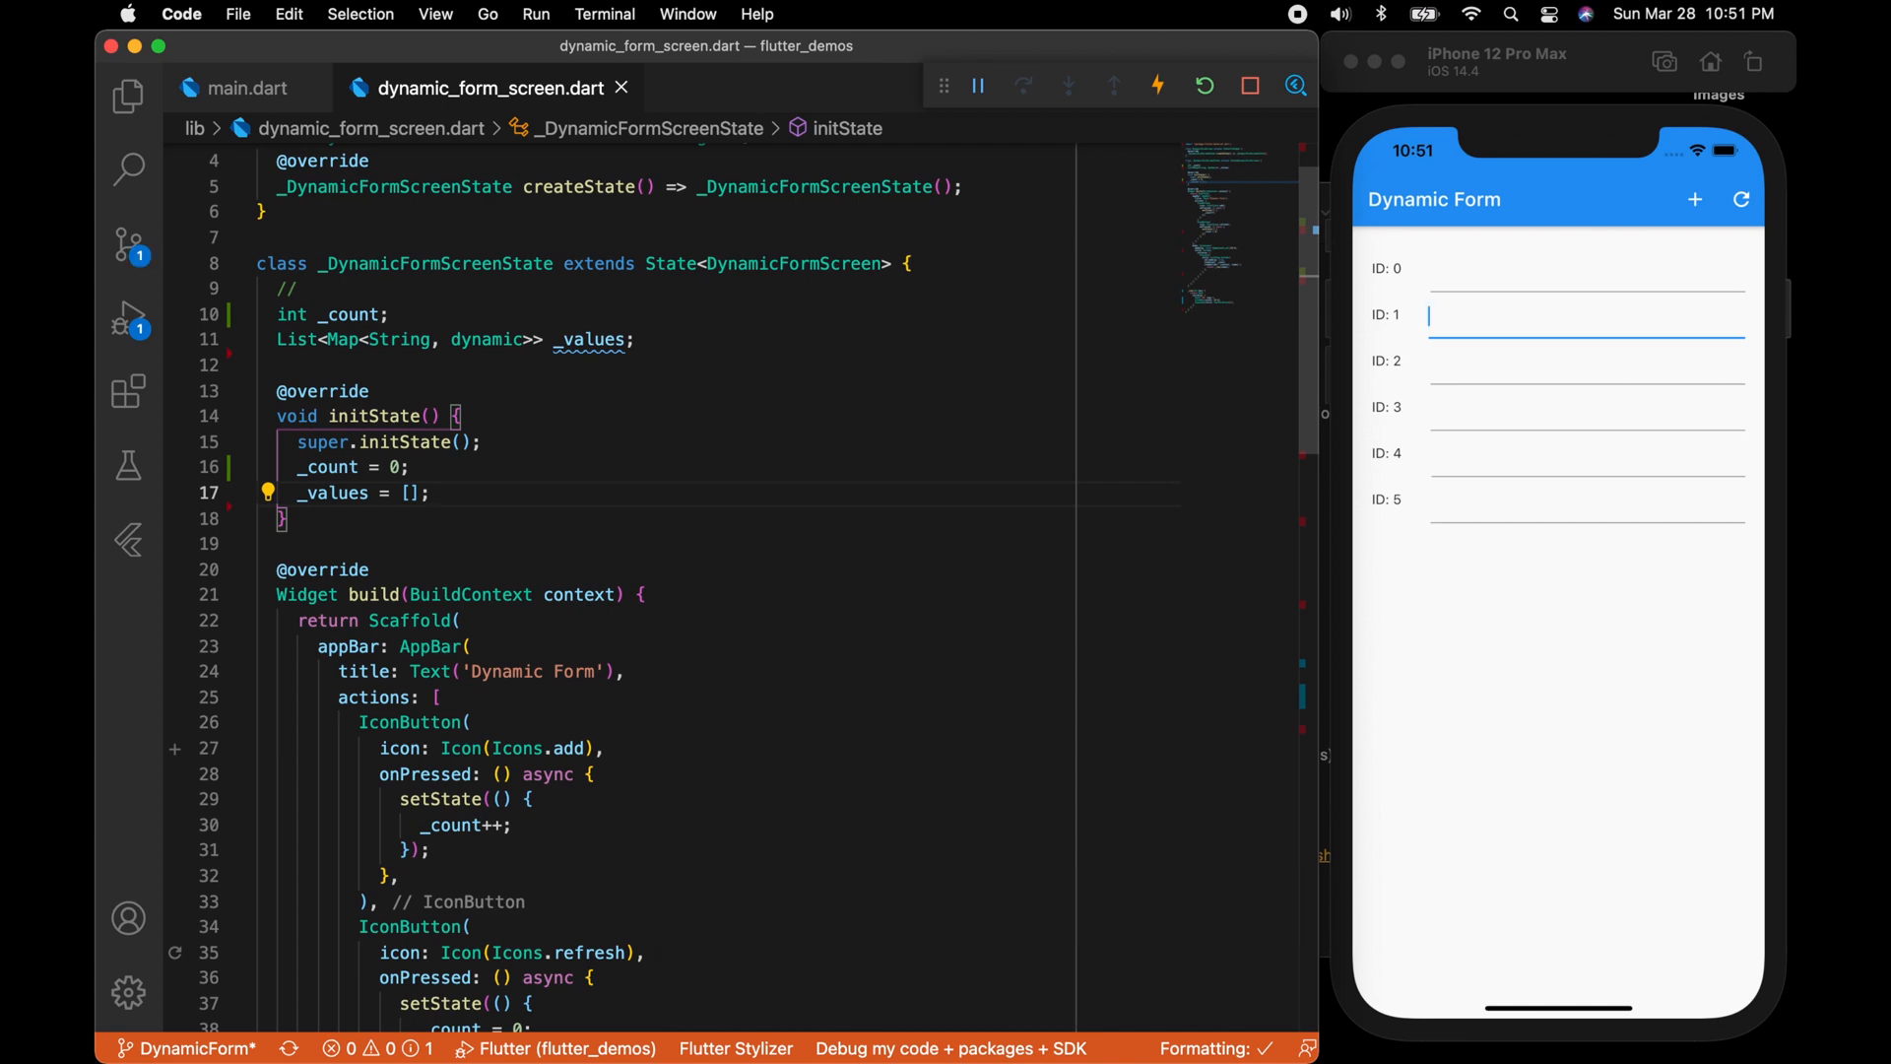
{"action": "scroll", "scroll_direction": "down", "scroll_amount": 3}
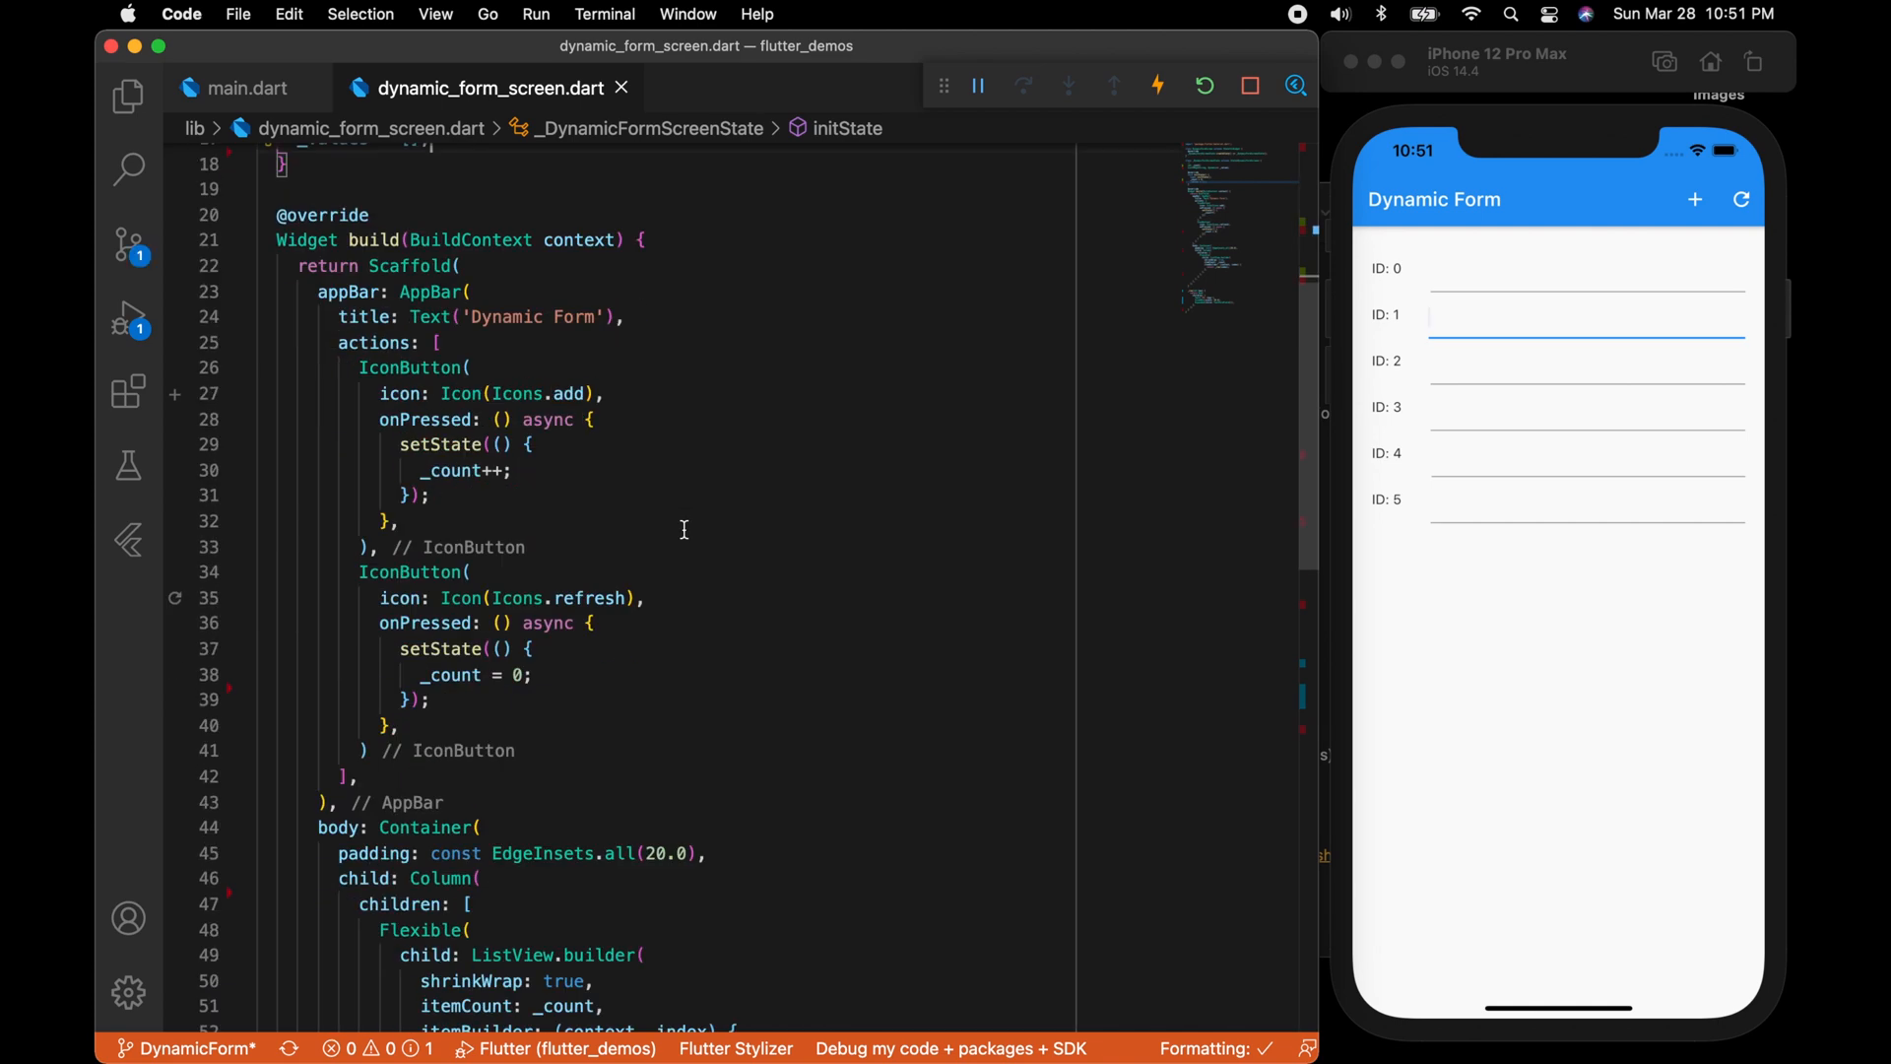
{"action": "scroll", "scroll_direction": "down", "scroll_amount": 3}
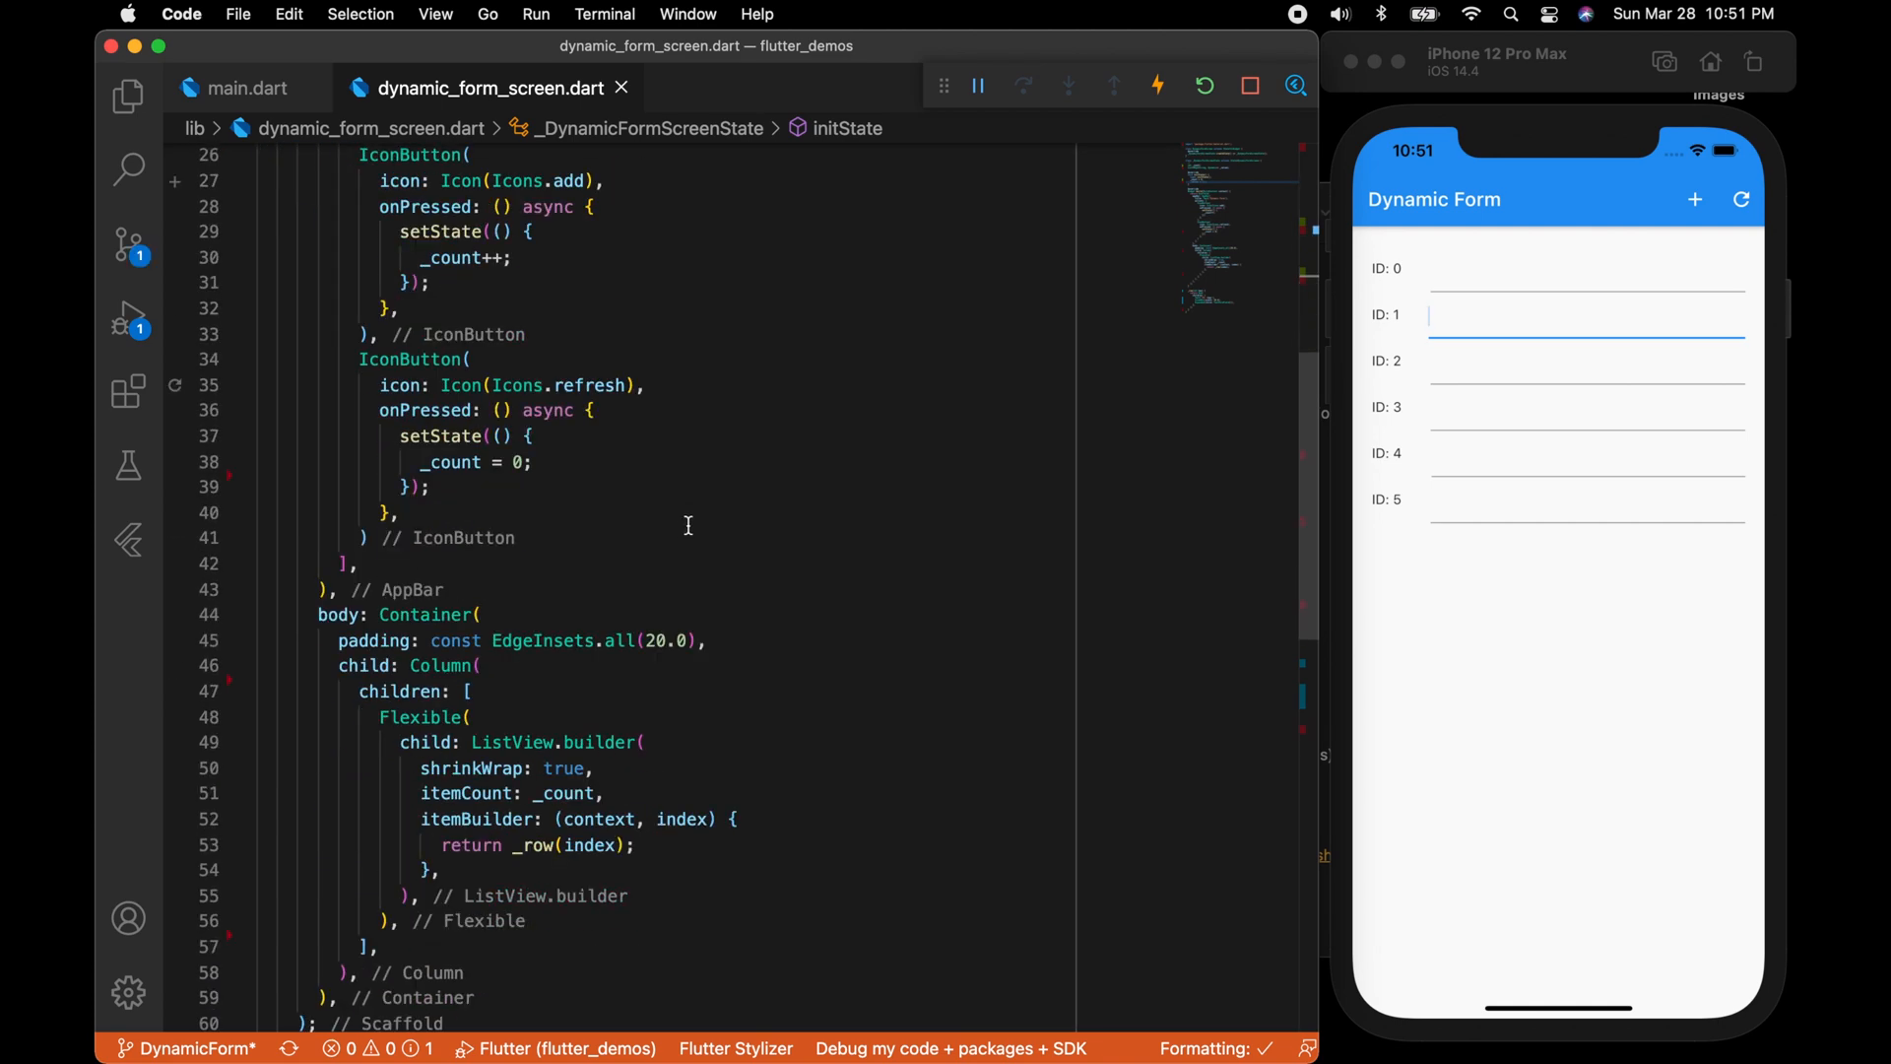
{"action": "mouse_move", "coordinate": [673, 670]}
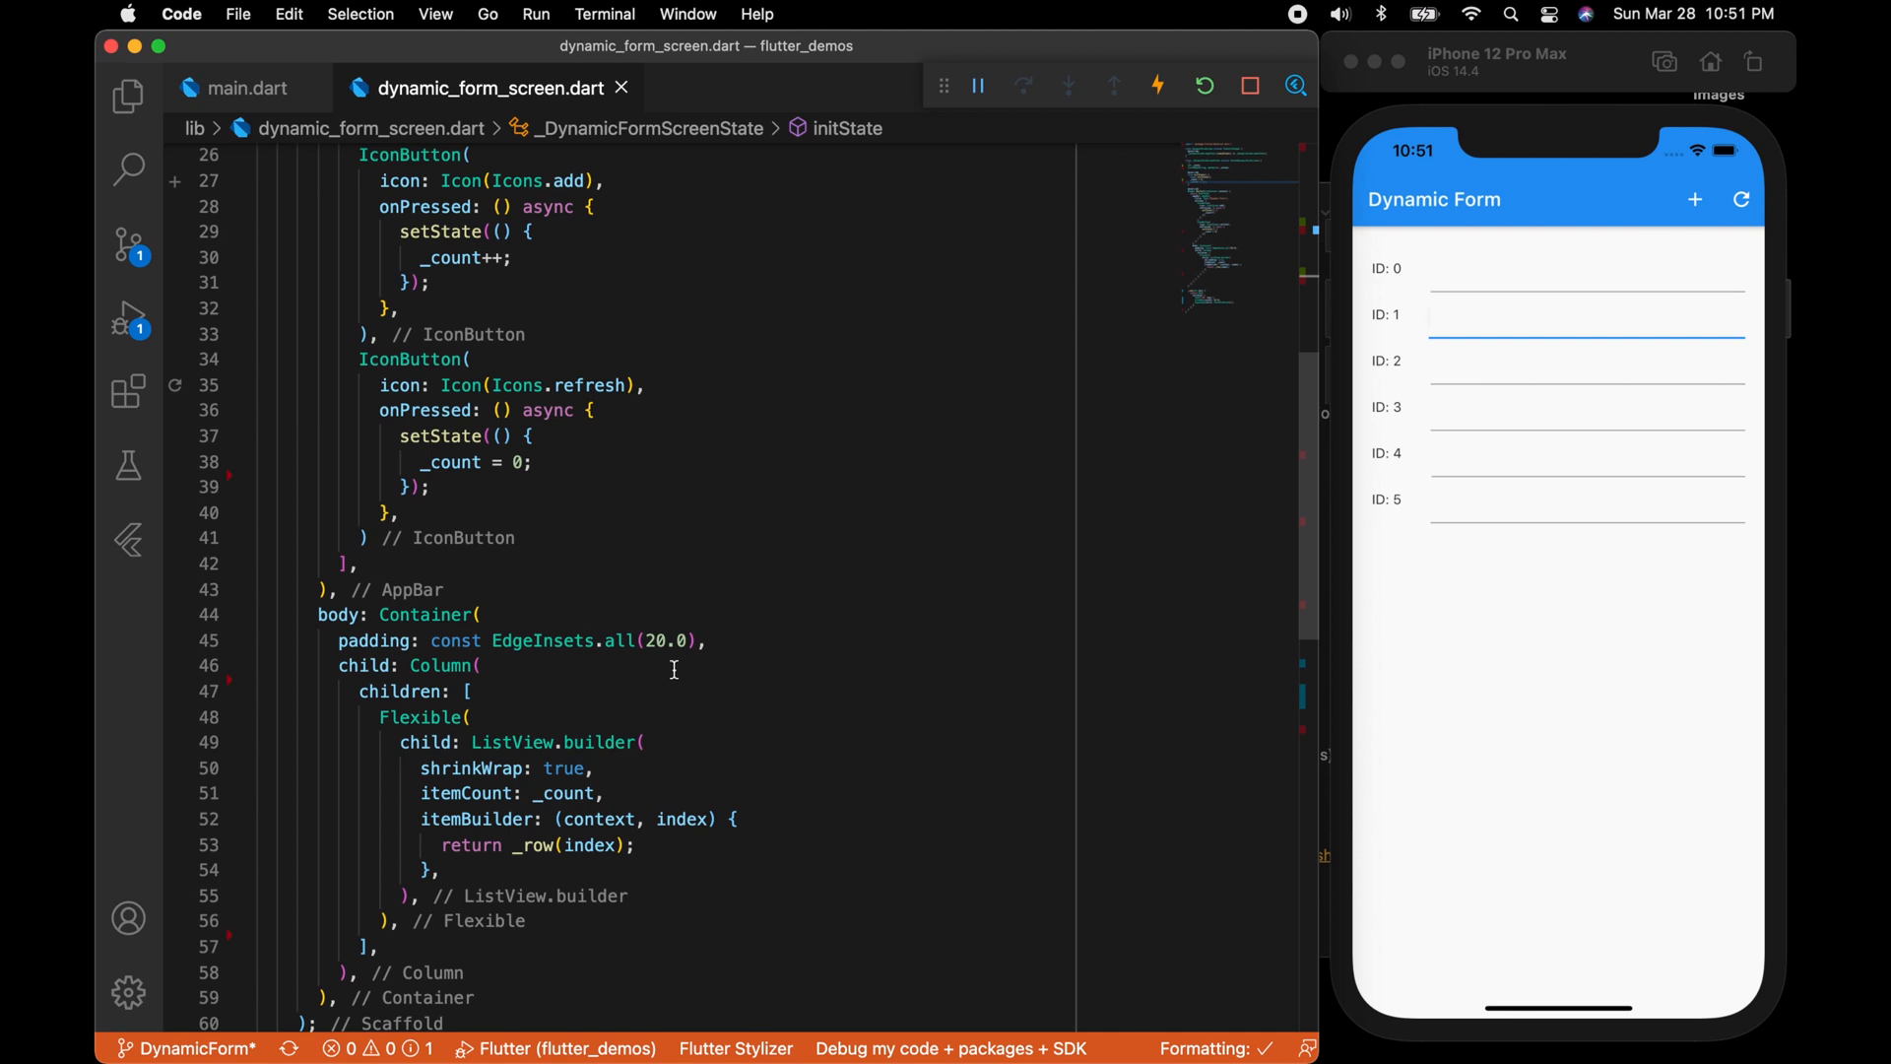
Add onChanged: (val) { _onUpdate(key, val); } to the TextFormField and start the _onUpdate method.
{"action": "scroll", "scroll_direction": "down", "scroll_amount": 3}
{"action": "type", "text": "onChanged: ,"}
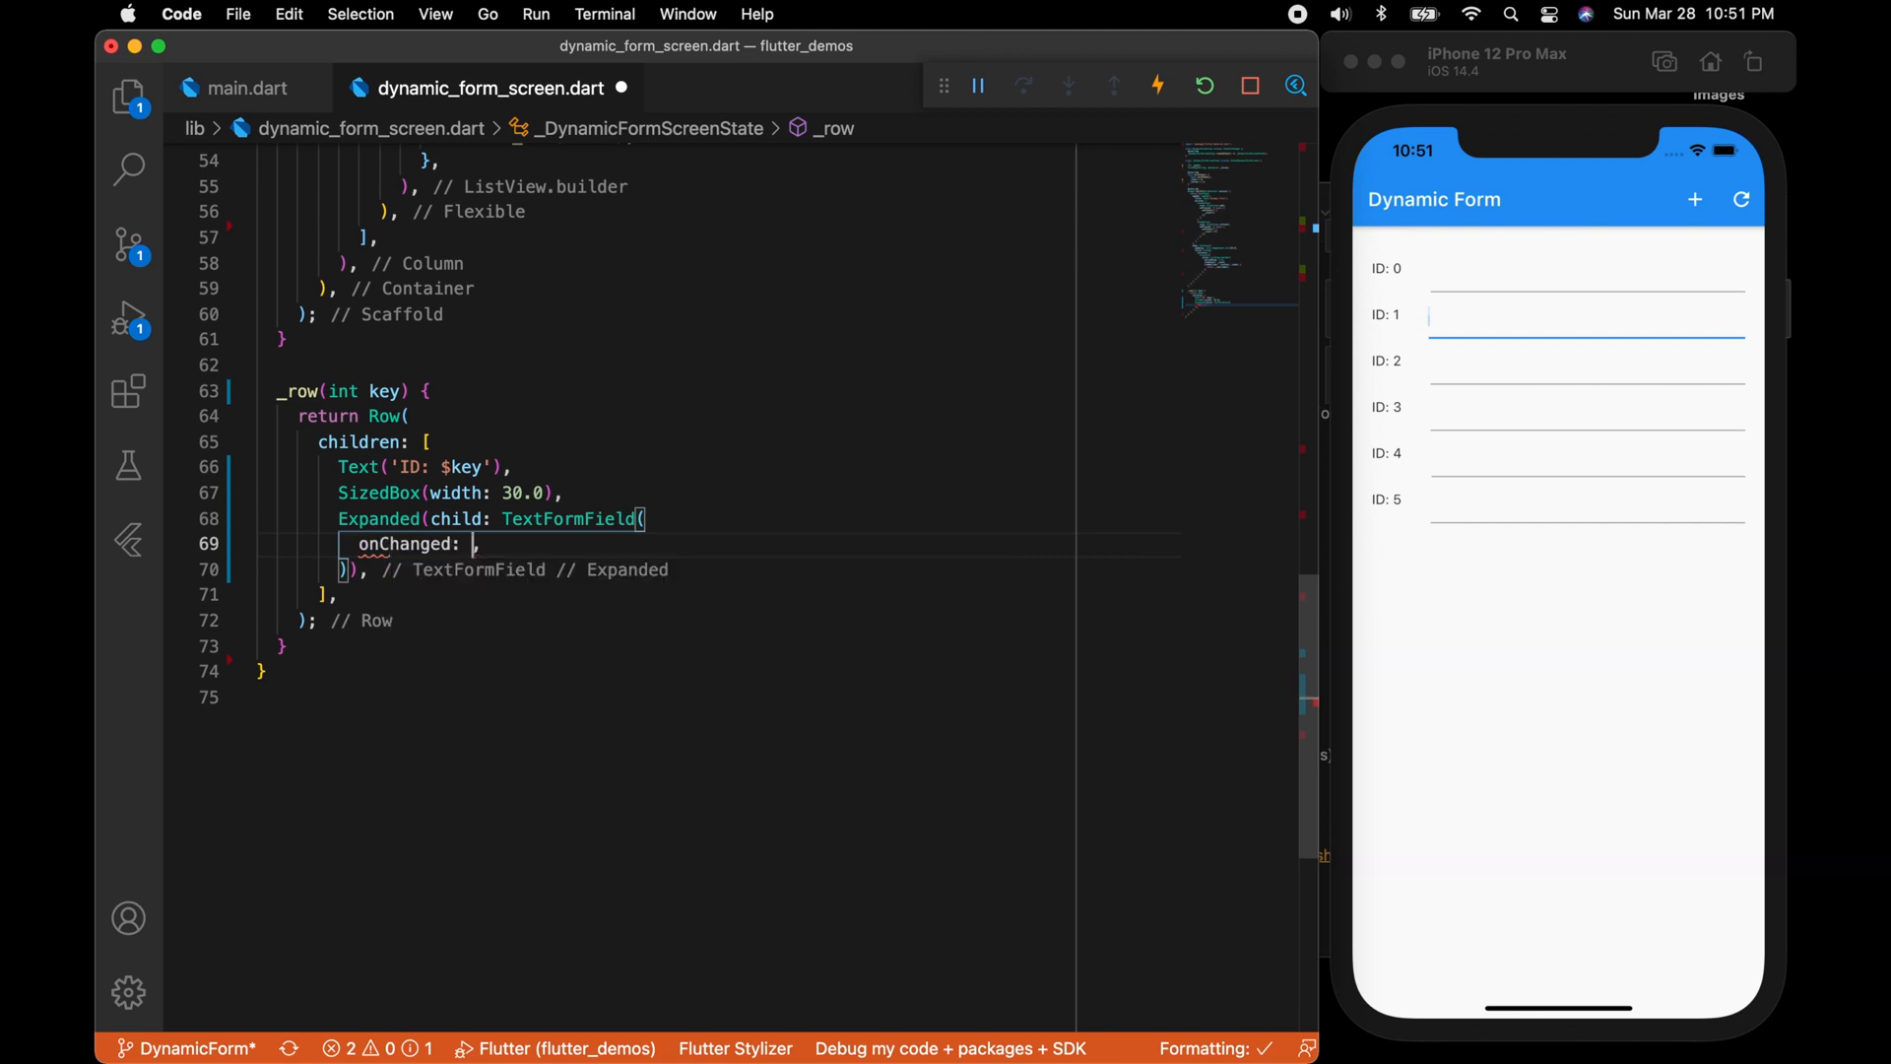
{"action": "type", "text": "(val){"}
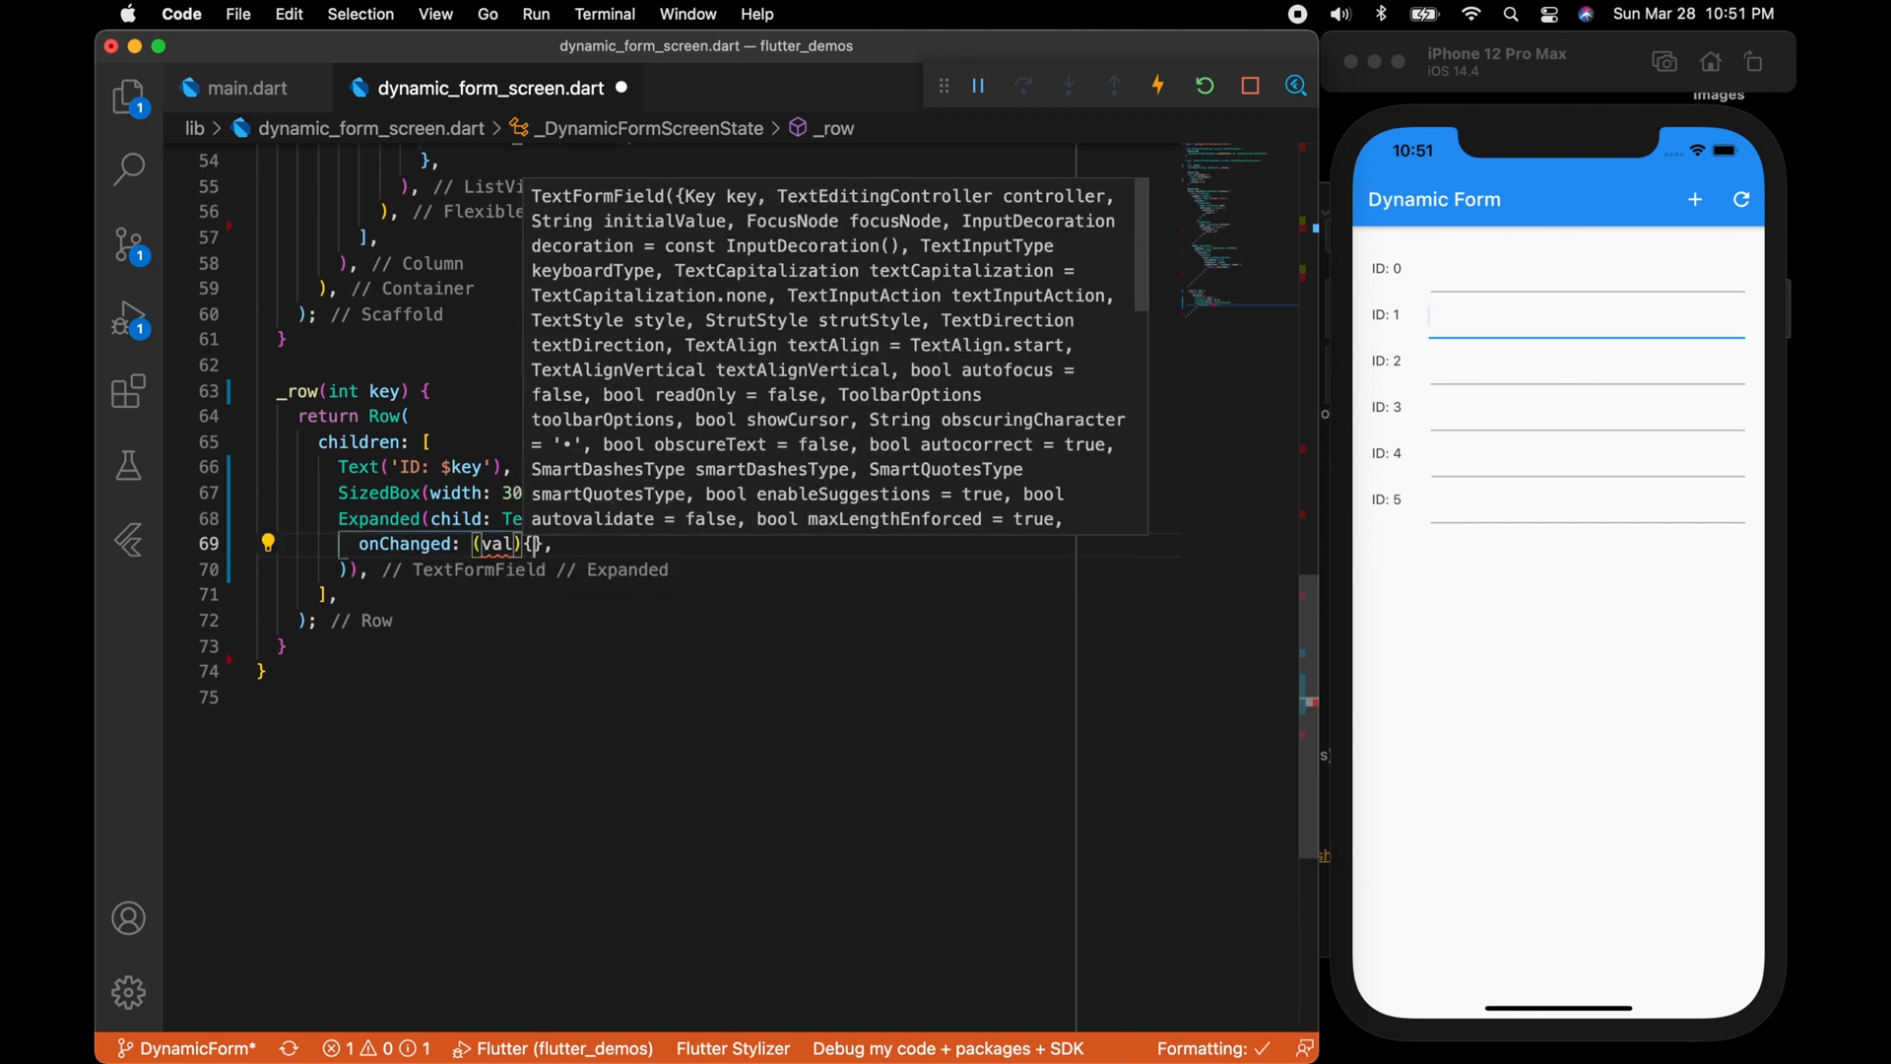
{"action": "type", "text": "onUpdate();"}
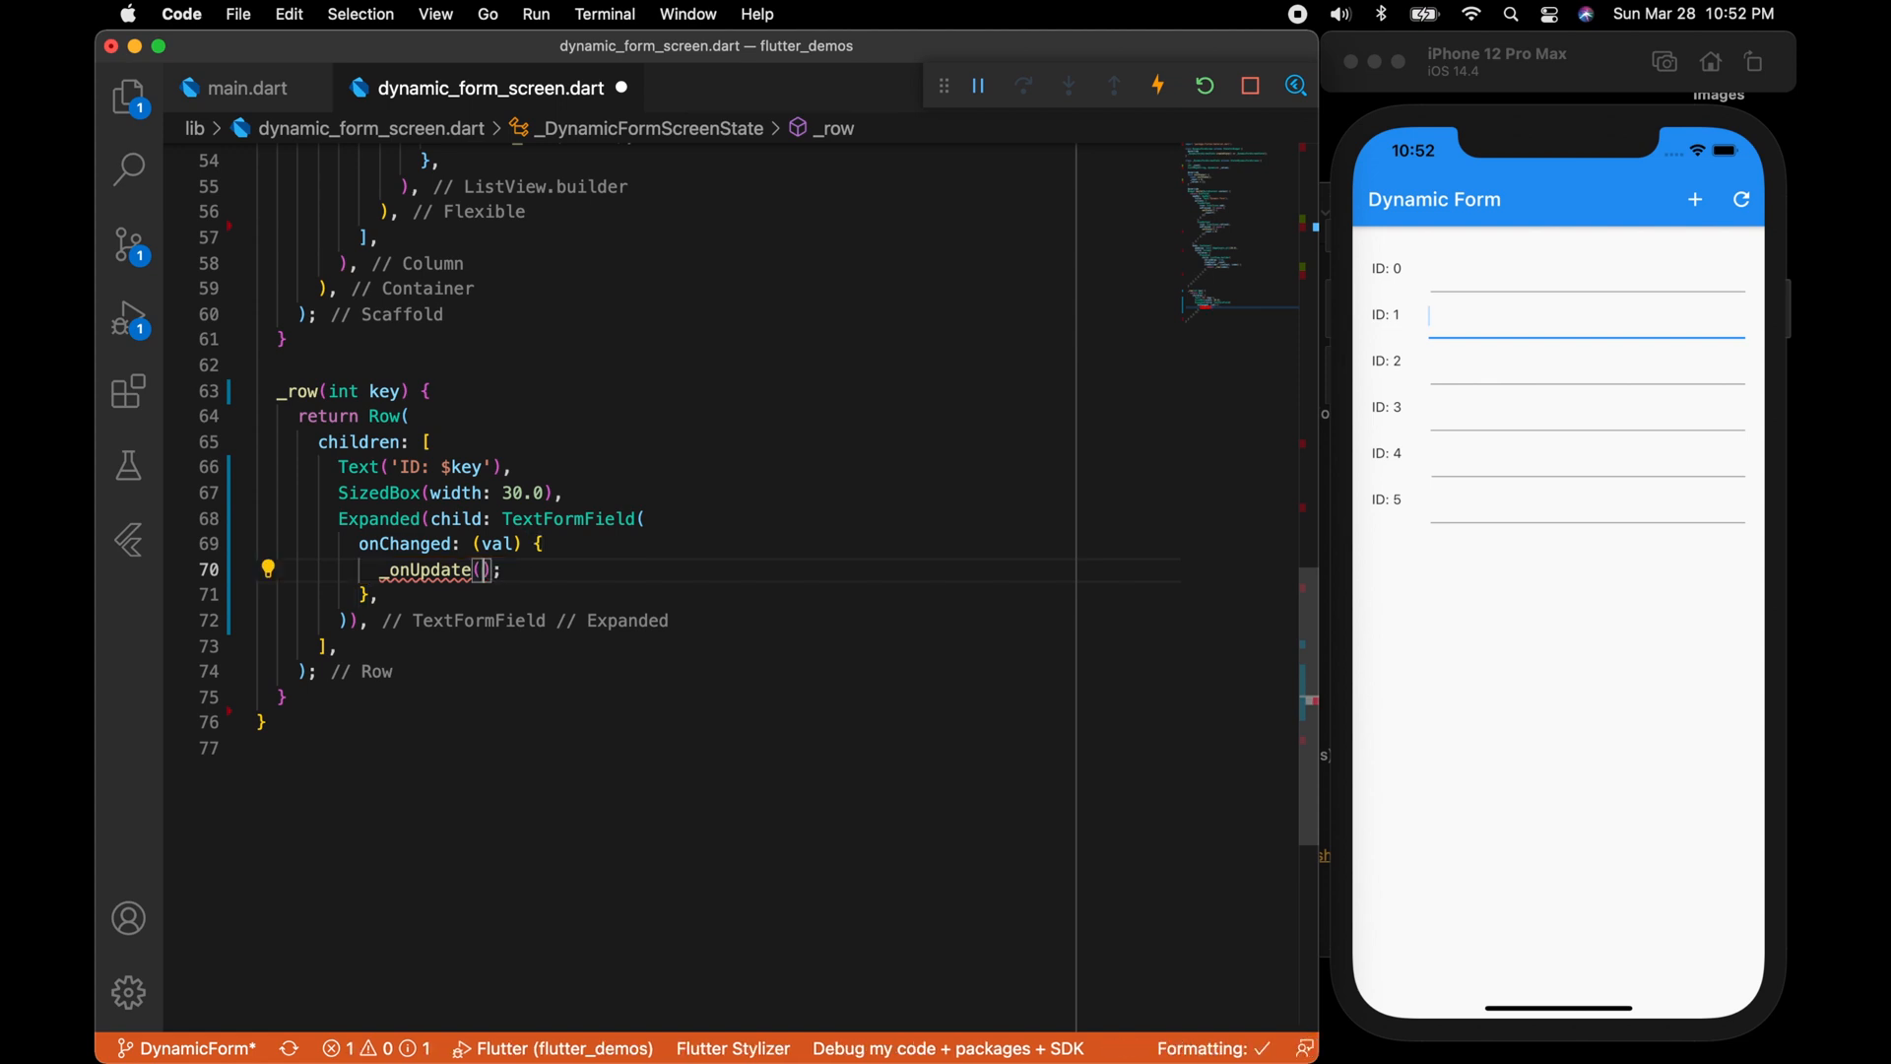
{"action": "type", "text": "key"}
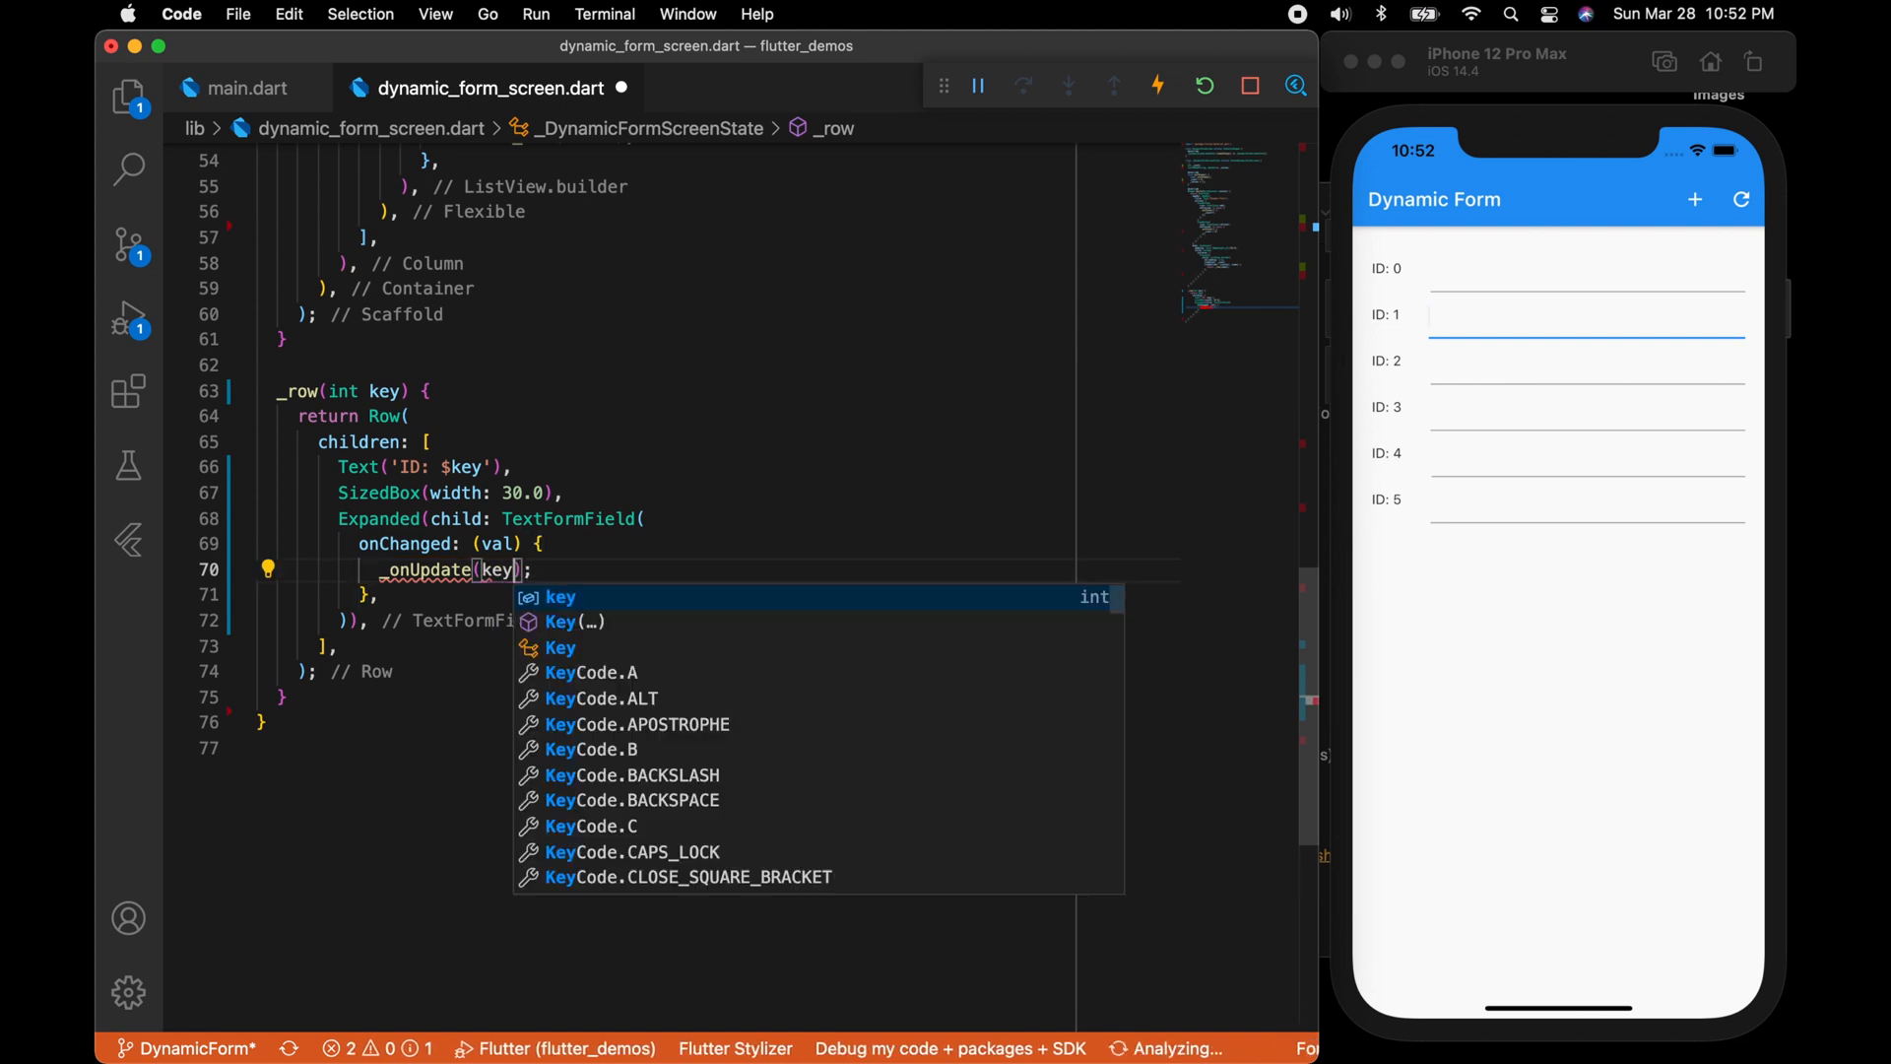
{"action": "type", "text": ", val"}
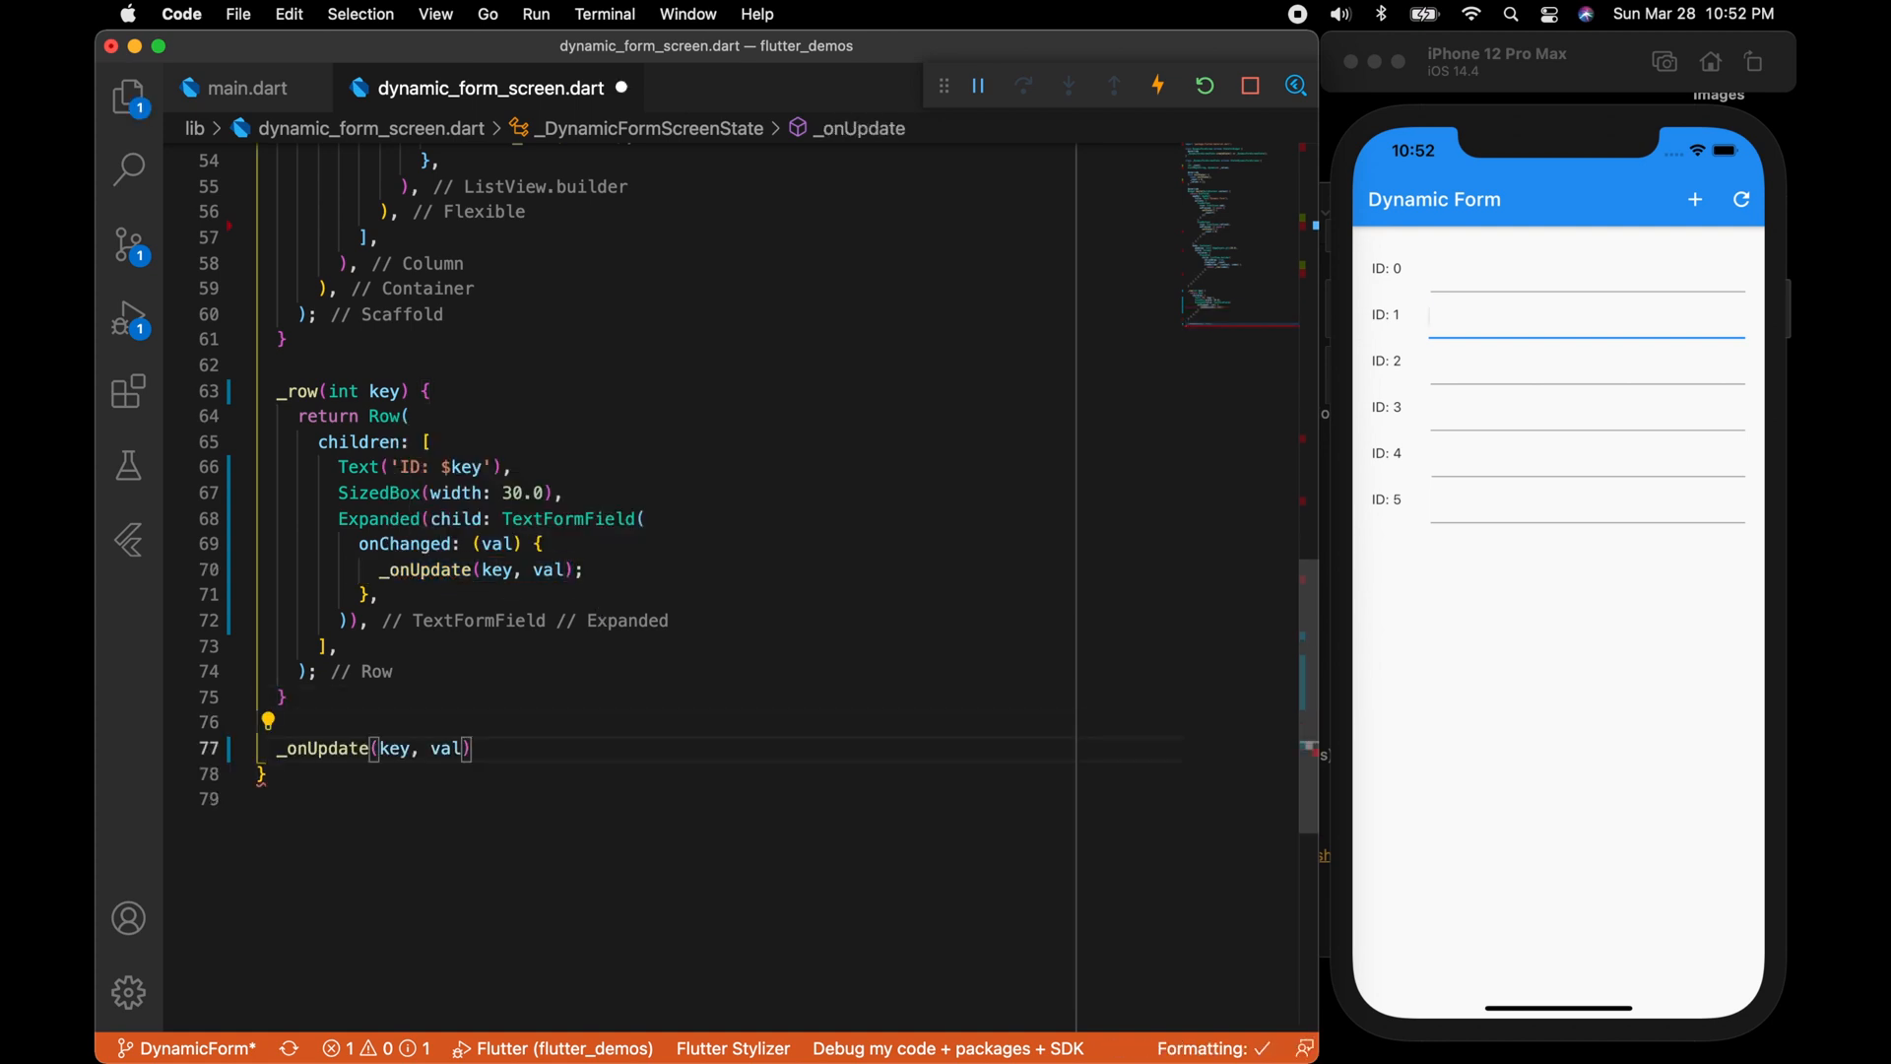
{"action": "type", "text": "{"}
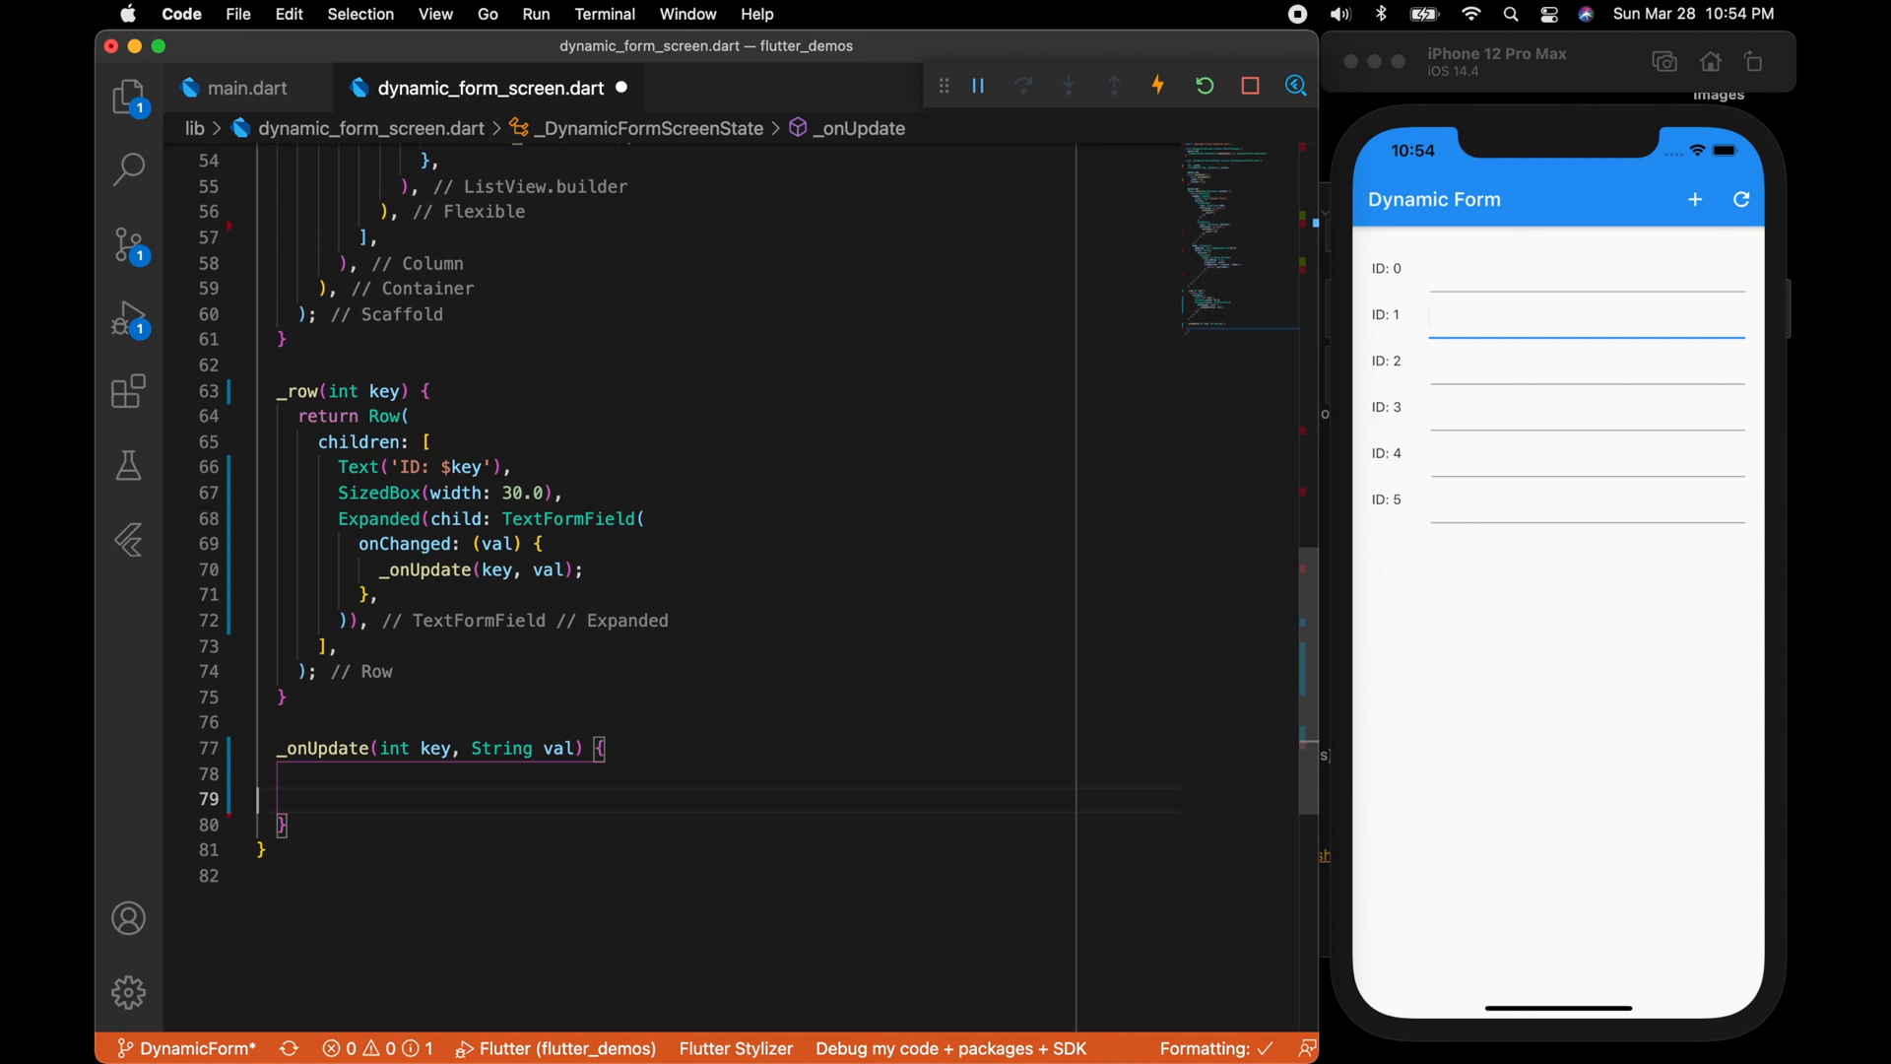
Build Map<String, dynamic> json = {'id': key, 'value': val} and add it to _values.
{"action": "type", "text": "Map<String, d"}
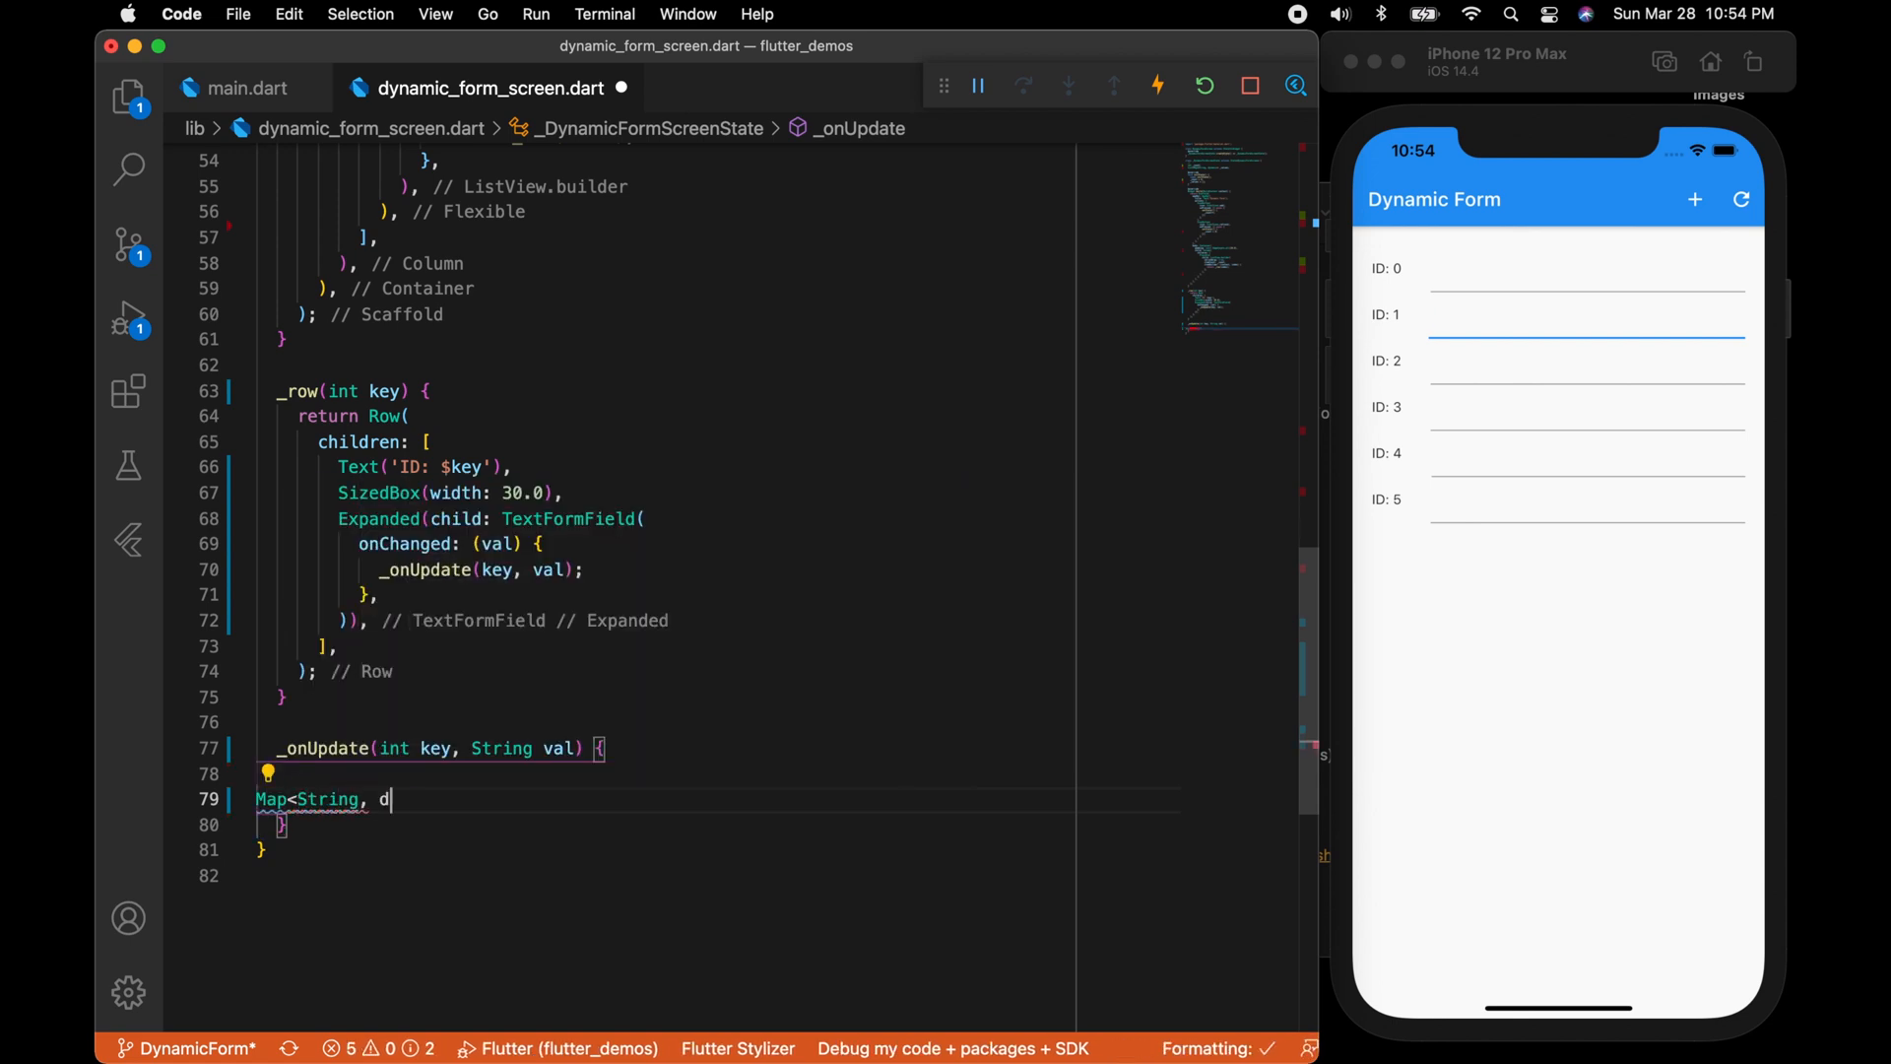
{"action": "type", "text": "ynamic> json = {\"\"};"}
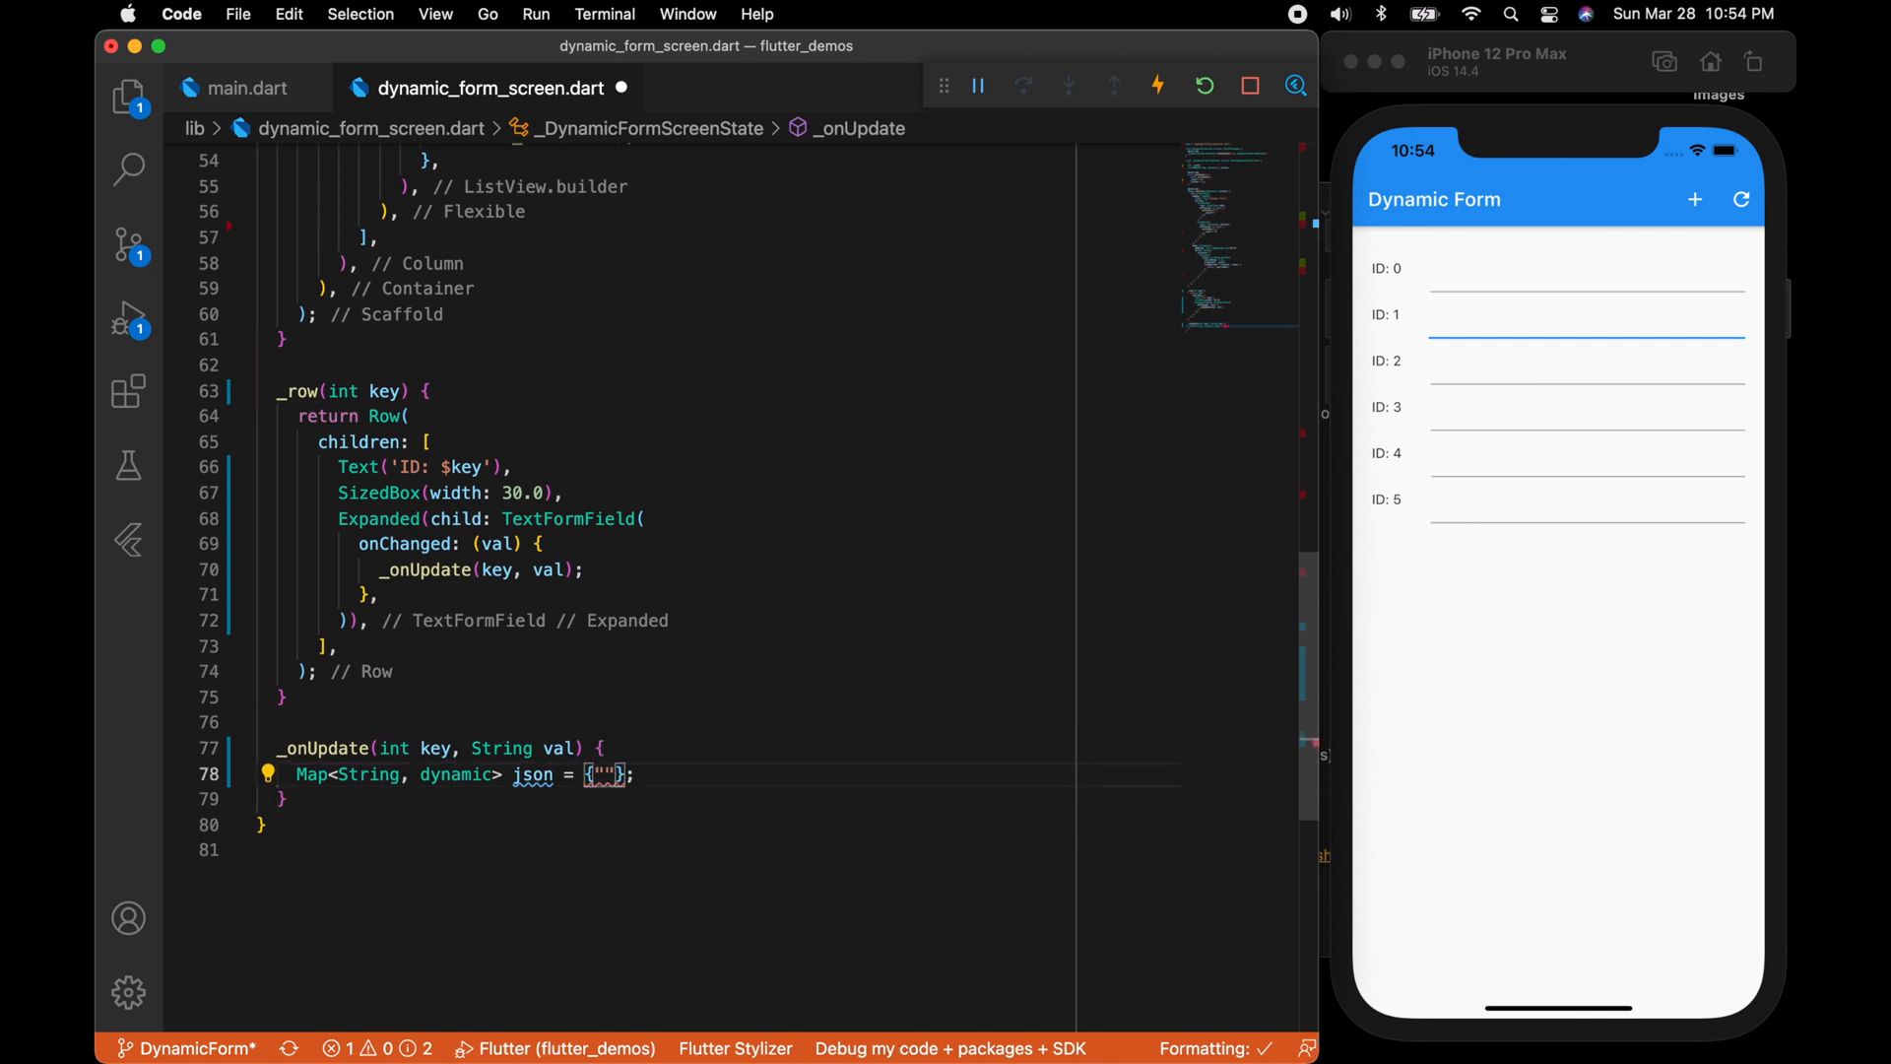
{"action": "type", "text": "'id':"}
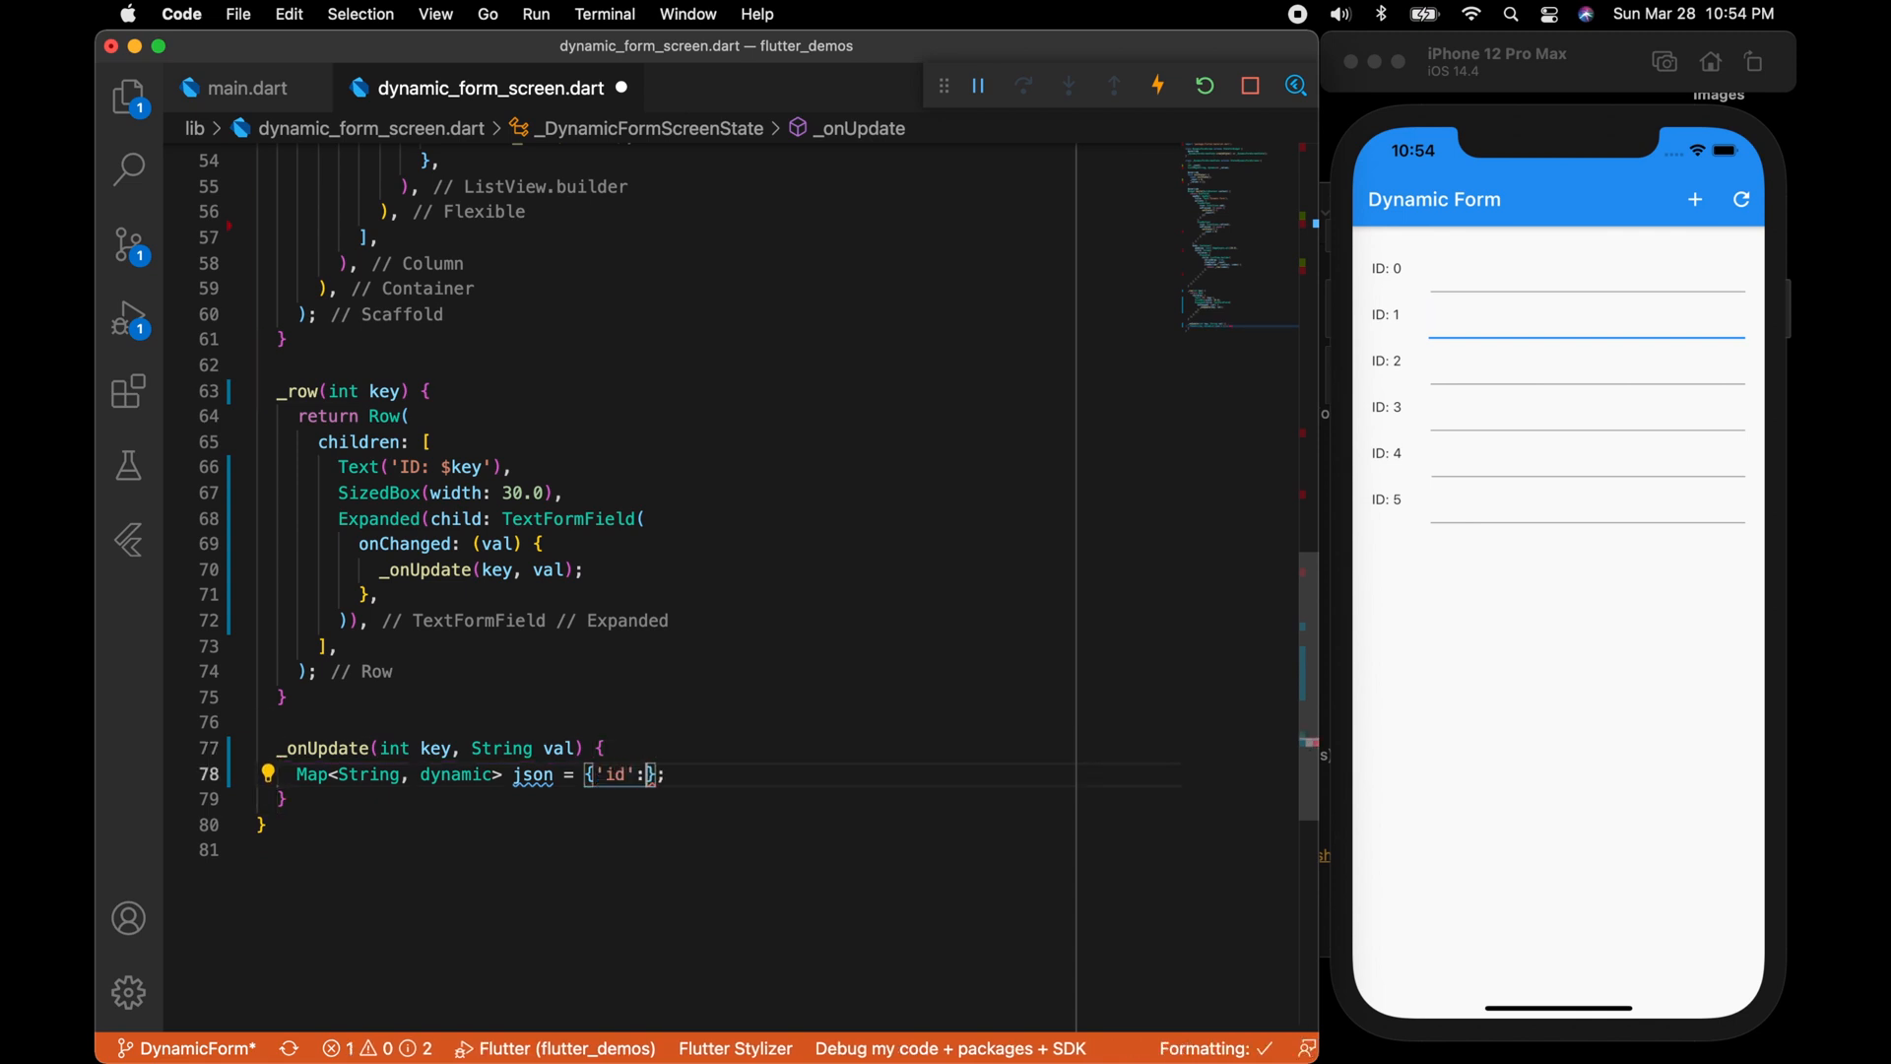
{"action": "type", "text": "key, 'value':val"}
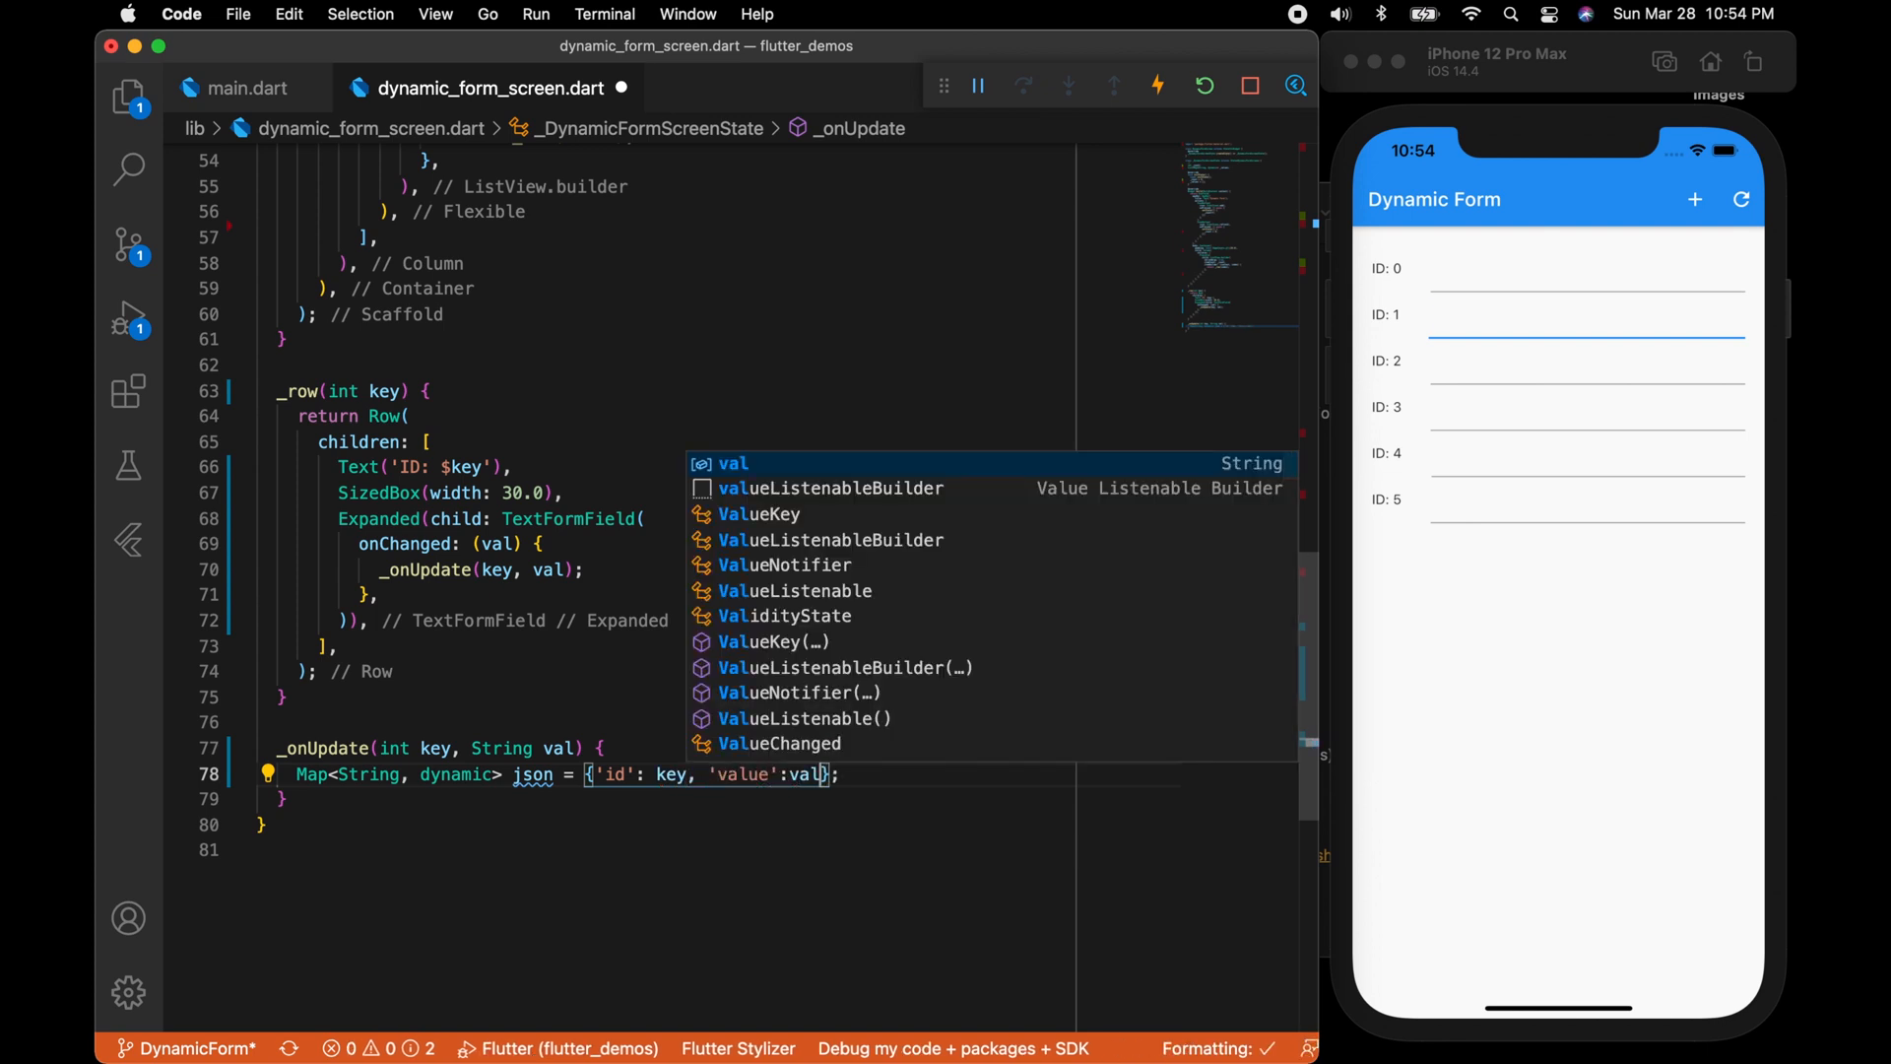
{"action": "key", "text": "Return"}
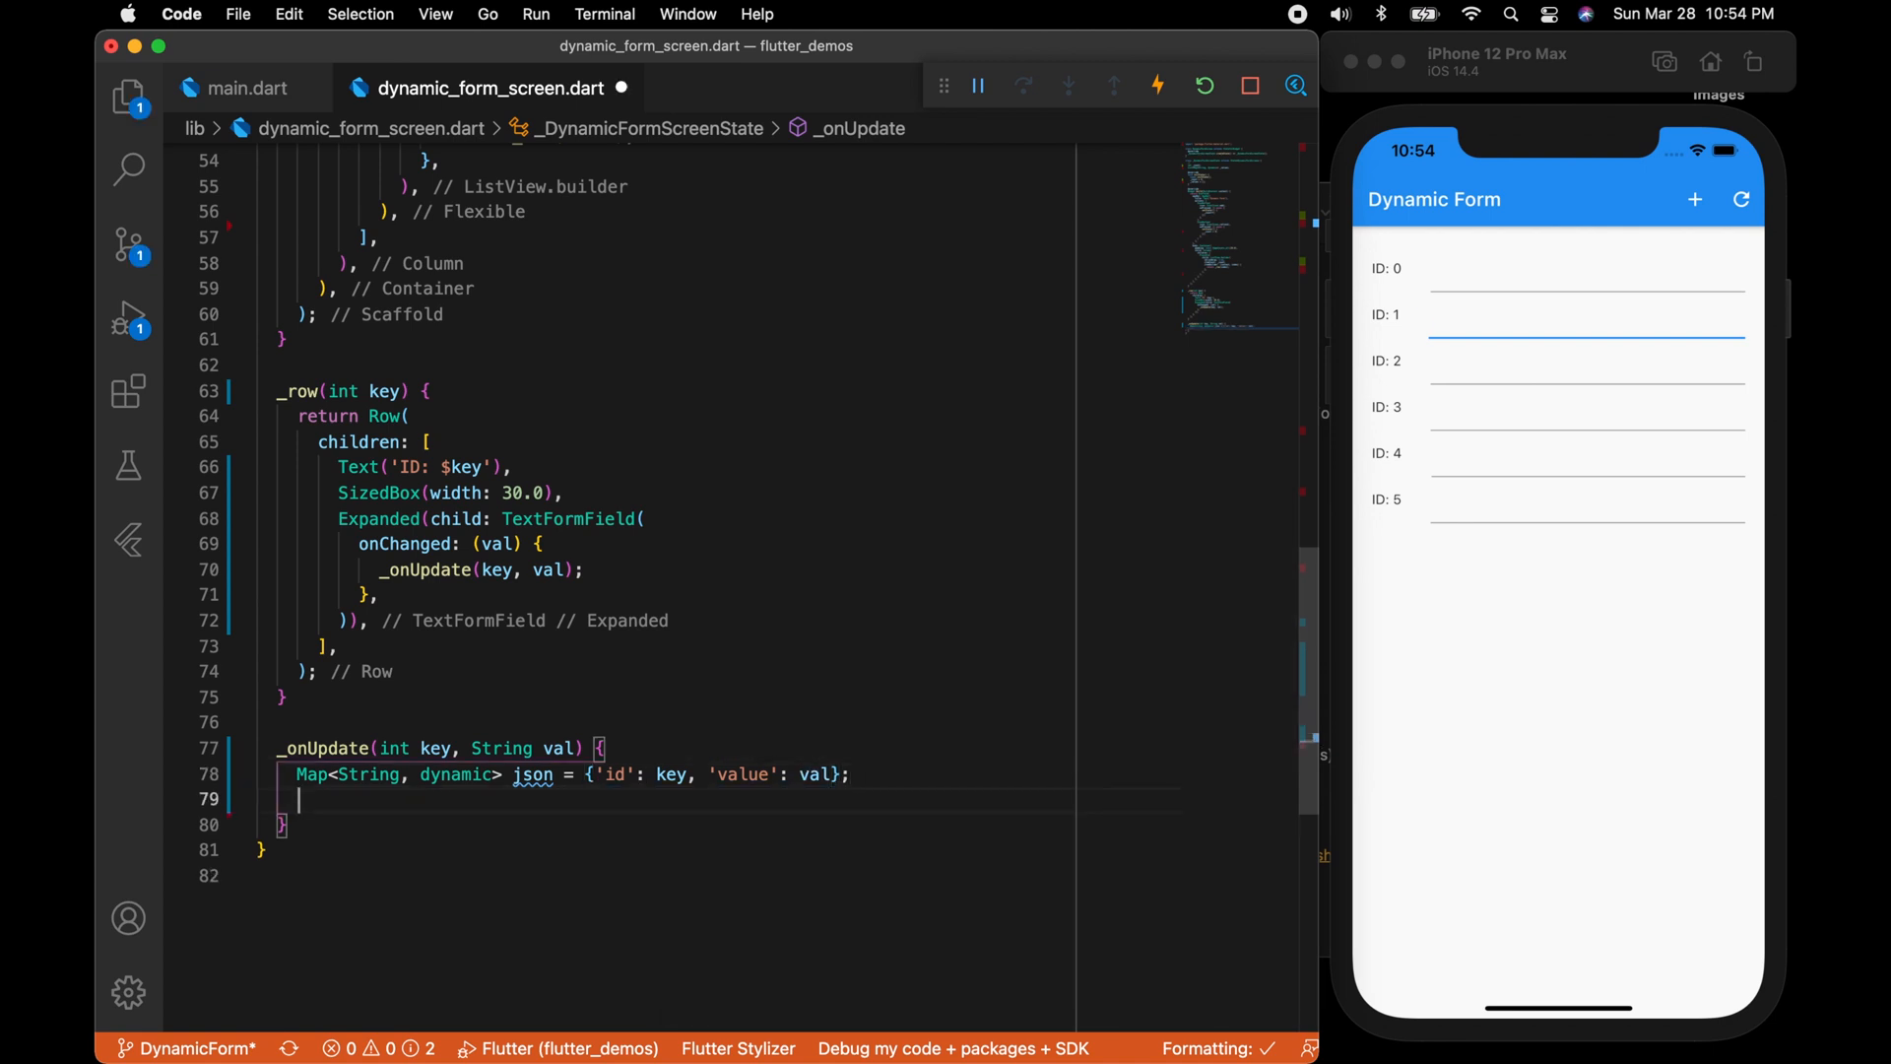
{"action": "type", "text": "_values.add(value)"}
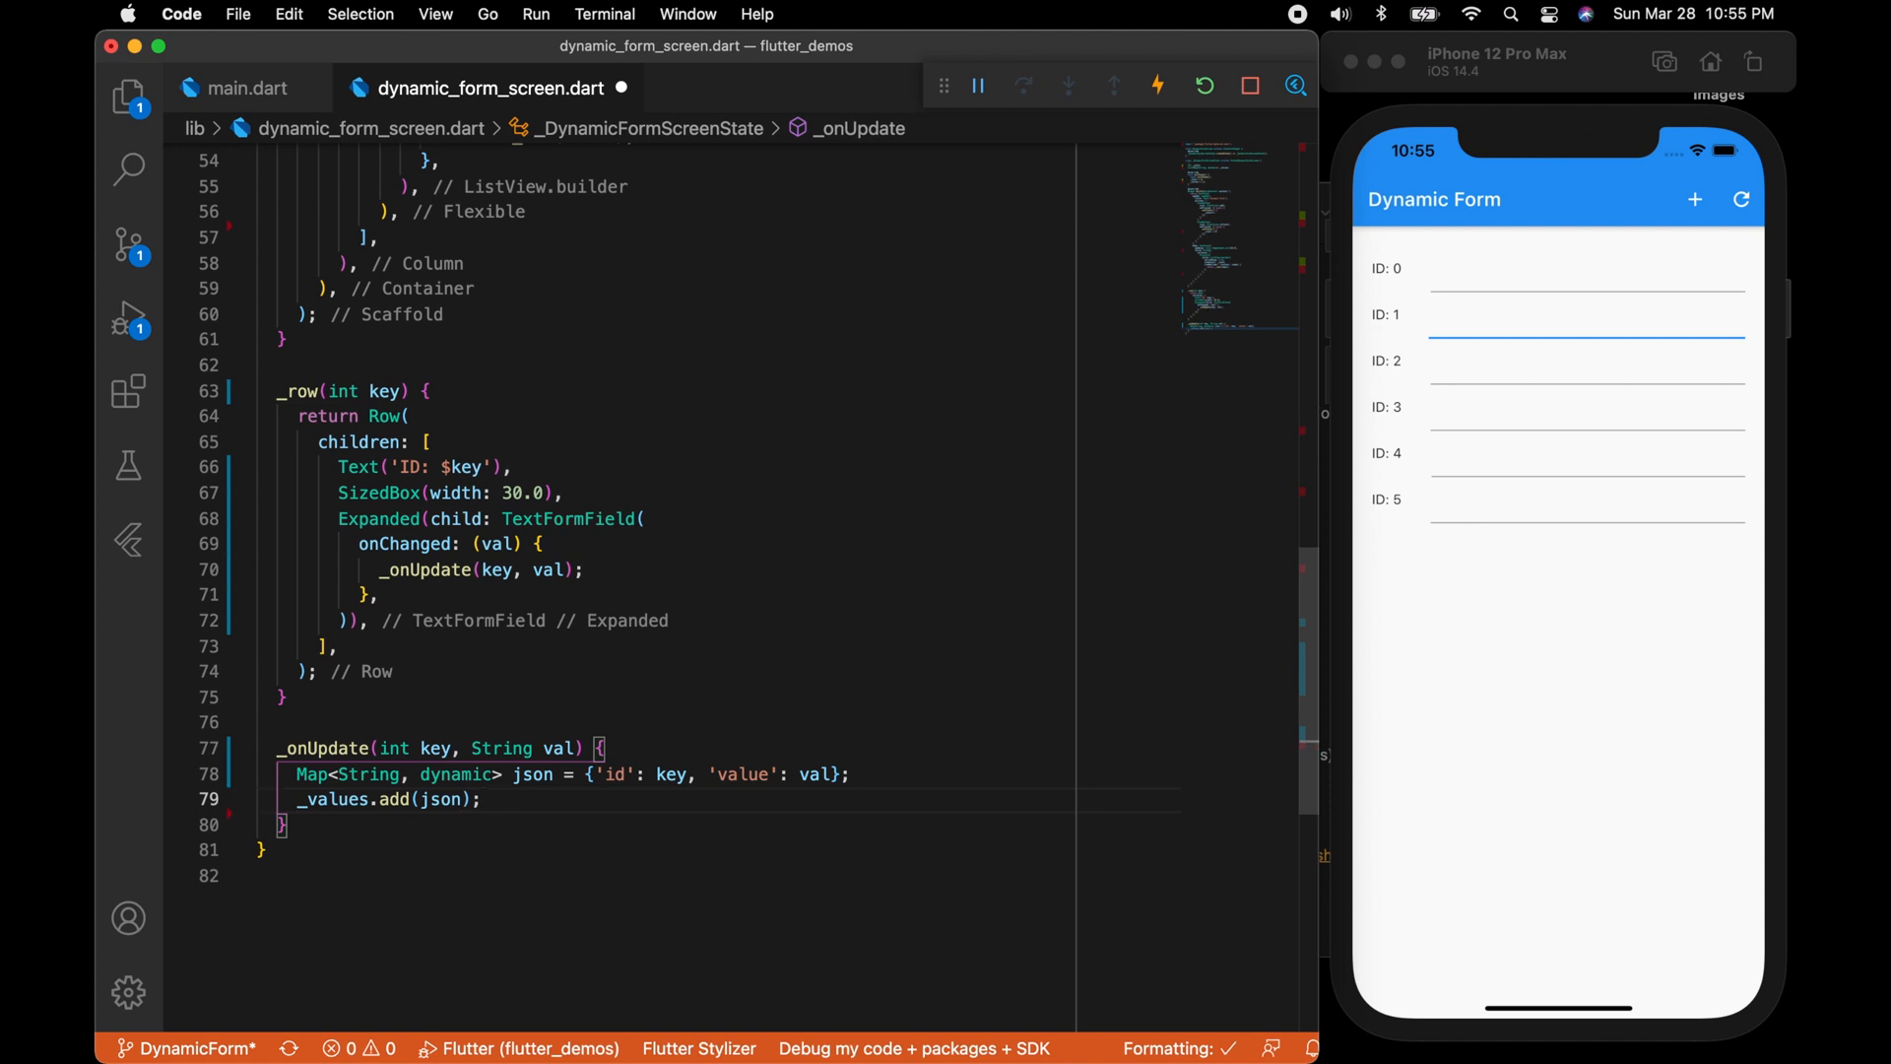
{"action": "scroll", "scroll_direction": "up", "scroll_amount": 3}
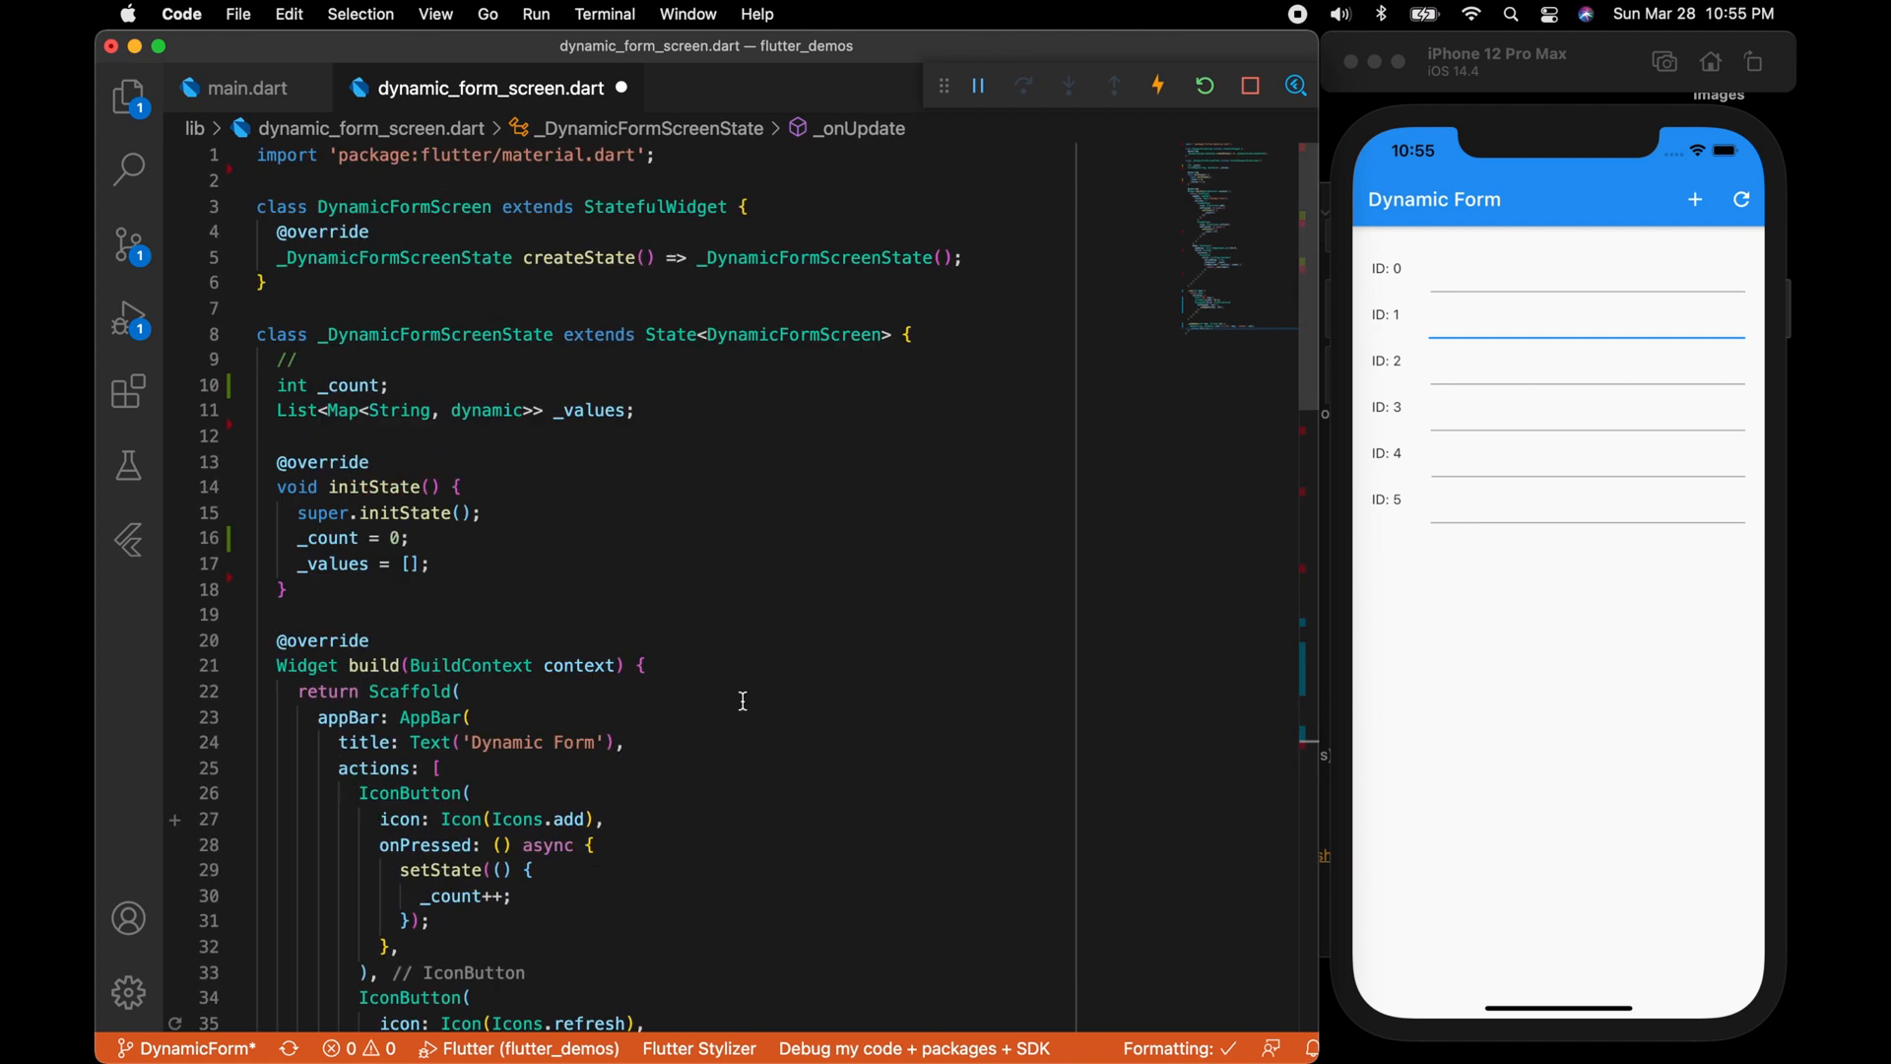
Declare String _result and add SizedBox(height: 10.0) and Text(_result) beneath the list in the Column.
{"action": "type", "text": "String _result;"}
{"action": "type", "text": "_result = '';"}
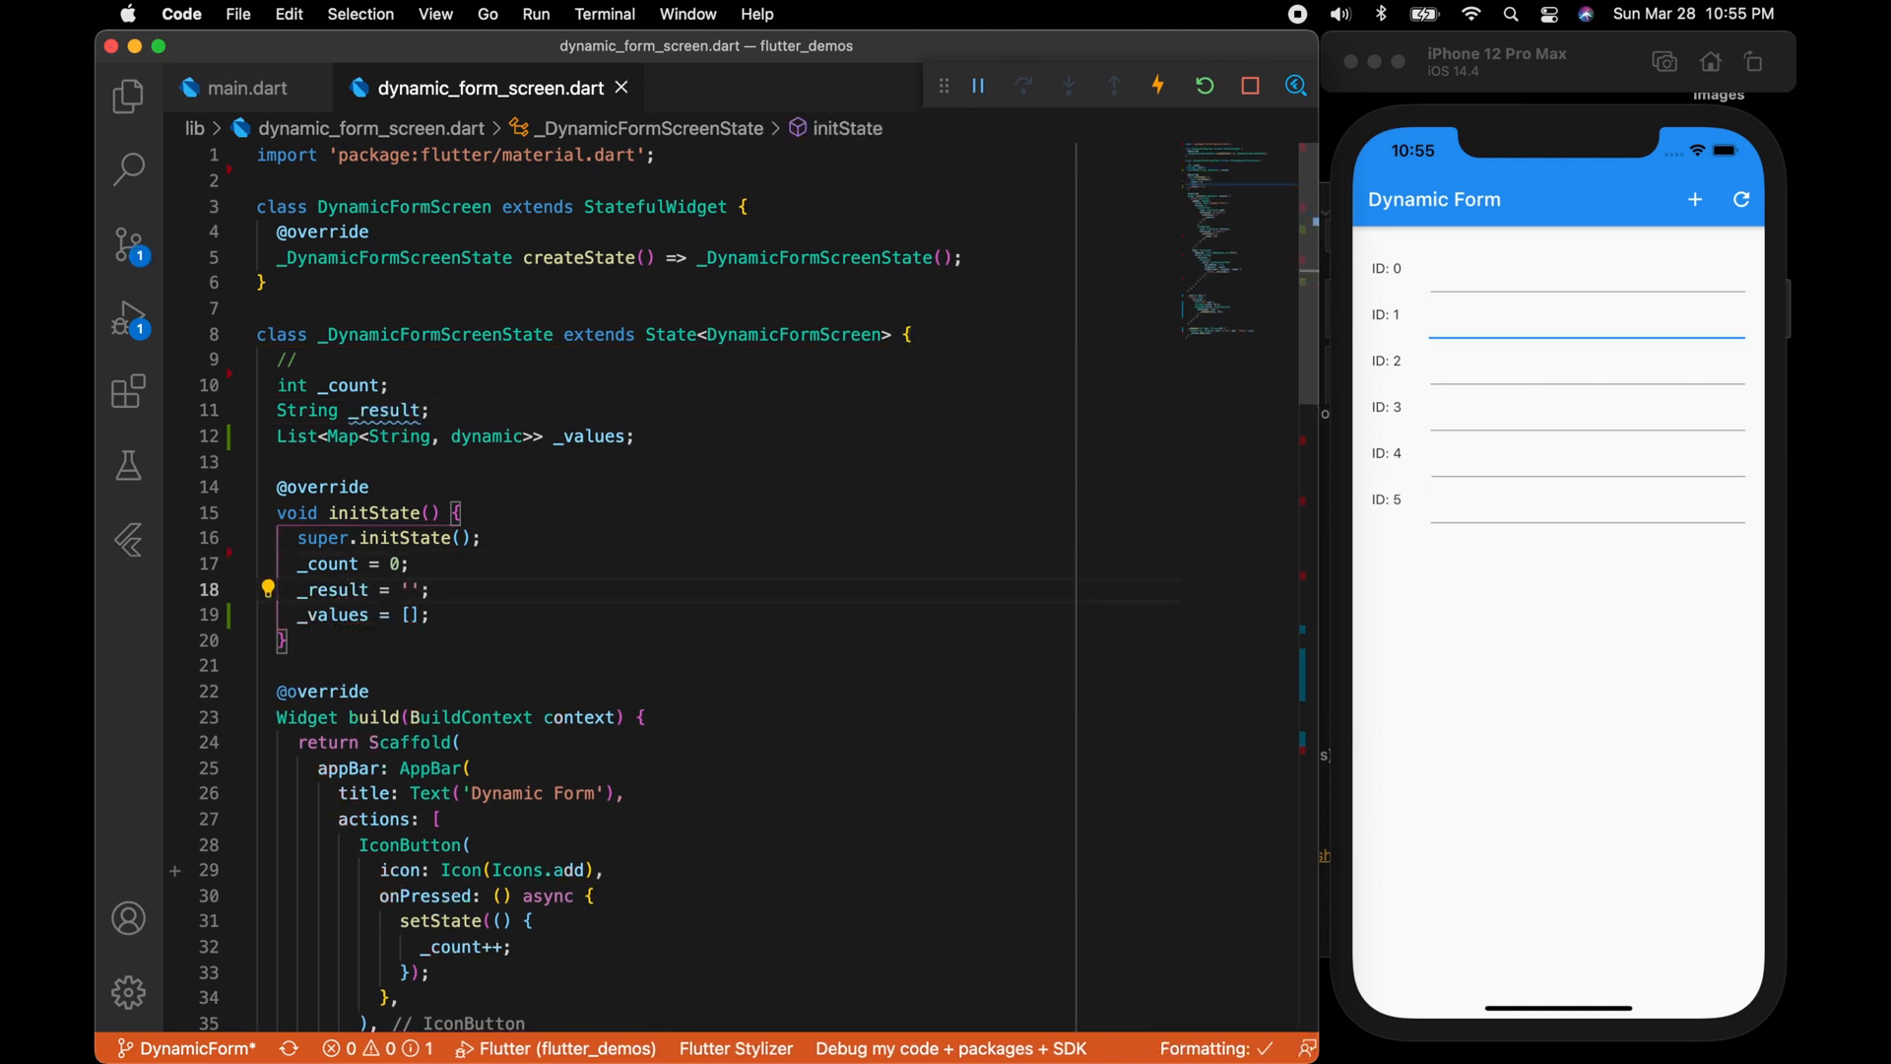
{"action": "scroll", "scroll_direction": "down", "scroll_amount": 3}
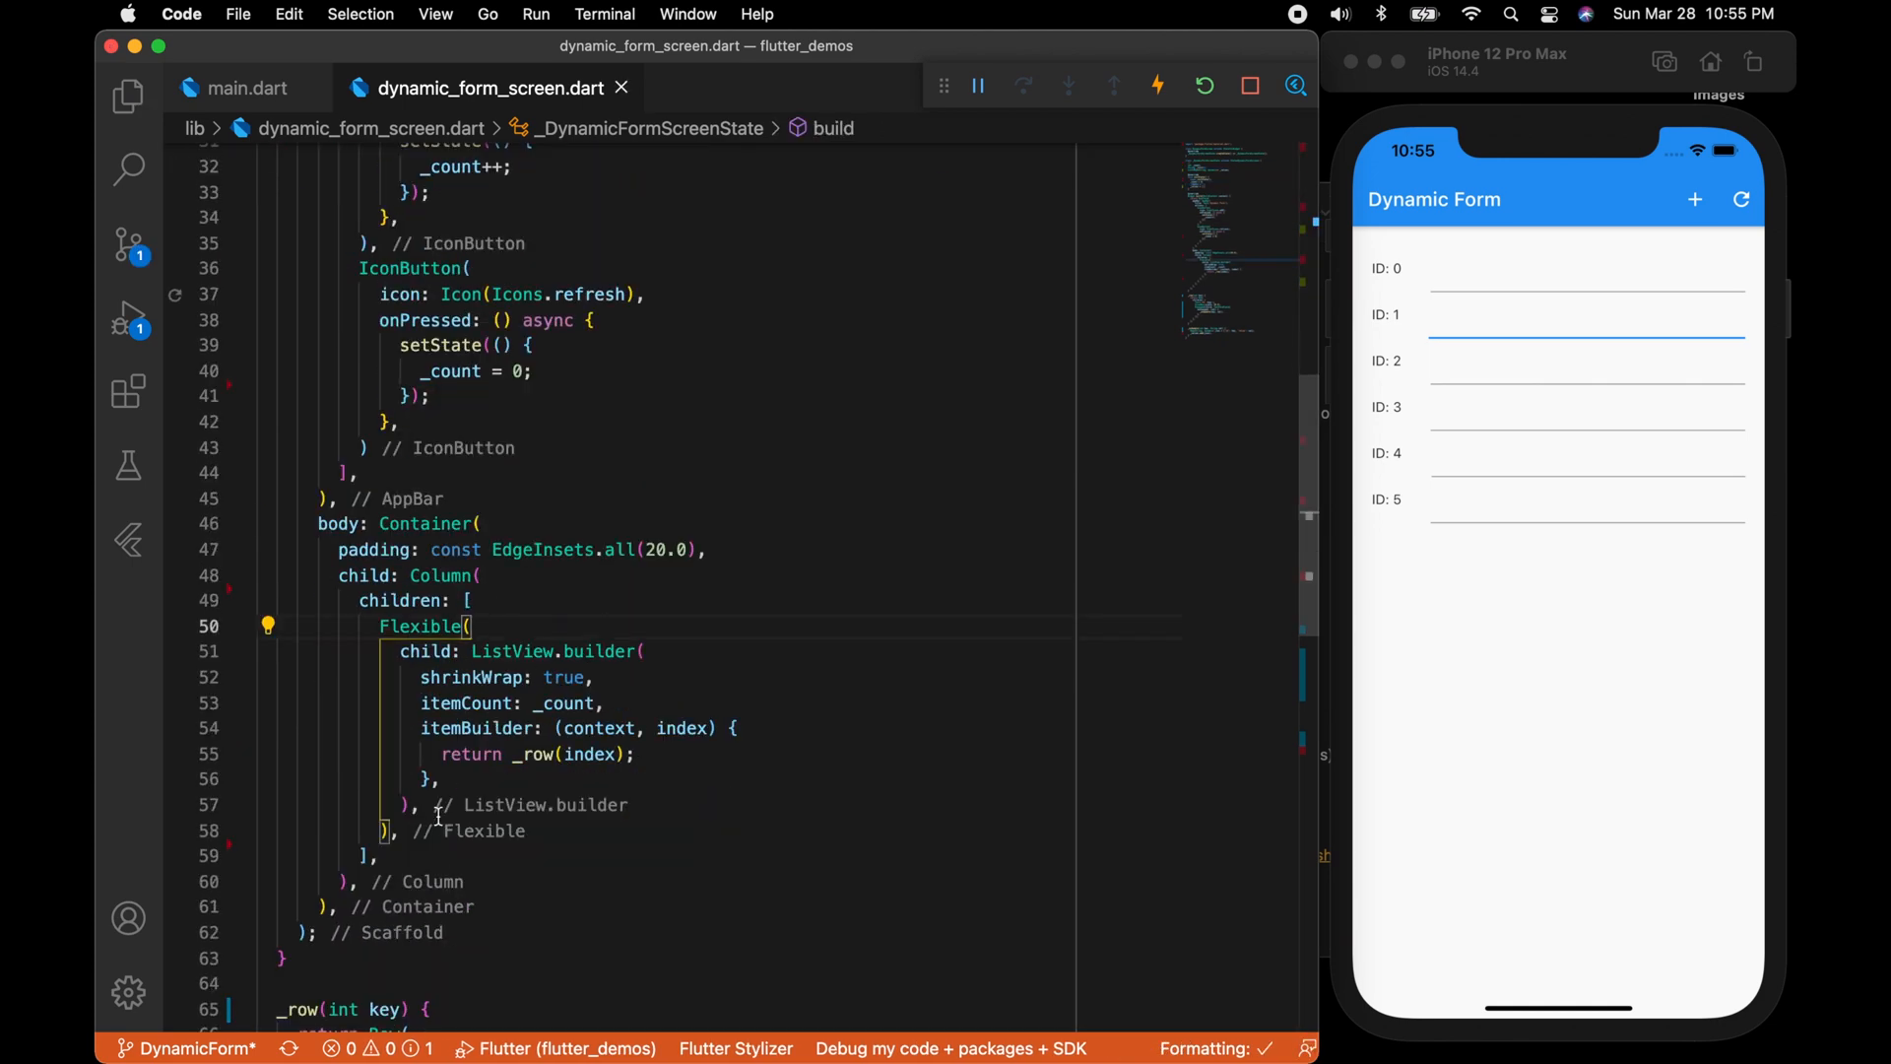
{"action": "type", "text": "SizedBox("}
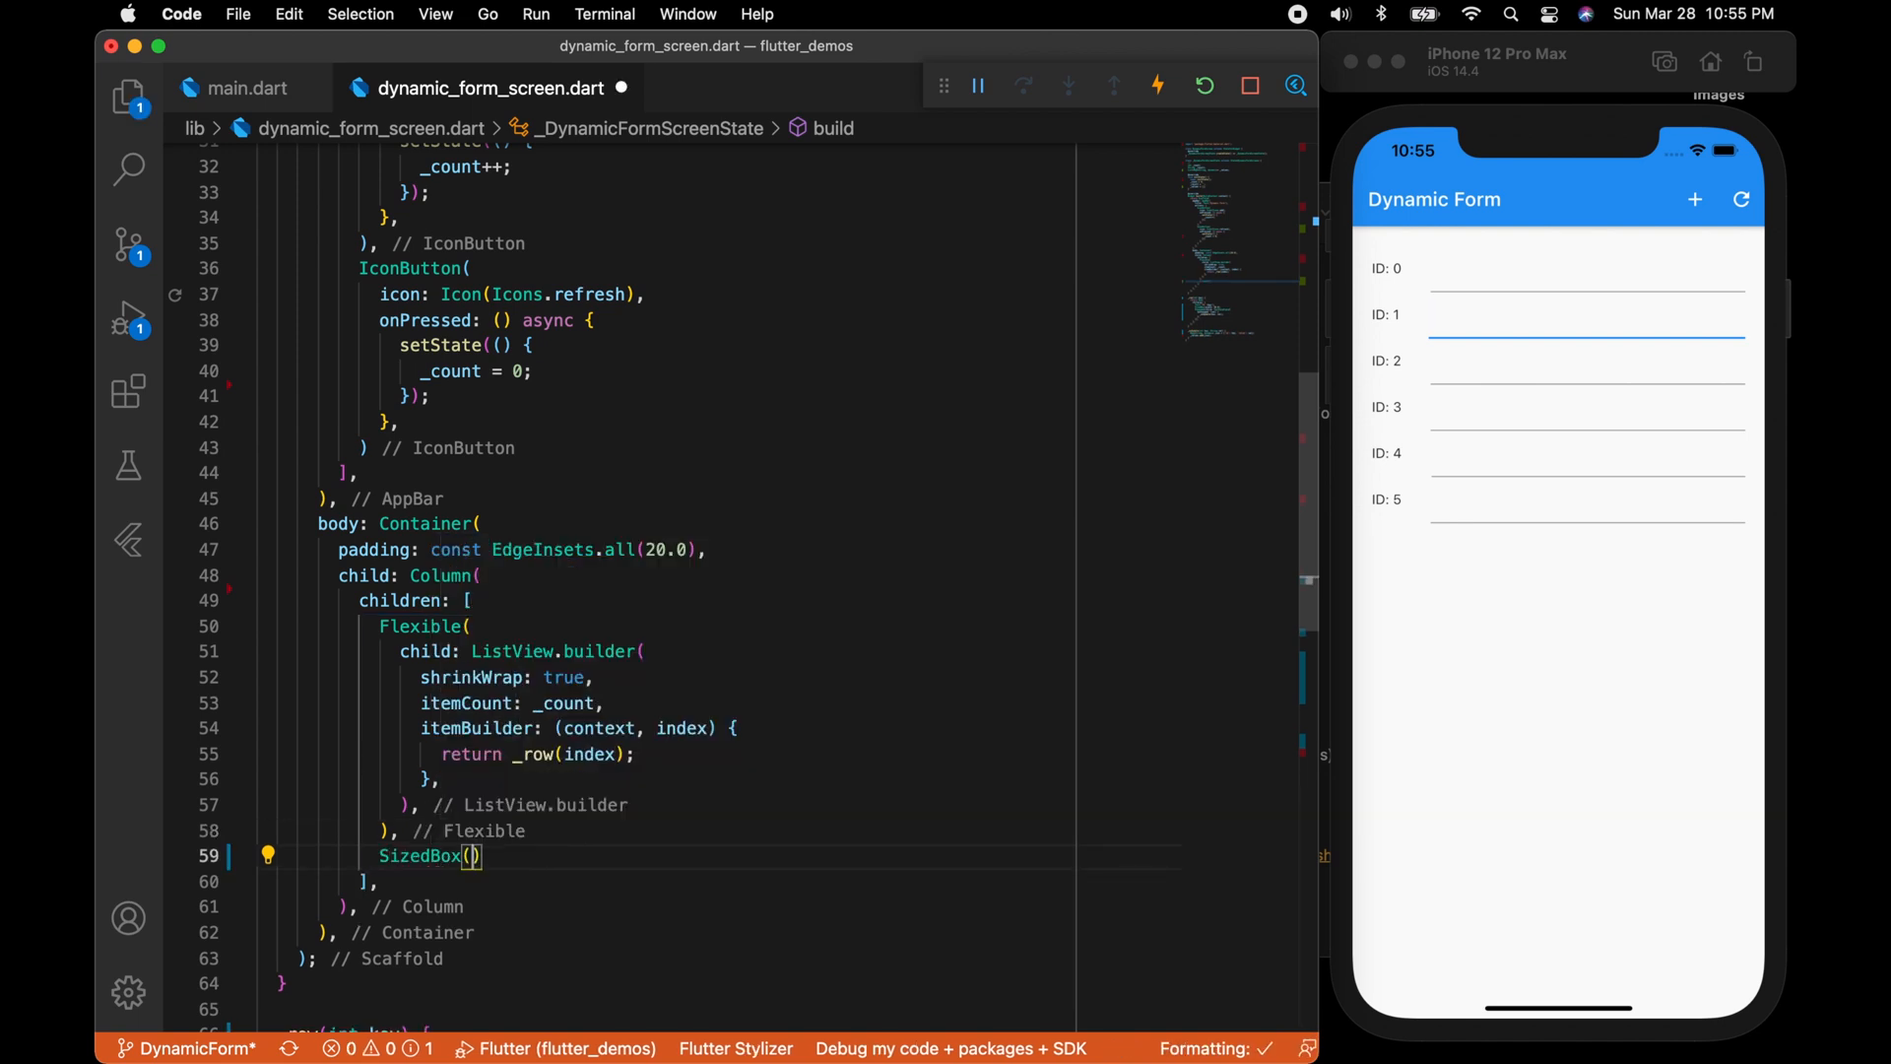
{"action": "type", "text": "height: 10.0"}
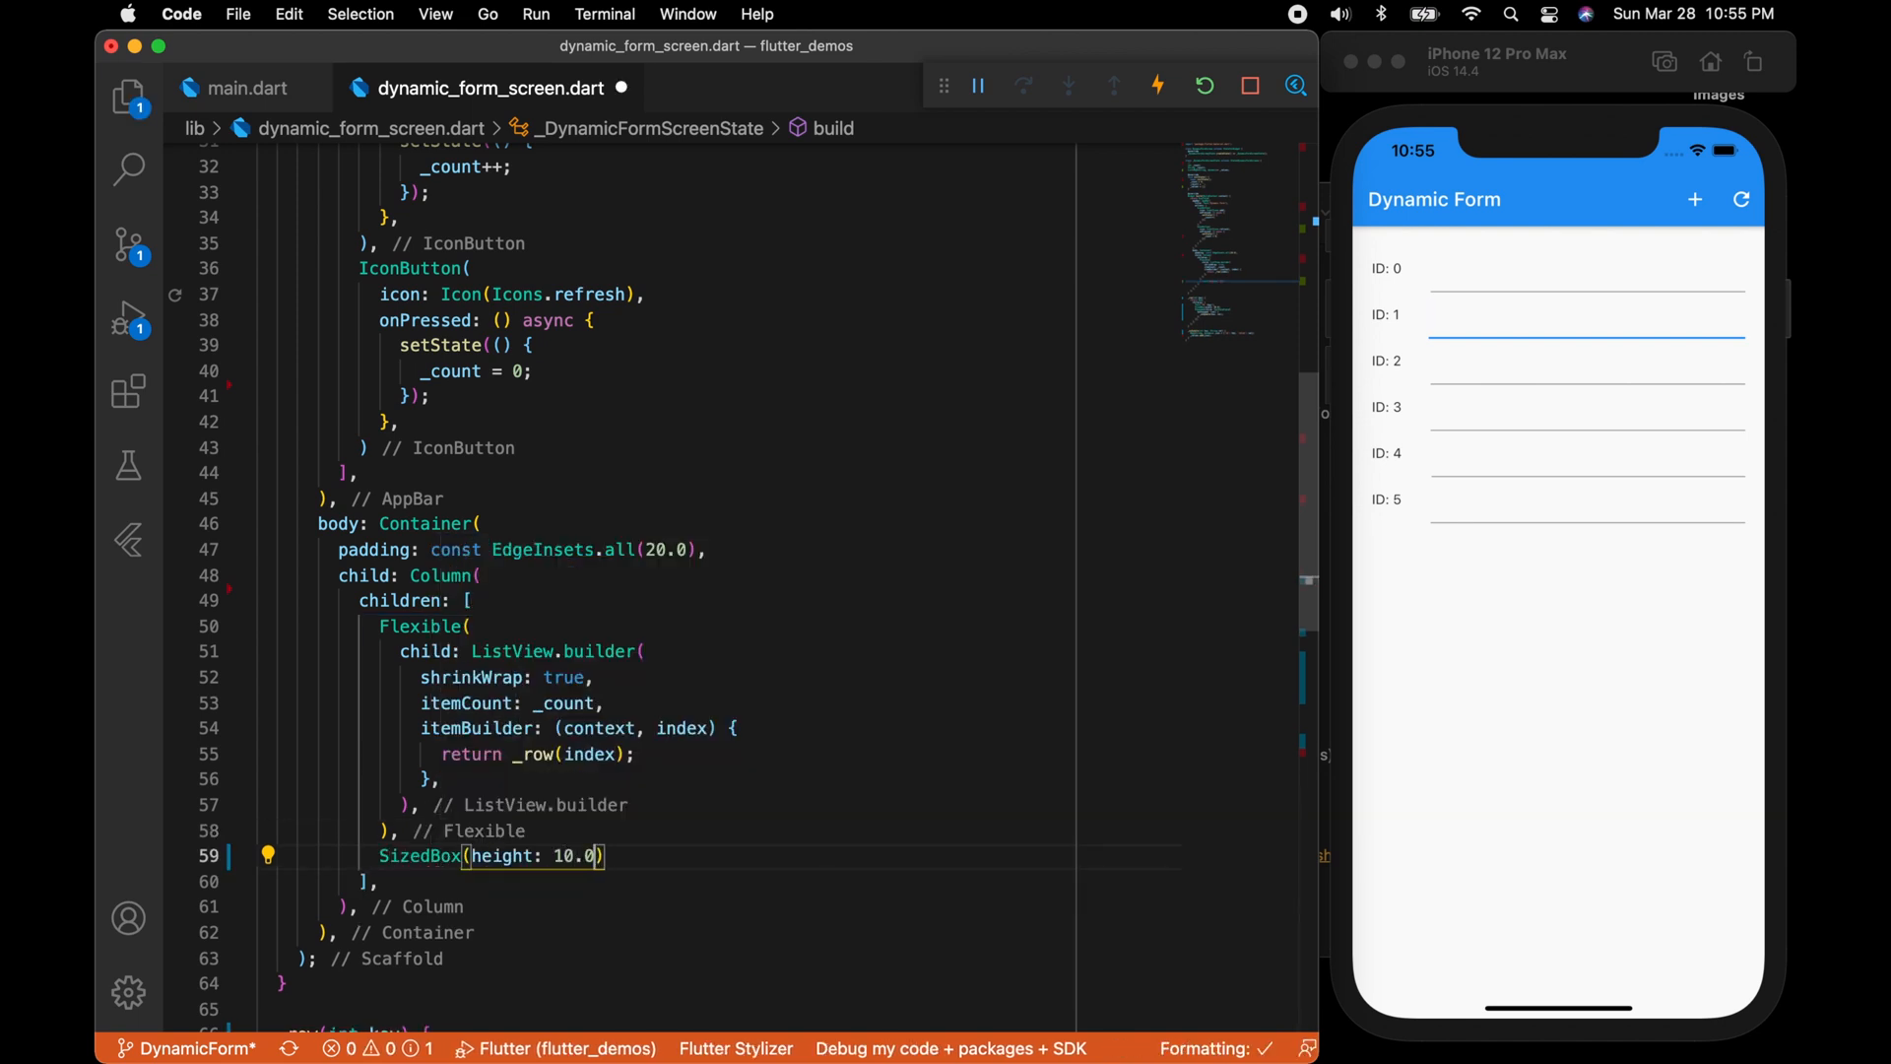
{"action": "type", "text": "Text(),"}
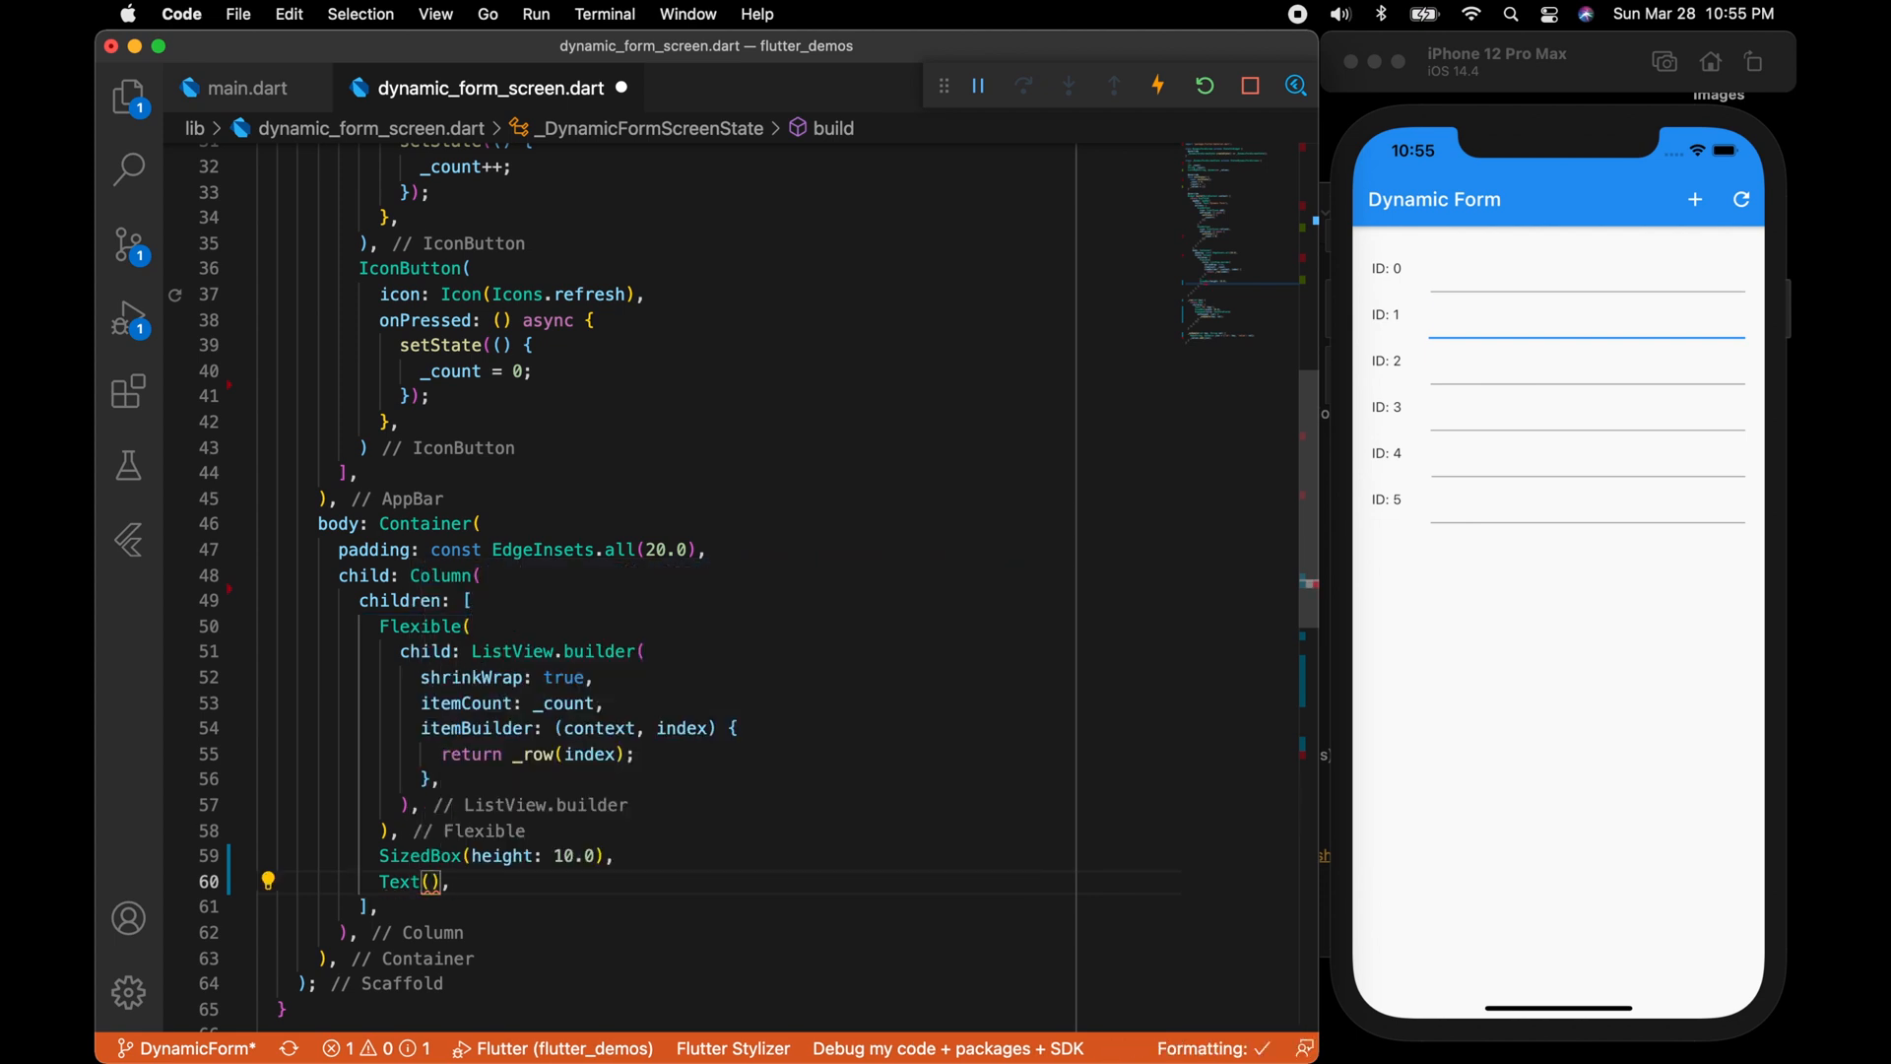
{"action": "type", "text": "_result"}
{"action": "type", "text": "wwww"}
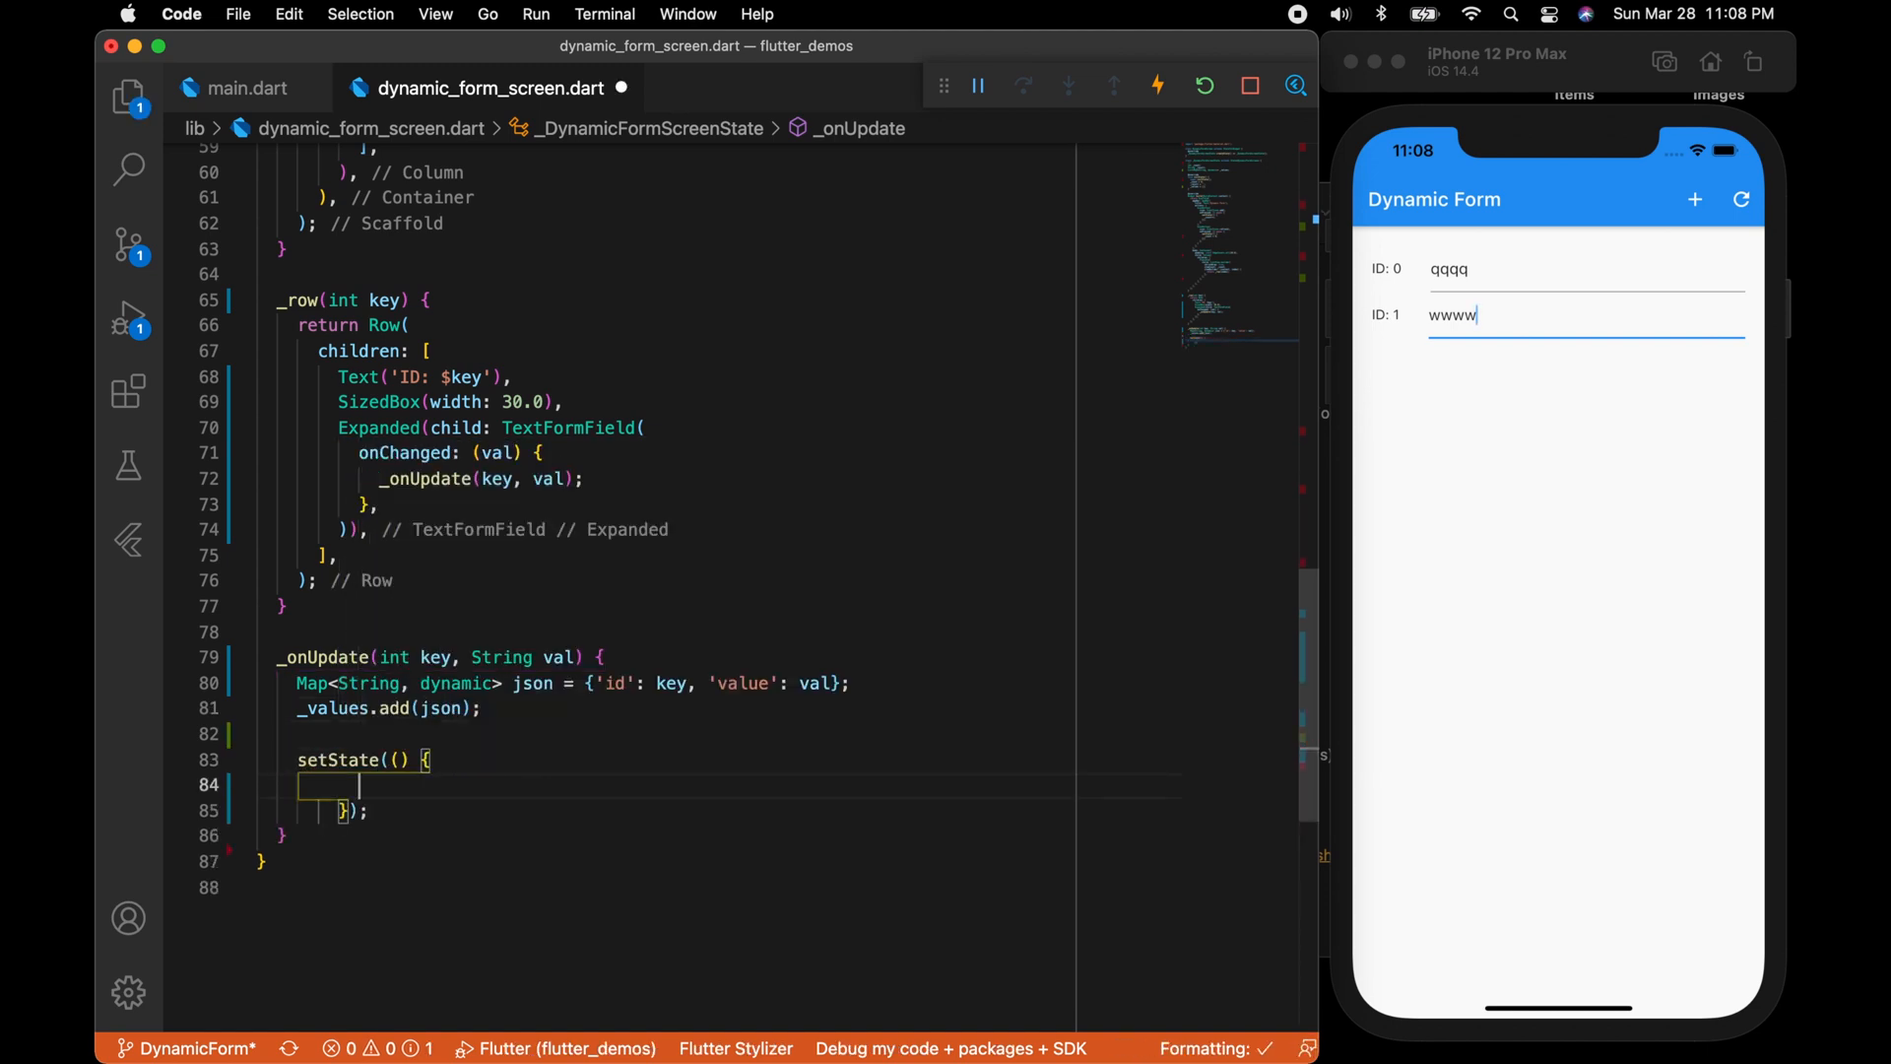
Set _result = _values.toString() in setState, test in the simulator, and begin a String _prettyPrint helper.
{"action": "type", "text": "_result = _val"}
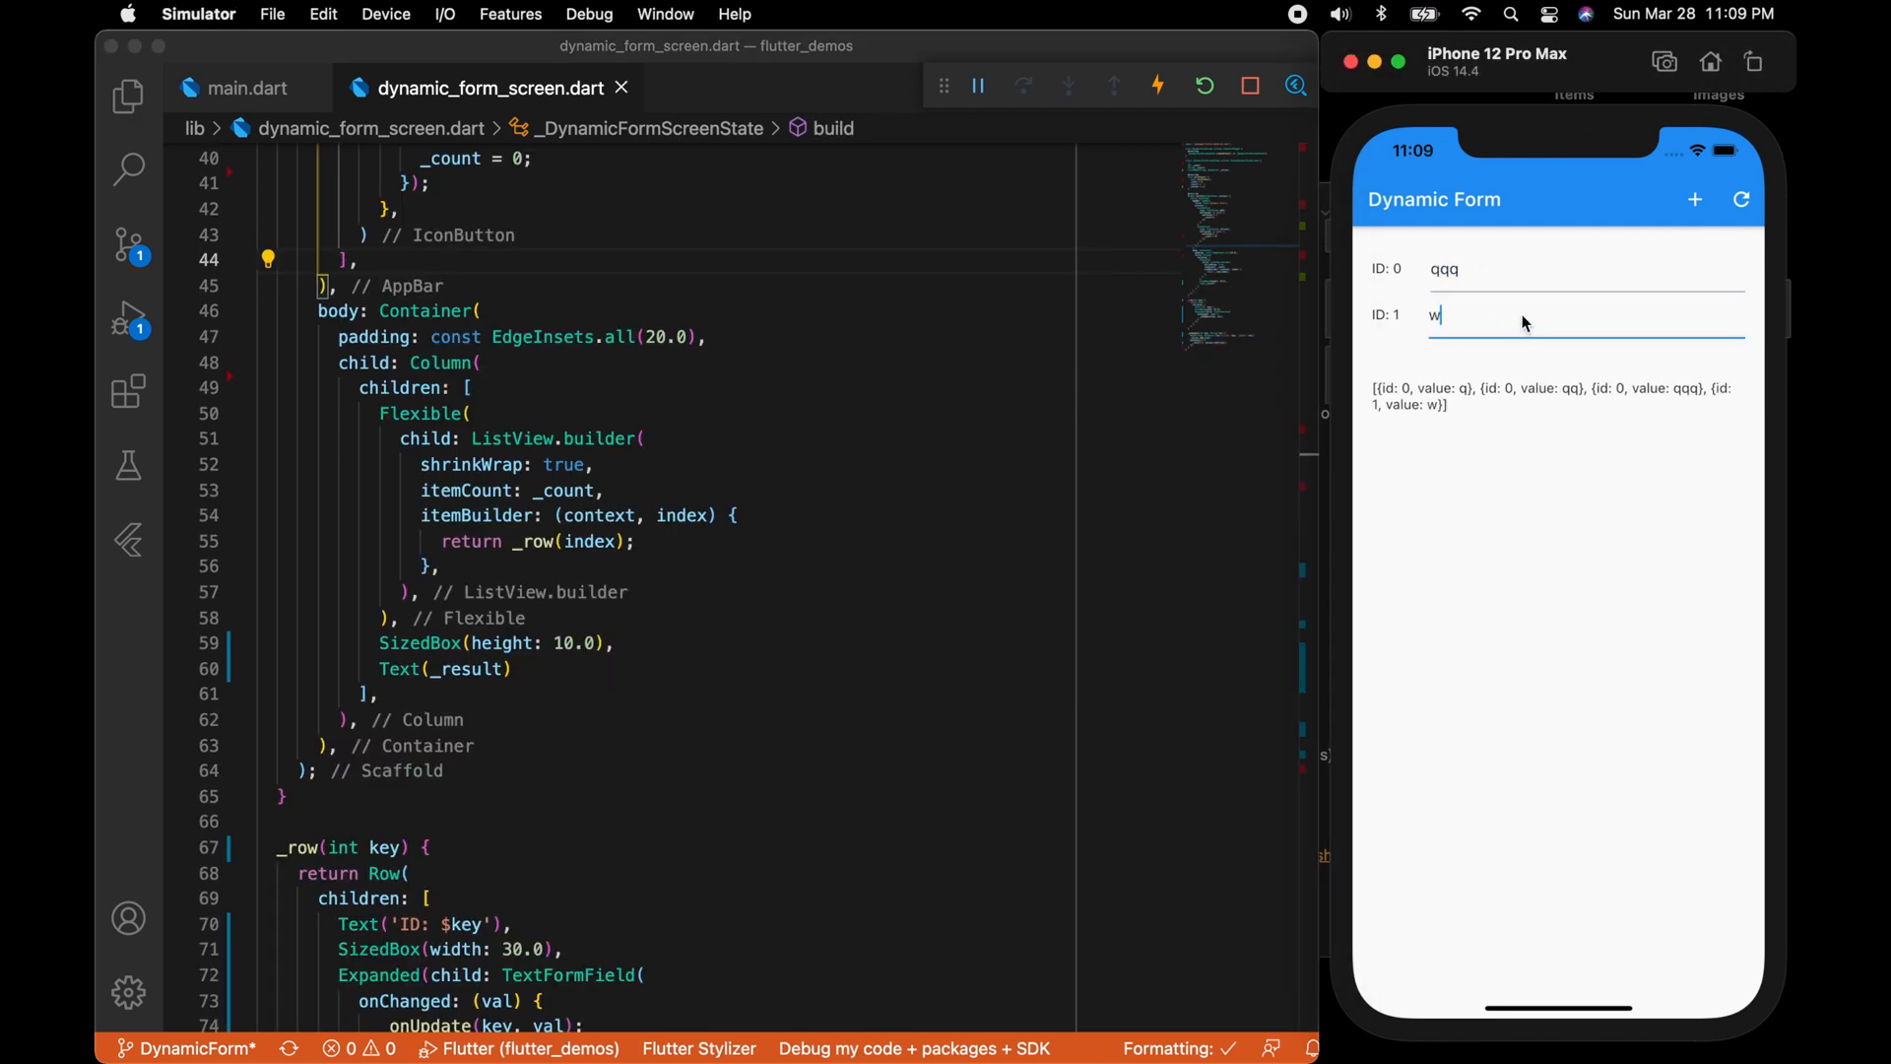
{"action": "type", "text": "ww"}
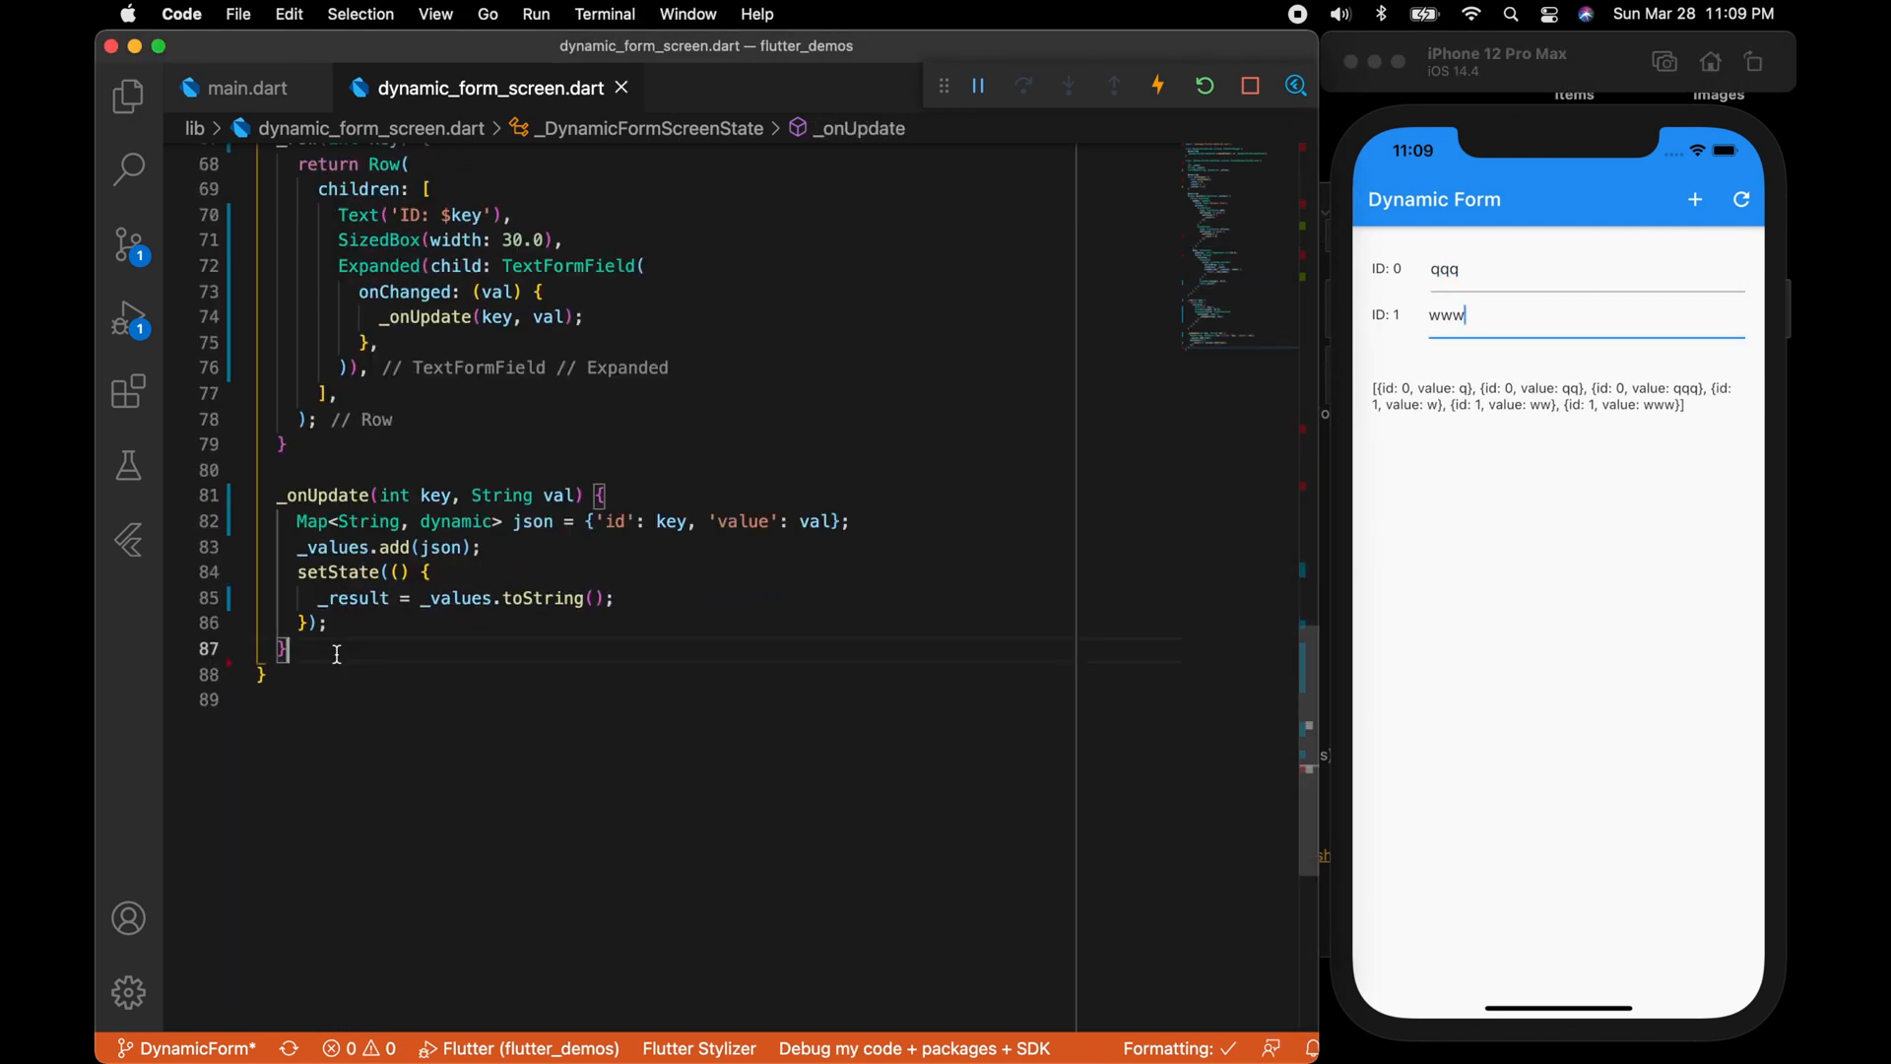
{"action": "type", "text": "String _pre"}
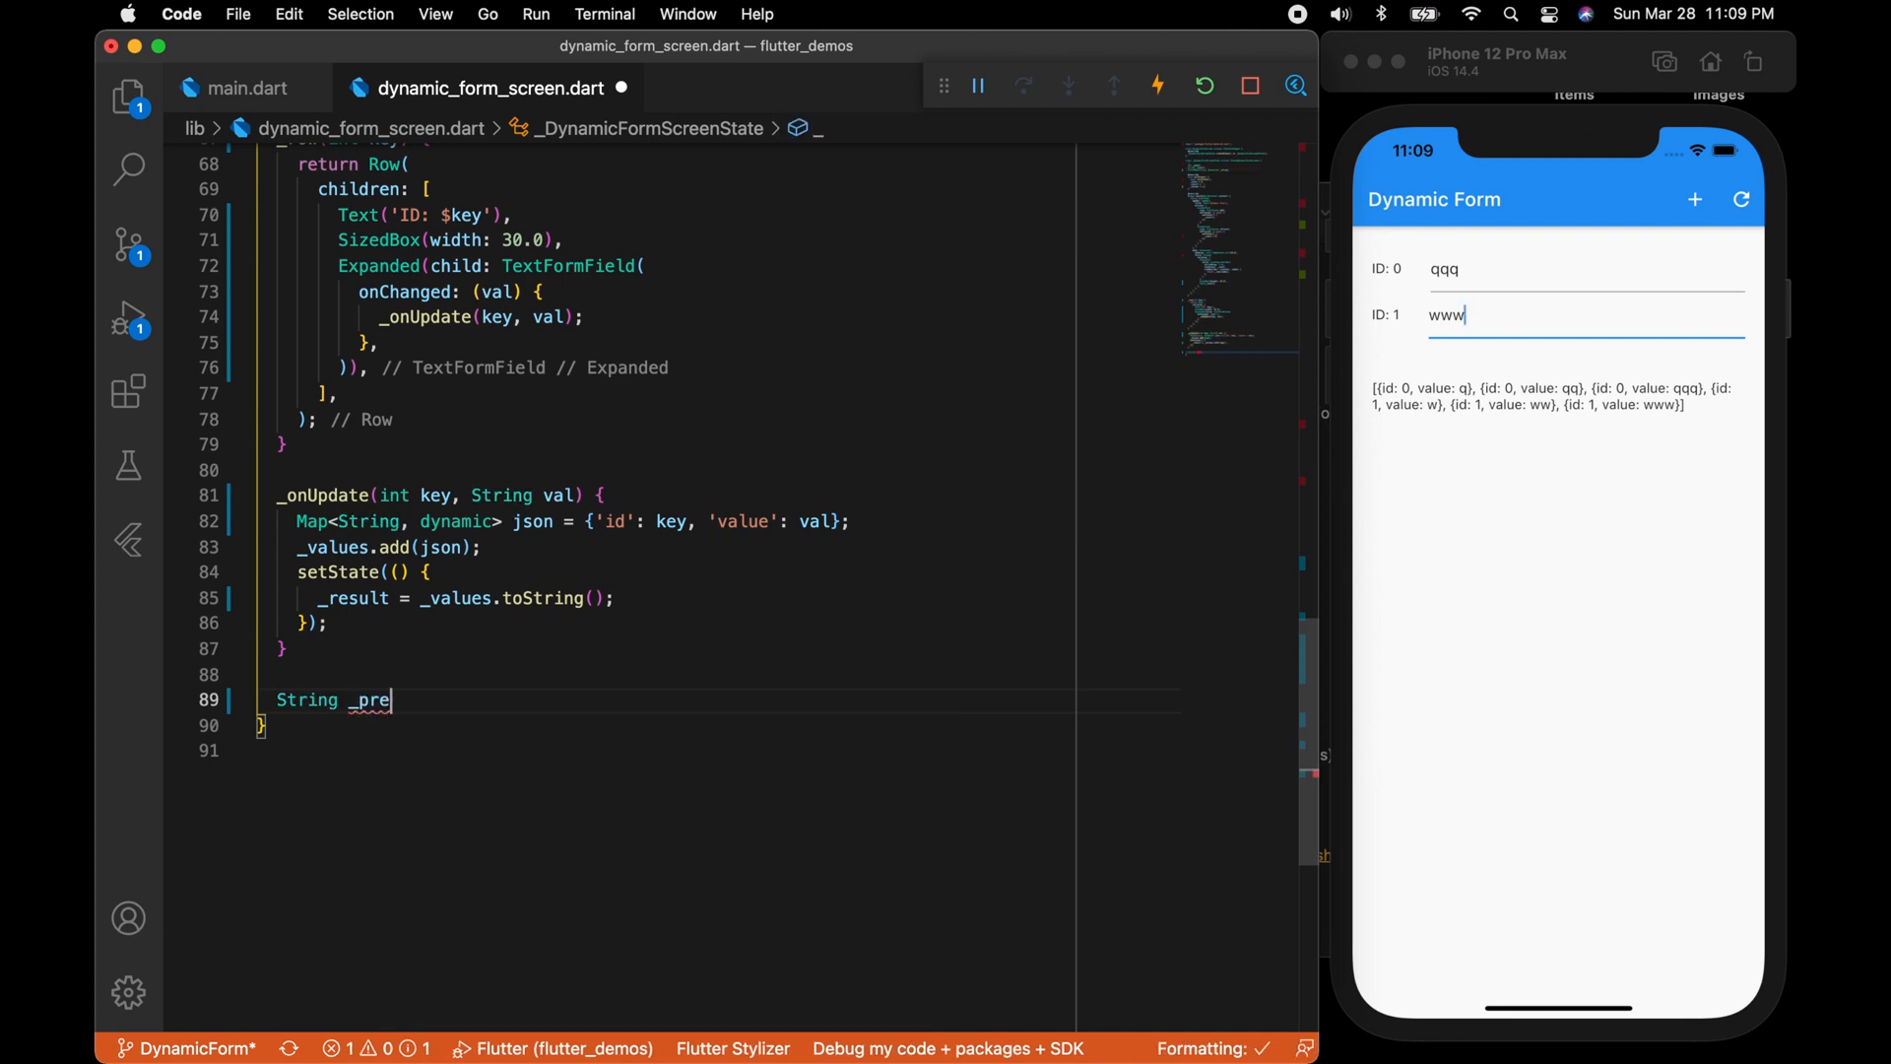
Write _prettyPrint(json) returning JsonEncoder.withIndent(' ').convert(json).
{"action": "type", "text": "ttyPrint(json0"}
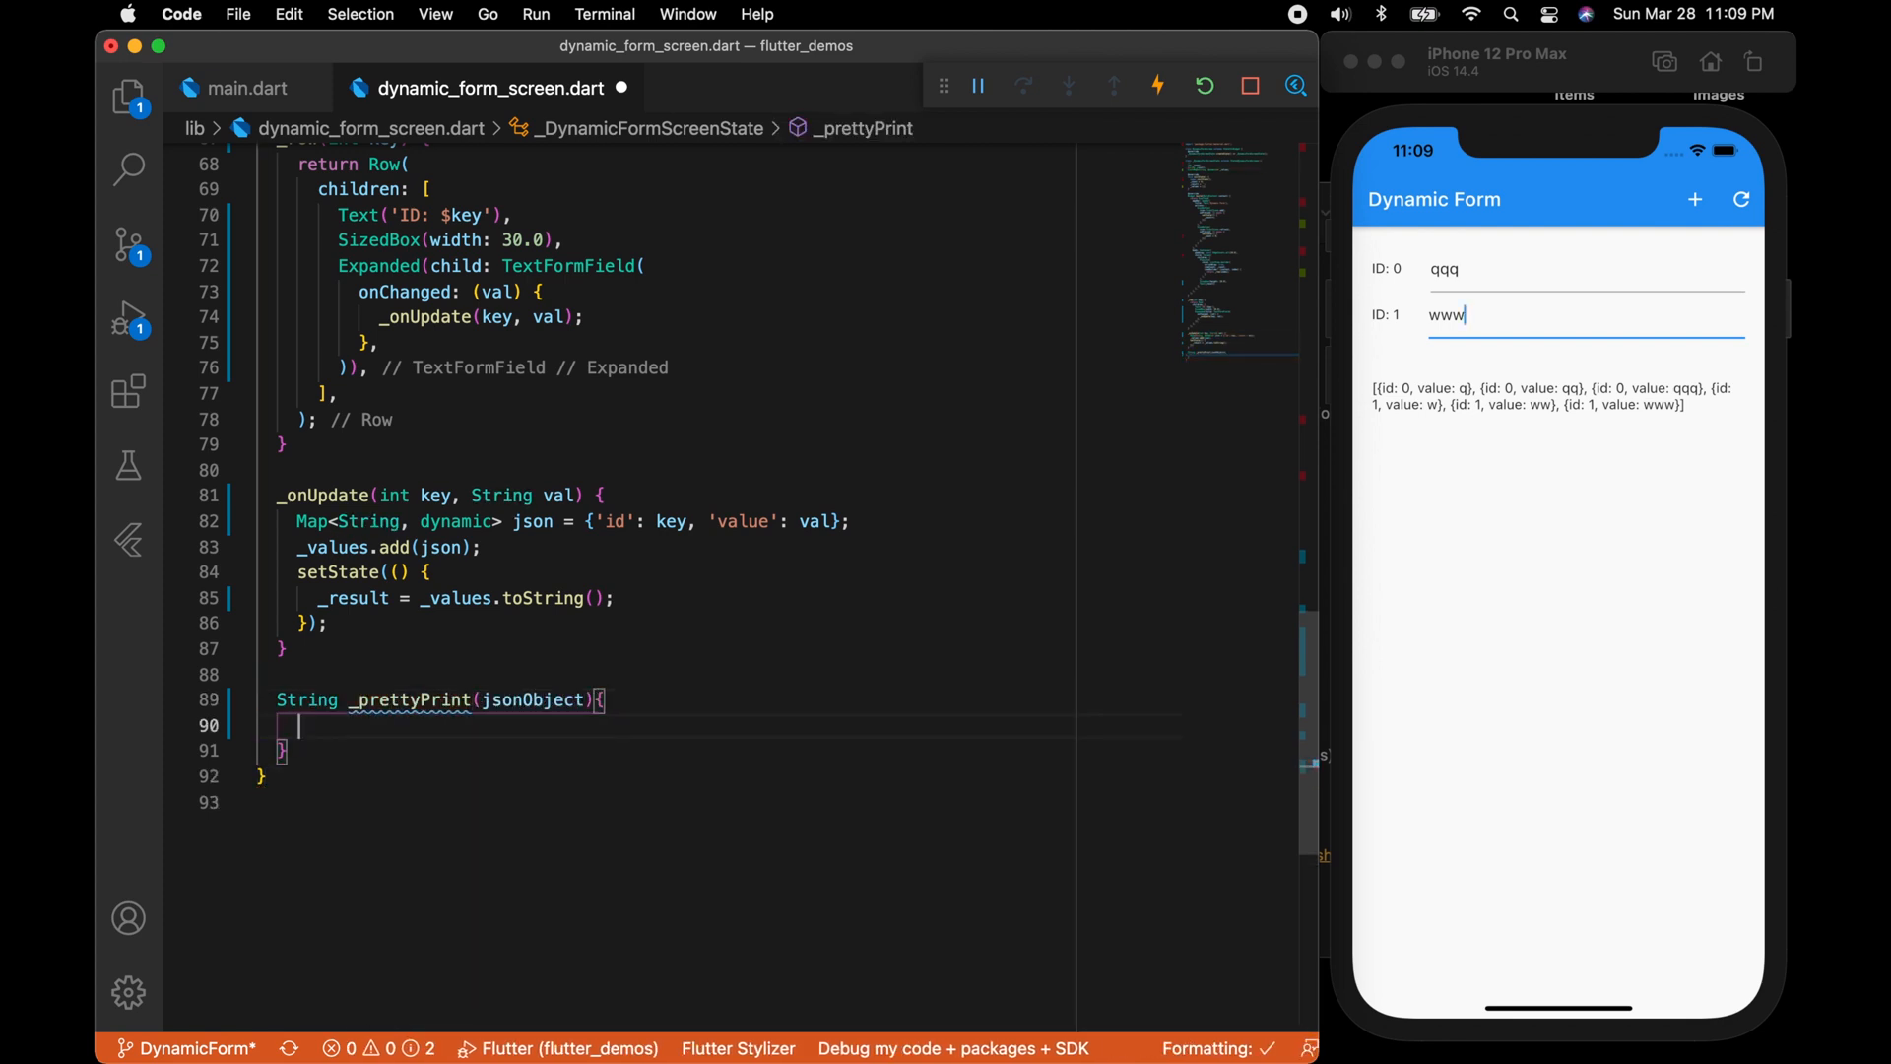
{"action": "type", "text": "var encoder ="}
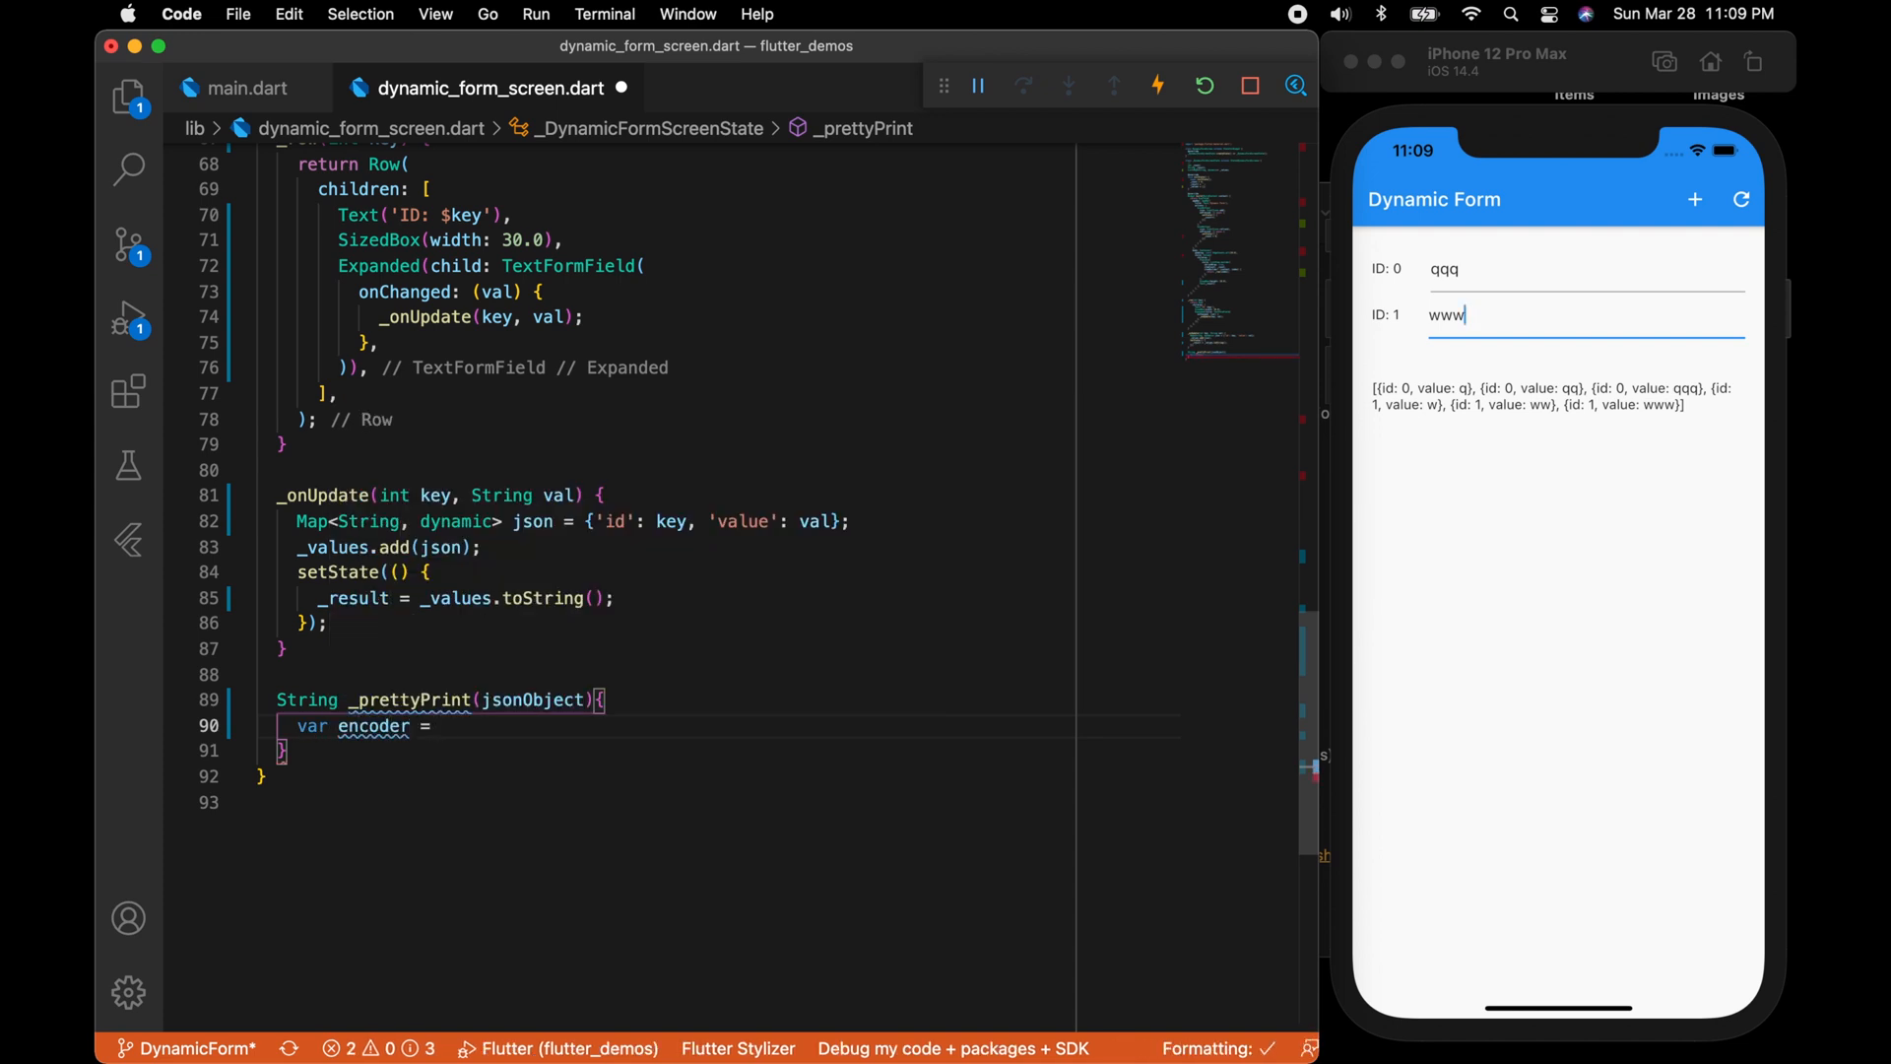
{"action": "type", "text": "JsonEncoder.withIndent(indent"}
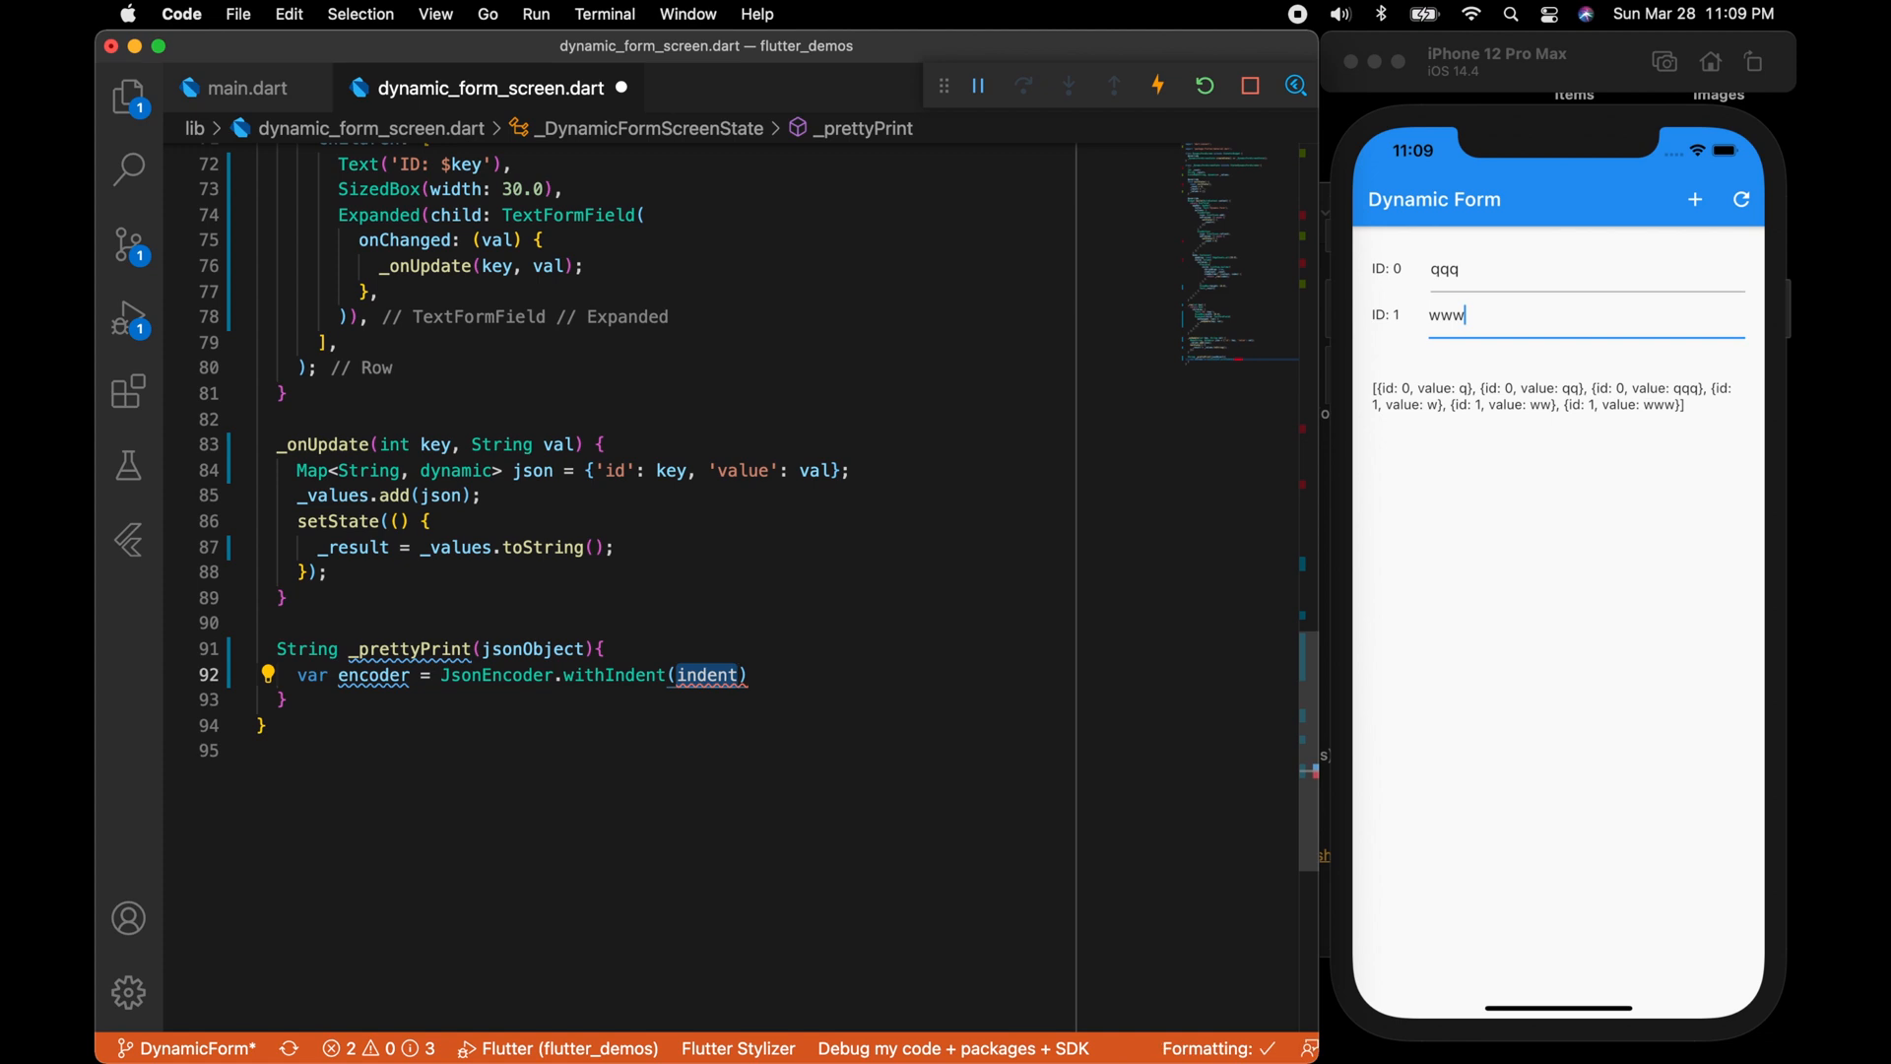
{"action": "type", "text": "'   '"}
{"action": "type", "text": "return"}
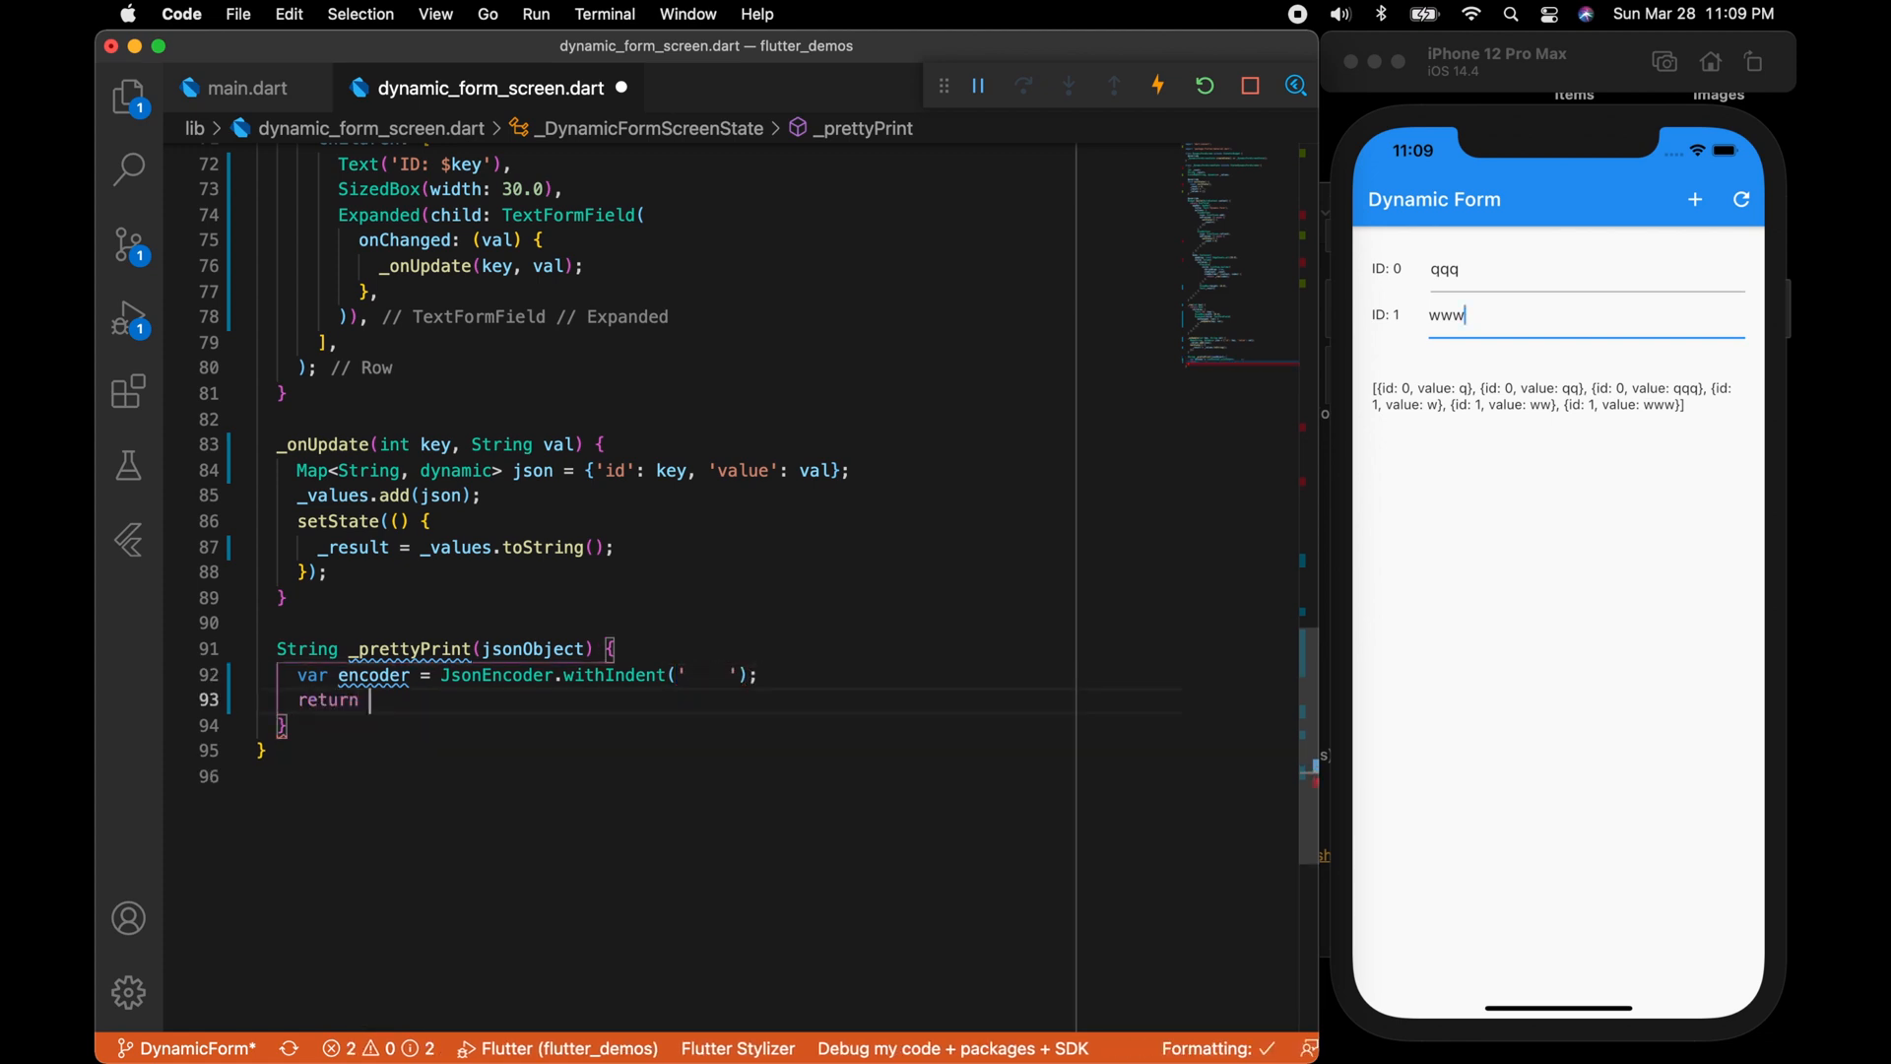
{"action": "type", "text": "encoder."}
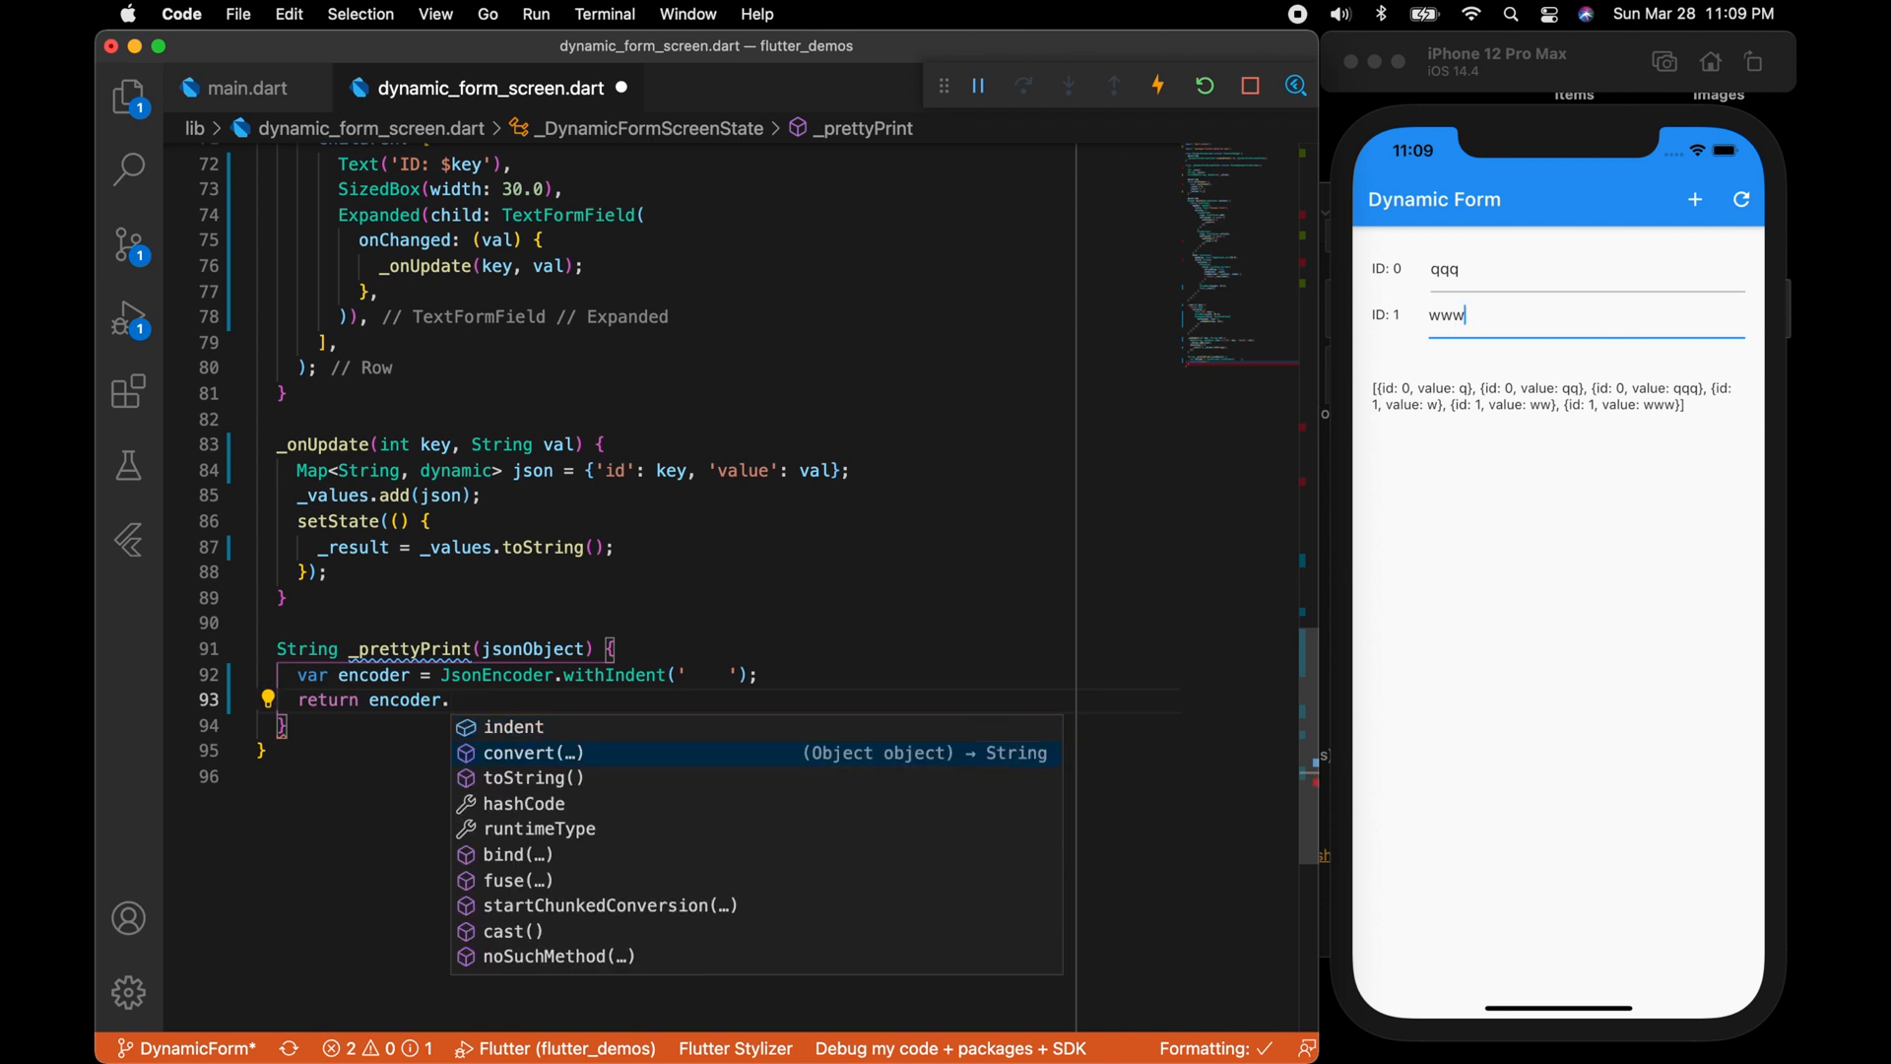
{"action": "left_click", "coordinate": [520, 753]}
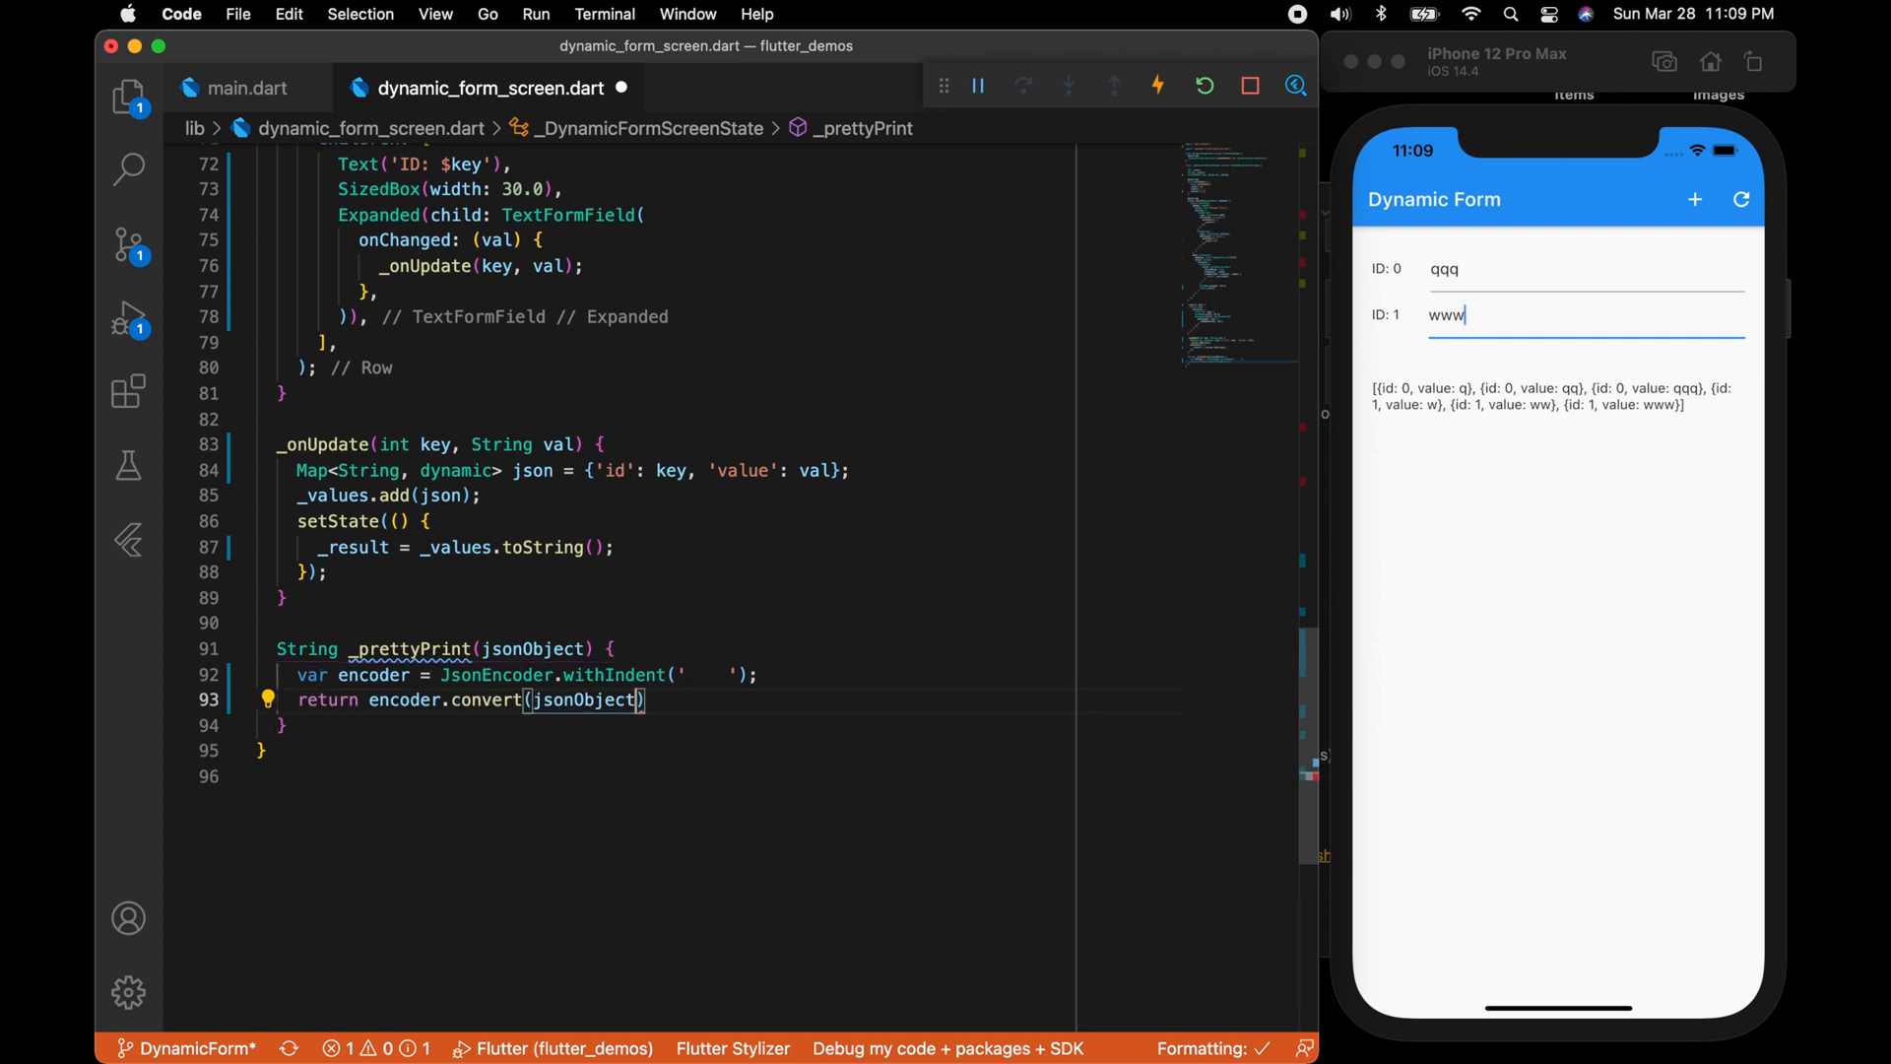
{"action": "type", "text": ";"}
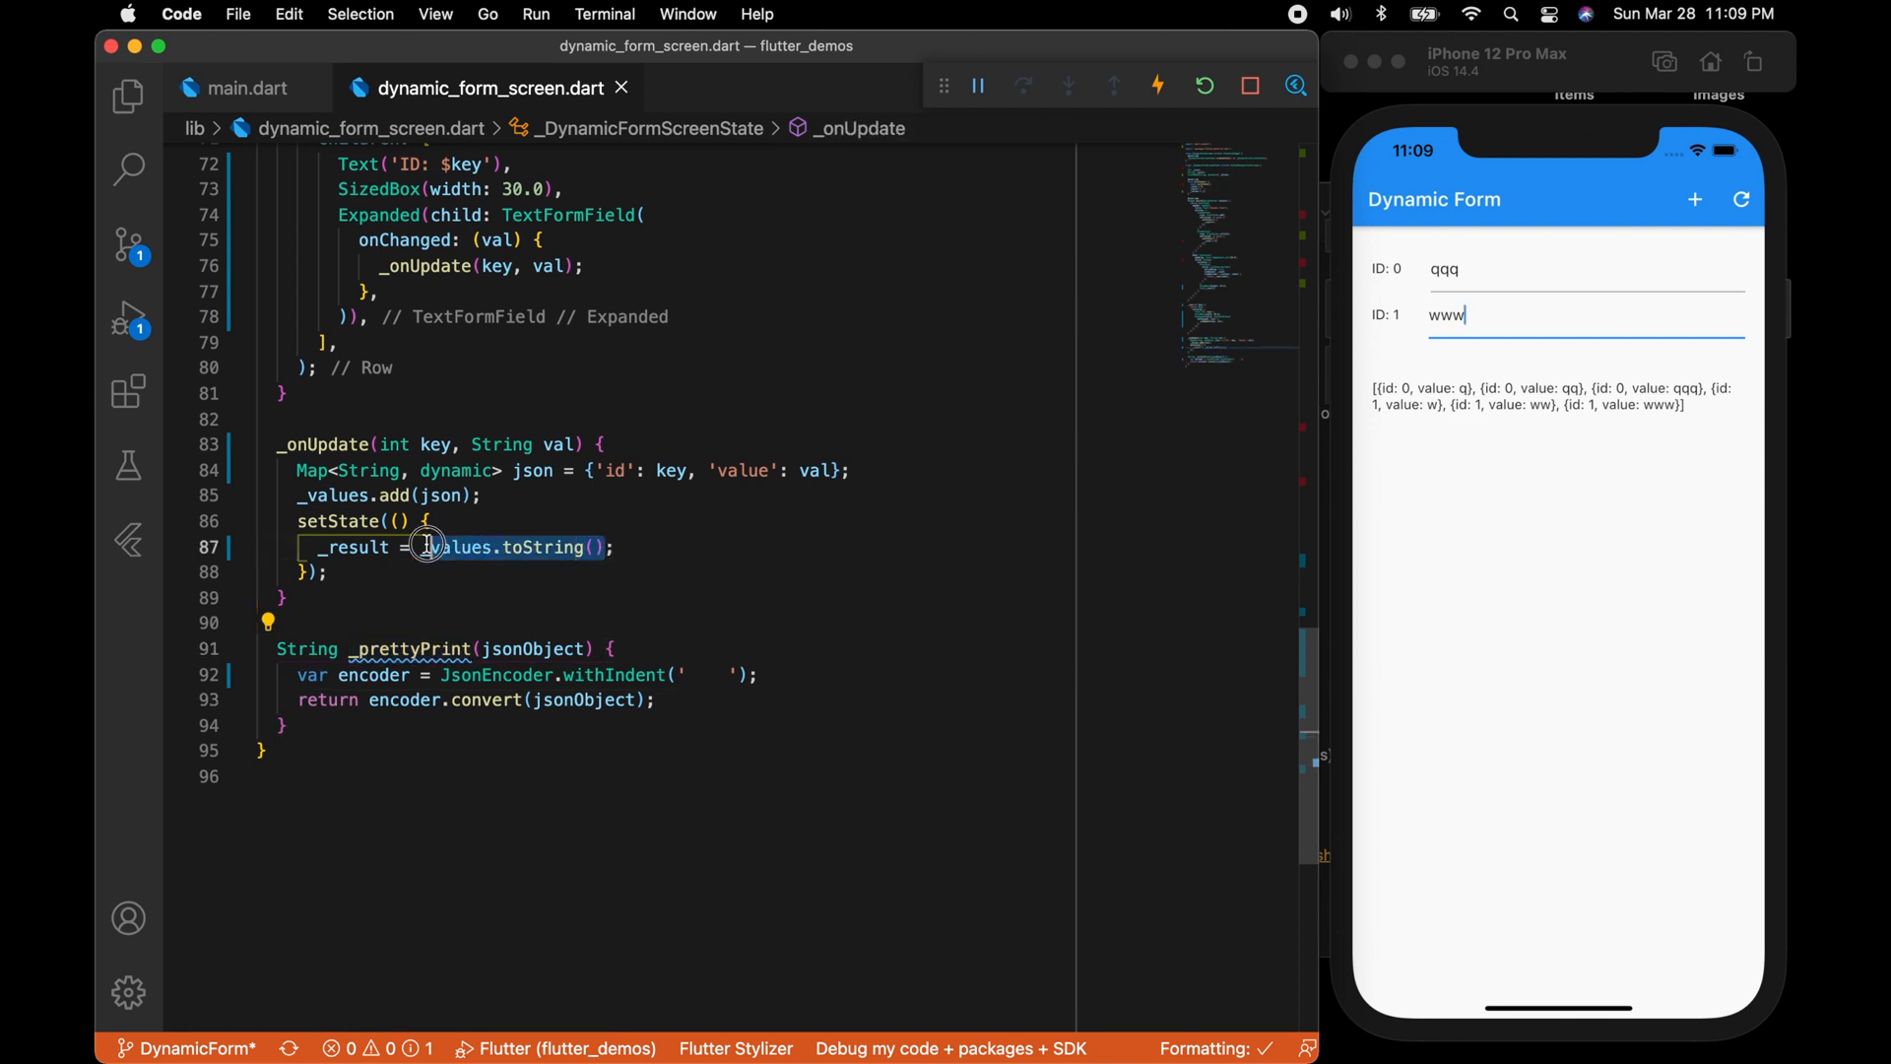
Set _result to _prettyPrint(_values) and switch to the simulator to test the indented JSON.
{"action": "type", "text": "_prettyPrint(values"}
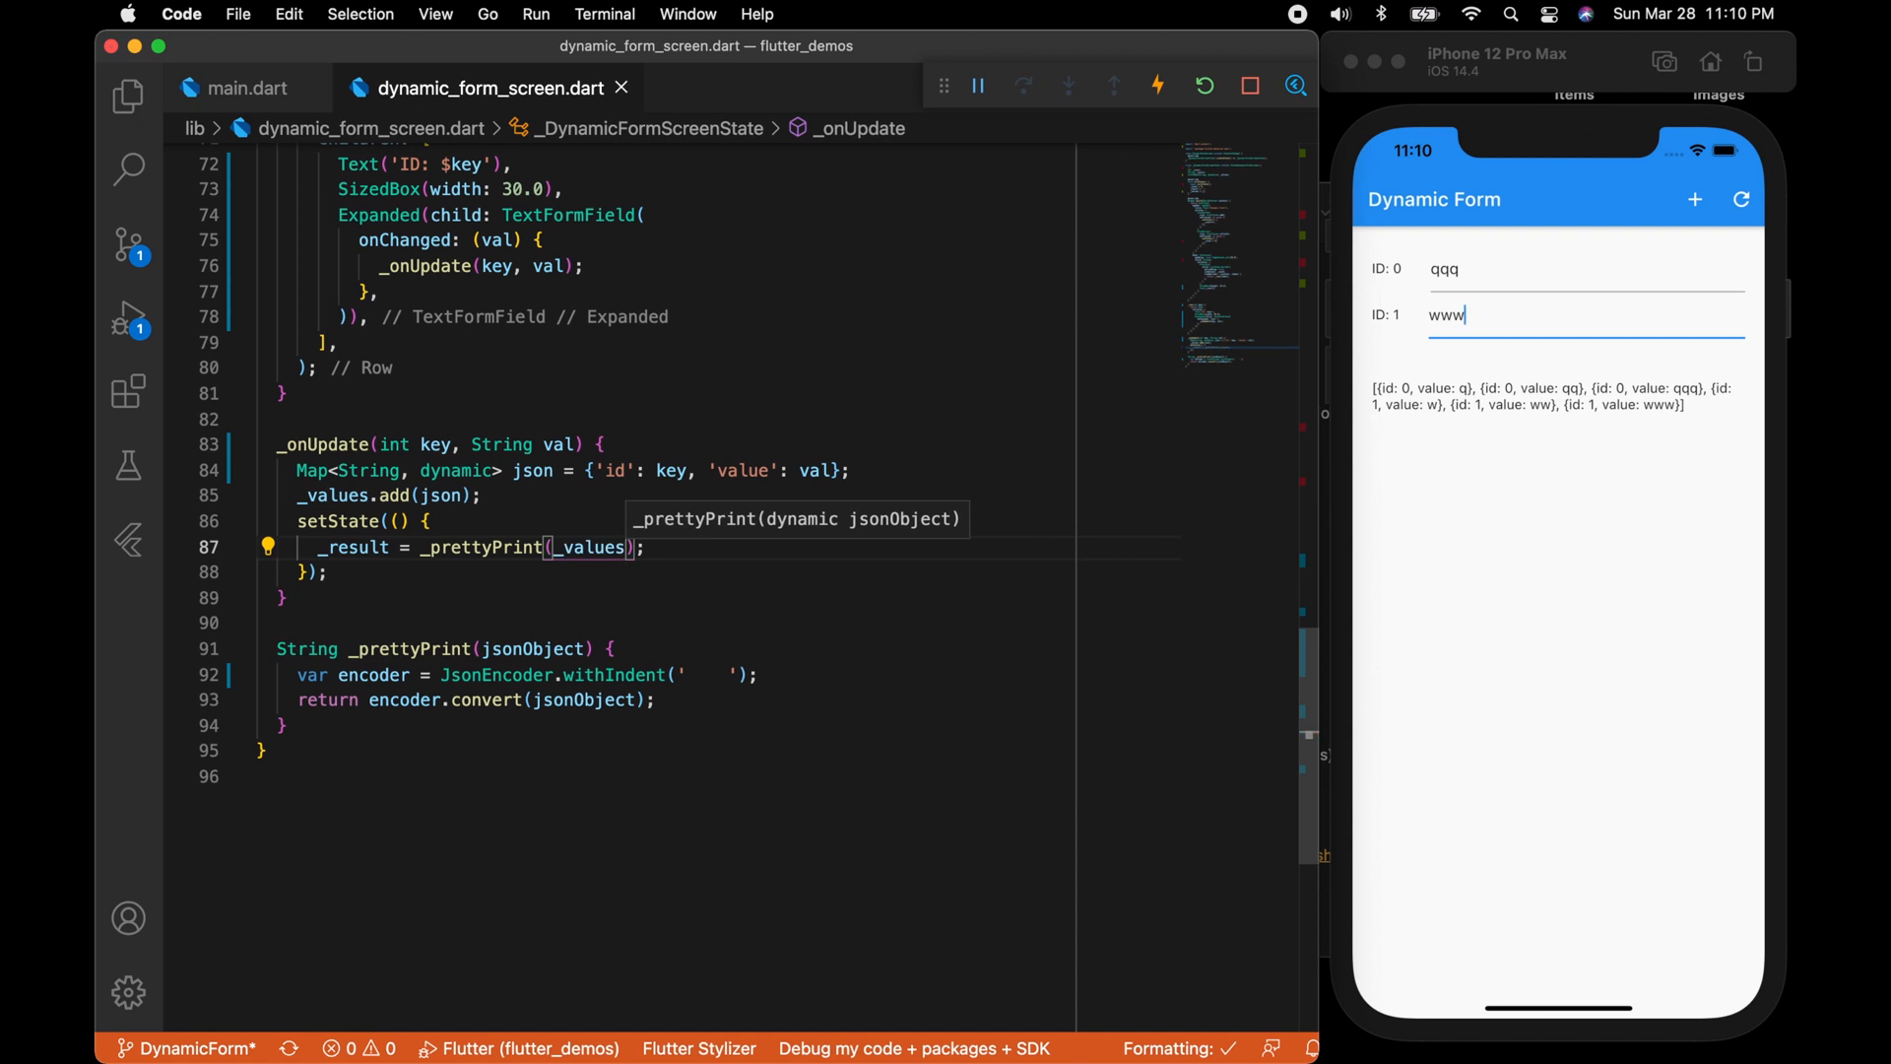
{"action": "left_click", "coordinate": [1742, 199]}
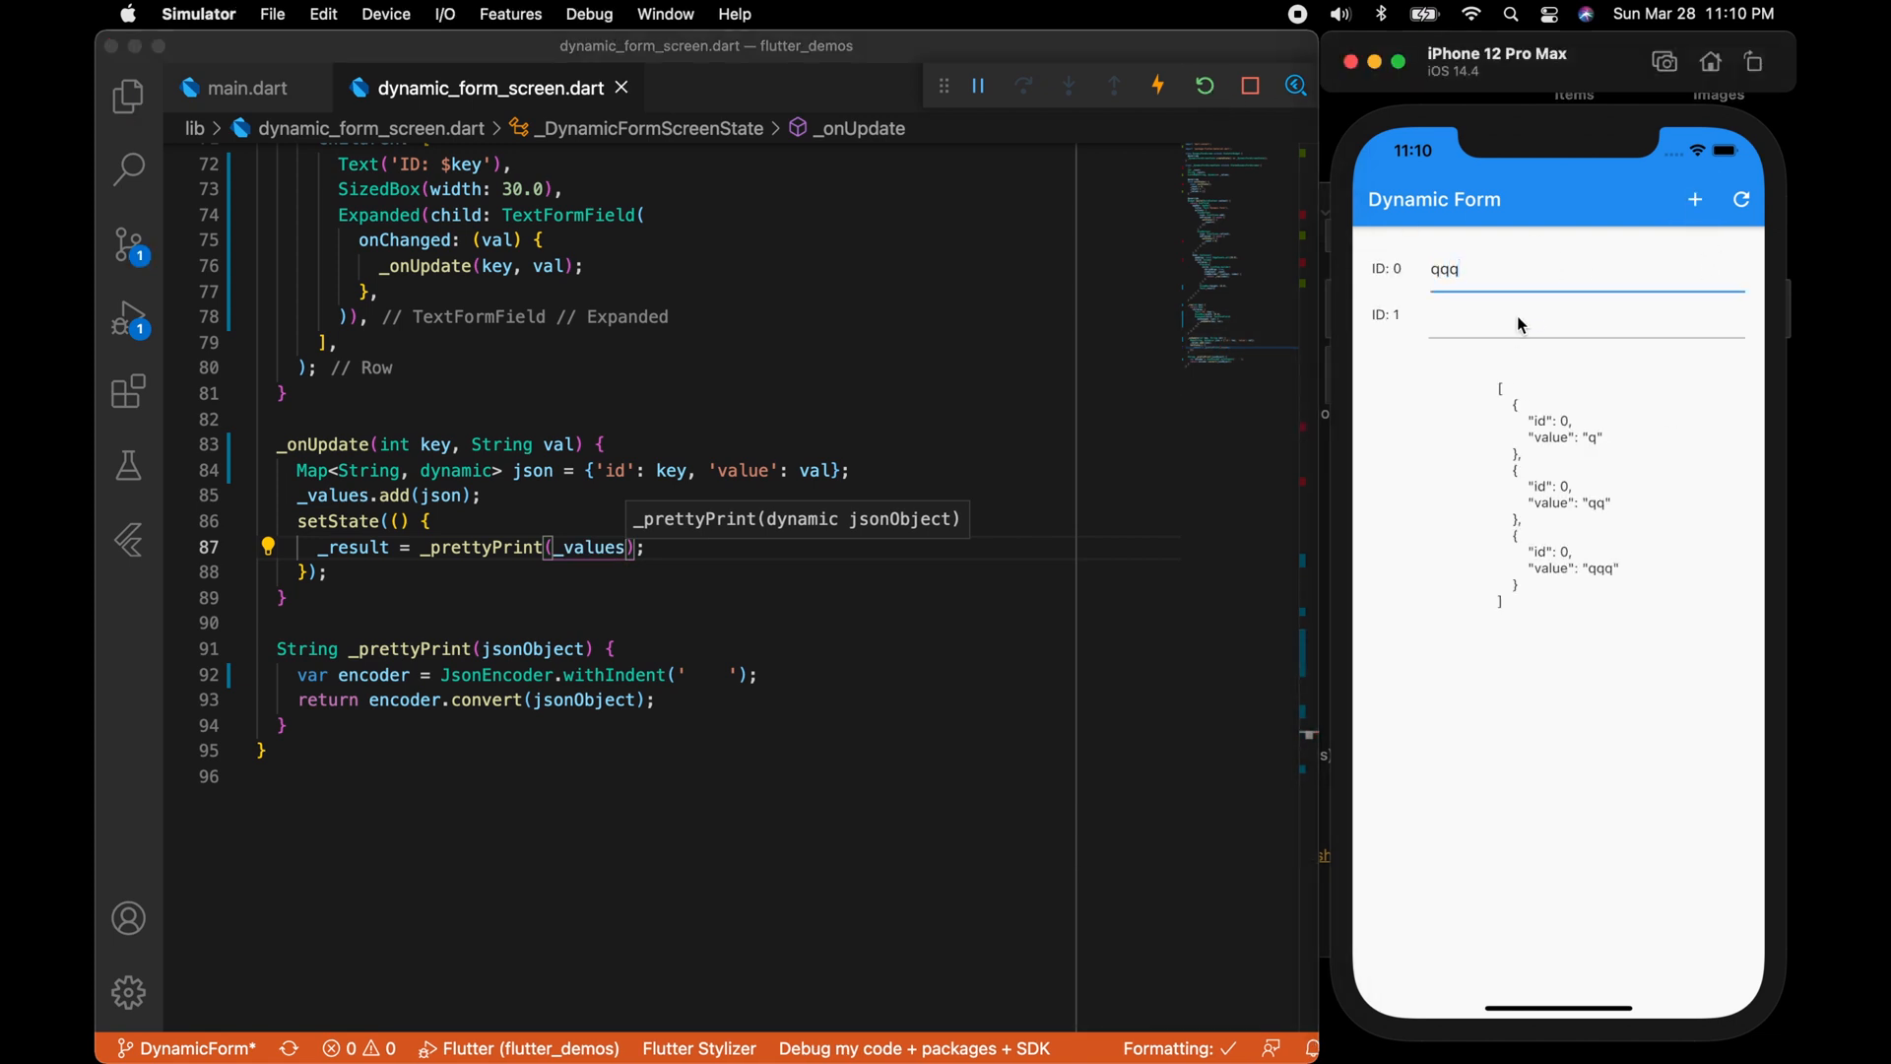
Enter 'www' in the ID 1 field, then more 'q' characters in ID 0, appending a JSON entry per keystroke.
{"action": "type", "text": "www"}
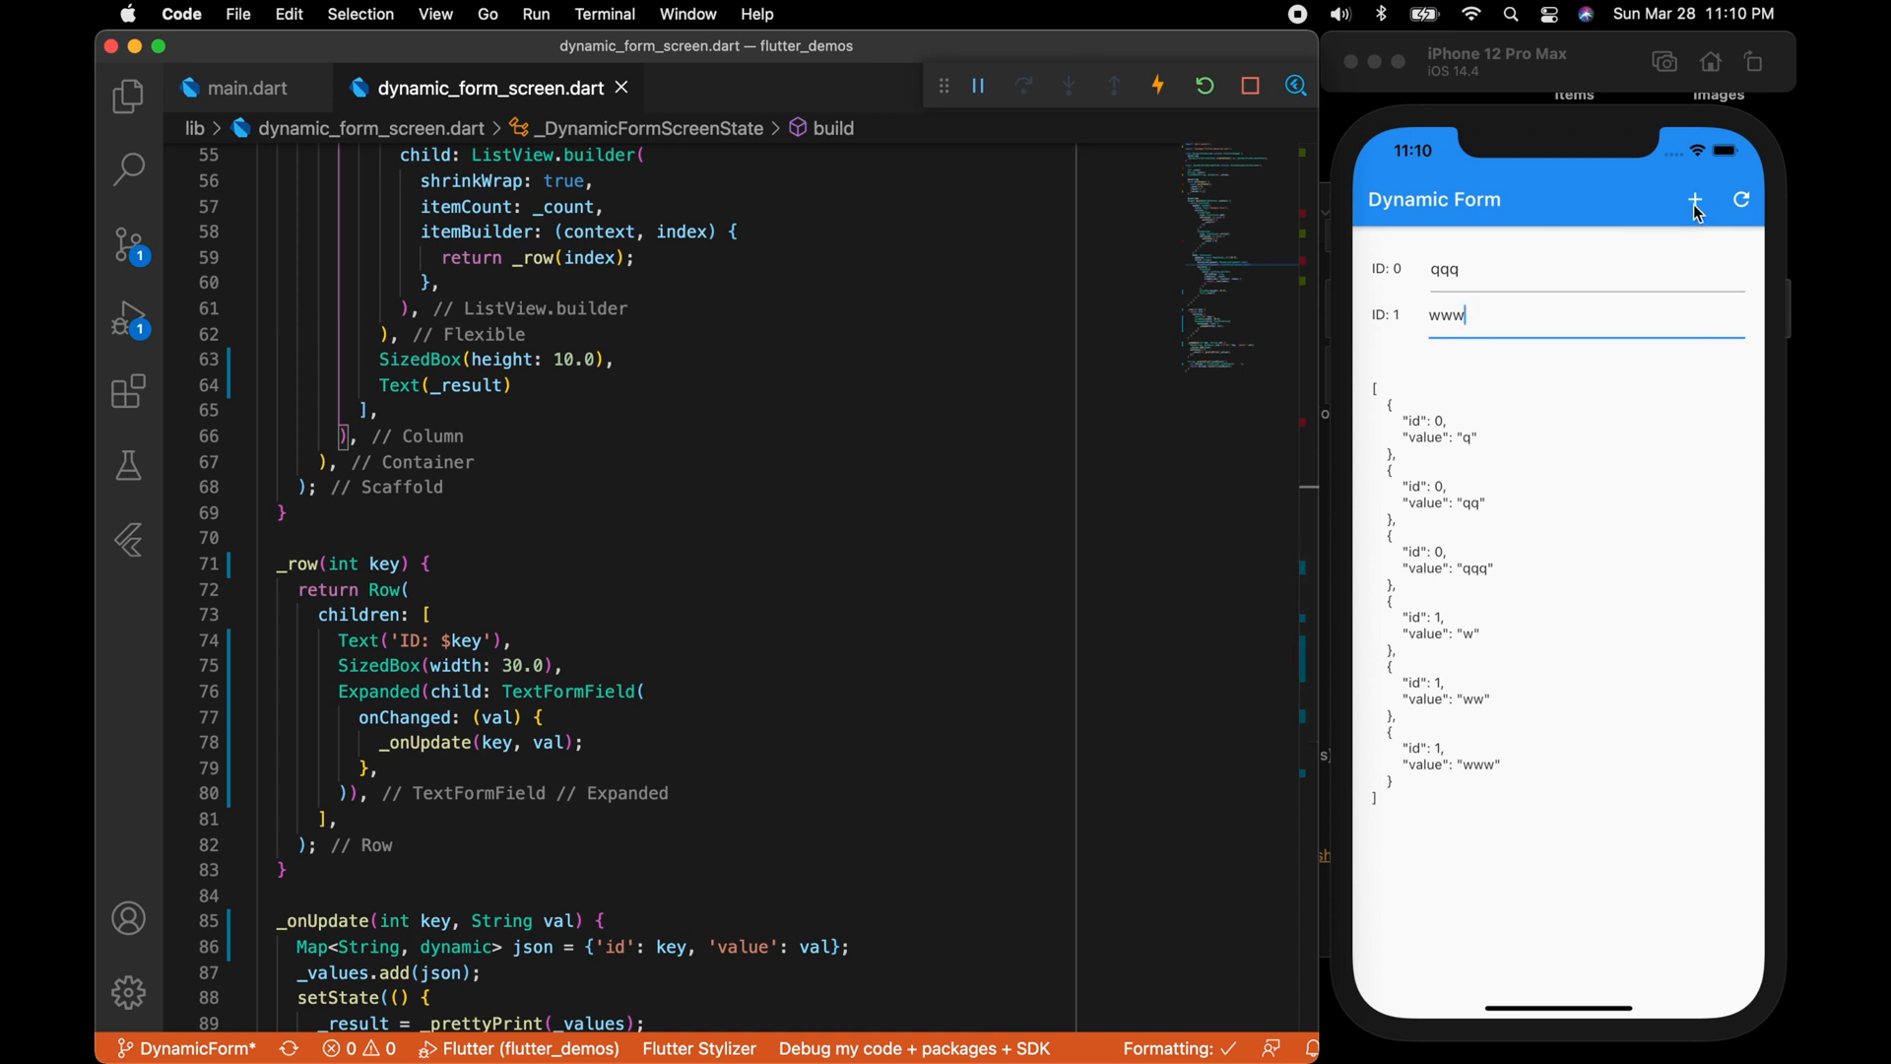
{"action": "mouse_move", "coordinate": [1673, 241]}
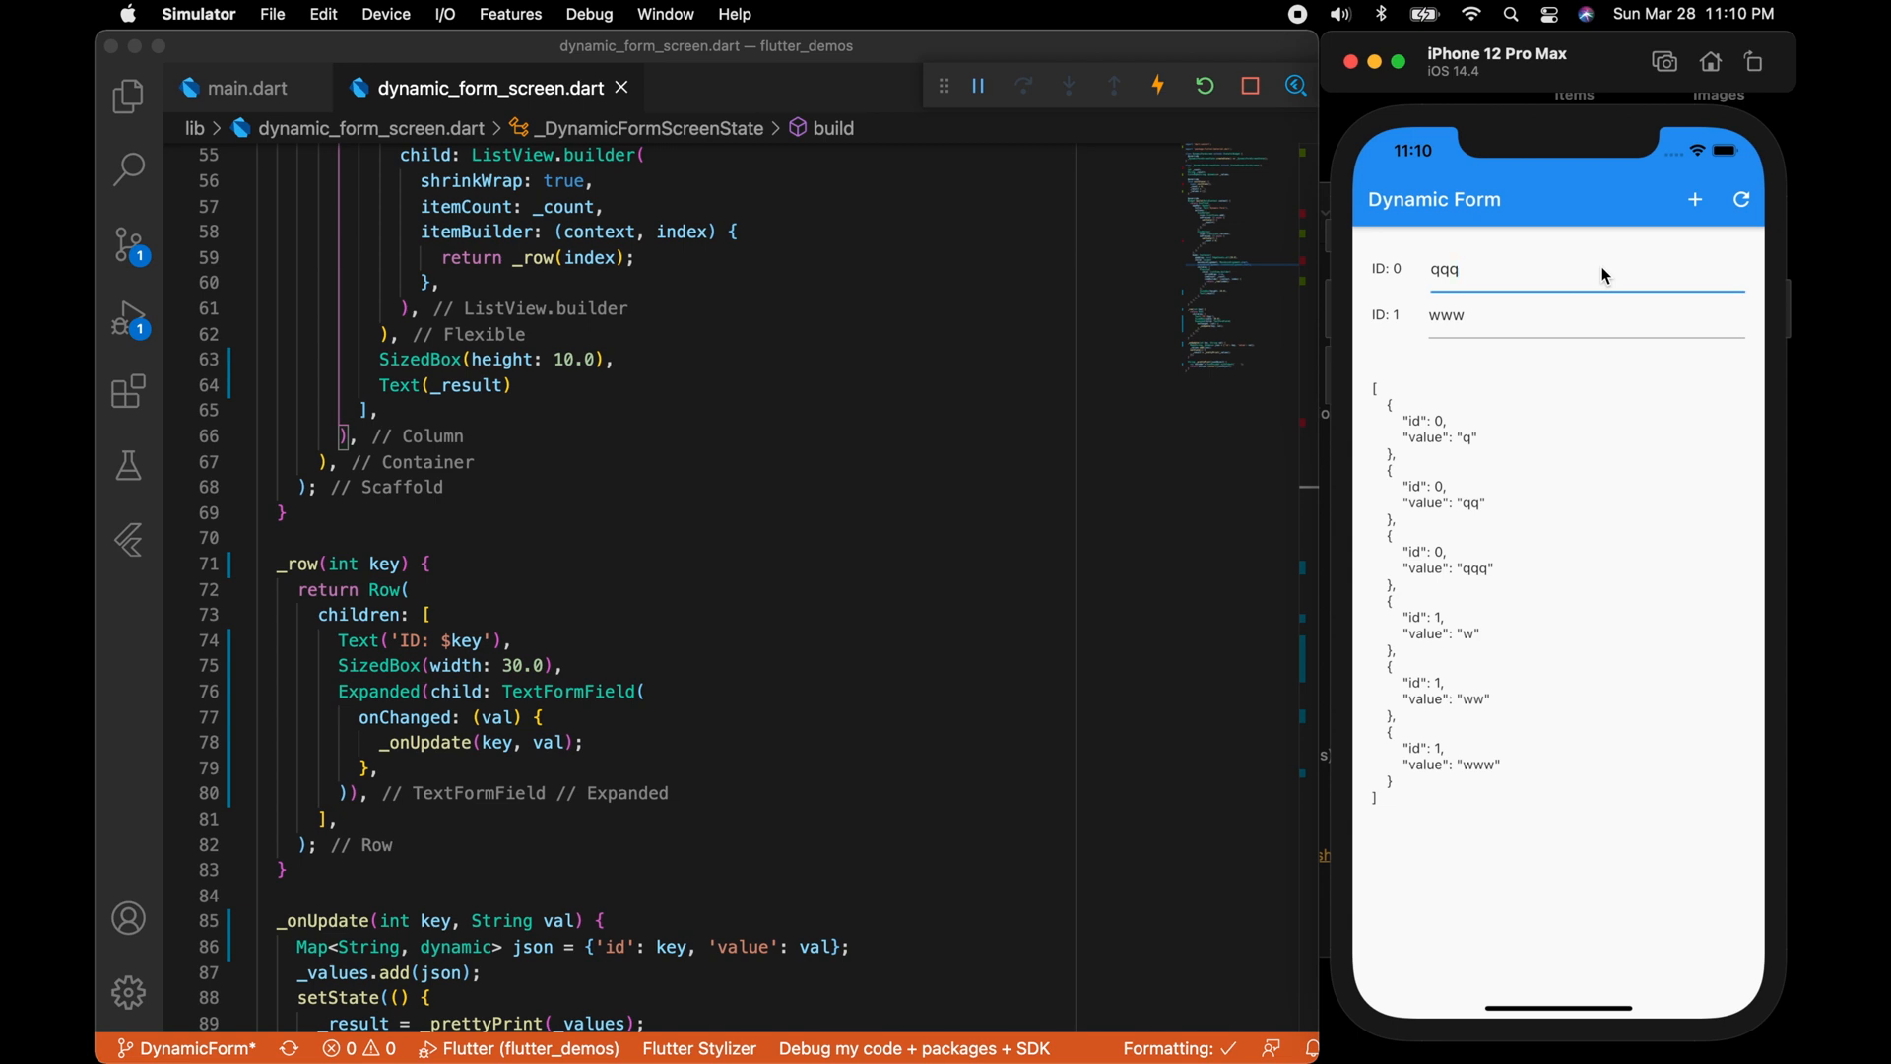
{"action": "left_click", "coordinate": [1460, 270]}
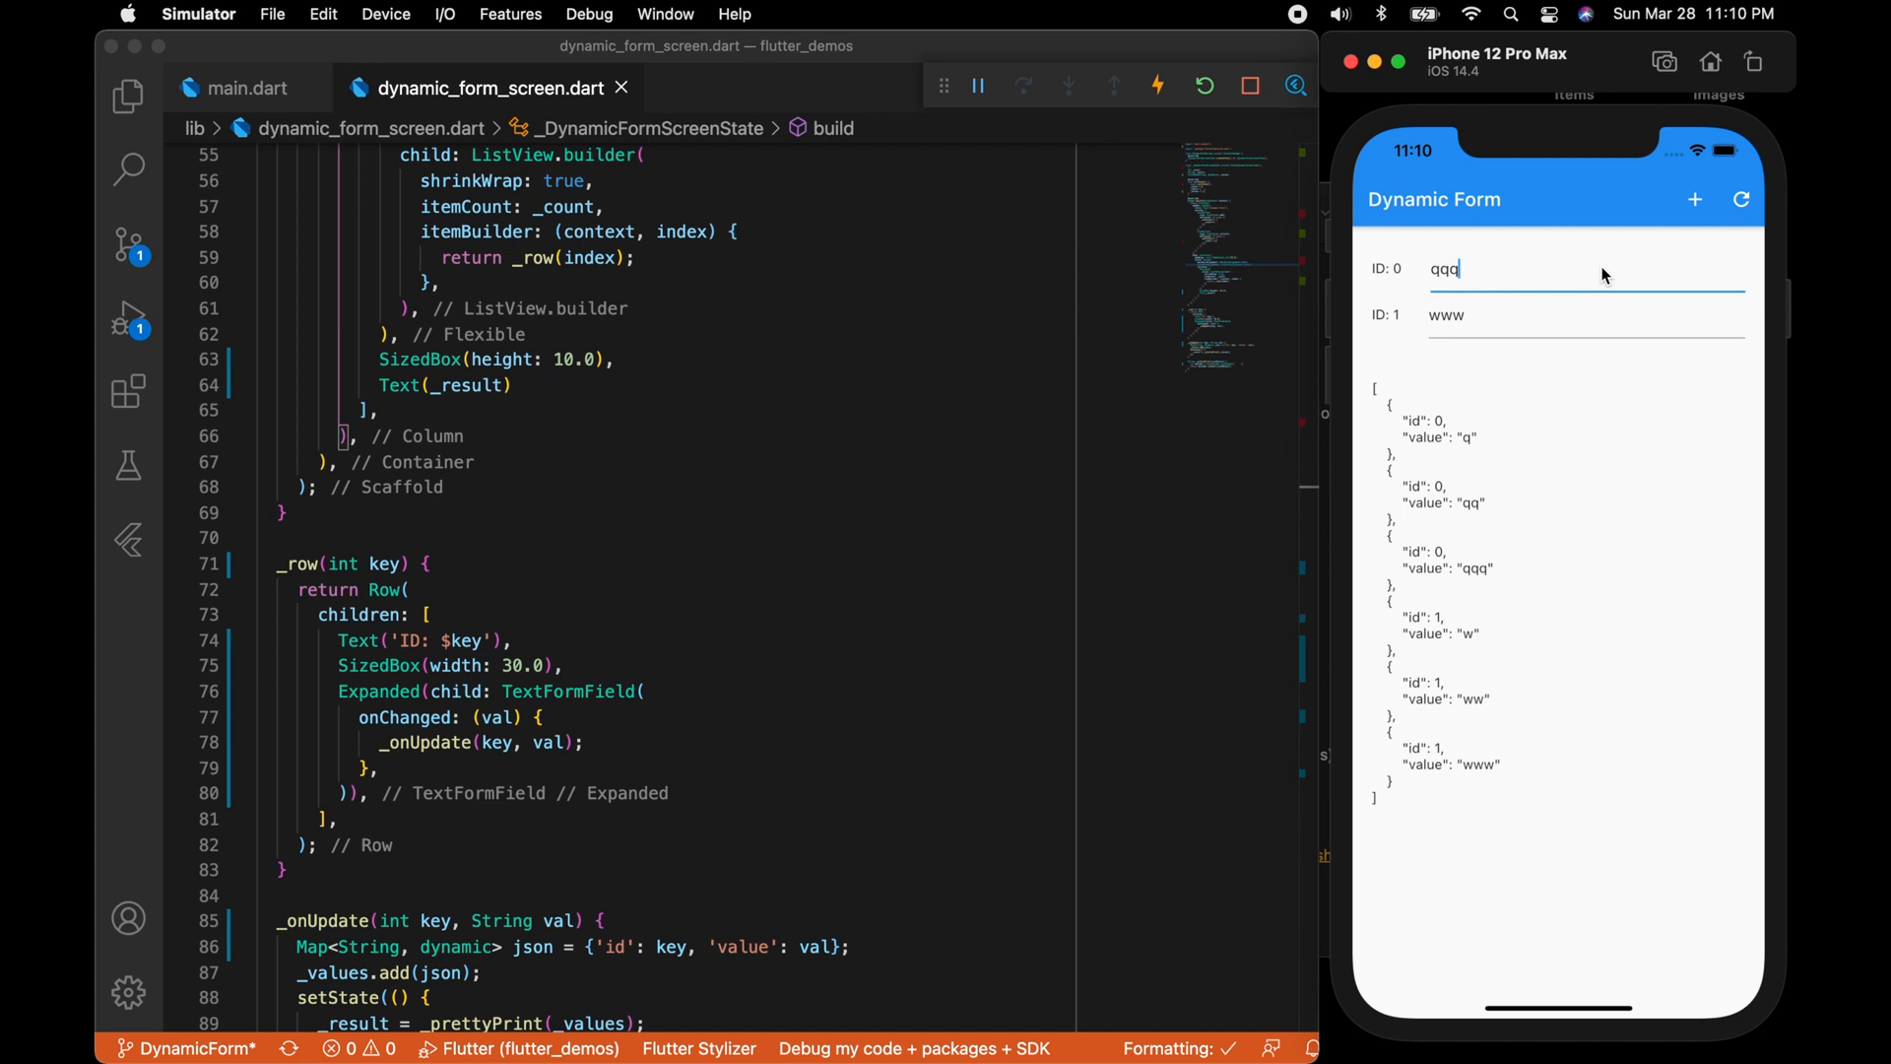
{"action": "type", "text": "q"}
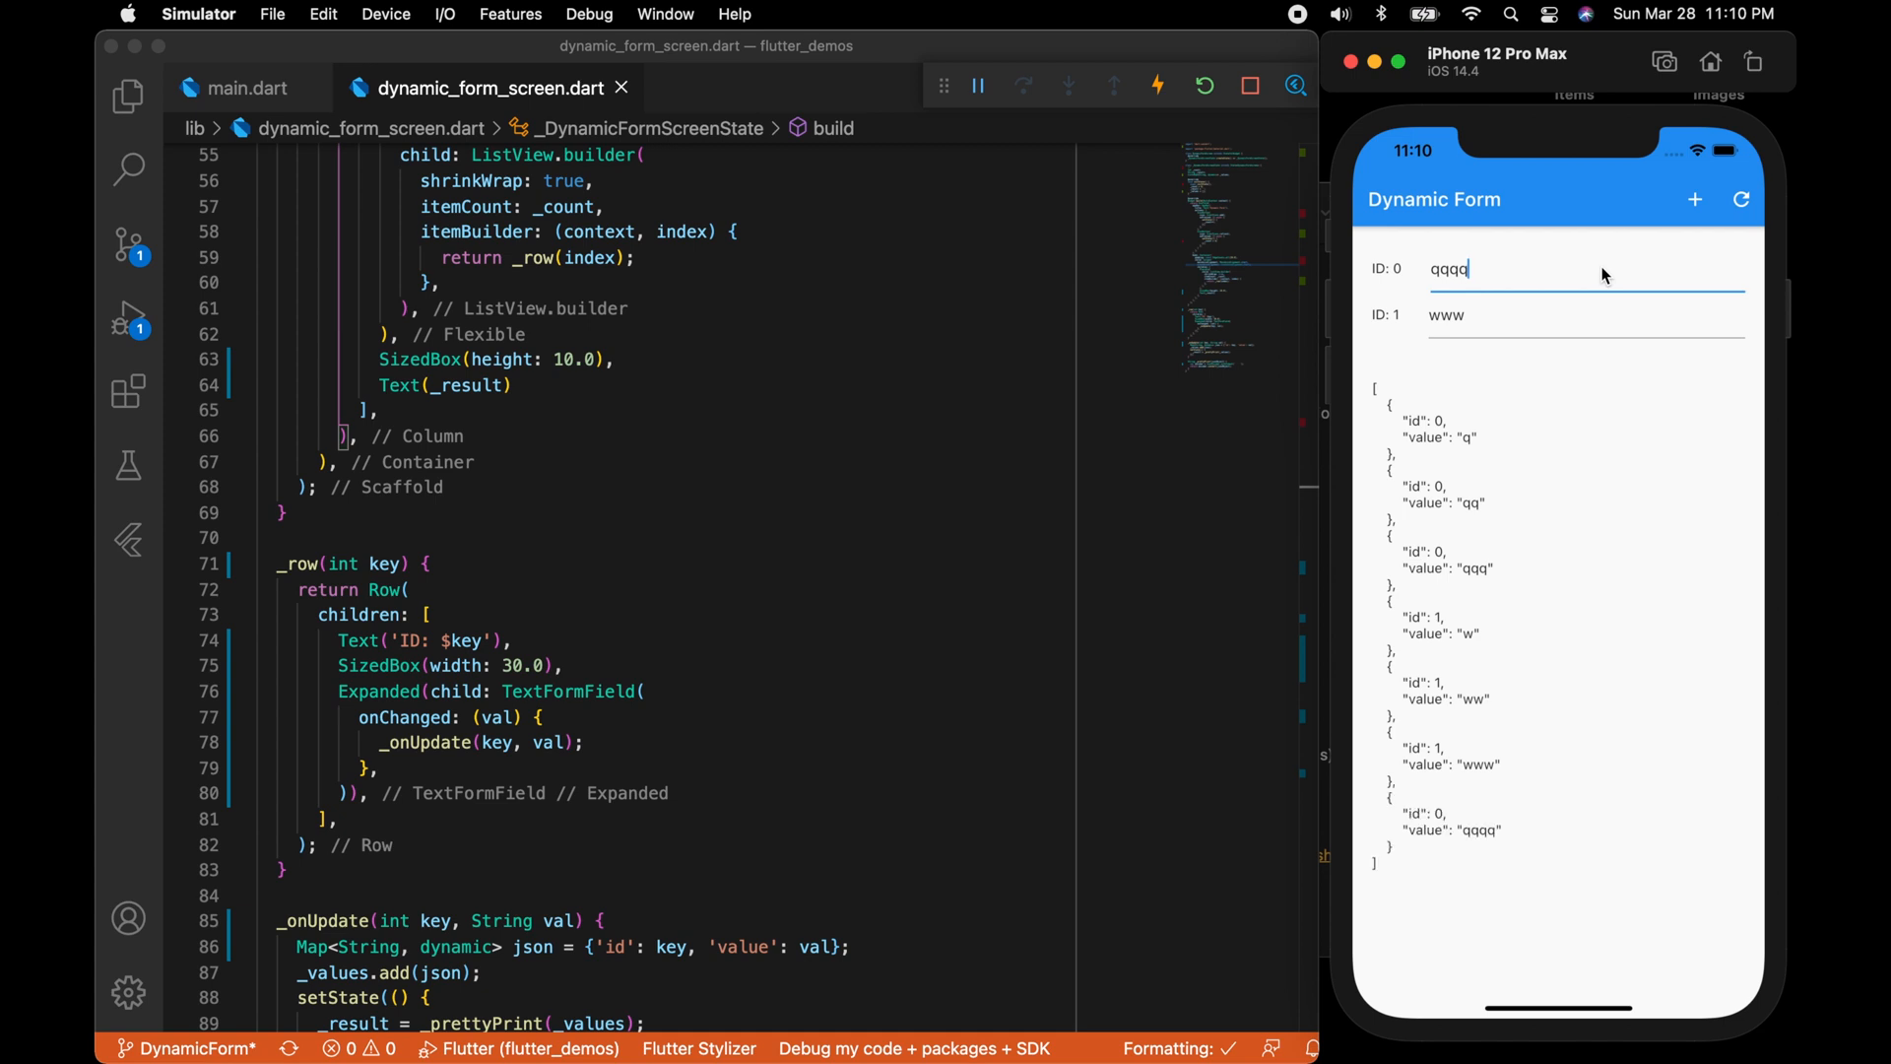
{"action": "type", "text": "q"}
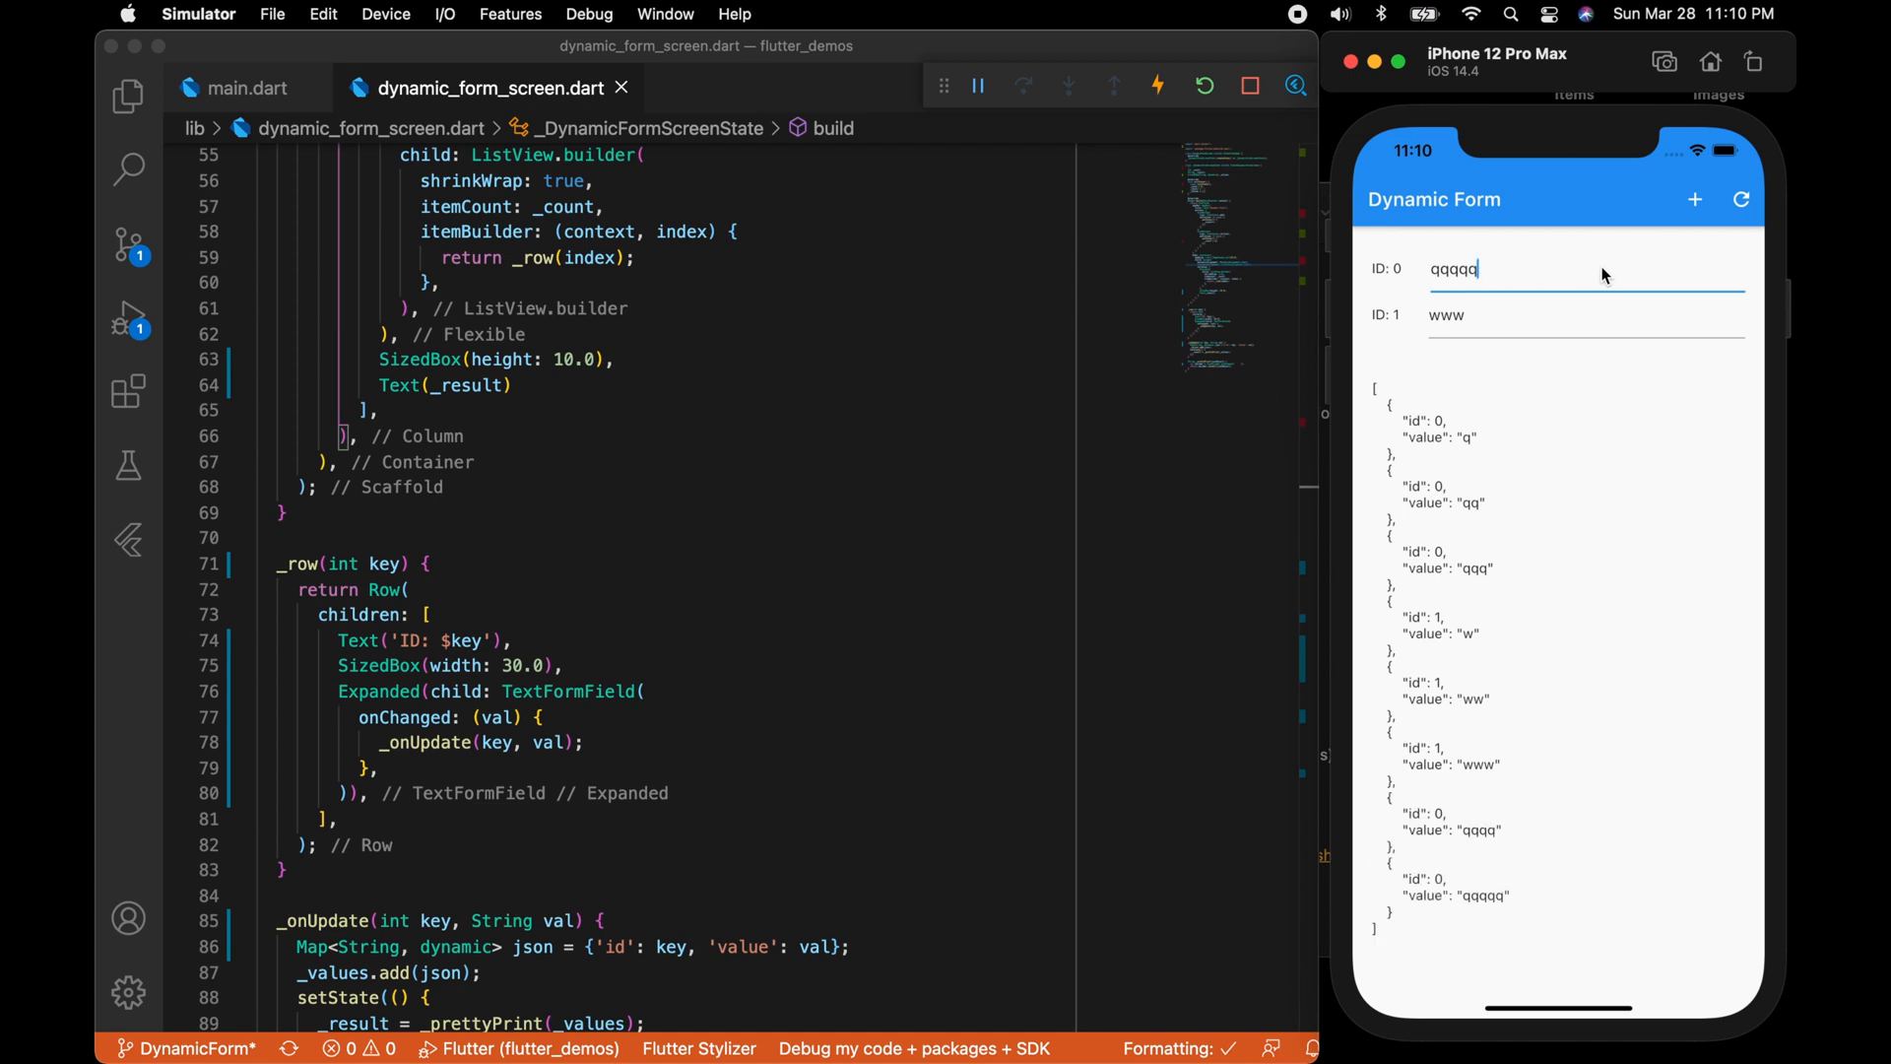
{"action": "mouse_move", "coordinate": [1555, 652]}
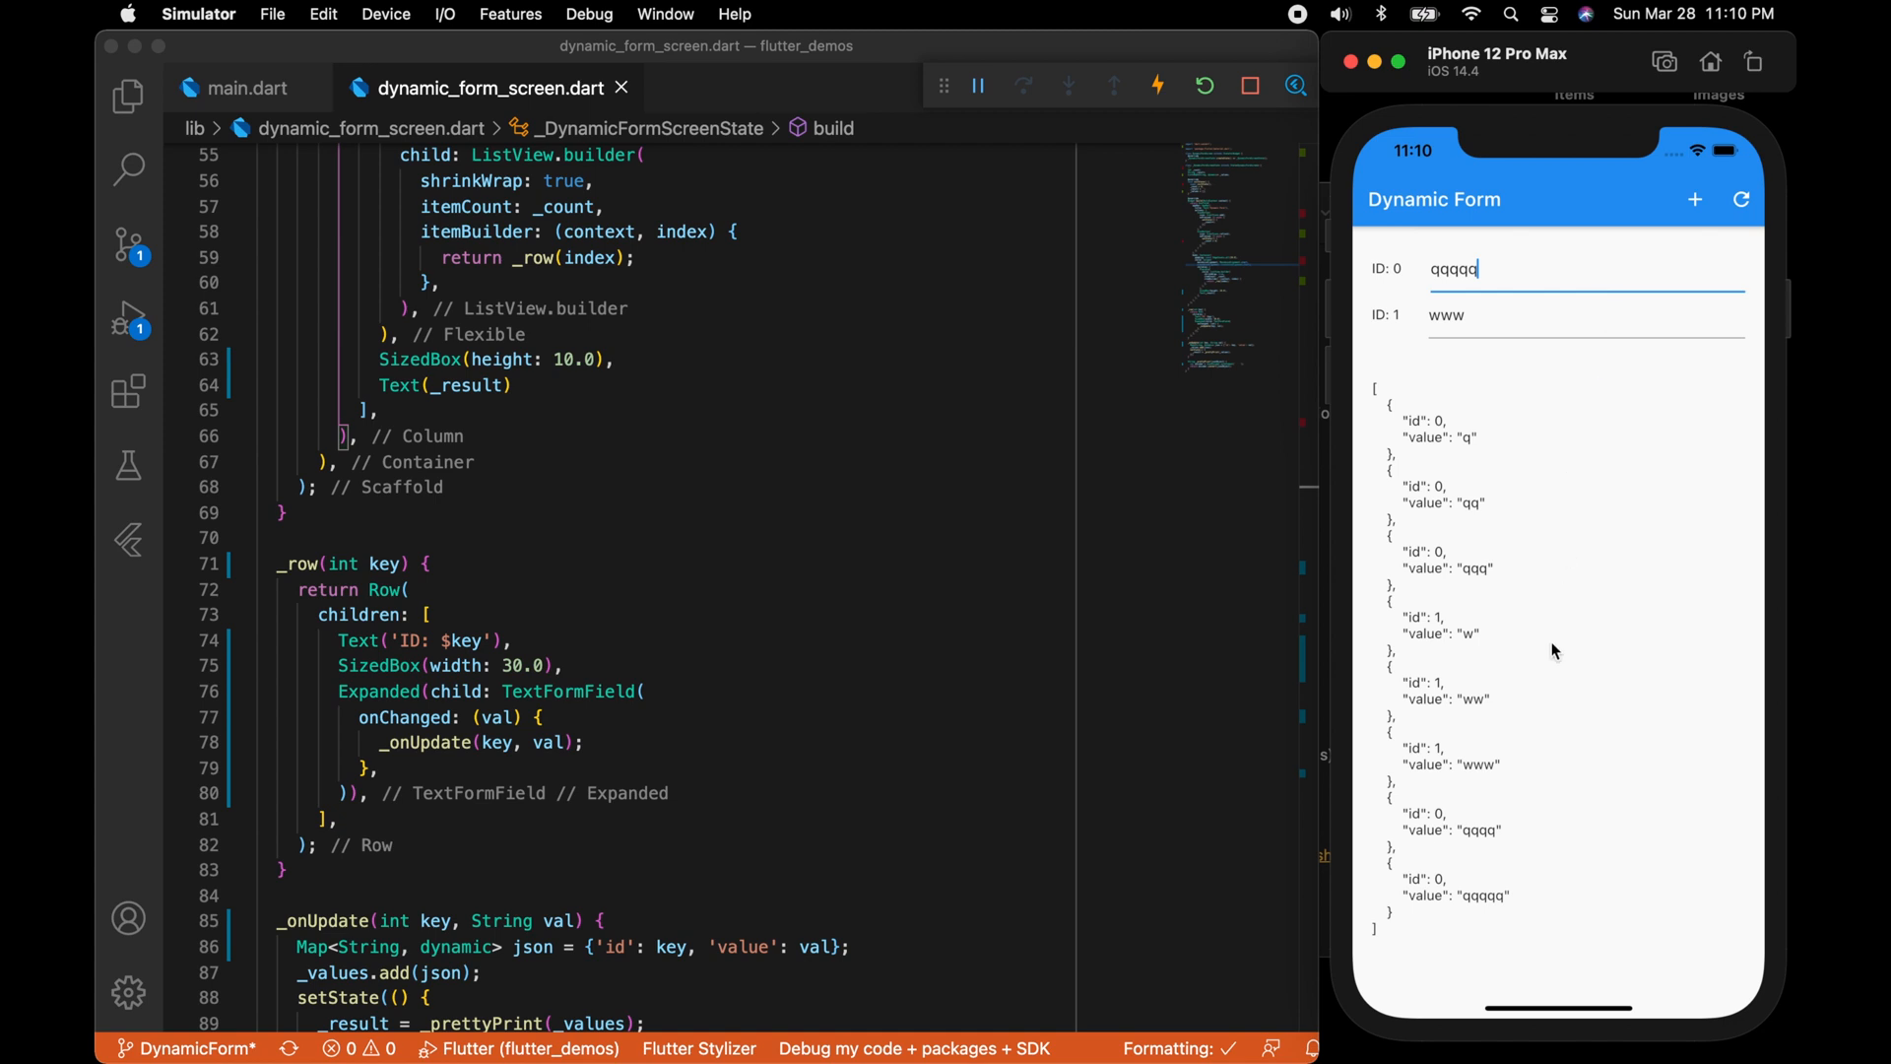
{"action": "mouse_move", "coordinate": [1493, 863]}
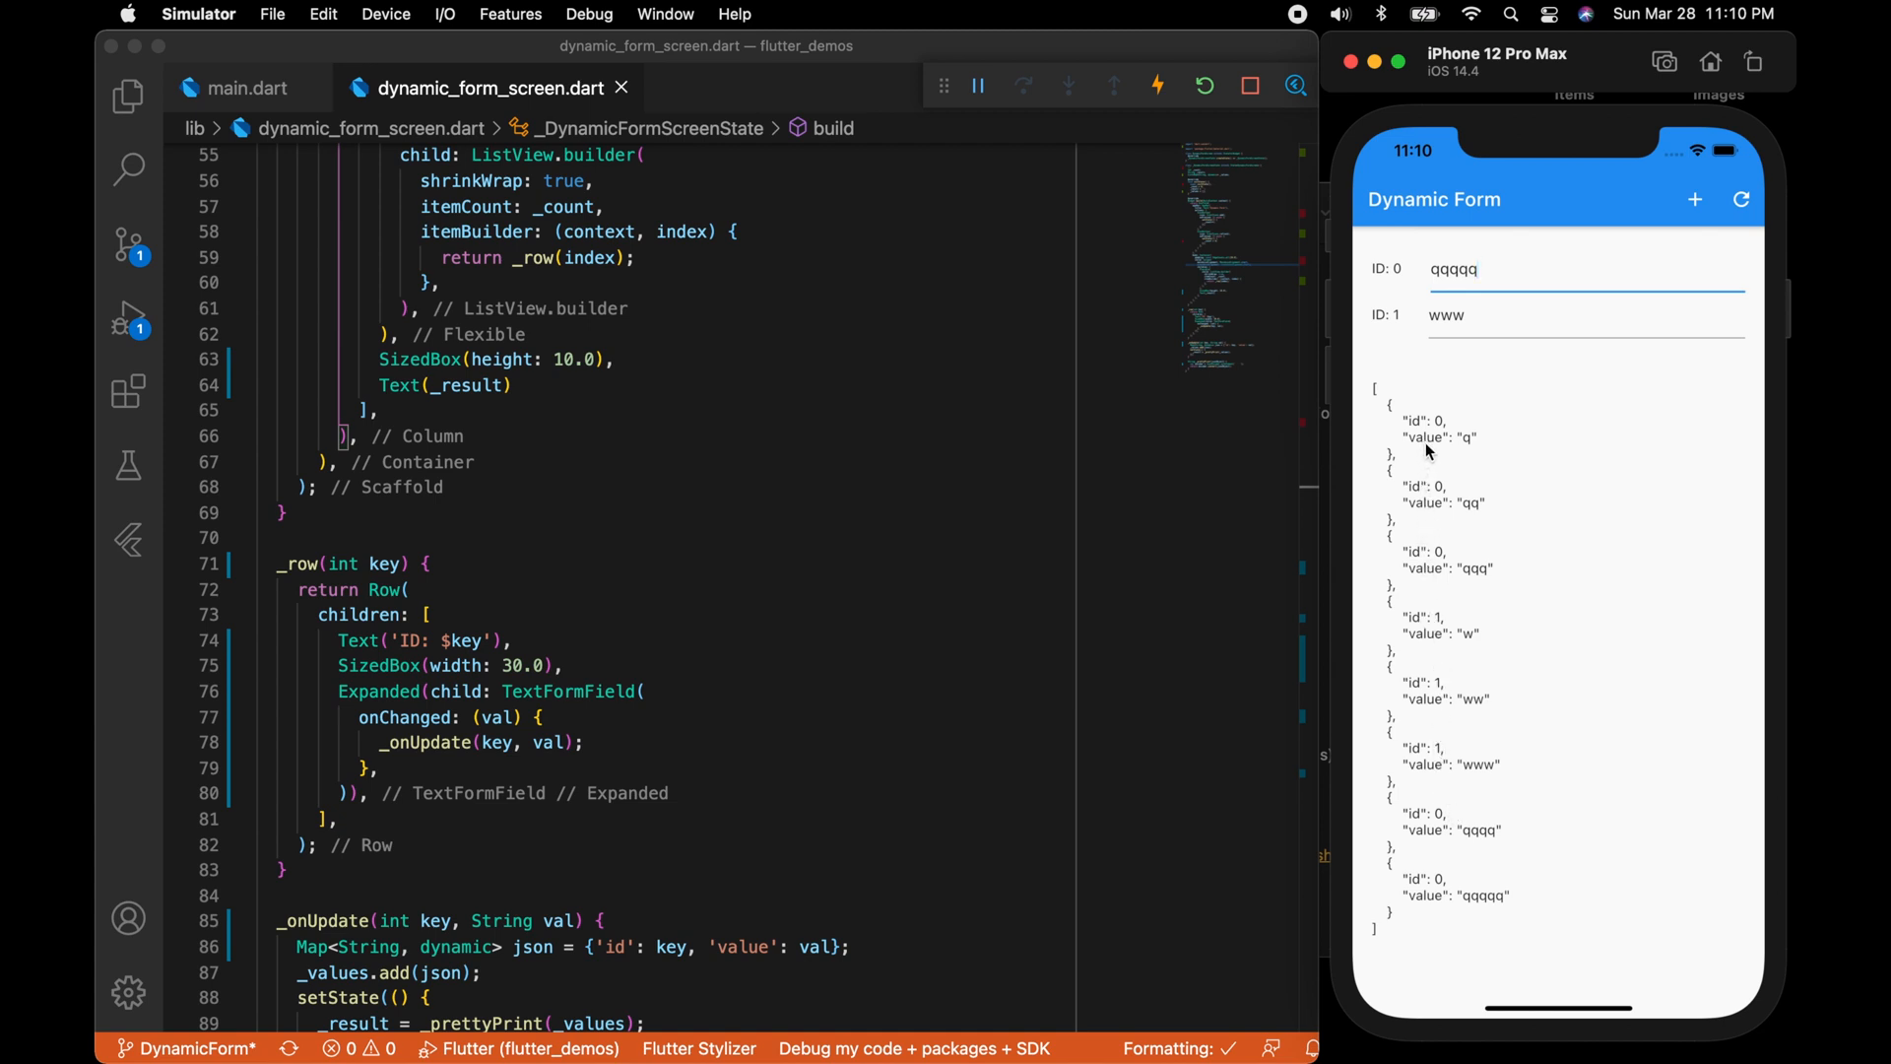
{"action": "mouse_move", "coordinate": [1448, 790]}
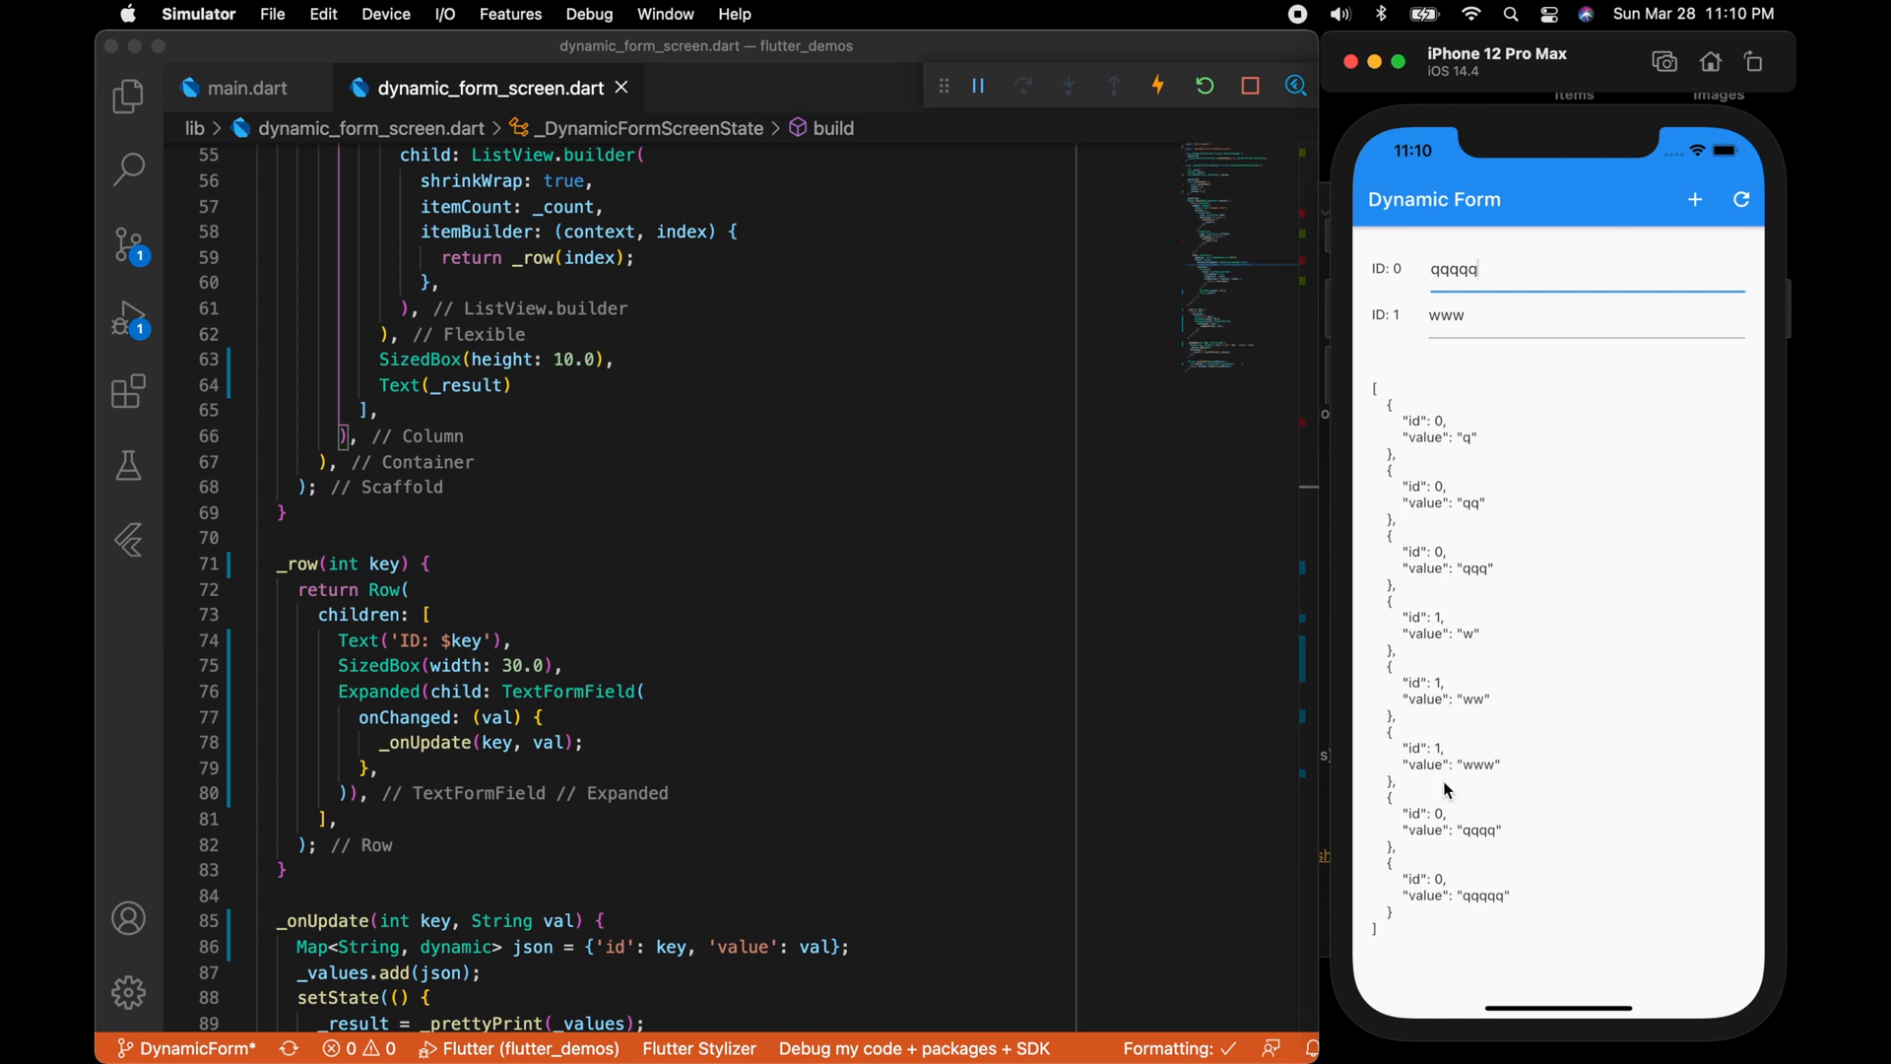
{"action": "mouse_move", "coordinate": [745, 781]}
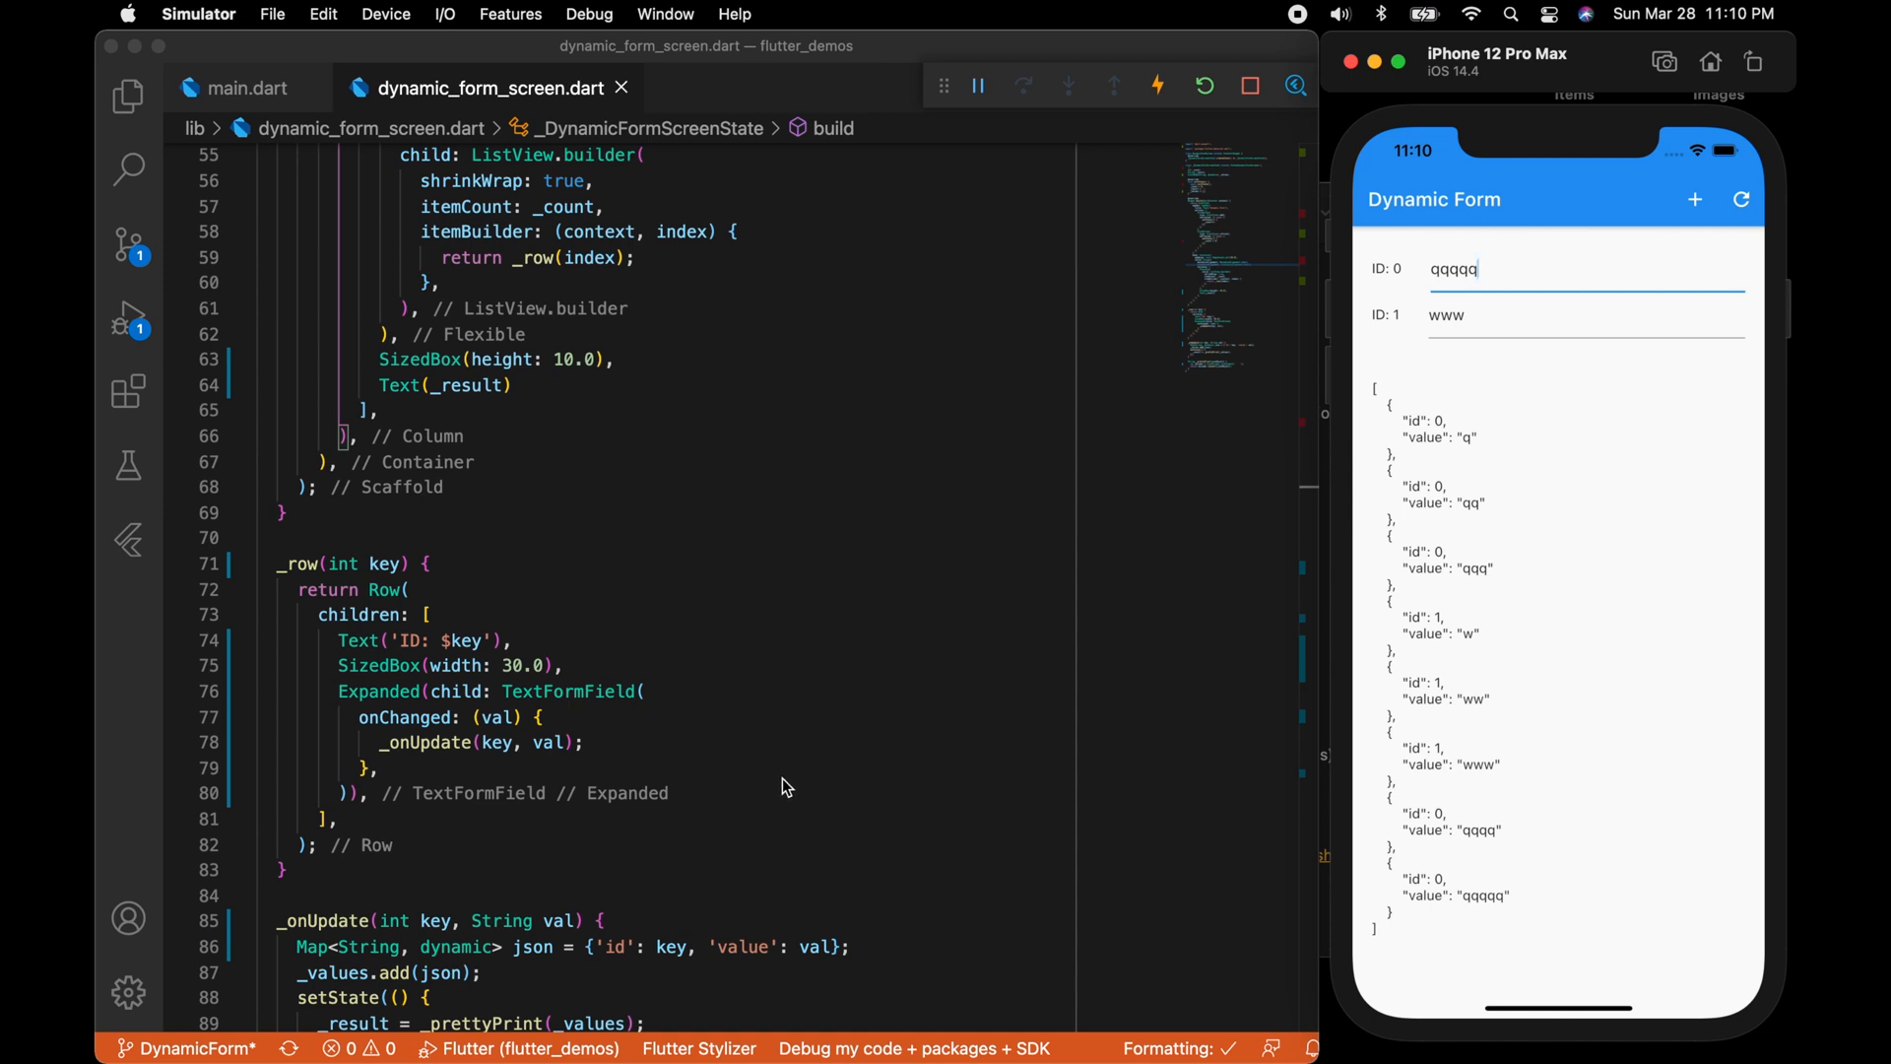
{"action": "scroll", "scroll_direction": "down", "scroll_amount": 3}
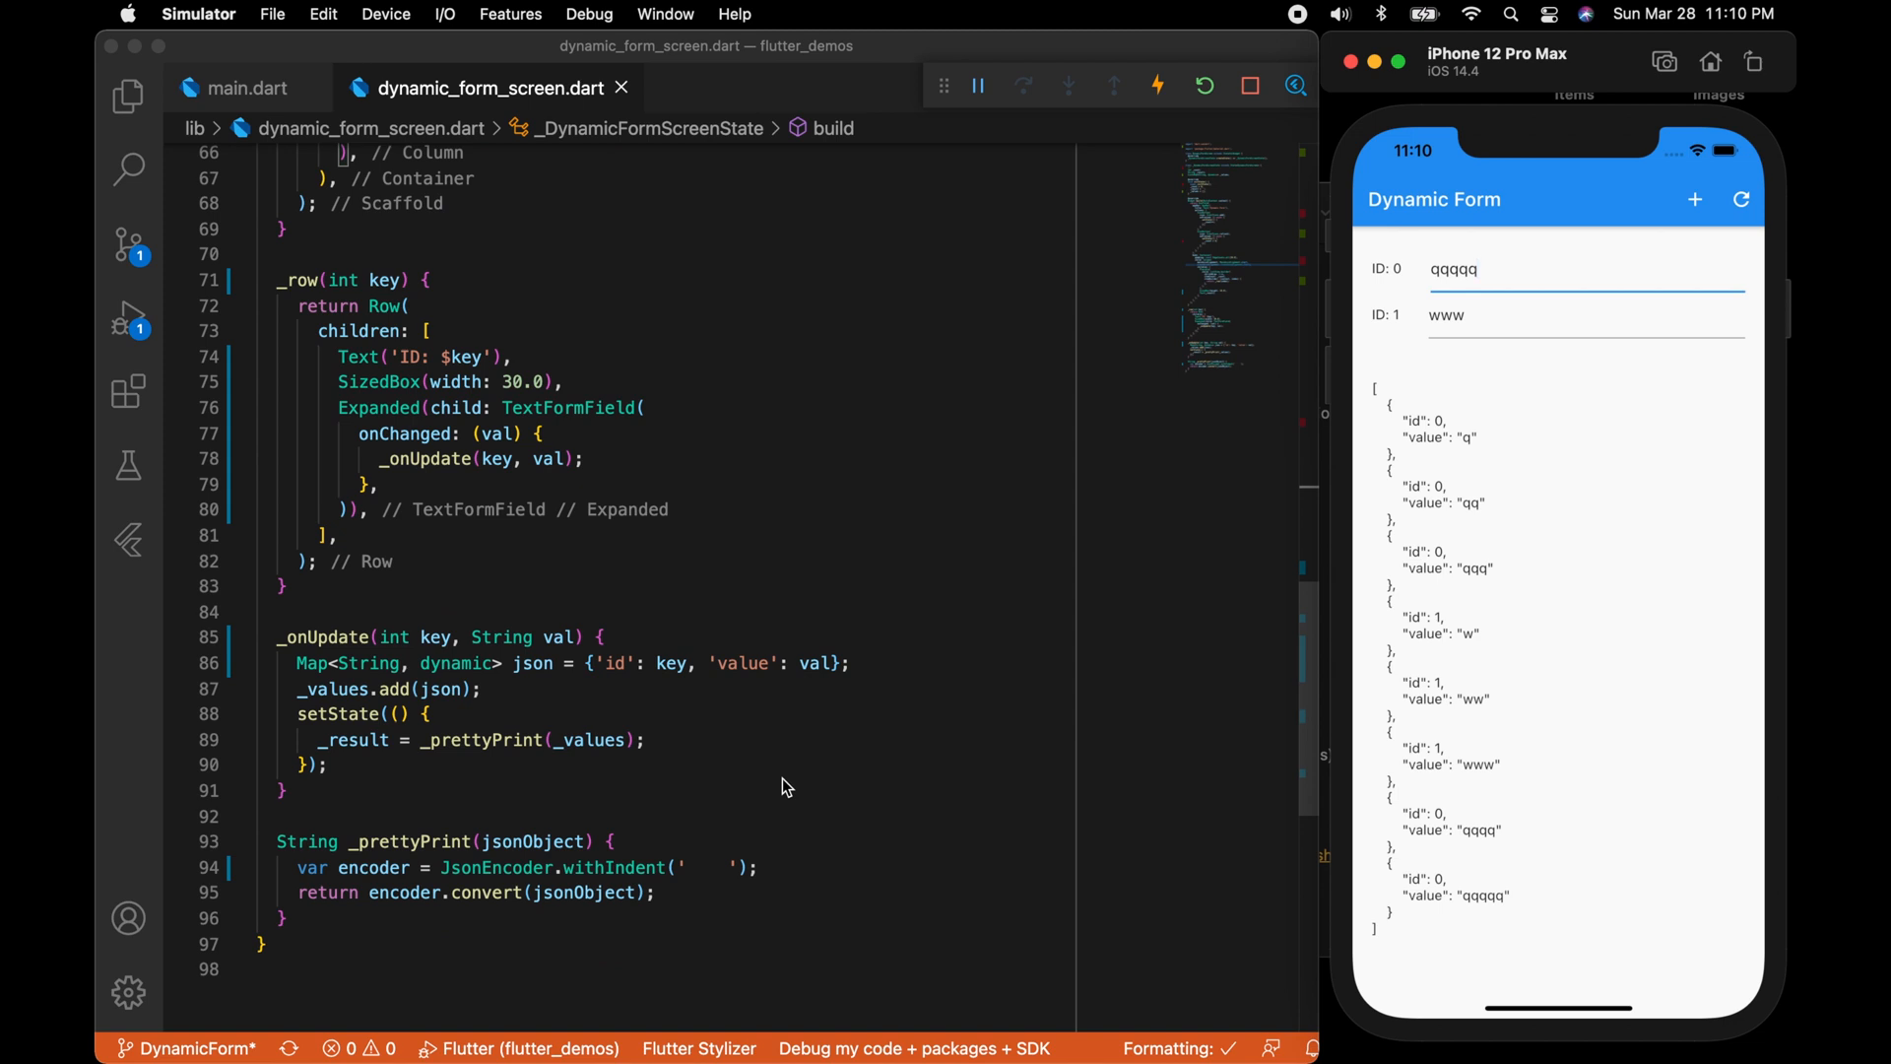
{"action": "mouse_move", "coordinate": [769, 768]}
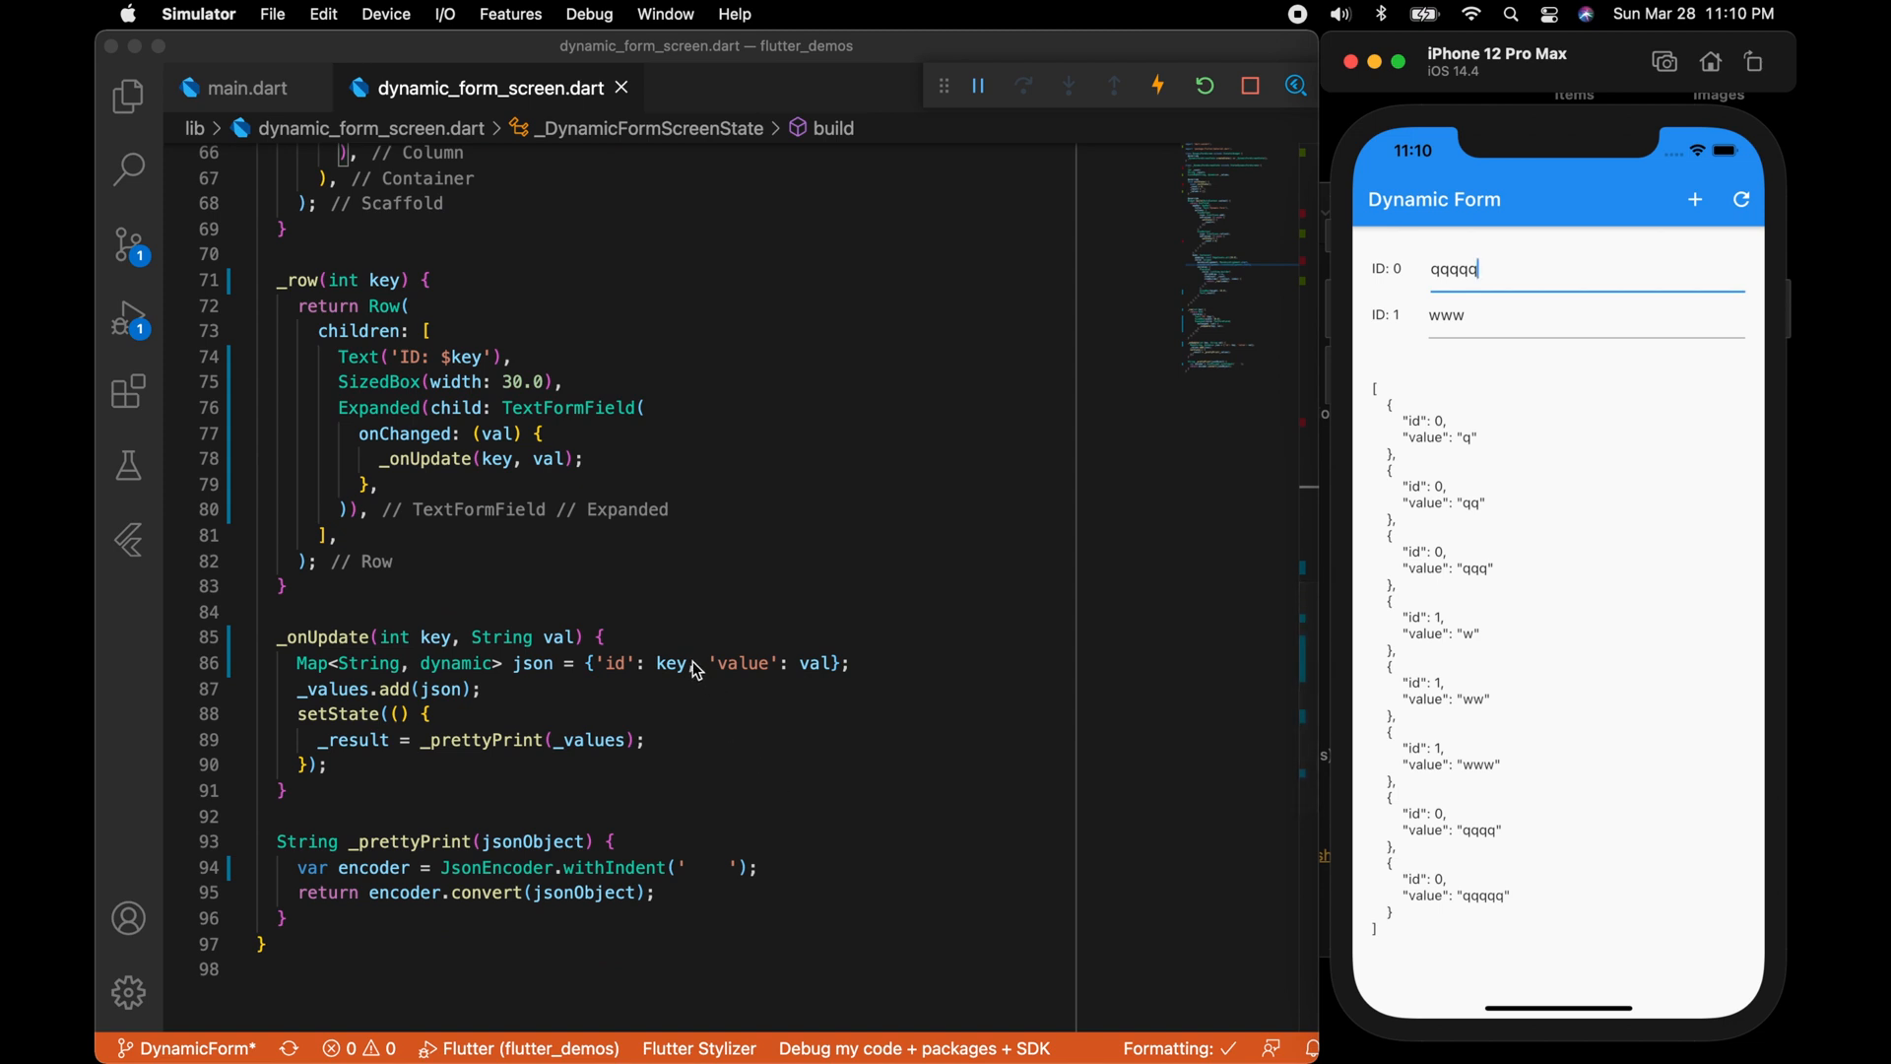
{"action": "mouse_move", "coordinate": [676, 642]}
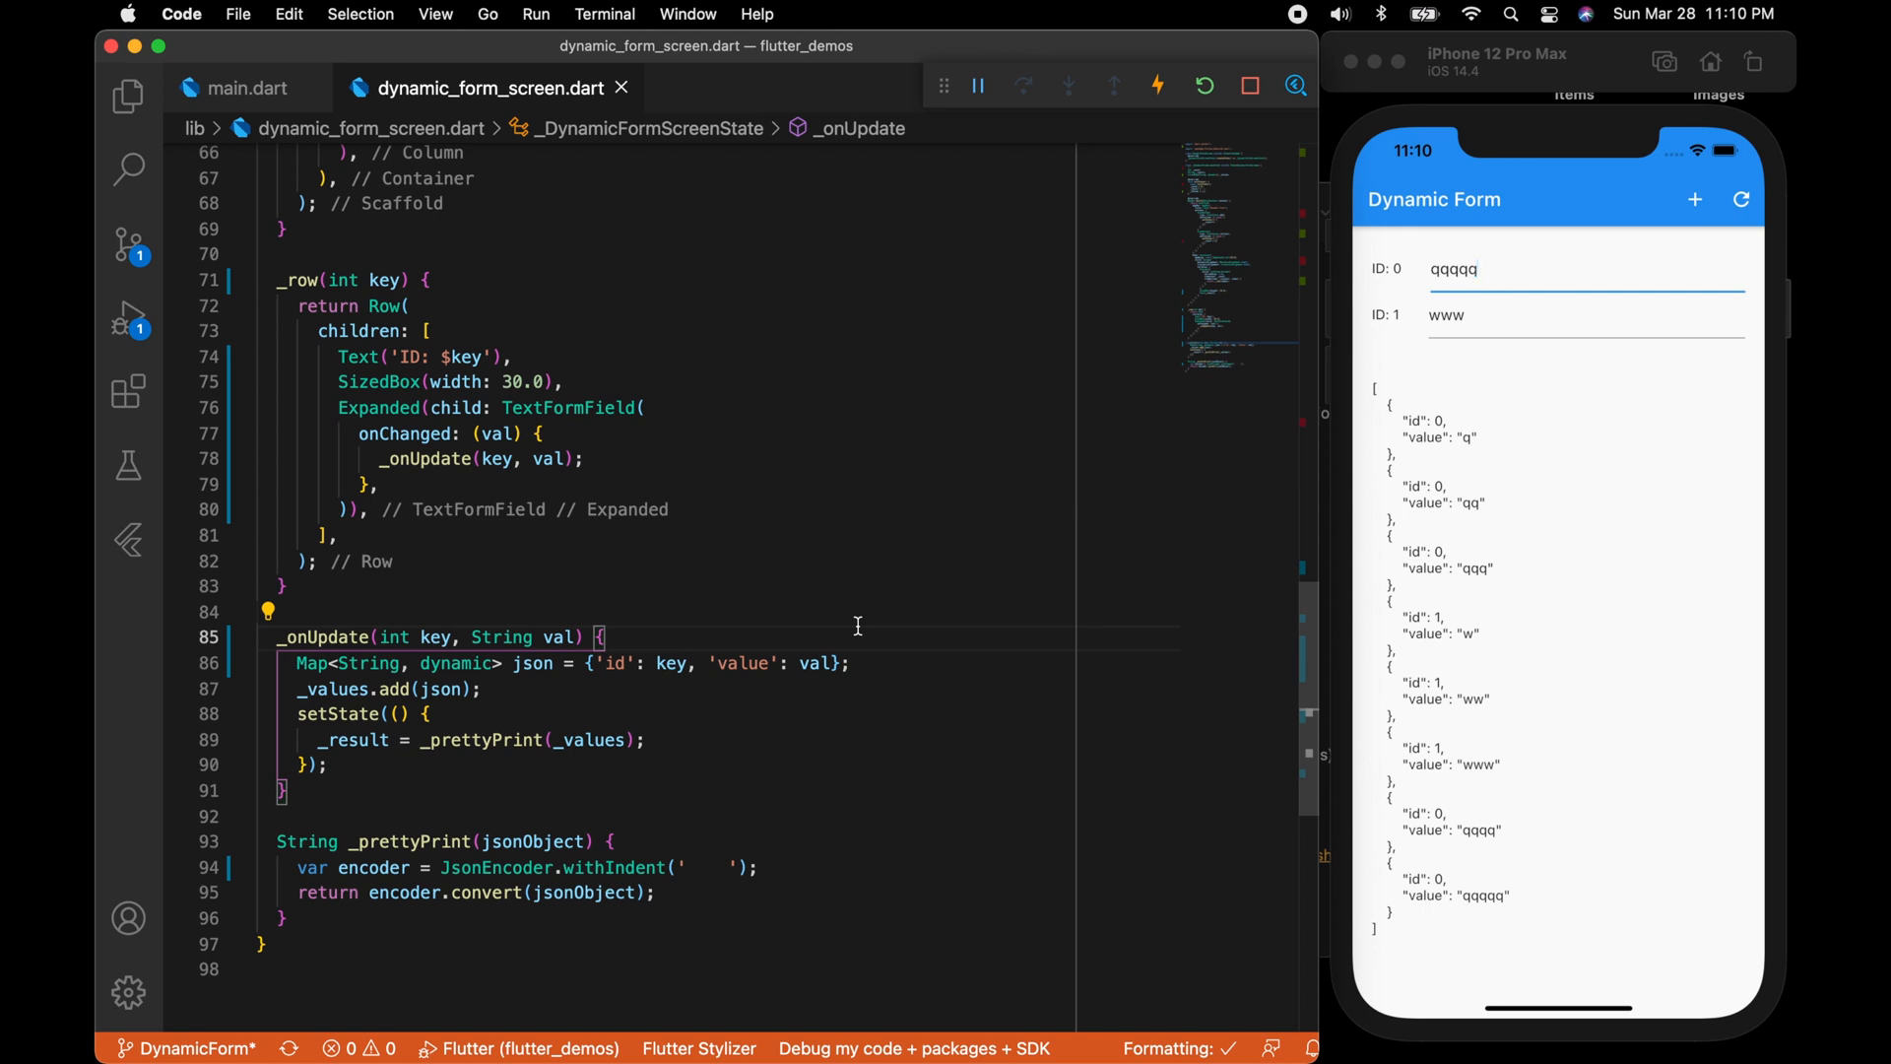
Declare int foundKey = -1 and loop over _values reading each map's 'id' key.
{"action": "type", "text": "int foundKey = -1;"}
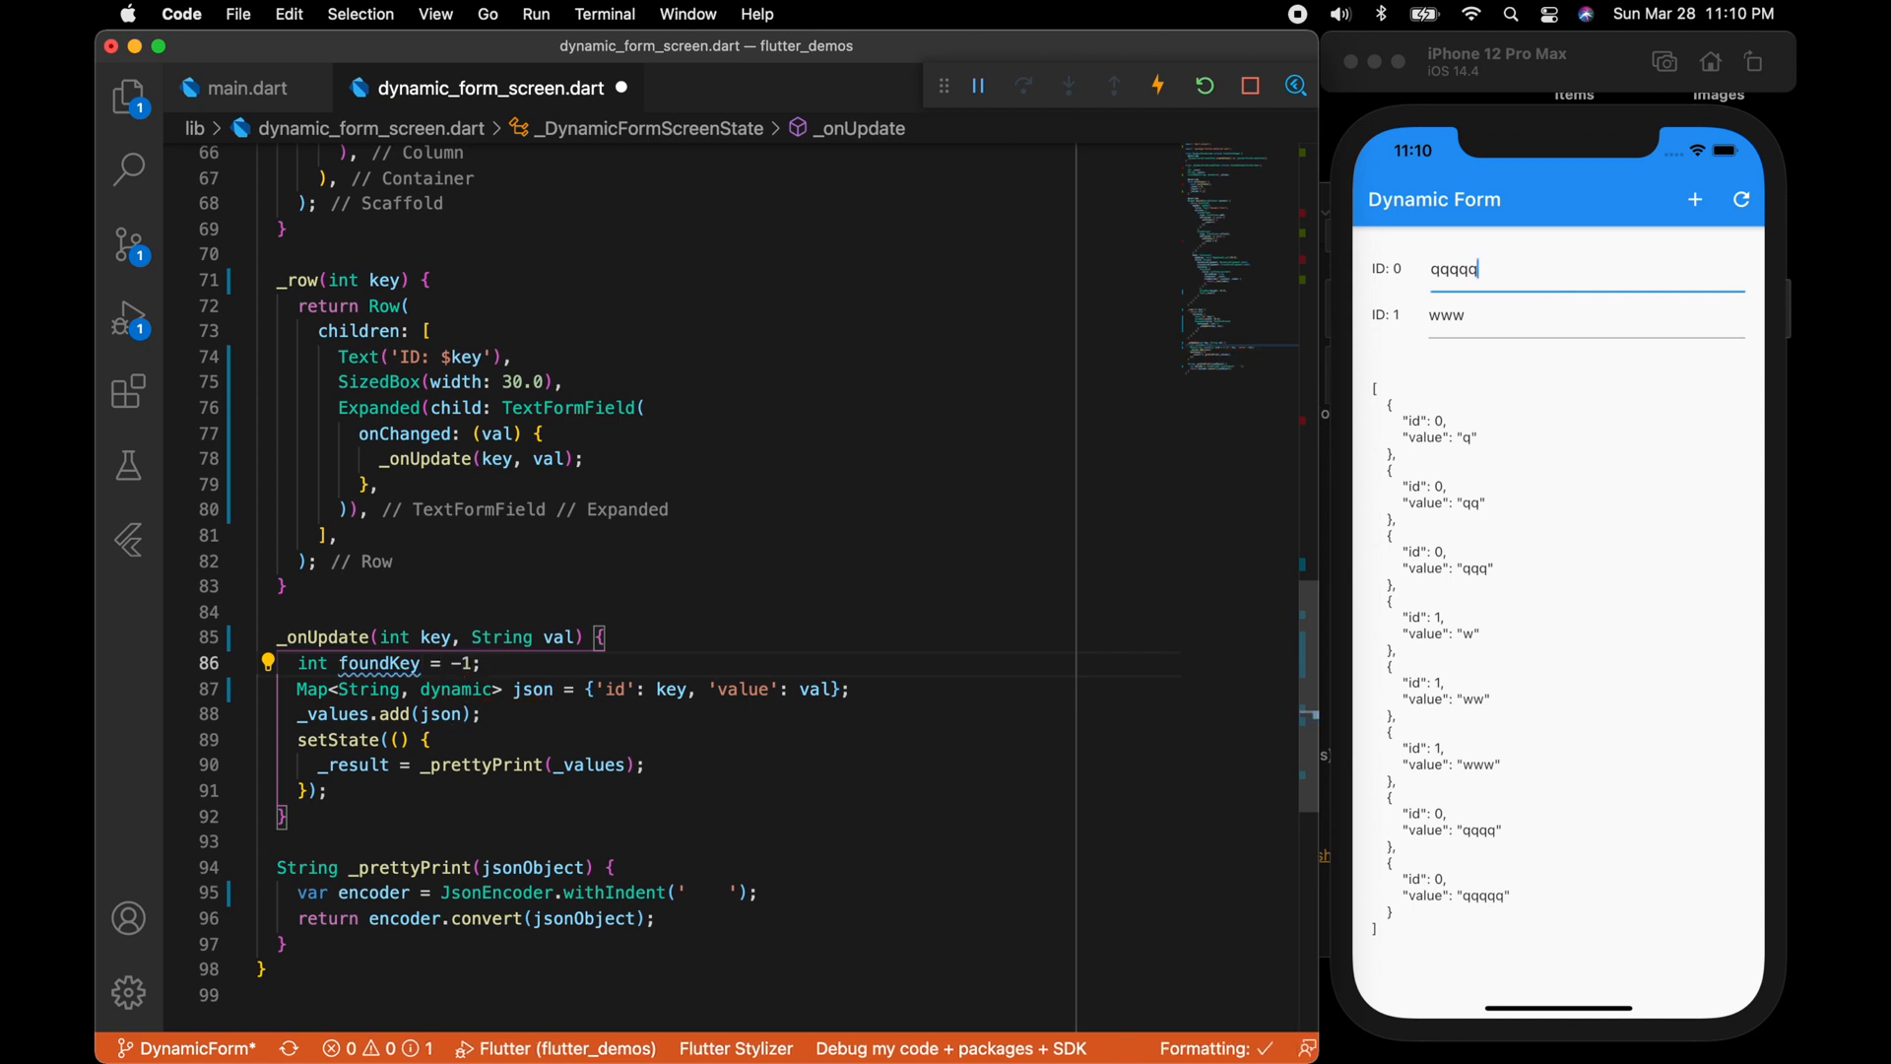
{"action": "type", "text": "for(){"}
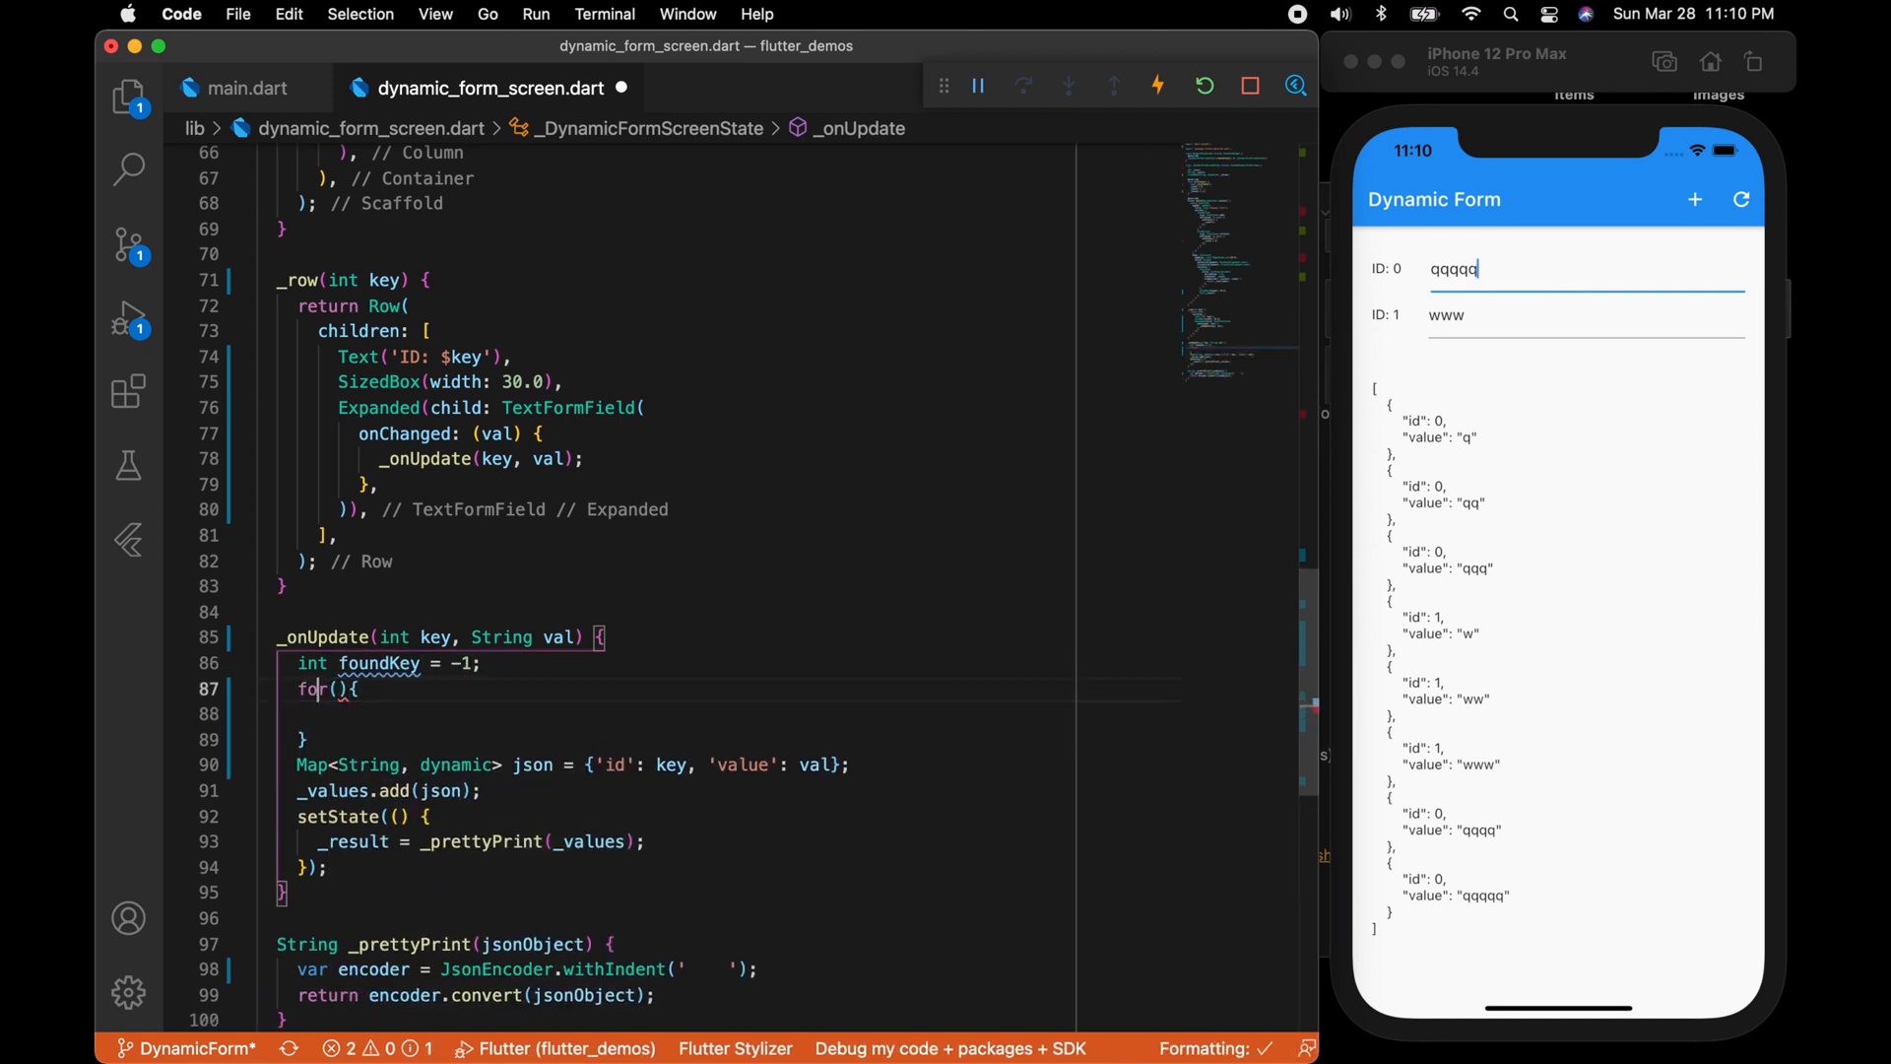
{"action": "type", "text": "var map in _values"}
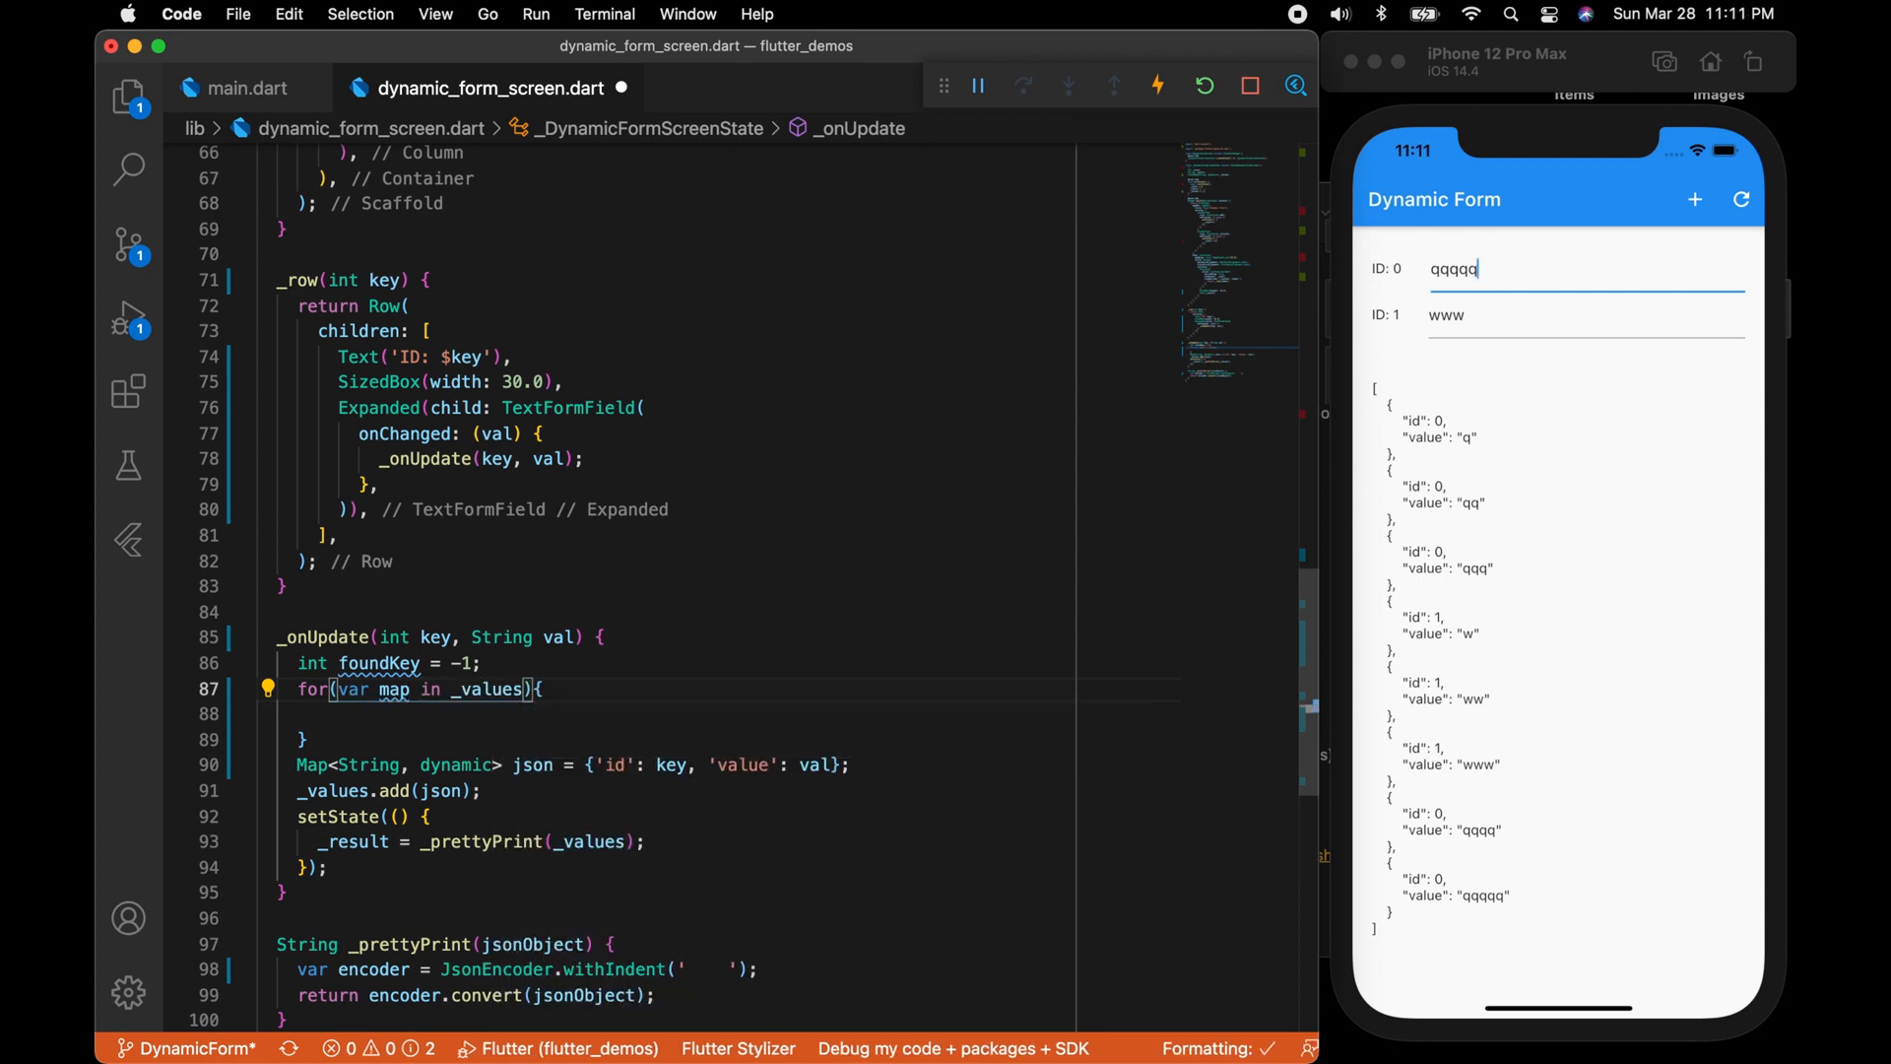
{"action": "left_click", "coordinate": [313, 713]}
{"action": "type", "text": "if(){"}
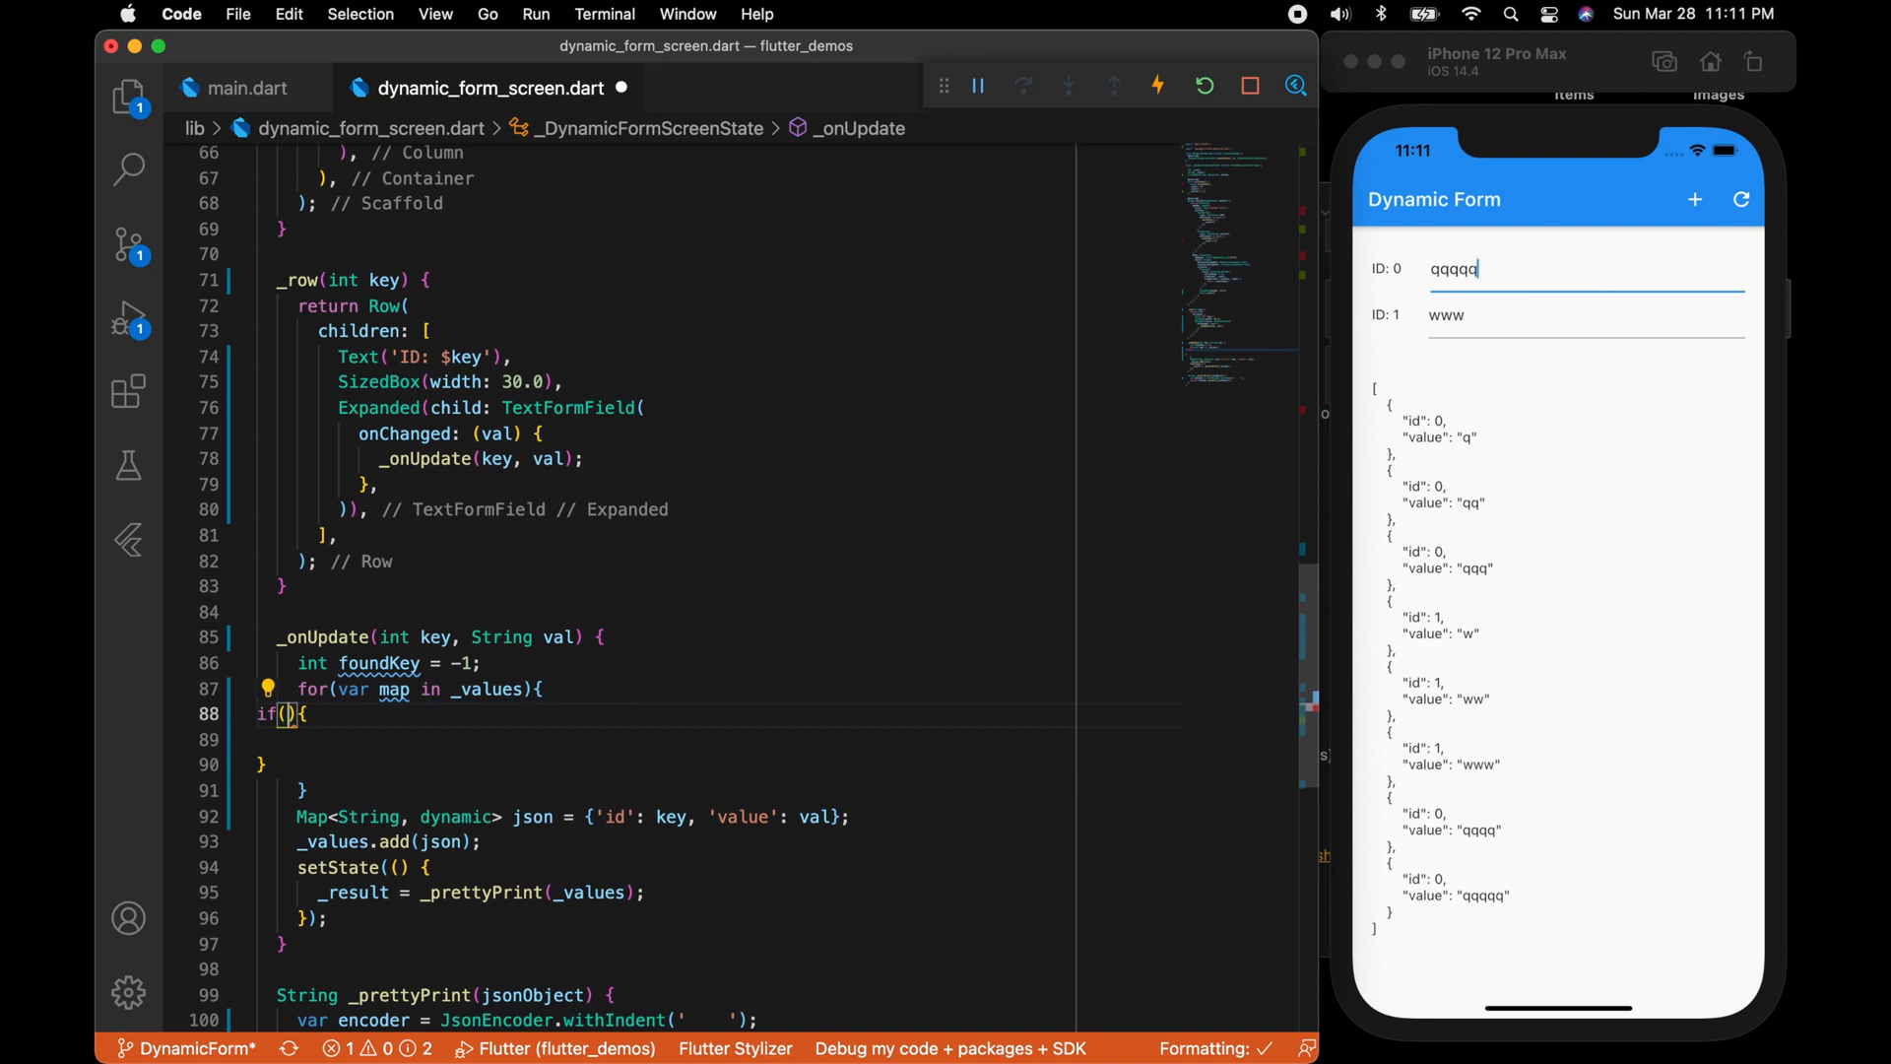
{"action": "type", "text": "map.containsKey(key)"}
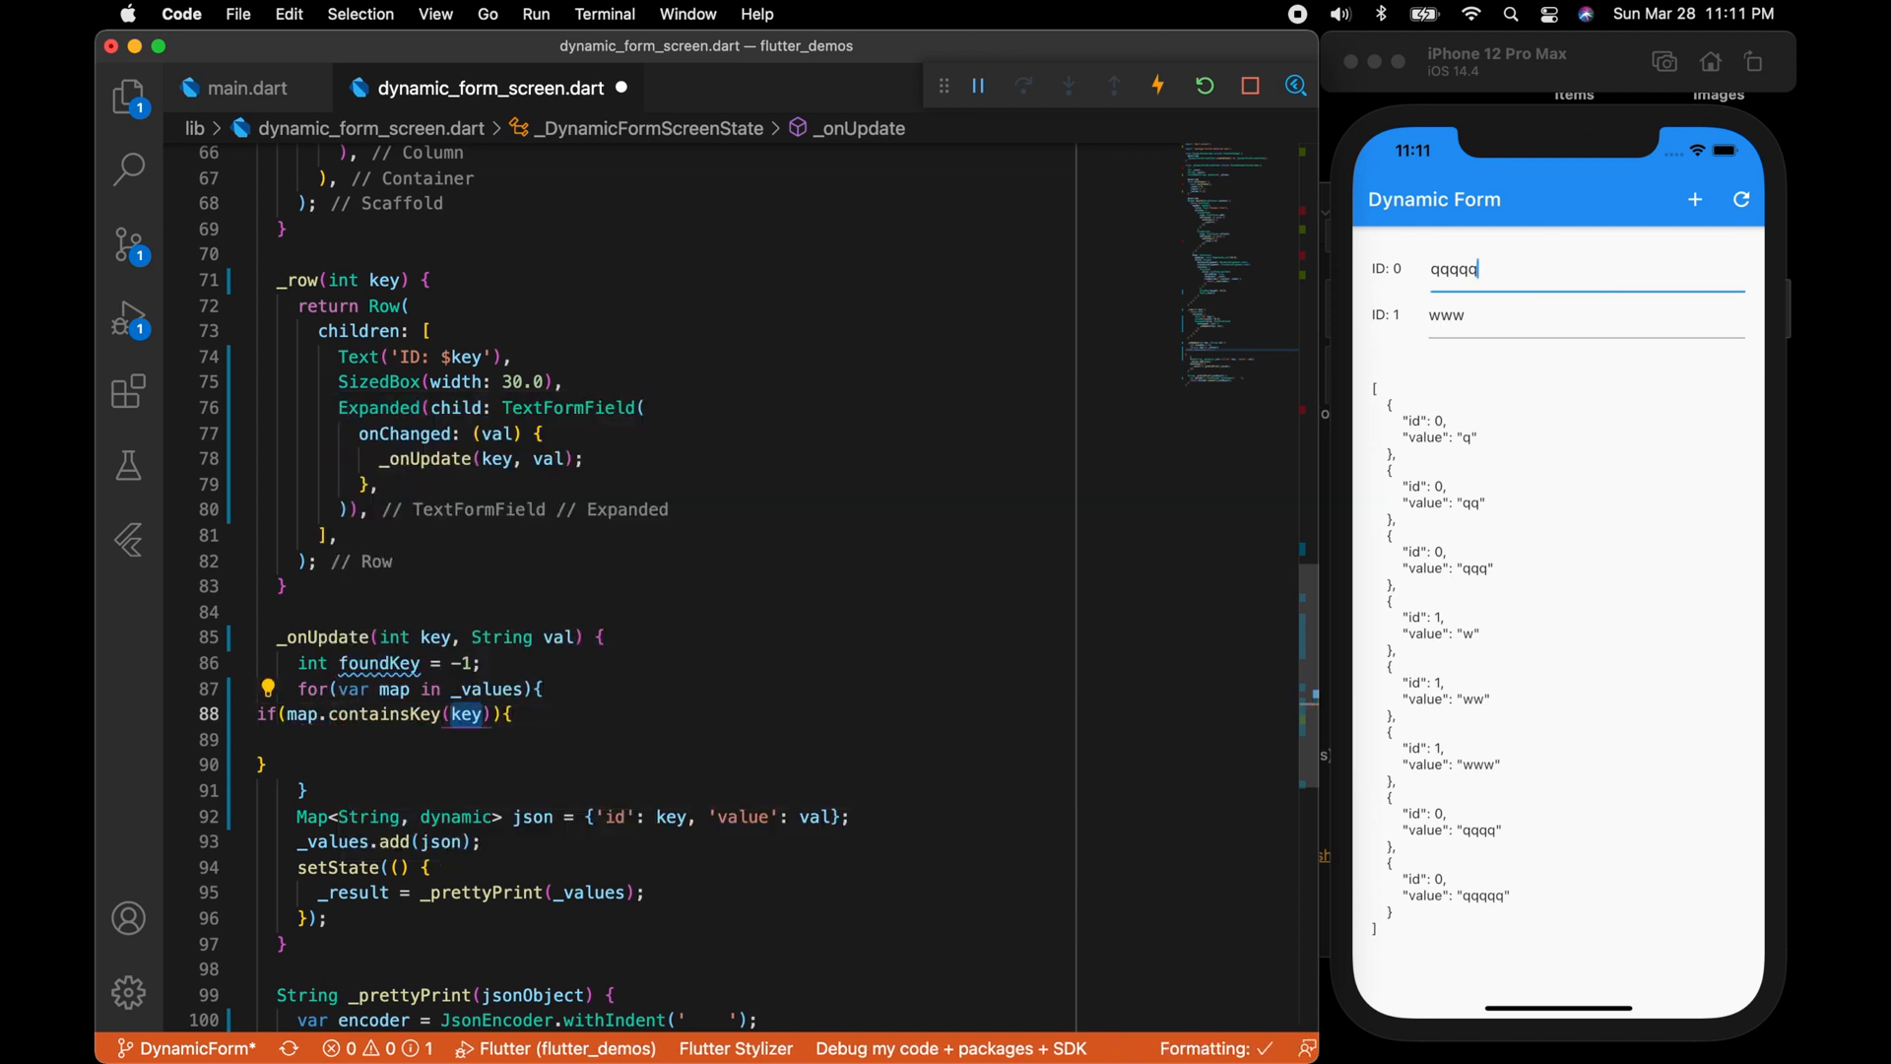
{"action": "type", "text": "'id'"}
{"action": "left_click", "coordinate": [717, 739]}
{"action": "type", "text": "if(){"}
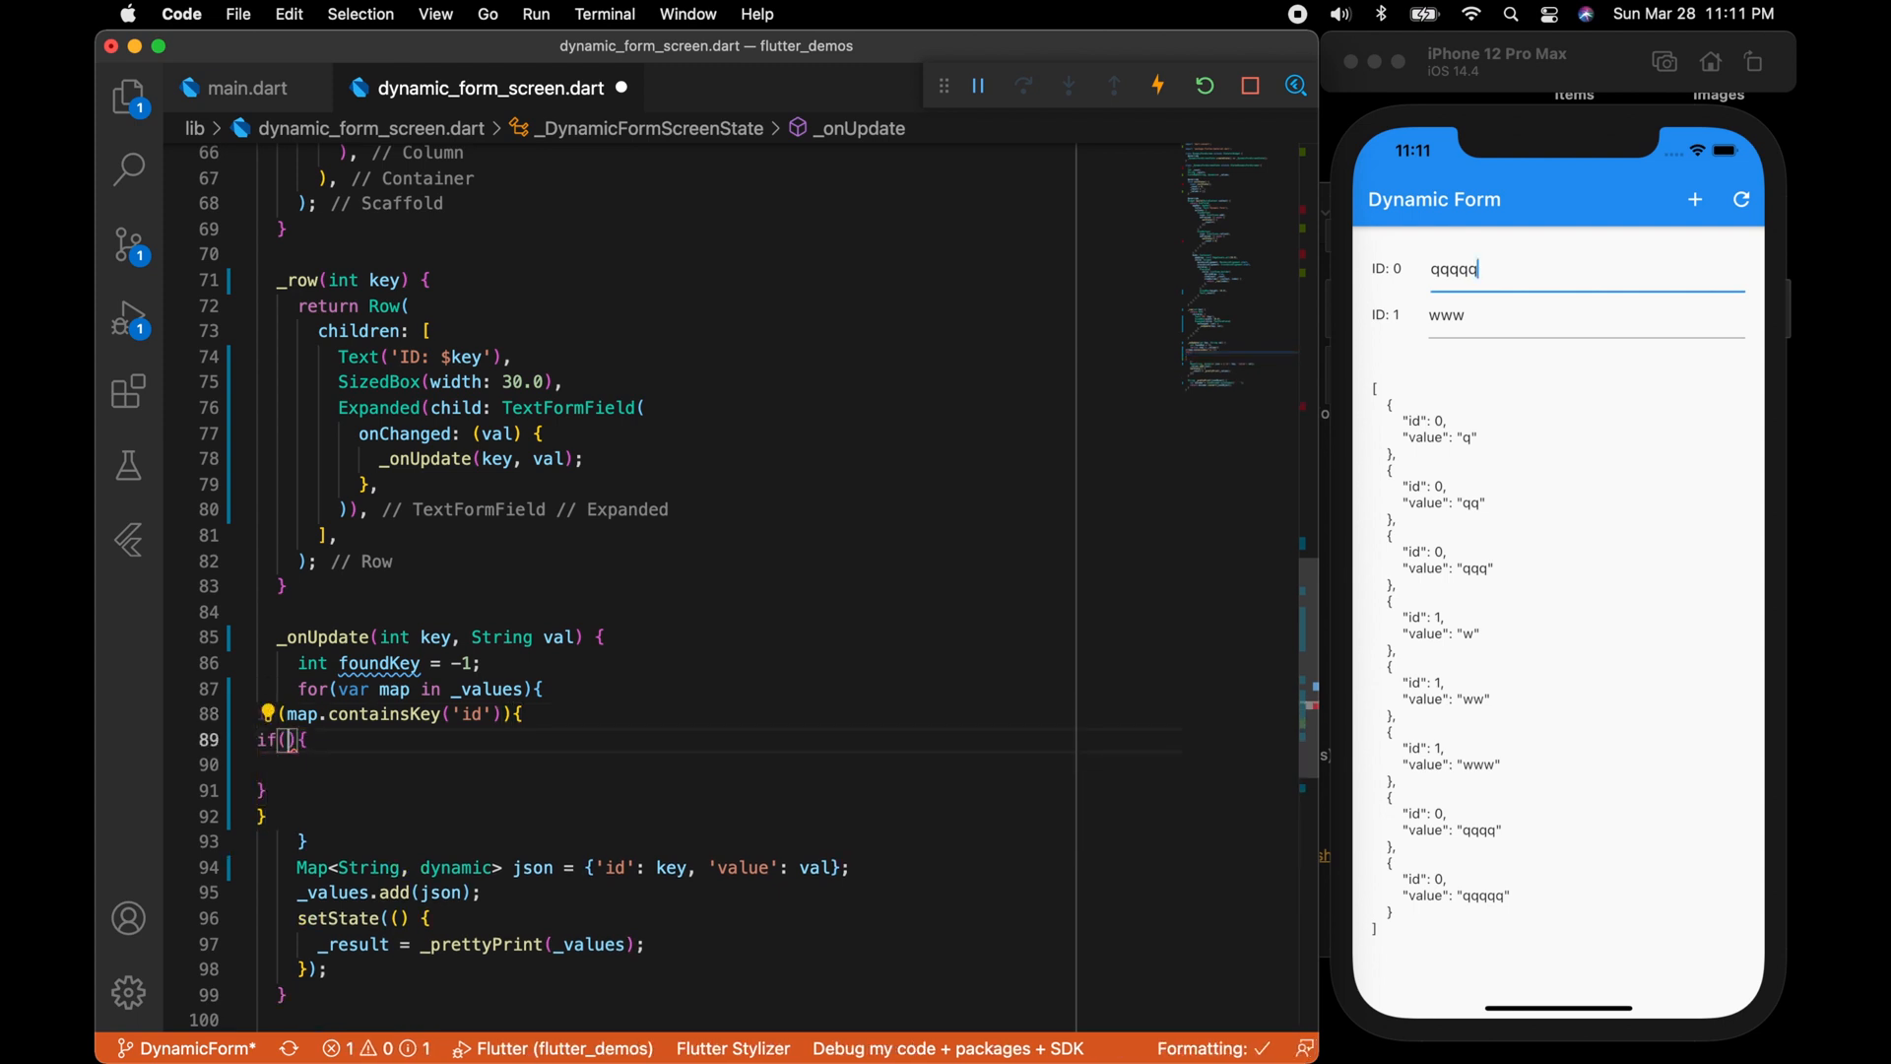
Set foundKey and break when map['id'] == key, then start the if(-1 != foundKey) block.
{"action": "type", "text": "map['id']"}
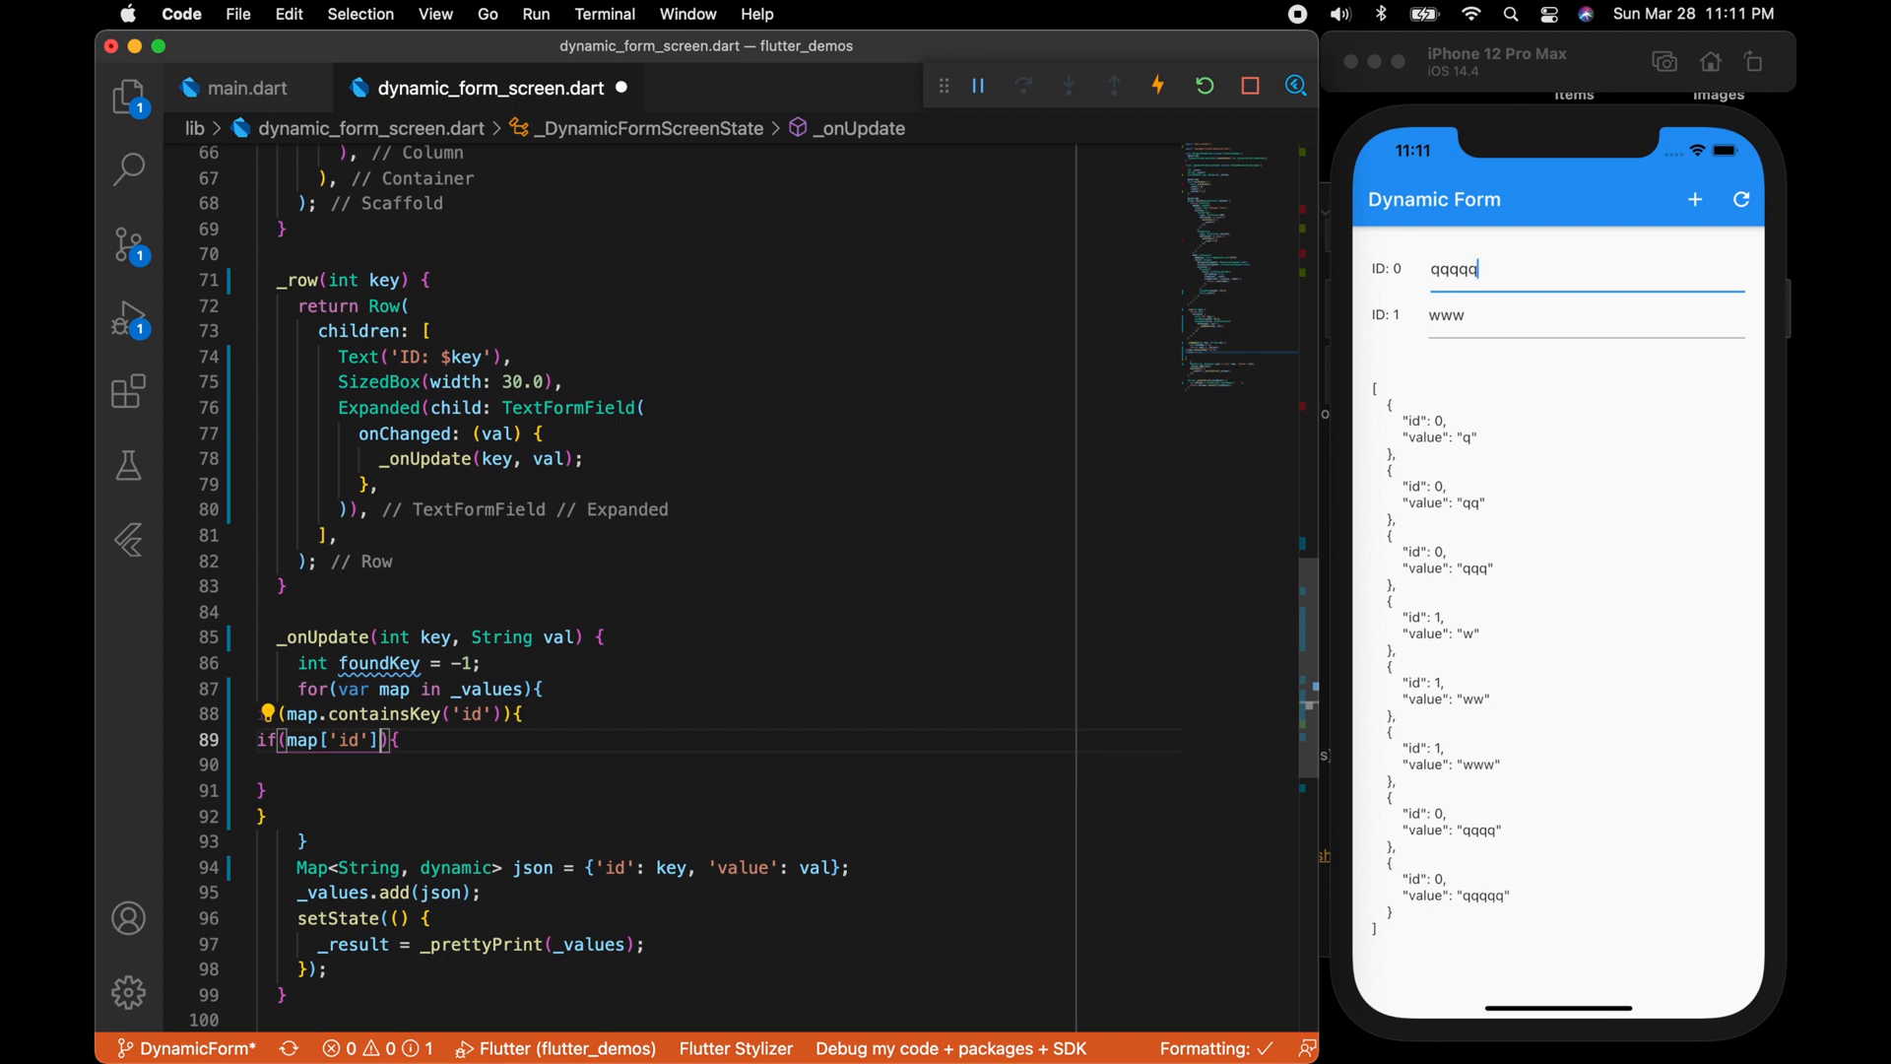
{"action": "type", "text": "== key"}
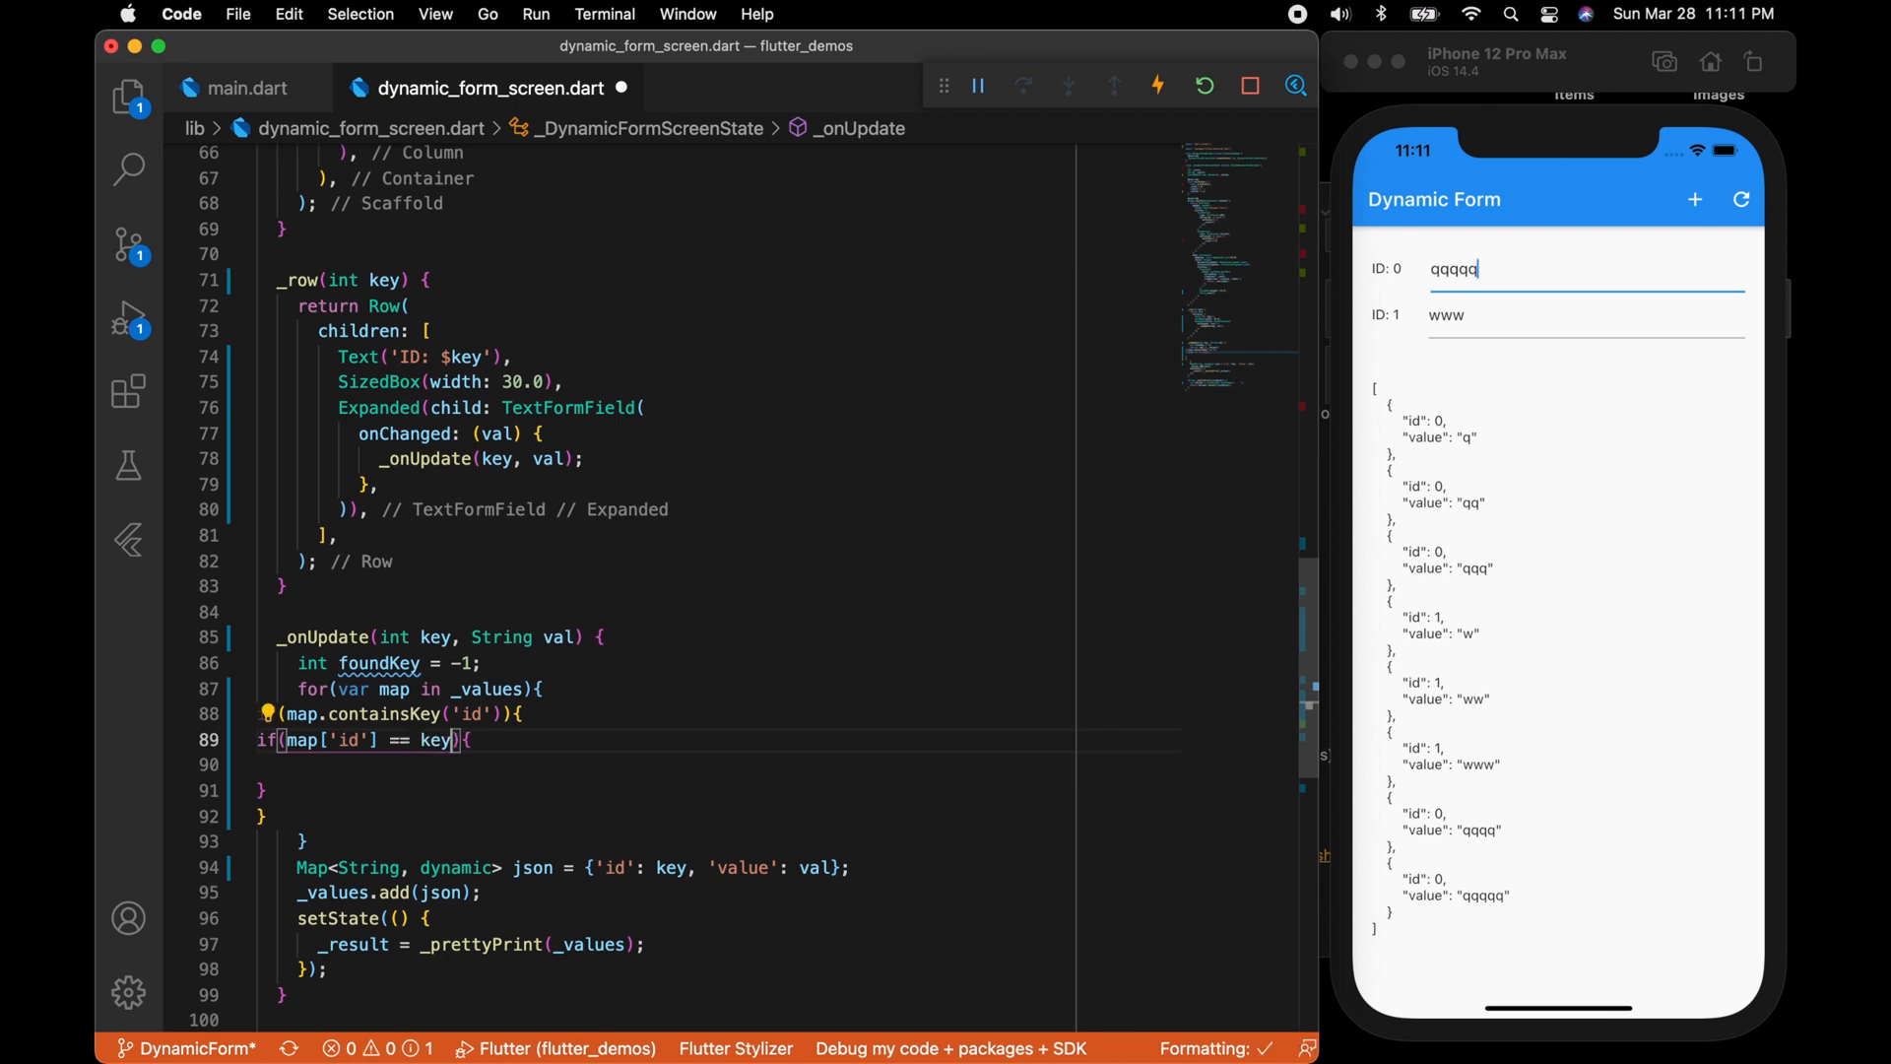
{"action": "type", "text": "foundKey = key;"}
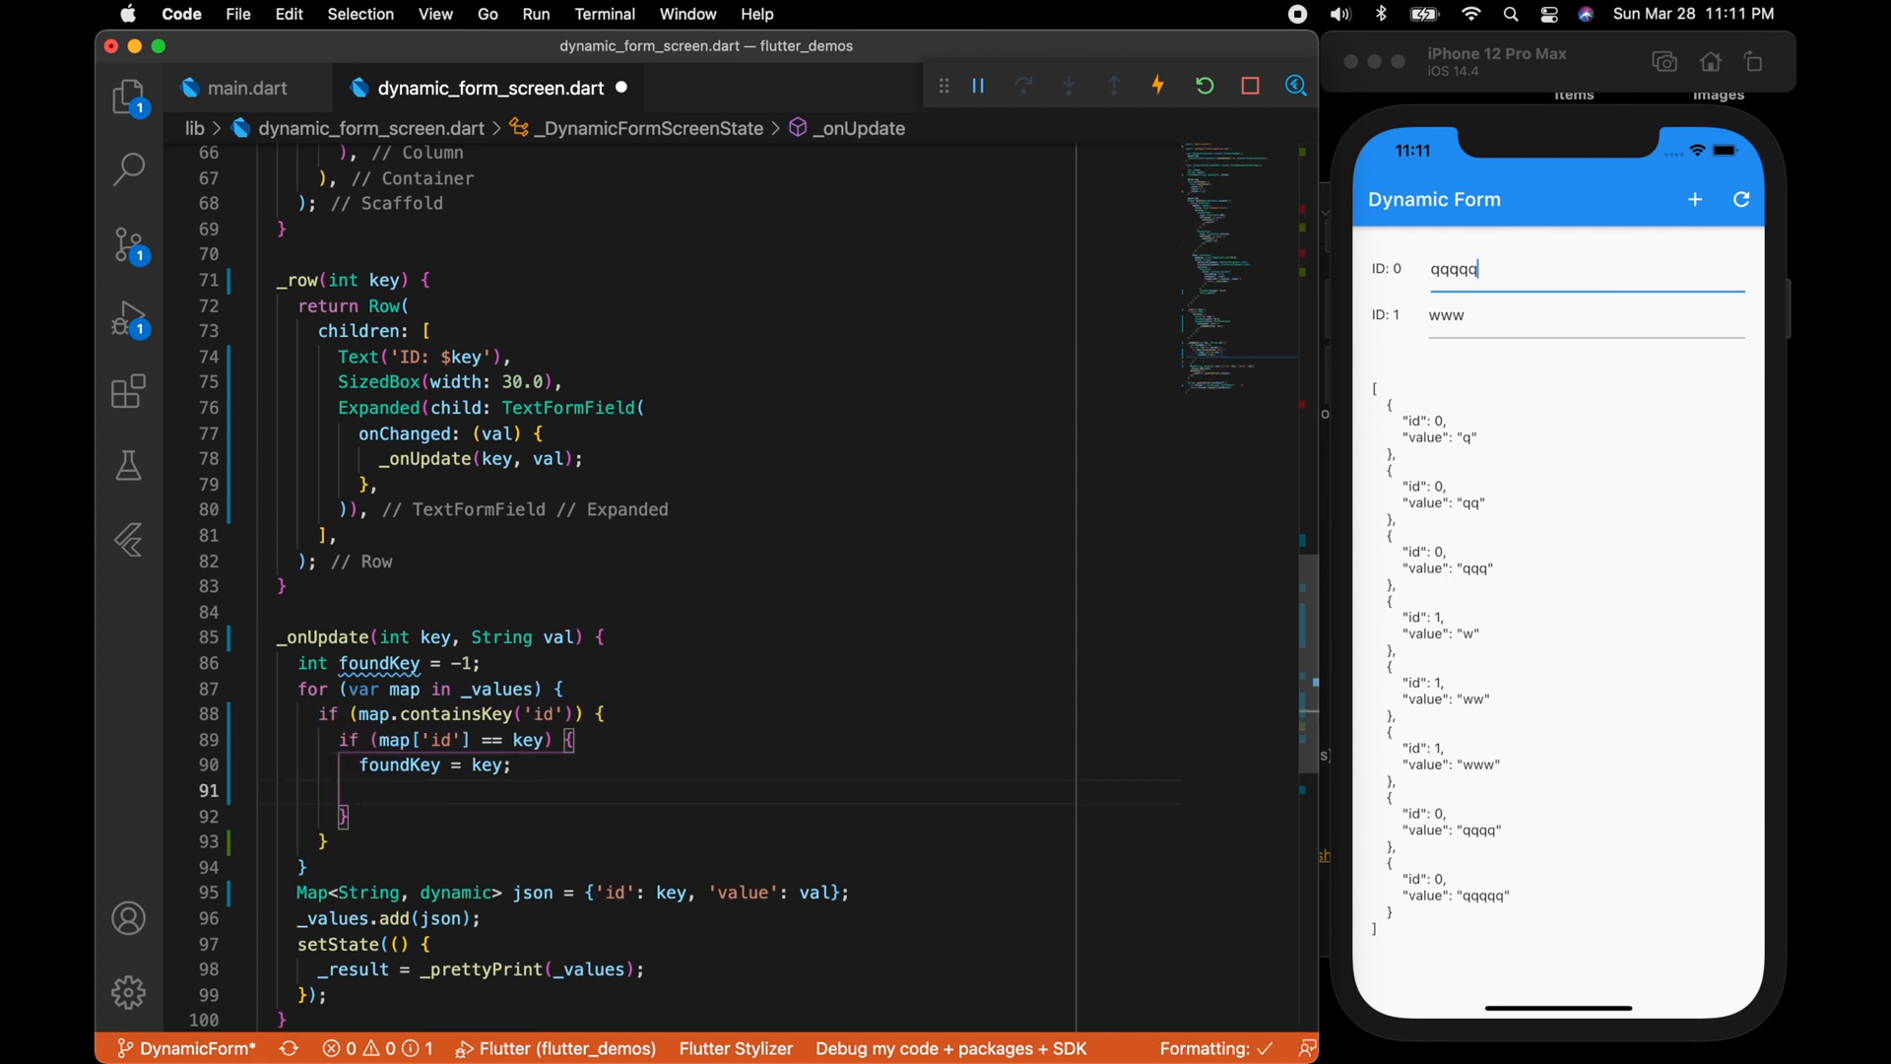
{"action": "type", "text": "break;"}
{"action": "type", "text": "if(){"}
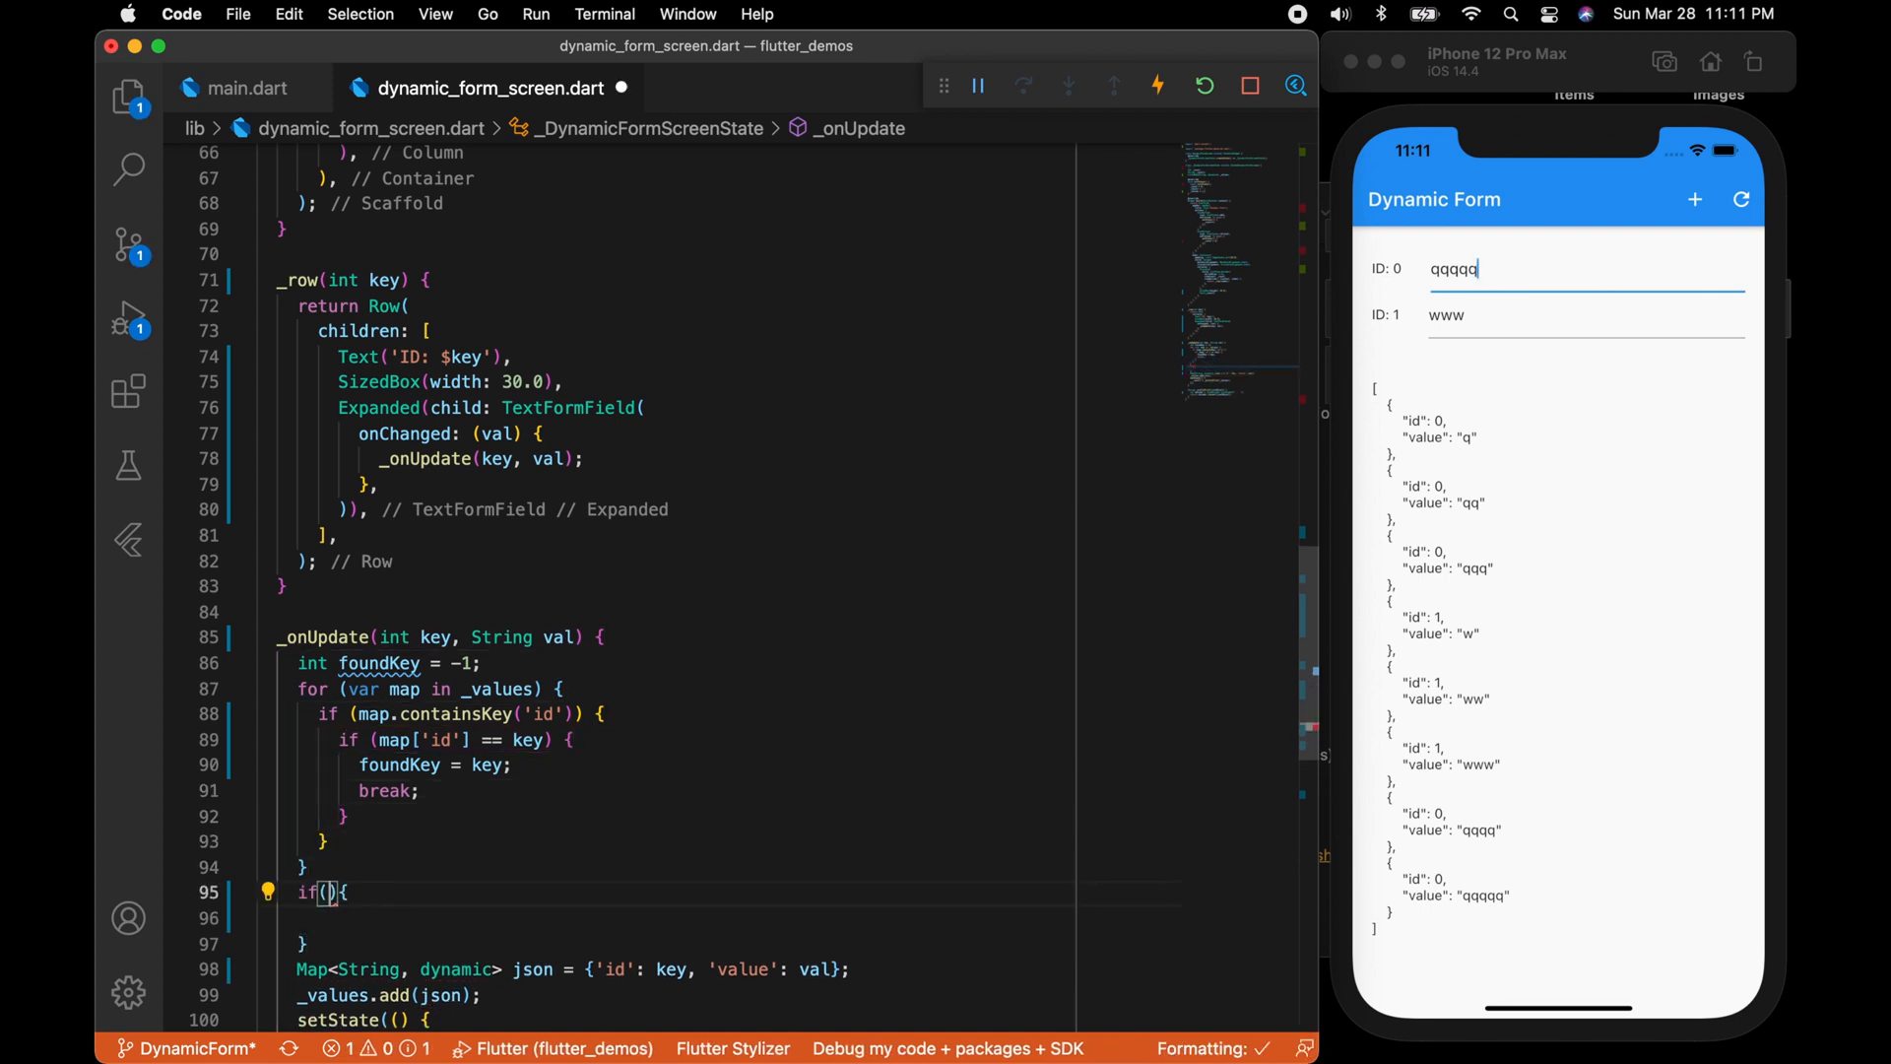
{"action": "type", "text": "-1 != foundKey"}
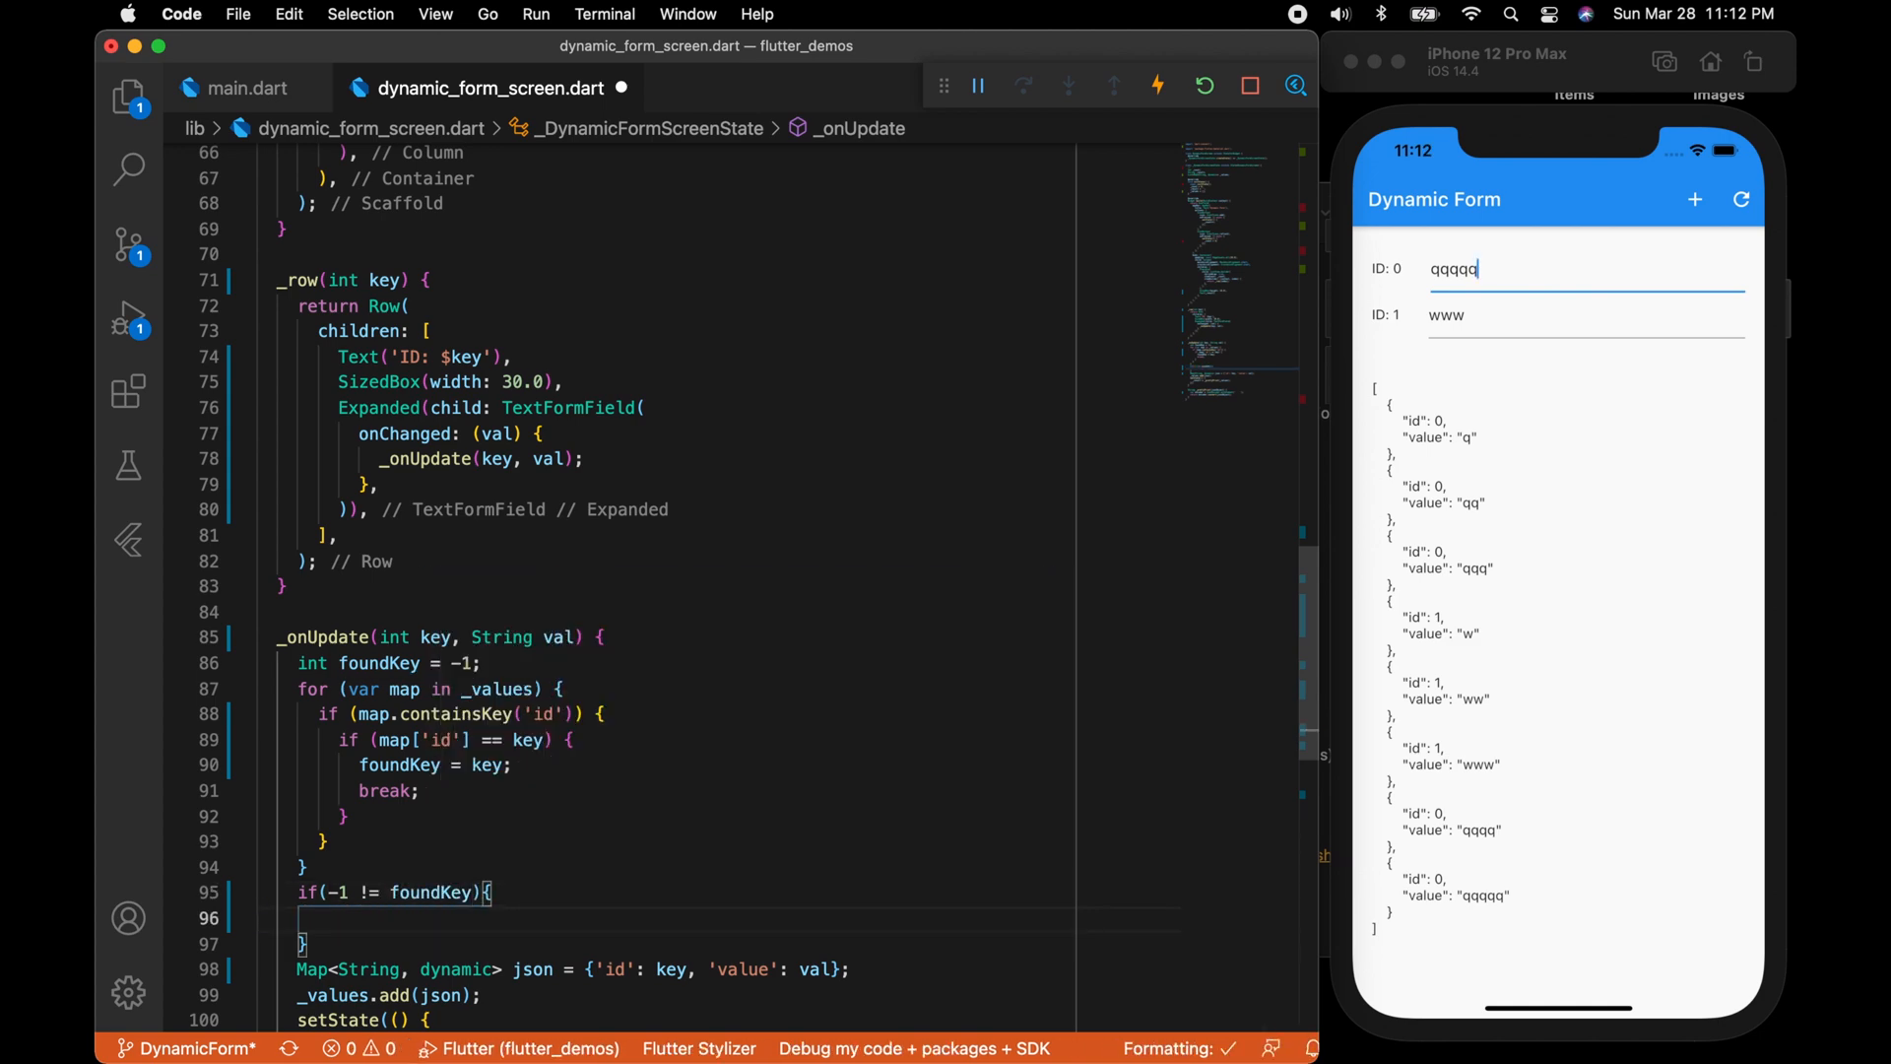
Add _values.removeWhere returning map['id'] == foundKey inside the if block.
{"action": "scroll", "scroll_direction": "down", "scroll_amount": 3}
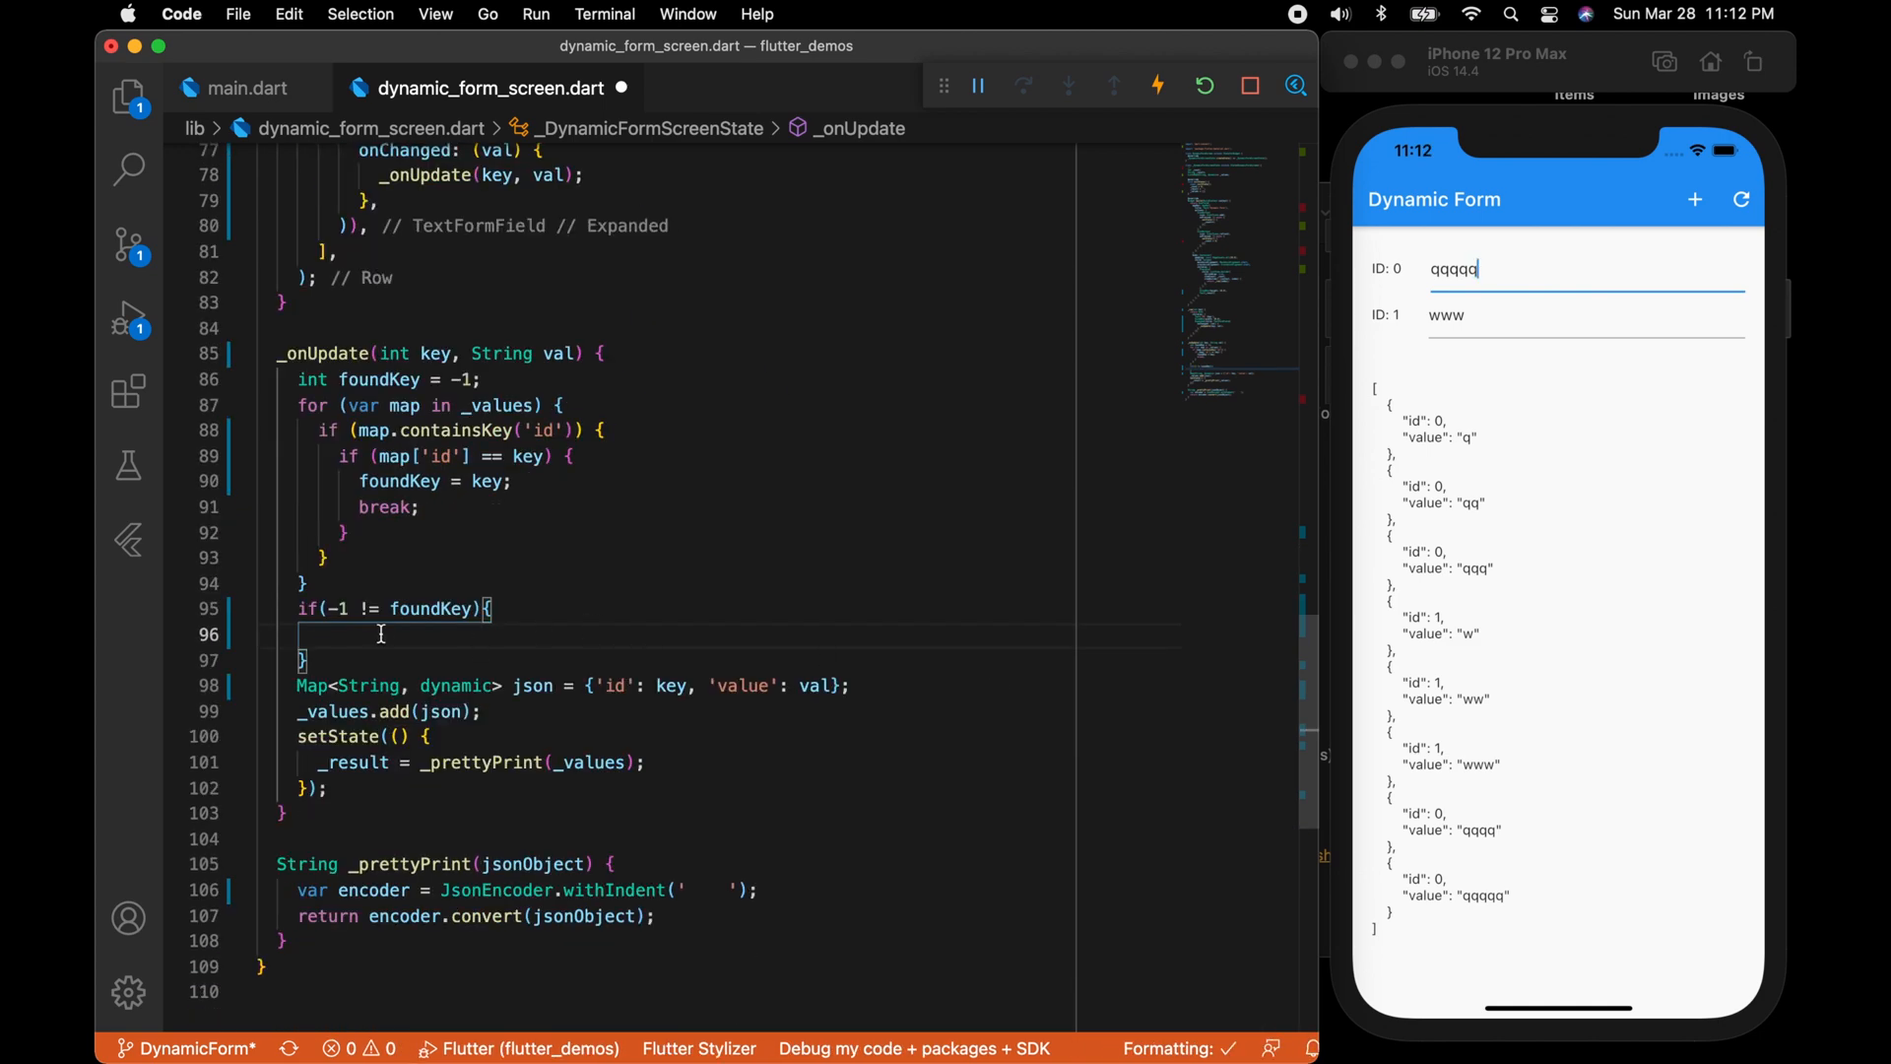
{"action": "type", "text": "_values.removeWhere((map){"}
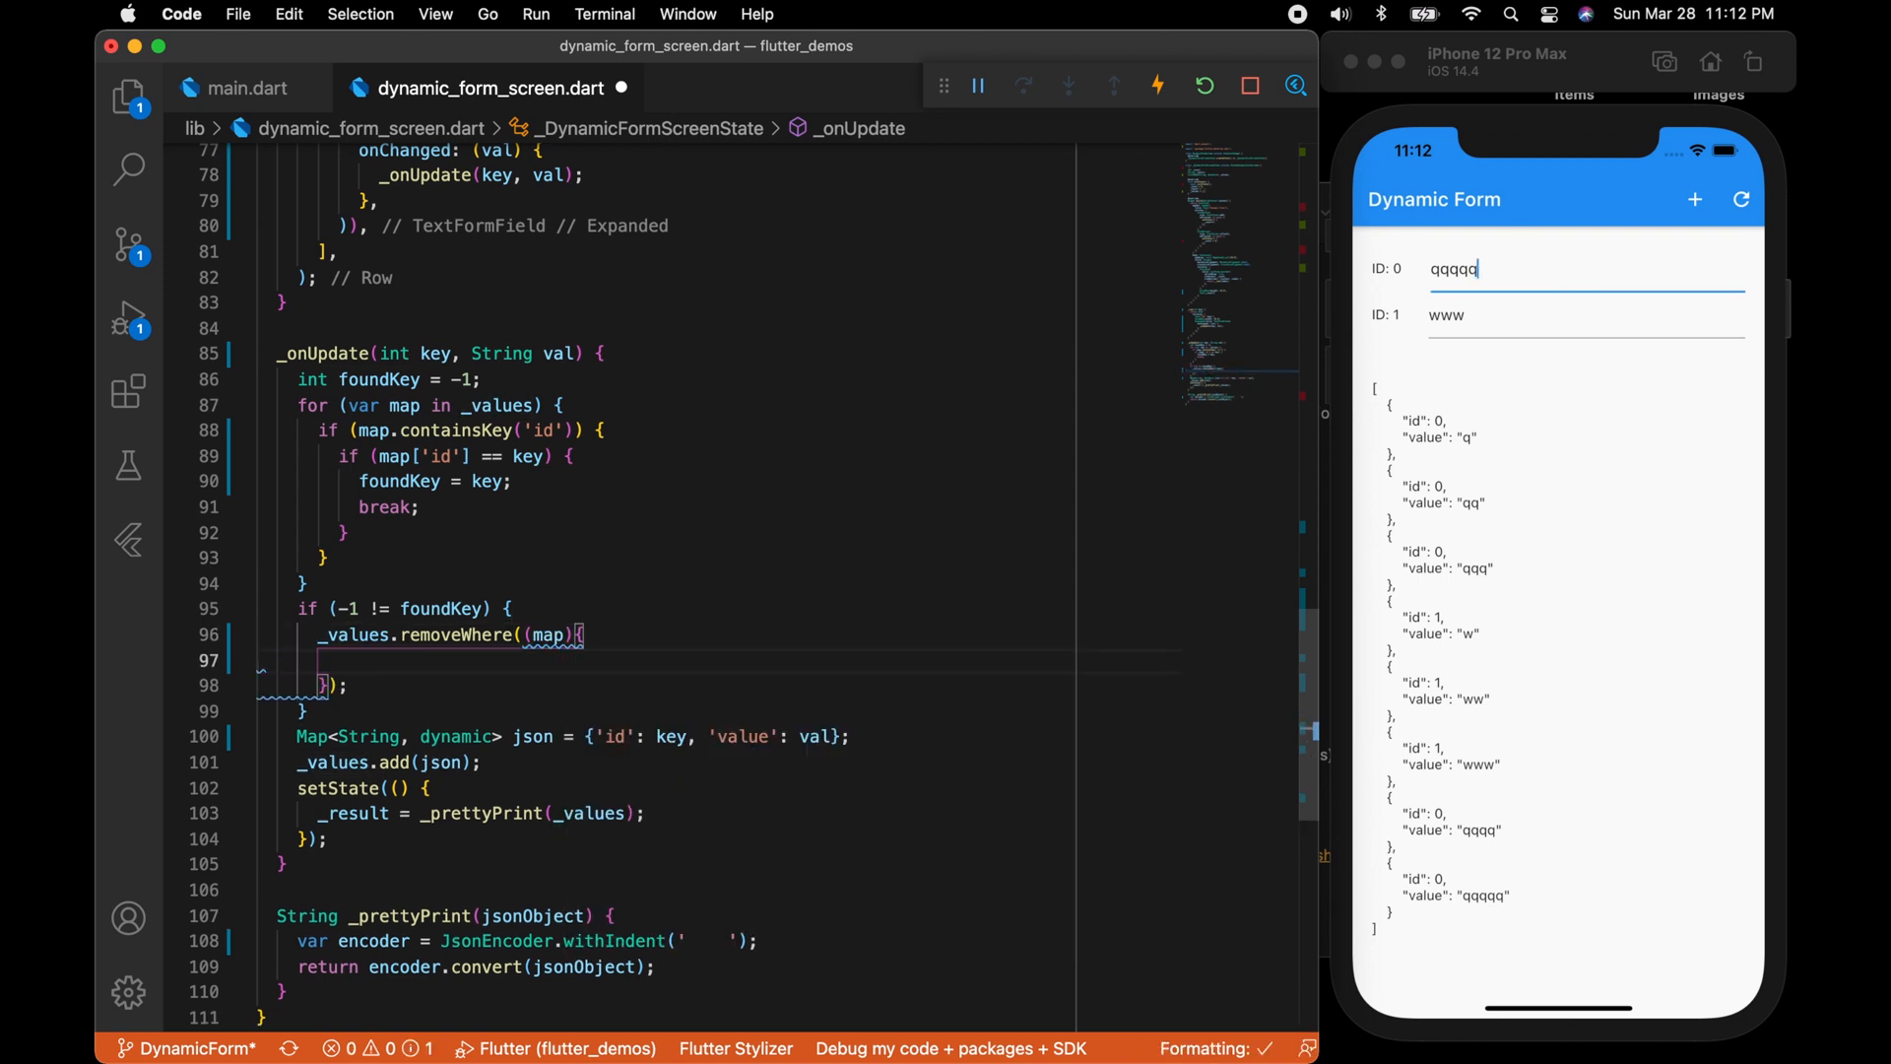
{"action": "type", "text": "return"}
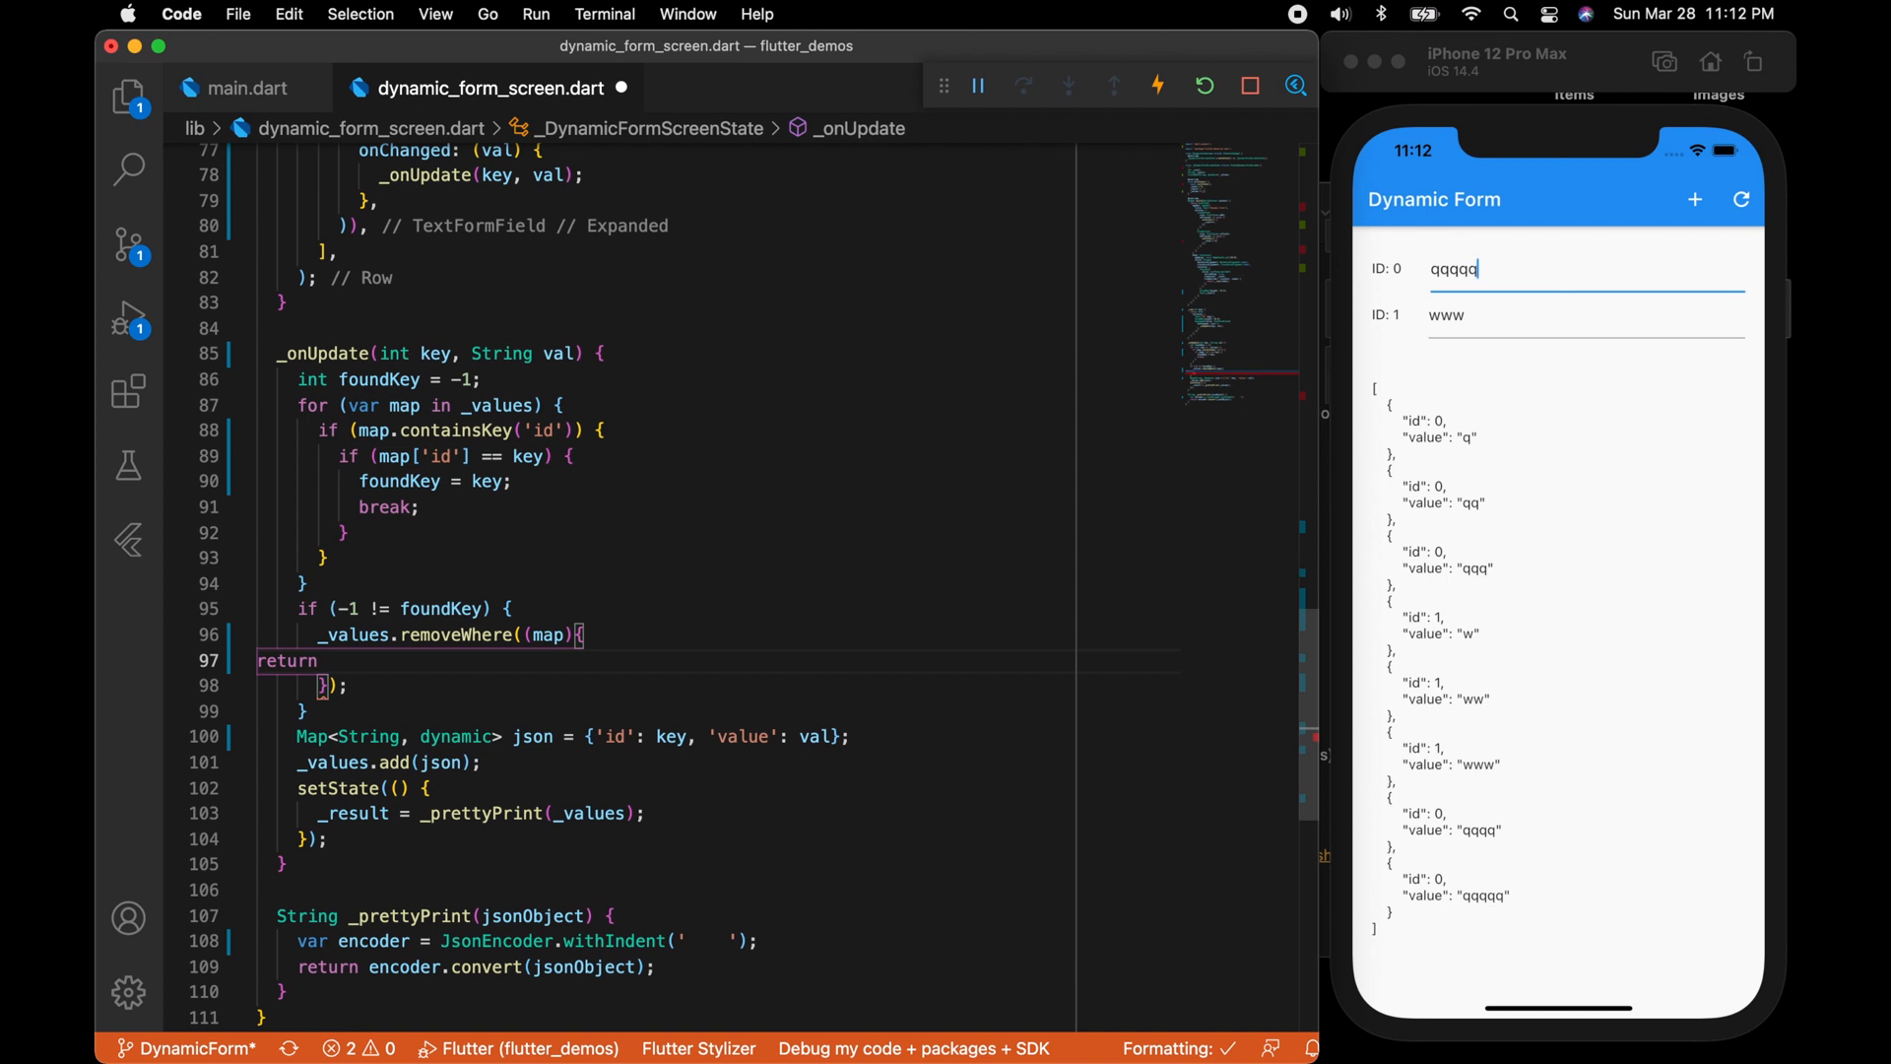
{"action": "type", "text": "map['id'] == foundKey;"}
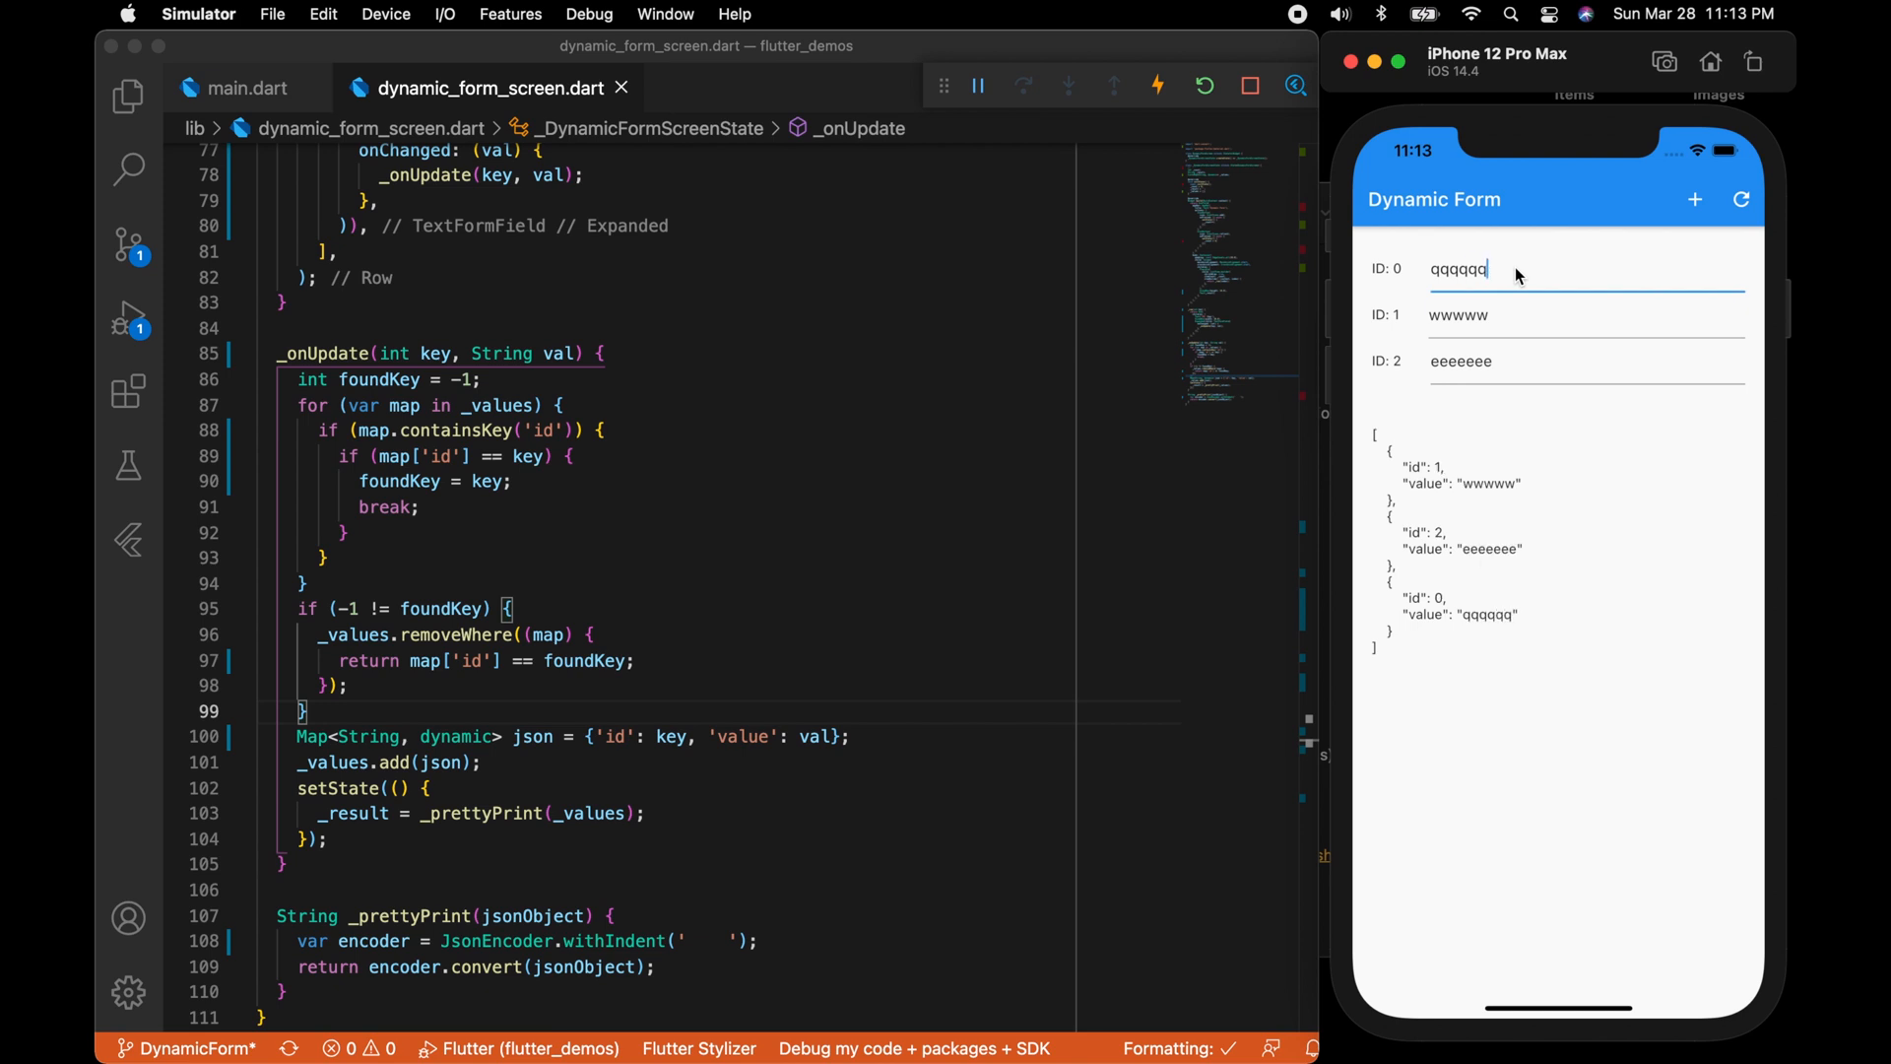
Append 'ww', 'ww' and 'ttttt' to the rows so each JSON entry updates in place.
{"action": "type", "text": "ww"}
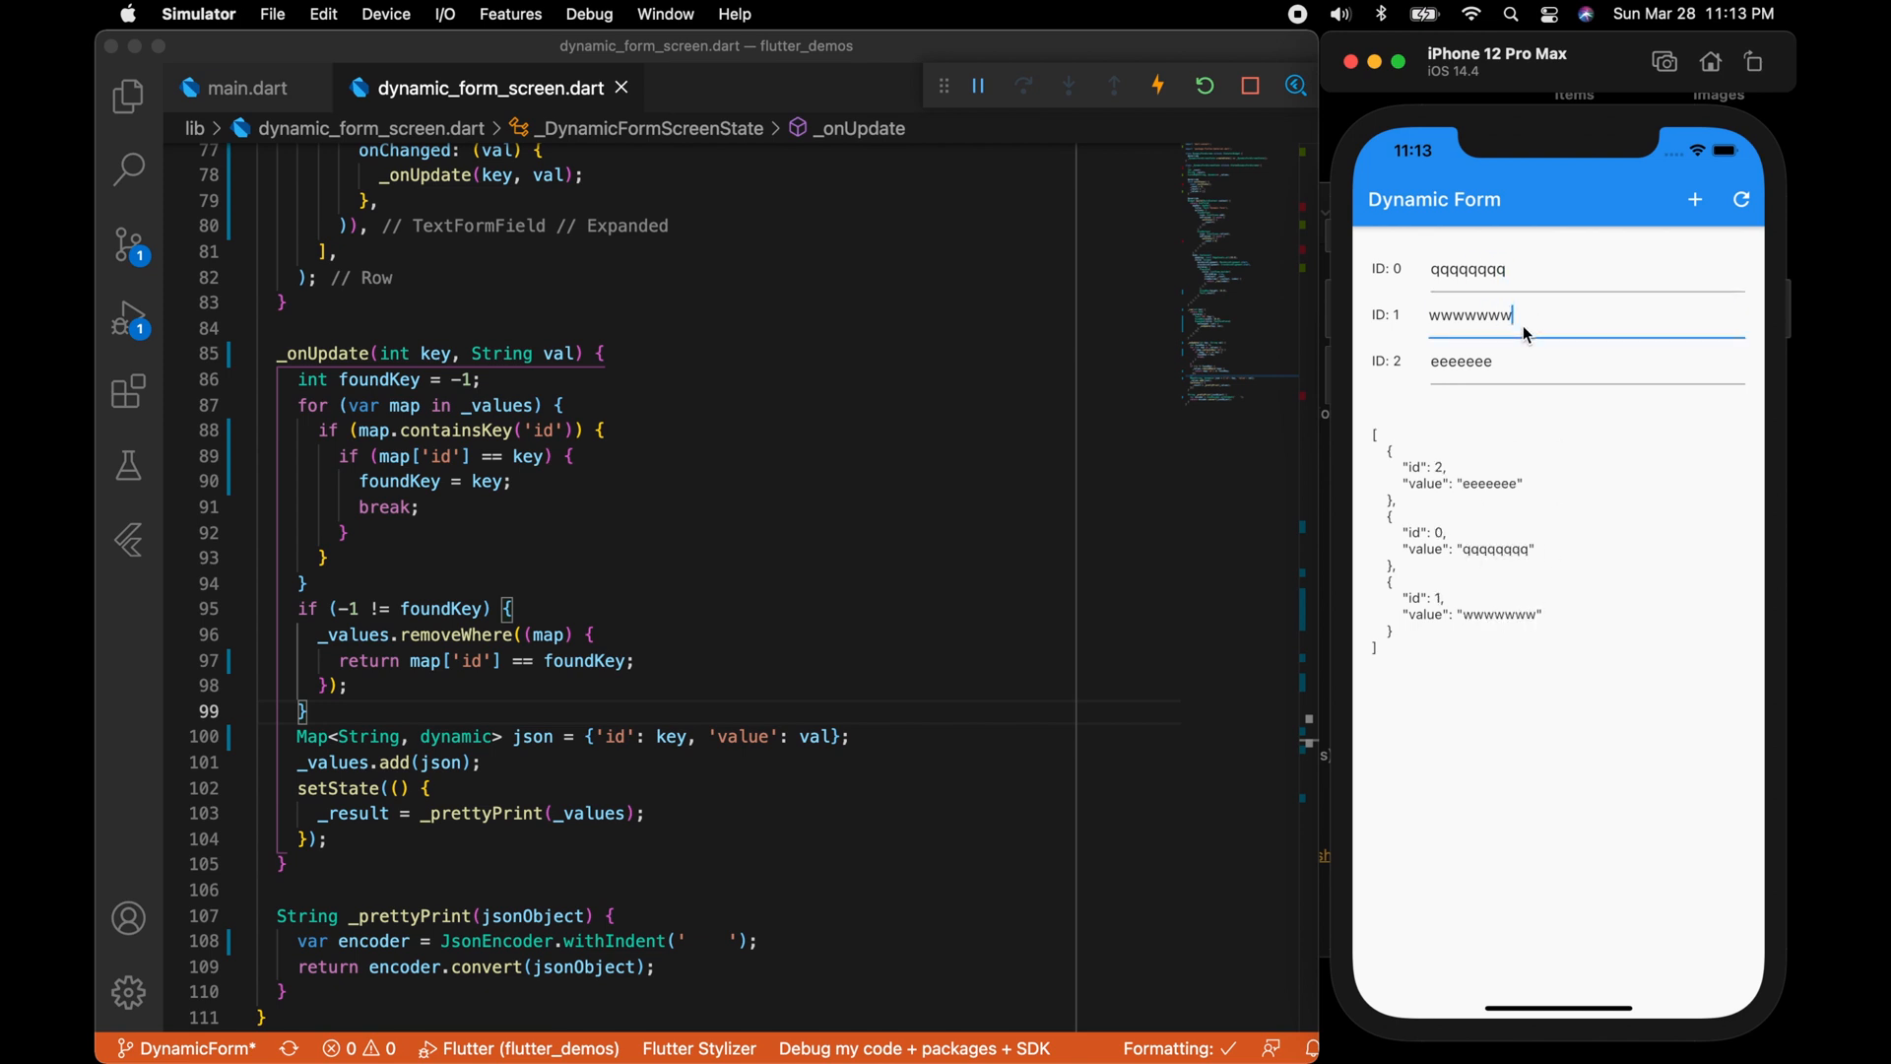
{"action": "type", "text": "ww"}
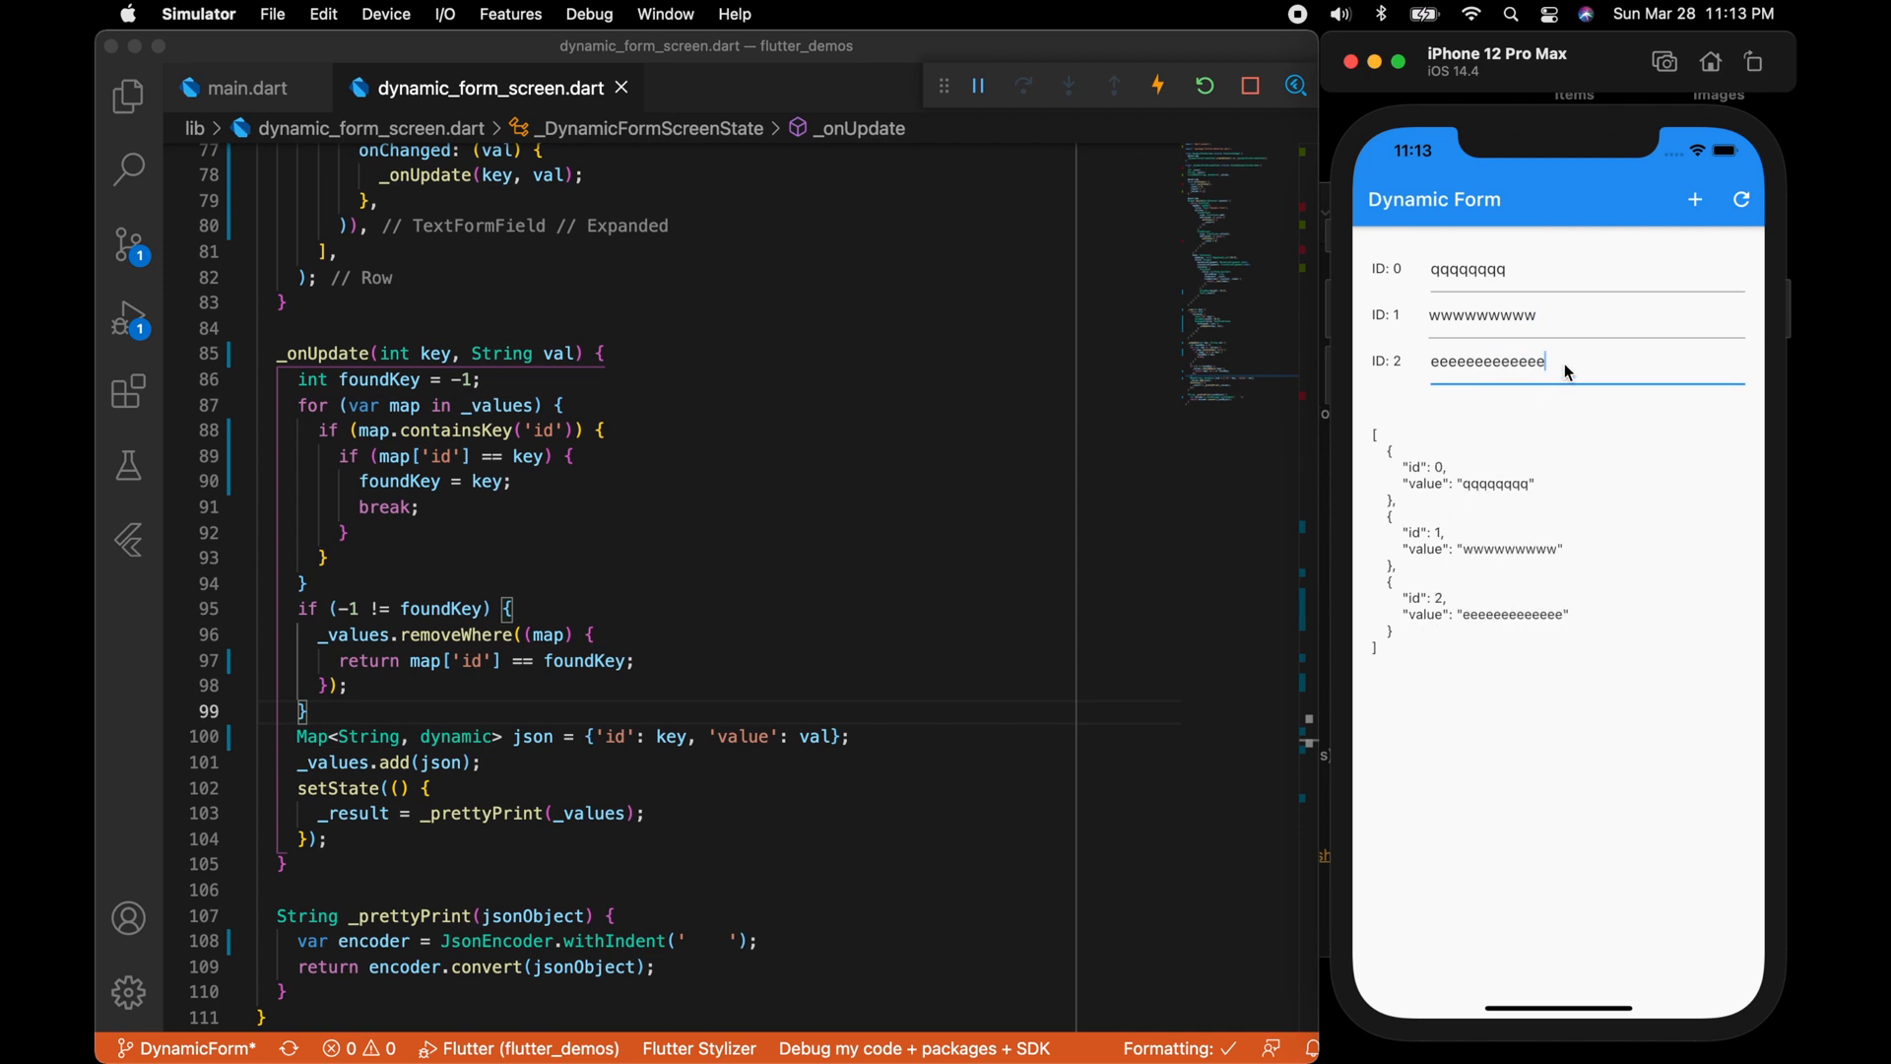
{"action": "type", "text": "ttttt"}
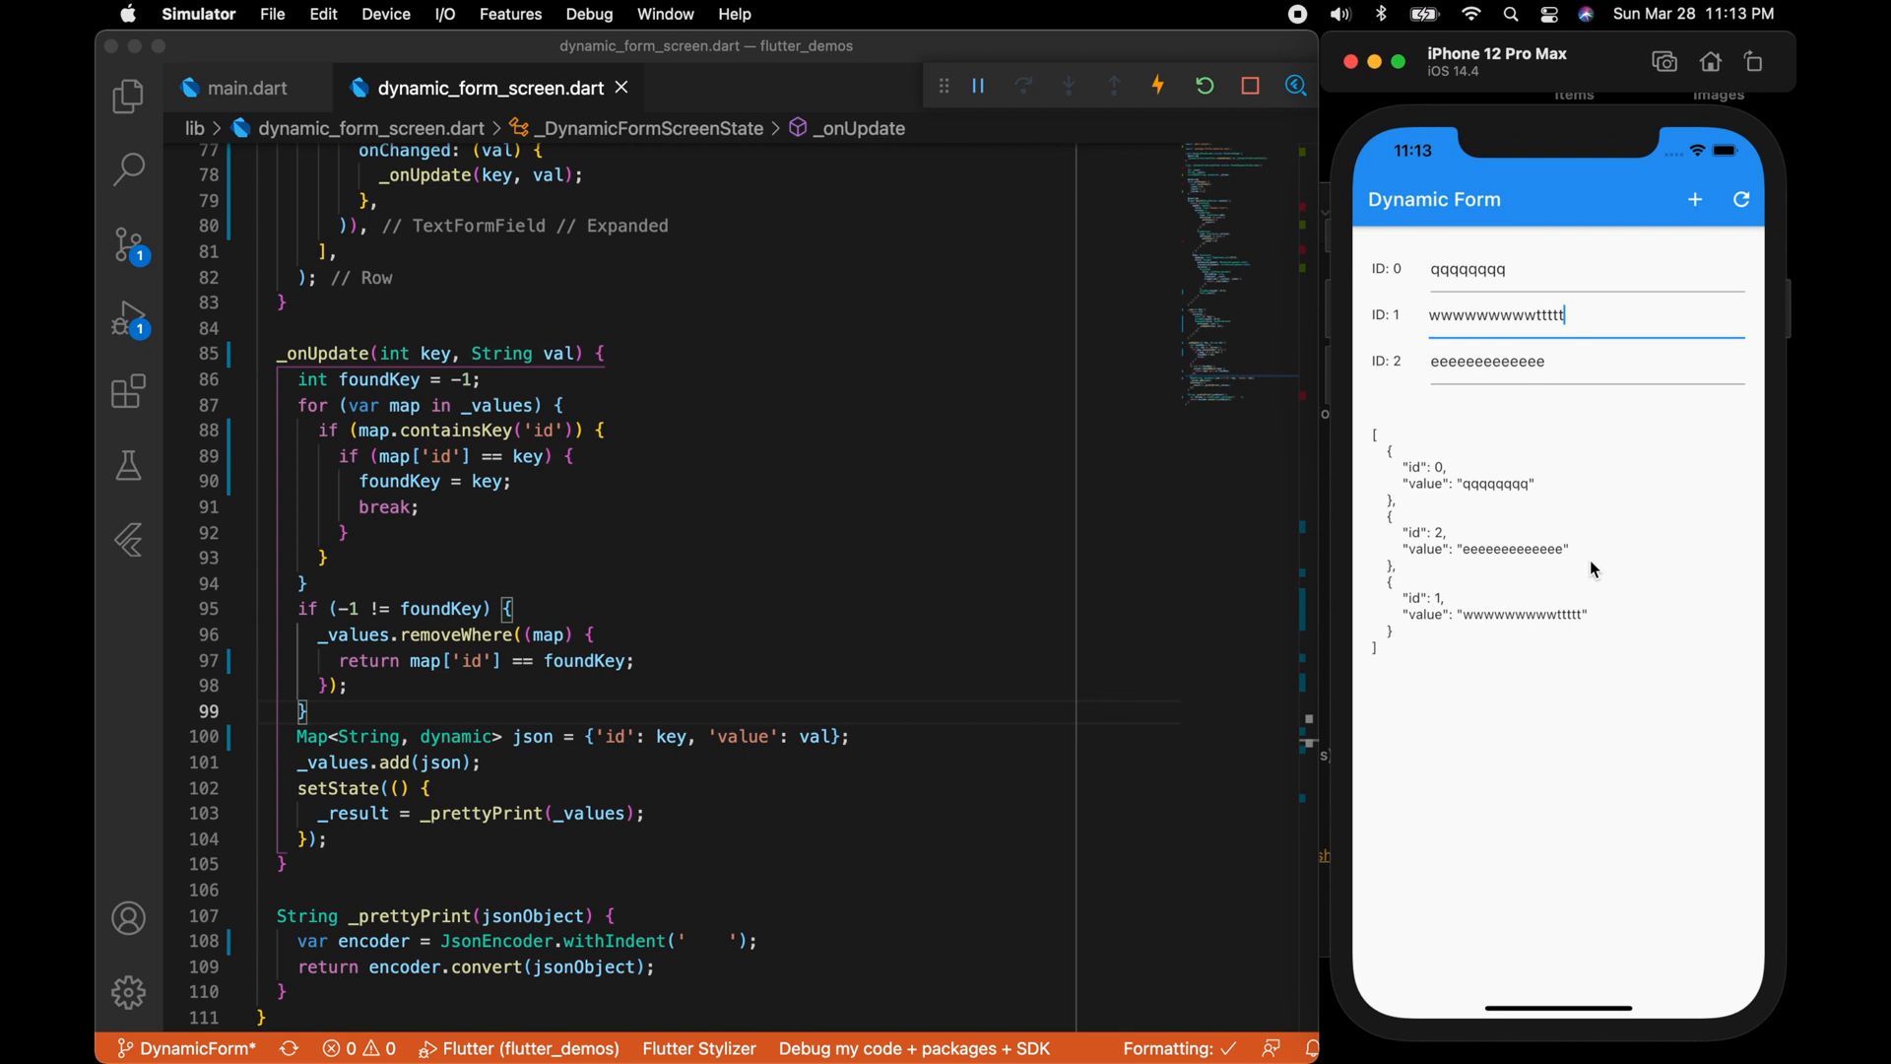
{"action": "mouse_move", "coordinate": [1399, 528]}
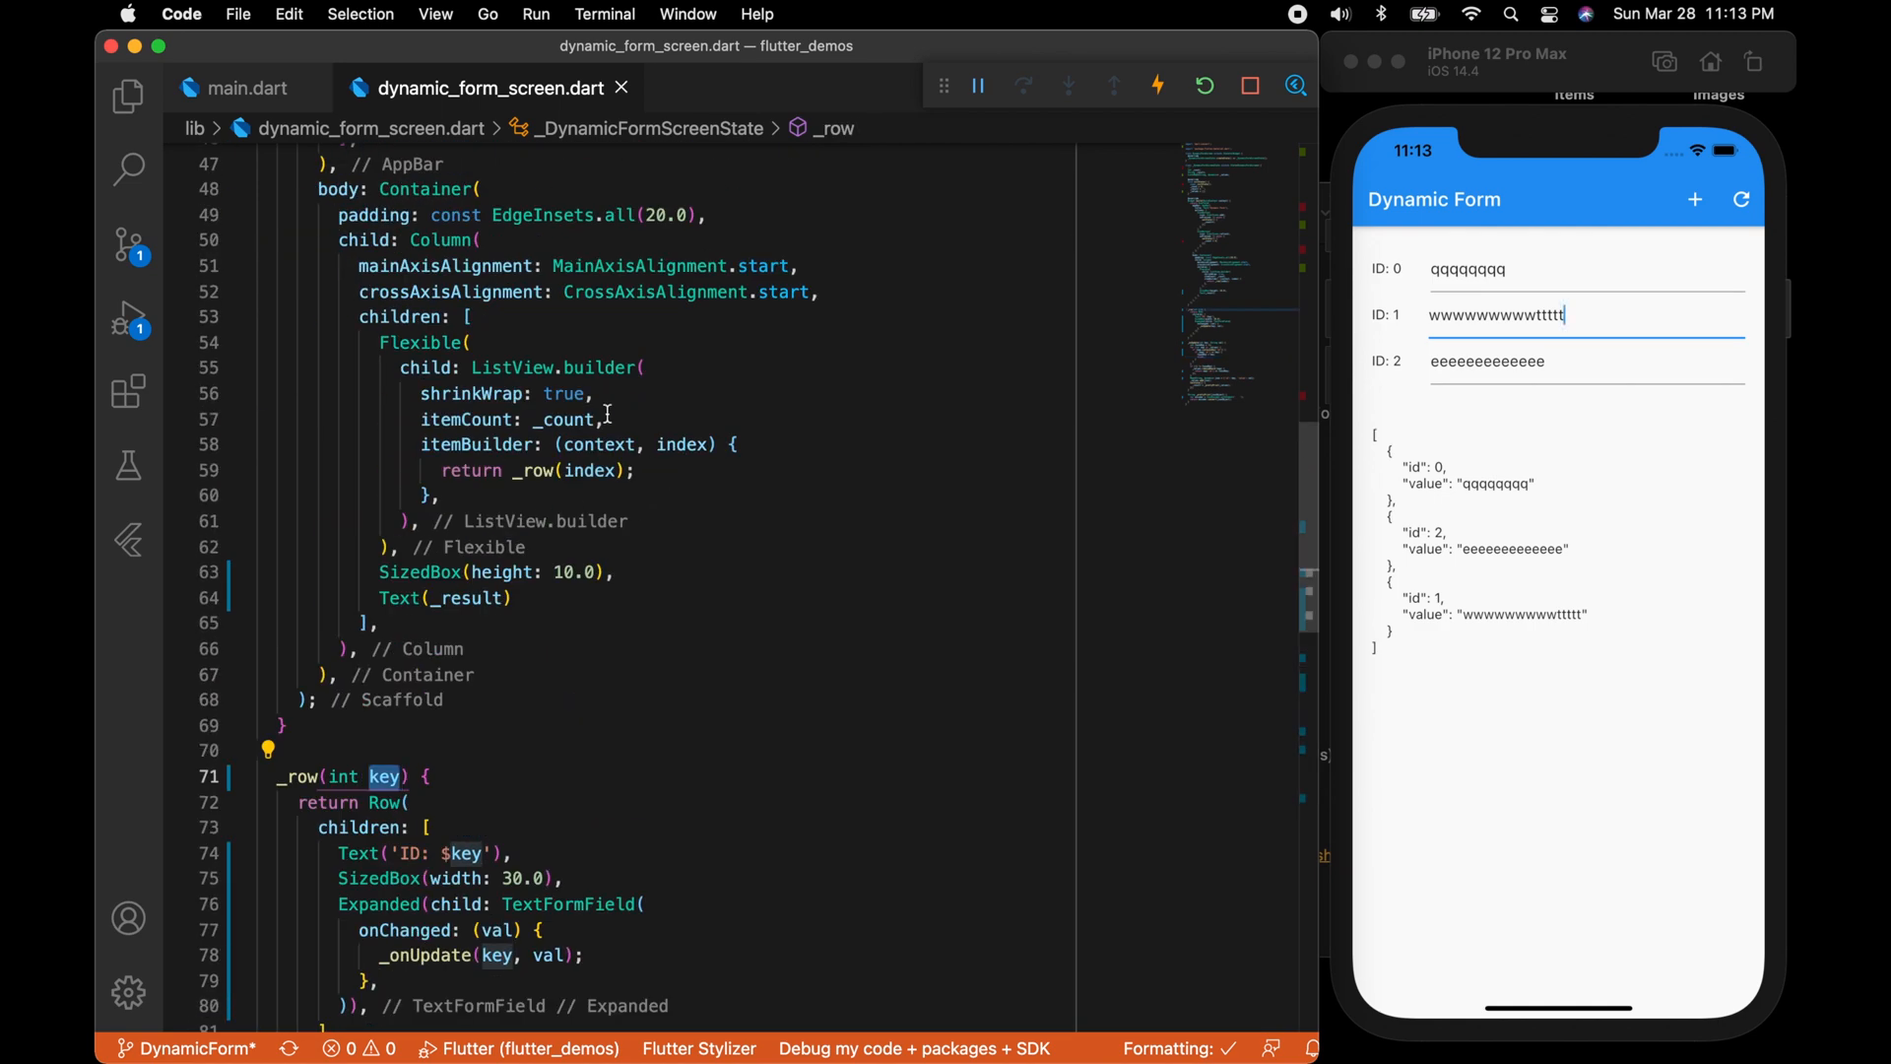
{"action": "left_click", "coordinate": [686, 445]}
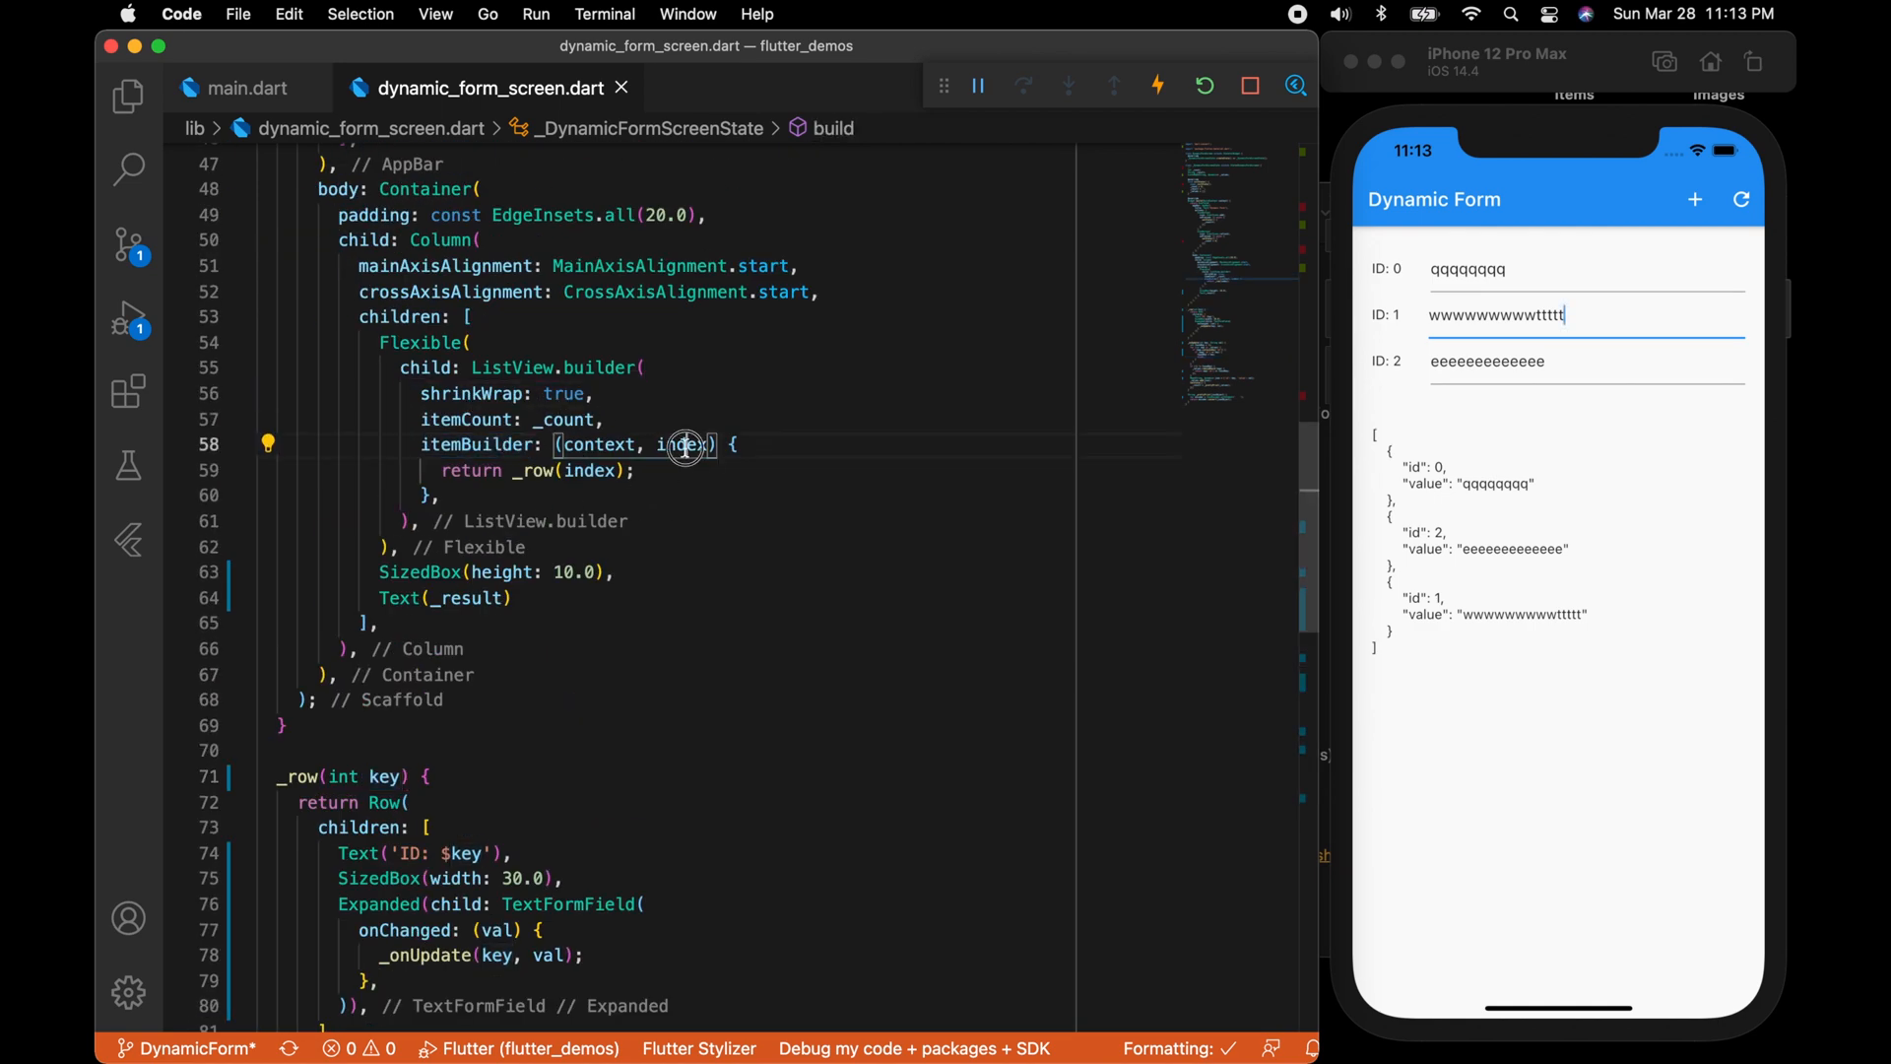
{"action": "double_click", "coordinate": [591, 471]}
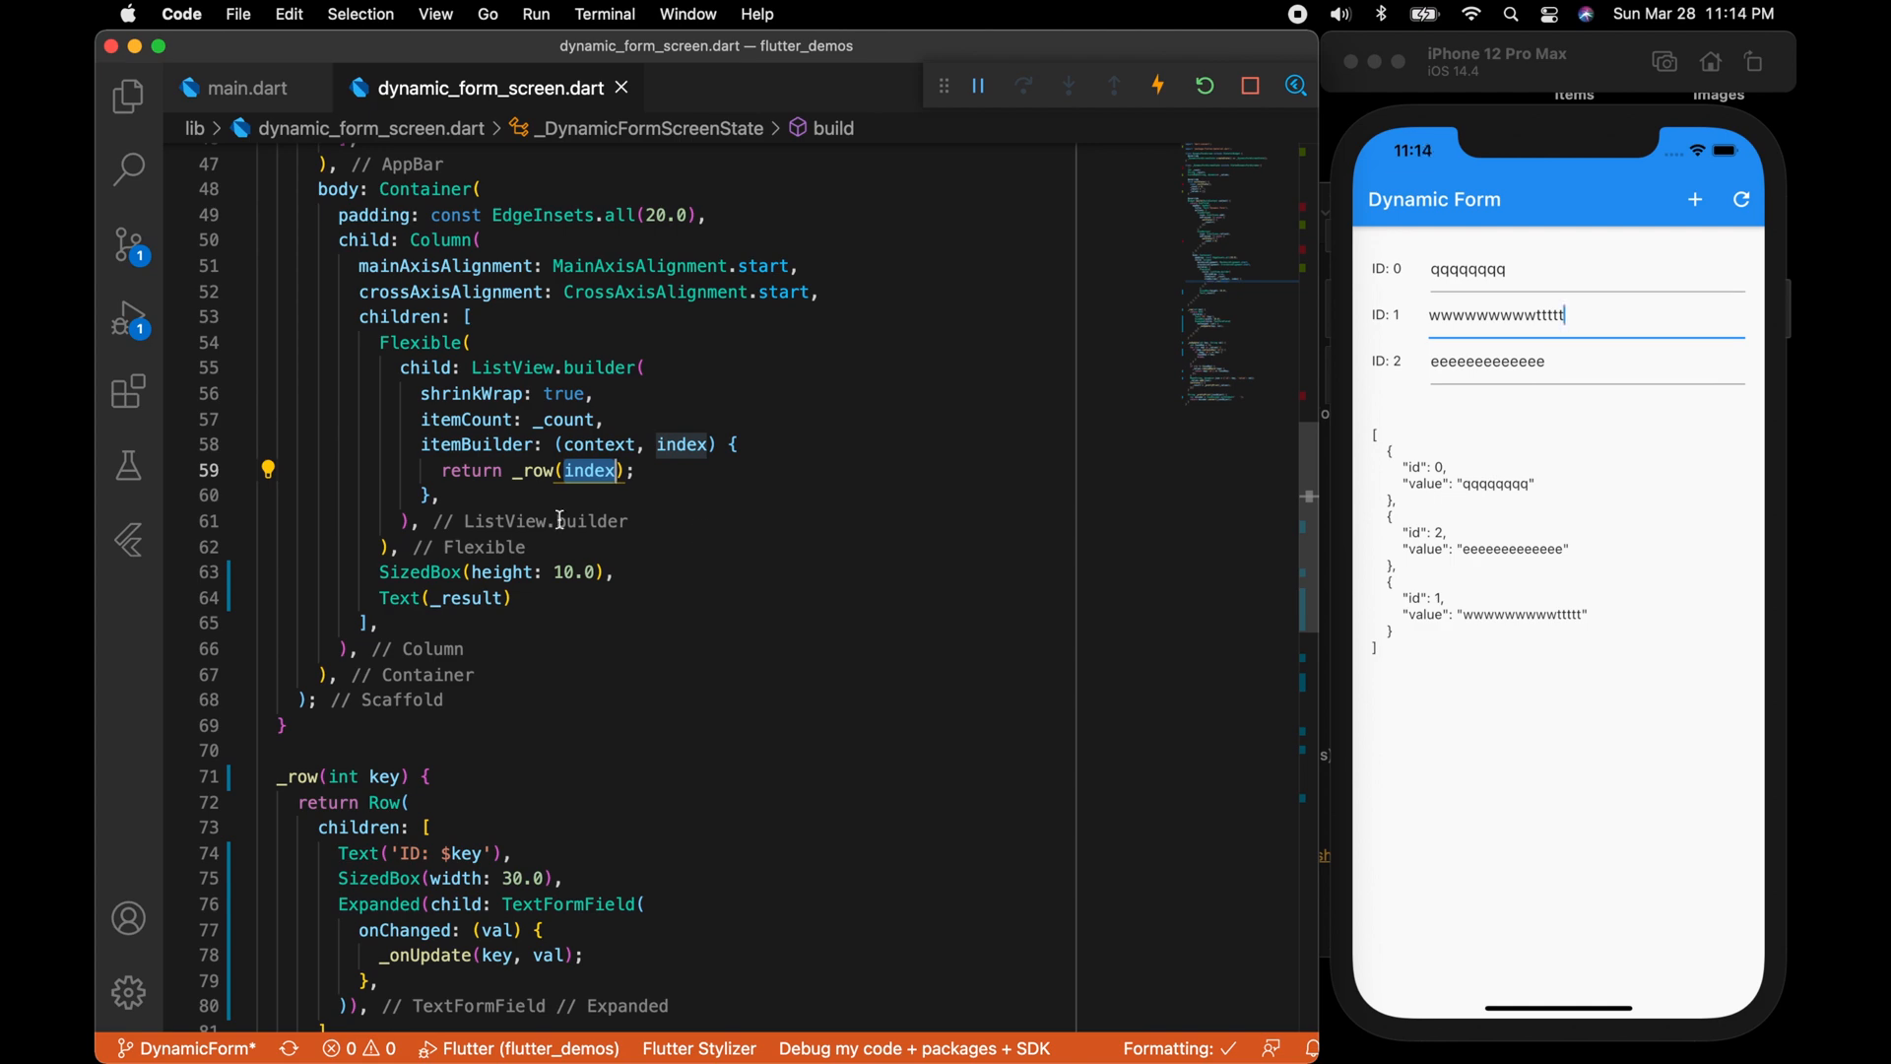
{"action": "scroll", "scroll_direction": "down", "scroll_amount": 3}
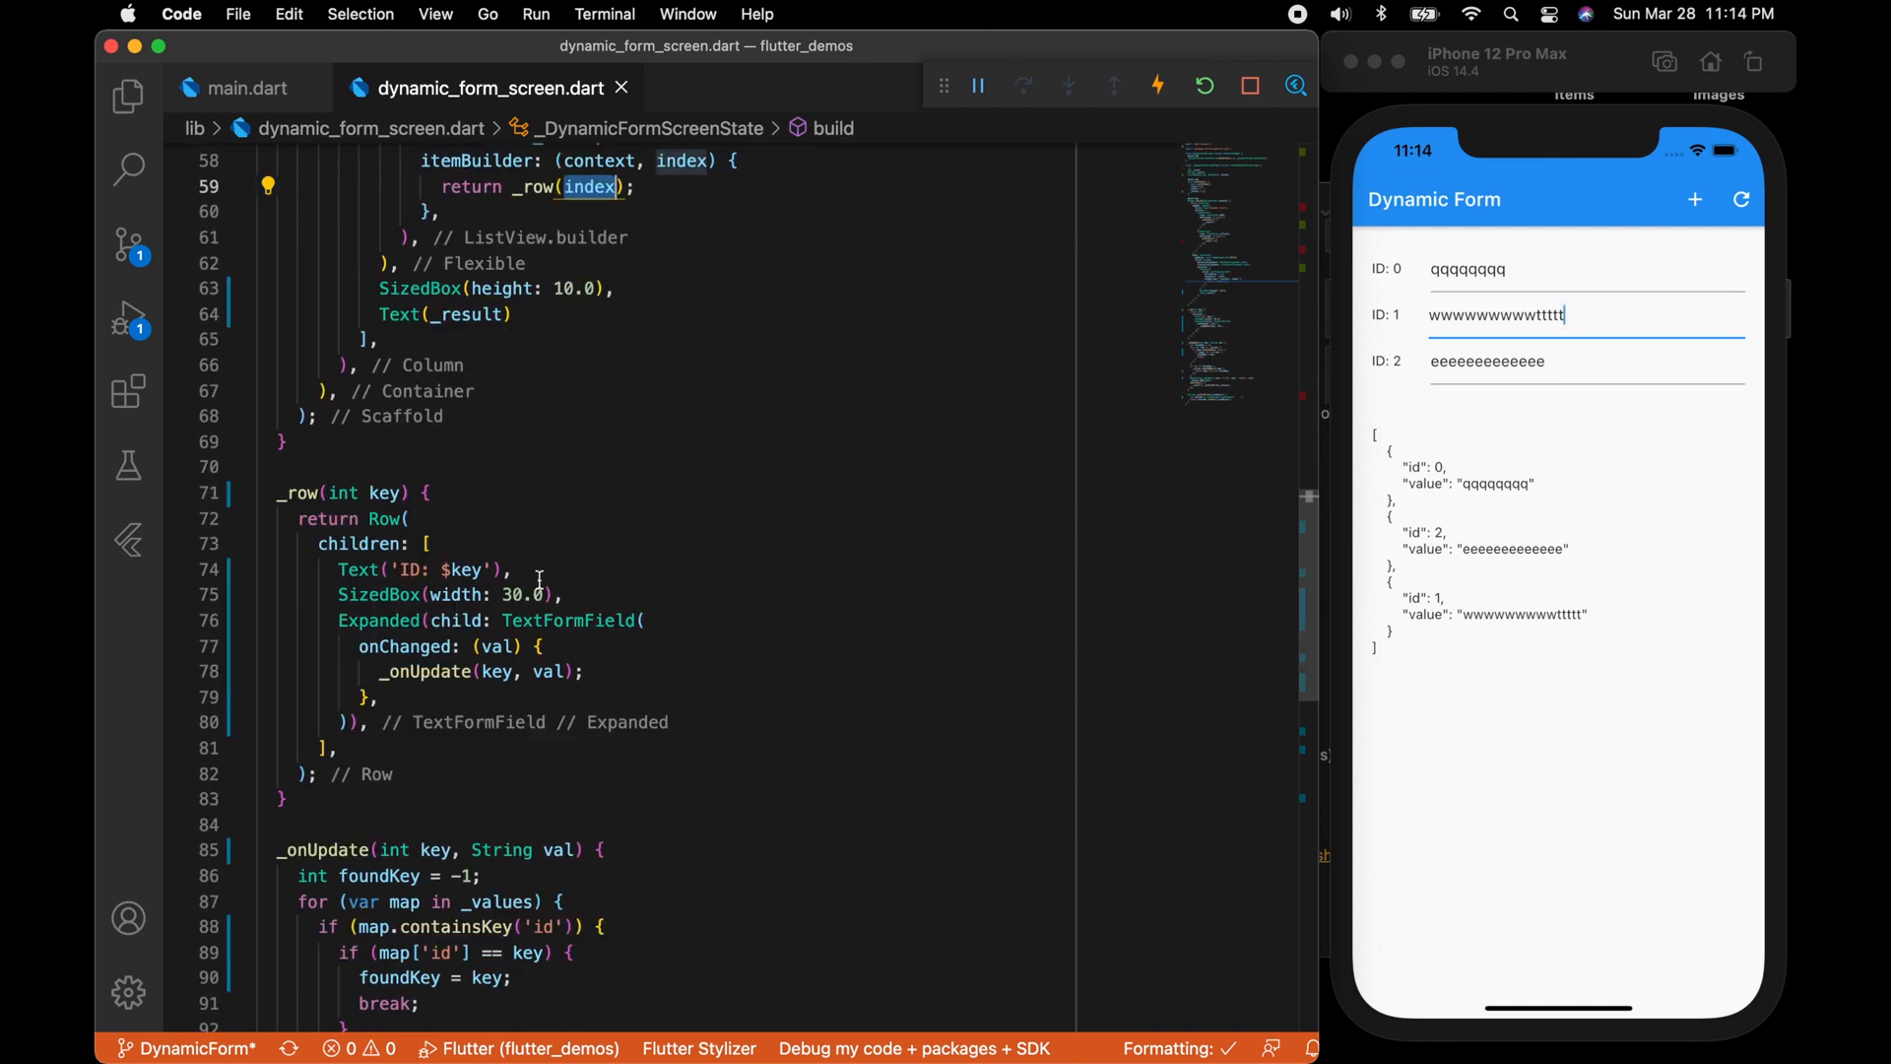
{"action": "scroll", "scroll_direction": "down", "scroll_amount": 3}
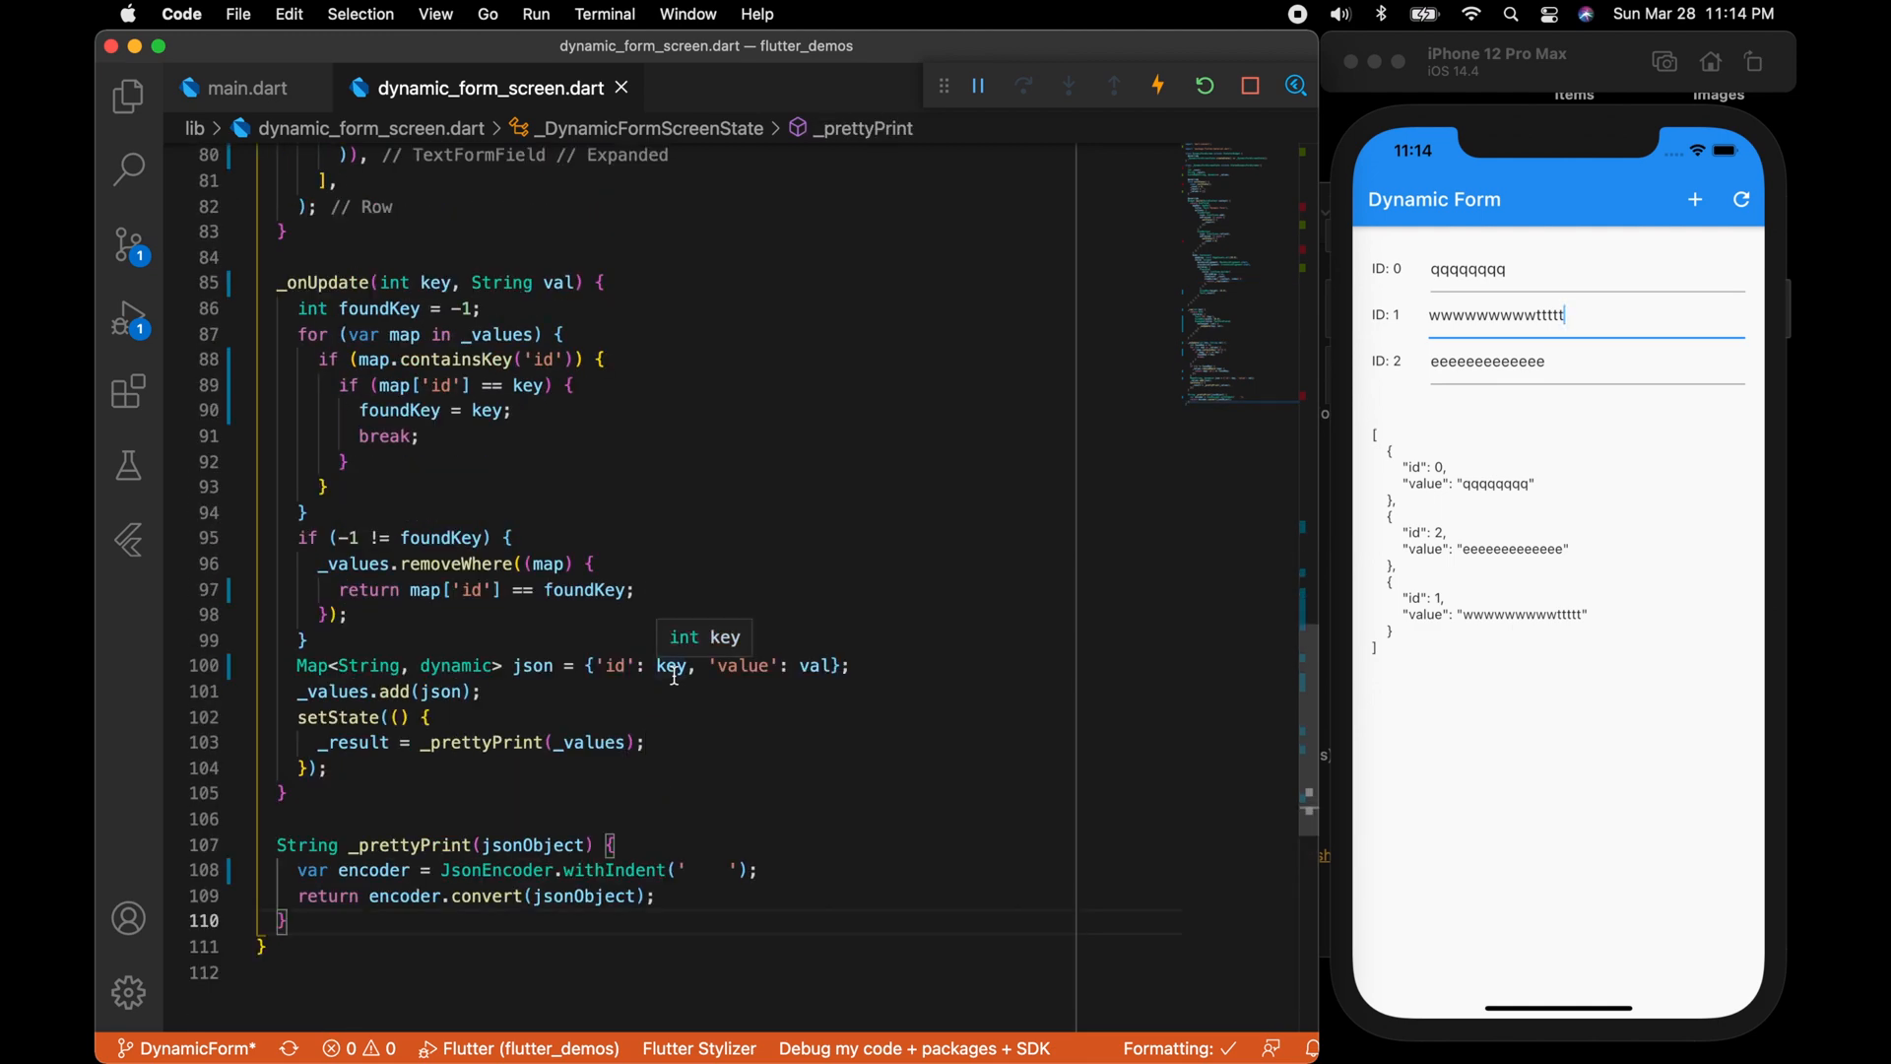
{"action": "double_click", "coordinate": [812, 525]}
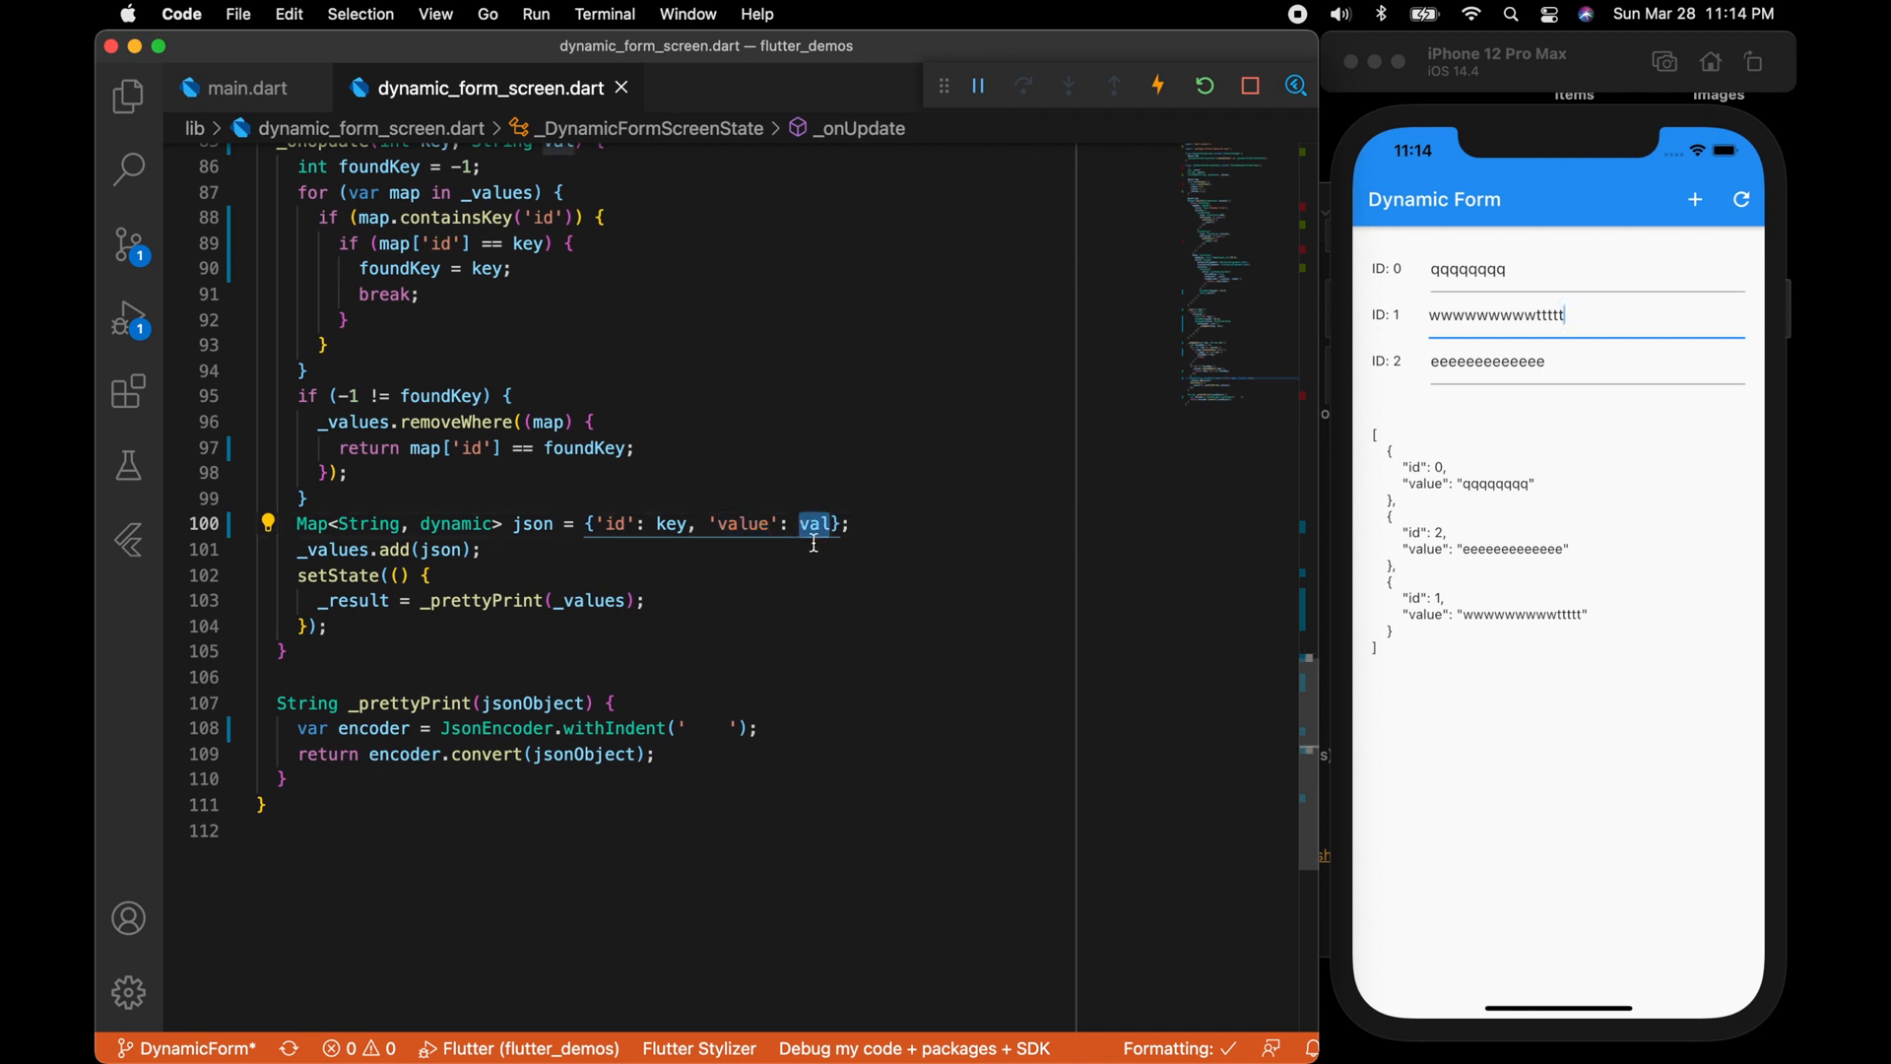
Store val as {"text": val} in the json map, then reset the simulator form and add a row.
{"action": "type", "text": "\"text\": val,"}
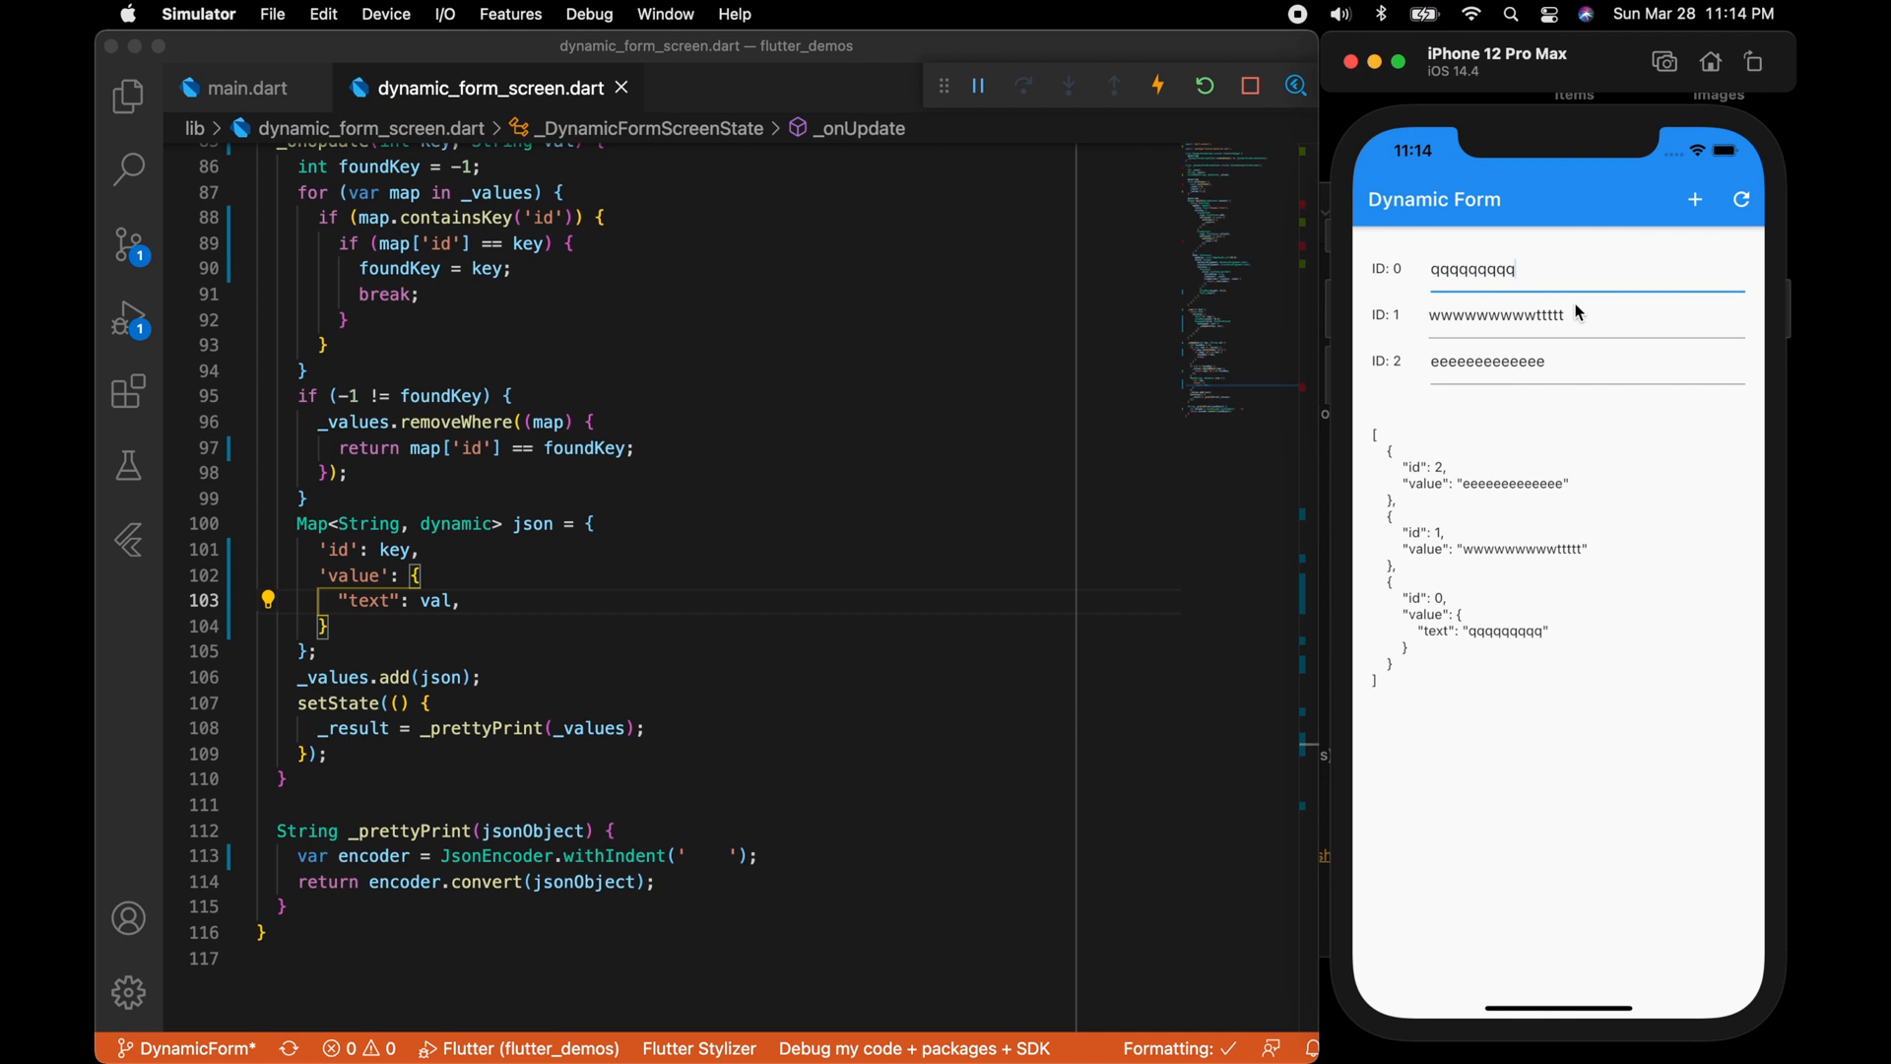
{"action": "left_click", "coordinate": [1695, 199]}
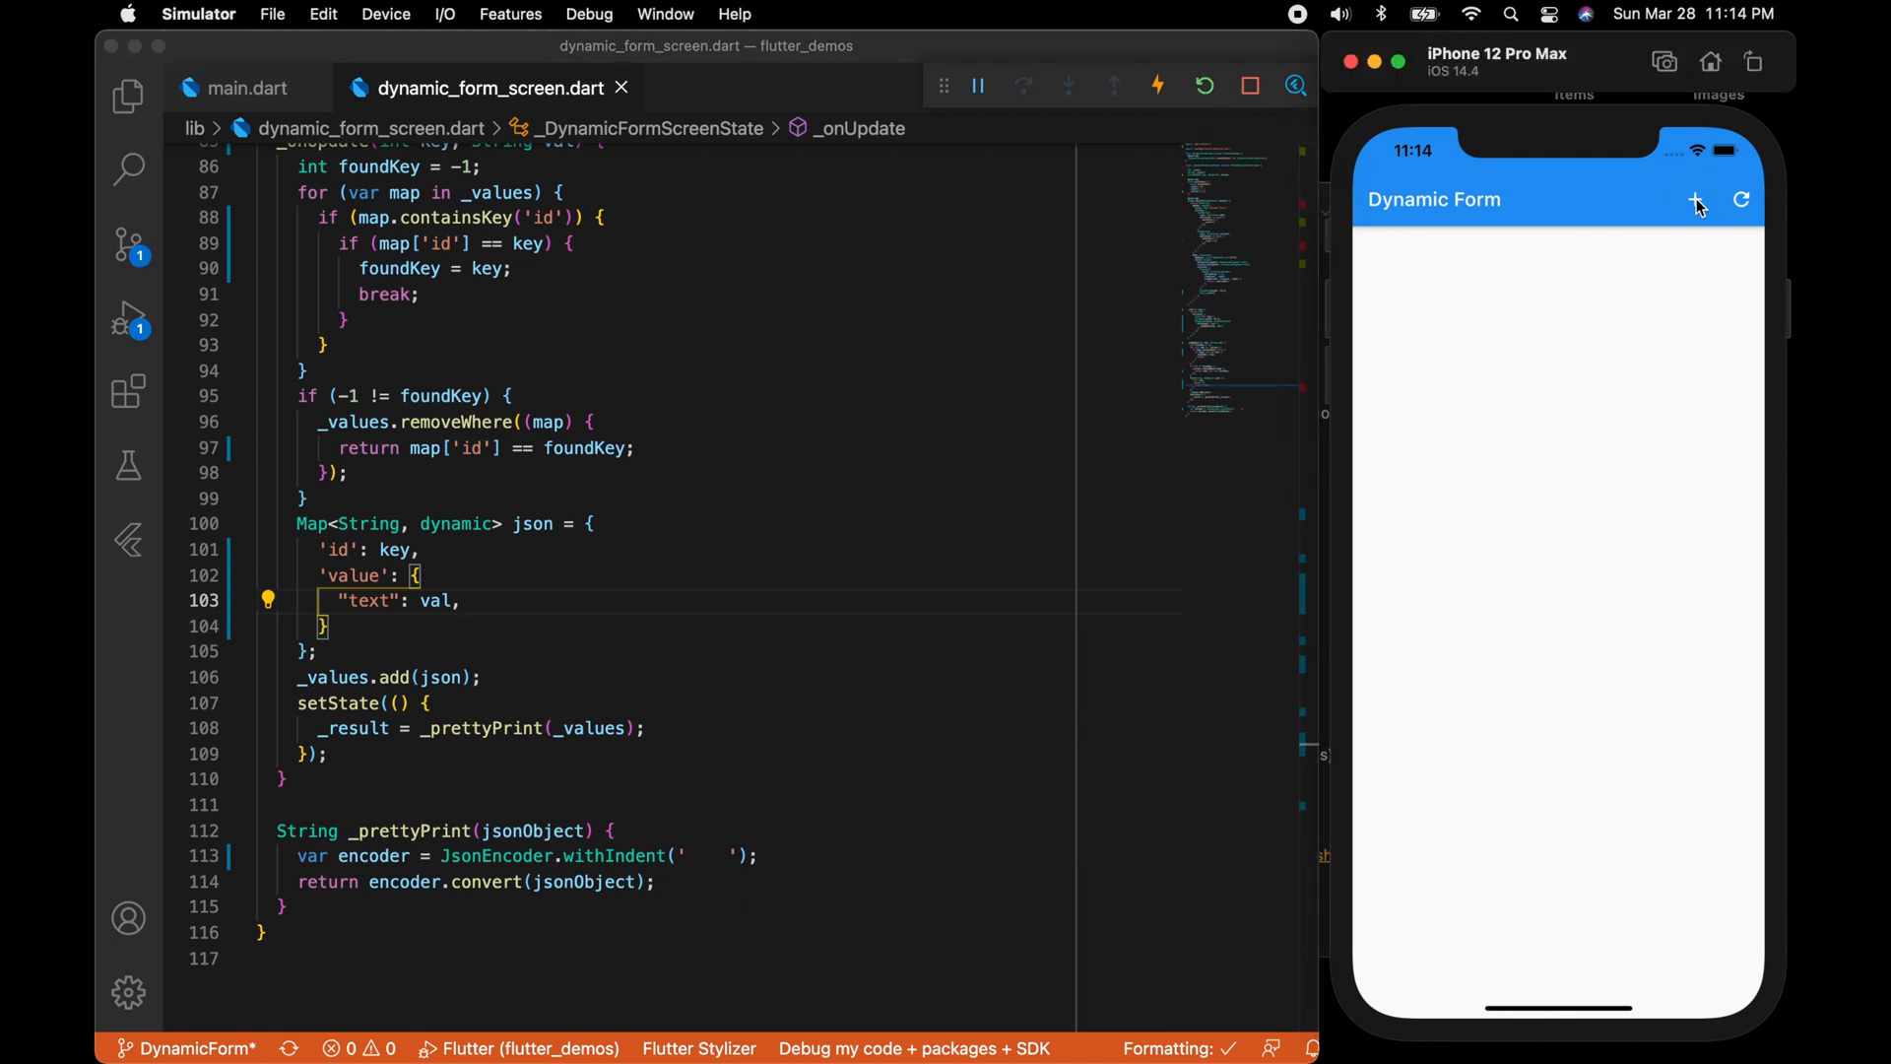
{"action": "left_click", "coordinate": [1694, 199]}
{"action": "type", "text": "wwwww"}
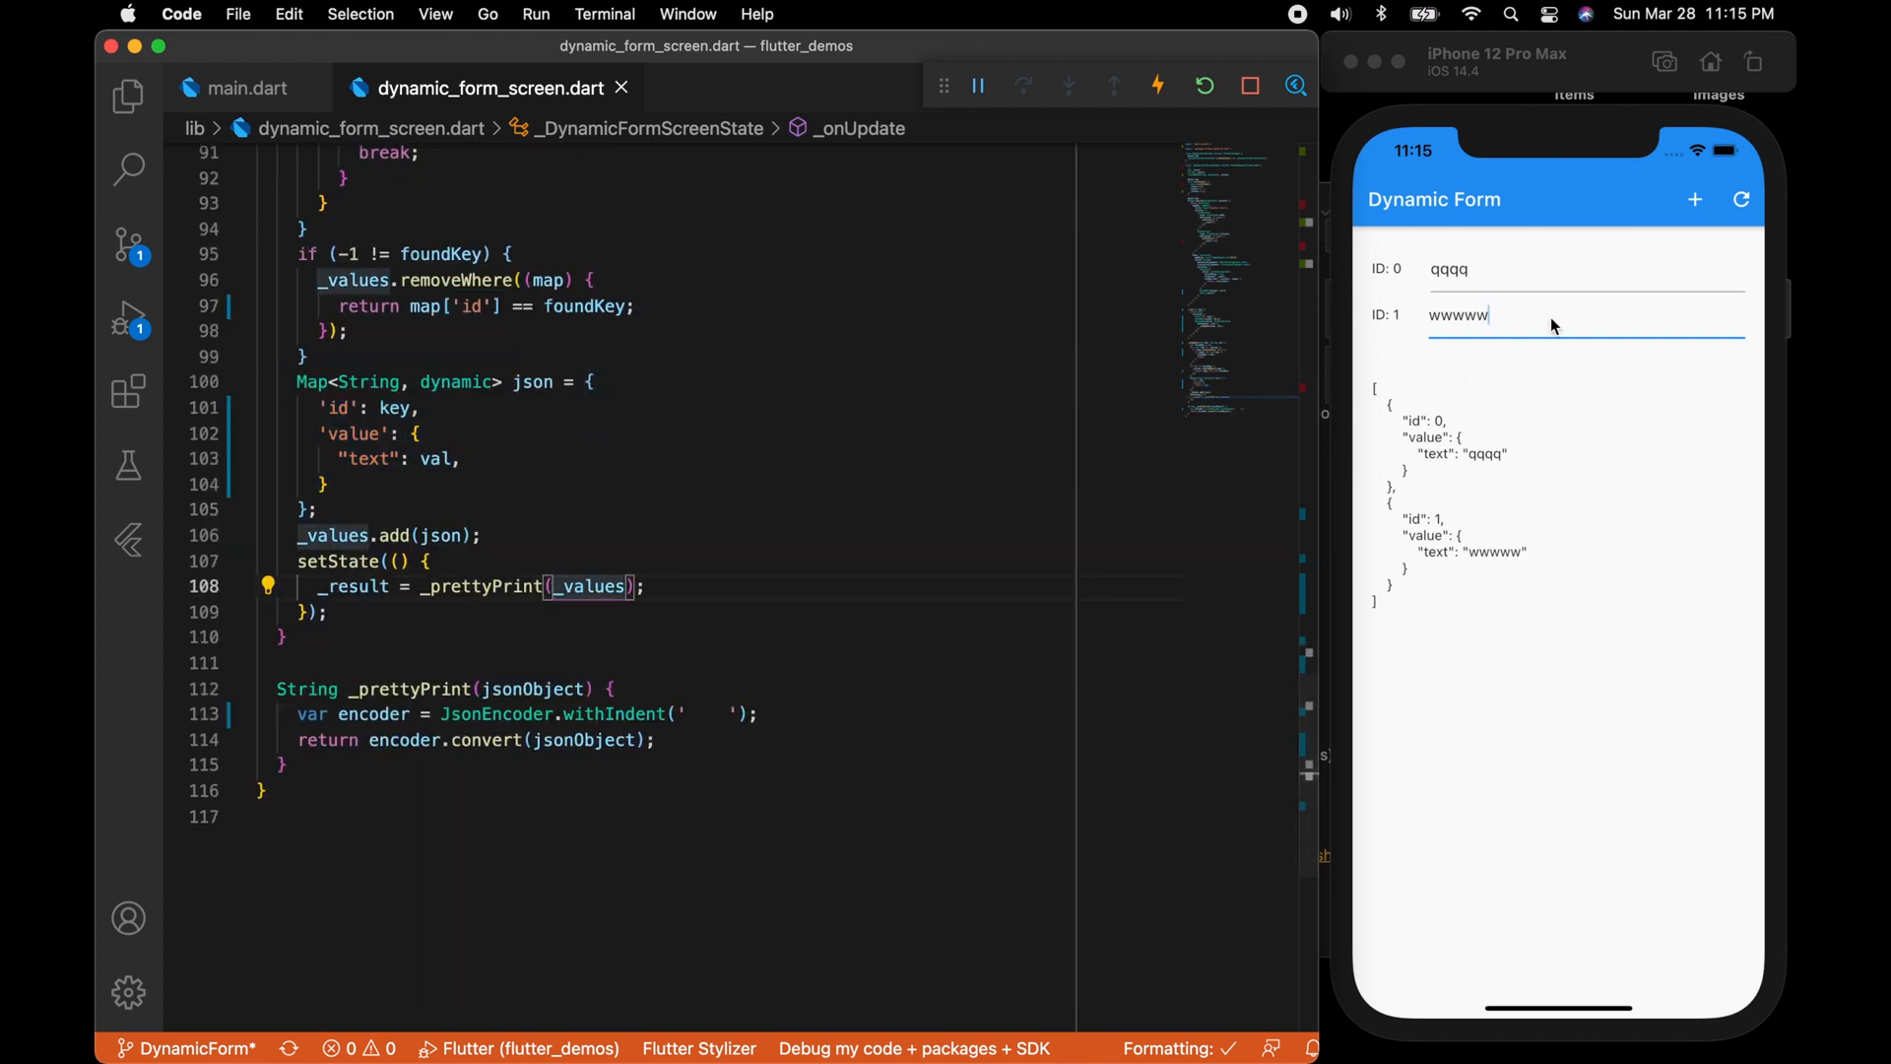
Type test characters into the two rows, ending with Hello and World and nested text JSON entries.
{"action": "type", "text": "ttttttttttt"}
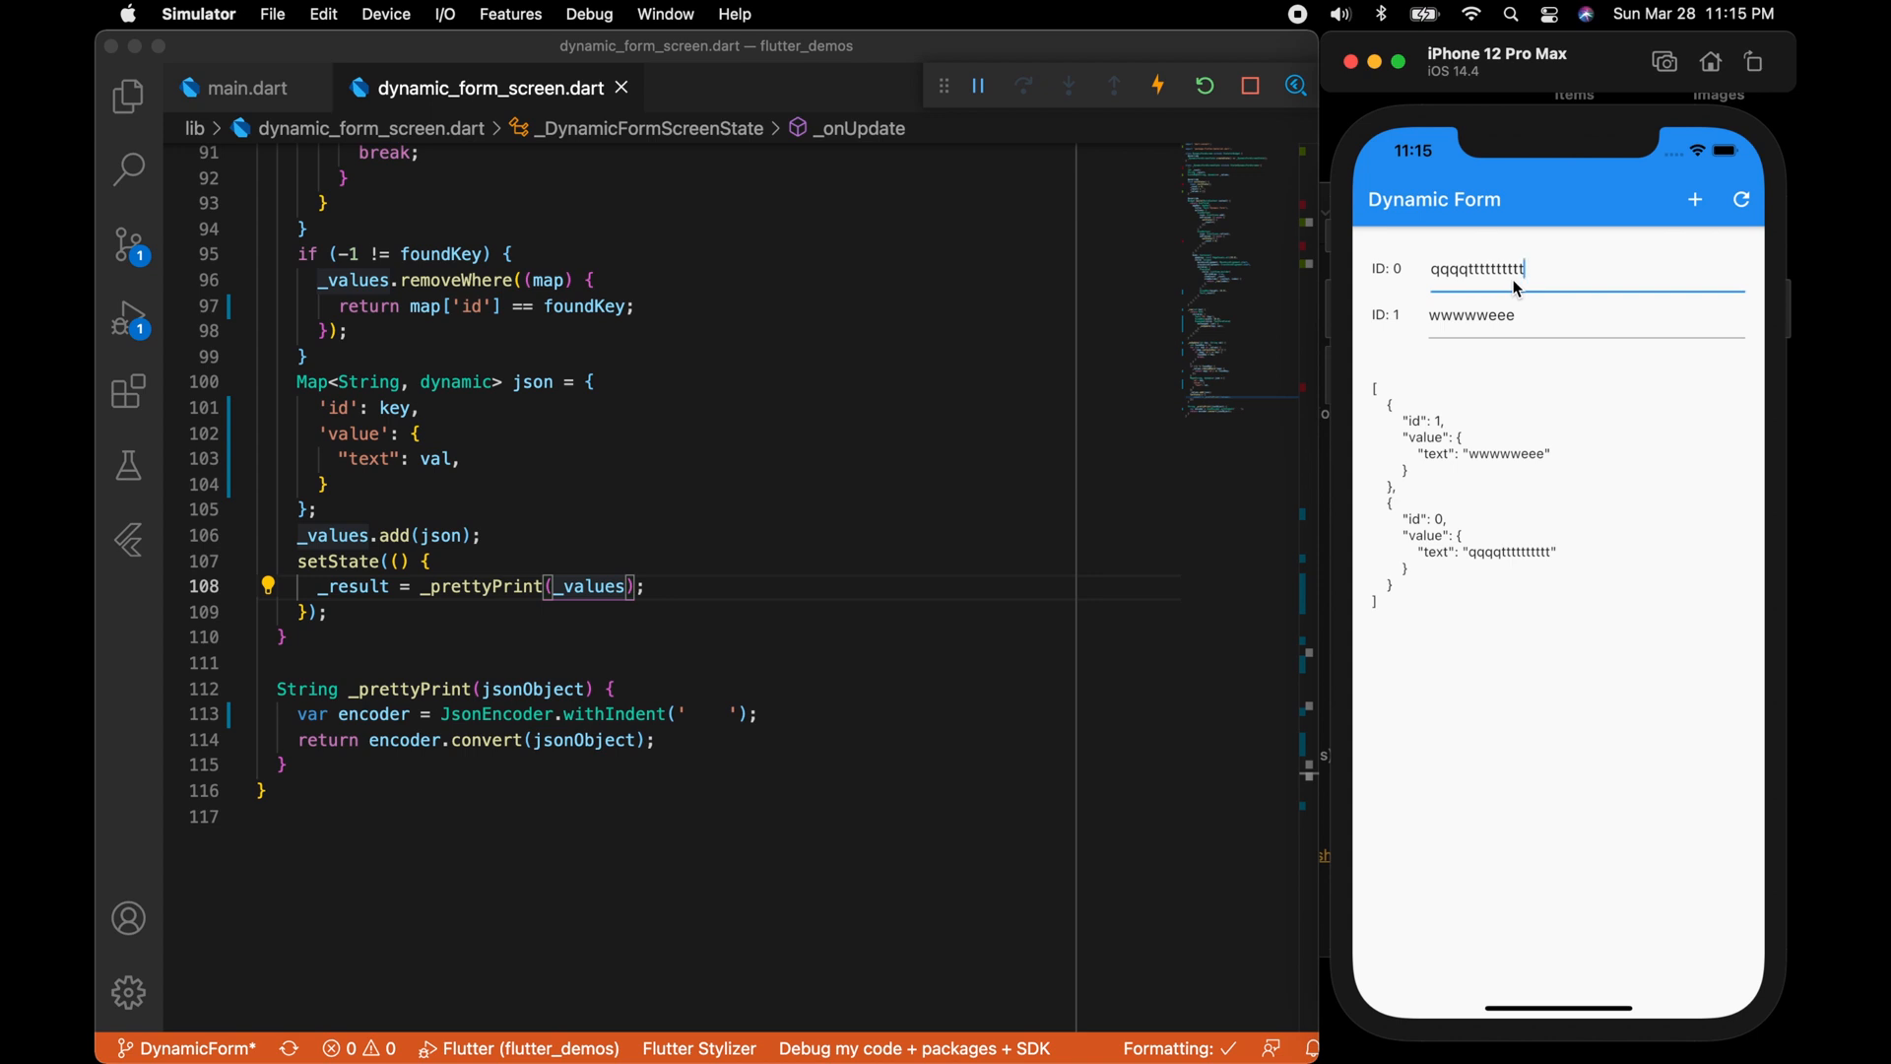
{"action": "type", "text": "uuuu"}
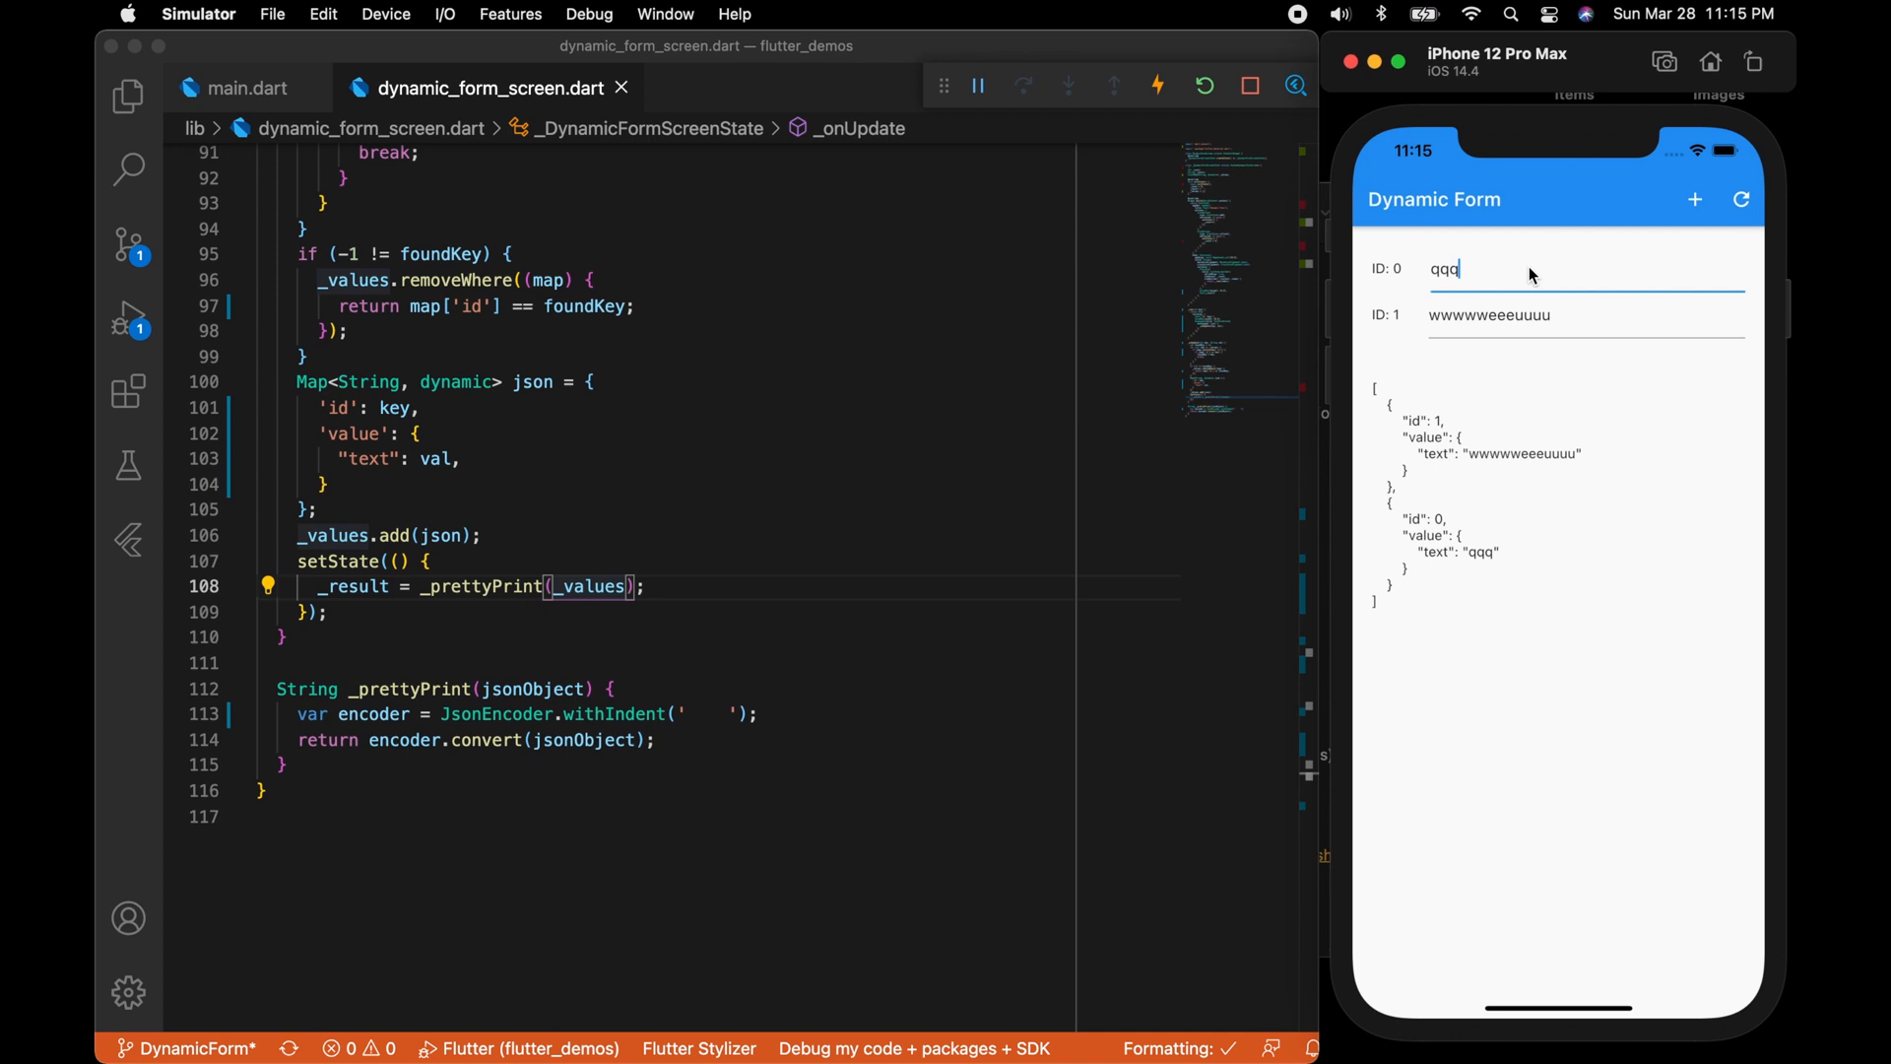
{"action": "left_click", "coordinate": [1740, 199]}
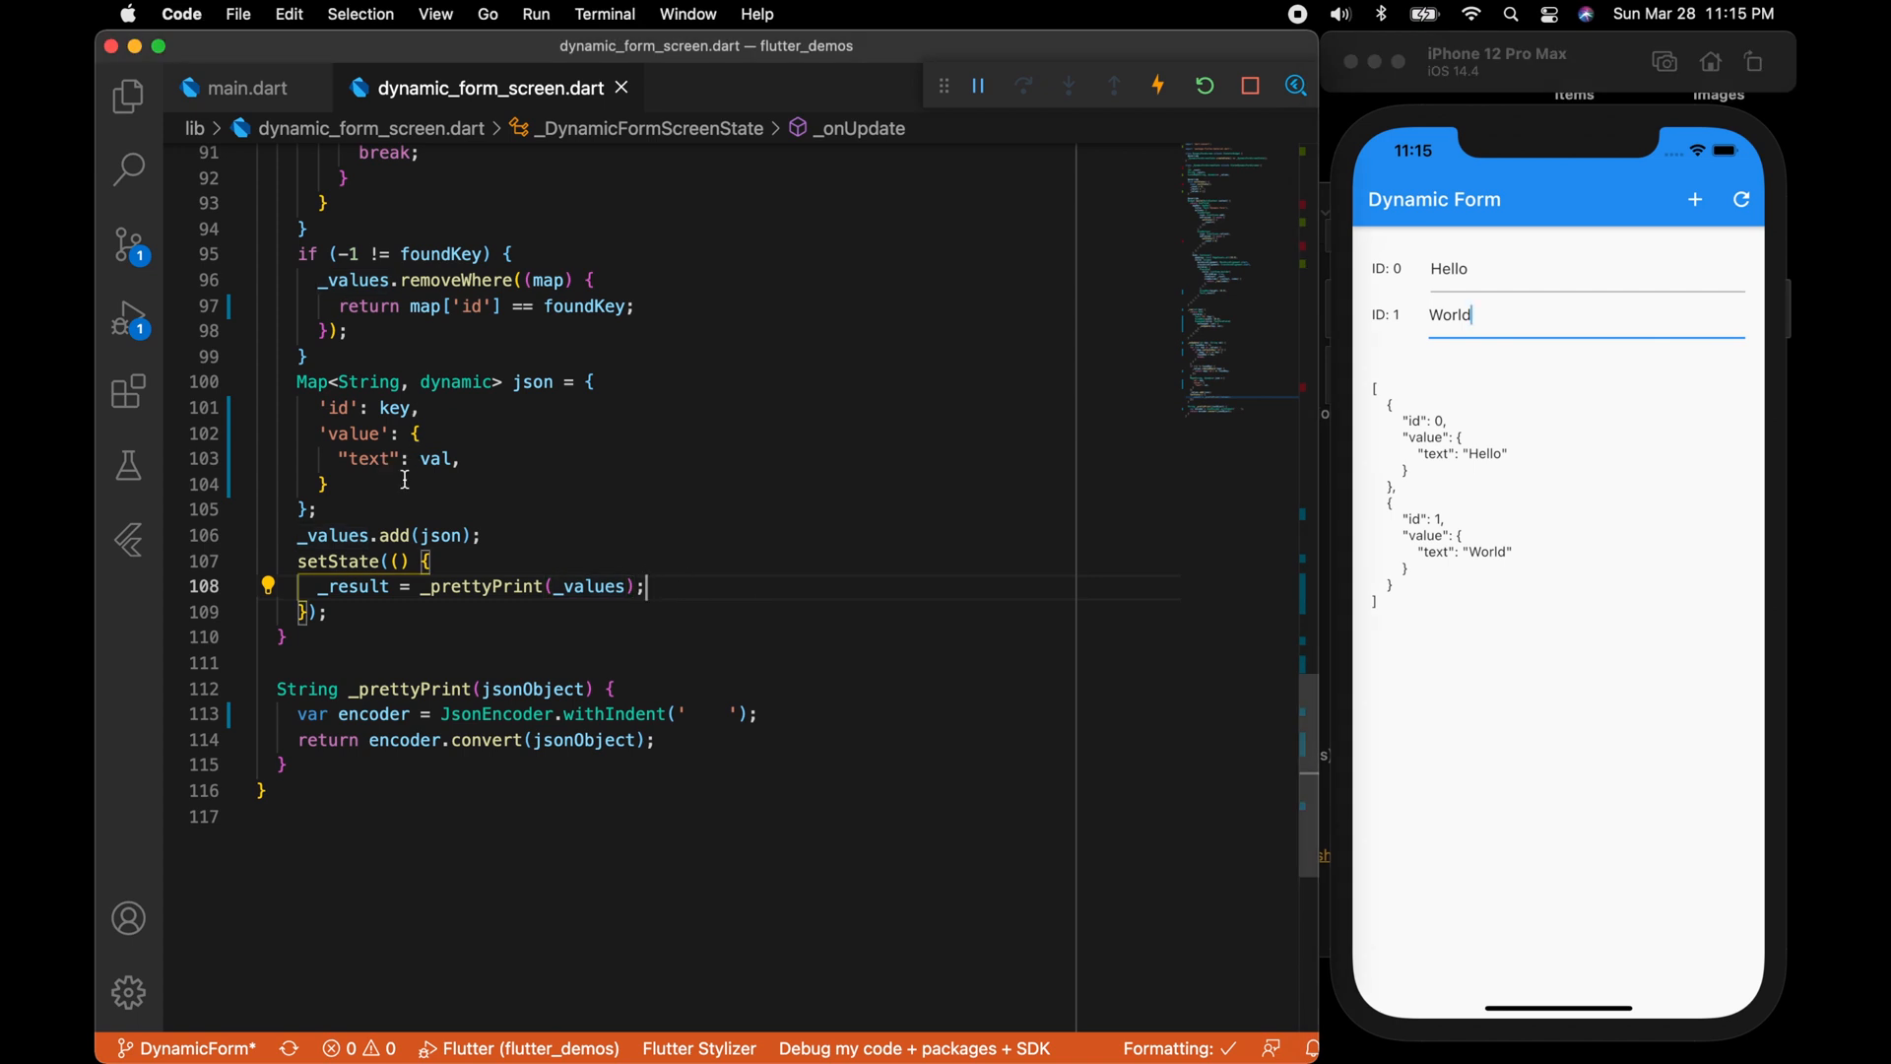
{"action": "mouse_move", "coordinate": [1493, 400]}
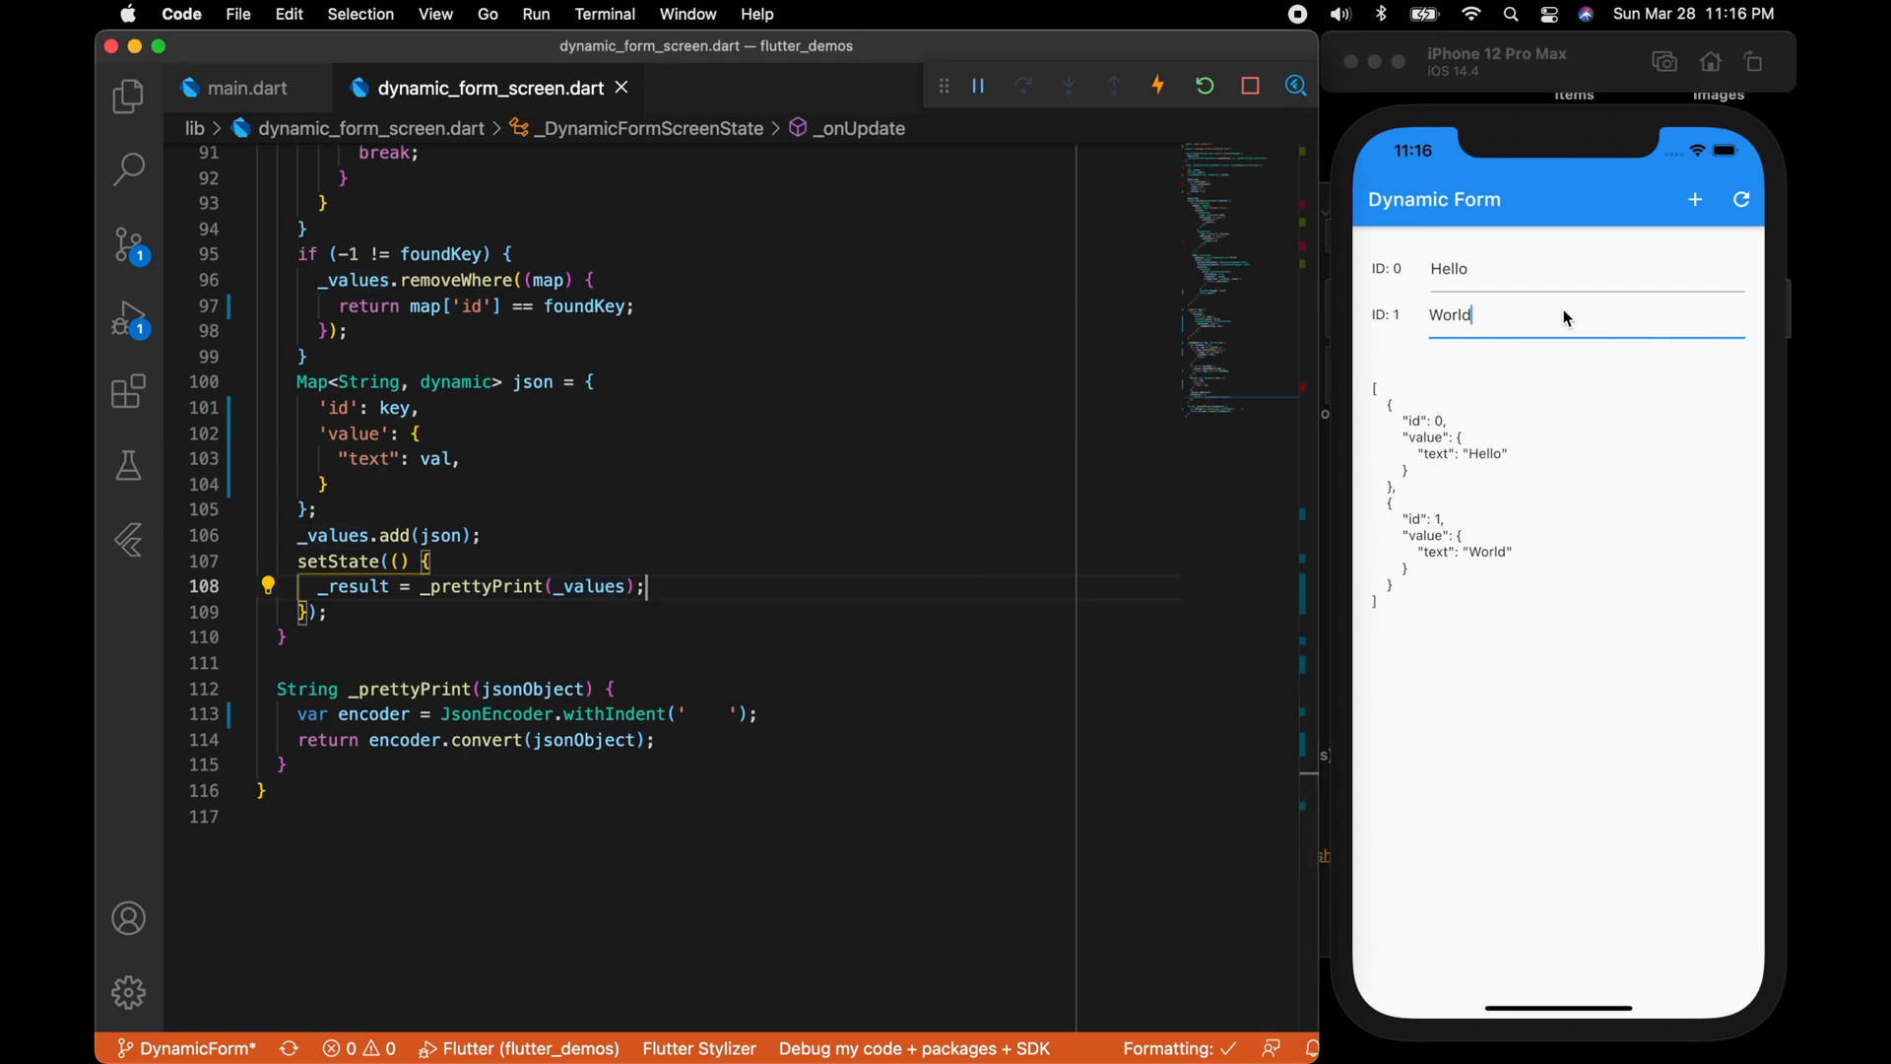
{"action": "mouse_move", "coordinate": [1612, 475]}
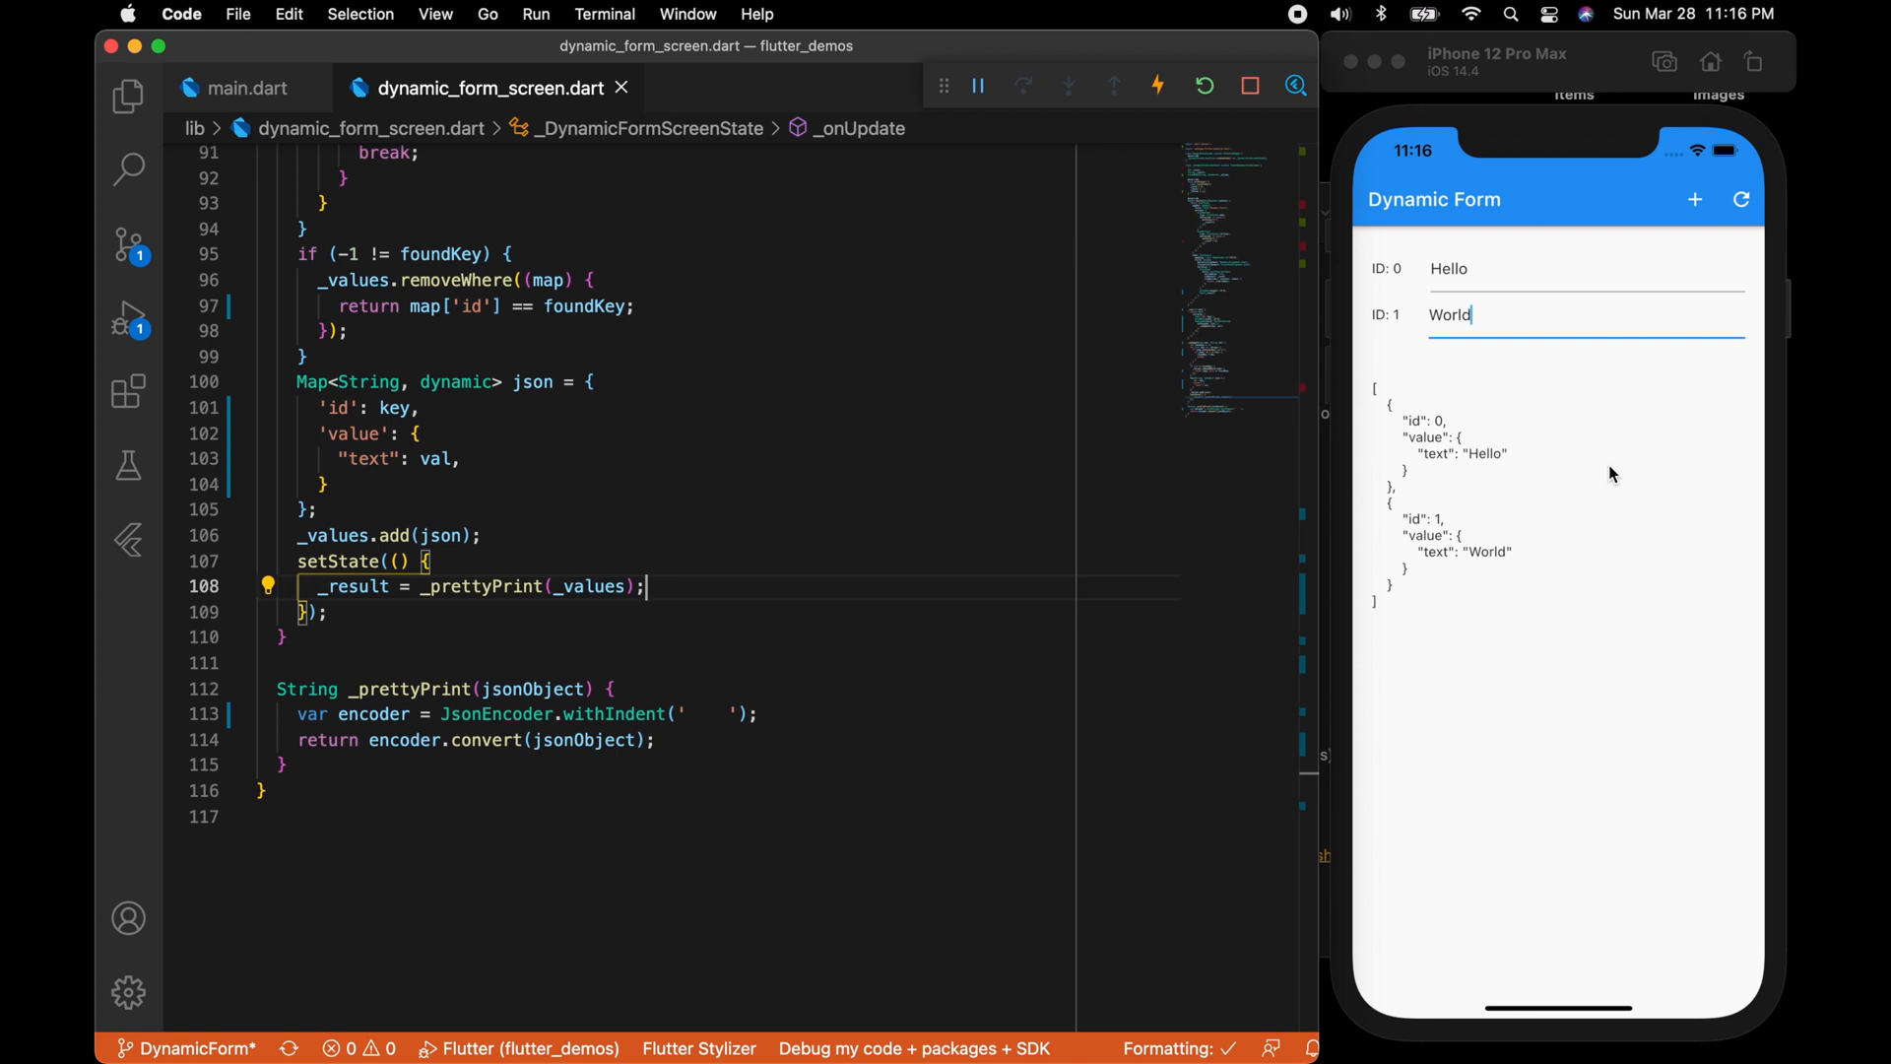
{"action": "scroll", "scroll_direction": "up", "scroll_amount": 3}
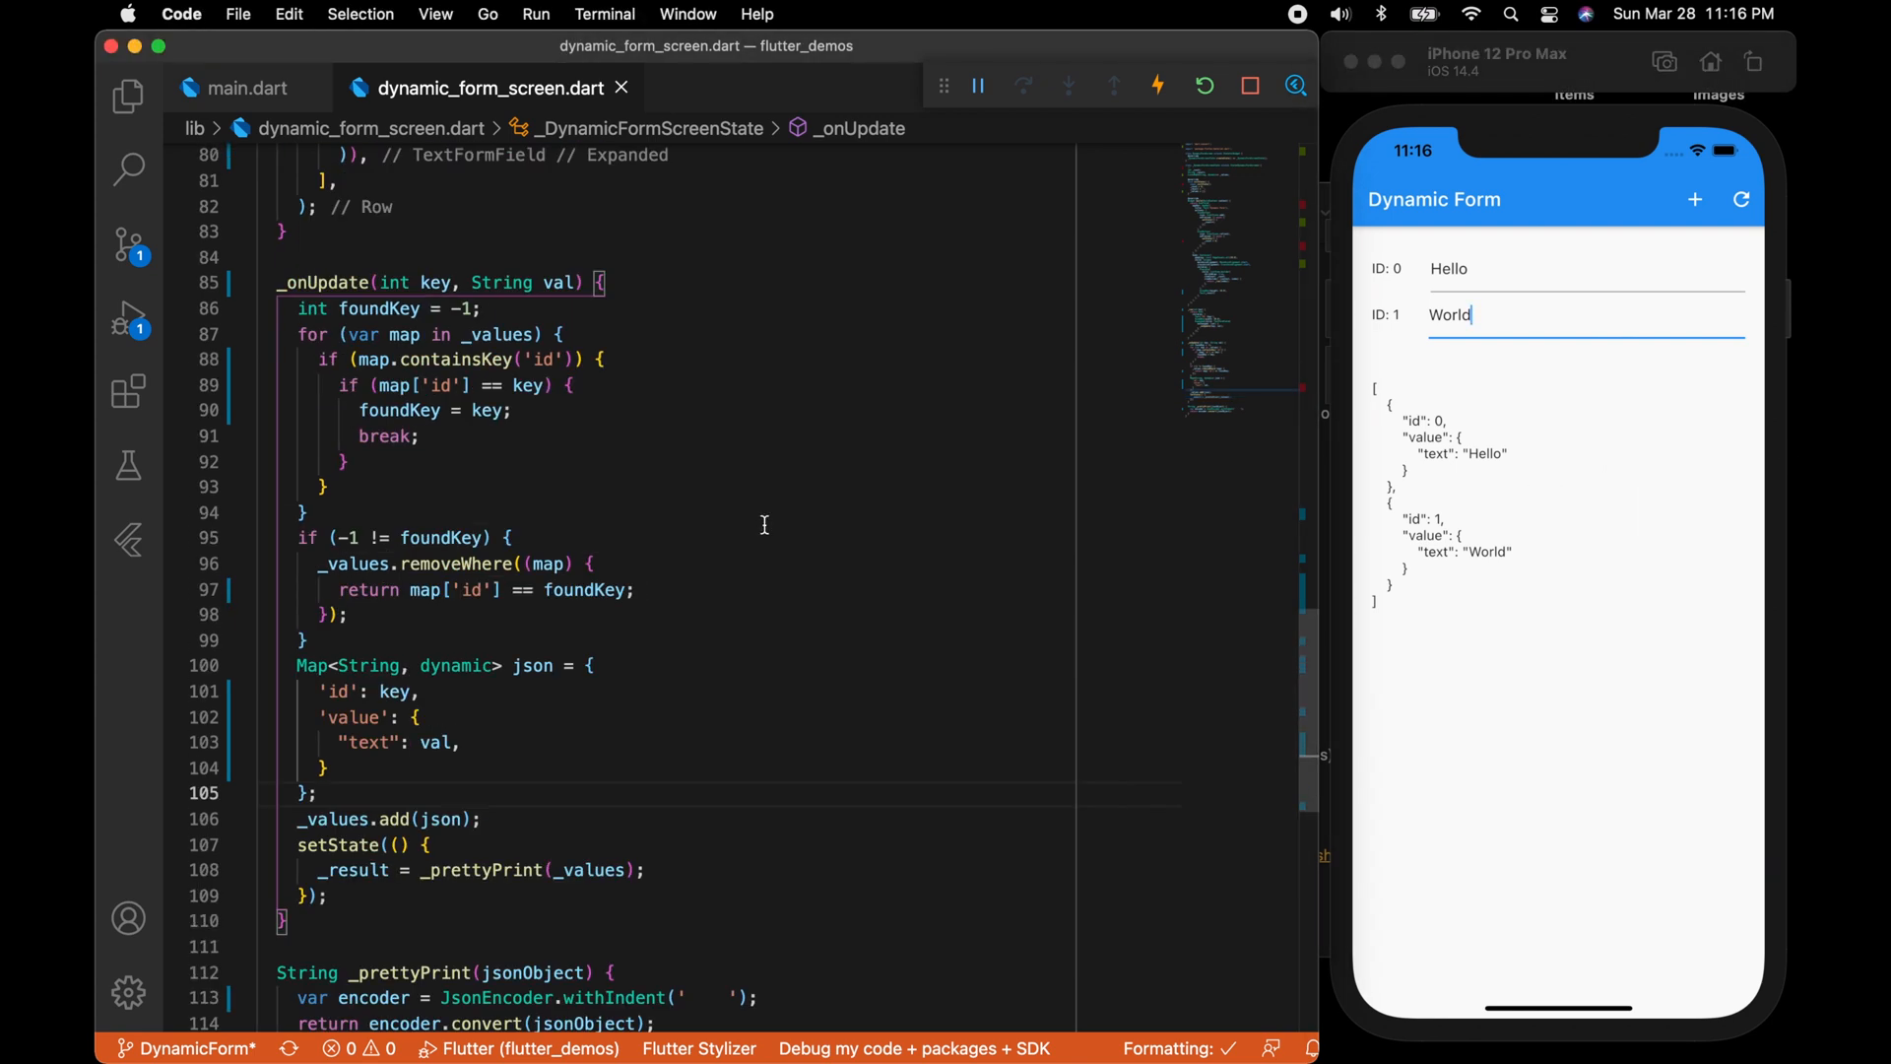
{"action": "scroll", "scroll_direction": "up", "scroll_amount": 3}
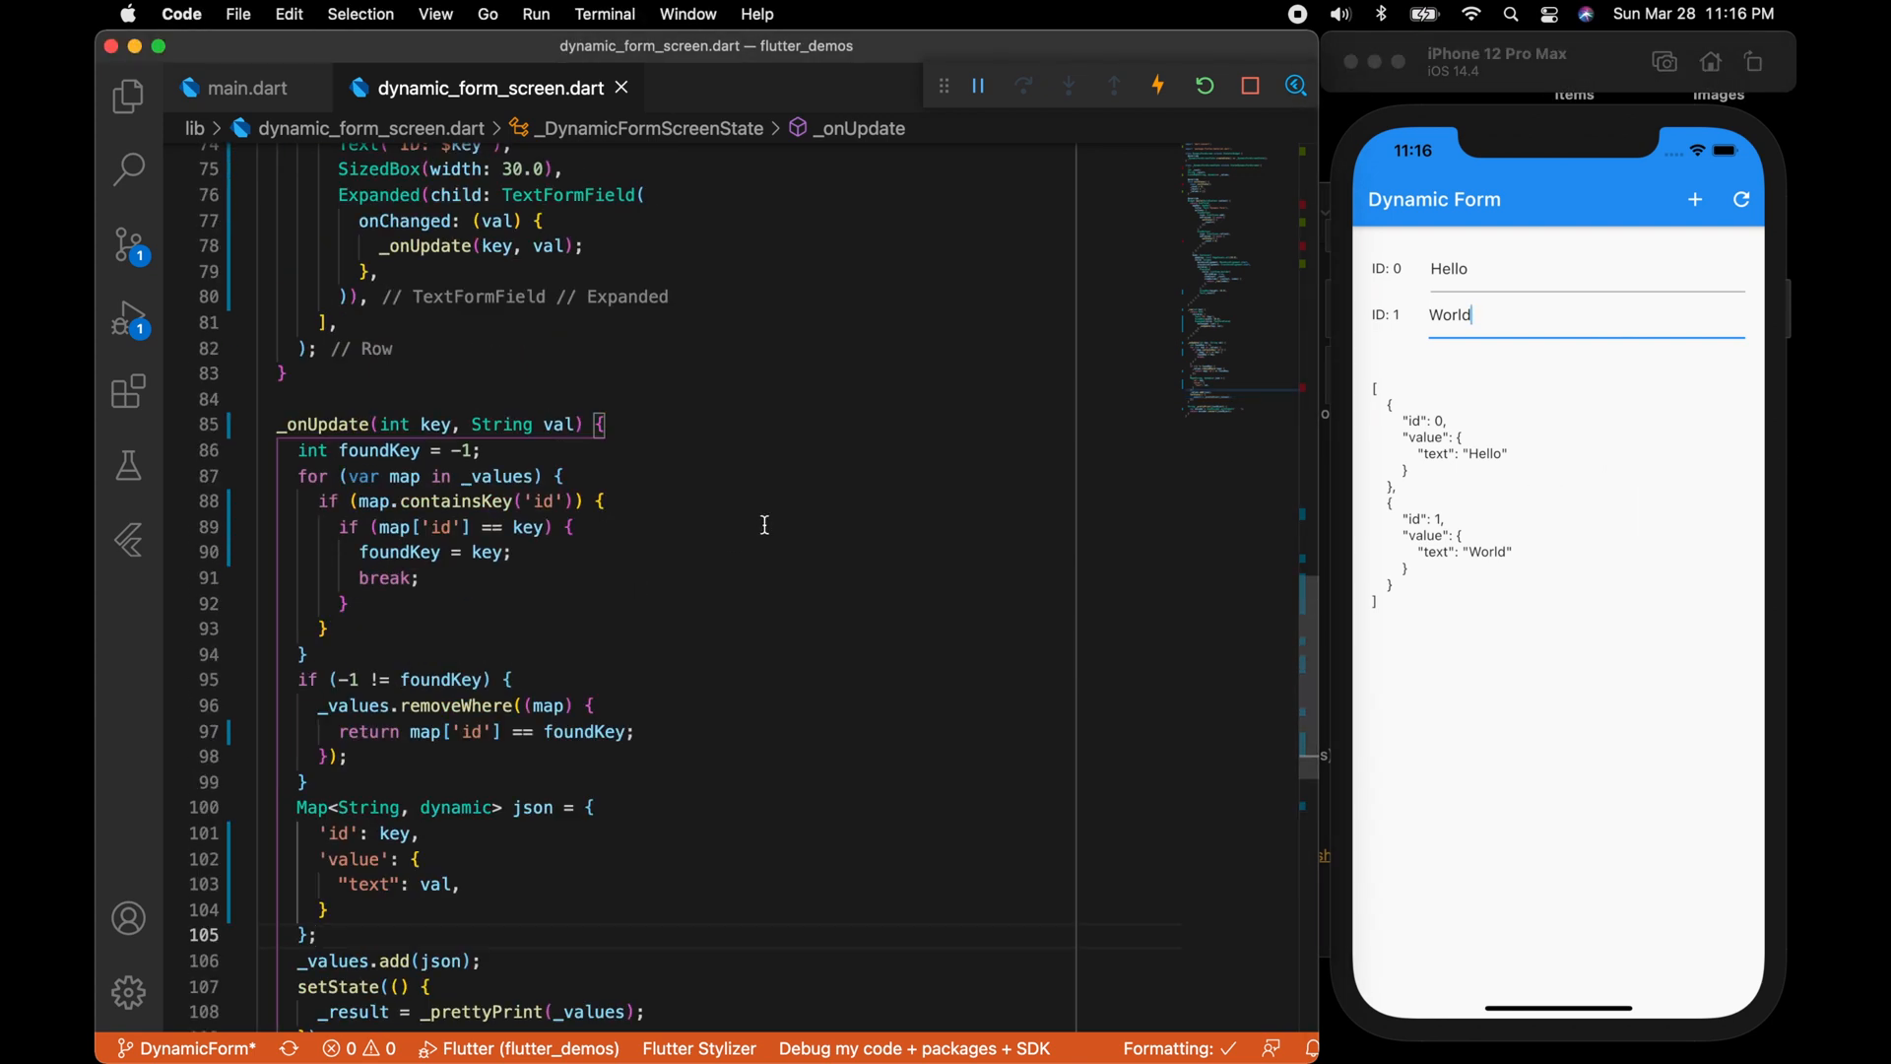
{"action": "scroll", "scroll_direction": "up", "scroll_amount": 3}
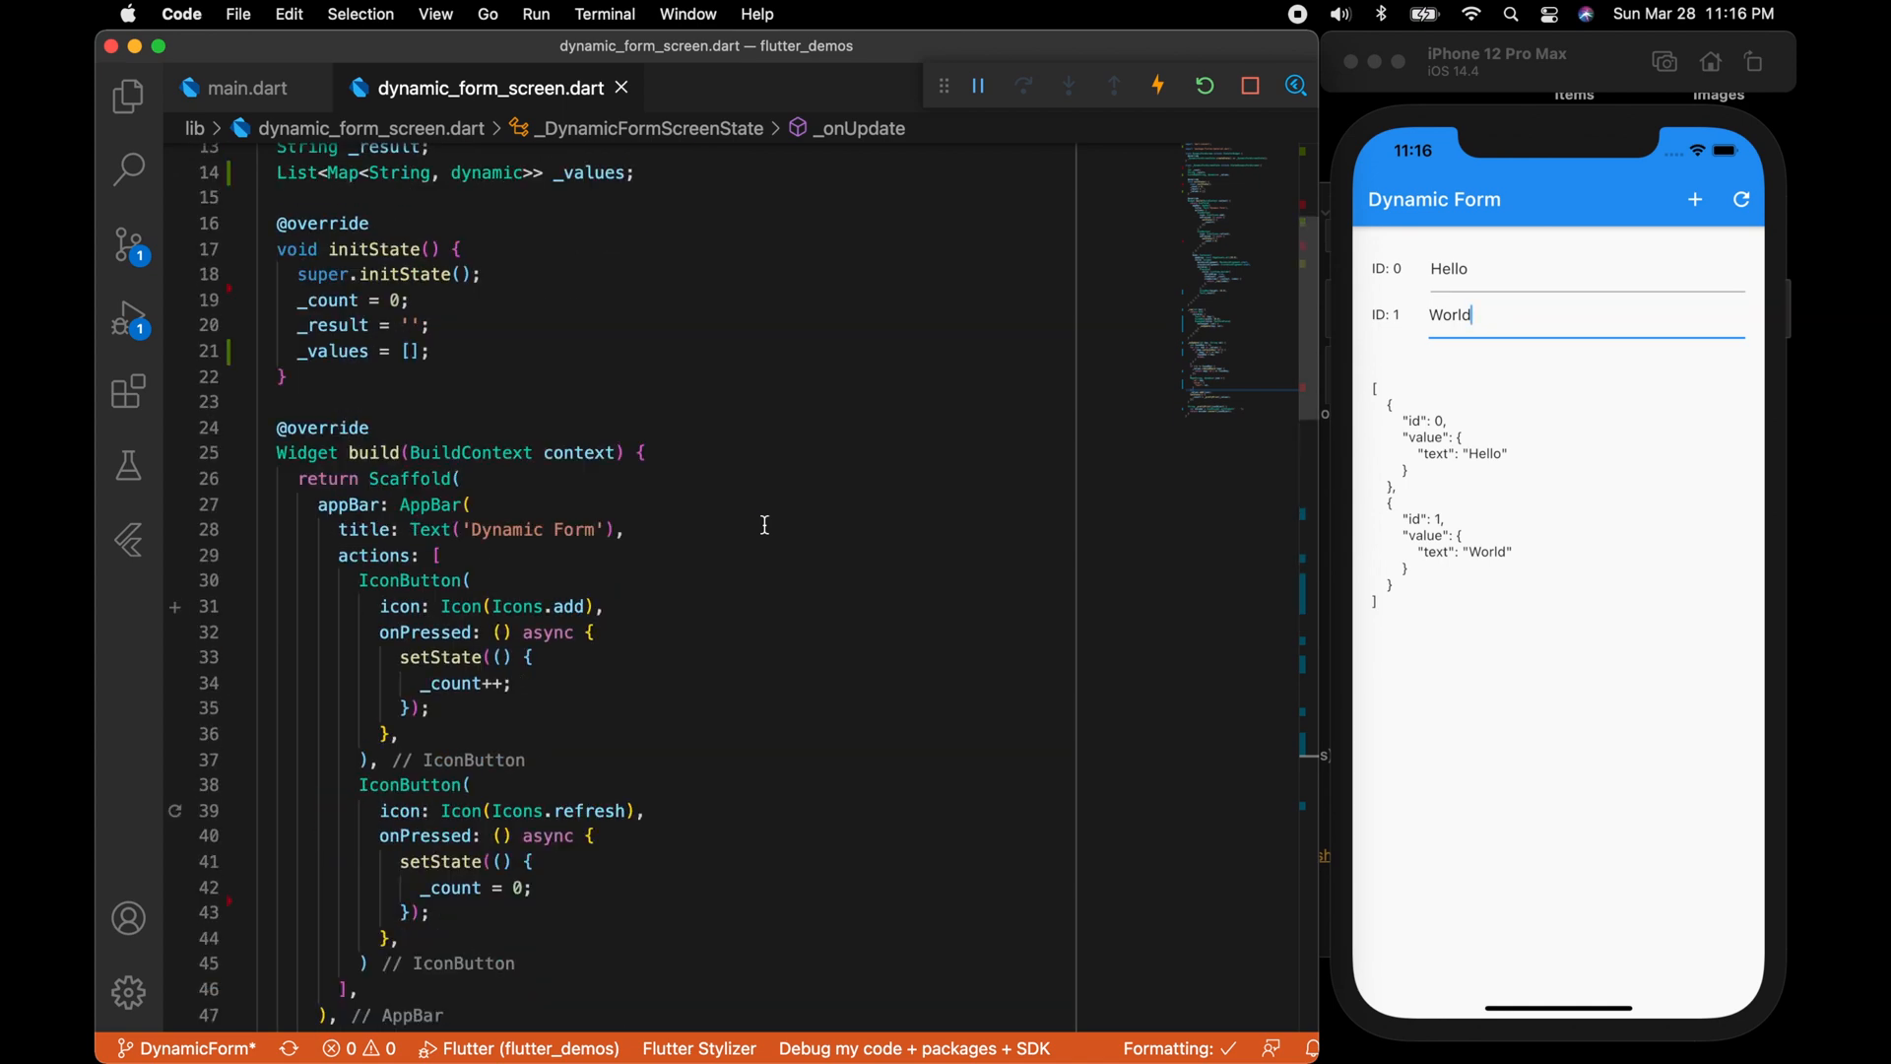
{"action": "scroll", "scroll_direction": "up", "scroll_amount": 3}
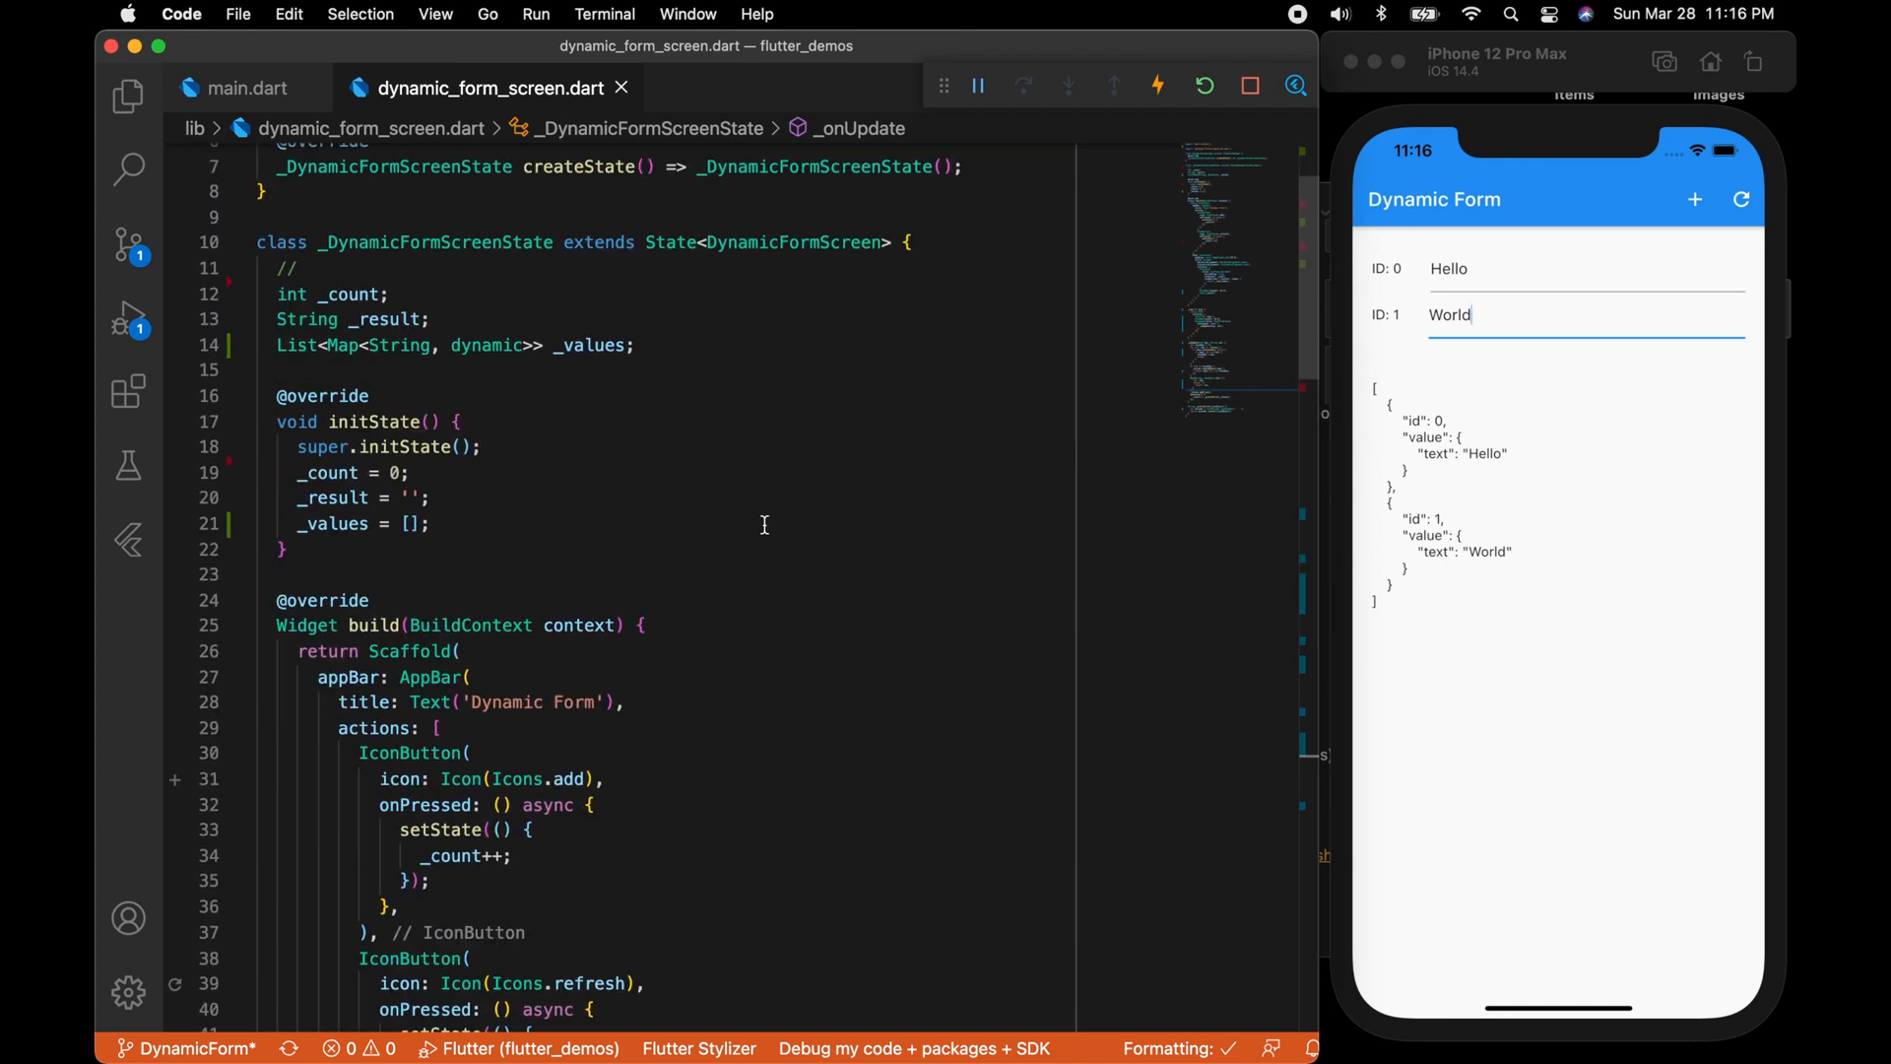
{"action": "scroll", "scroll_direction": "down", "scroll_amount": 3}
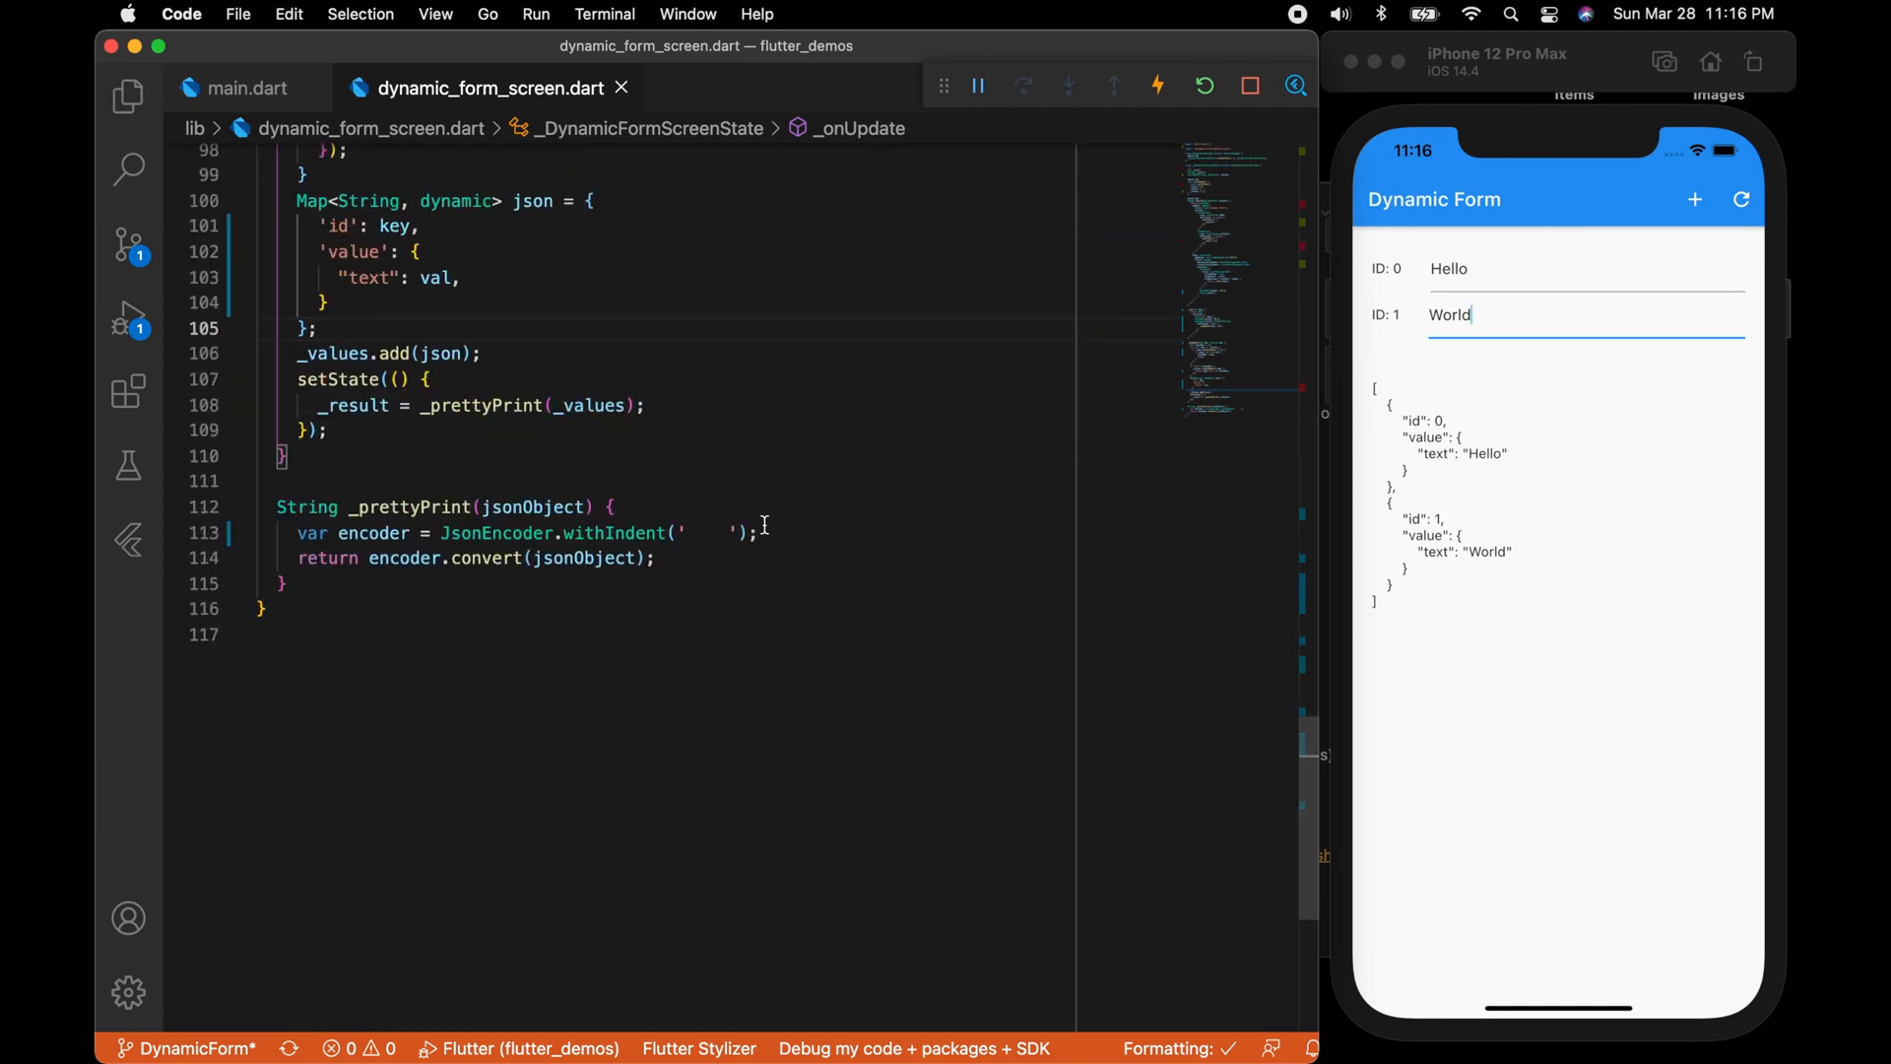
{"action": "scroll", "scroll_direction": "up", "scroll_amount": 3}
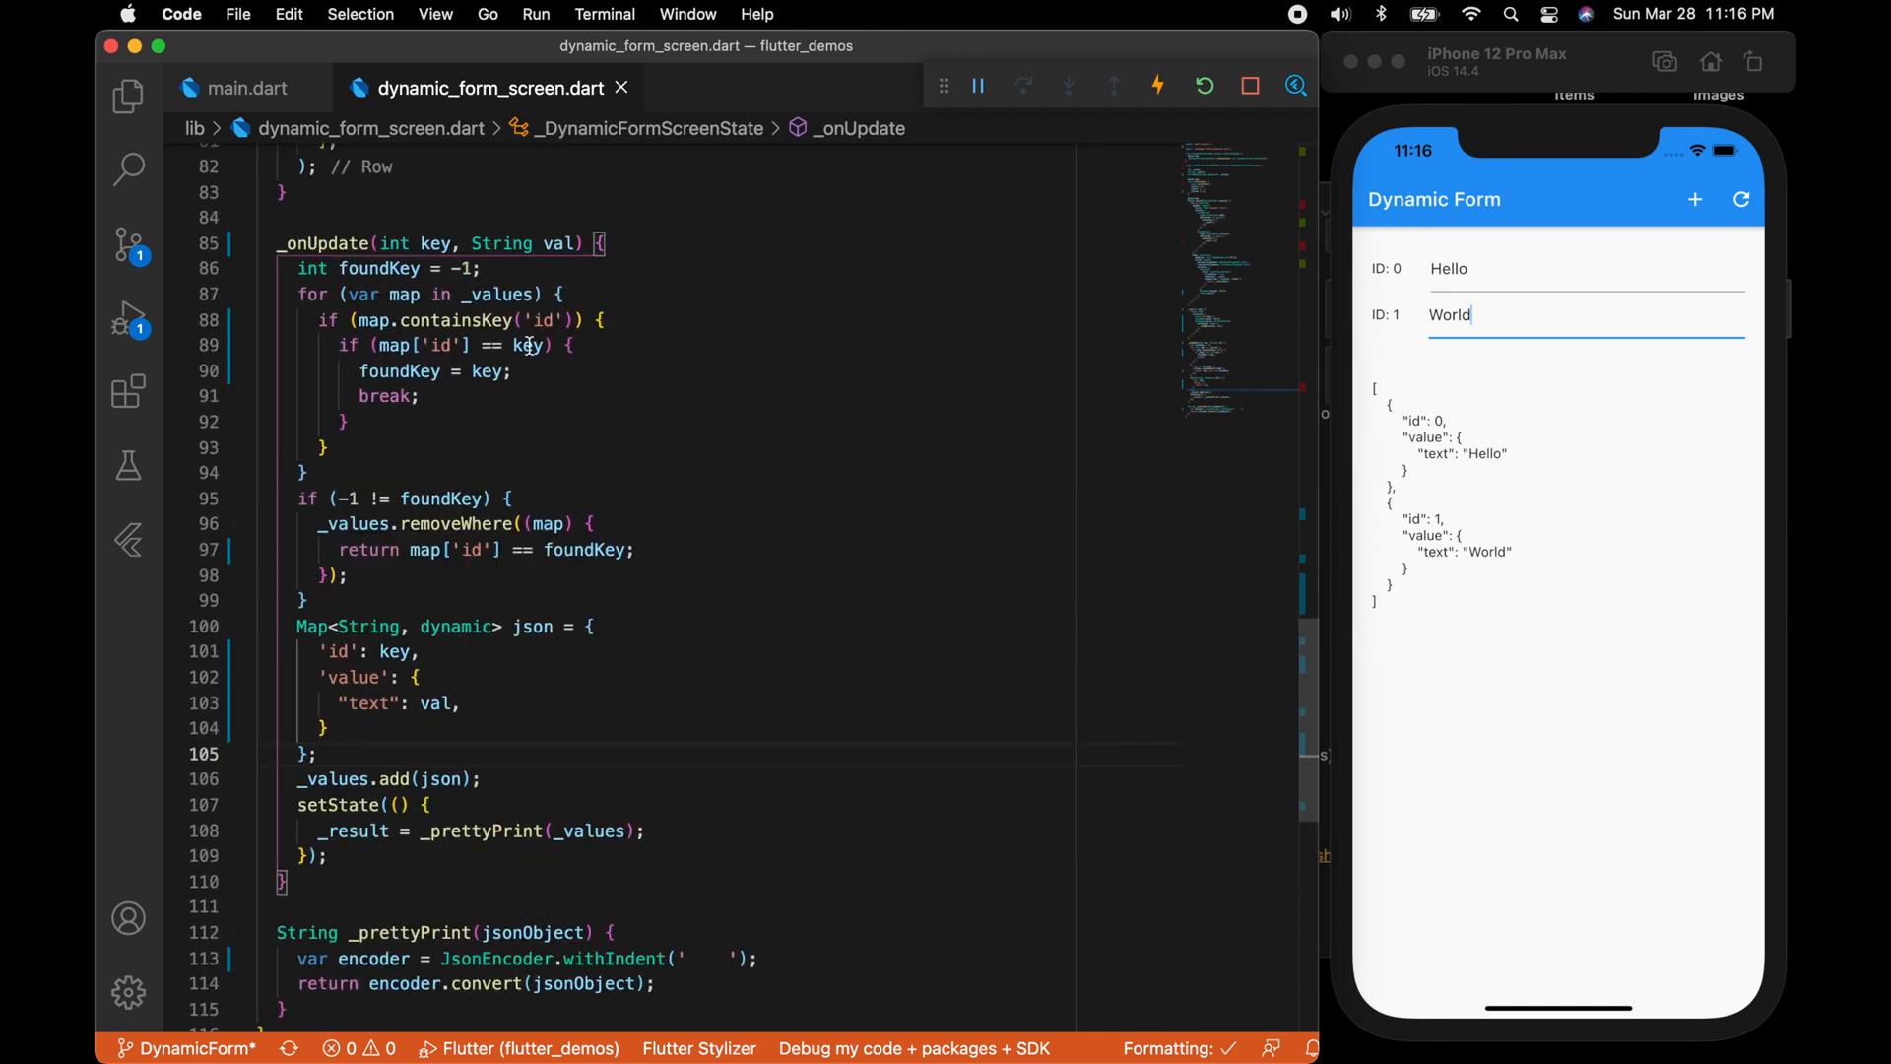
{"action": "double_click", "coordinate": [379, 268]}
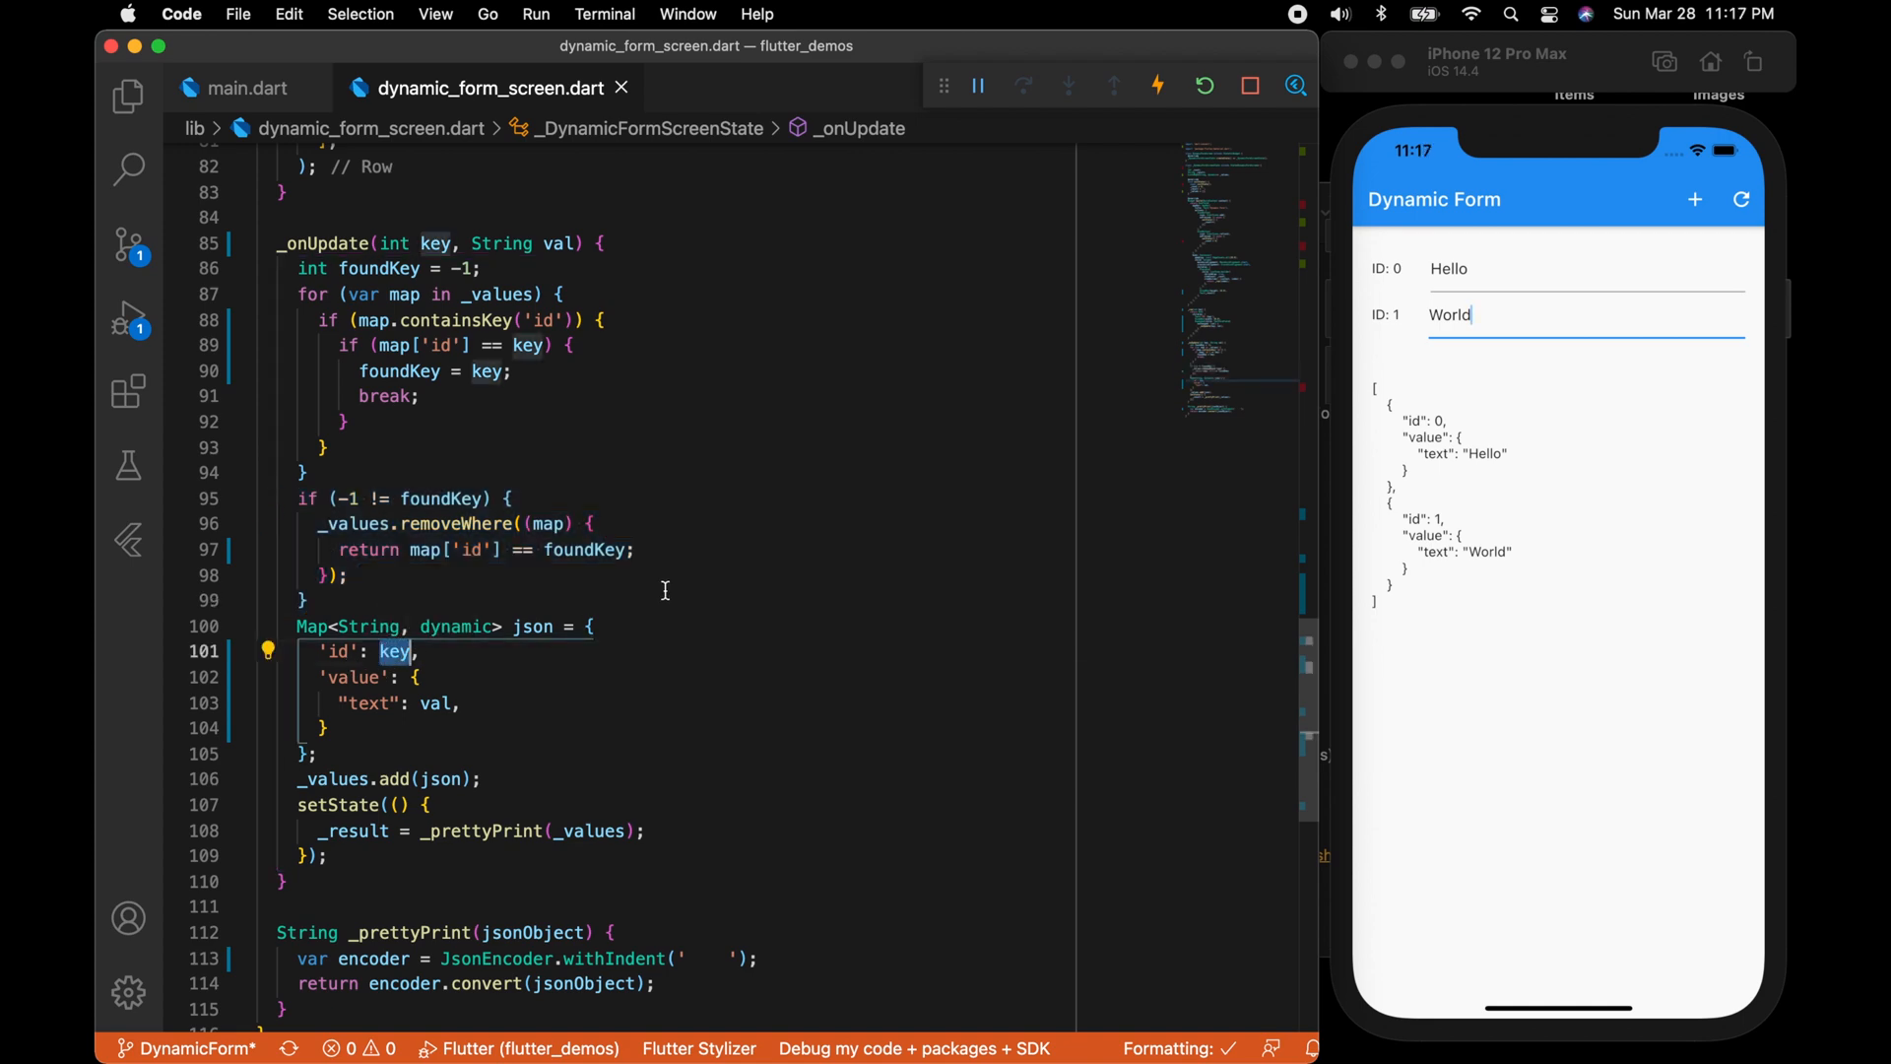
{"action": "scroll", "scroll_direction": "down", "scroll_amount": 3}
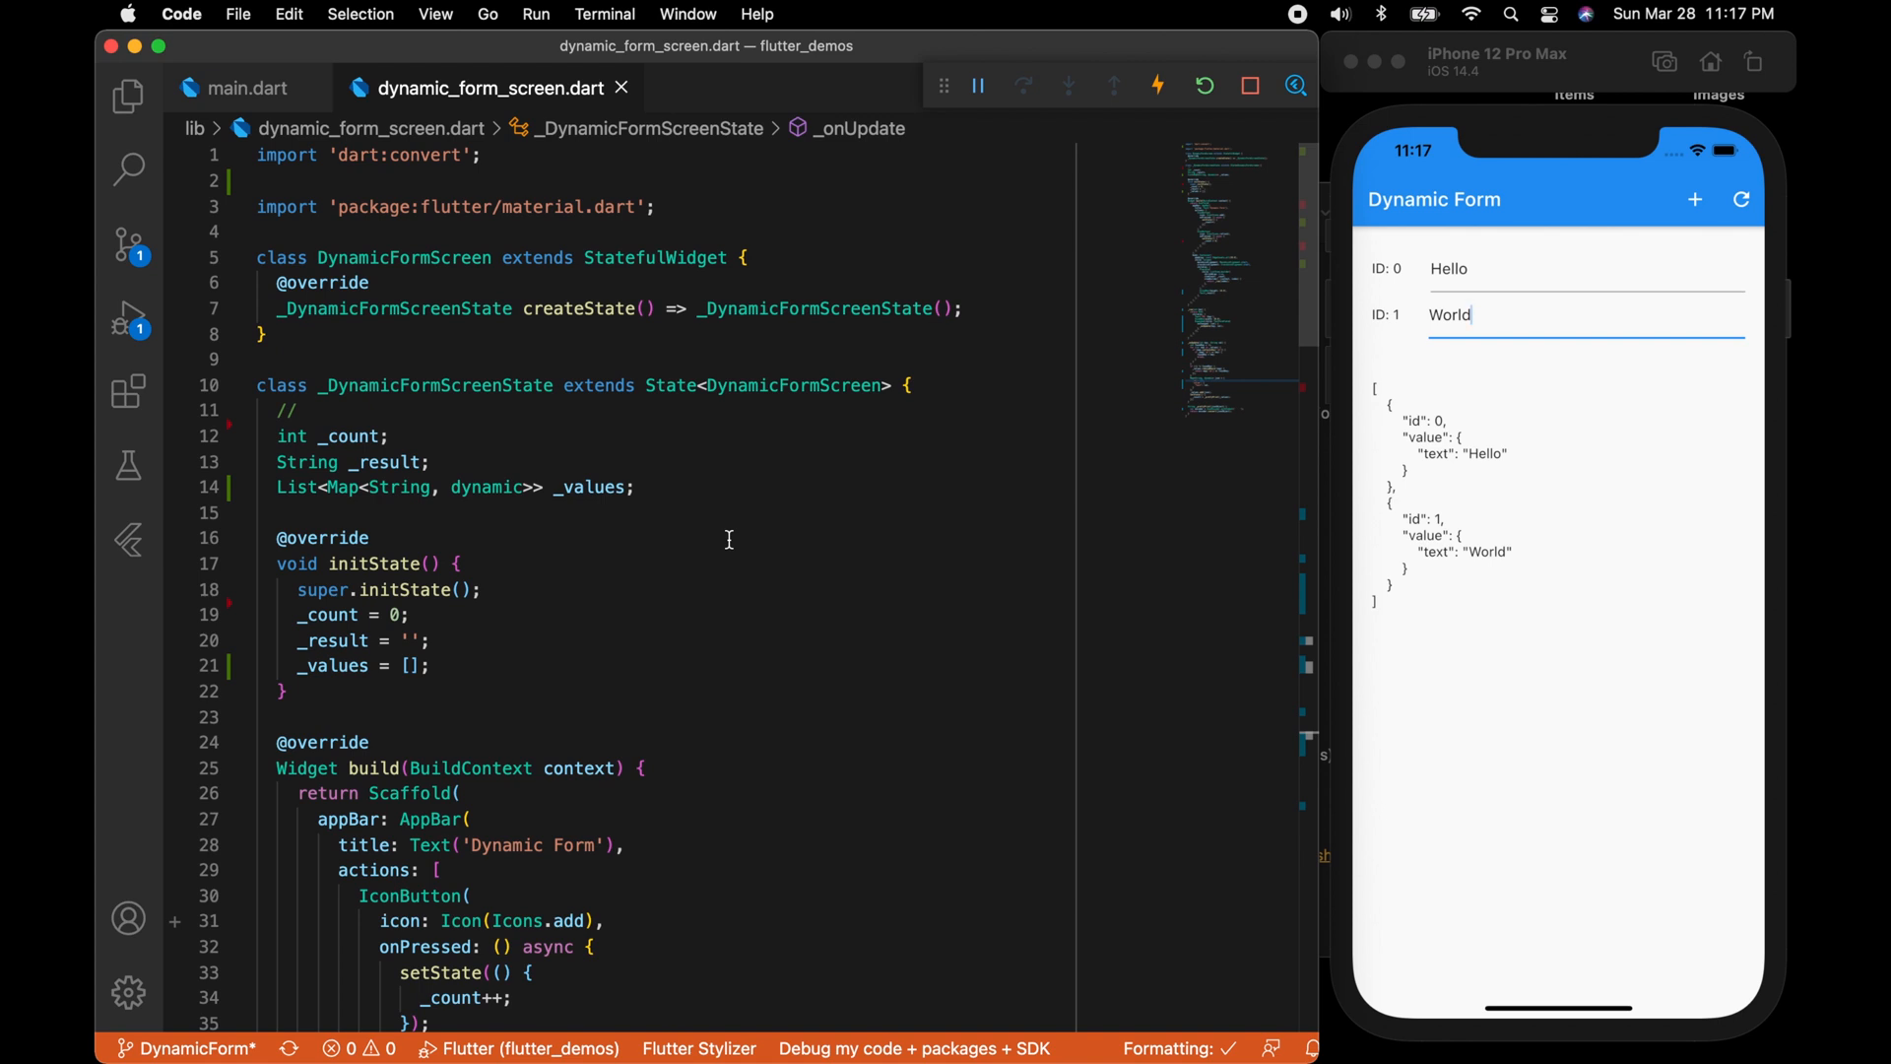
Add rows up to five and enter Hello, Again and Subscribe in IDs 2, 3 and 4.
{"action": "left_click", "coordinate": [1694, 199]}
{"action": "type", "text": "Hello"}
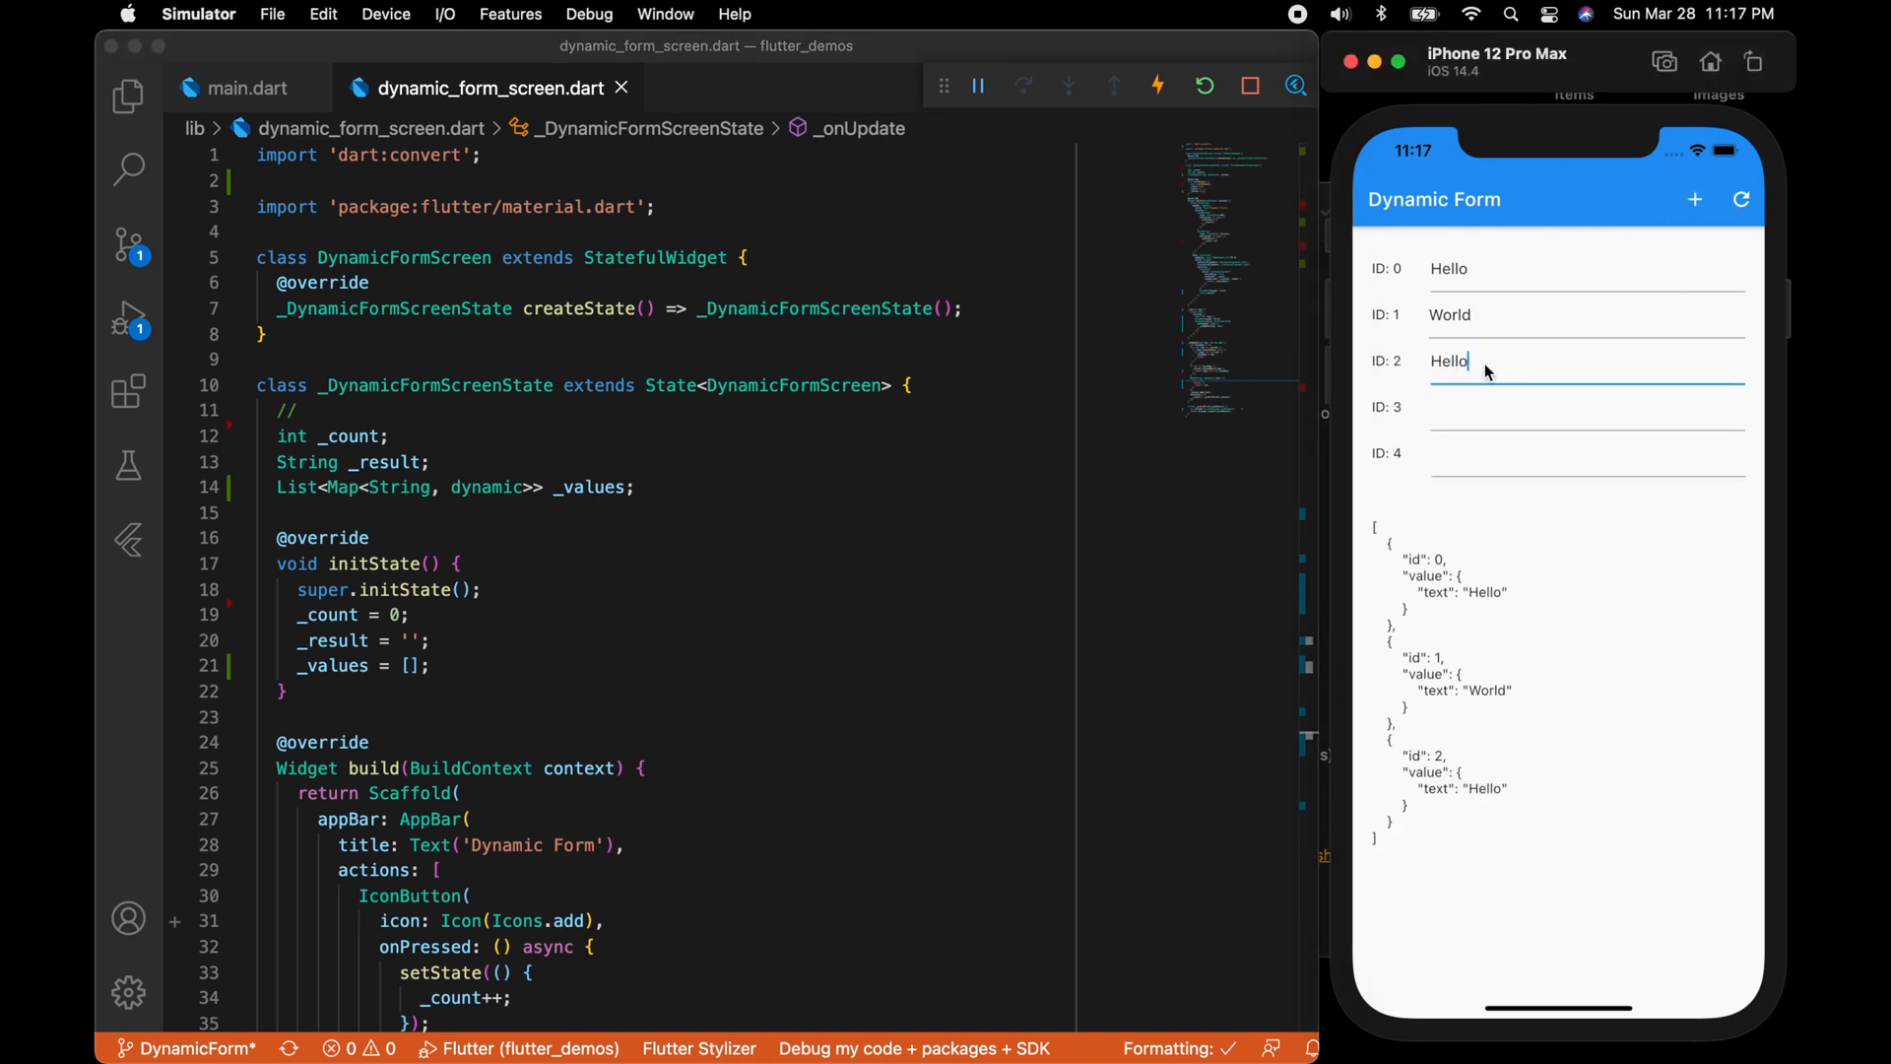
{"action": "type", "text": "Again"}
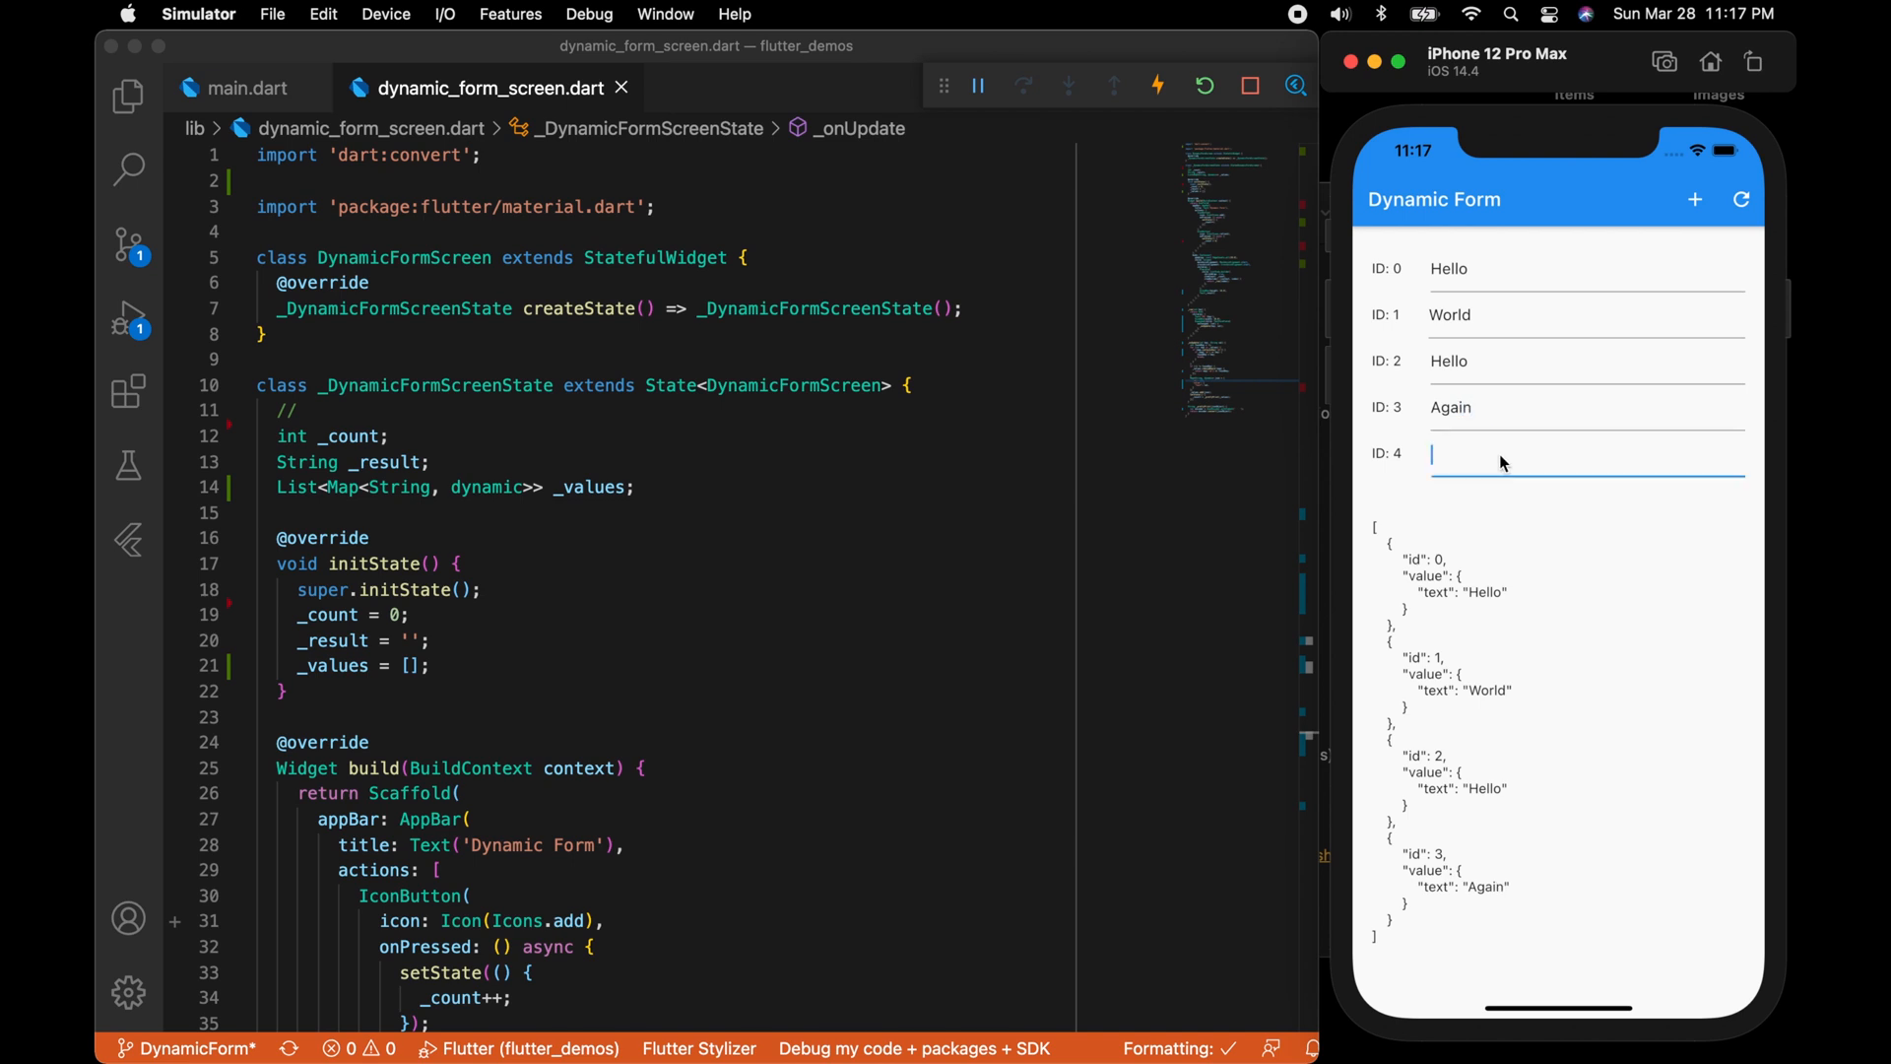
{"action": "type", "text": "Subscribe"}
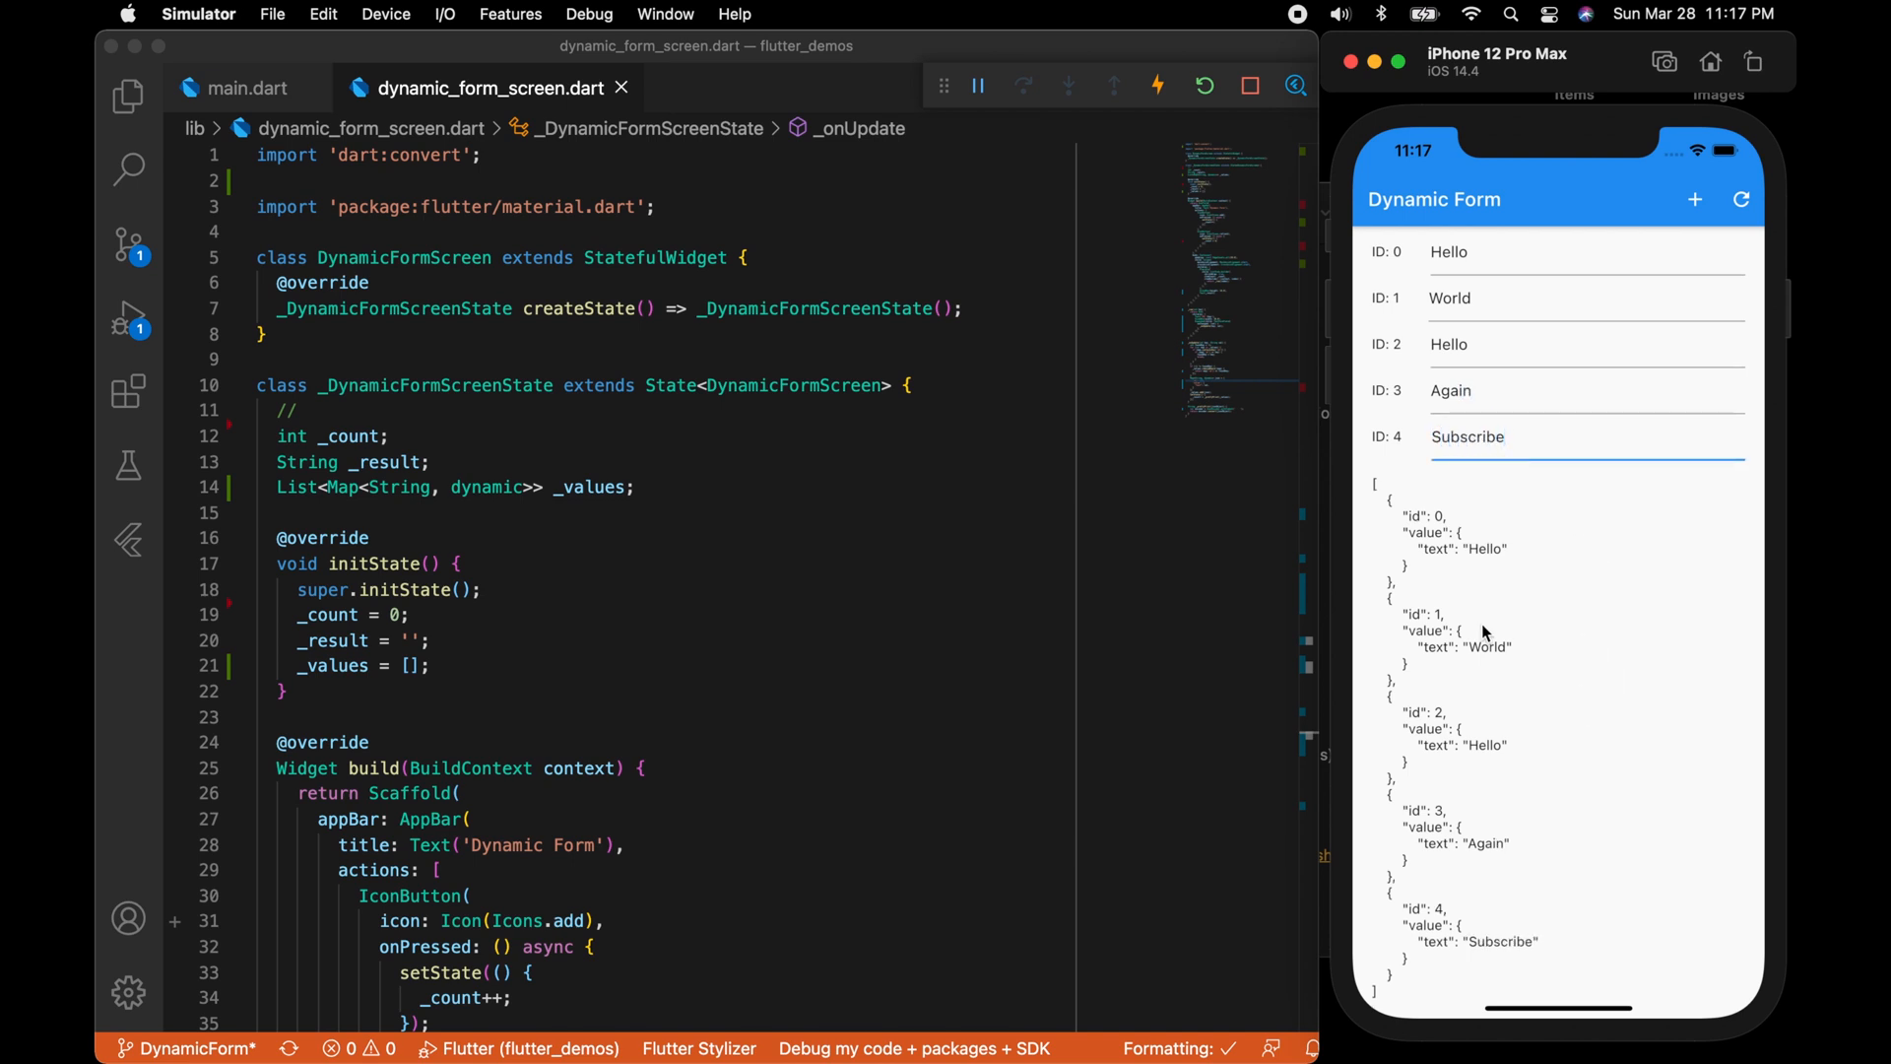
{"action": "mouse_move", "coordinate": [1486, 524]}
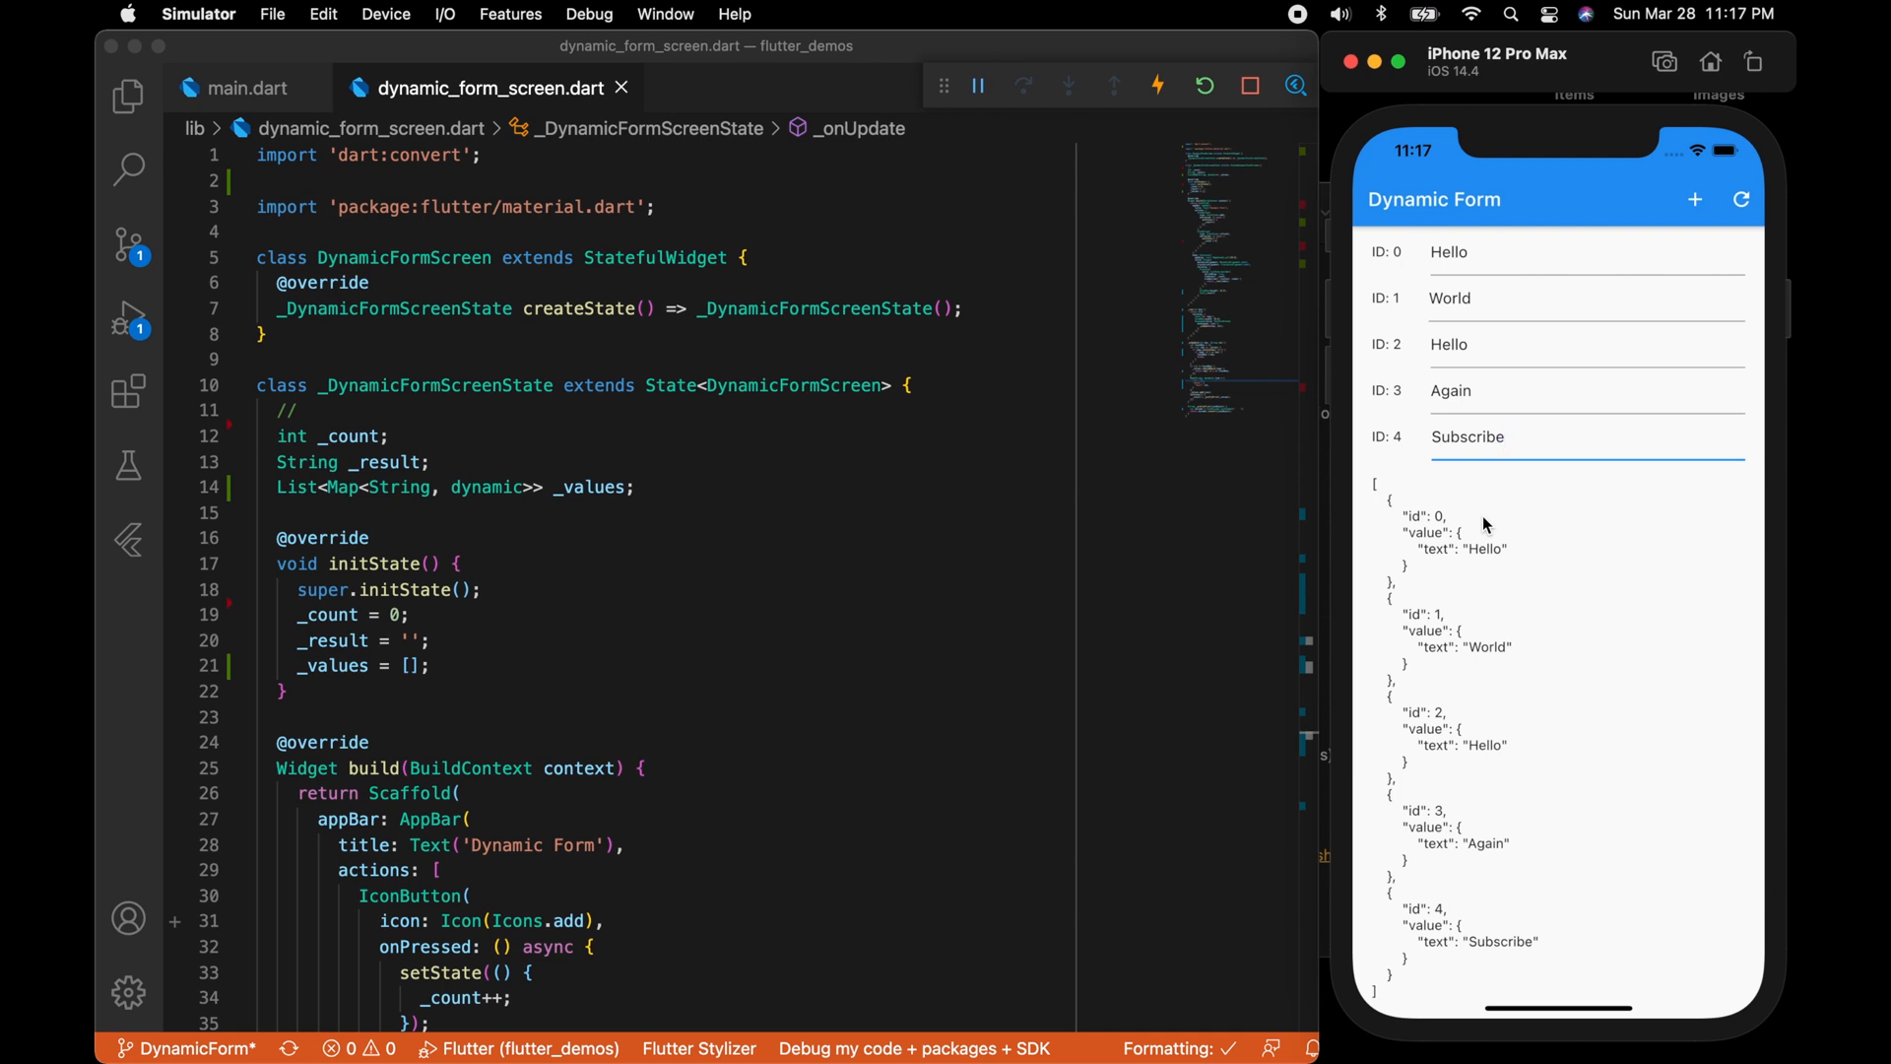
{"action": "mouse_move", "coordinate": [1570, 596]}
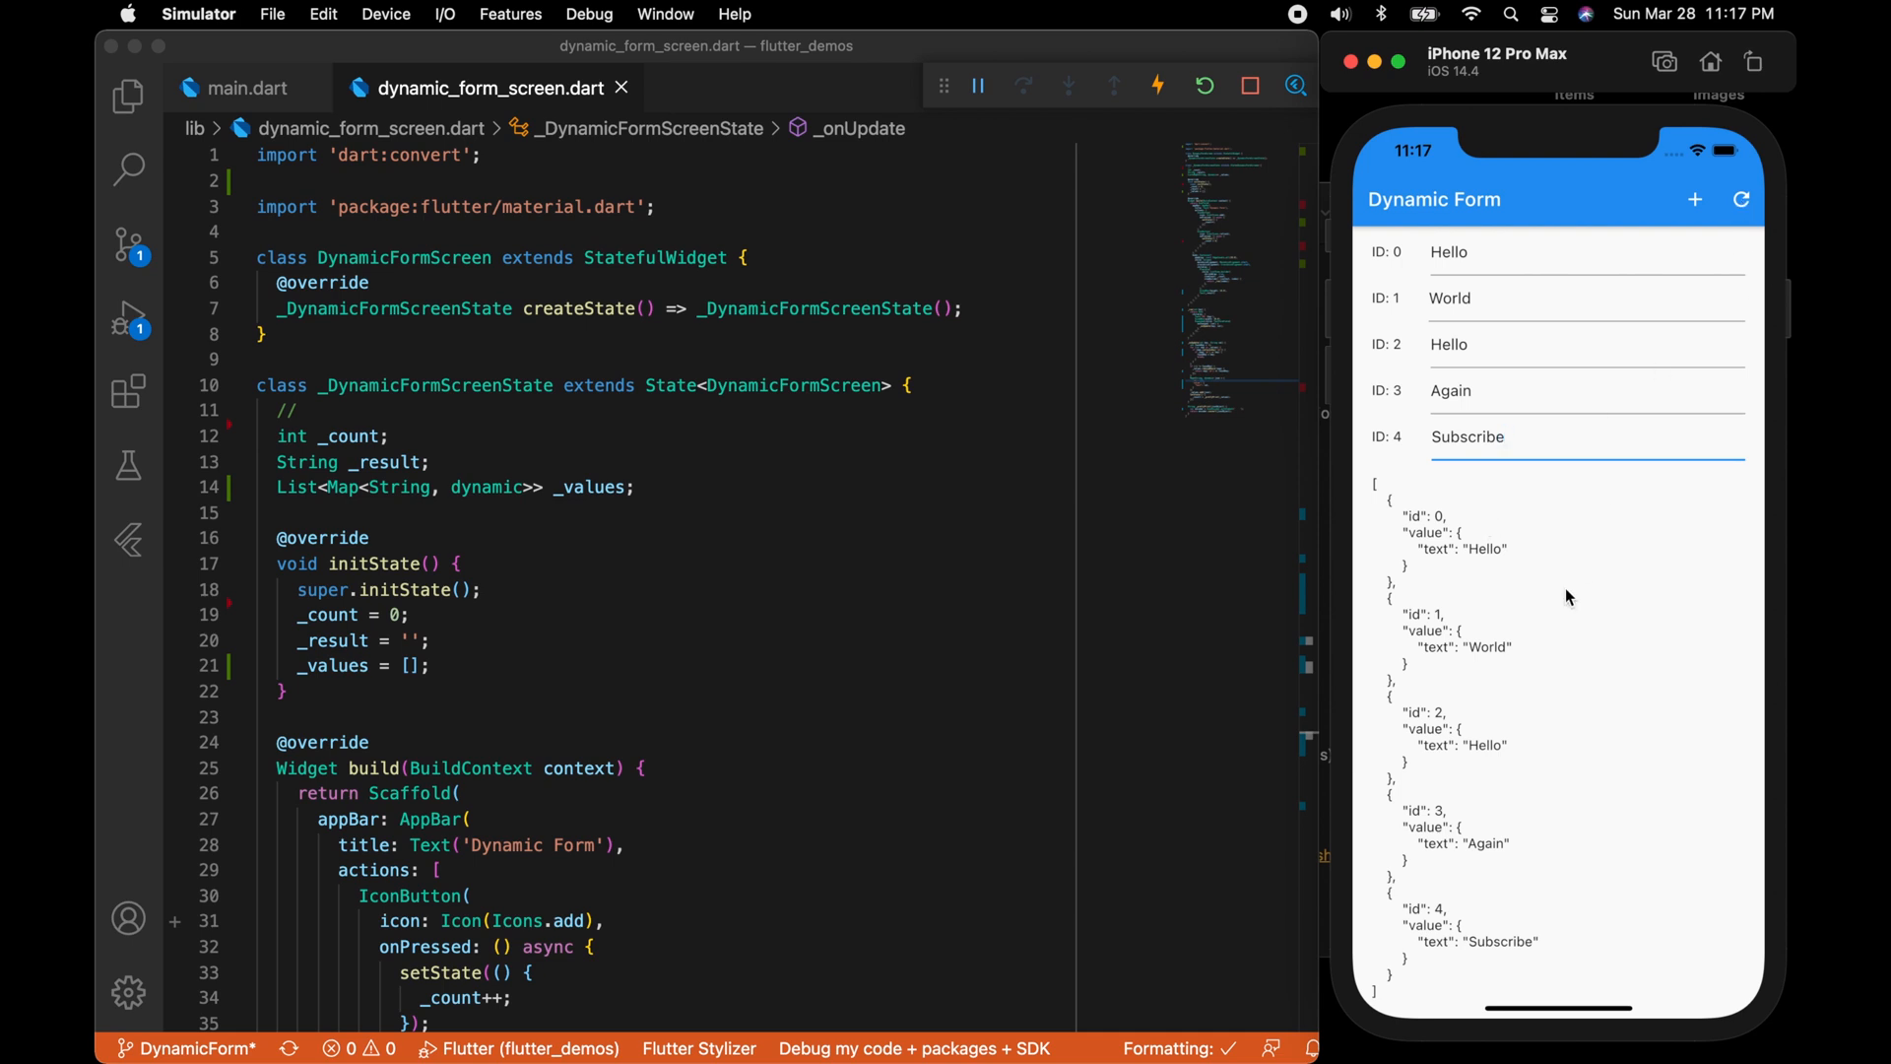